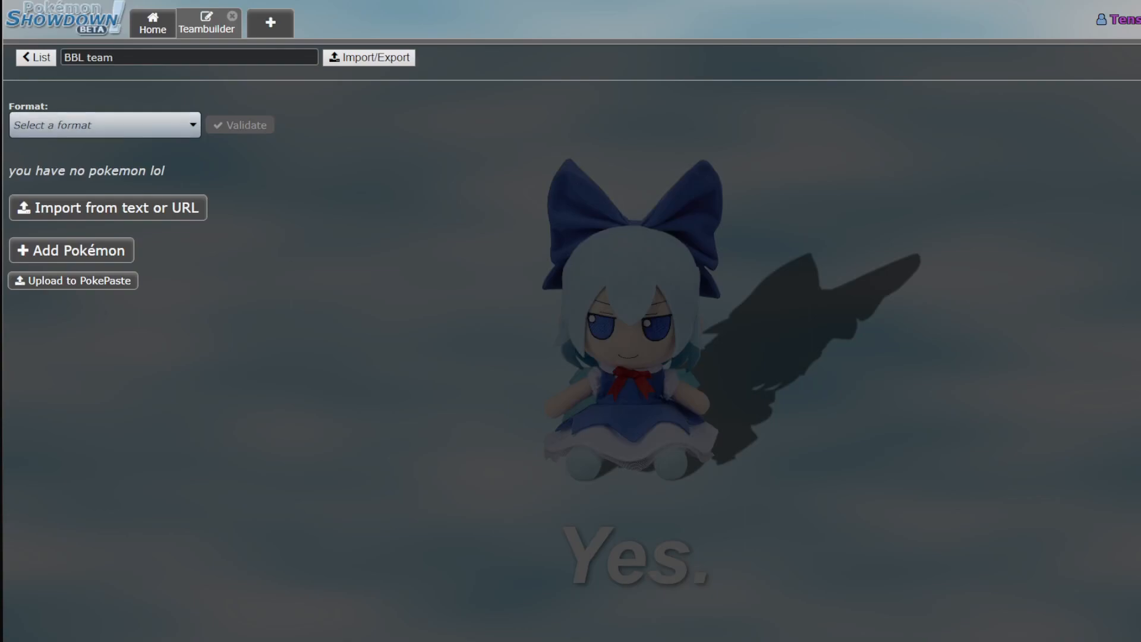
# Set the empty BBL team's format to [Gen 9] National Dex Ubers
pyautogui.click(105, 125)
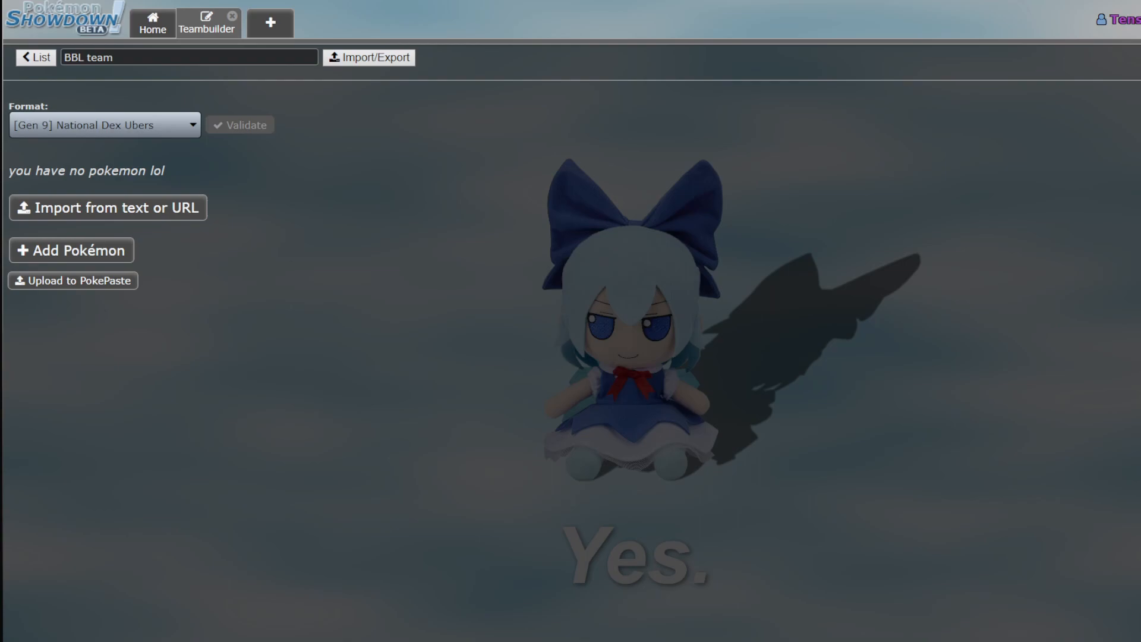
pyautogui.moveTo(215, 241)
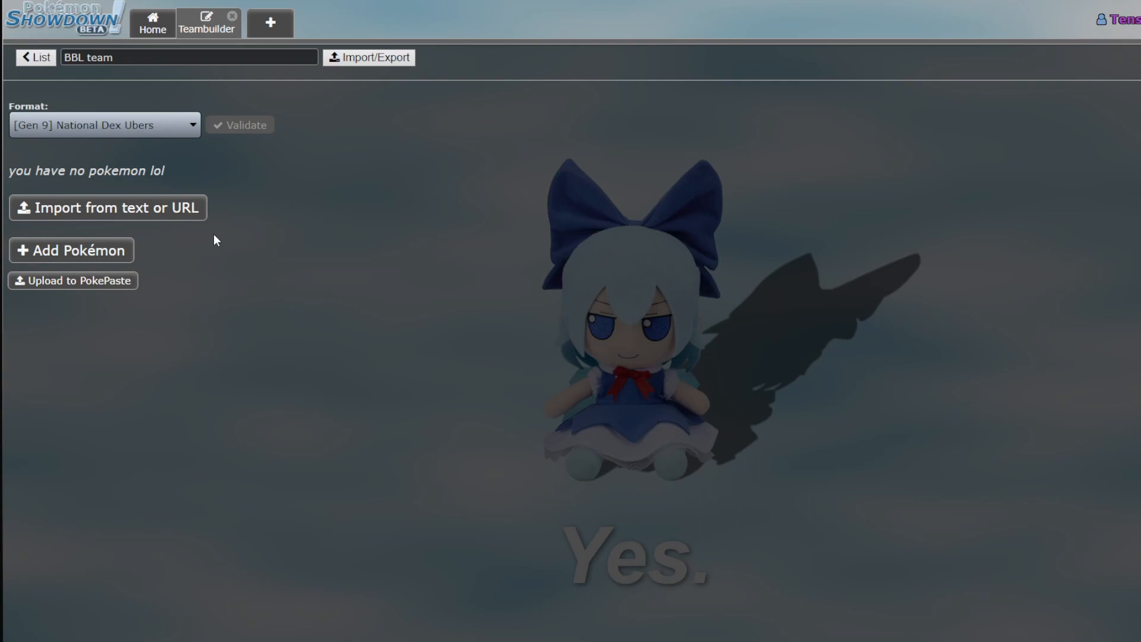
# Add Lucario-Mega by searching 'mega' and check its base stats, noting Sp. Atk 140
pyautogui.click(72, 251)
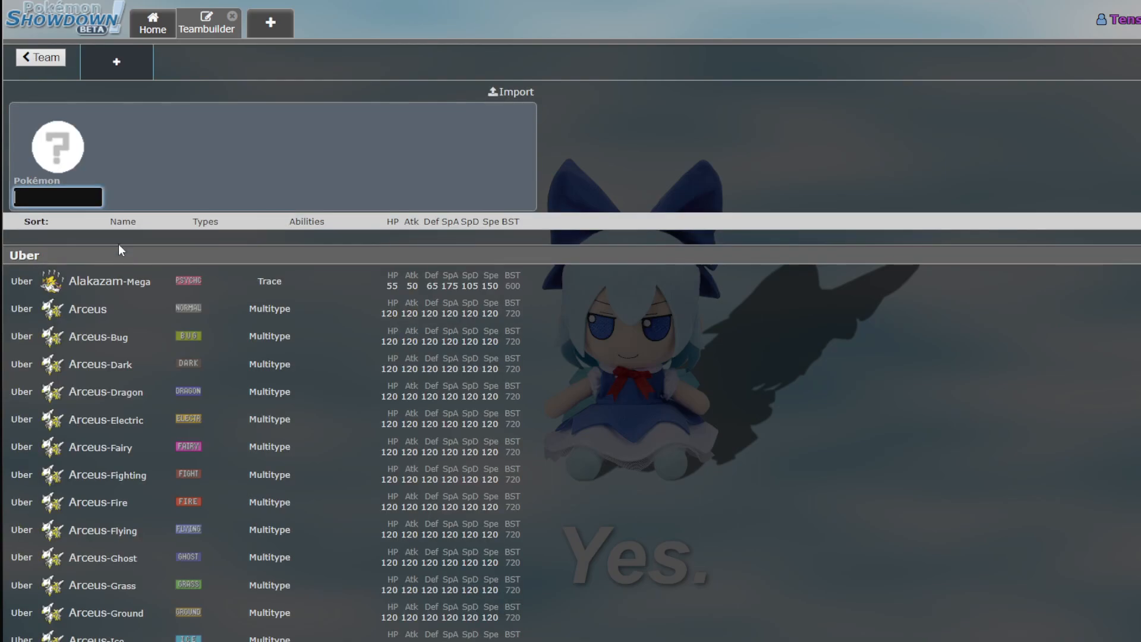
pyautogui.write('mega')
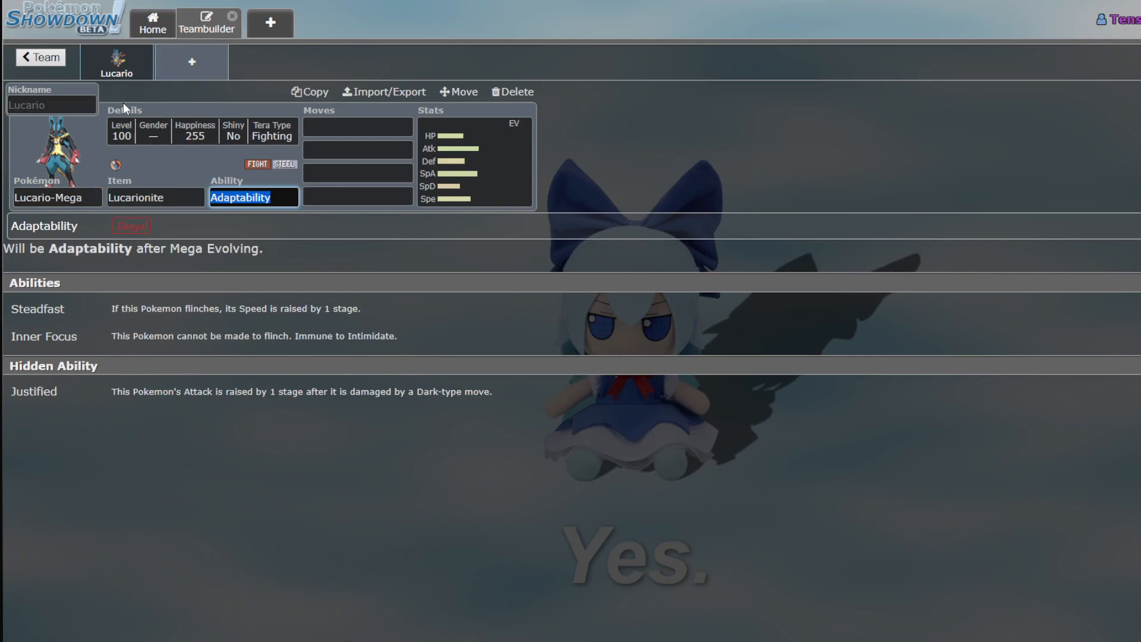
pyautogui.moveTo(121, 98)
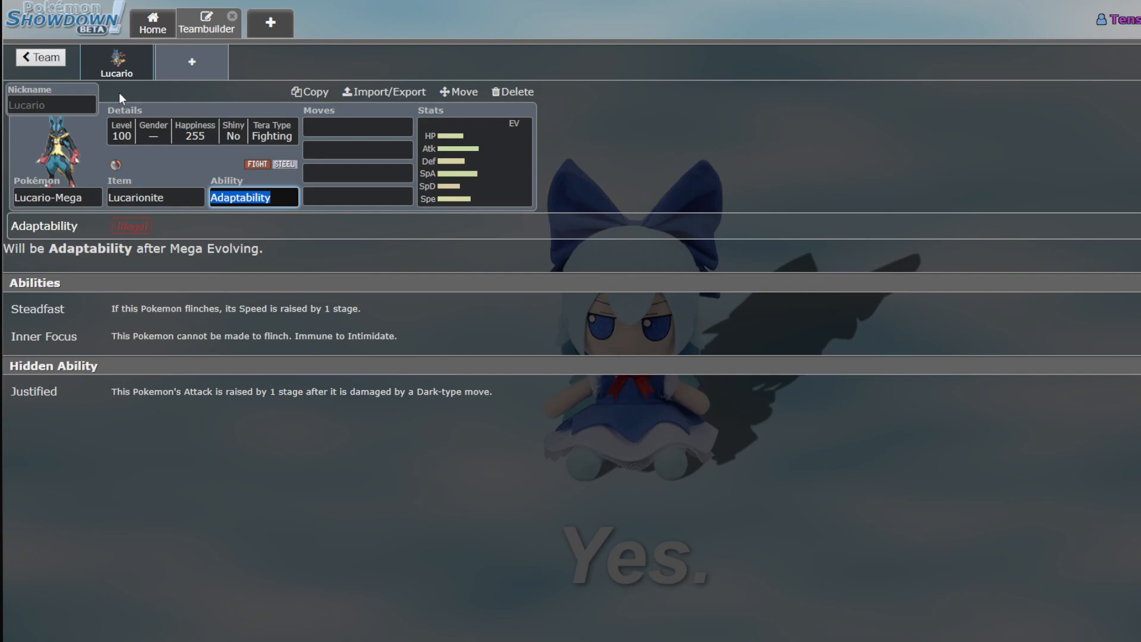
pyautogui.moveTo(226, 270)
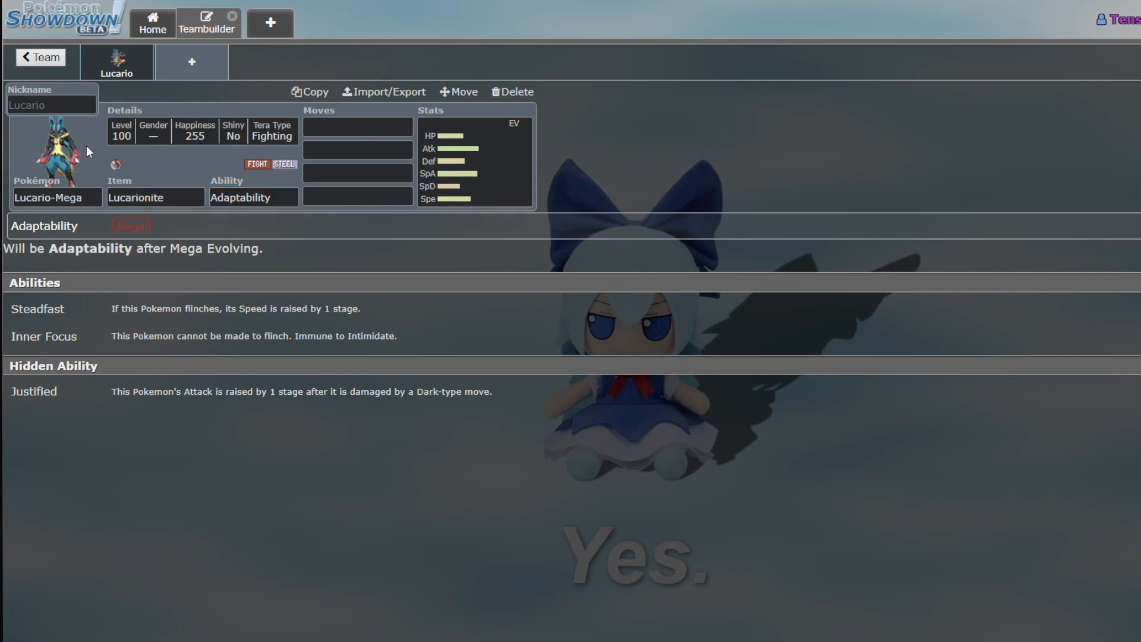
pyautogui.click(474, 160)
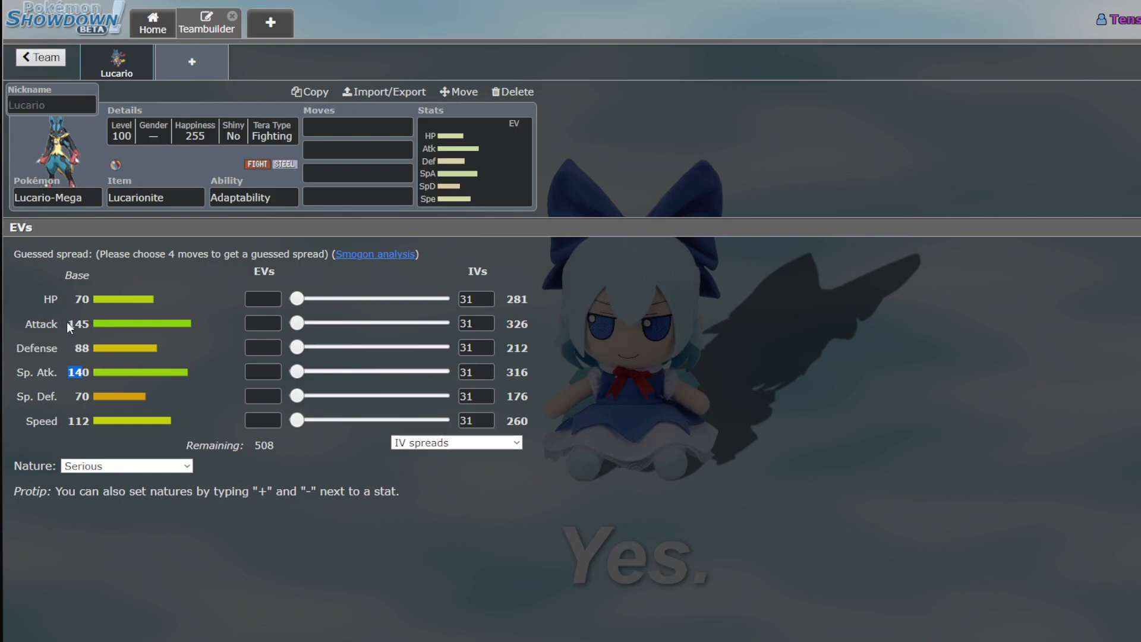
pyautogui.doubleClick(79, 421)
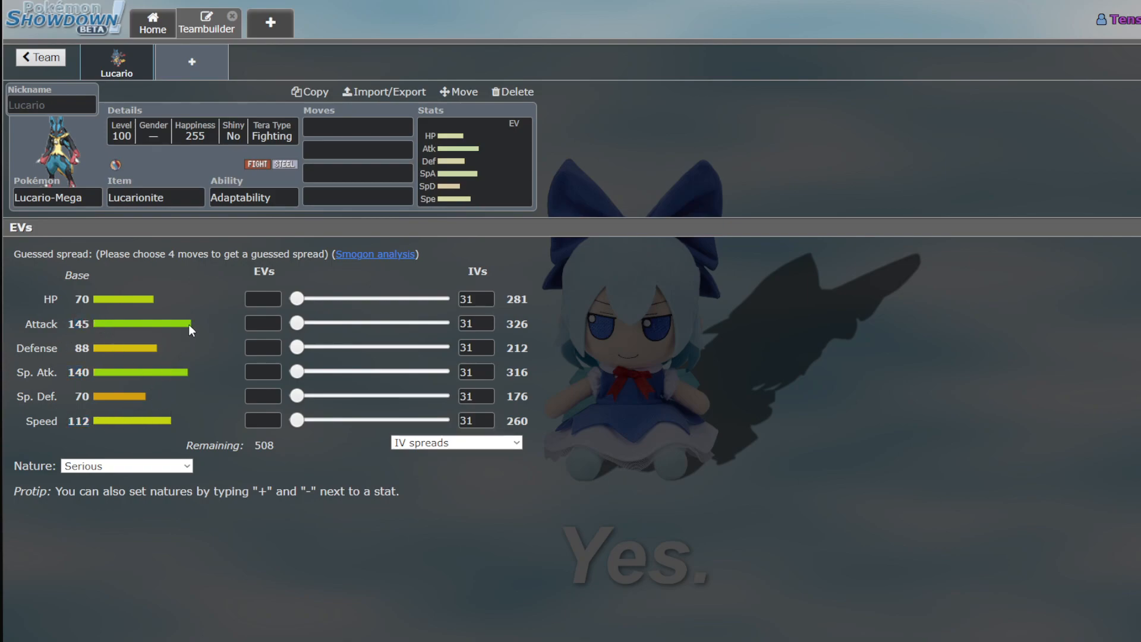
pyautogui.moveTo(164, 175)
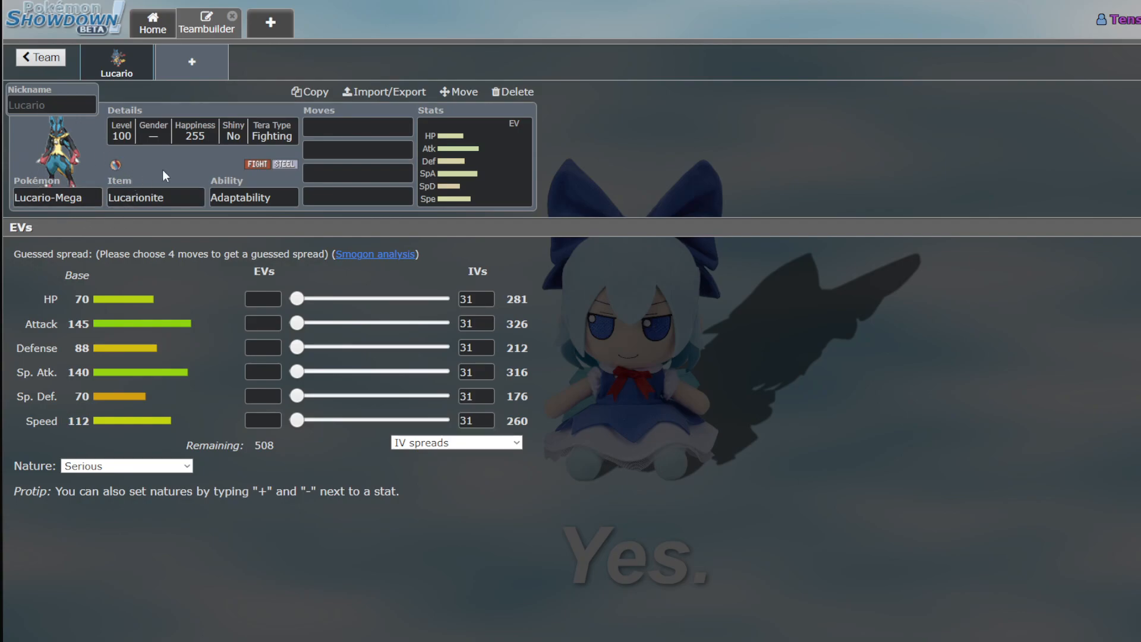
# Fill Lucario-Mega's moves with Close Combat, Meteor Mash, Focus Blast and Flash Cannon, then view its EV spread
pyautogui.click(357, 127)
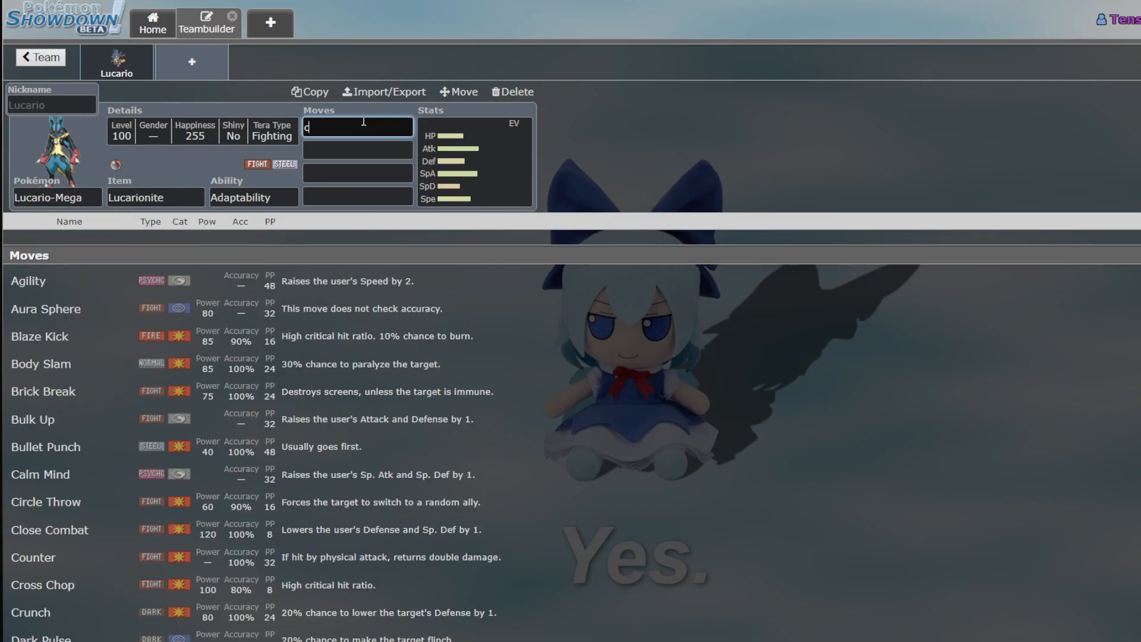
pyautogui.write('met')
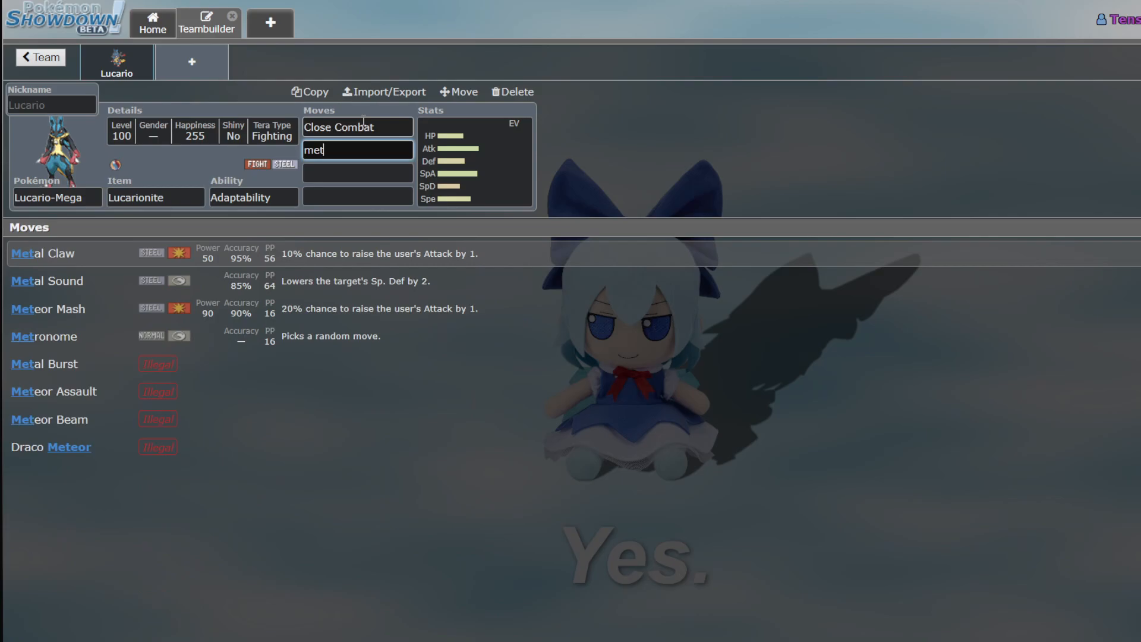
pyautogui.click(47, 308)
pyautogui.write('Focus Blast')
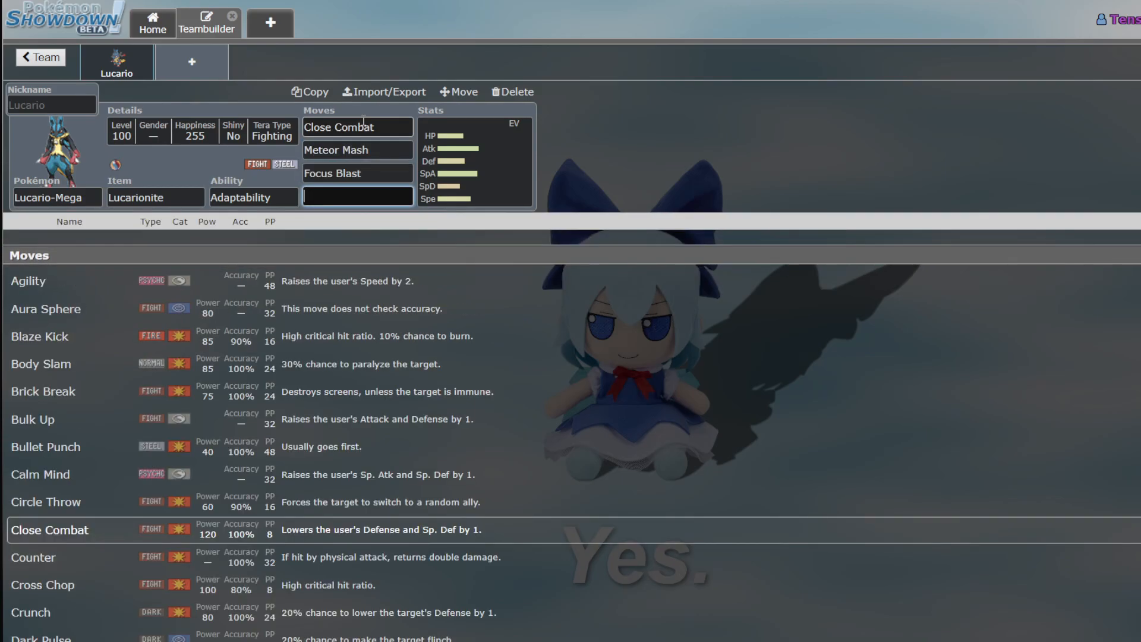
pyautogui.write('fla')
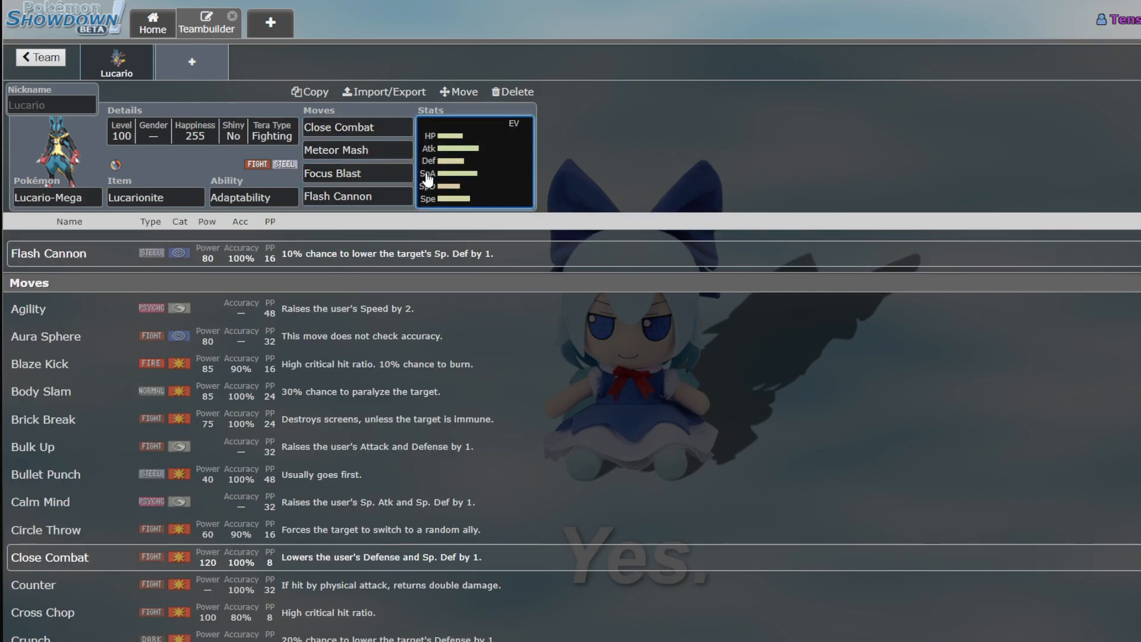
pyautogui.click(474, 160)
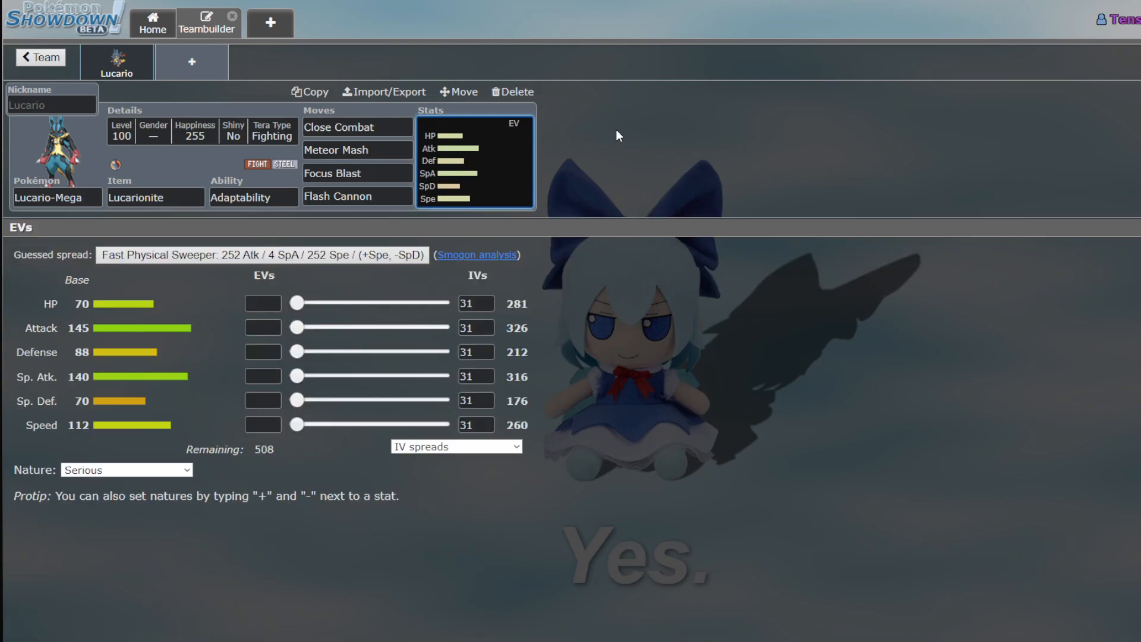
pyautogui.moveTo(584, 130)
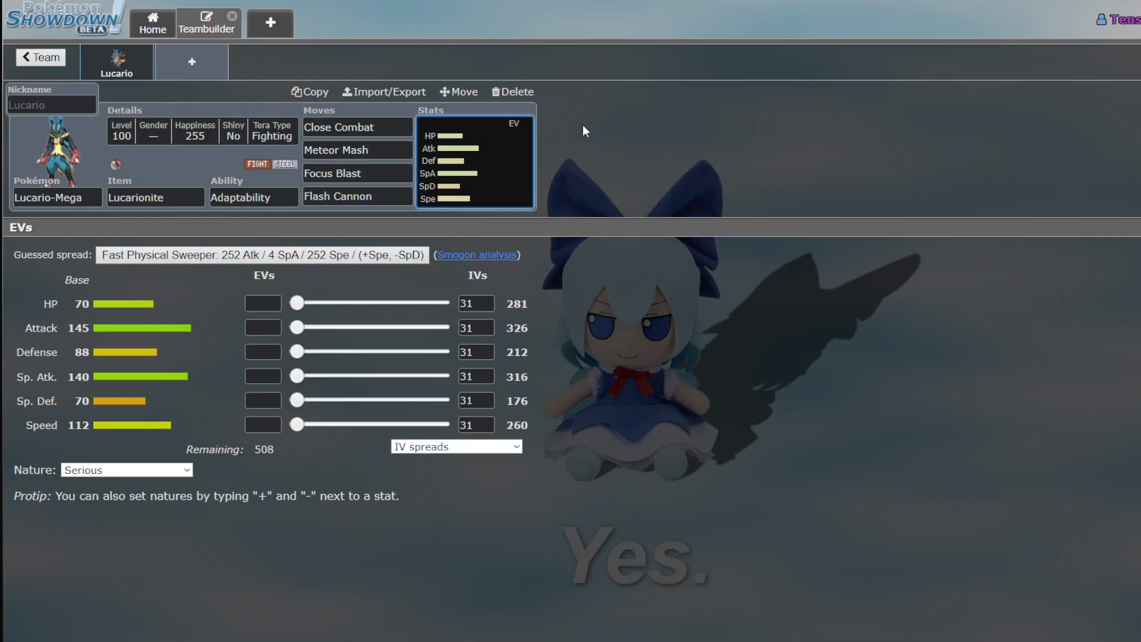
pyautogui.moveTo(561, 83)
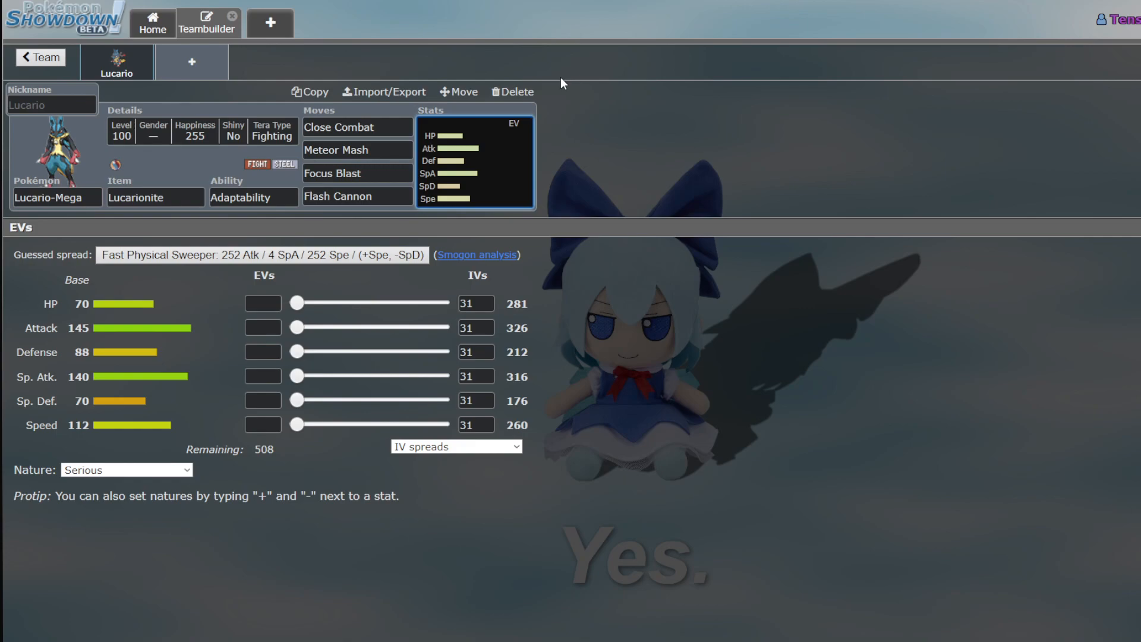
pyautogui.moveTo(305, 42)
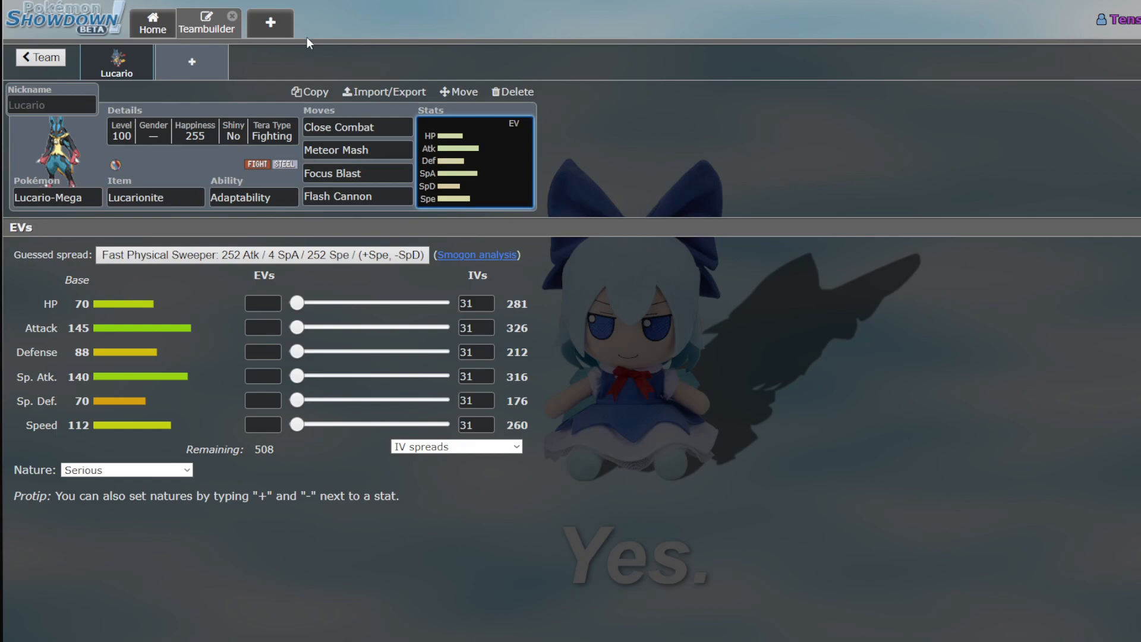
pyautogui.click(191, 61)
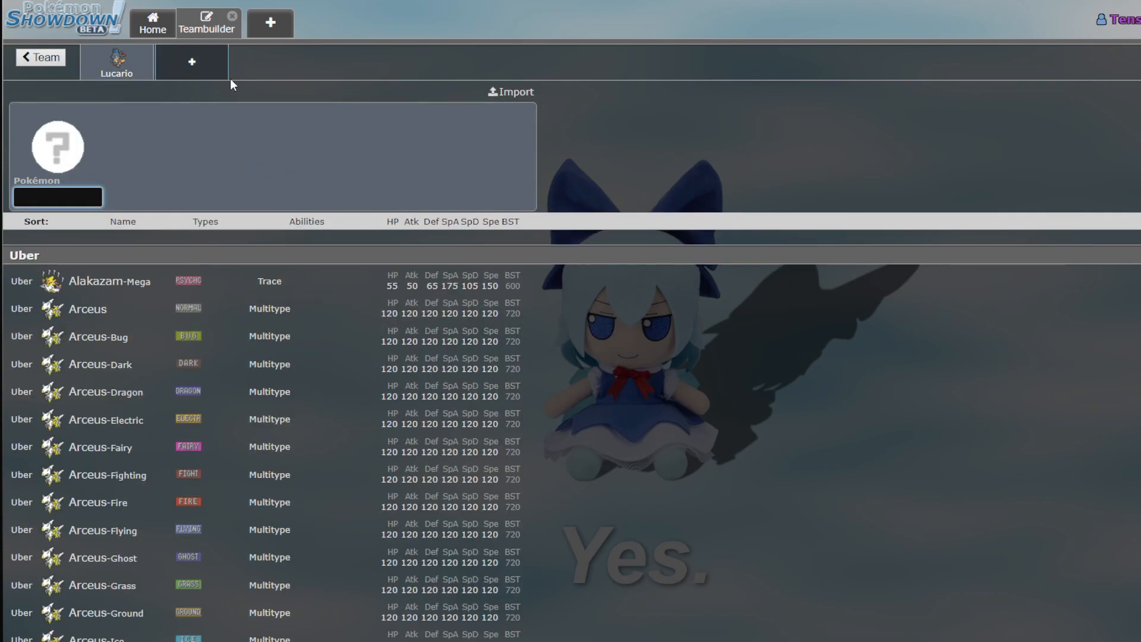
pyautogui.write('drag')
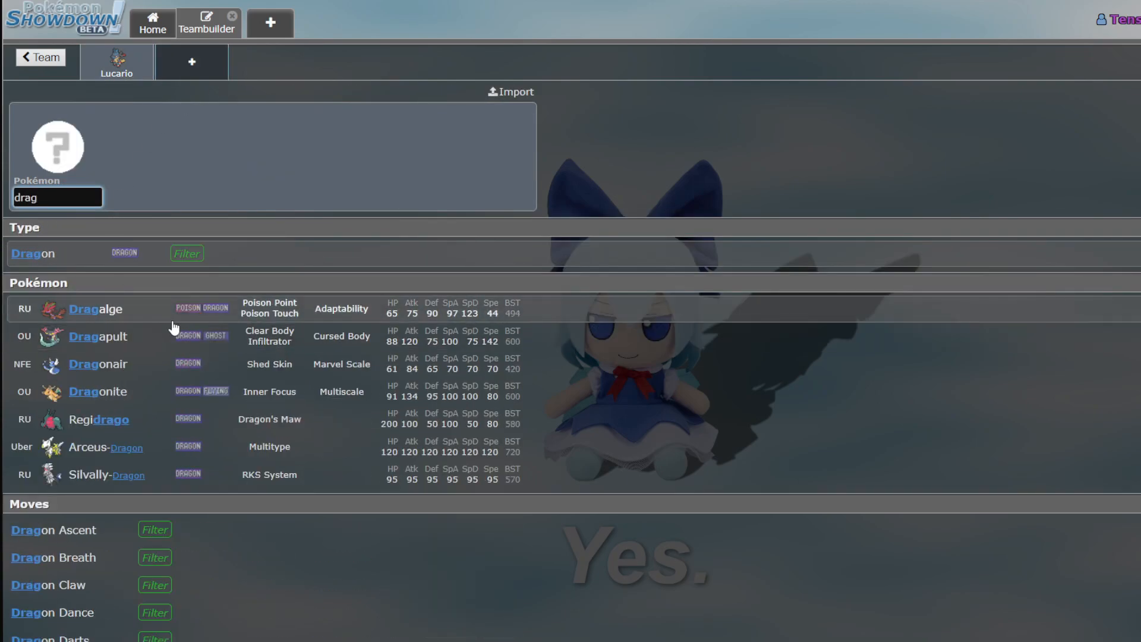
pyautogui.click(96, 335)
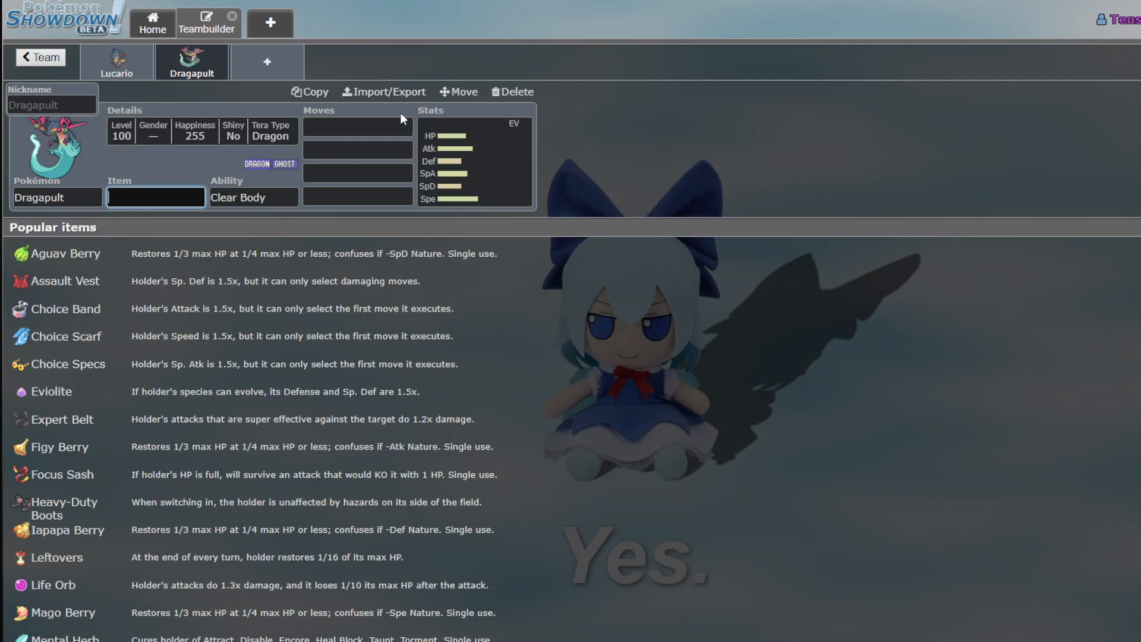
pyautogui.moveTo(28, 168)
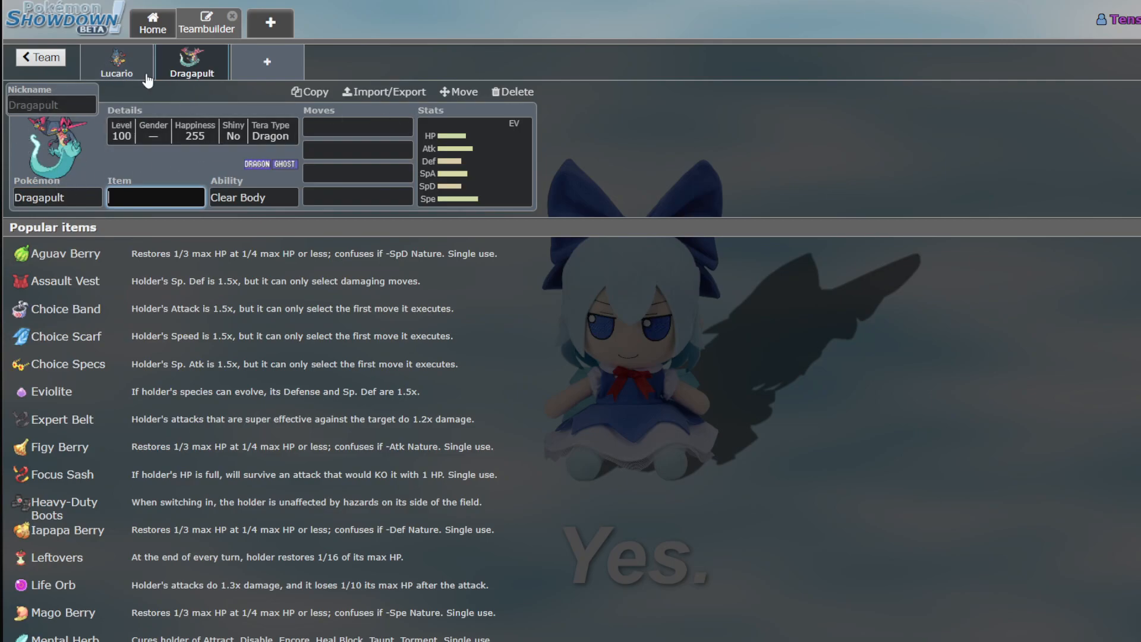
pyautogui.click(117, 61)
pyautogui.write('sh')
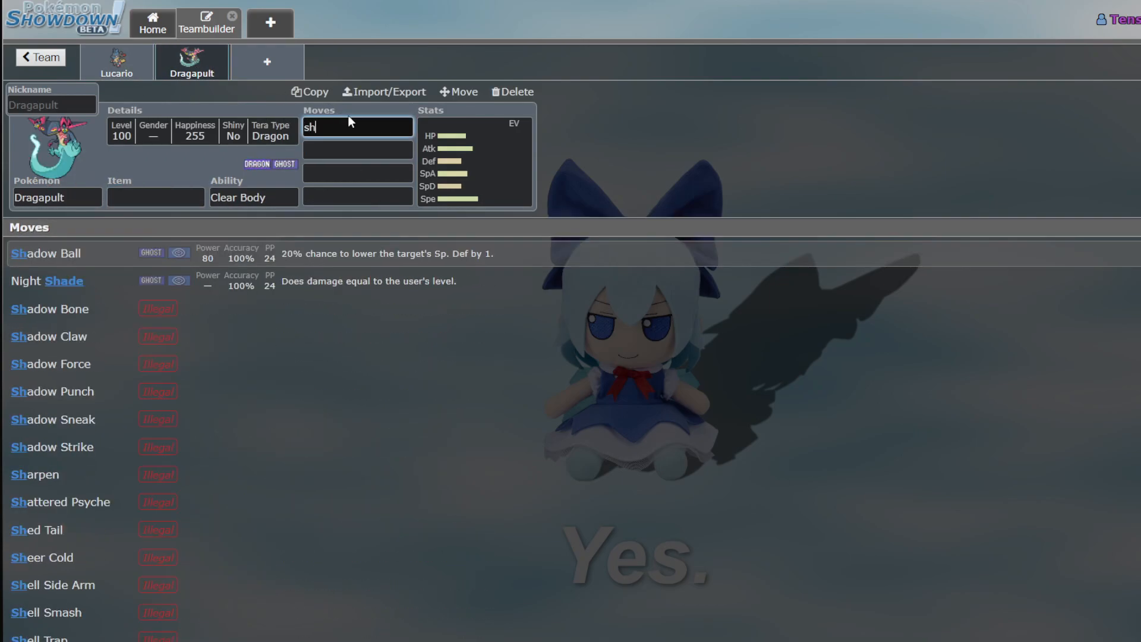
pyautogui.click(44, 253)
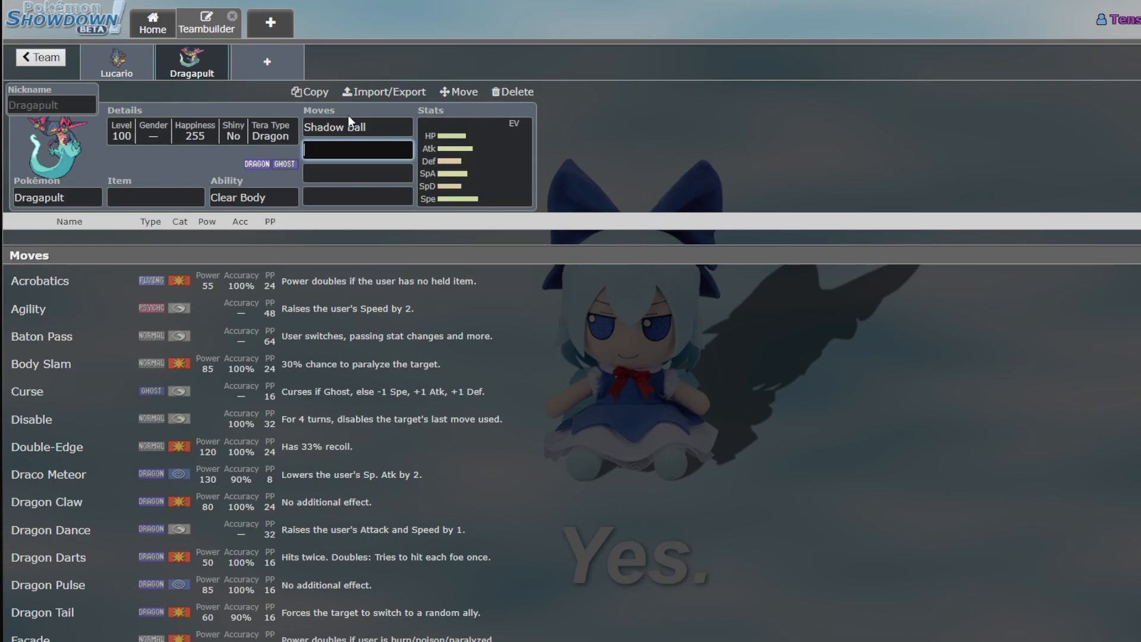
pyautogui.write('dra')
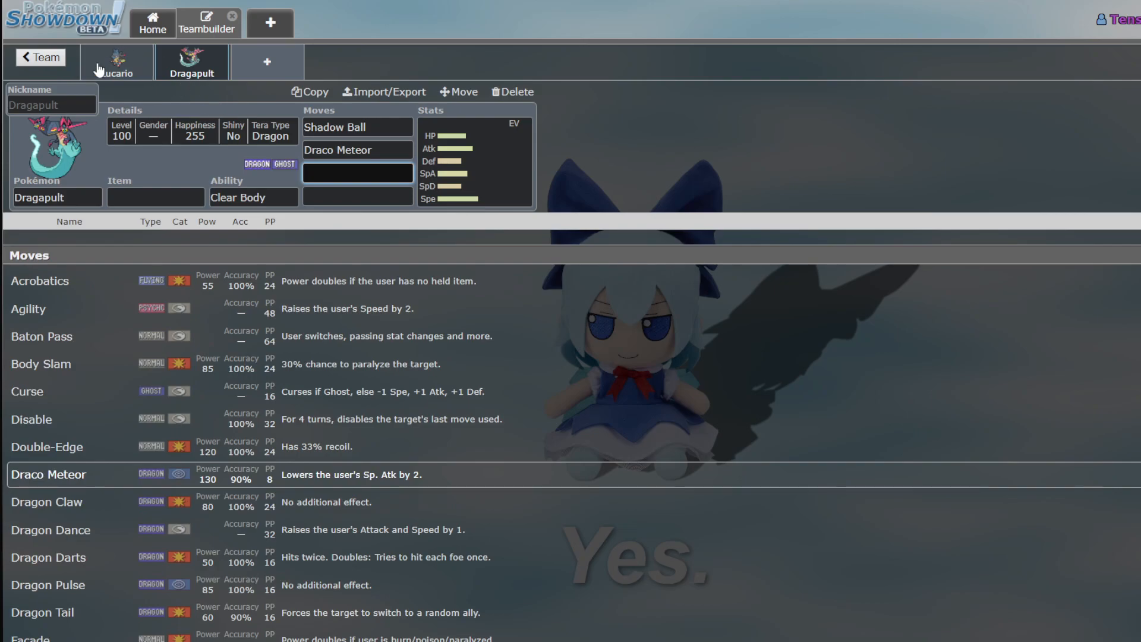
pyautogui.moveTo(223, 111)
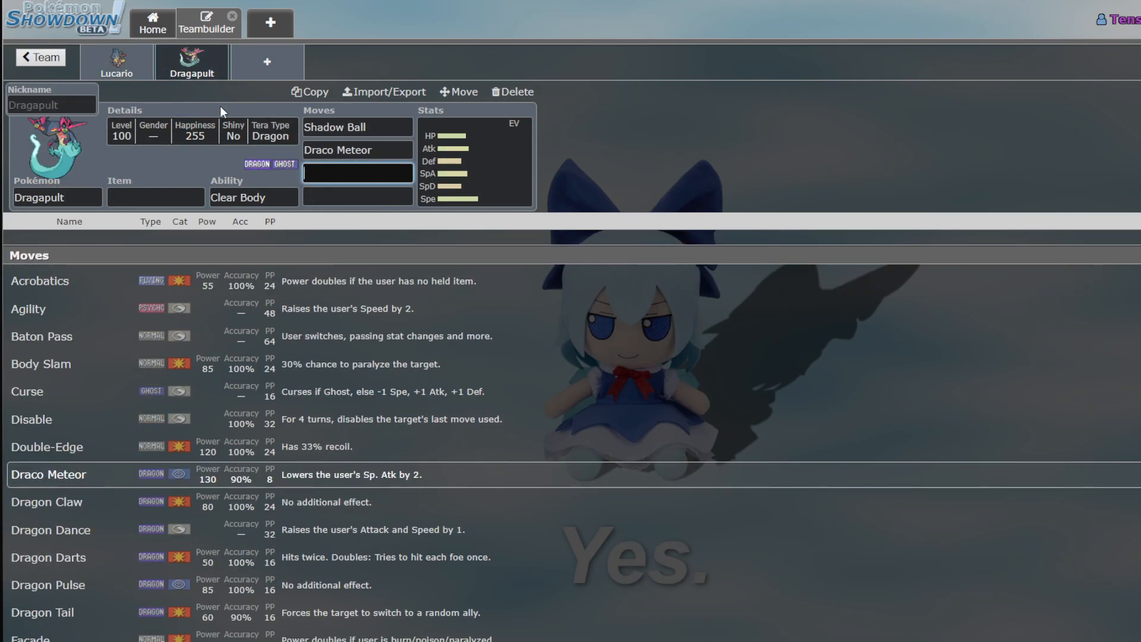
pyautogui.moveTo(243, 215)
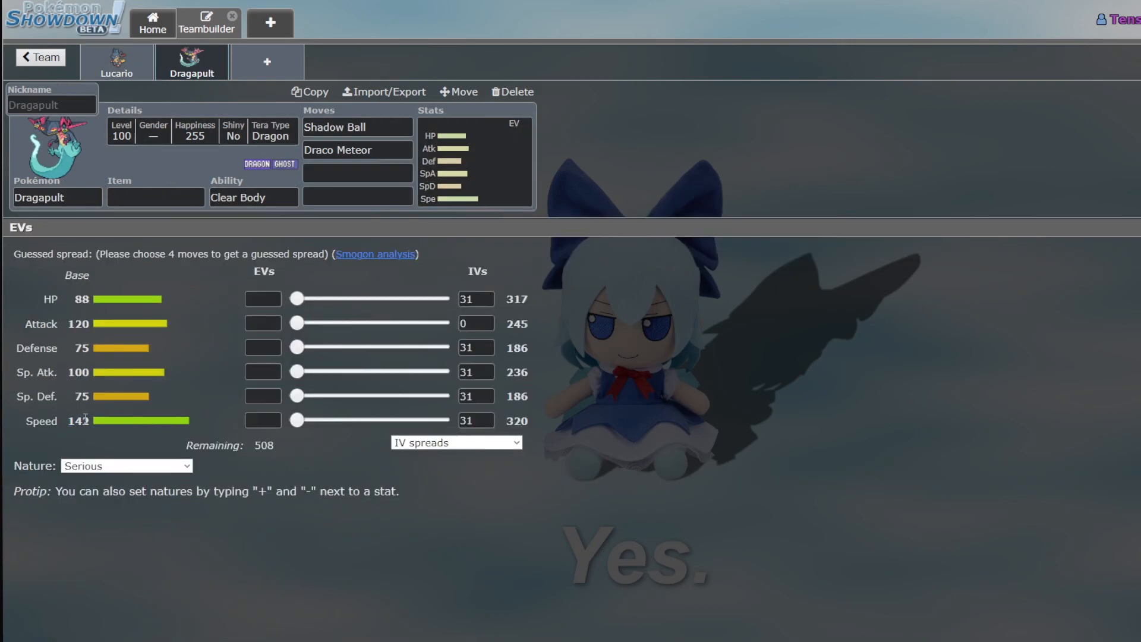
pyautogui.click(117, 61)
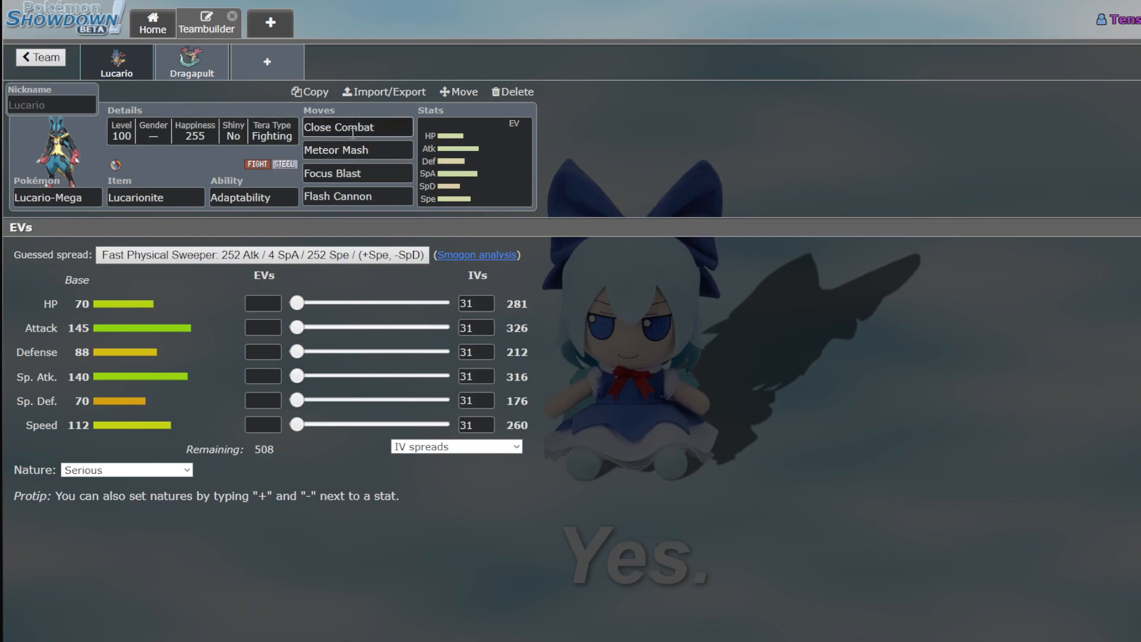
pyautogui.click(356, 127)
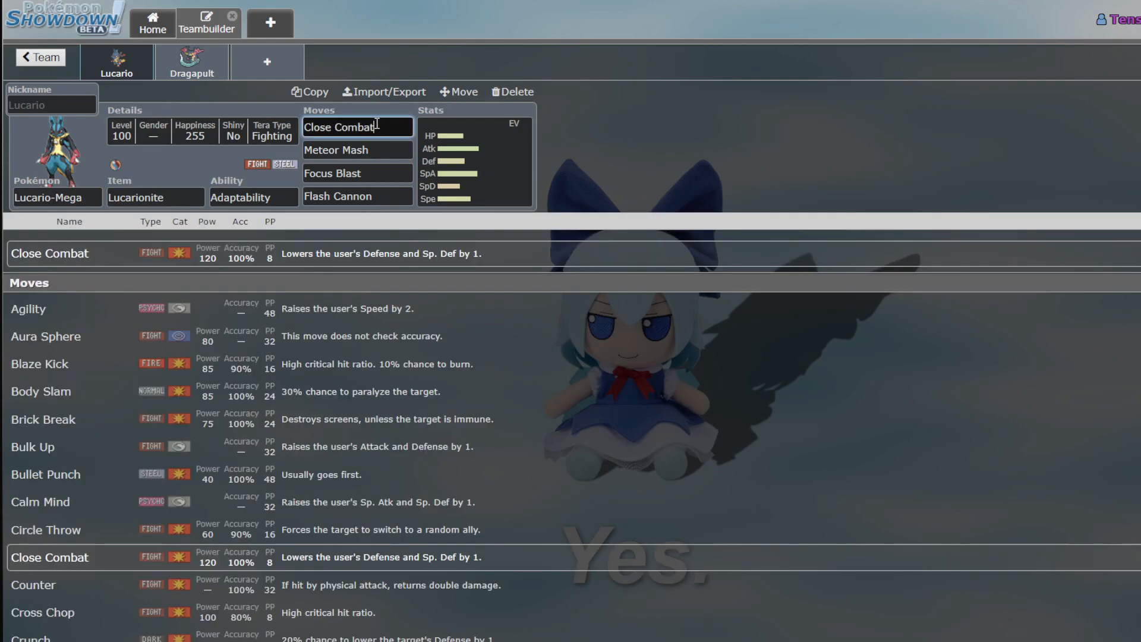
pyautogui.scroll(-3)
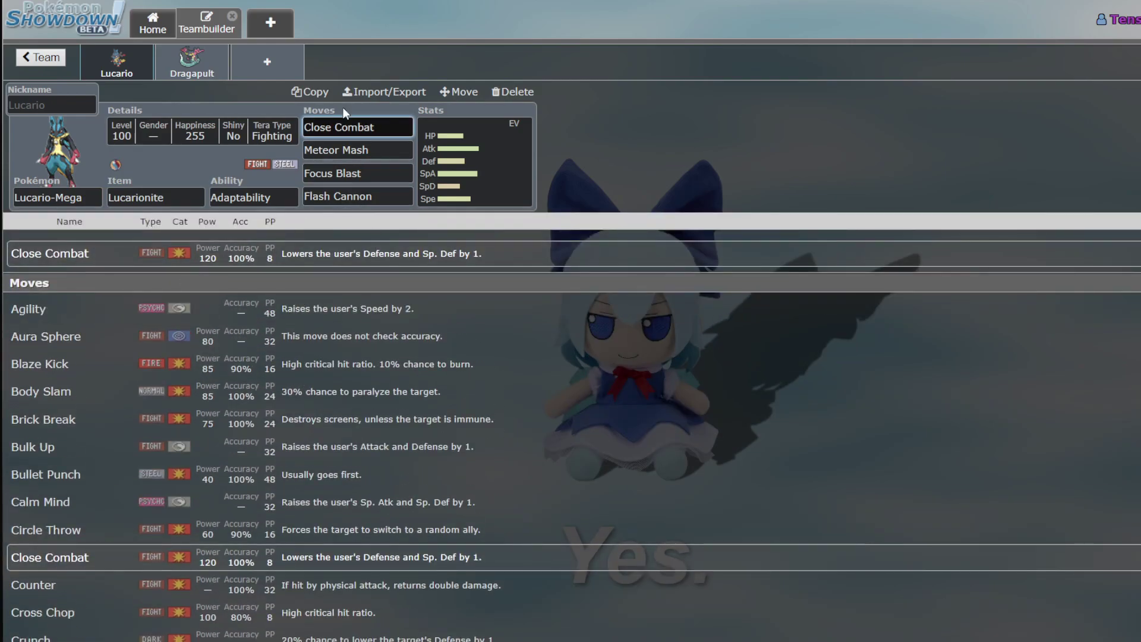
pyautogui.click(191, 62)
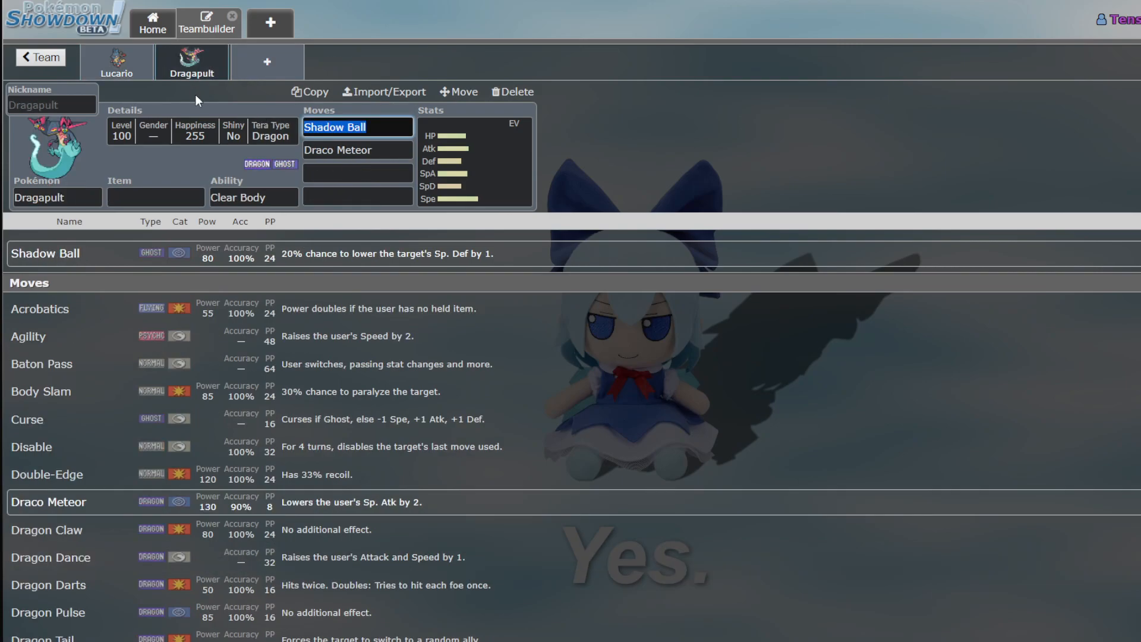
pyautogui.click(473, 161)
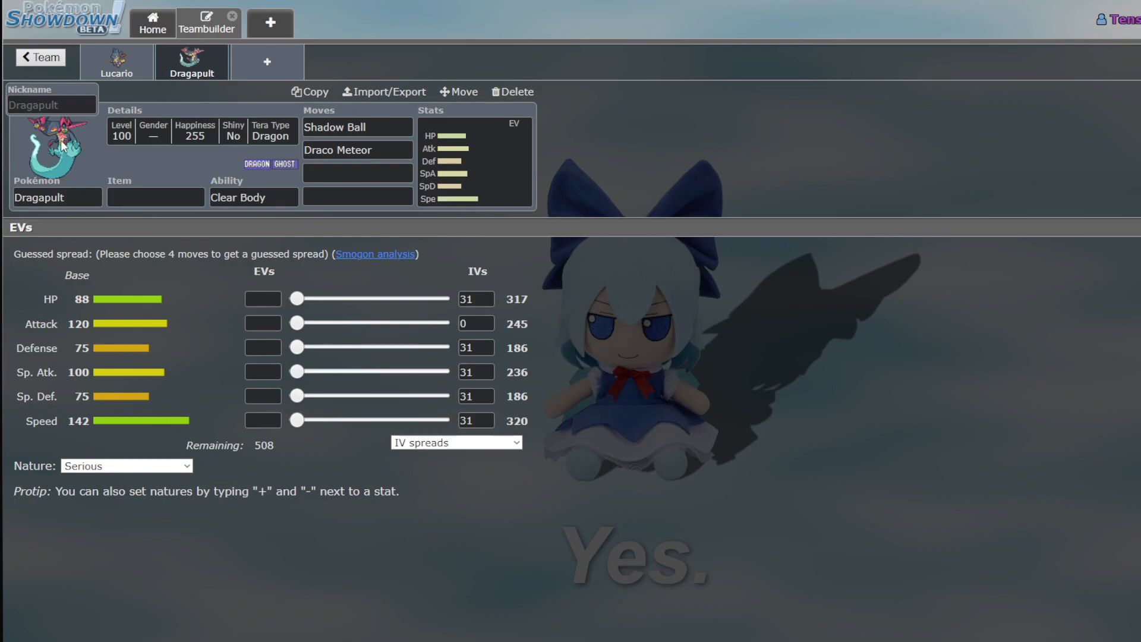
pyautogui.moveTo(41, 123)
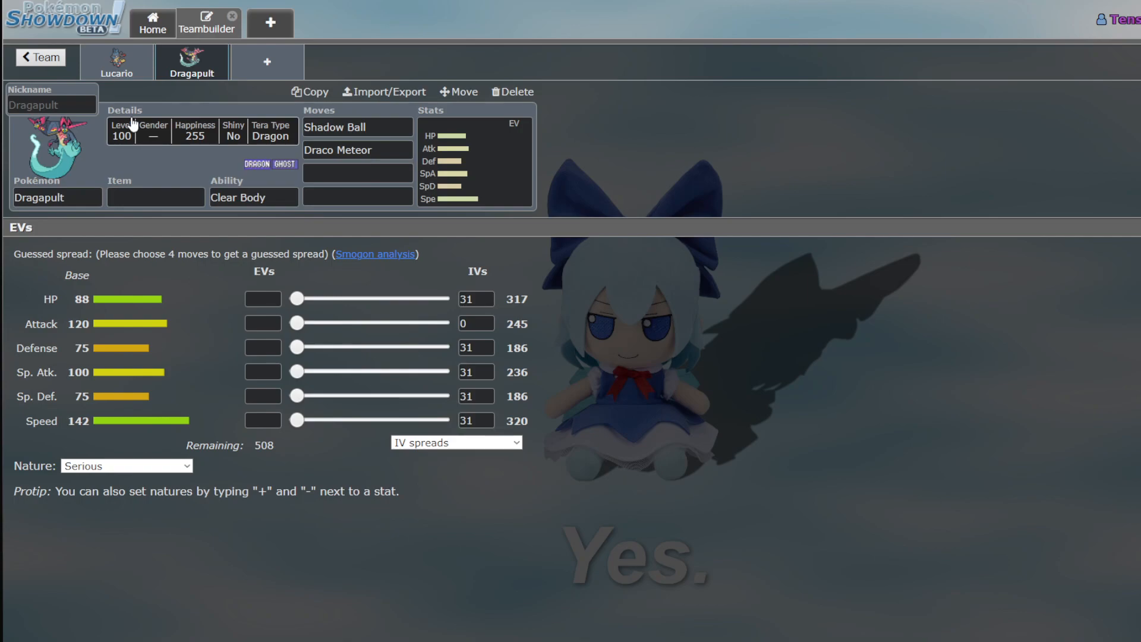
pyautogui.moveTo(164, 106)
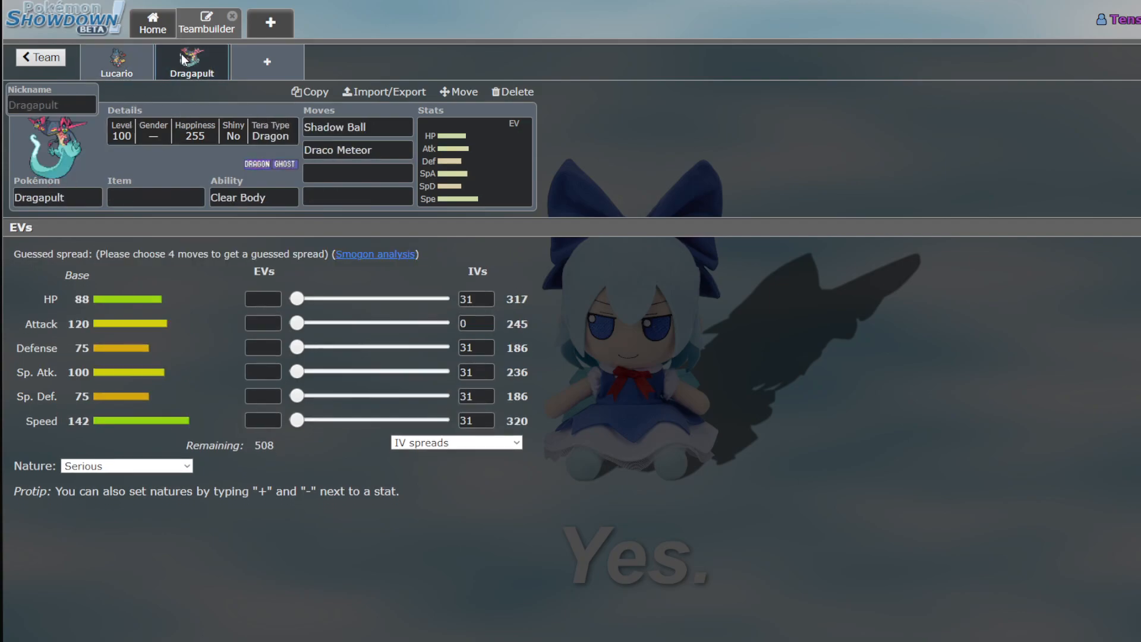
pyautogui.moveTo(171, 58)
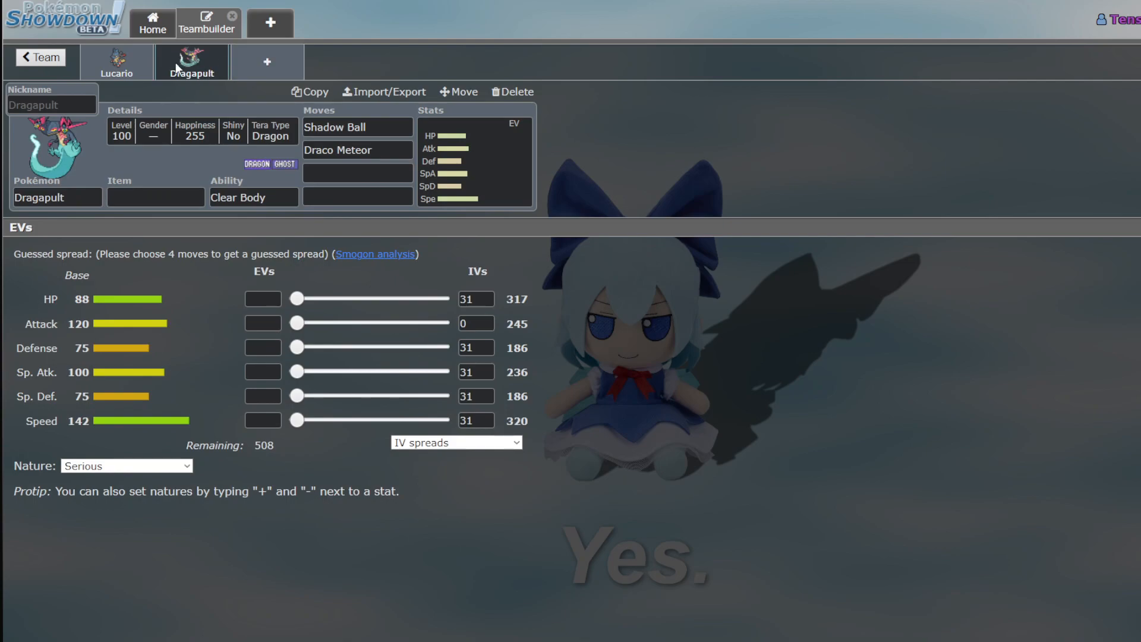
pyautogui.moveTo(175, 66)
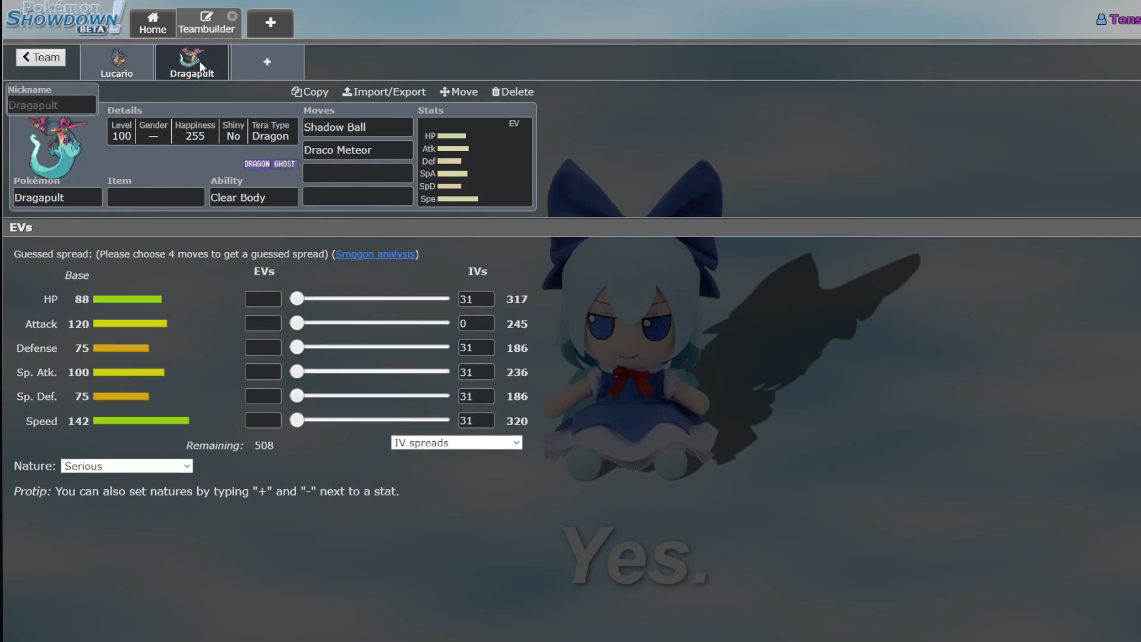
pyautogui.moveTo(266, 62)
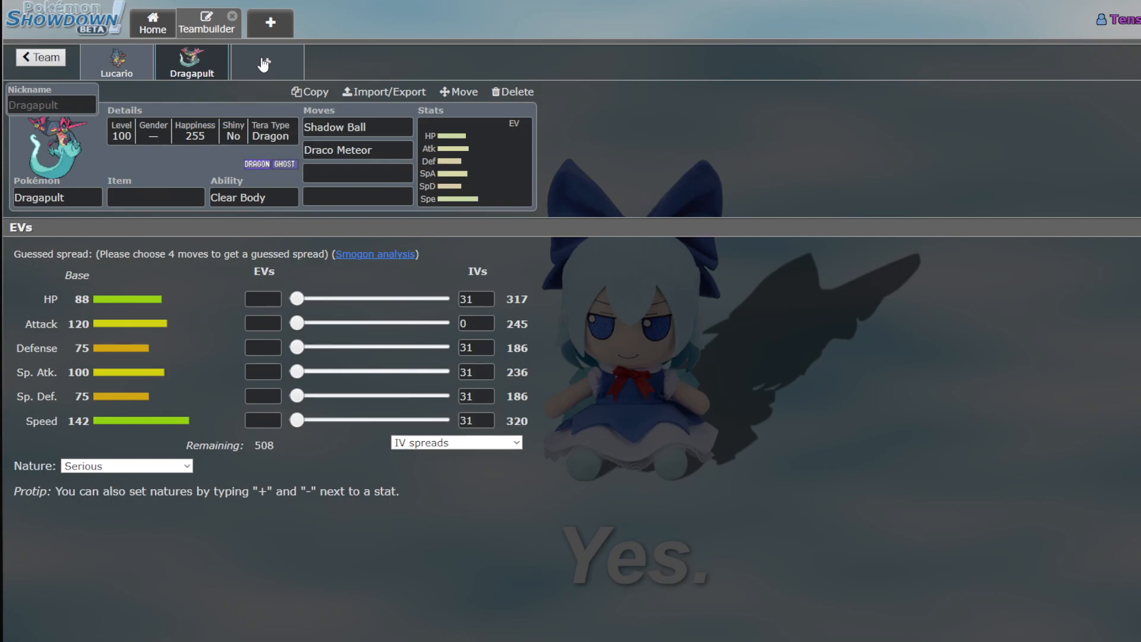
# Add Mandibuzz as the third team member by searching 'man'
pyautogui.click(268, 62)
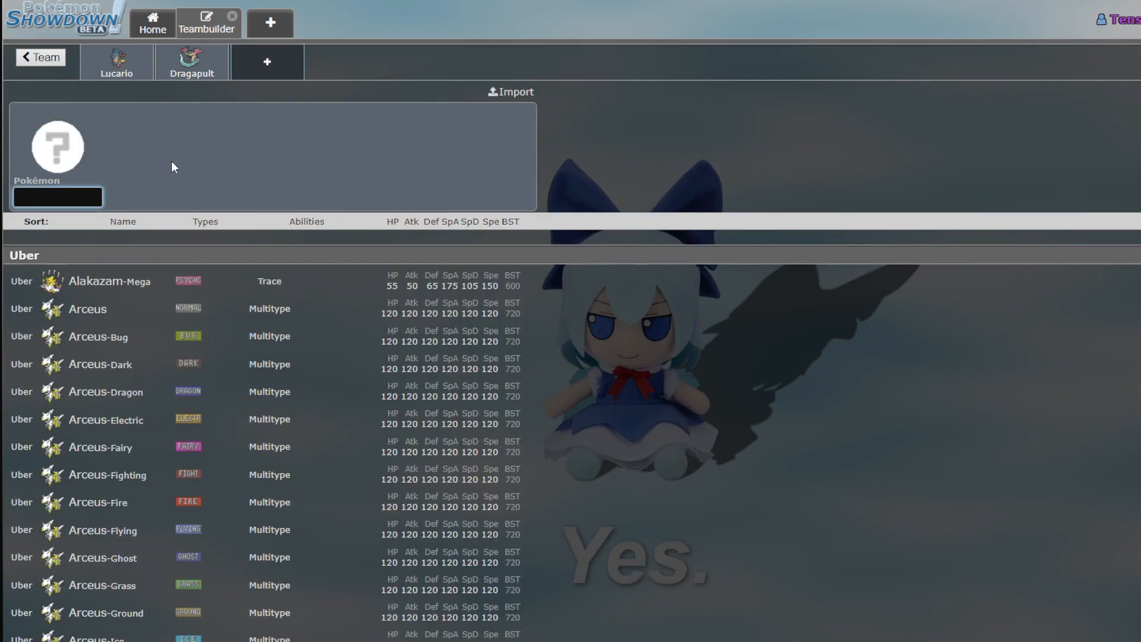
pyautogui.write('man')
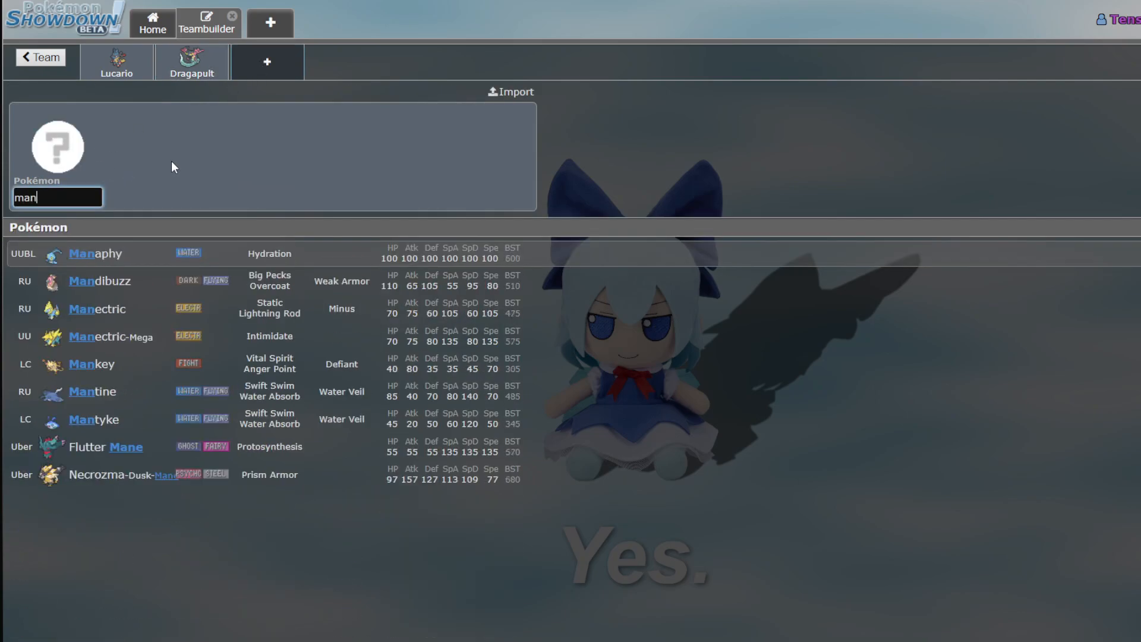
pyautogui.click(99, 280)
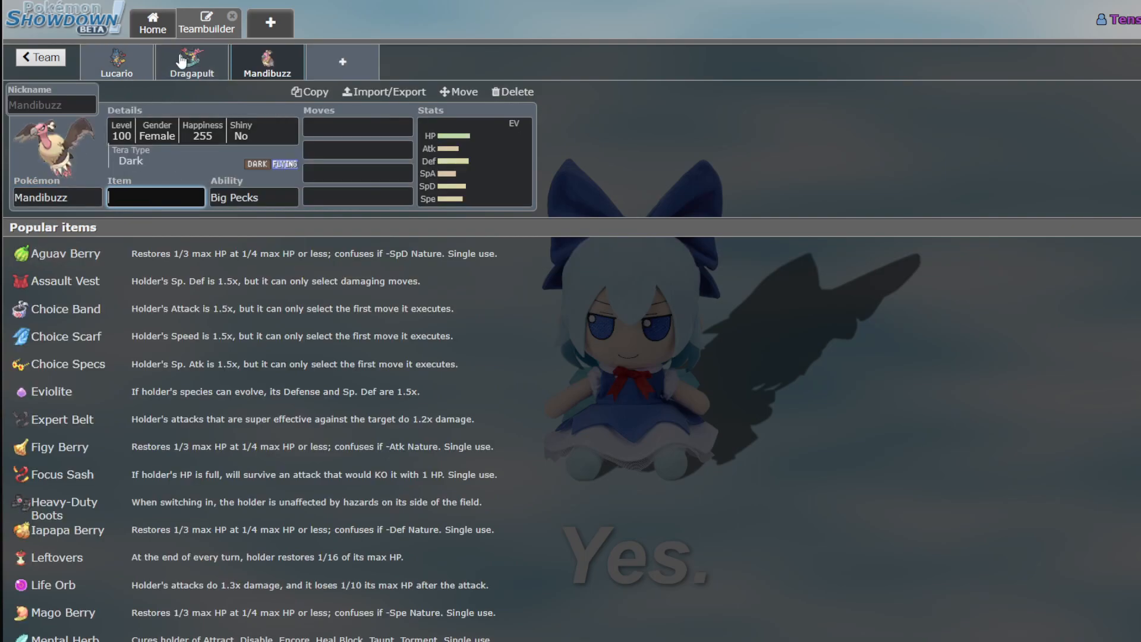
pyautogui.moveTo(187, 86)
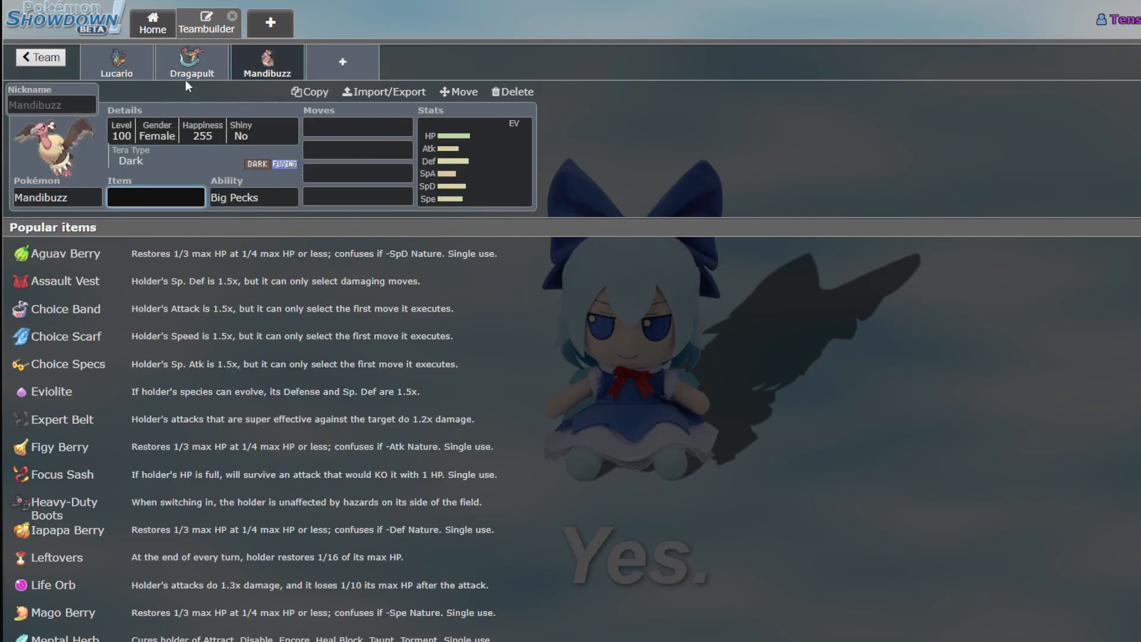
# Flip between Lucario's, Dragapult's and Mandibuzz's sets to compare them, ending on Lucario
pyautogui.click(192, 62)
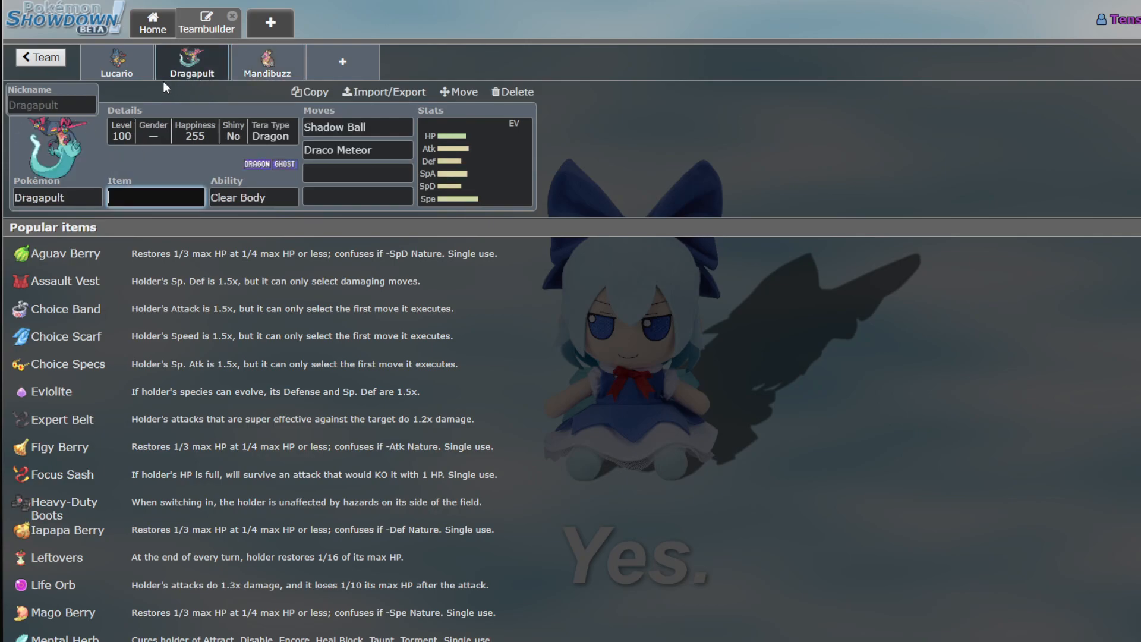
pyautogui.click(268, 61)
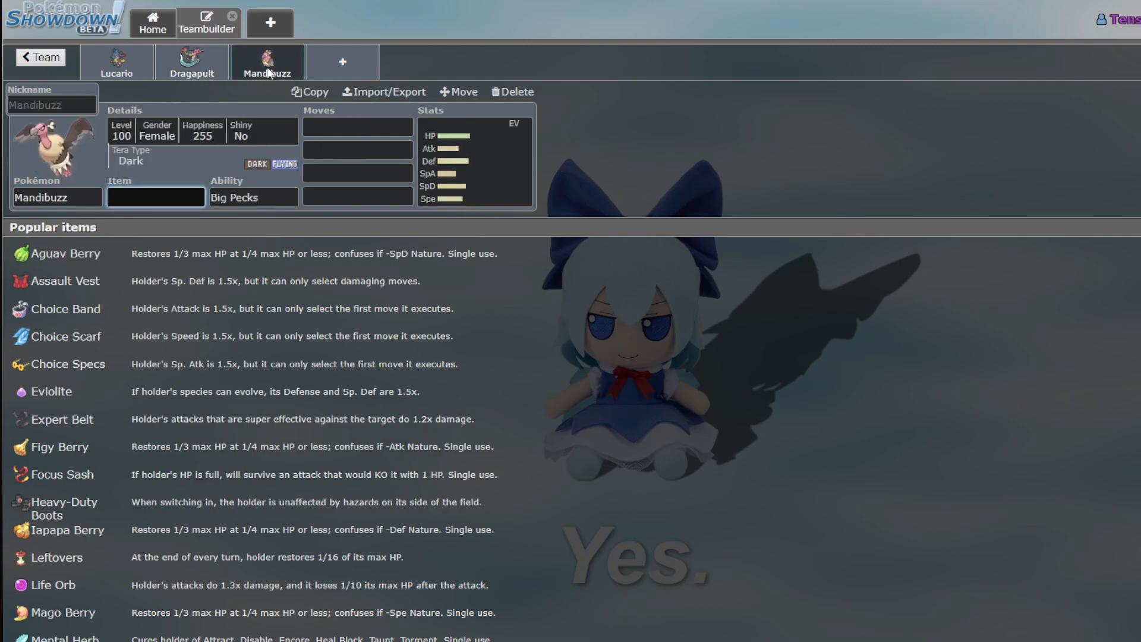
pyautogui.click(192, 62)
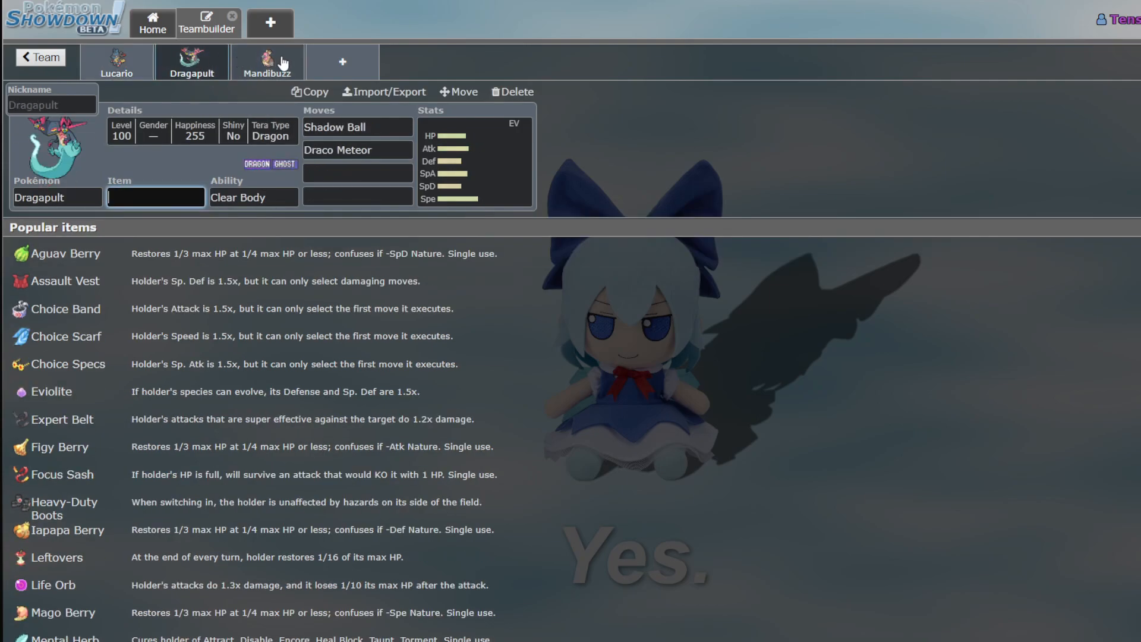
pyautogui.click(266, 62)
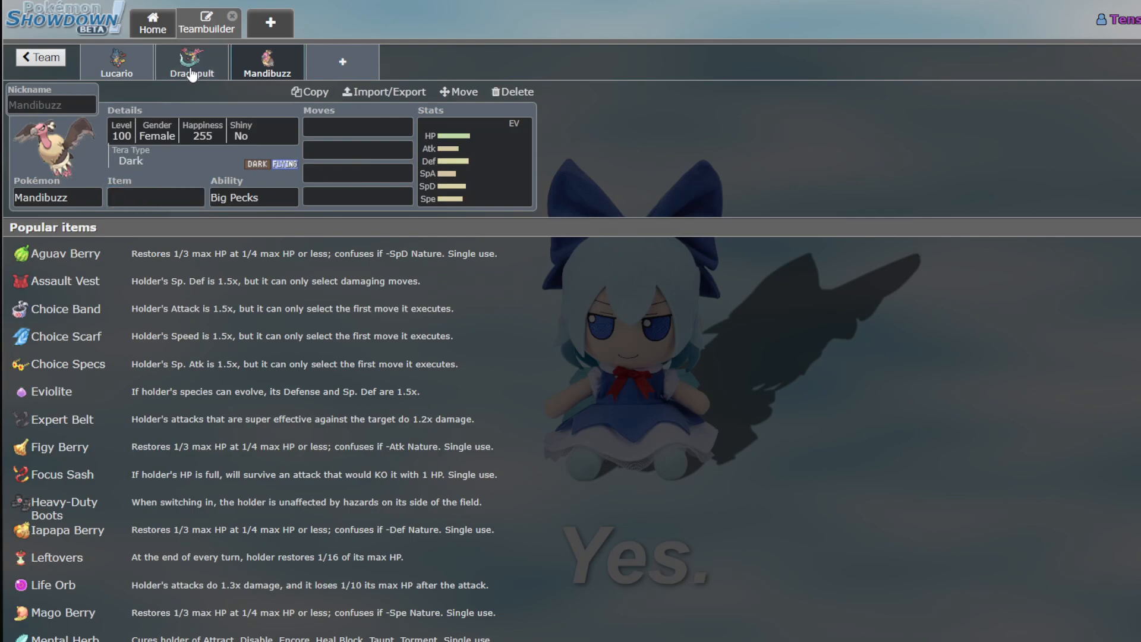
pyautogui.click(192, 61)
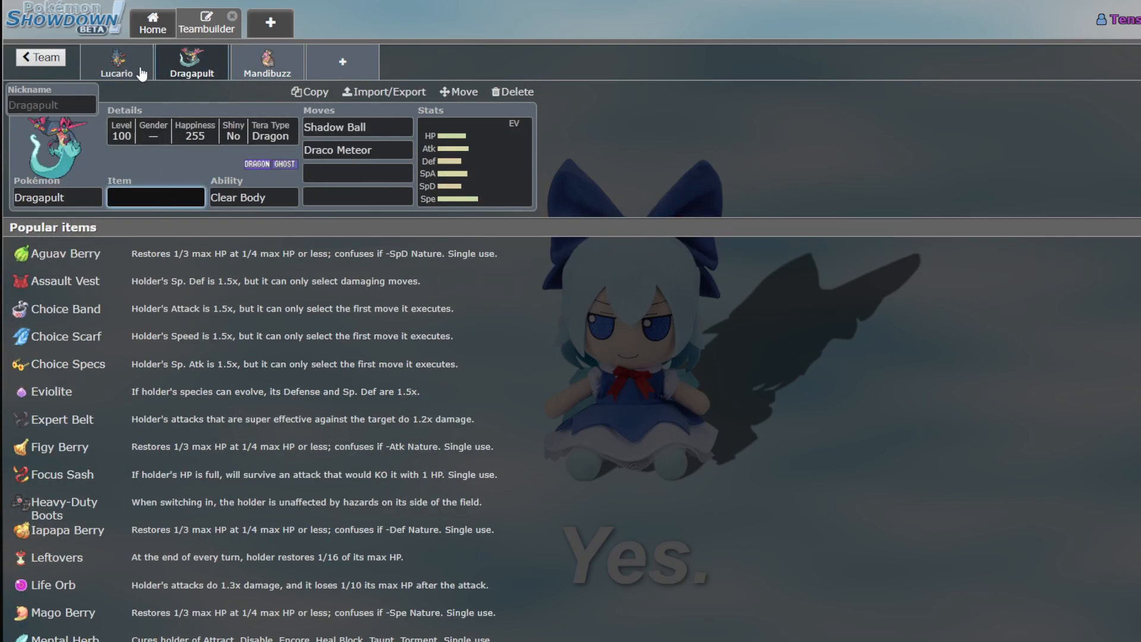
pyautogui.click(117, 62)
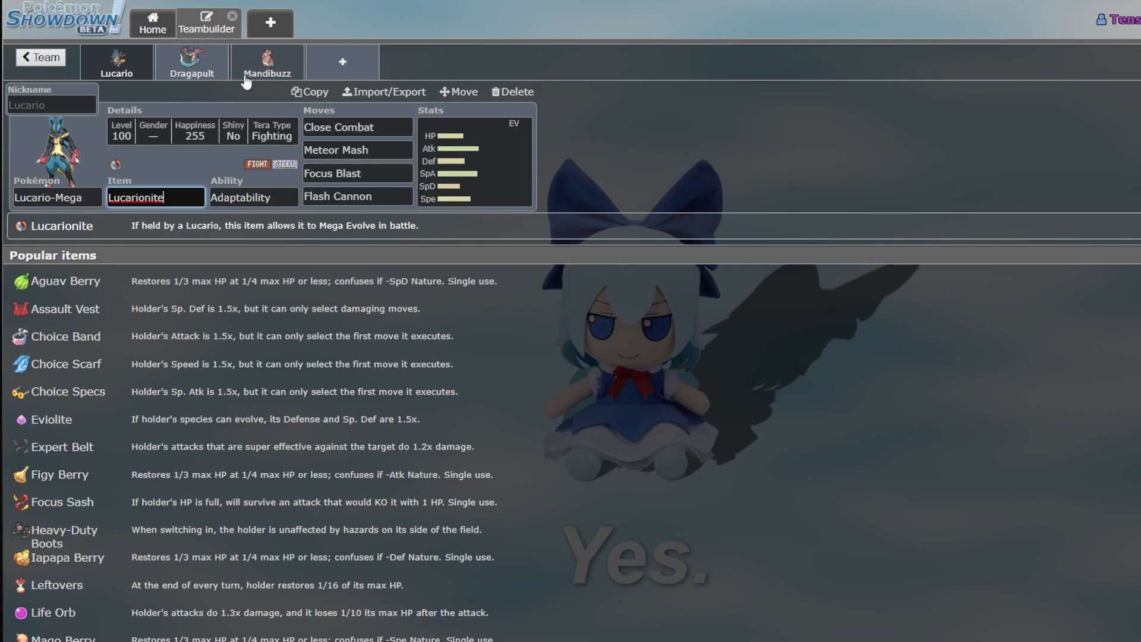
pyautogui.click(191, 62)
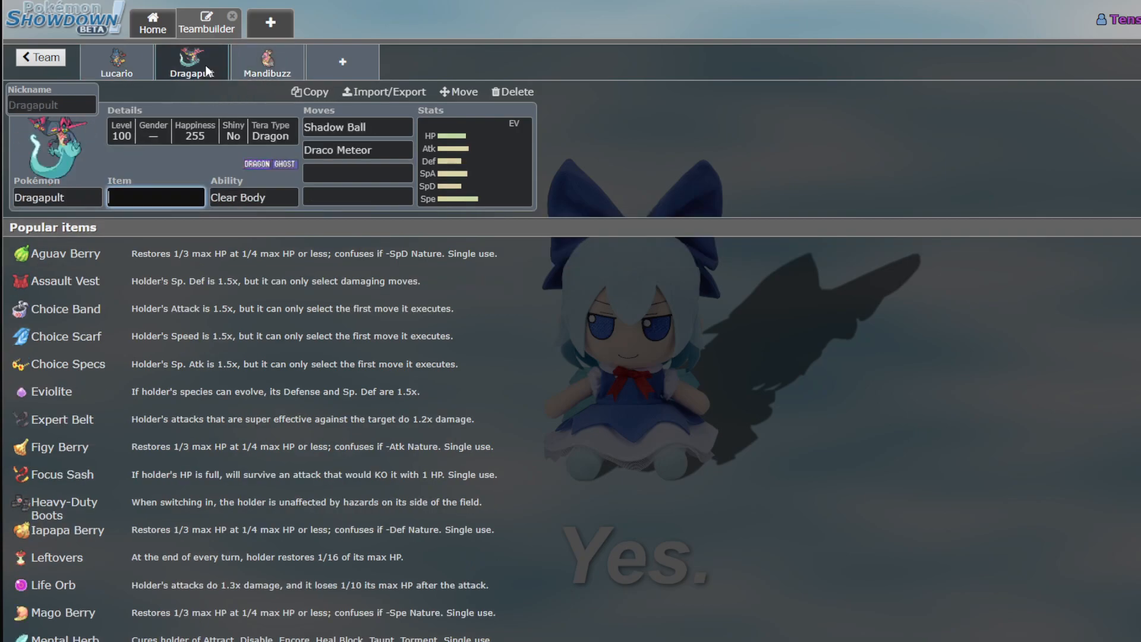
pyautogui.moveTo(202, 89)
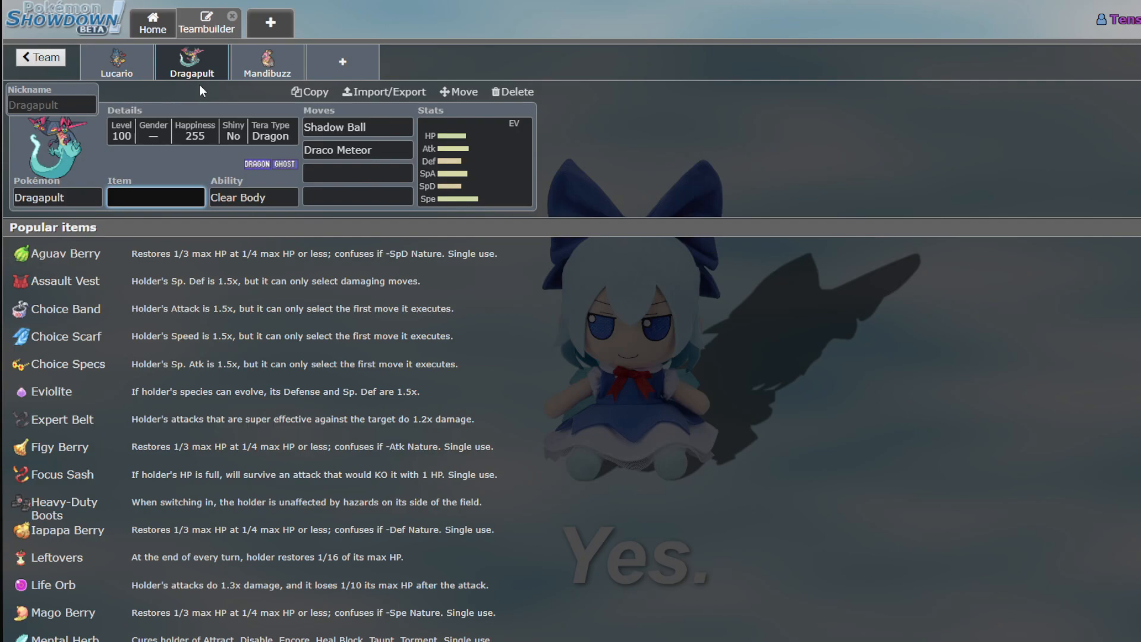
pyautogui.moveTo(205, 86)
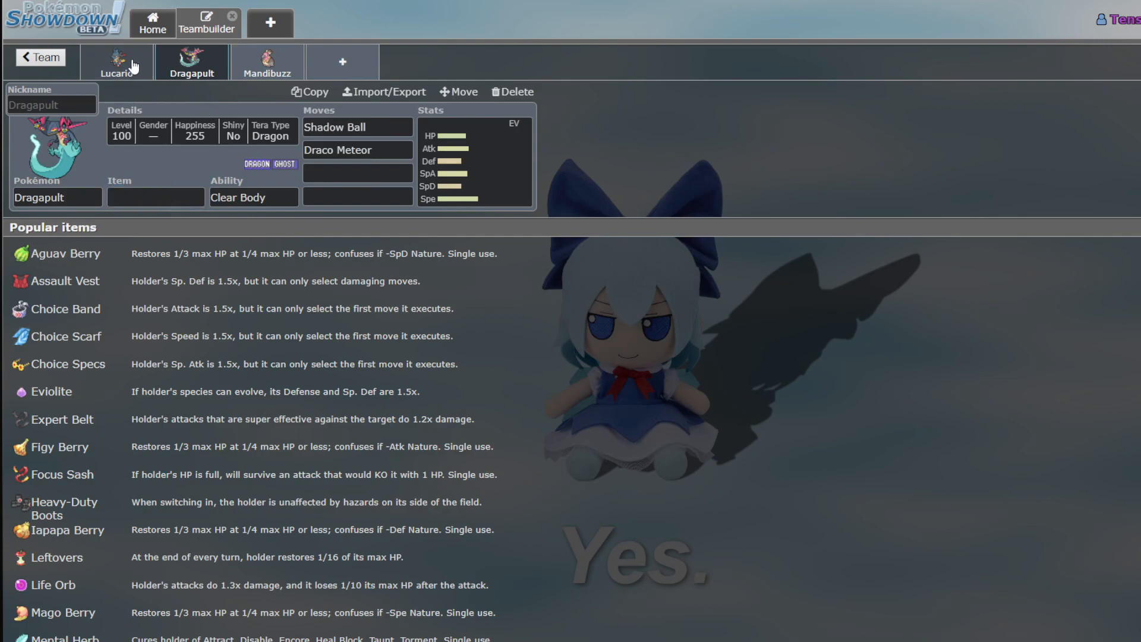
pyautogui.click(116, 62)
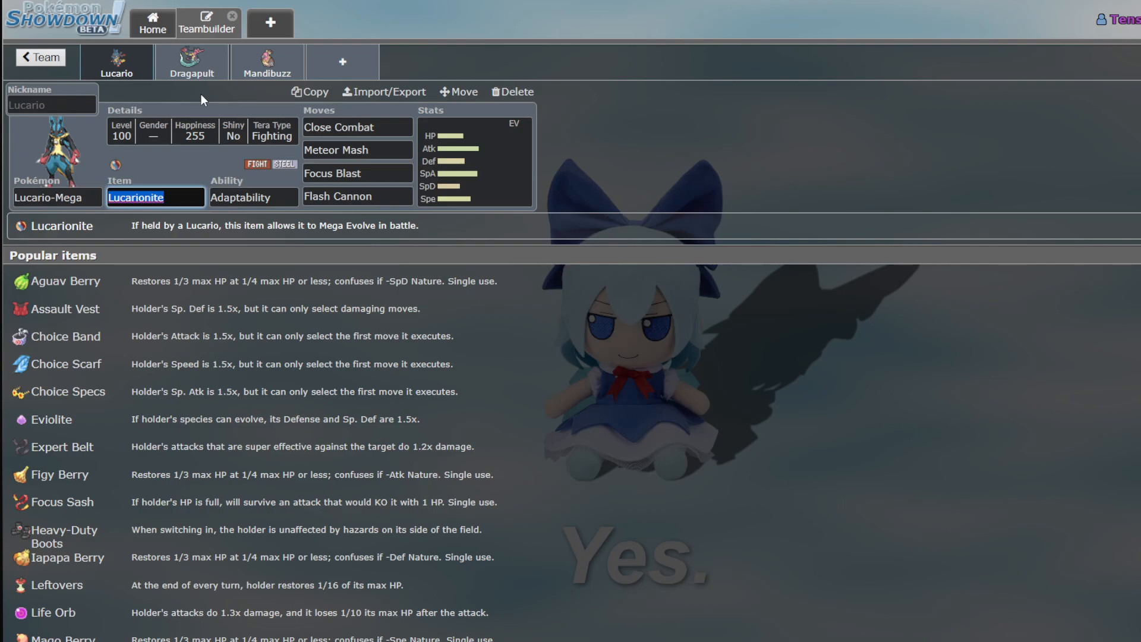
pyautogui.click(191, 62)
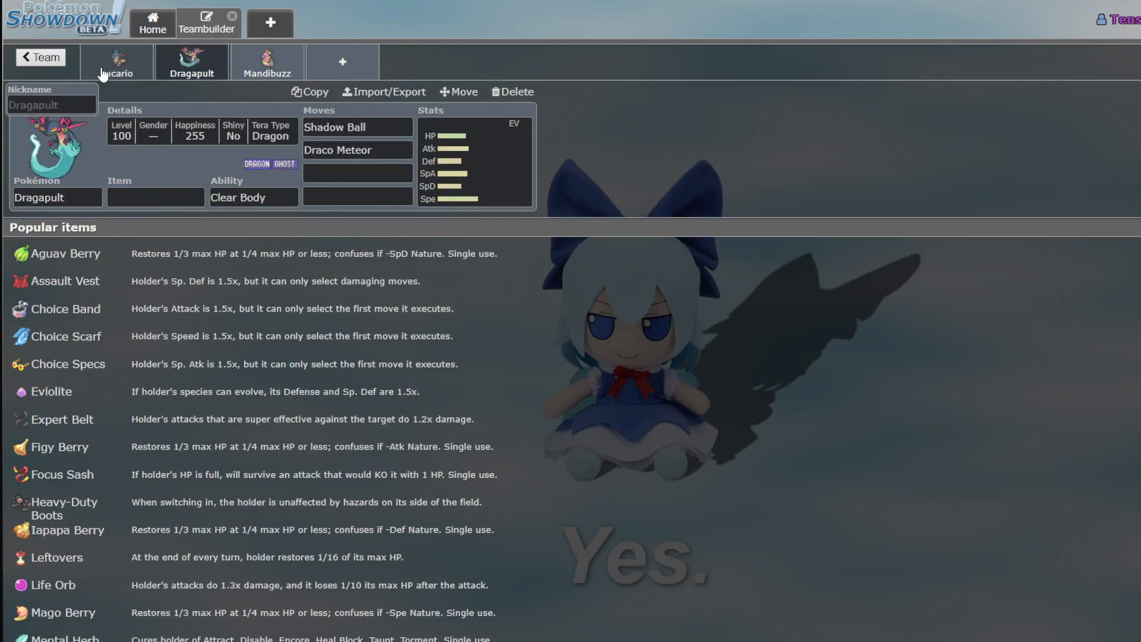
pyautogui.click(155, 198)
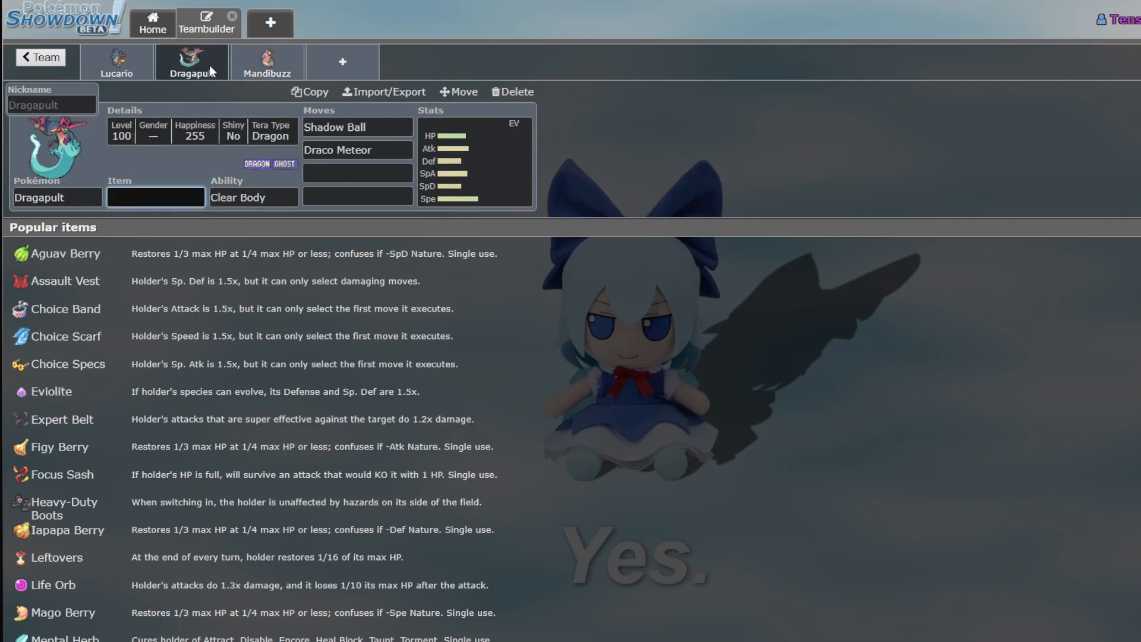
pyautogui.click(117, 64)
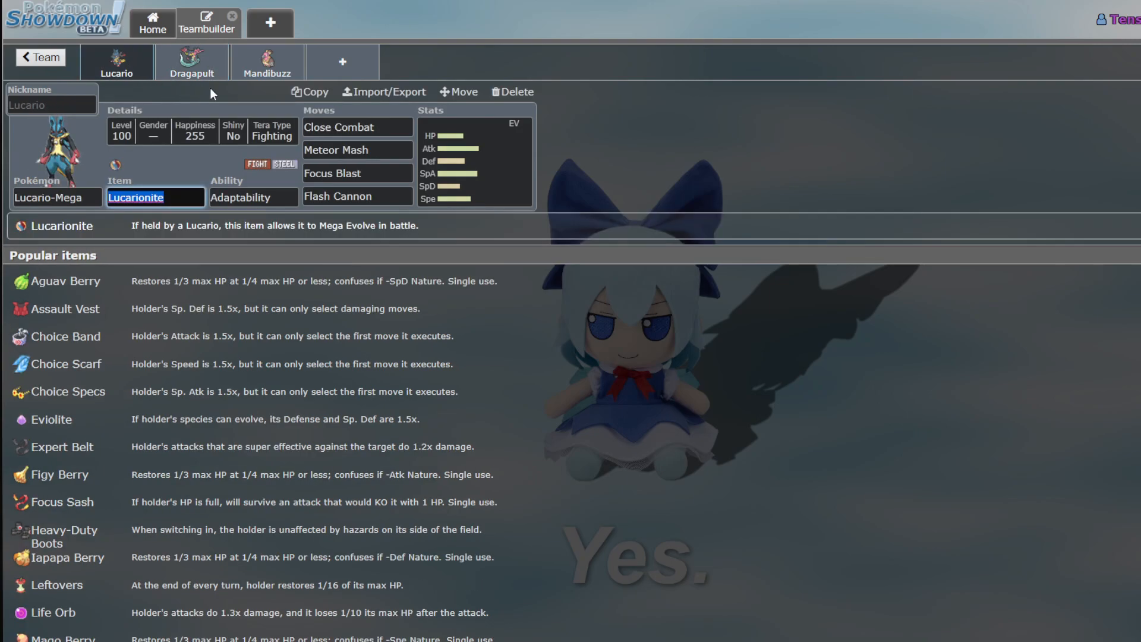
pyautogui.moveTo(130, 73)
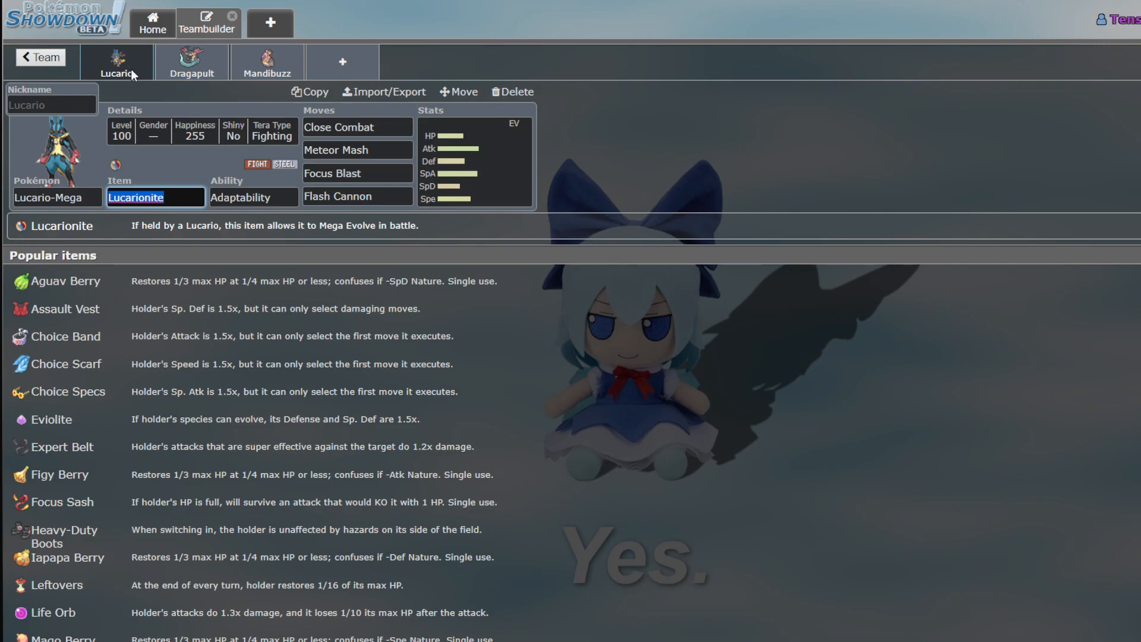
pyautogui.moveTo(266, 62)
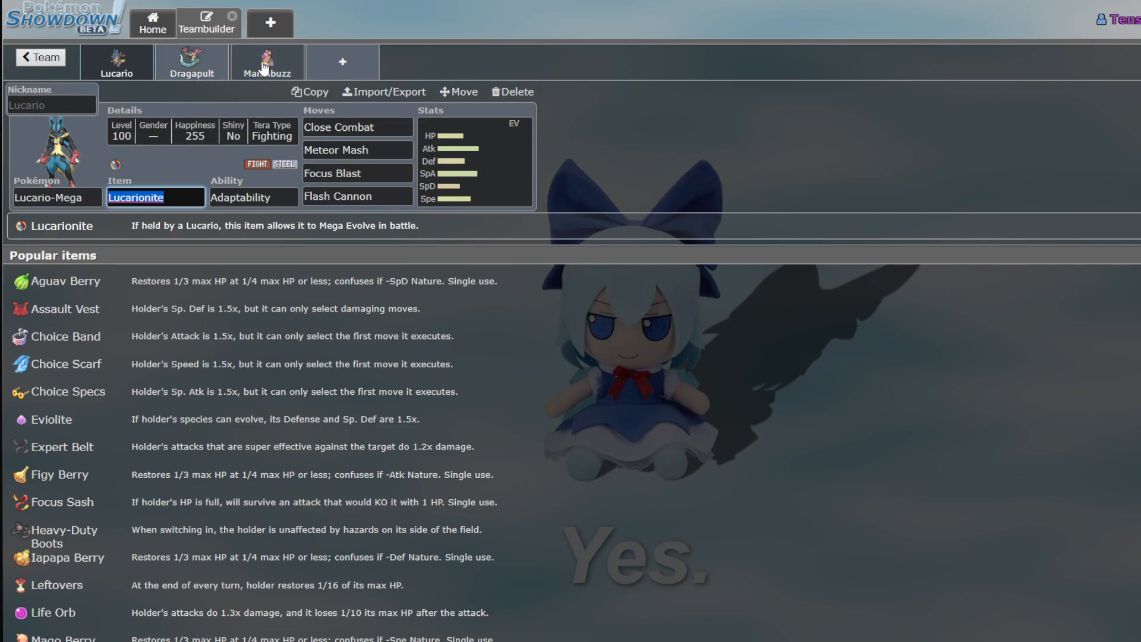
pyautogui.moveTo(191, 72)
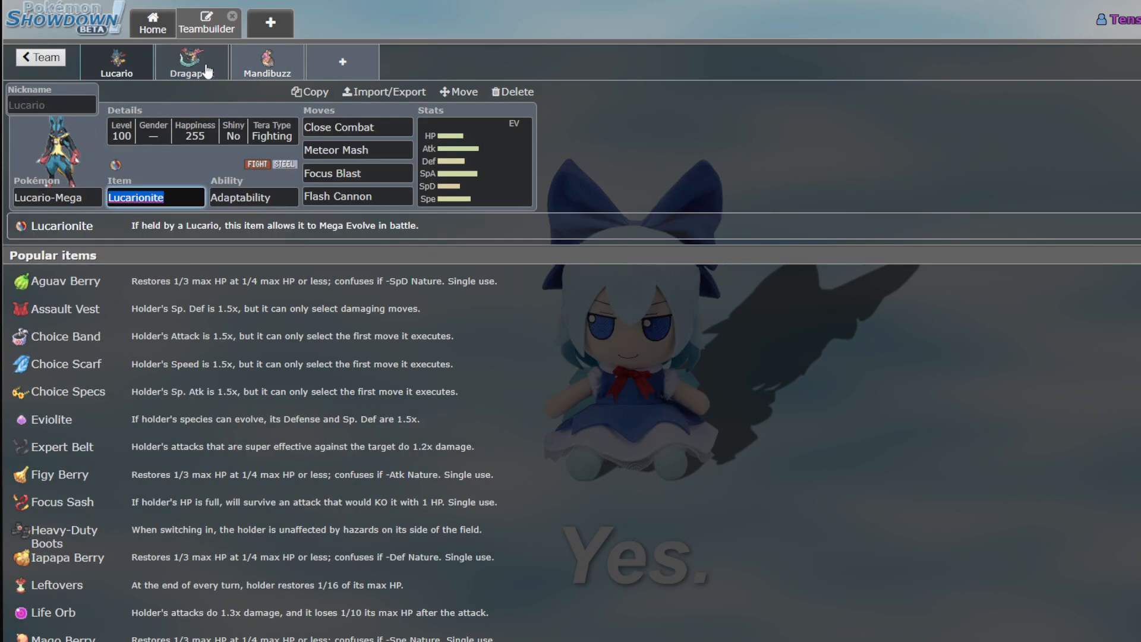
pyautogui.moveTo(116, 69)
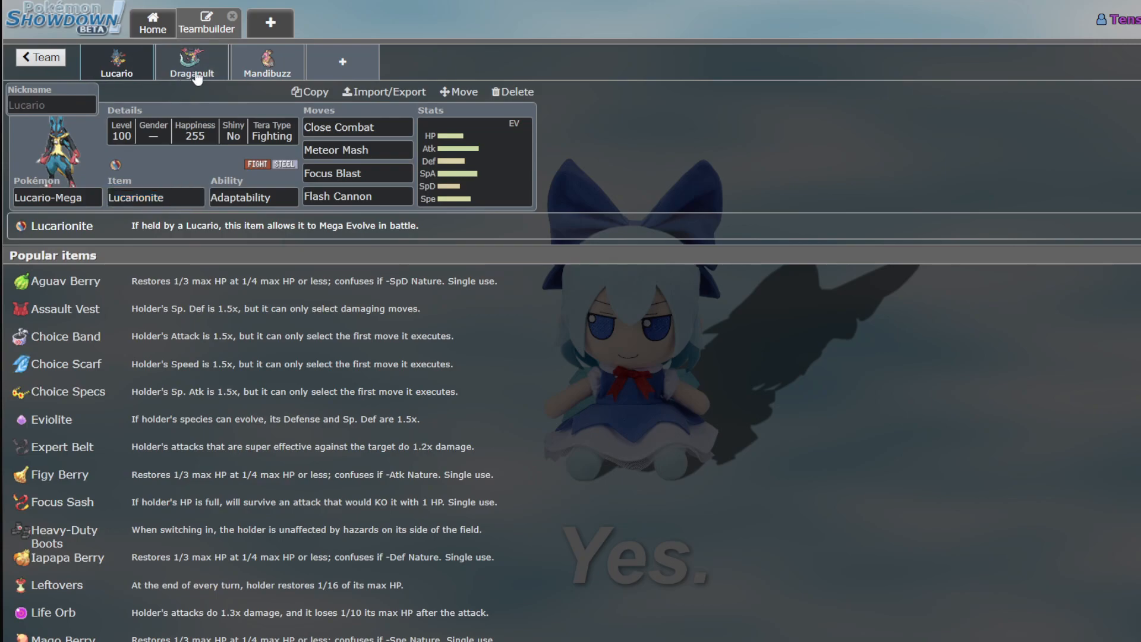
# Add Primarina as the fourth member and set its Attack IV to 0 in the stat editor
pyautogui.click(266, 62)
pyautogui.write('pri')
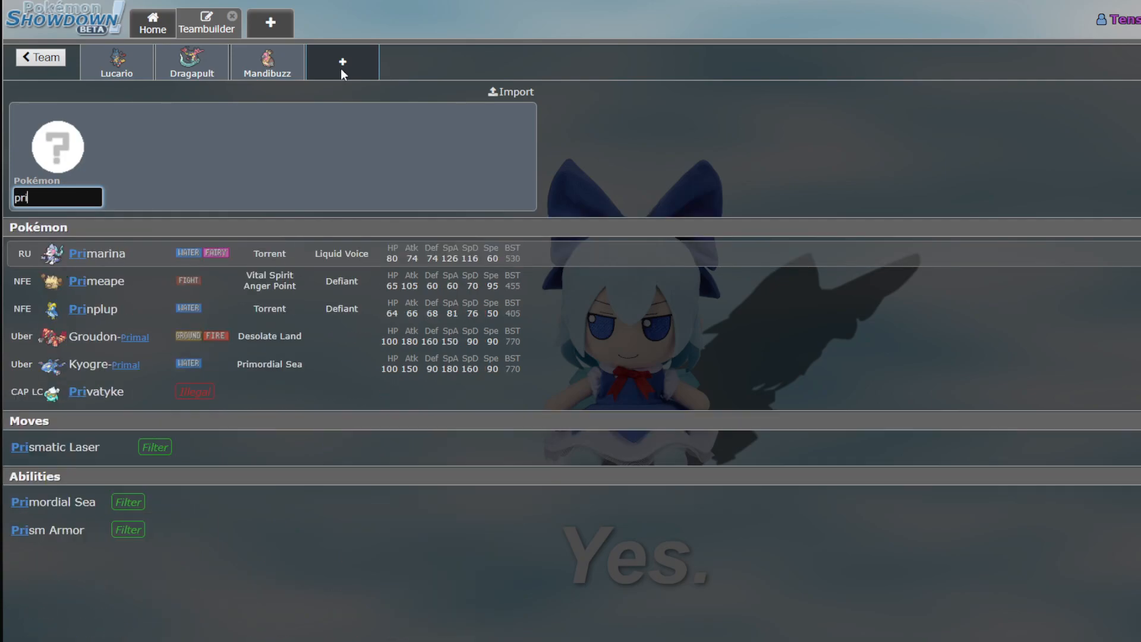
pyautogui.click(89, 254)
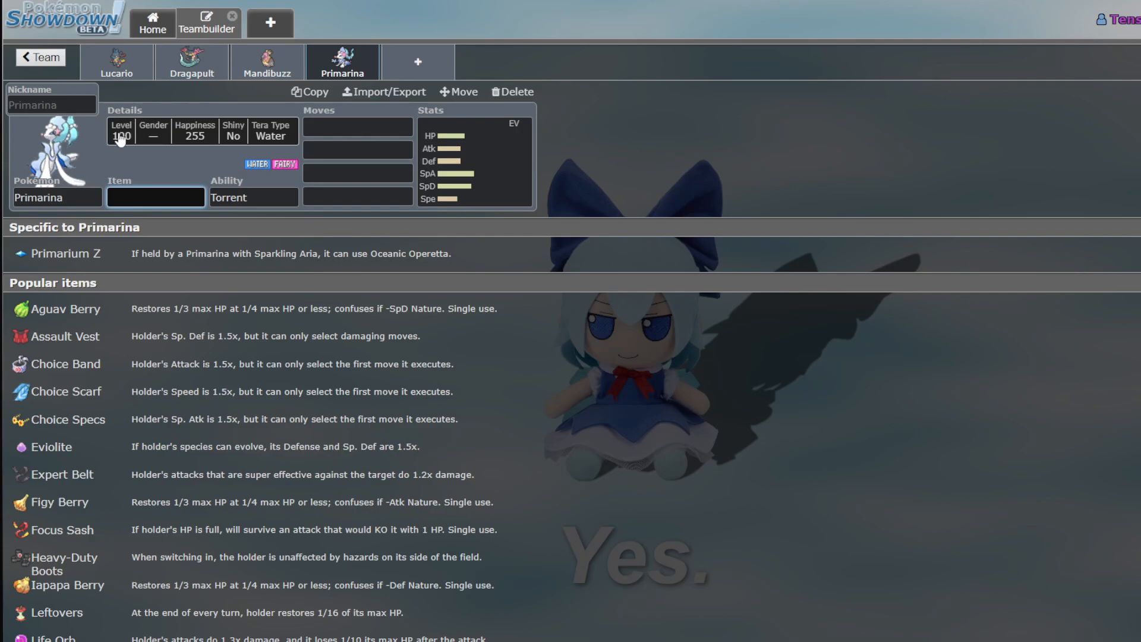
pyautogui.click(473, 160)
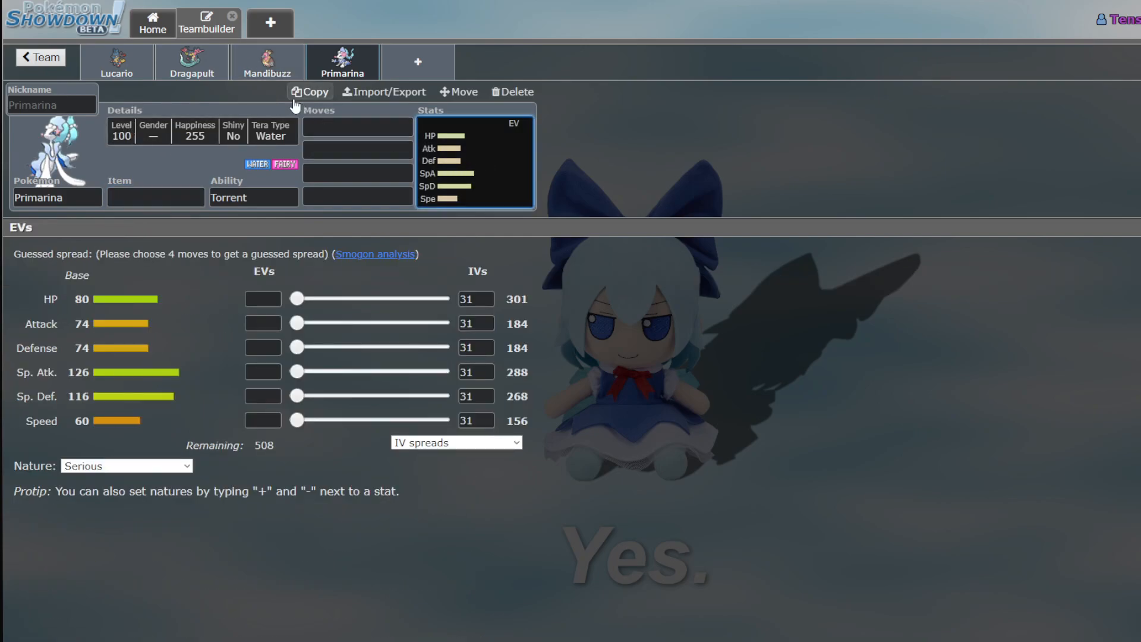
pyautogui.click(191, 62)
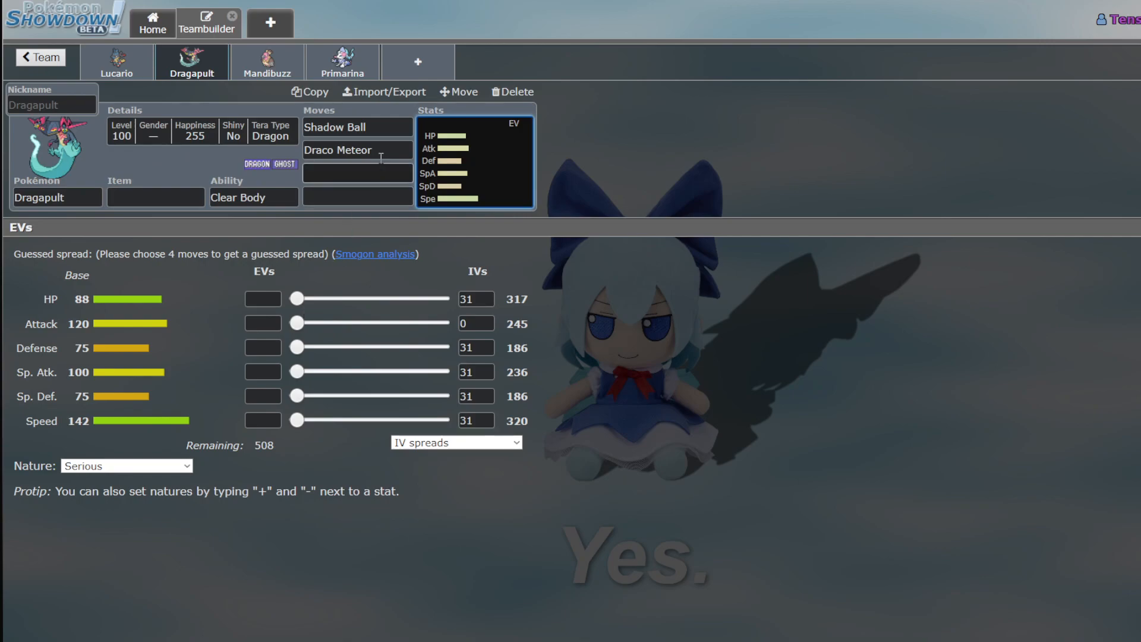
pyautogui.click(342, 61)
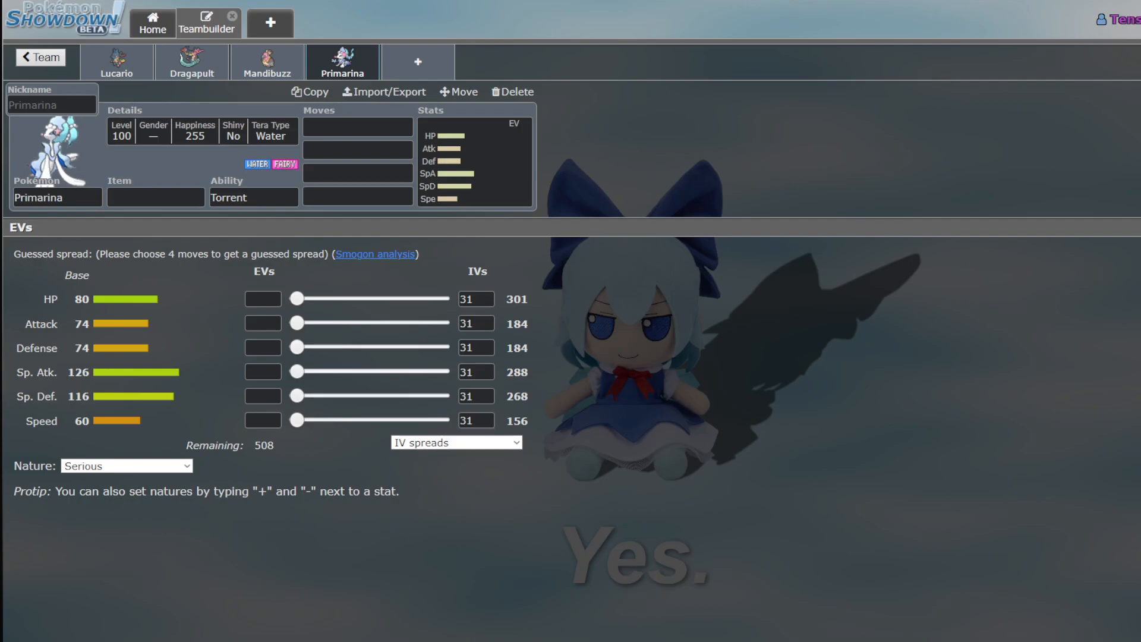
# Look through Primarina's learnable move list for its first slot
pyautogui.click(356, 127)
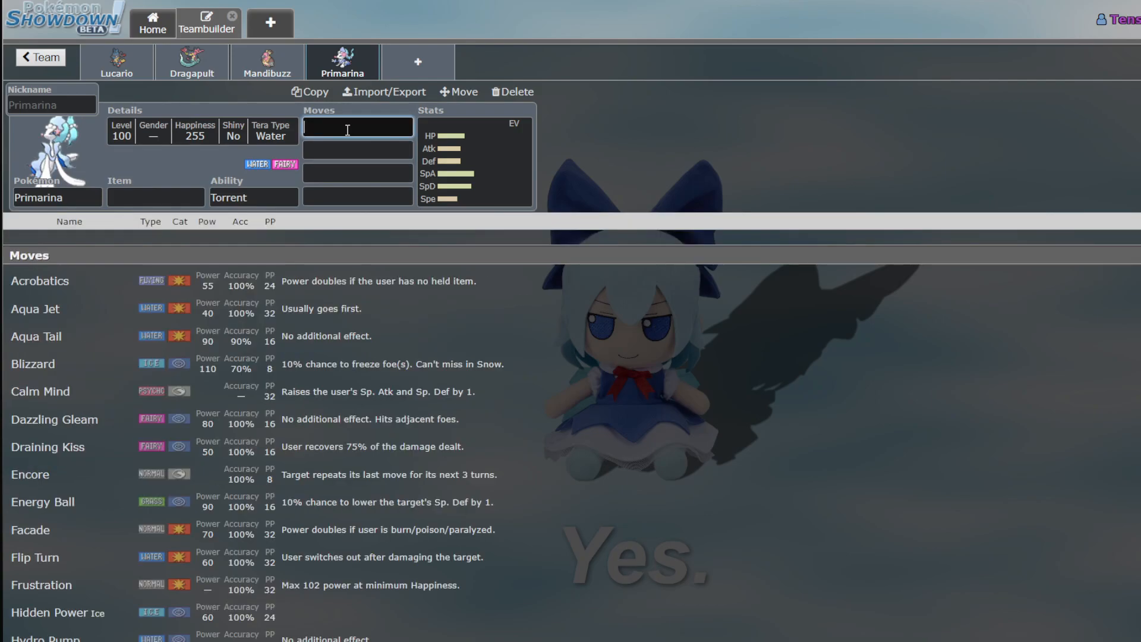
pyautogui.scroll(-3)
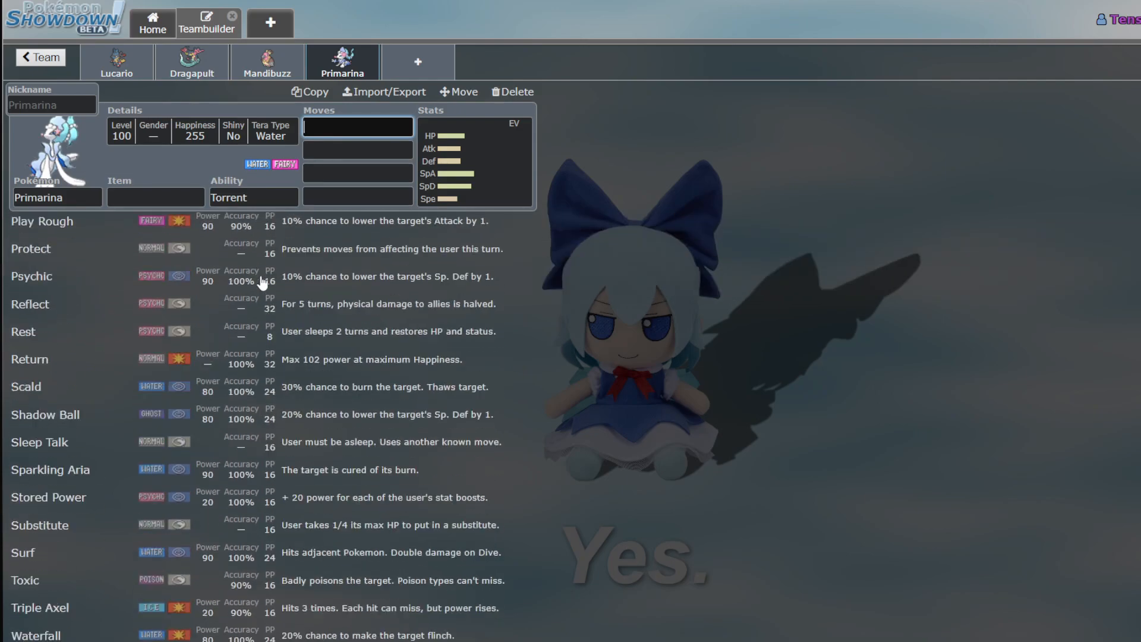
pyautogui.scroll(3)
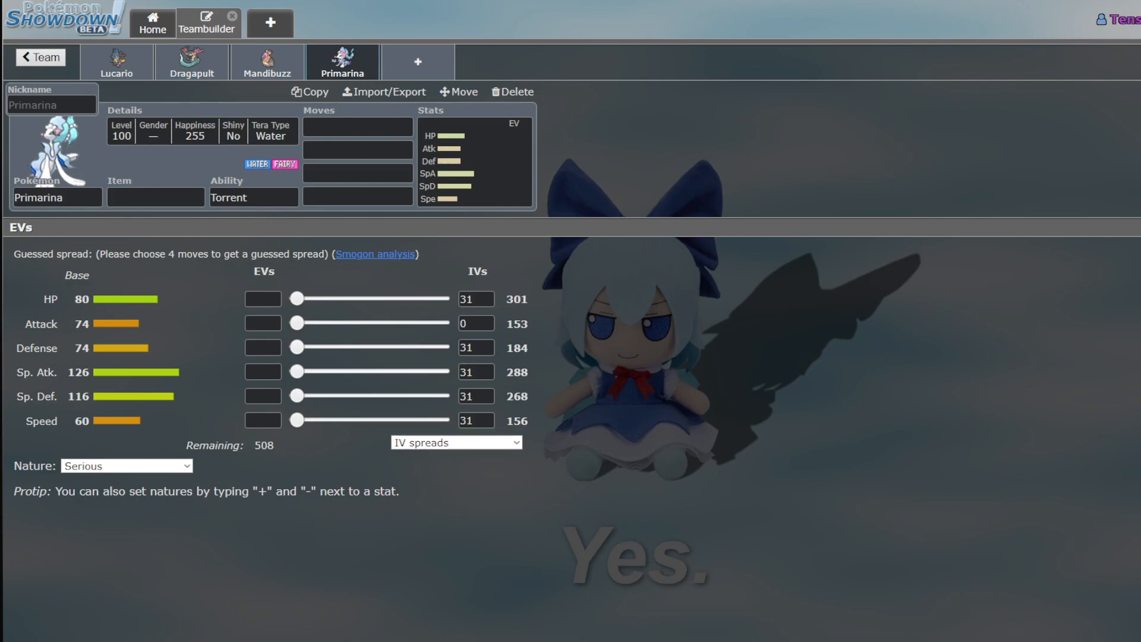
pyautogui.moveTo(189, 95)
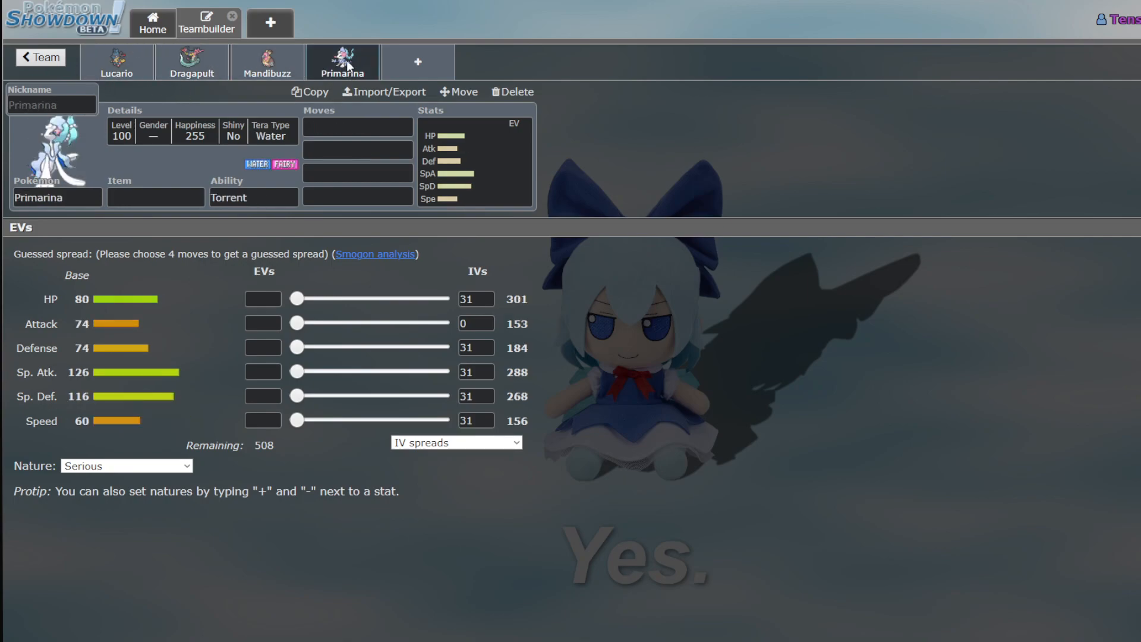
# Compare Dragapult's, Primarina's, Lucario's and Mandibuzz's sets in turn
pyautogui.click(191, 61)
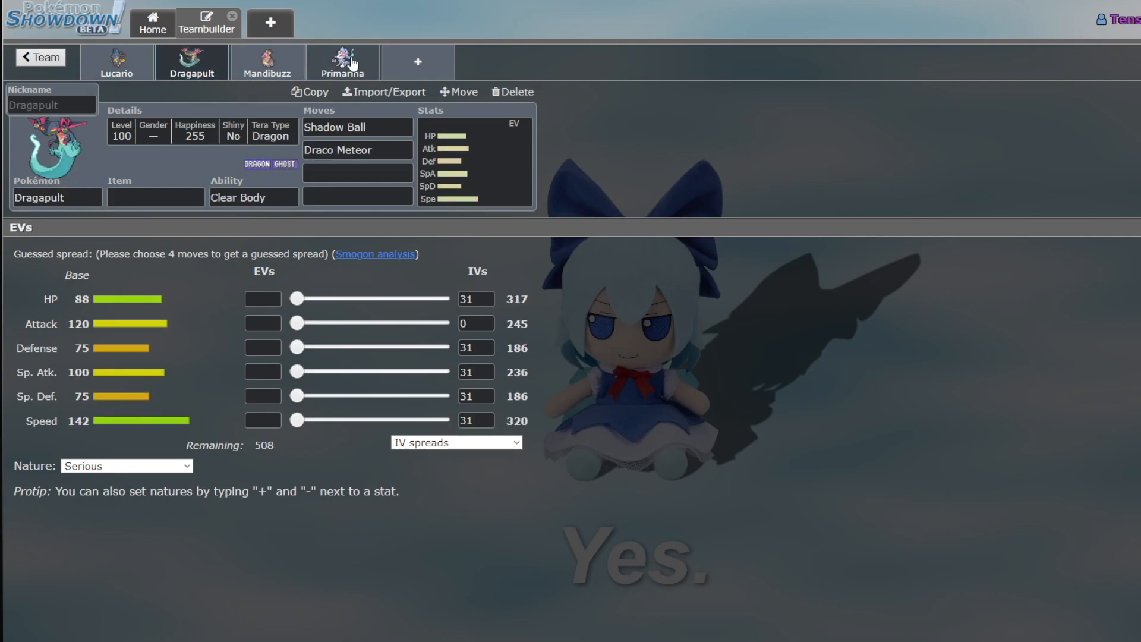
pyautogui.click(342, 62)
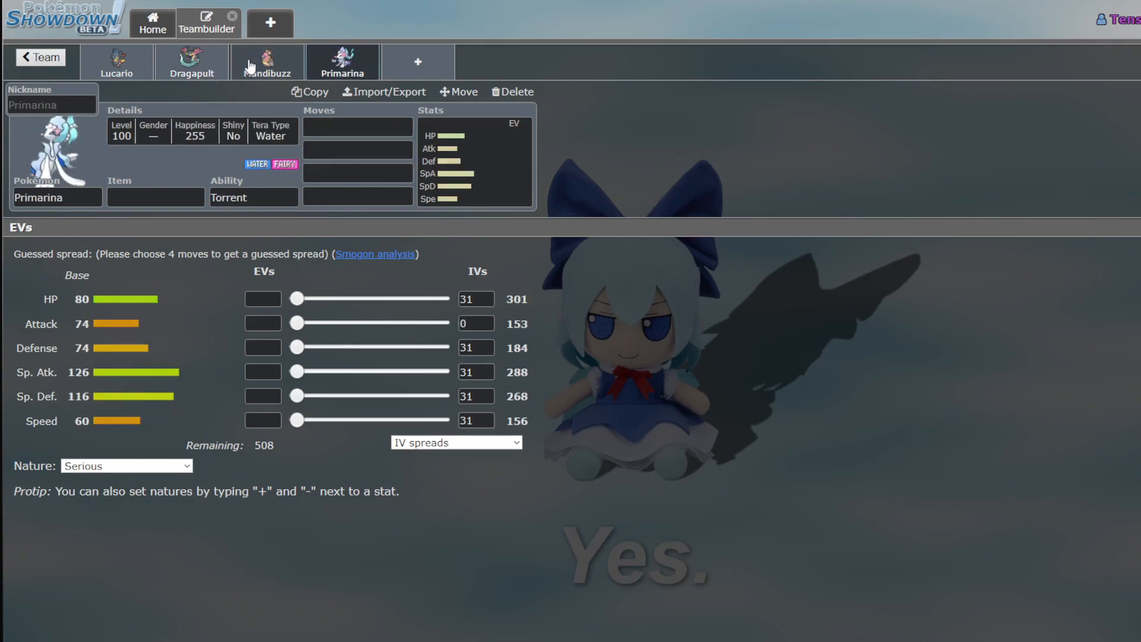
pyautogui.click(116, 62)
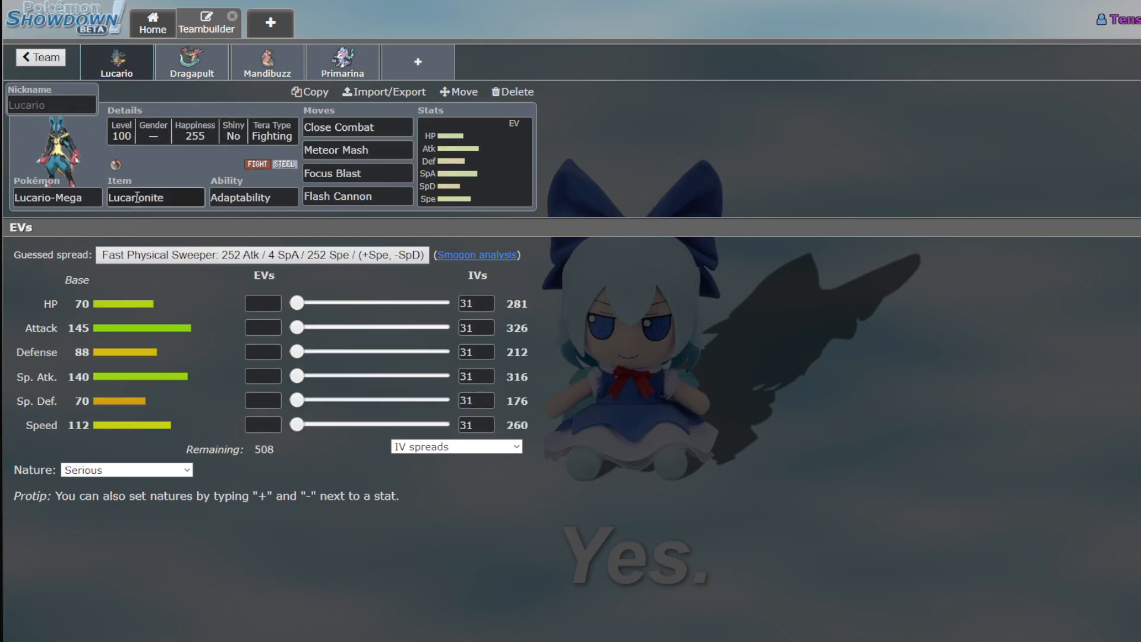
pyautogui.click(267, 61)
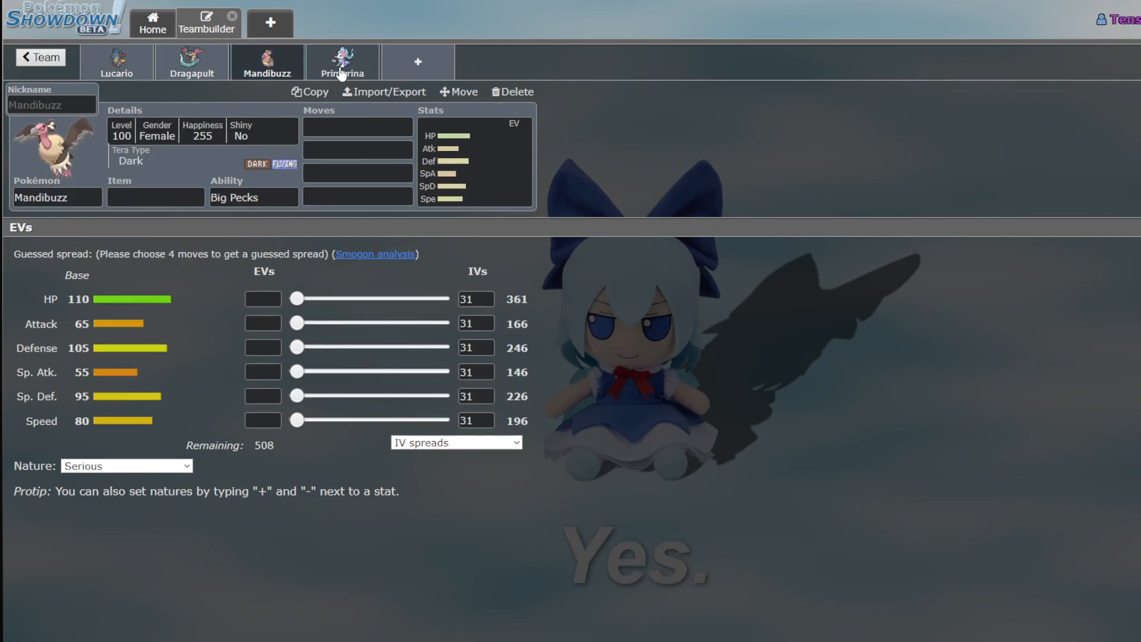
pyautogui.click(343, 62)
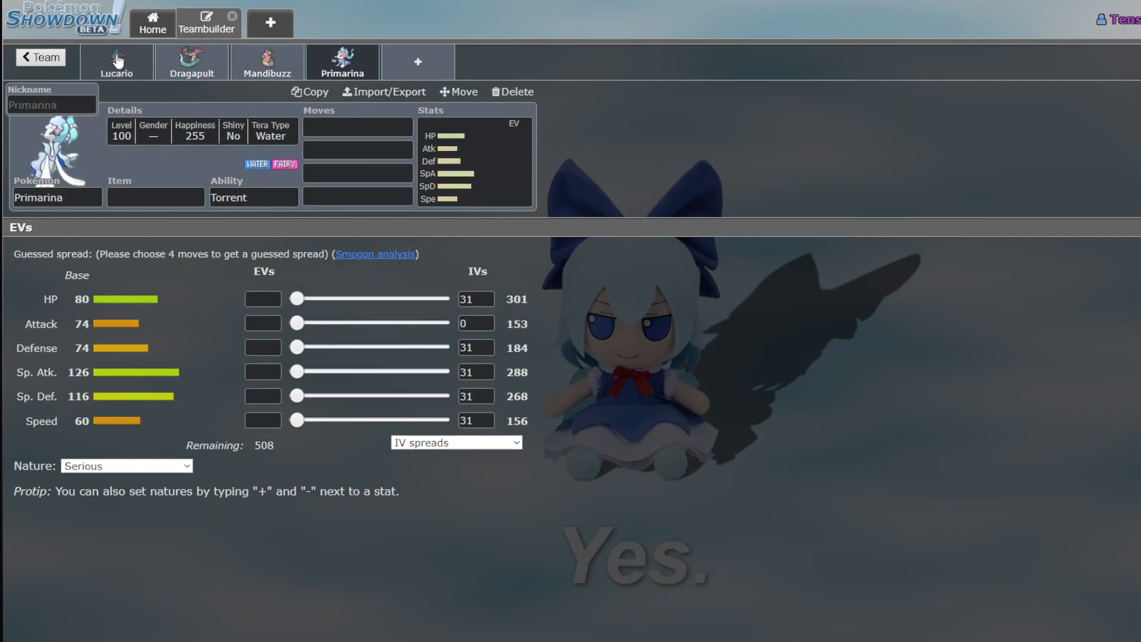
pyautogui.click(192, 62)
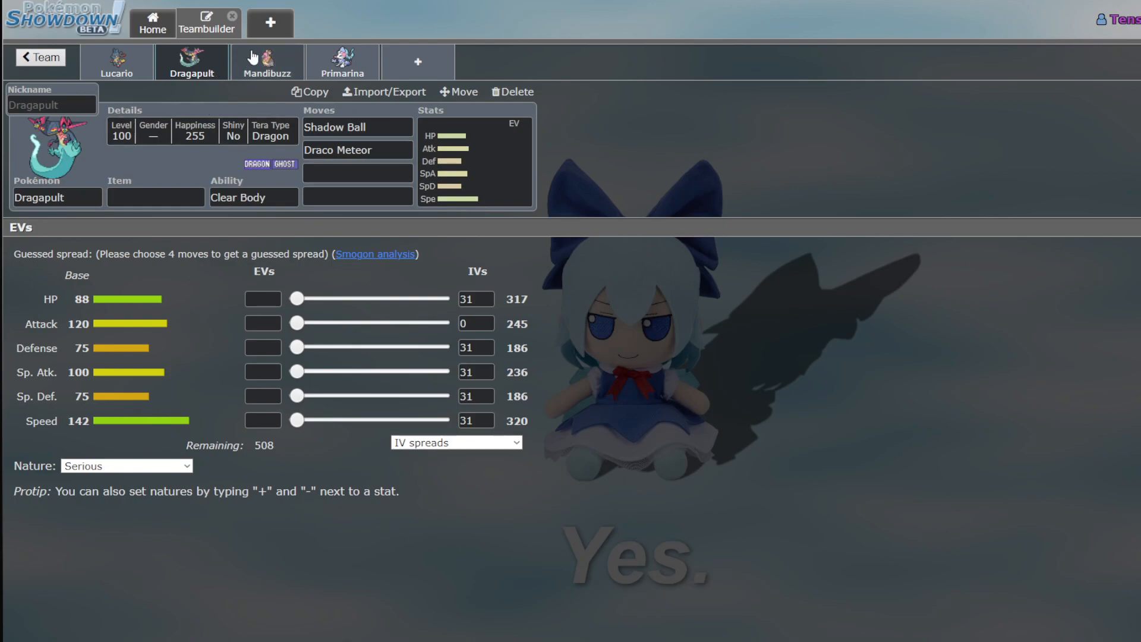
pyautogui.click(341, 62)
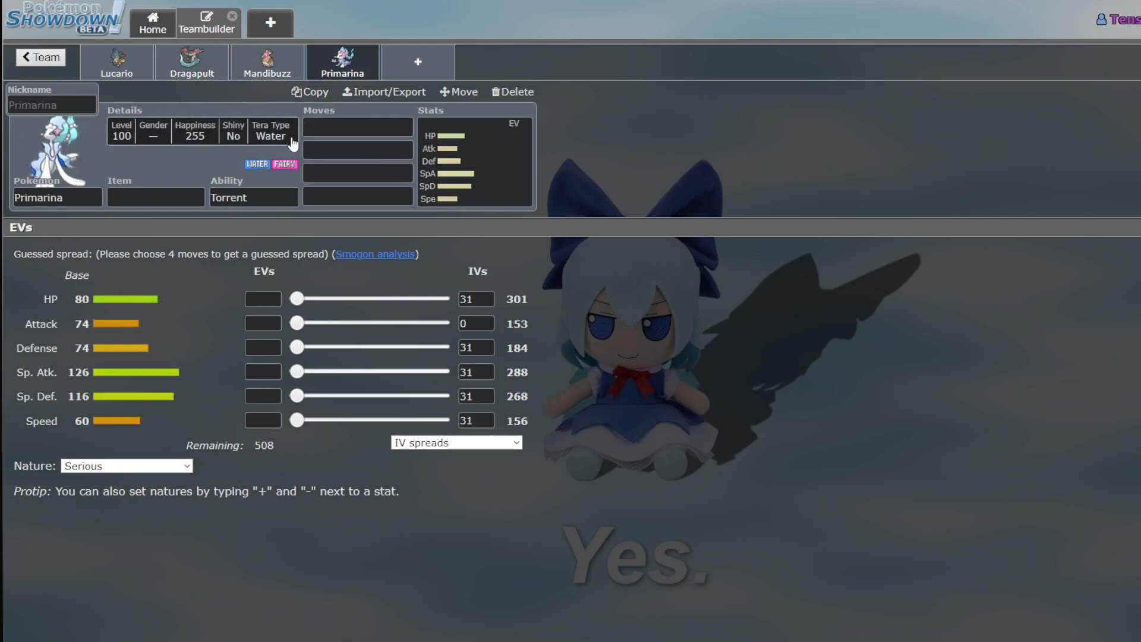
pyautogui.moveTo(173, 93)
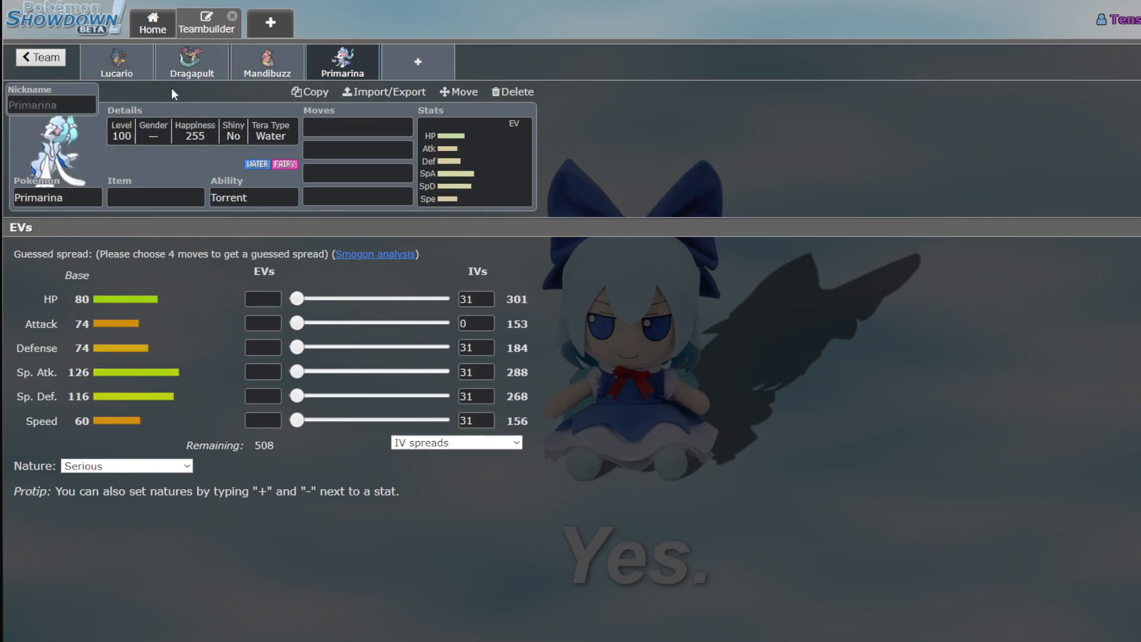
# Cycle through the four members' sets again, finishing on Dragapult's two-move set
pyautogui.click(267, 62)
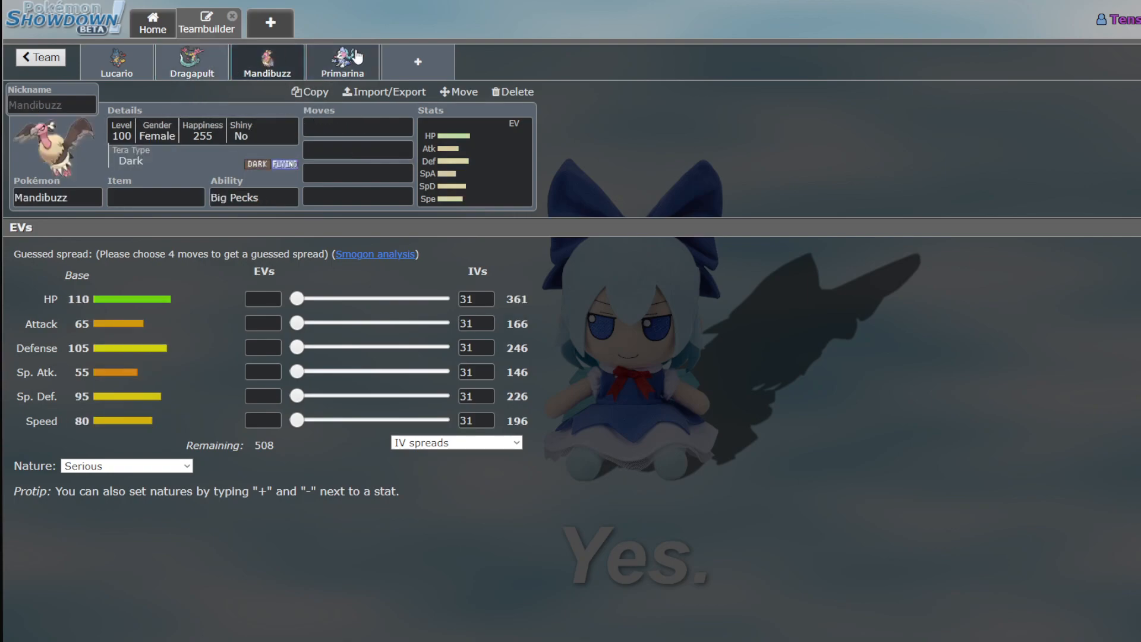
pyautogui.click(191, 62)
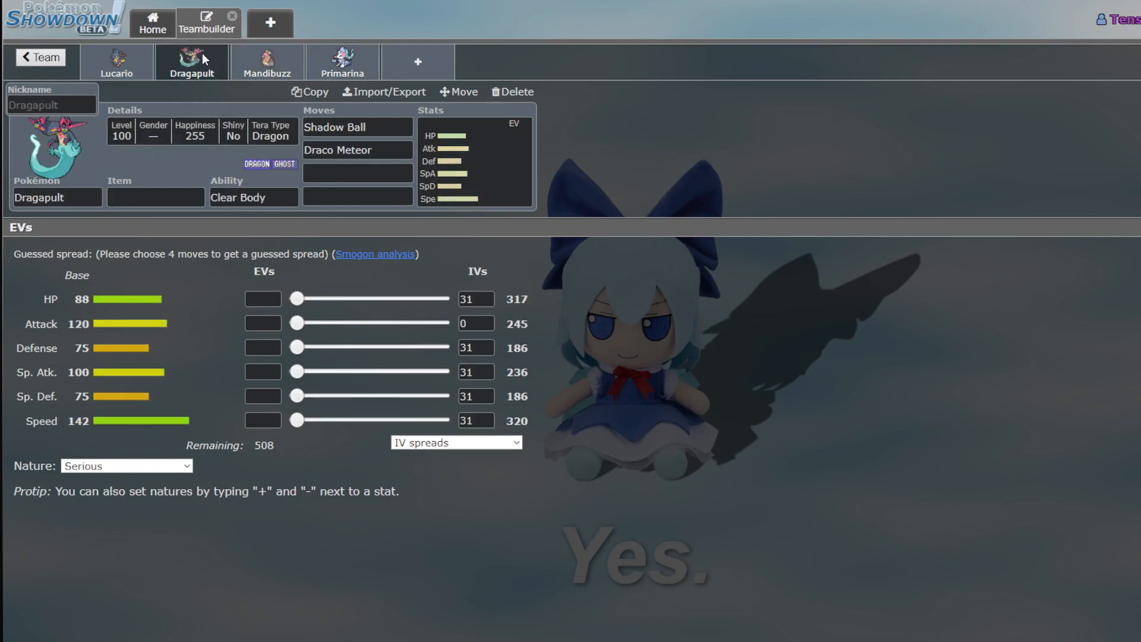
pyautogui.moveTo(342, 65)
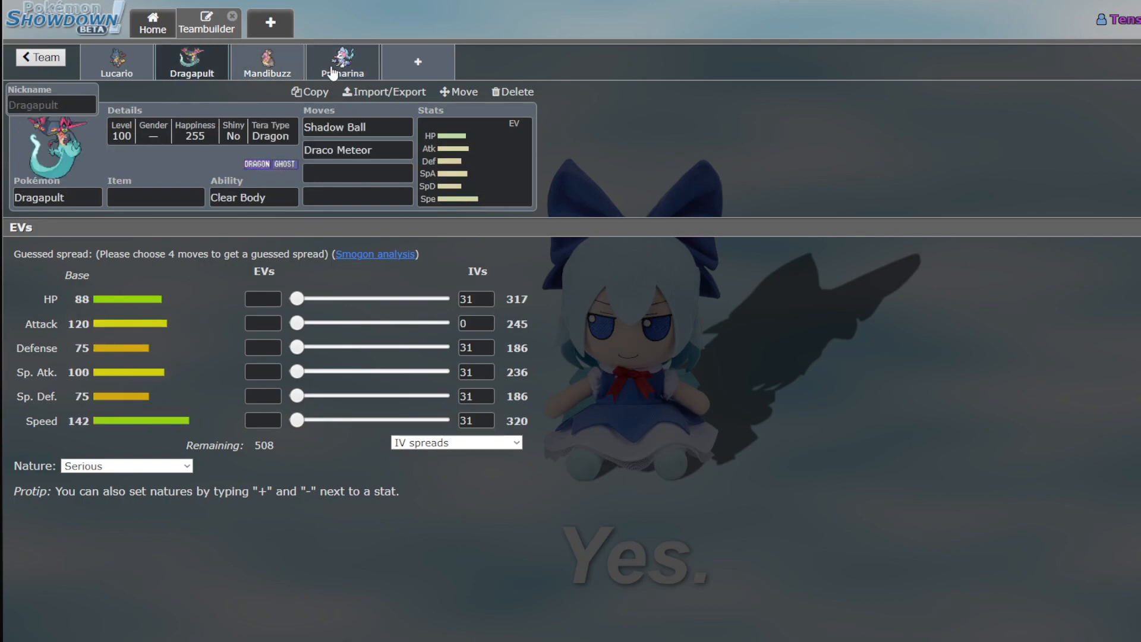
pyautogui.click(342, 62)
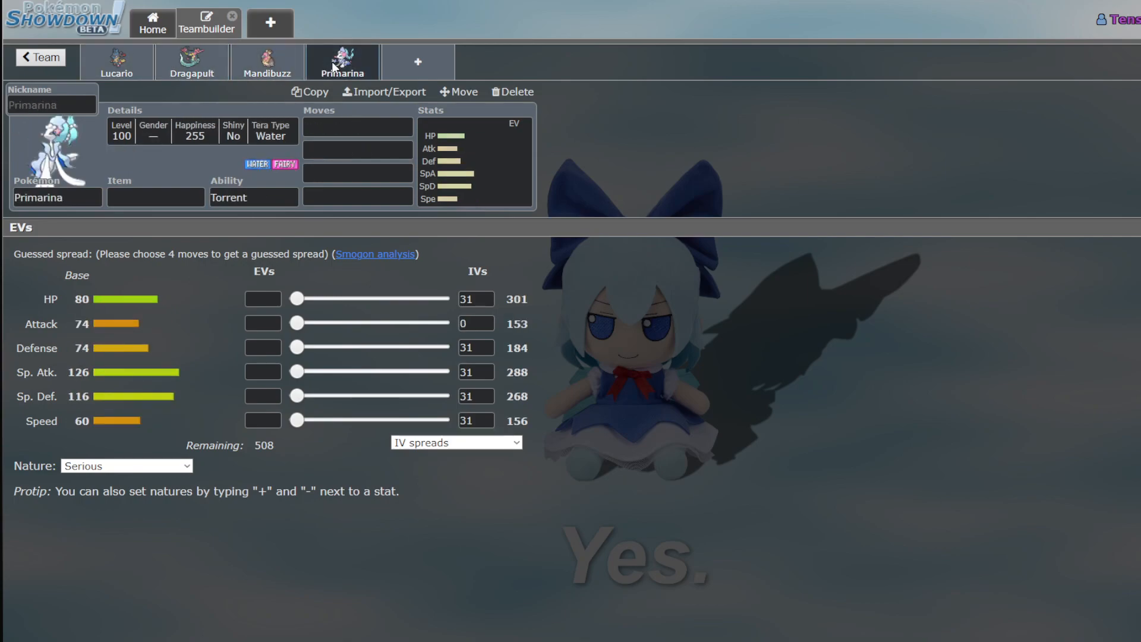
pyautogui.moveTo(303, 63)
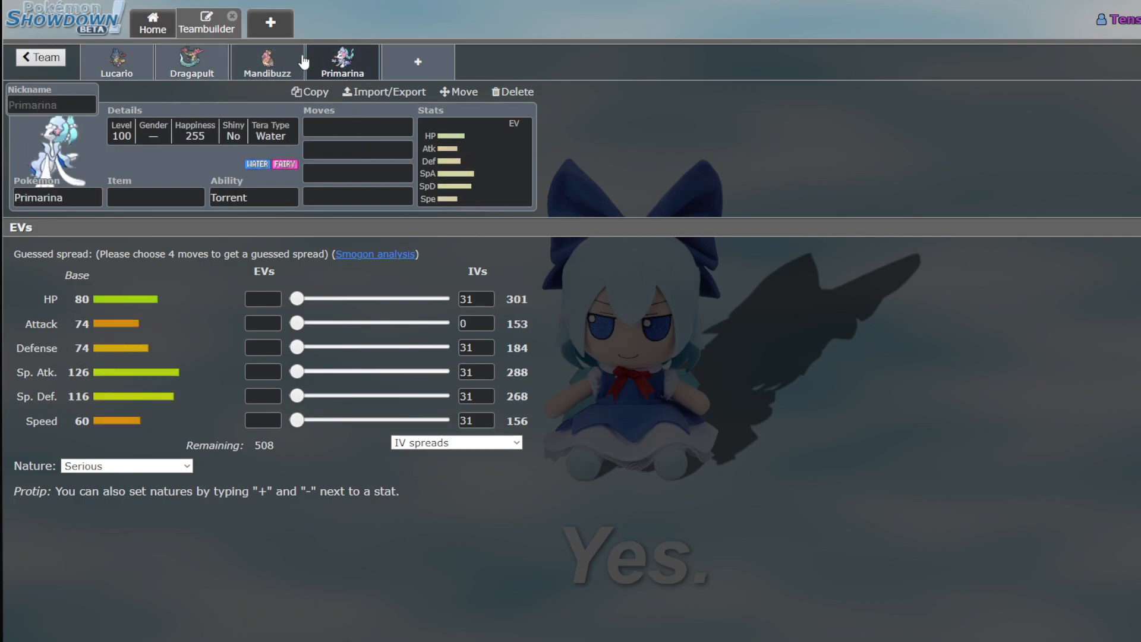
pyautogui.click(117, 62)
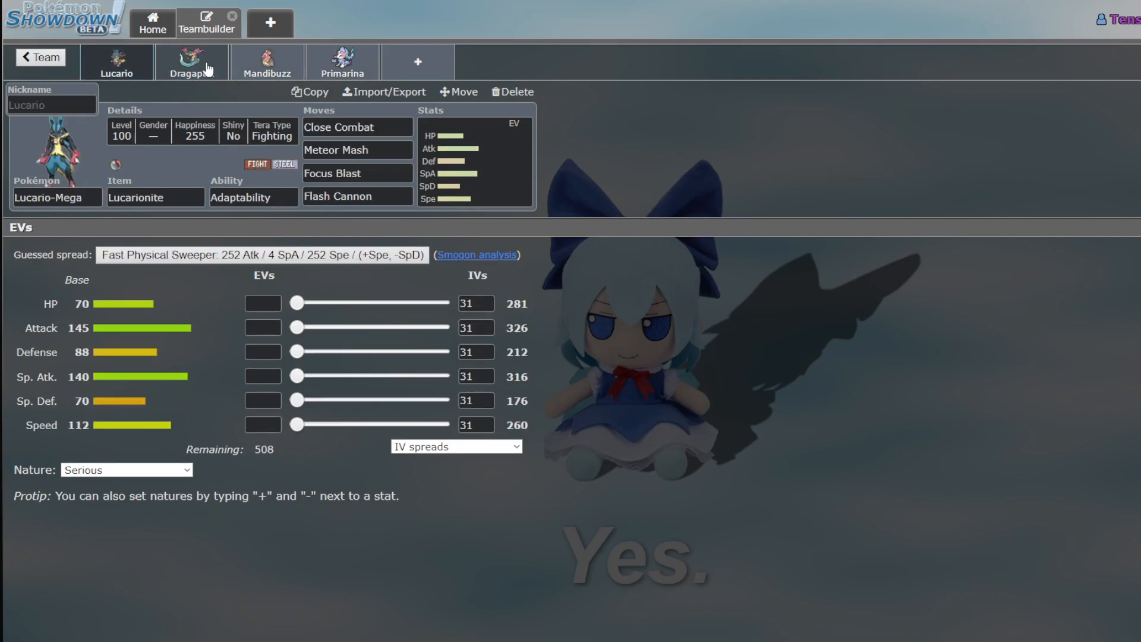
pyautogui.moveTo(253, 66)
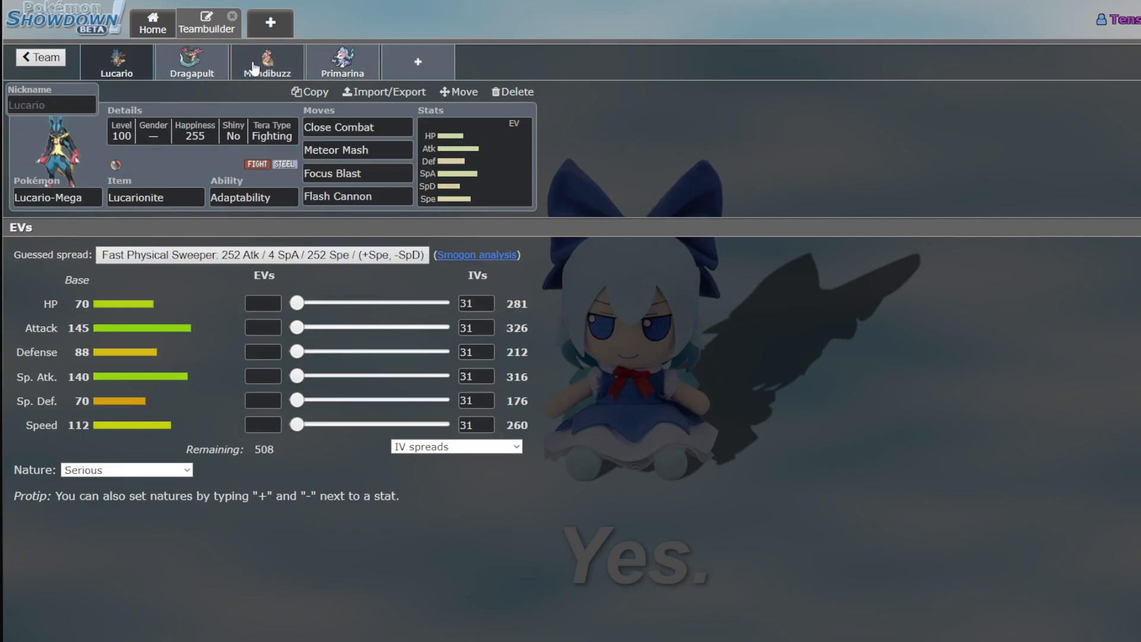
pyautogui.click(268, 61)
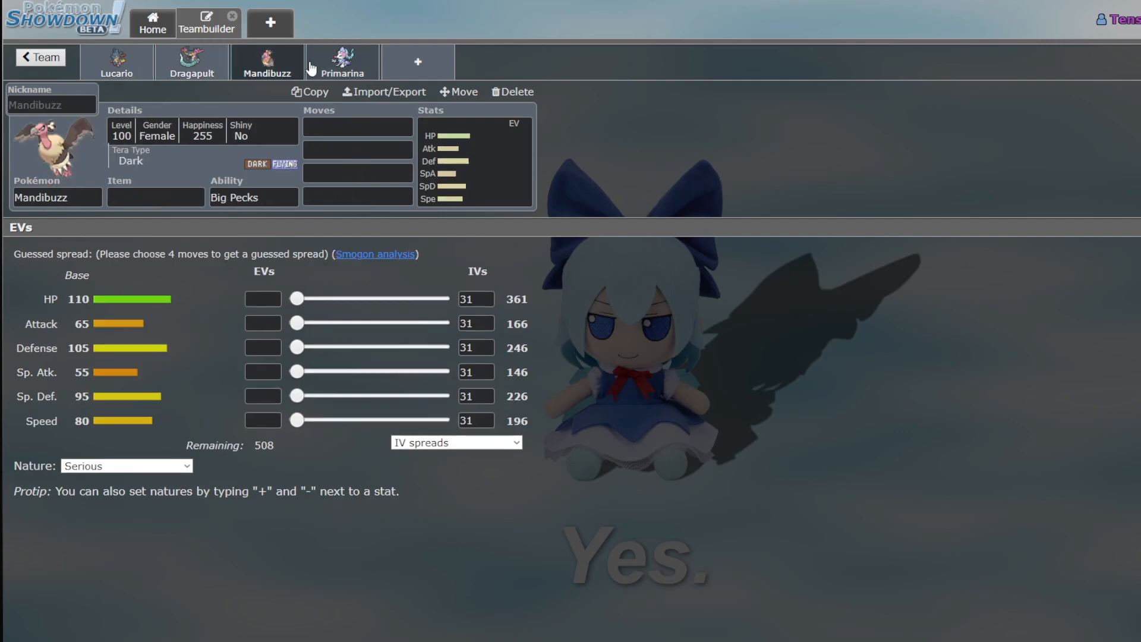
pyautogui.click(116, 62)
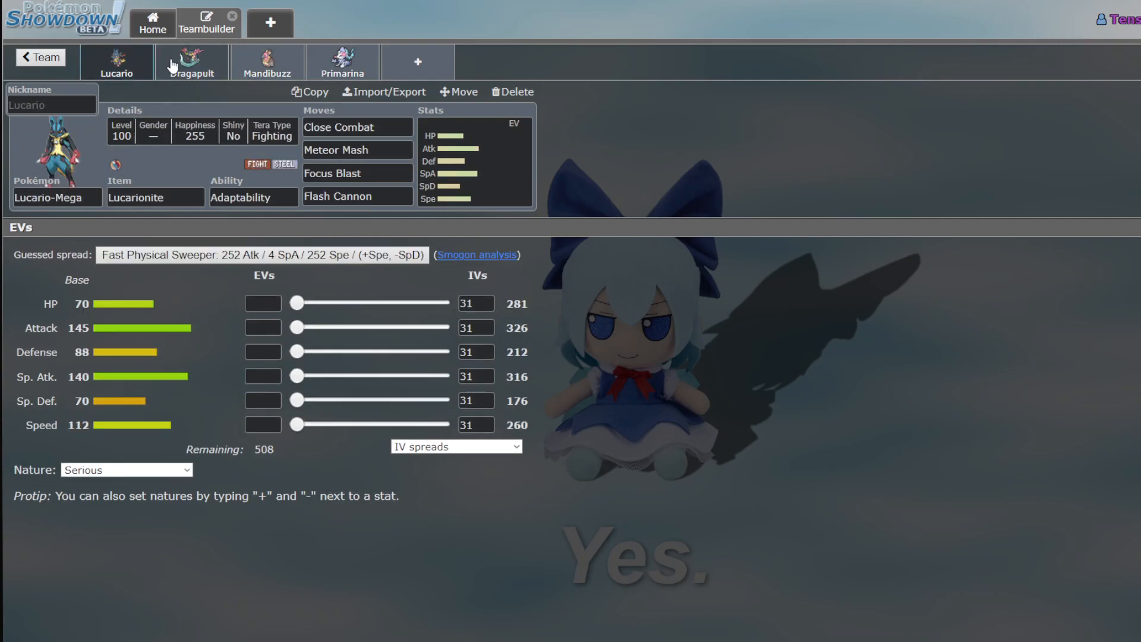
pyautogui.click(191, 62)
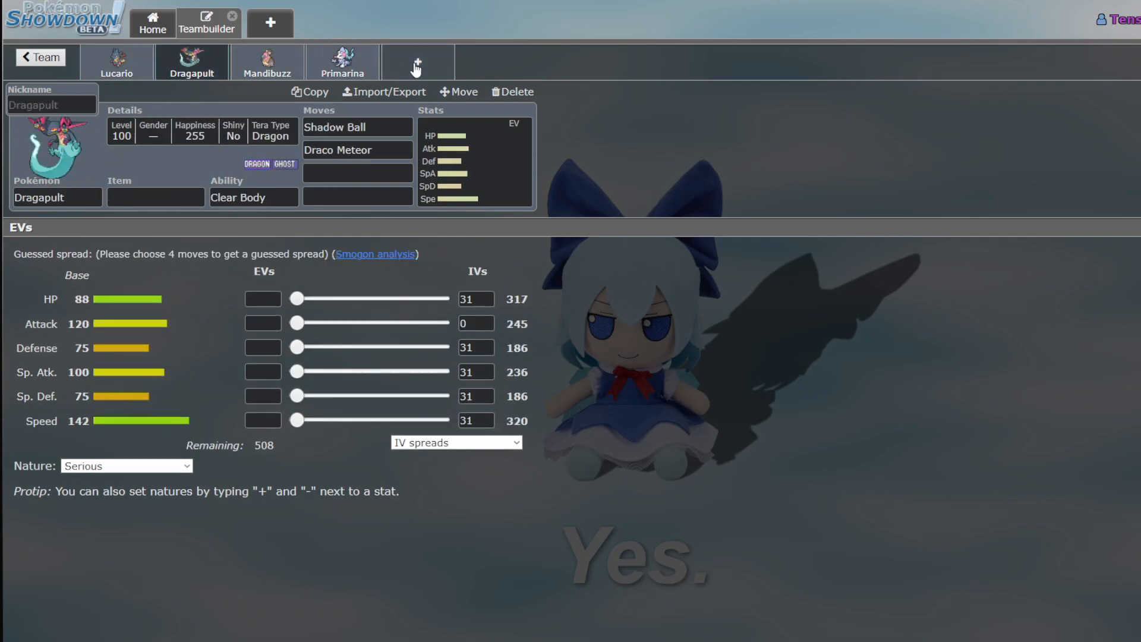
# Add Jirachi as a fifth member, nickname it 'Tera' and view its level, gender and Tera details
pyautogui.click(417, 62)
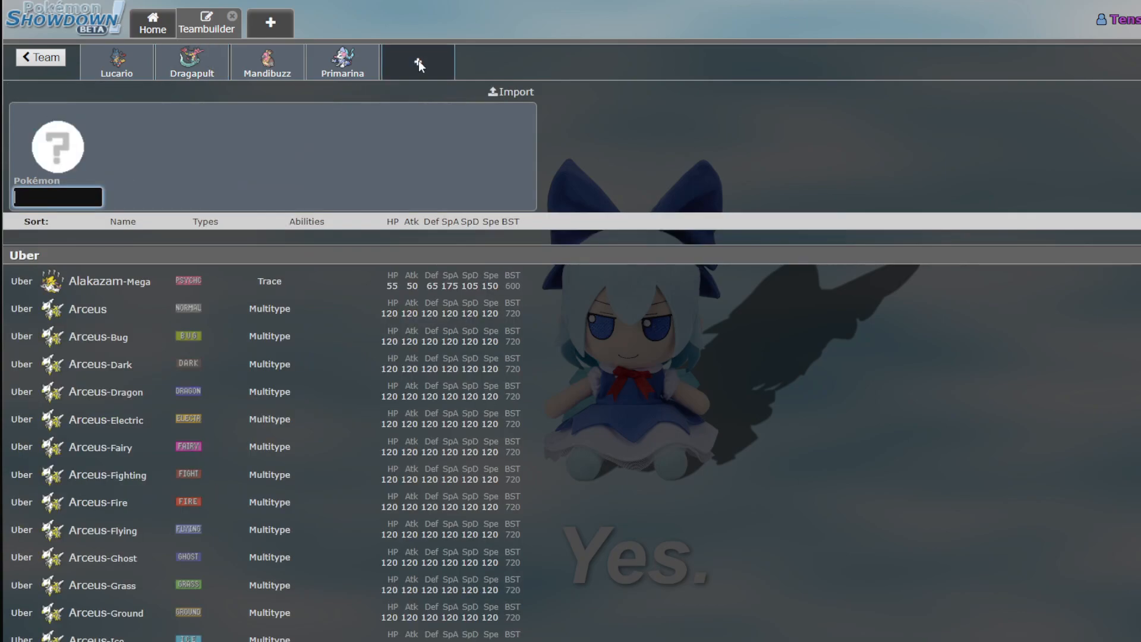
pyautogui.click(417, 61)
pyautogui.write('Jirachi')
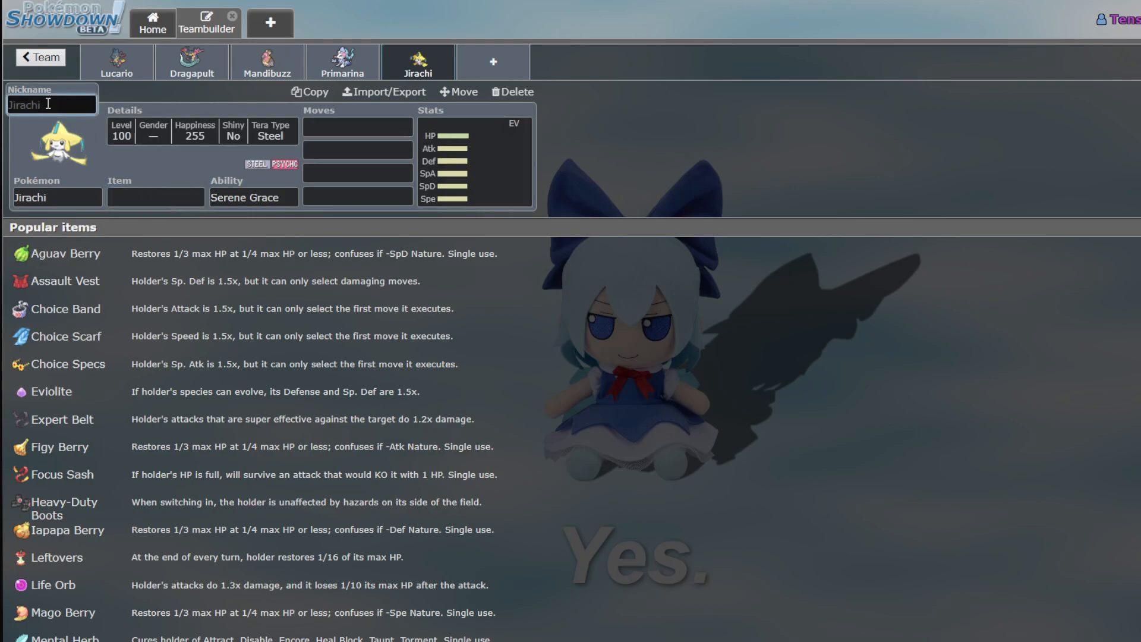
pyautogui.write('Tera')
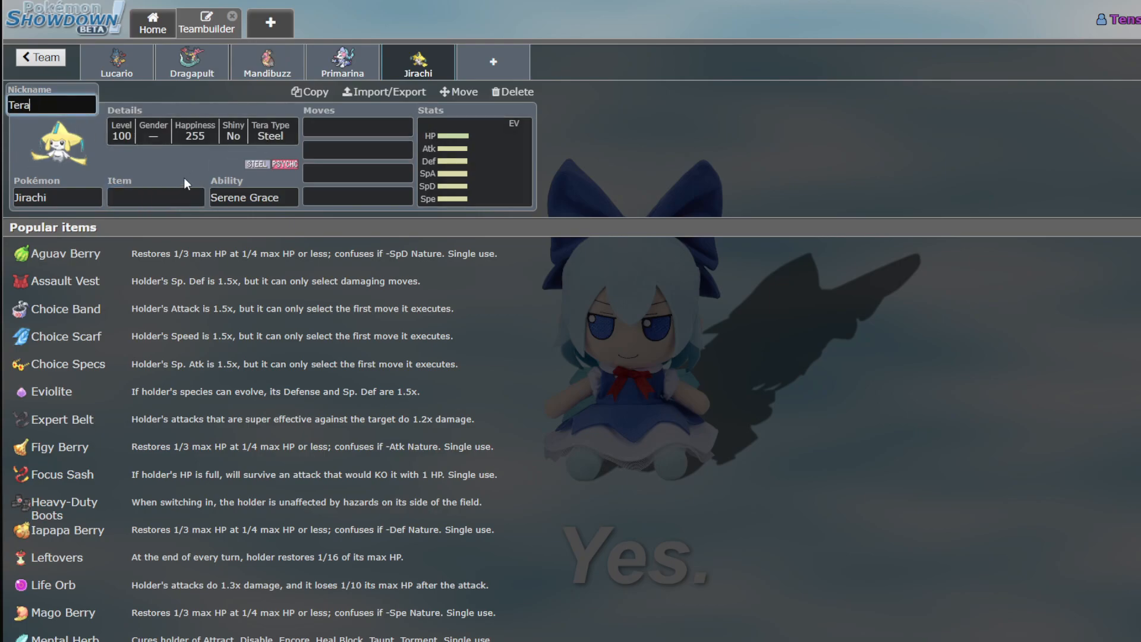
pyautogui.click(123, 125)
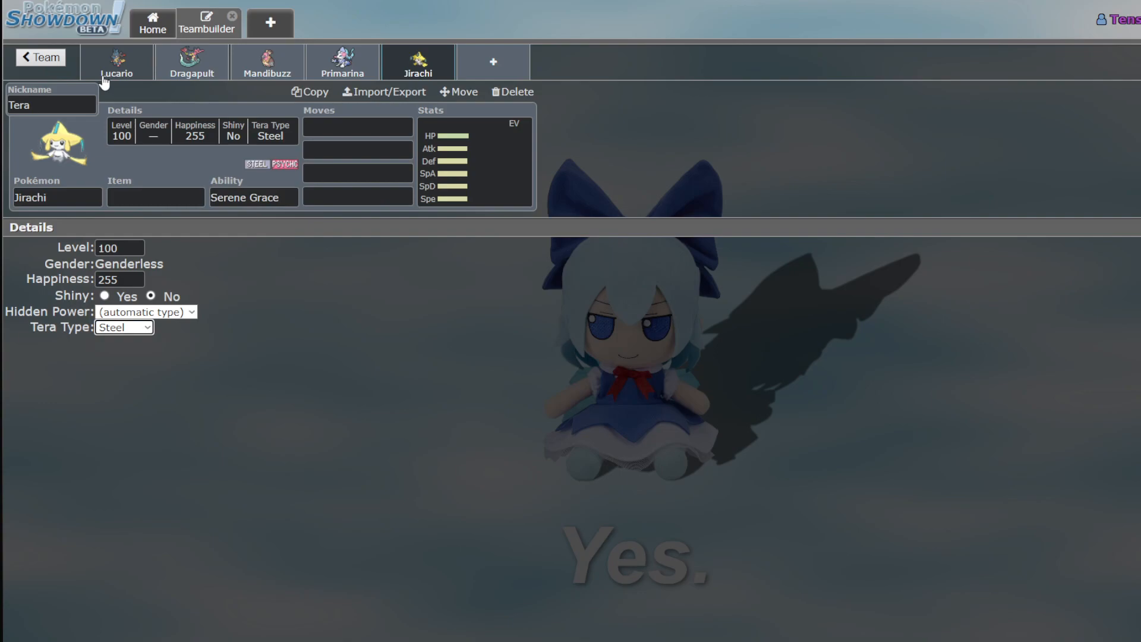
# Check Lucario's and Mandibuzz's sets, returning to Jirachi each time
pyautogui.click(116, 62)
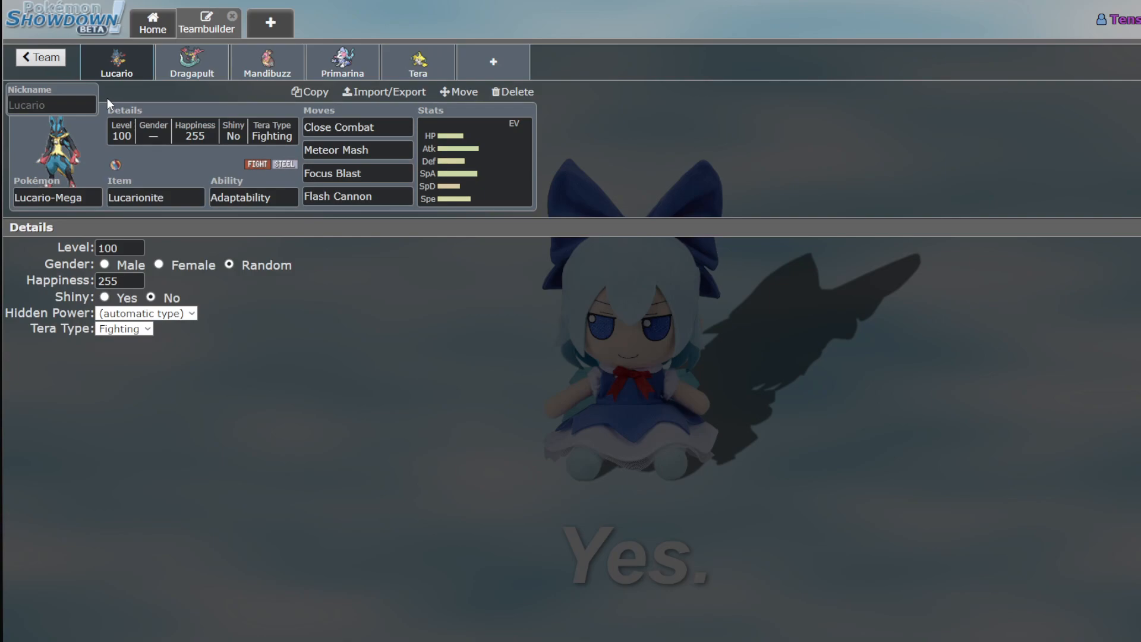
pyautogui.moveTo(368, 59)
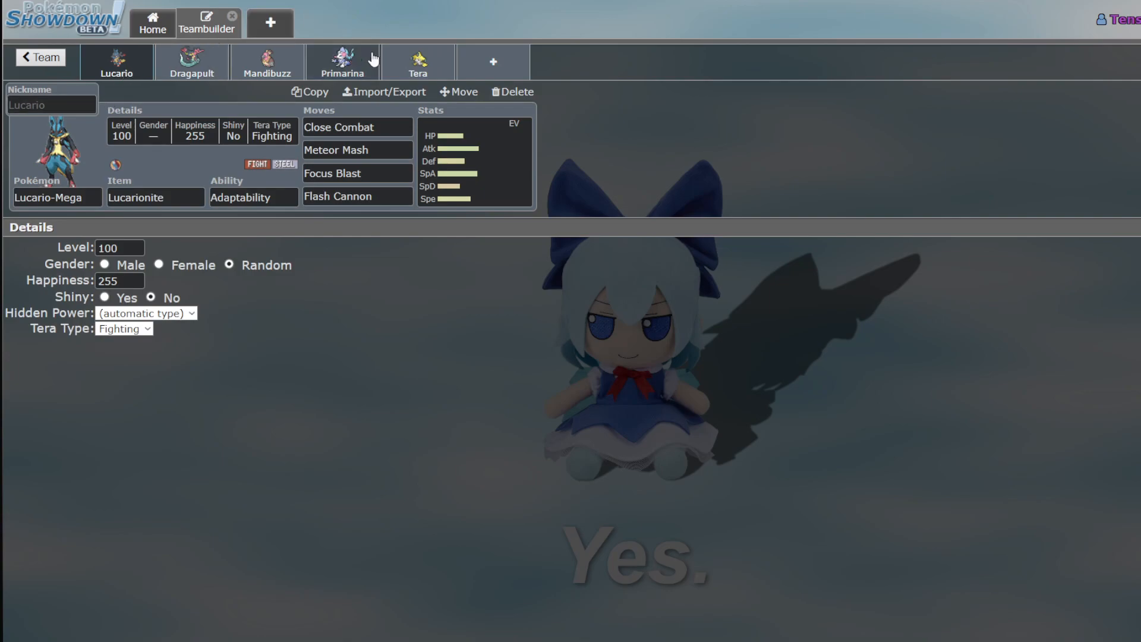
pyautogui.click(417, 61)
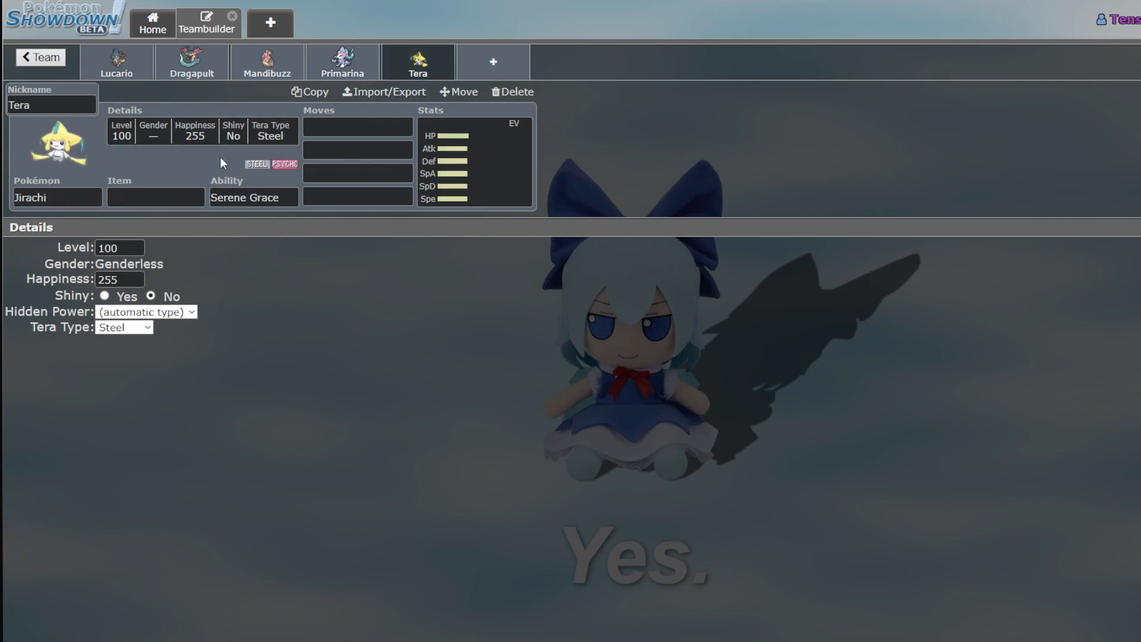
pyautogui.moveTo(140, 153)
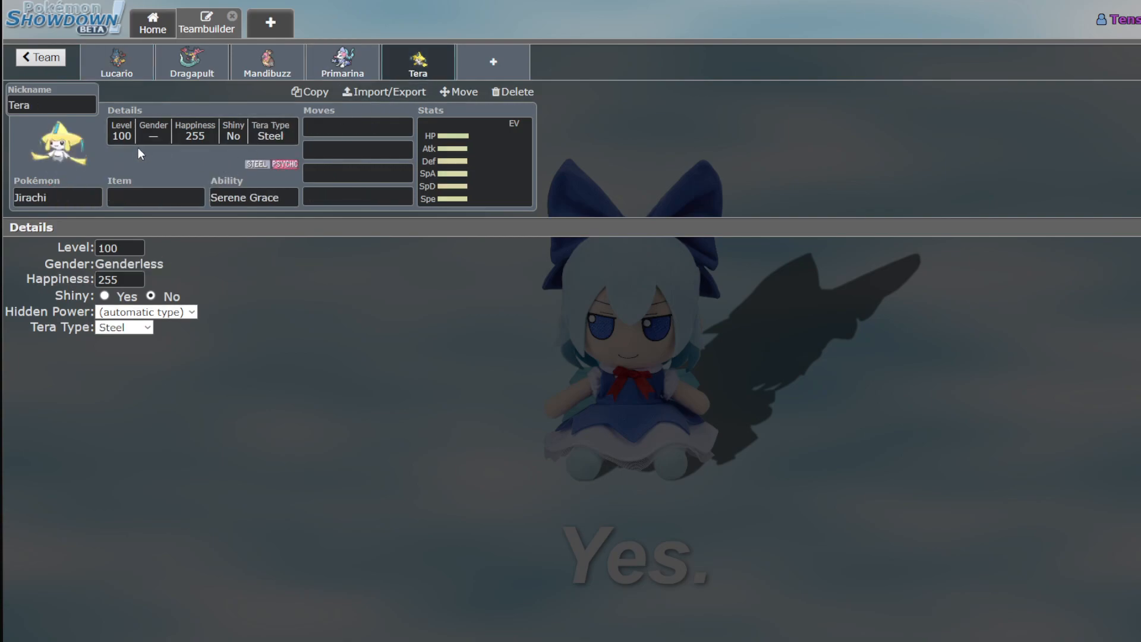
pyautogui.moveTo(145, 154)
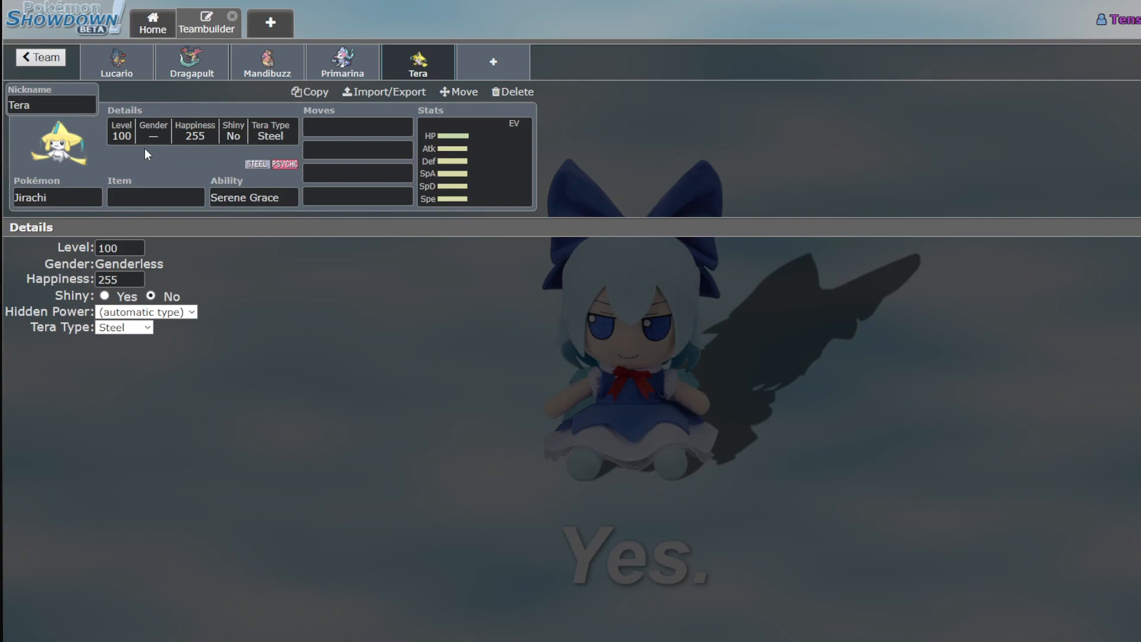
pyautogui.moveTo(188, 134)
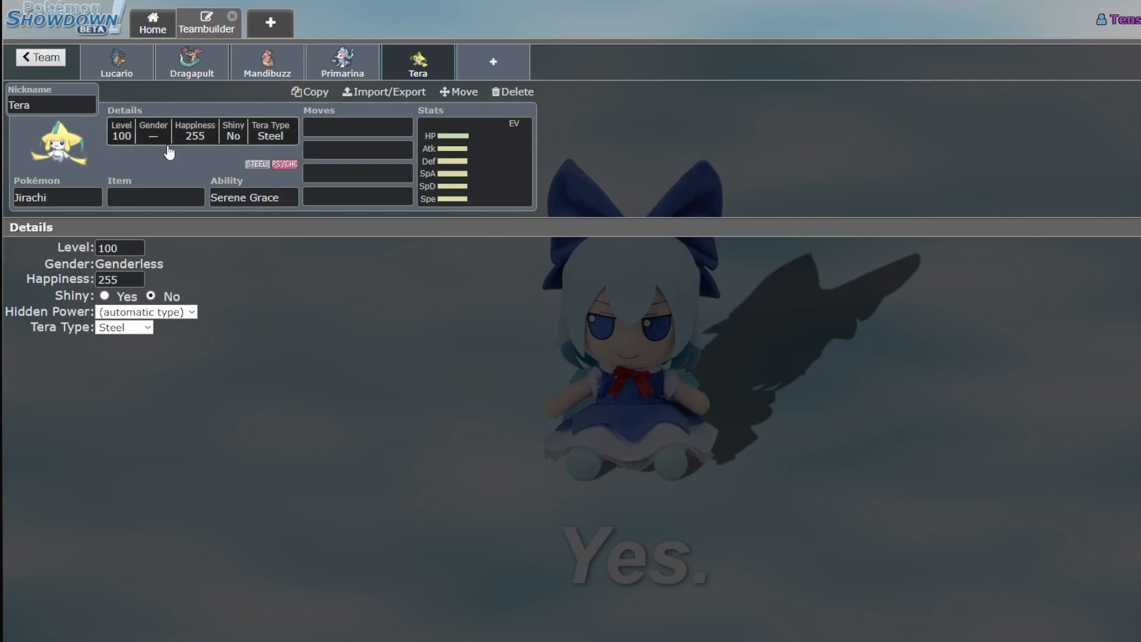
pyautogui.moveTo(342, 62)
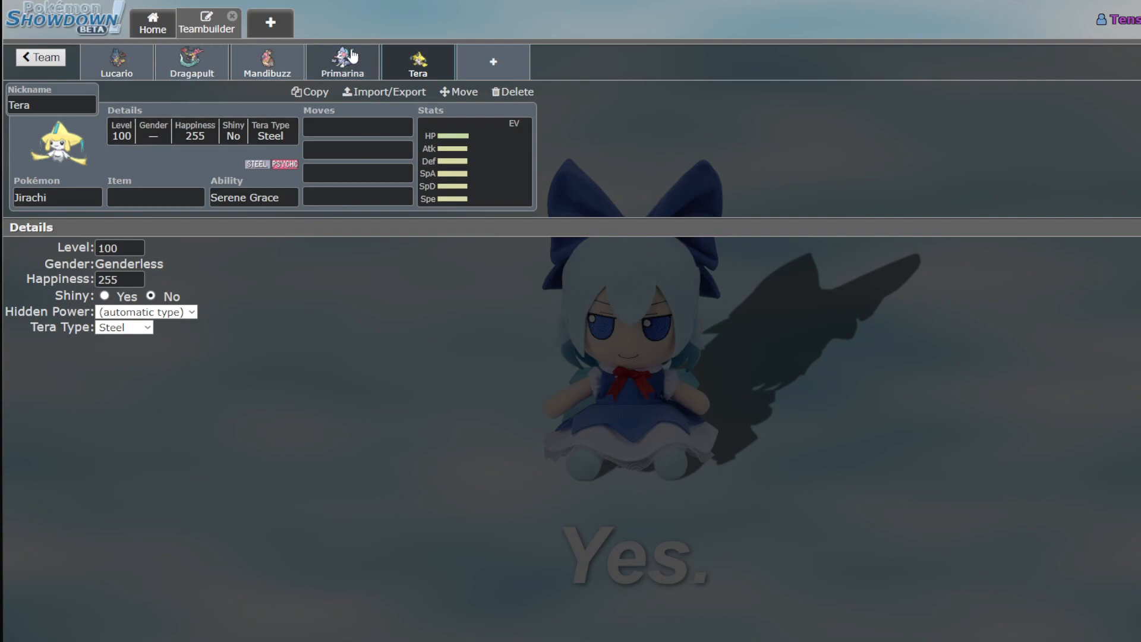
pyautogui.click(267, 62)
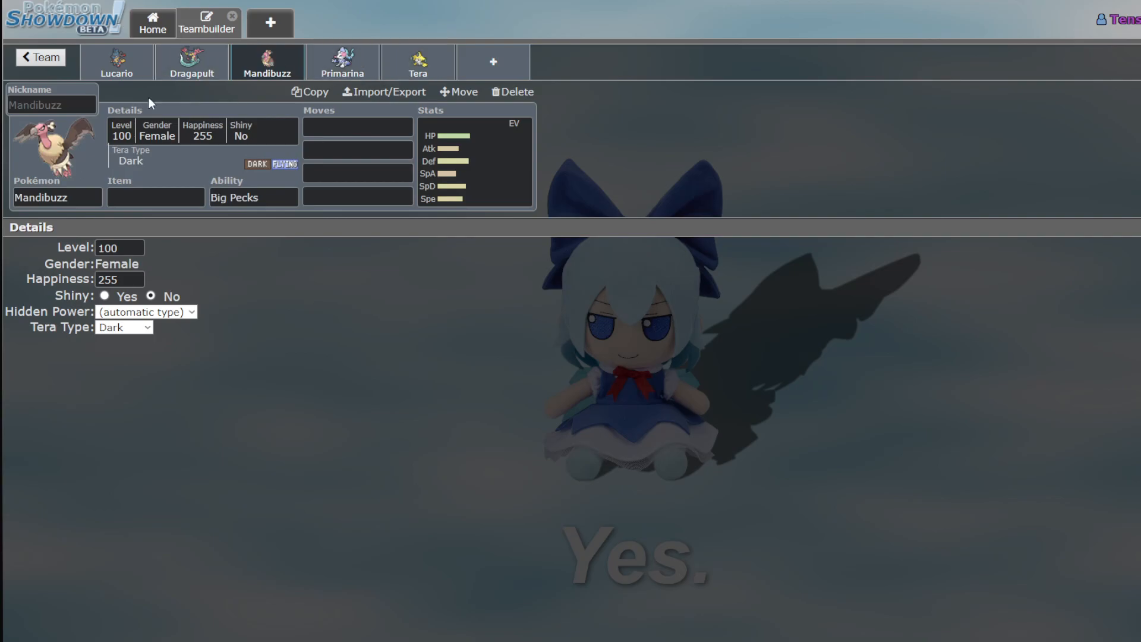
pyautogui.click(417, 62)
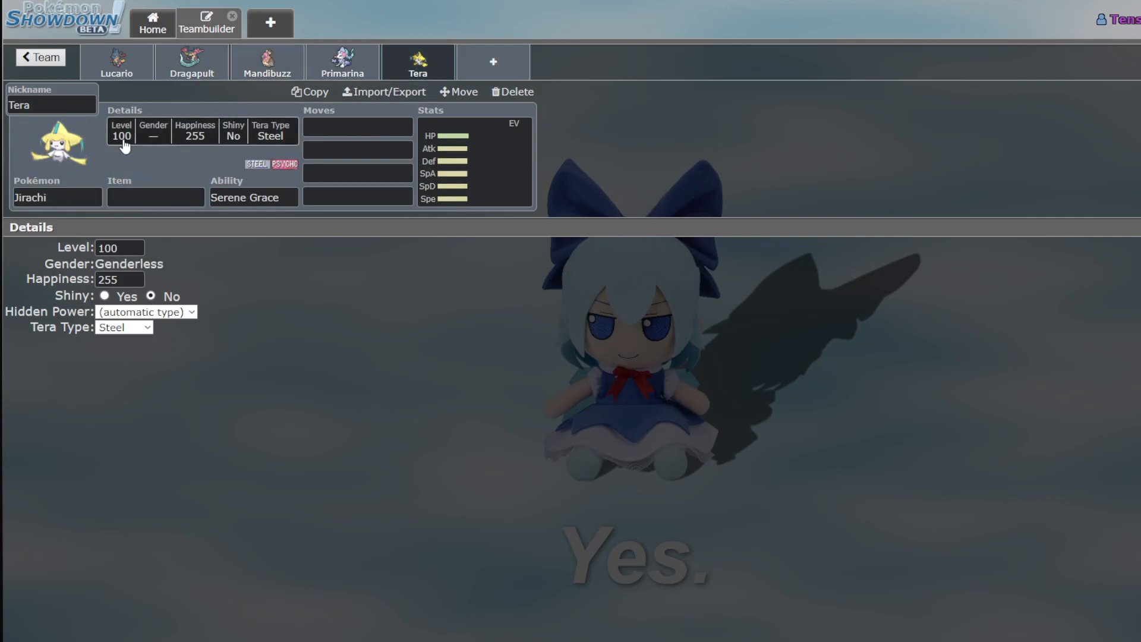
# Browse Jirachi's full learnable move list for its first slot without picking one
pyautogui.click(356, 127)
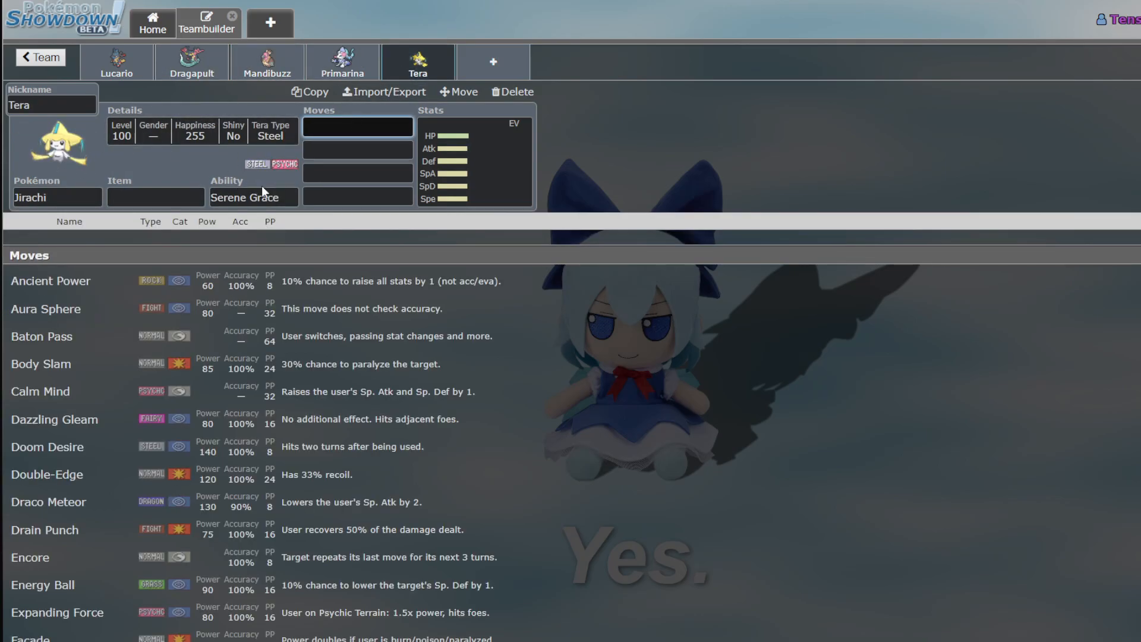
pyautogui.scroll(-3)
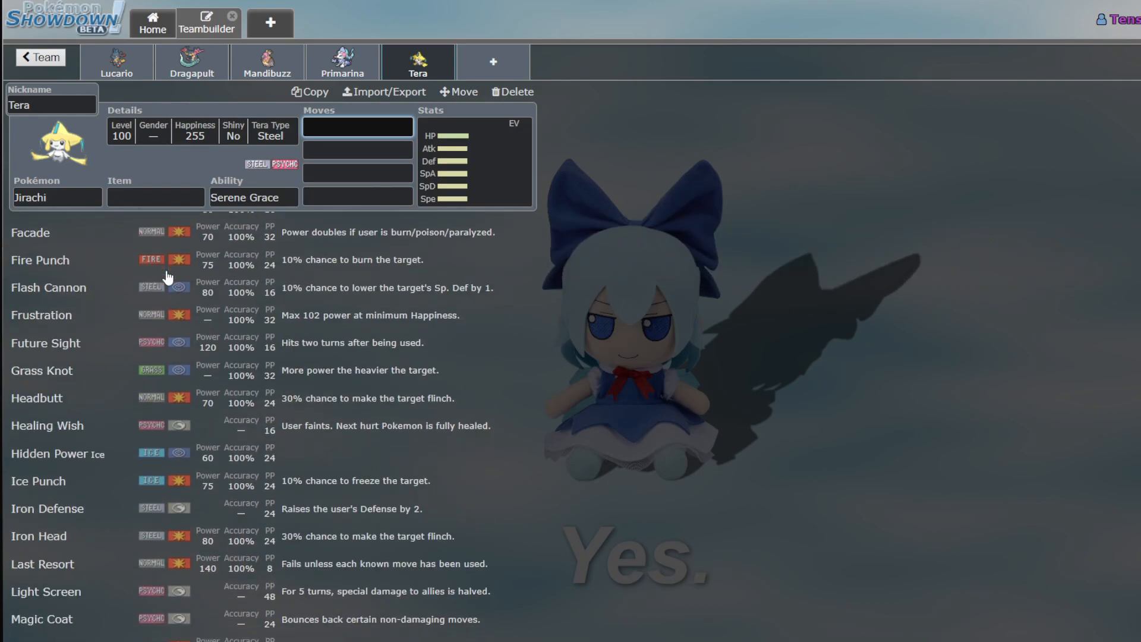
pyautogui.scroll(-3)
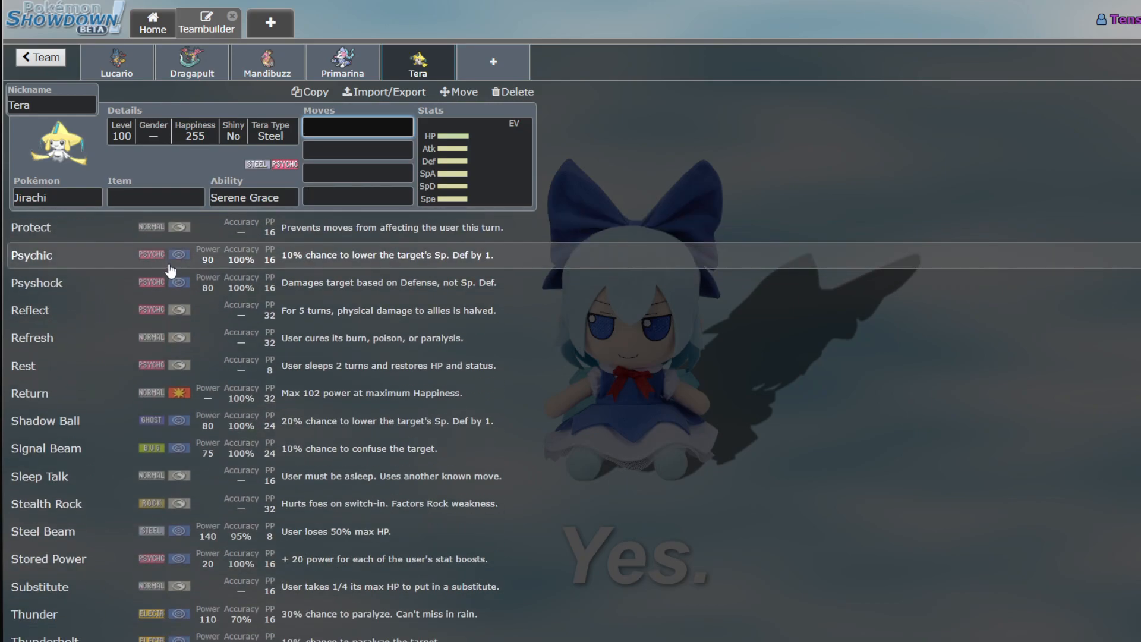
pyautogui.scroll(-3)
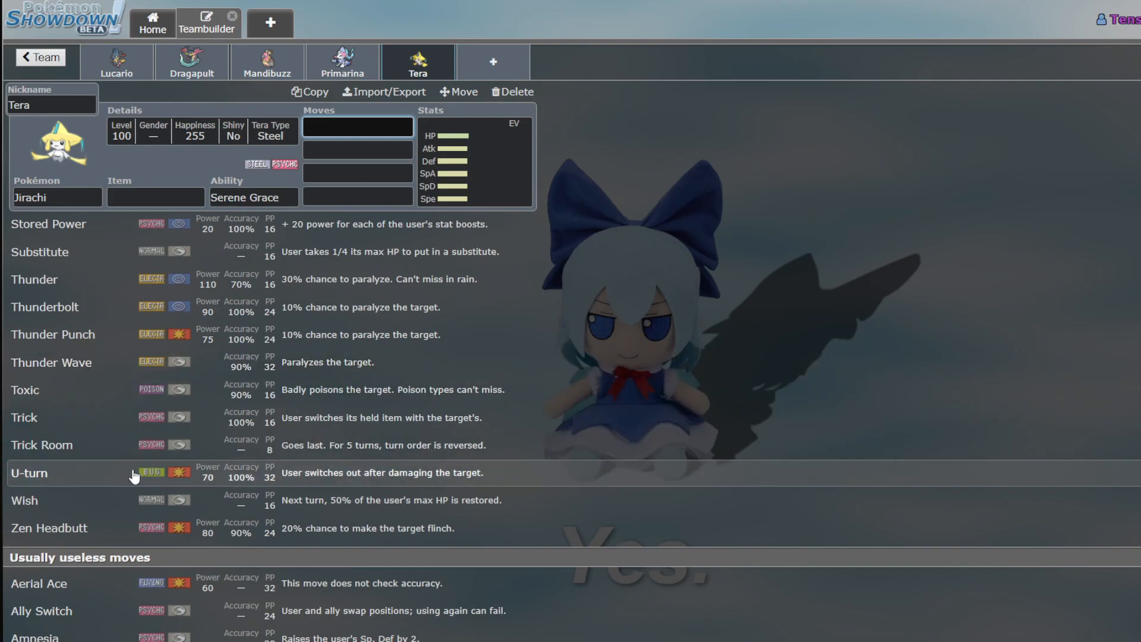
pyautogui.scroll(3)
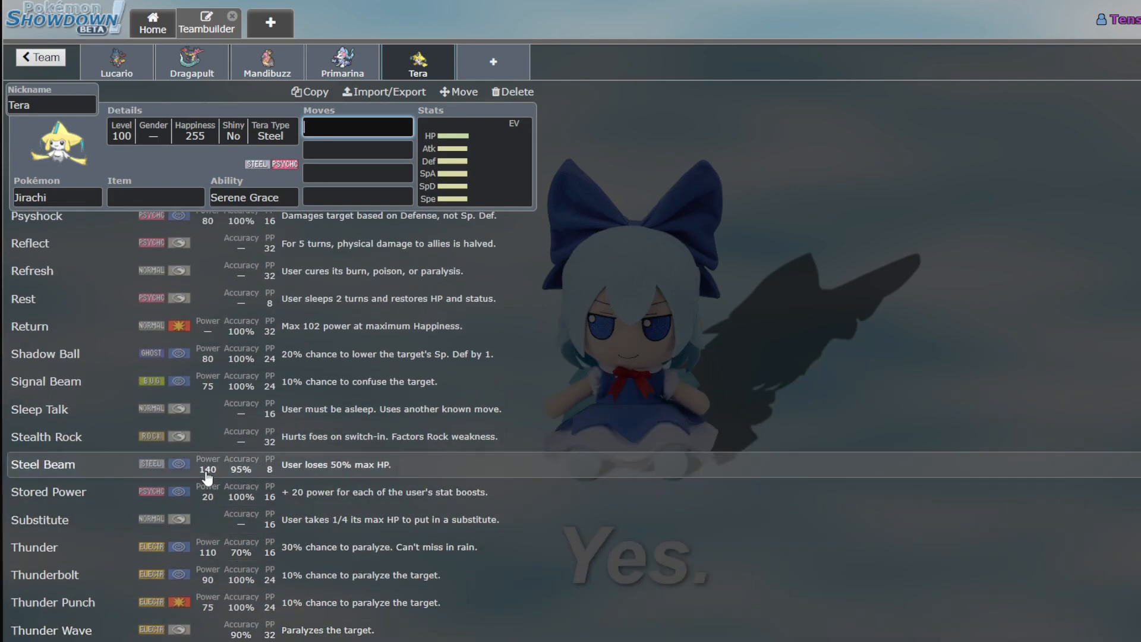
pyautogui.scroll(3)
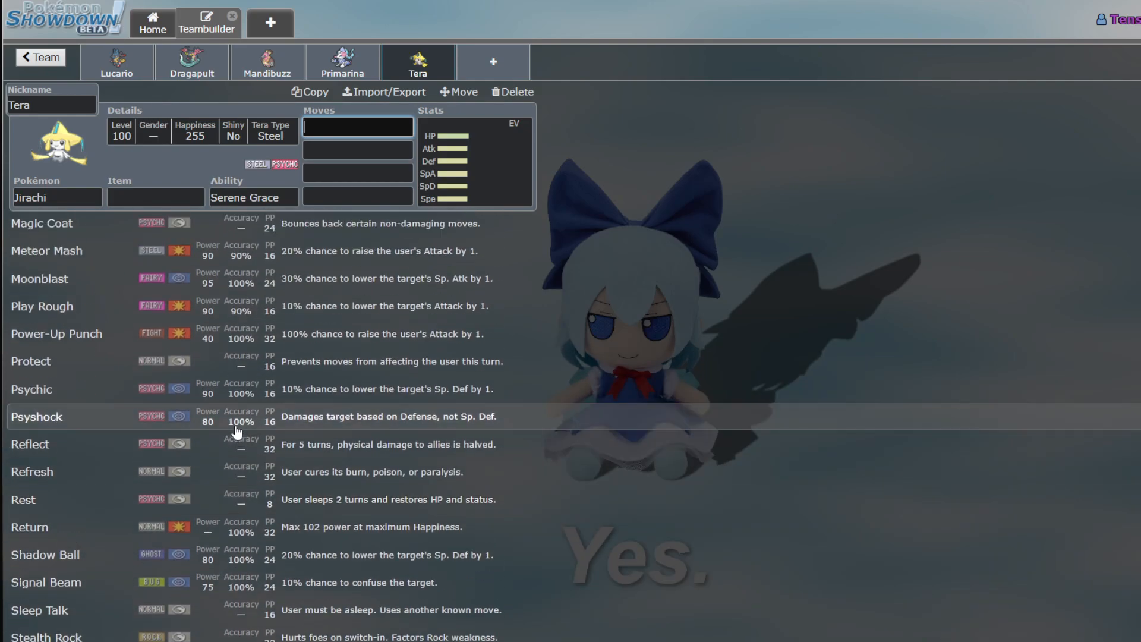
pyautogui.scroll(3)
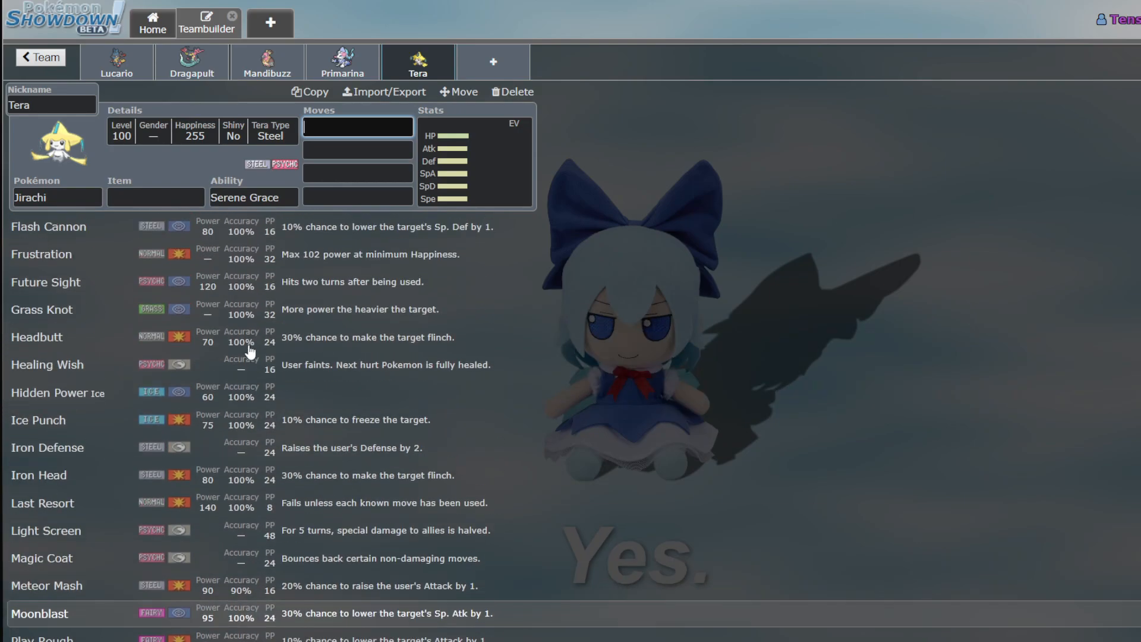
pyautogui.scroll(3)
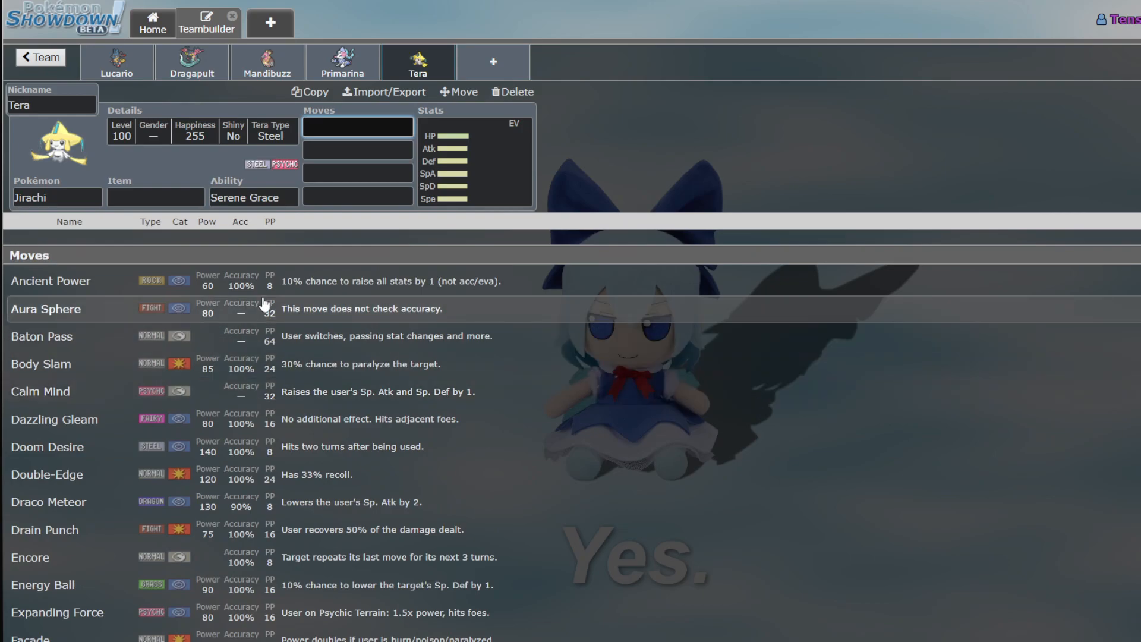
pyautogui.moveTo(196, 224)
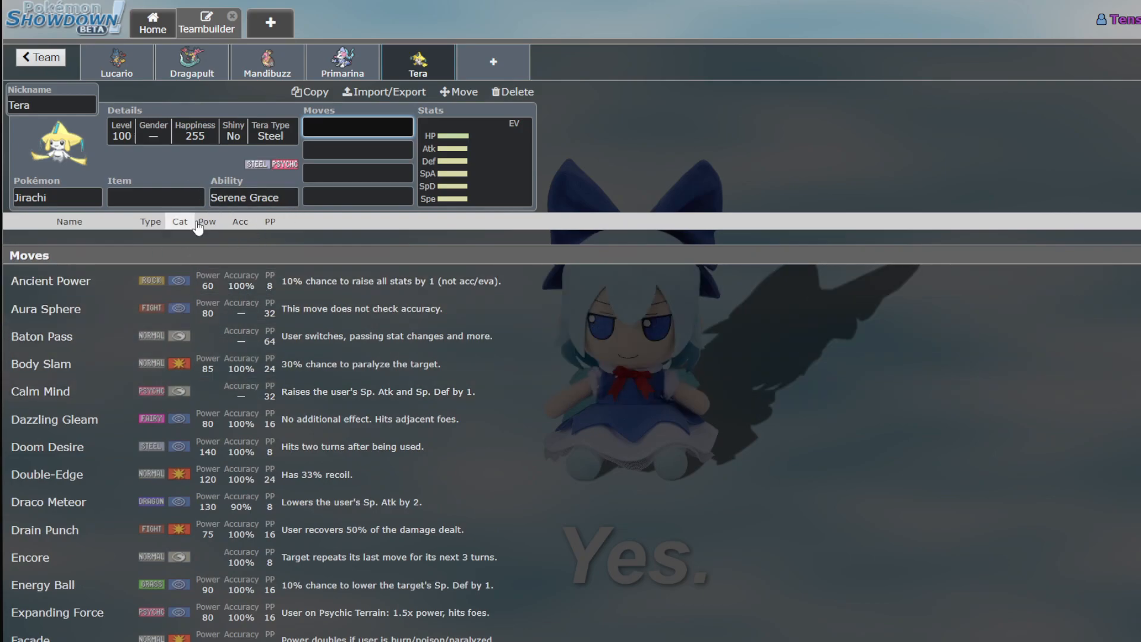
pyautogui.scroll(-3)
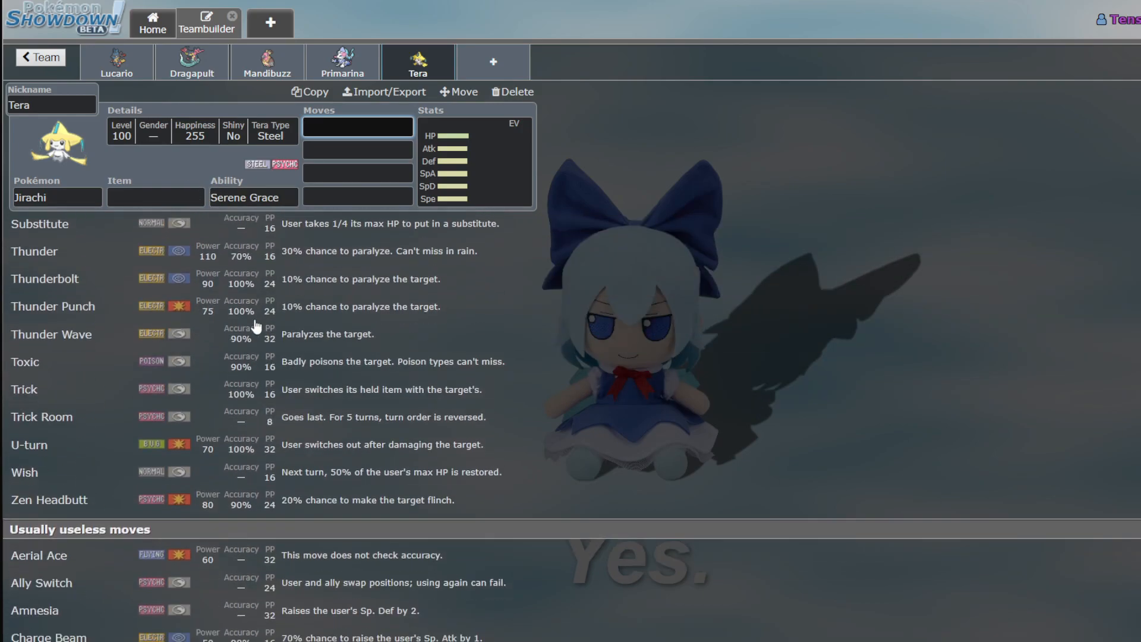
pyautogui.scroll(-3)
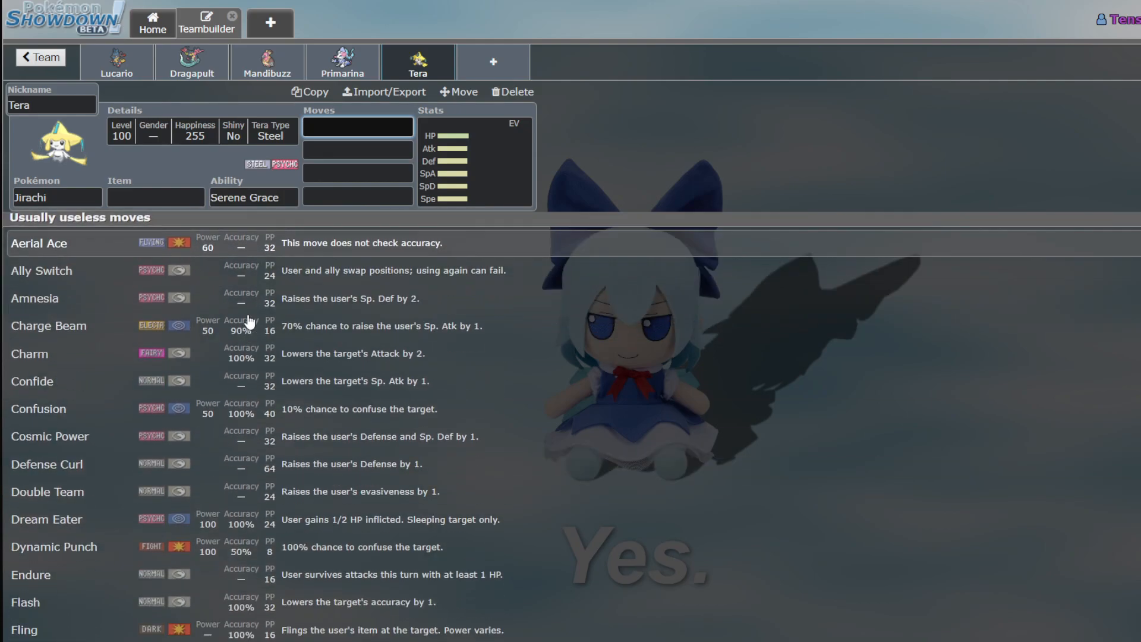
pyautogui.scroll(-3)
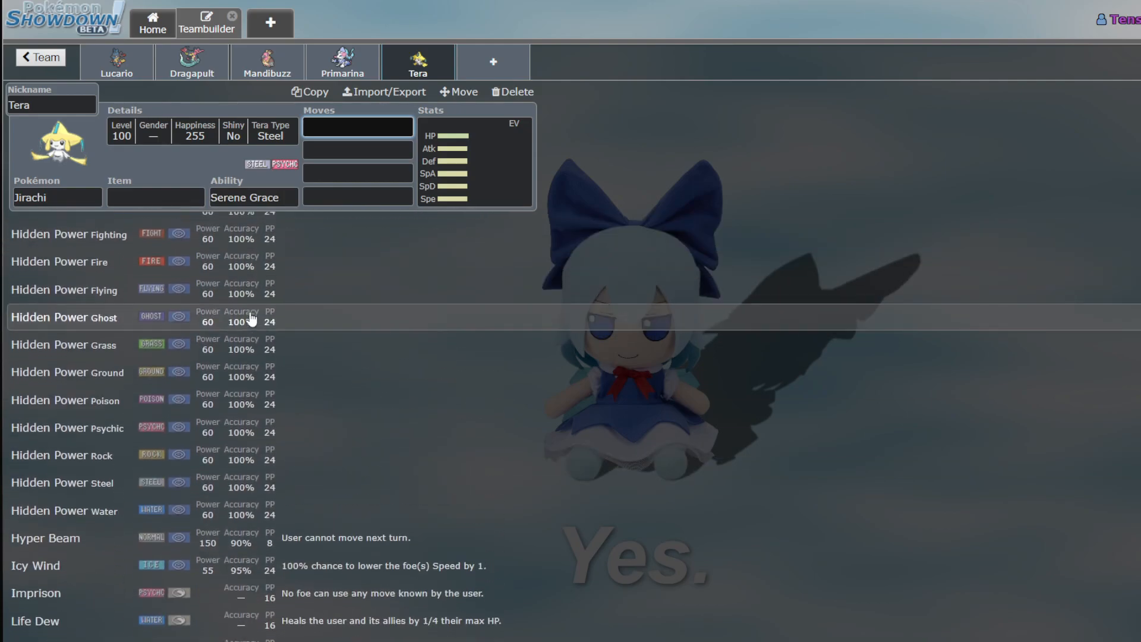
pyautogui.scroll(-3)
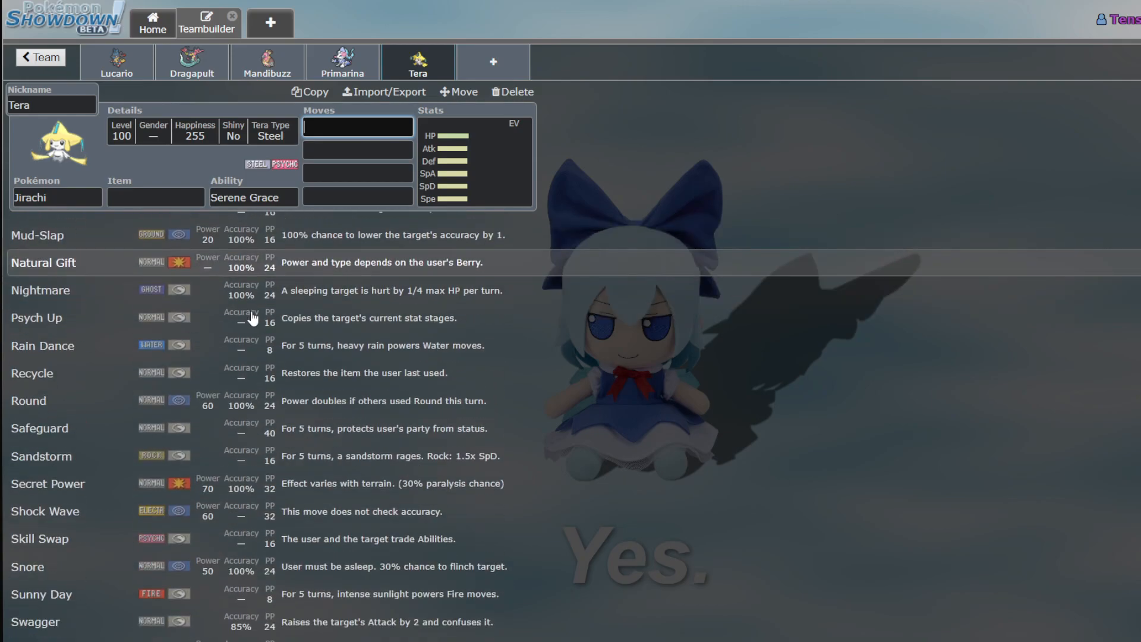
pyautogui.scroll(3)
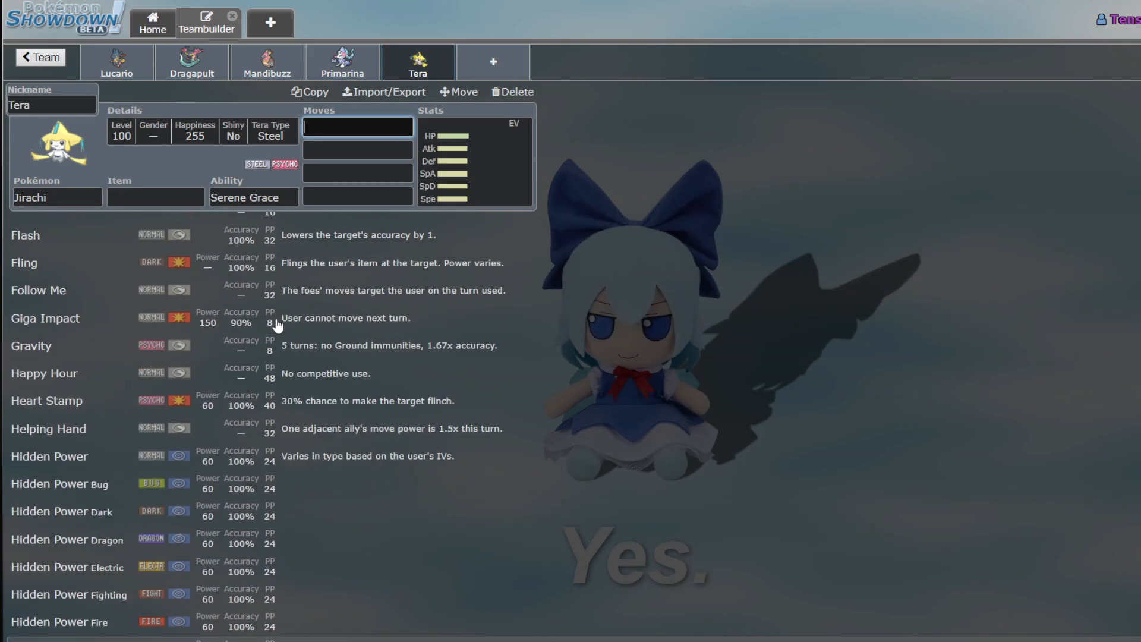
pyautogui.scroll(3)
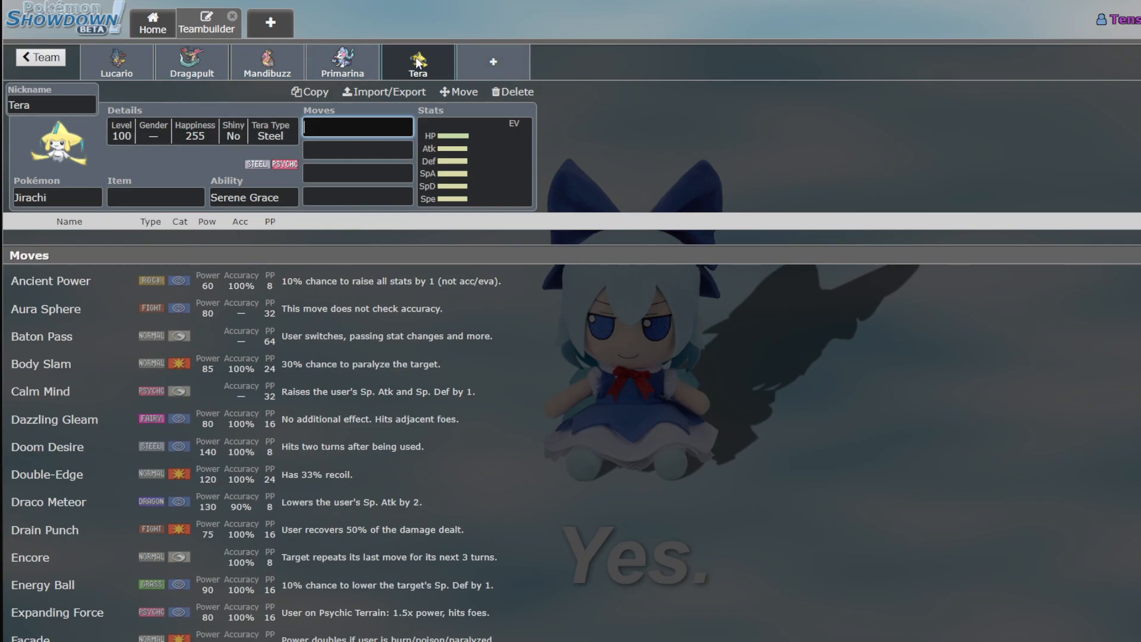
# Check Lucario's, Dragapult's and Primarina's sets, returning to Jirachi's details with Tera type Steel
pyautogui.click(117, 61)
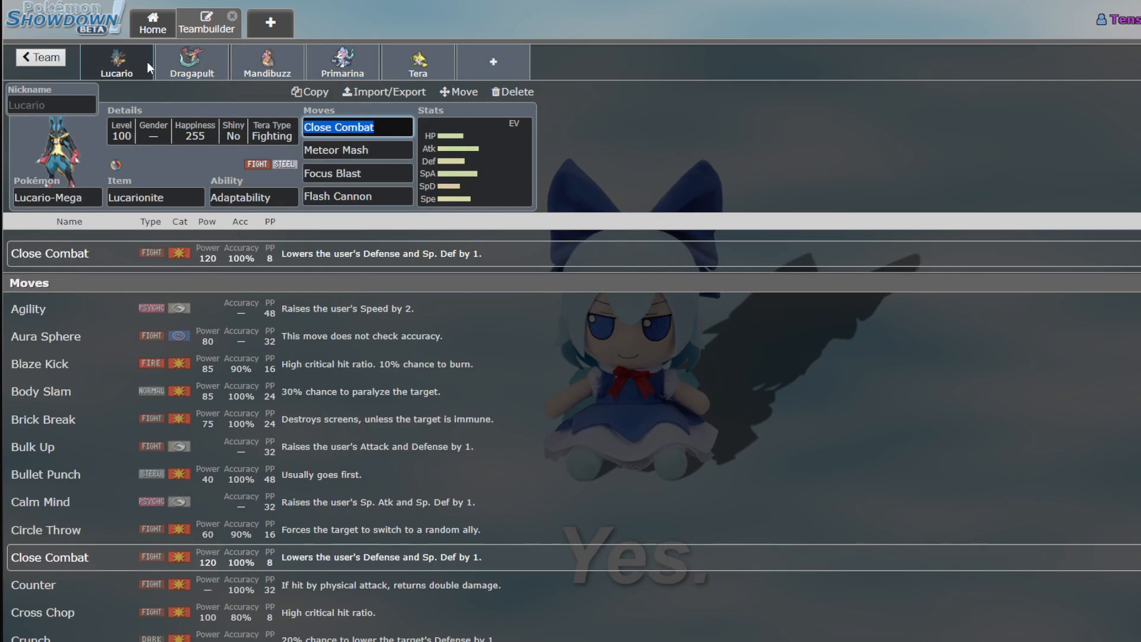
pyautogui.click(417, 62)
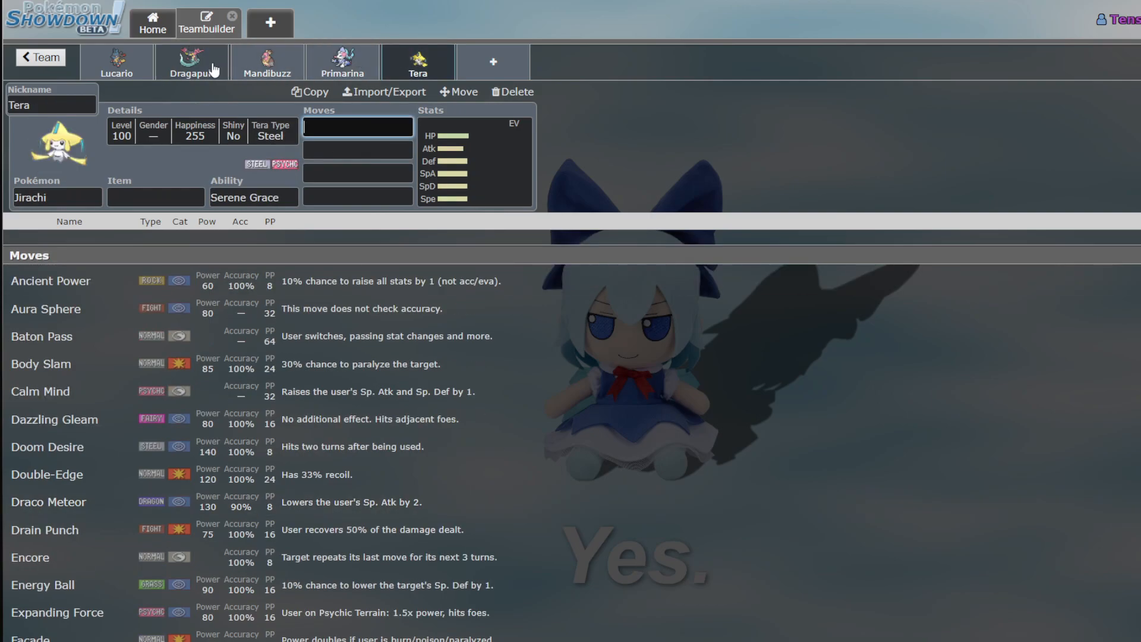
pyautogui.moveTo(342, 62)
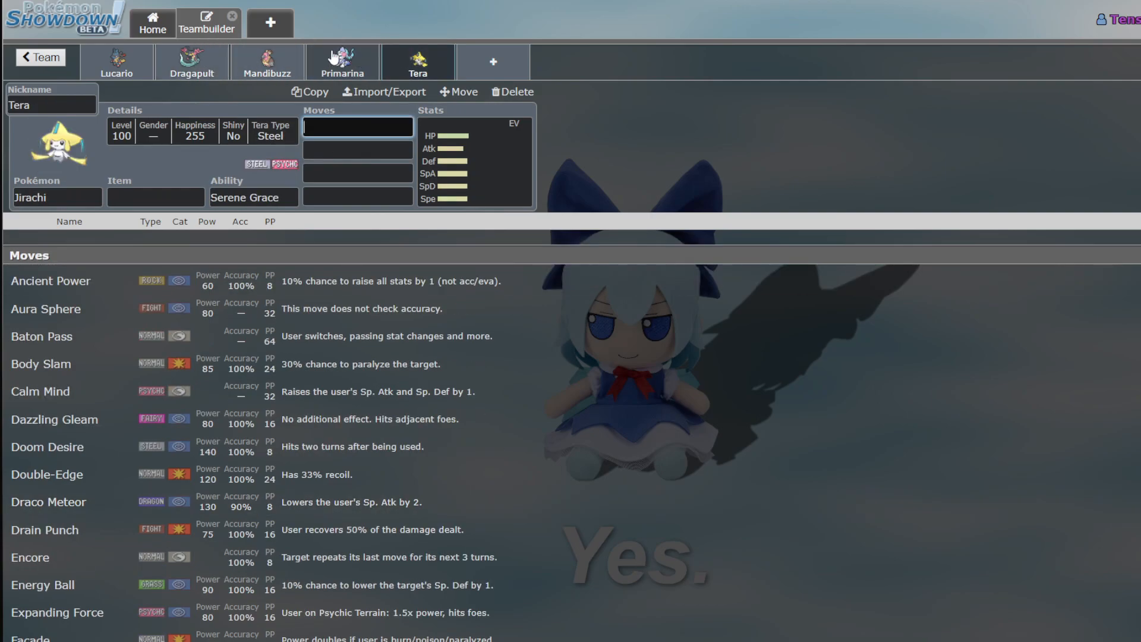
pyautogui.moveTo(408, 62)
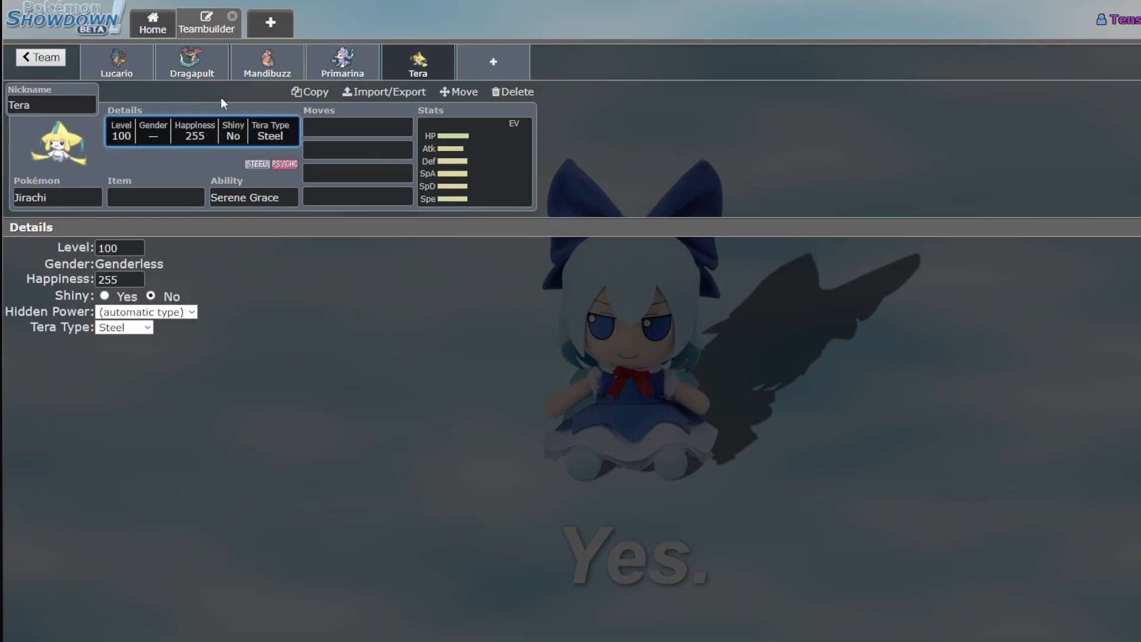
pyautogui.click(191, 61)
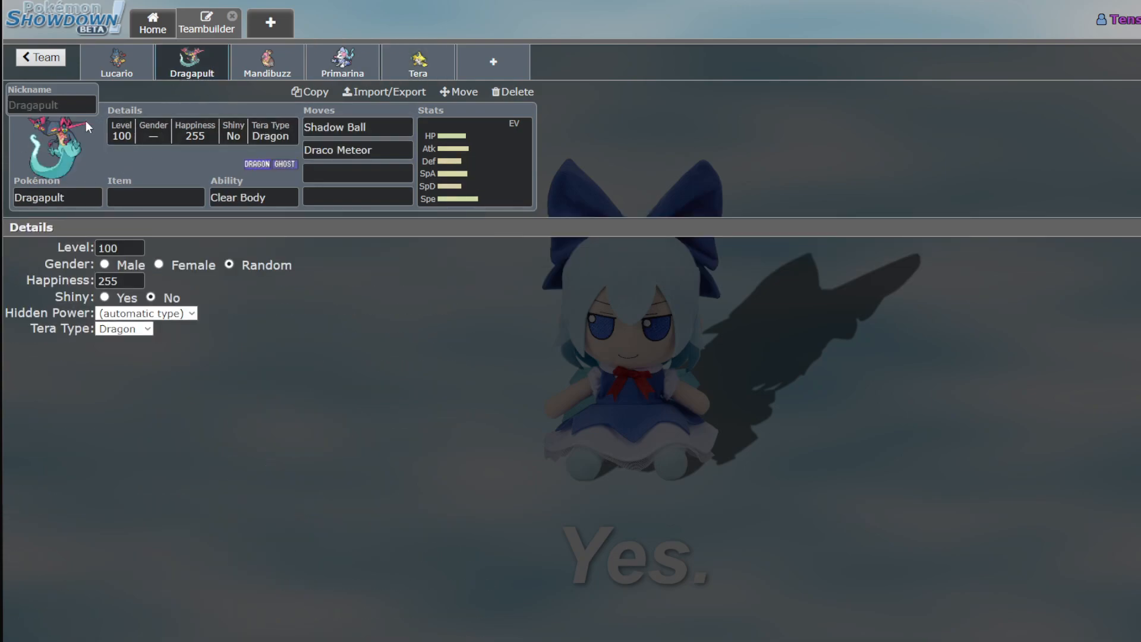
pyautogui.click(417, 62)
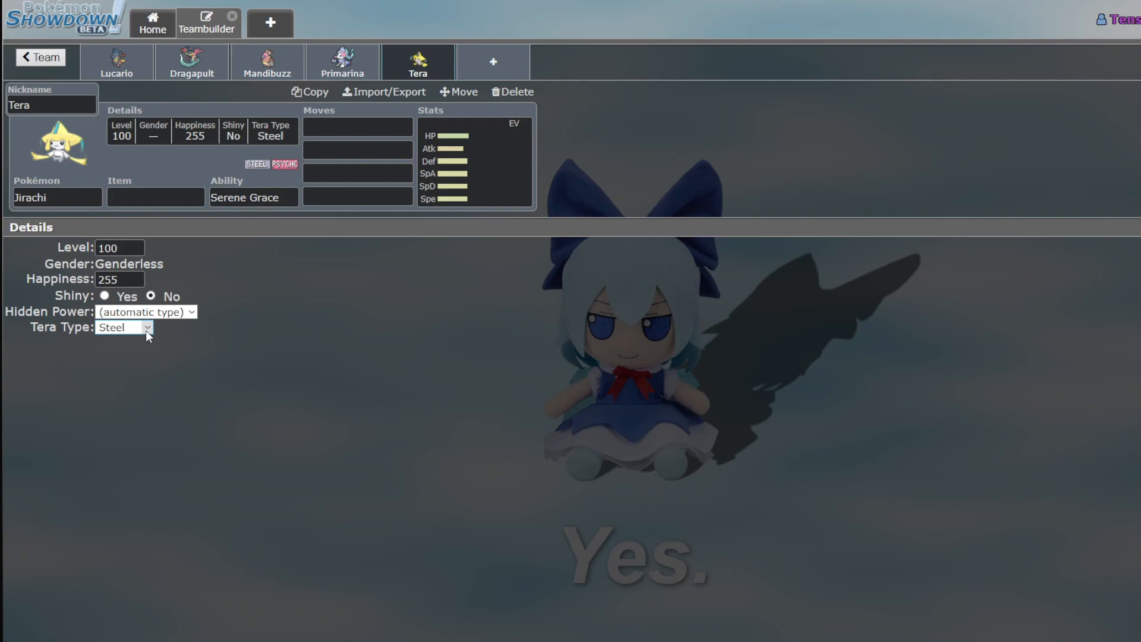
pyautogui.click(341, 62)
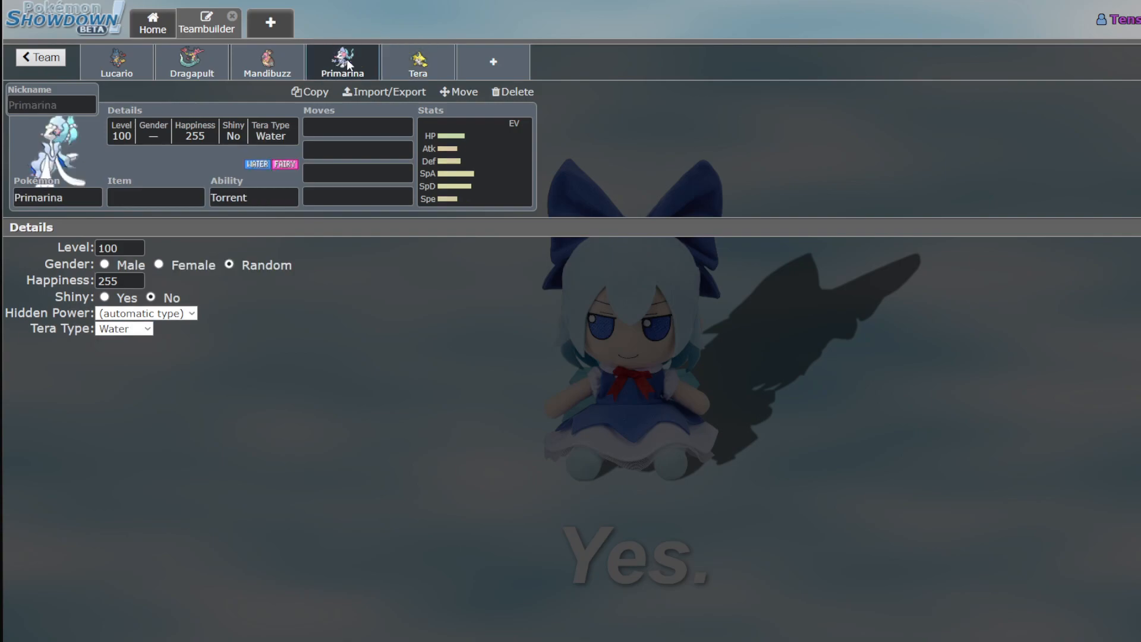
pyautogui.click(418, 62)
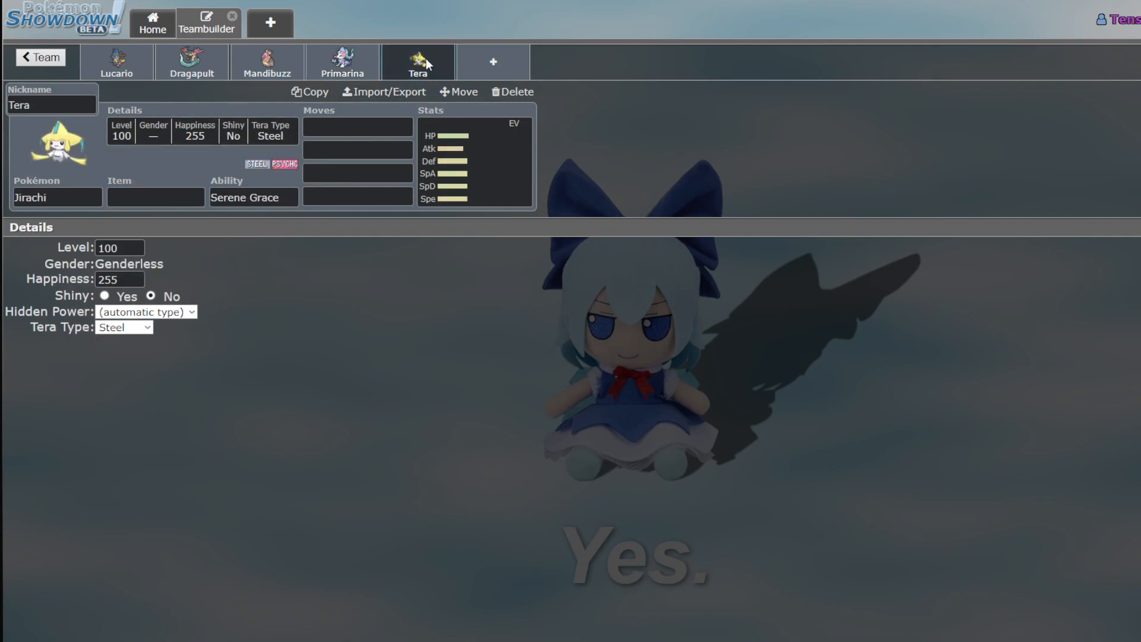
pyautogui.moveTo(124, 326)
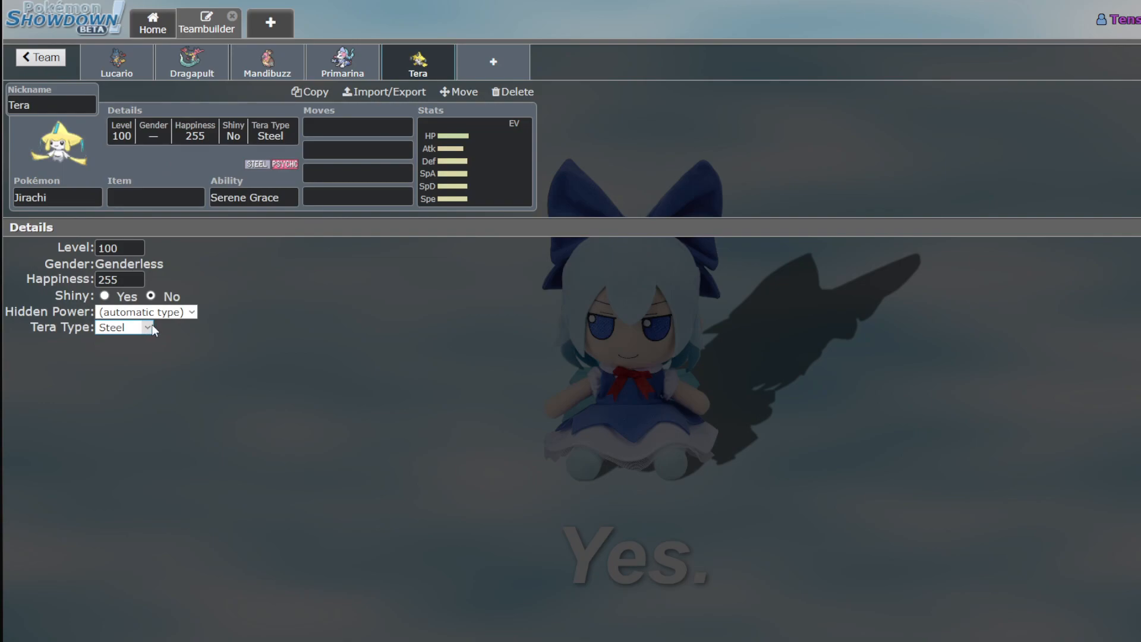
pyautogui.moveTo(303, 301)
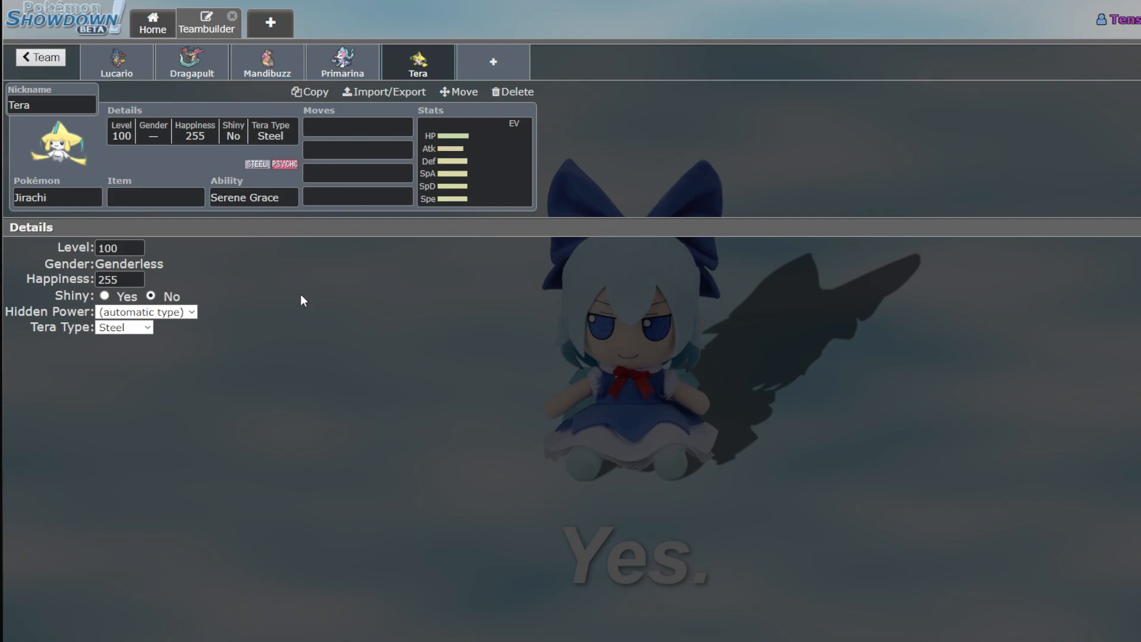
pyautogui.moveTo(442, 201)
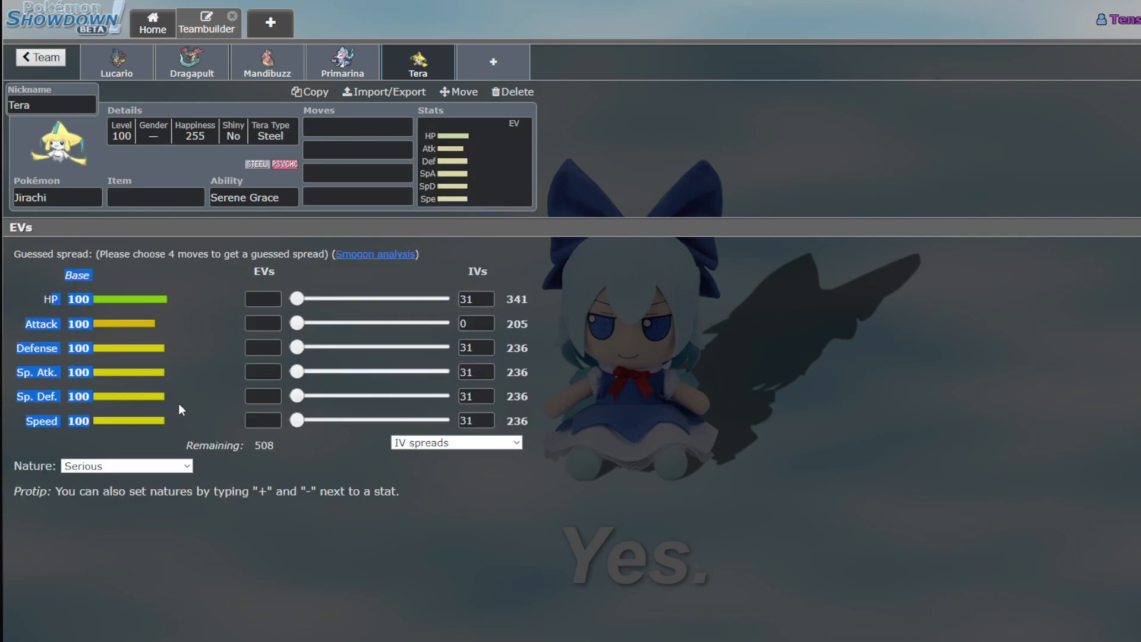
# Look through the move options in the second move slot list
pyautogui.click(357, 150)
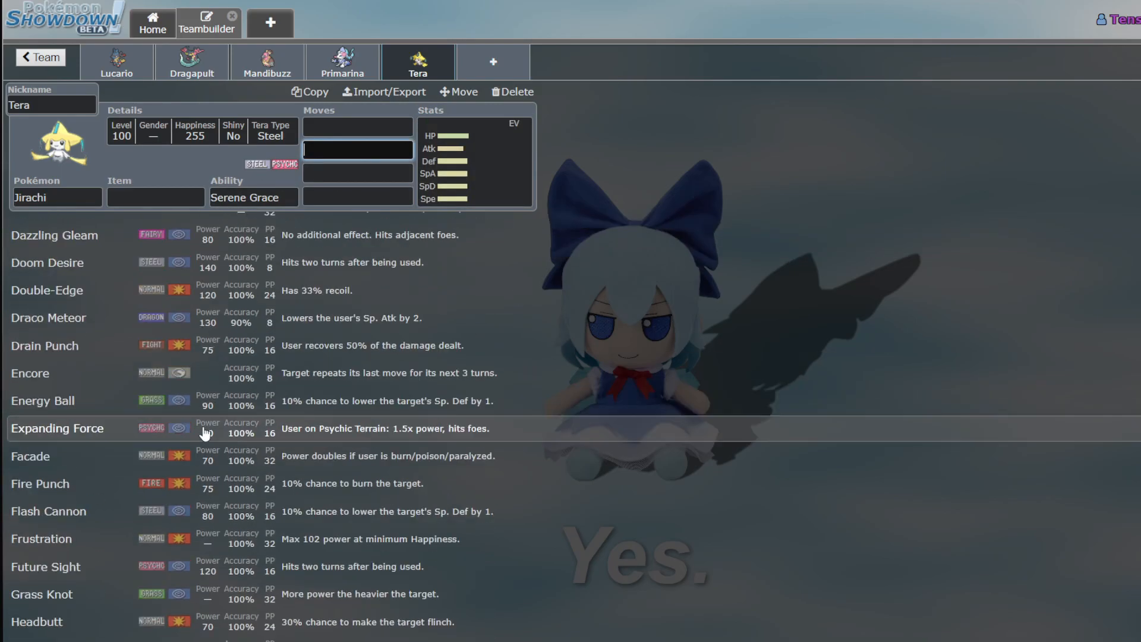
pyautogui.scroll(-3)
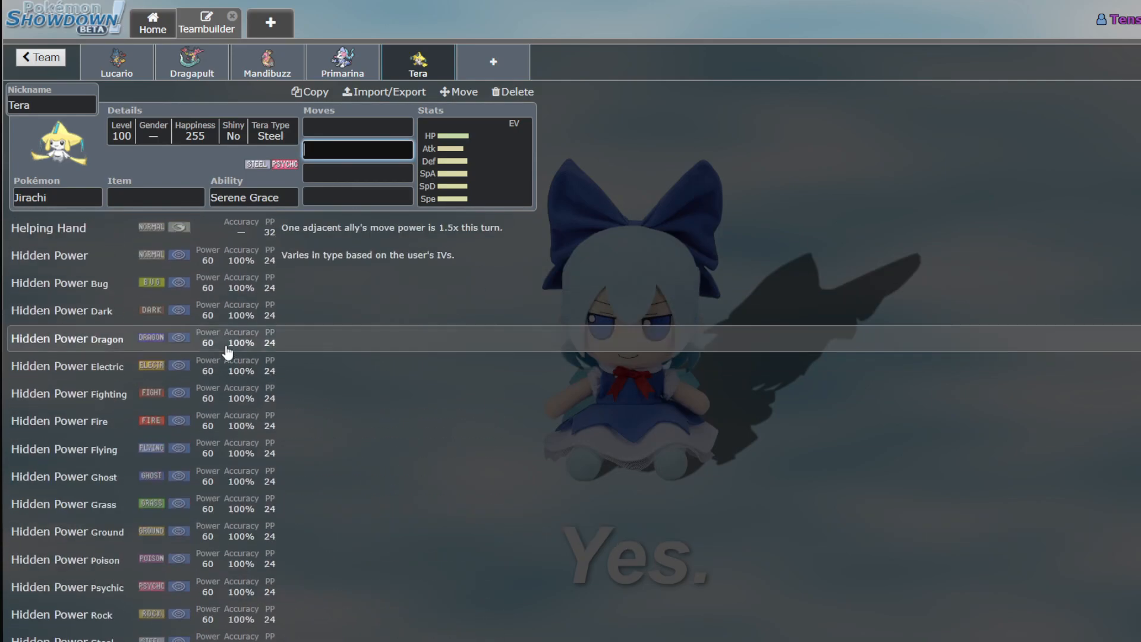
pyautogui.click(358, 149)
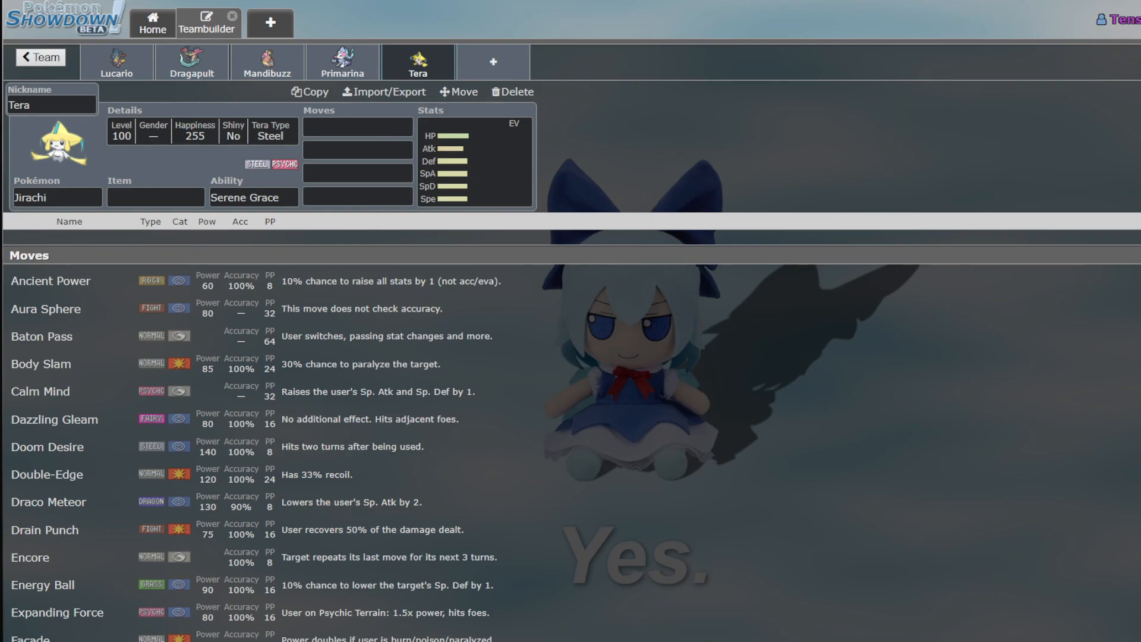
pyautogui.moveTo(175, 169)
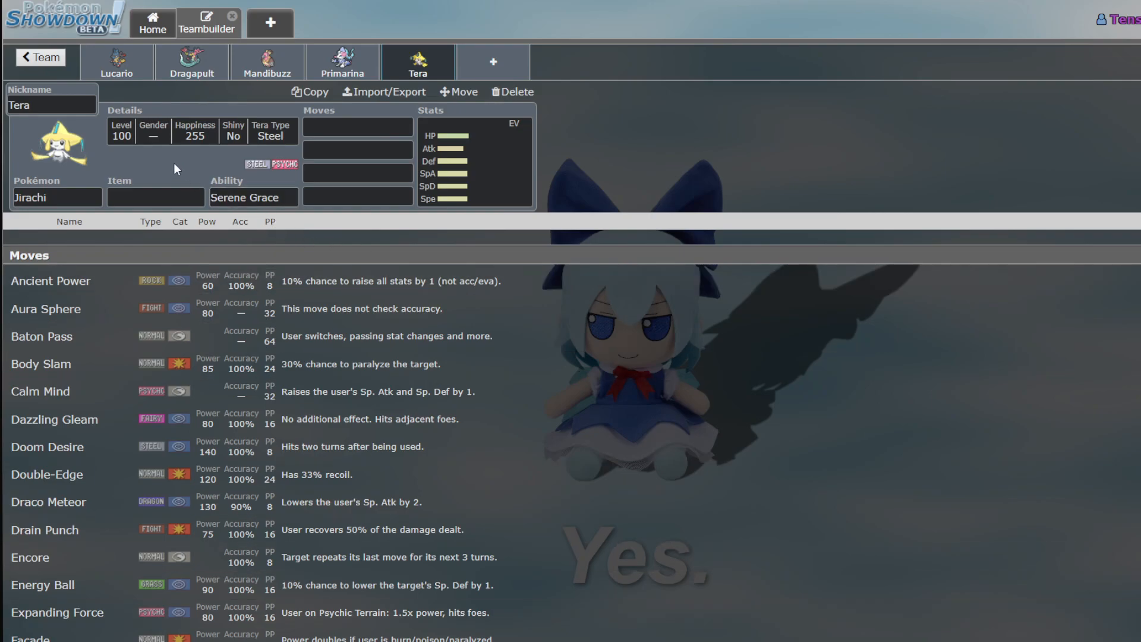
pyautogui.moveTo(168, 154)
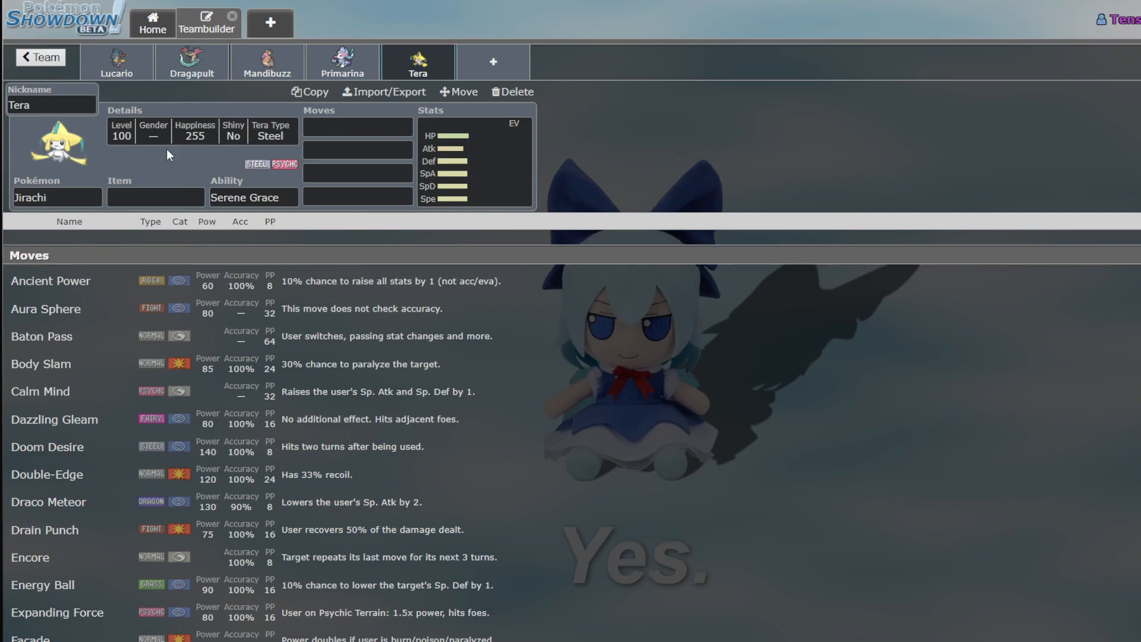
pyautogui.moveTo(140, 90)
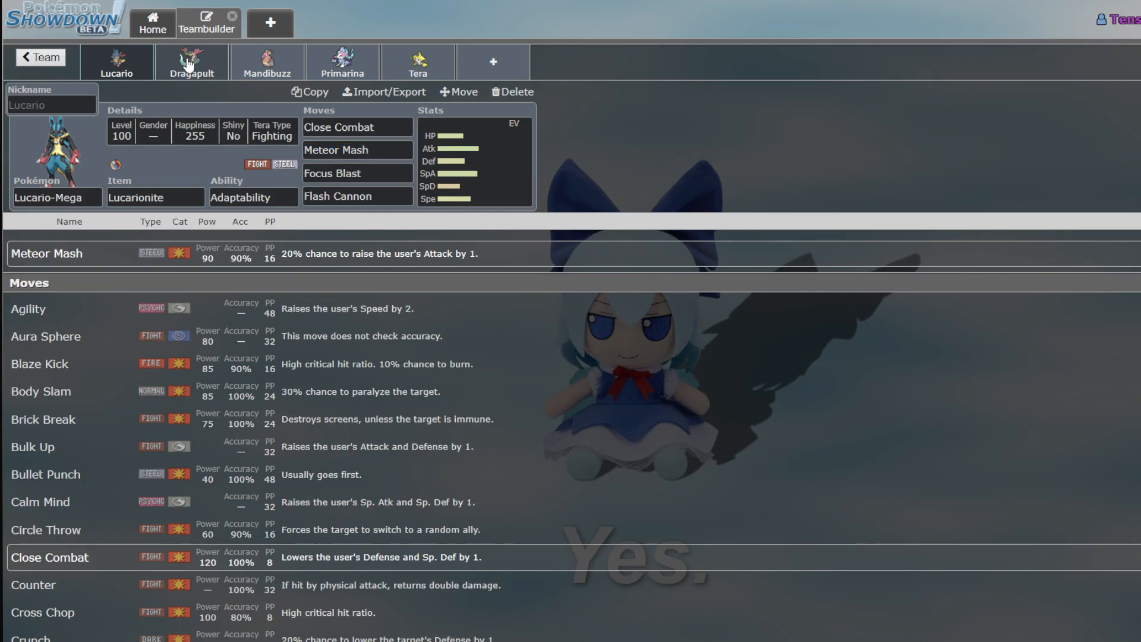
# Flip through Mandibuzz's, Jirachi's, Dragapult's and Primarina's sets, ending on Mandibuzz's open move list
pyautogui.click(267, 62)
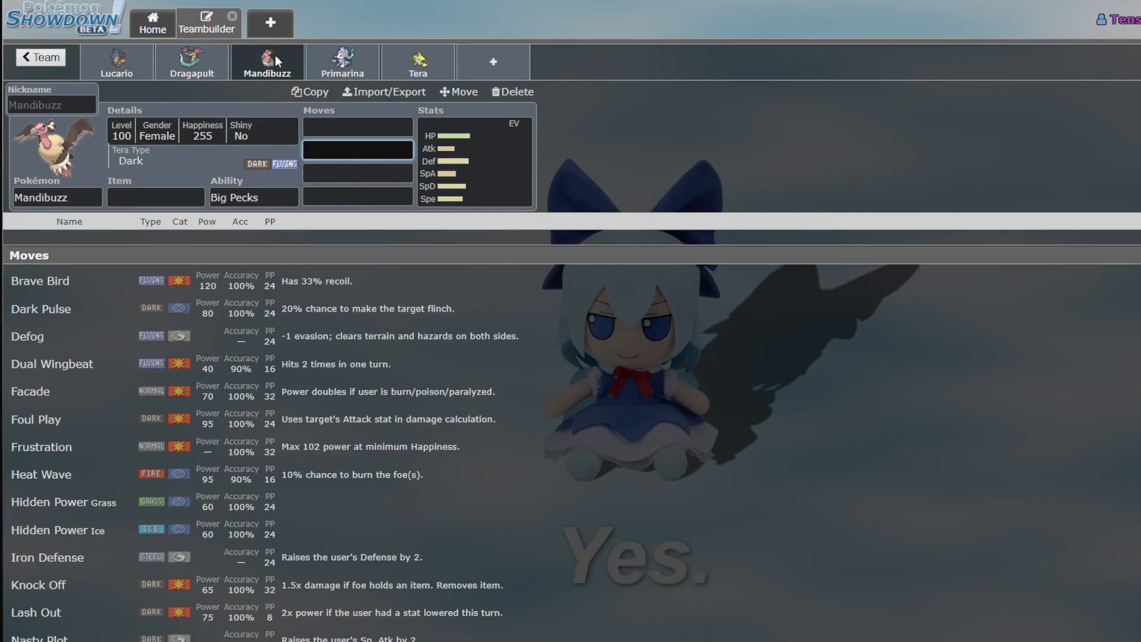
pyautogui.click(417, 62)
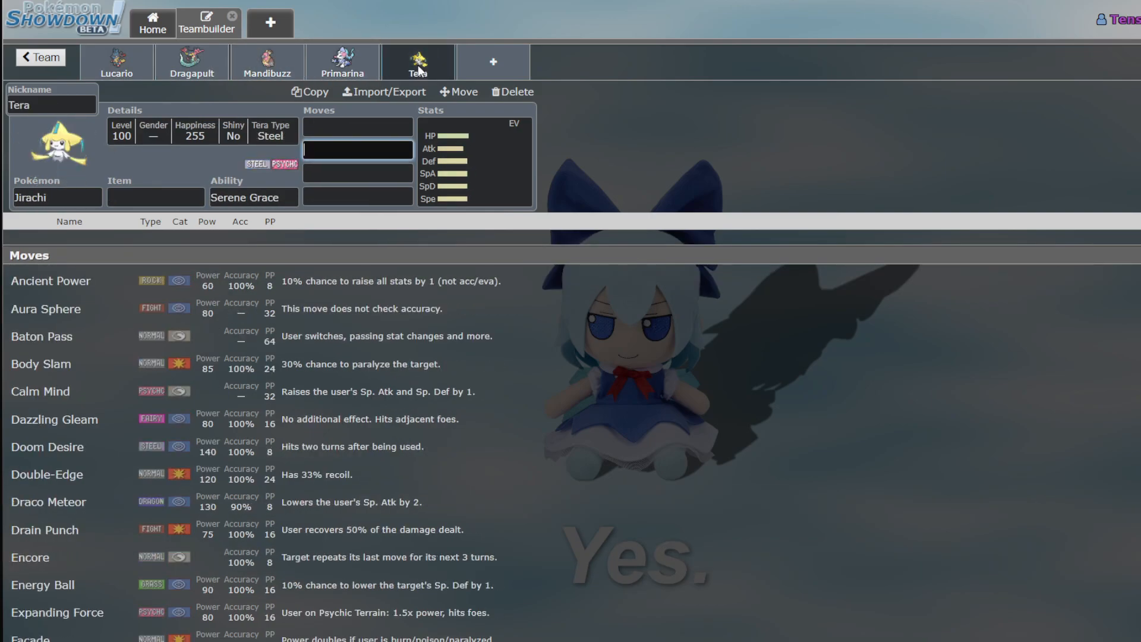
pyautogui.moveTo(490, 64)
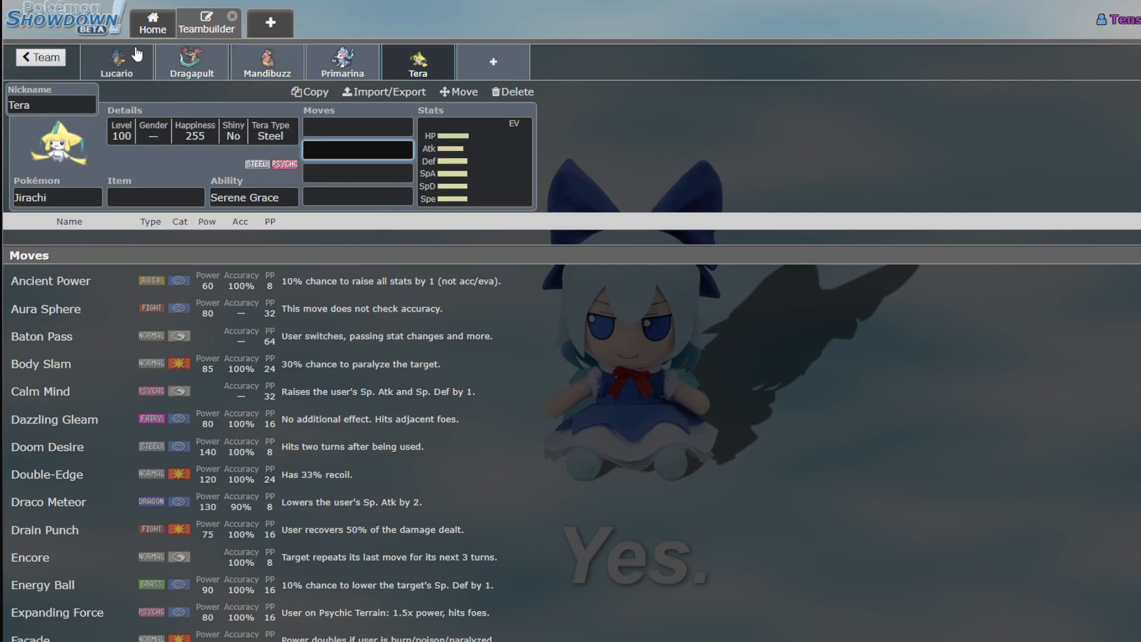
pyautogui.click(191, 62)
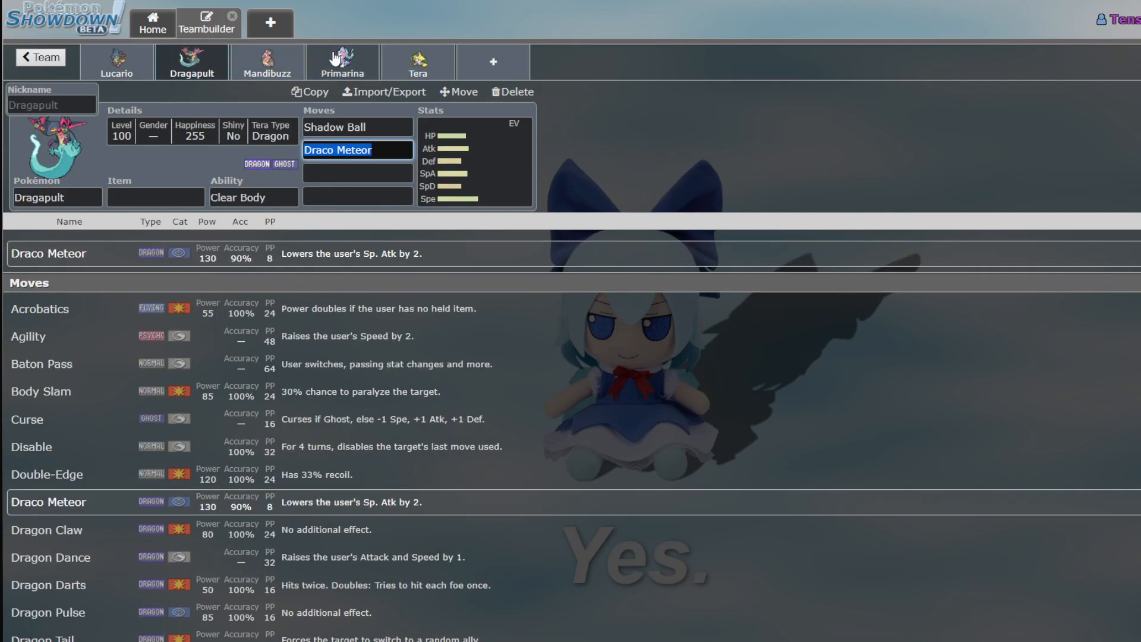
pyautogui.moveTo(207, 67)
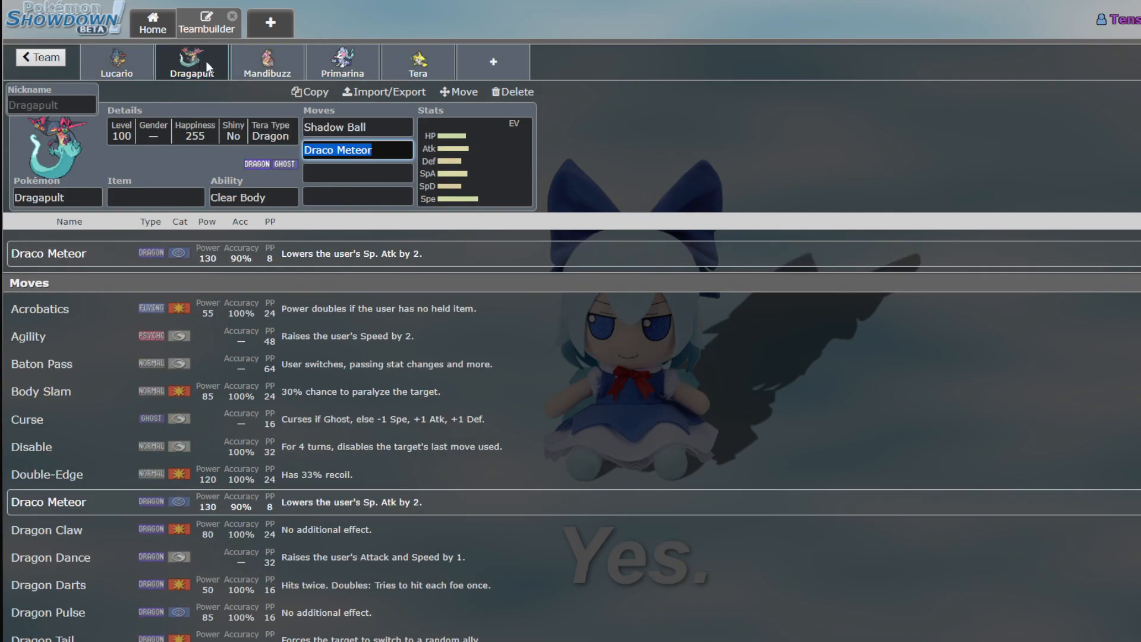
pyautogui.click(342, 62)
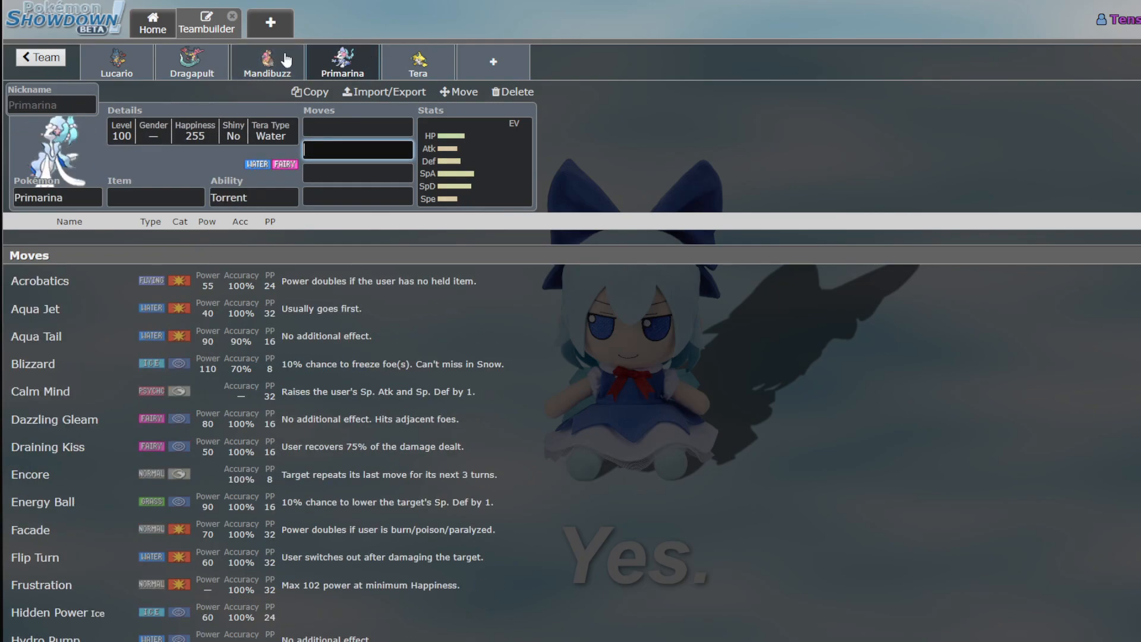
pyautogui.click(266, 62)
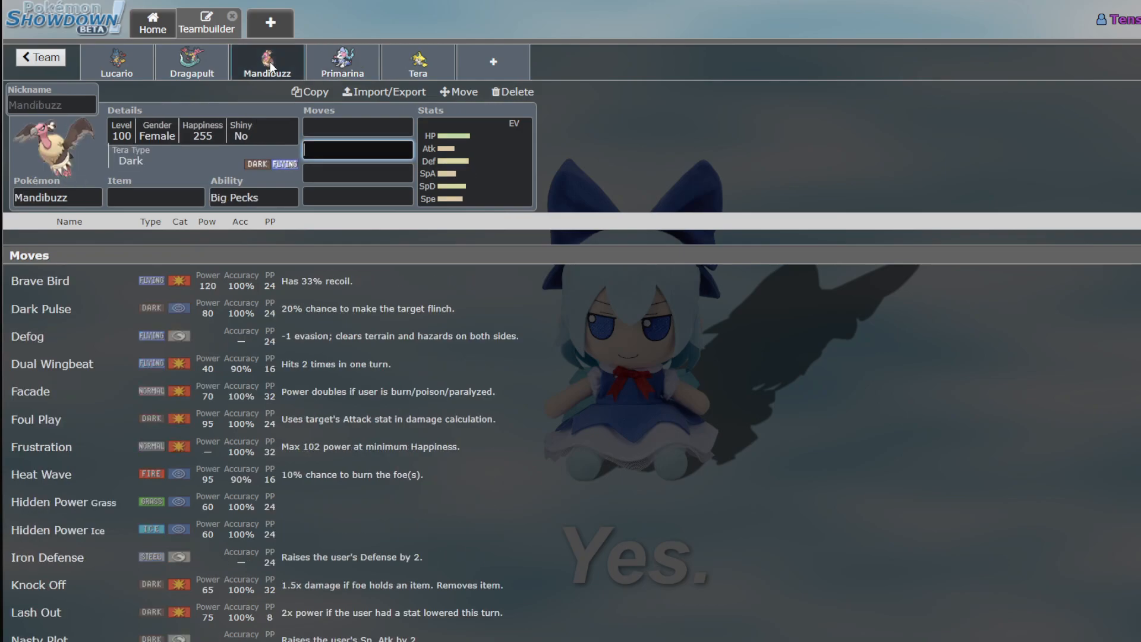
# Add Quagsire by searching 'quag', give it the Unaware ability and review the other members' sets
pyautogui.click(116, 62)
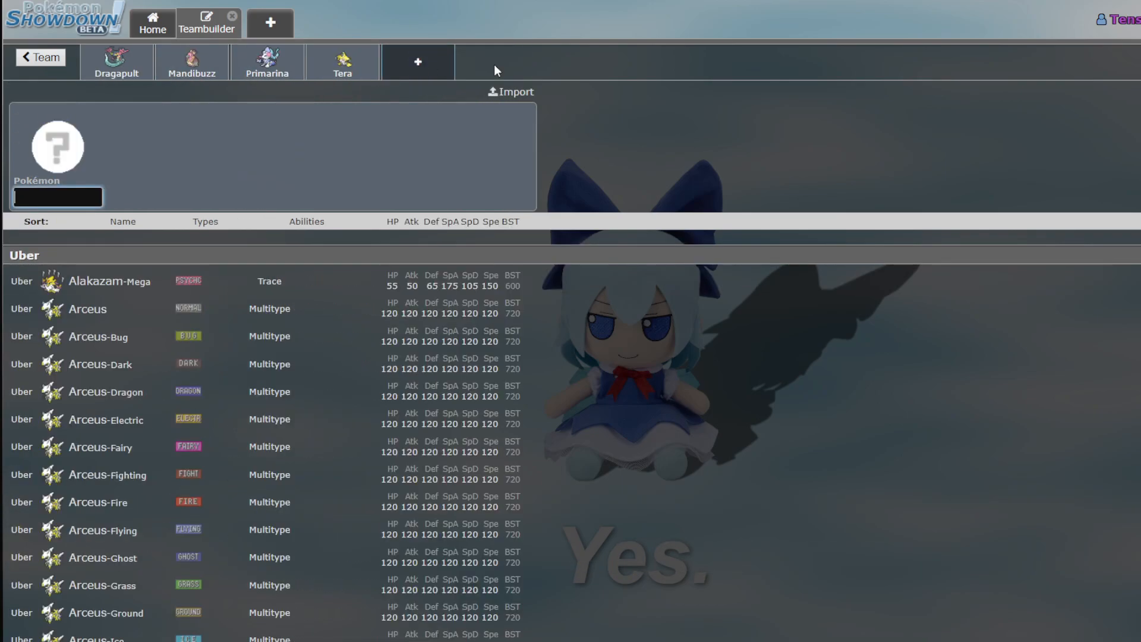
pyautogui.moveTo(466, 63)
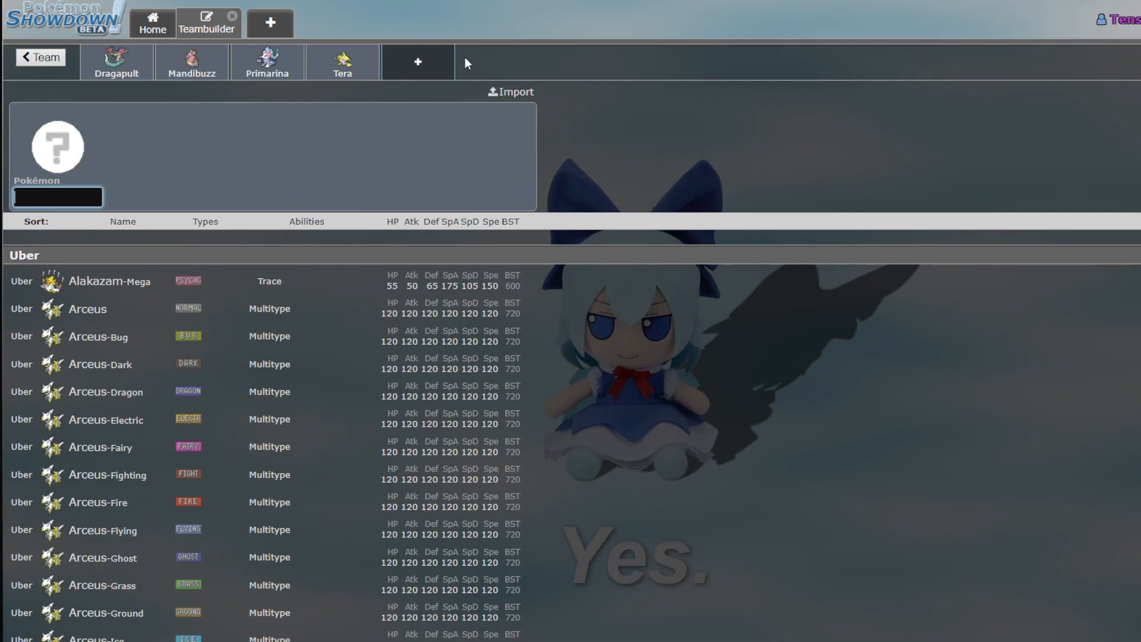
pyautogui.write('quag')
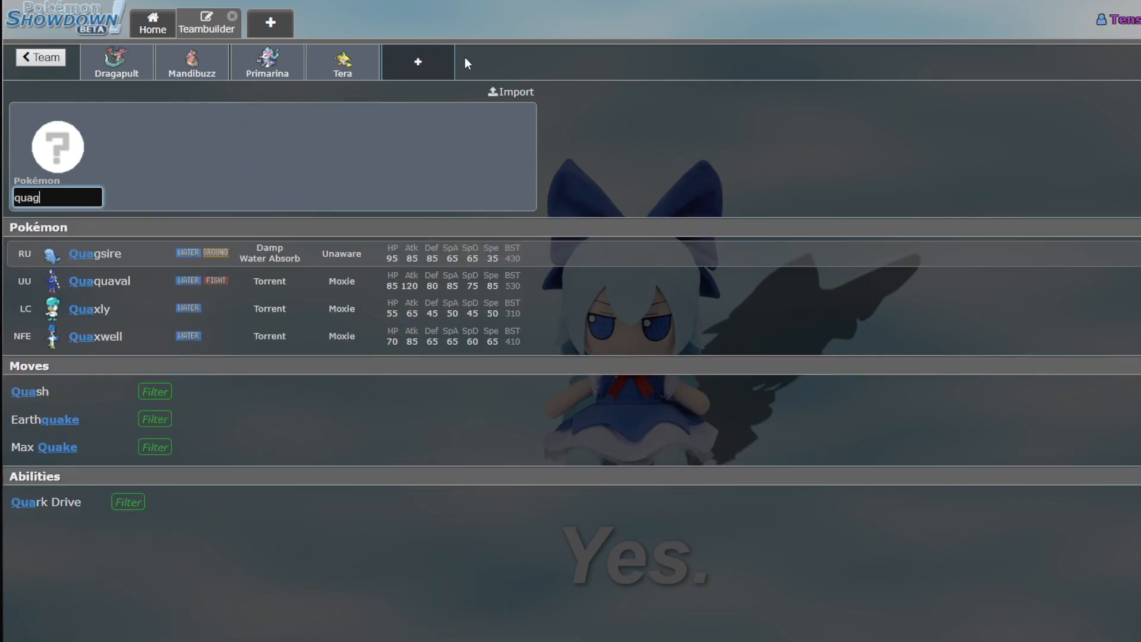
pyautogui.click(95, 253)
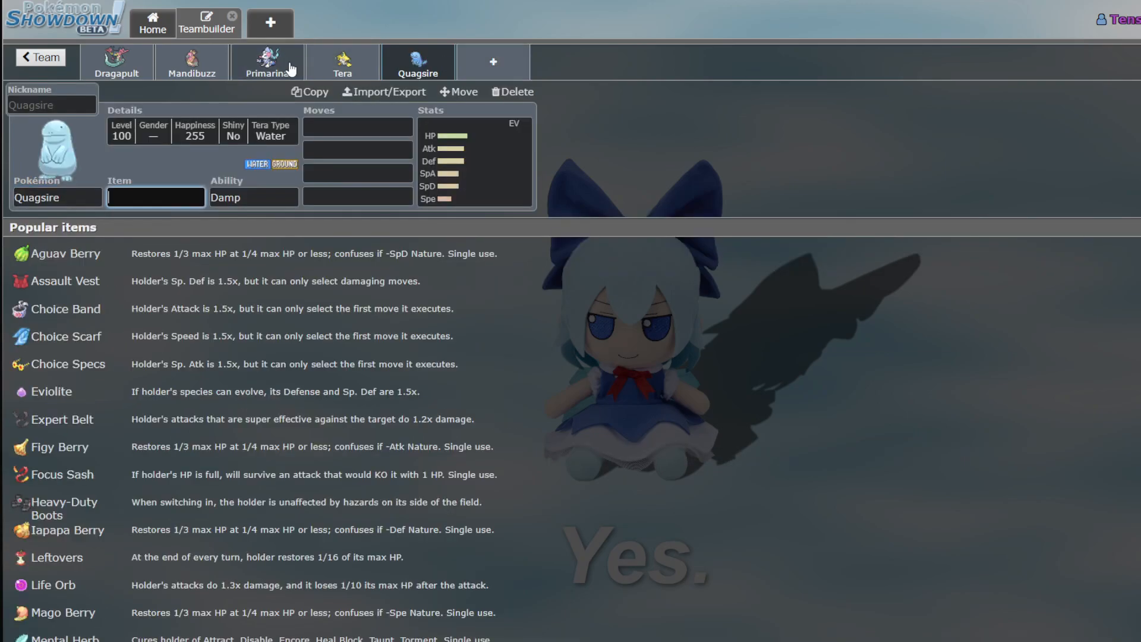
pyautogui.click(267, 62)
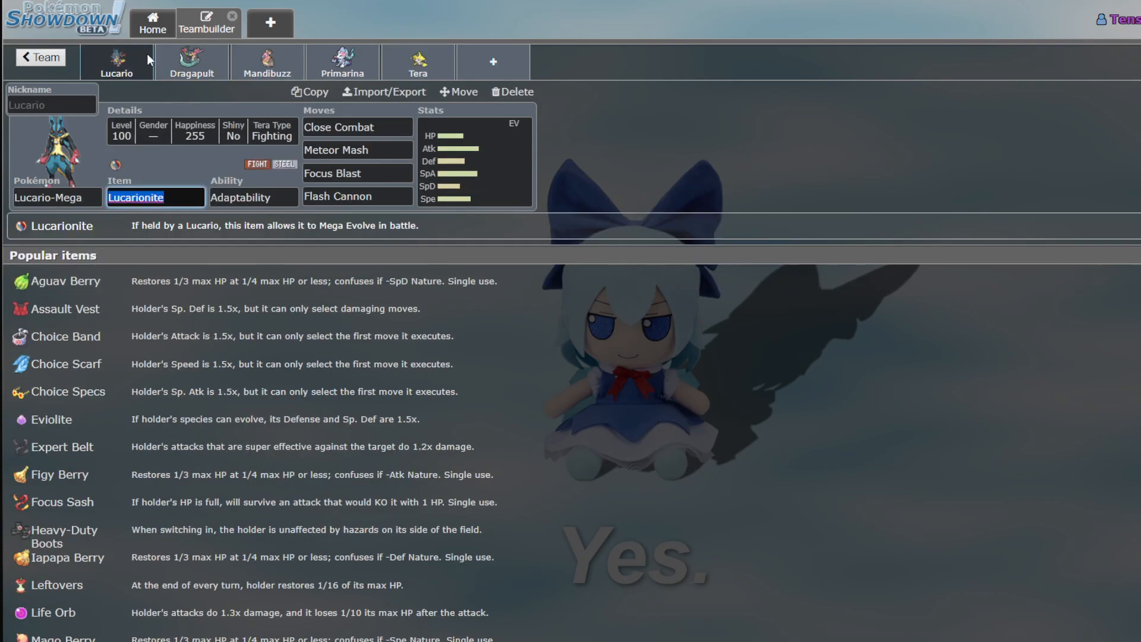
pyautogui.click(192, 62)
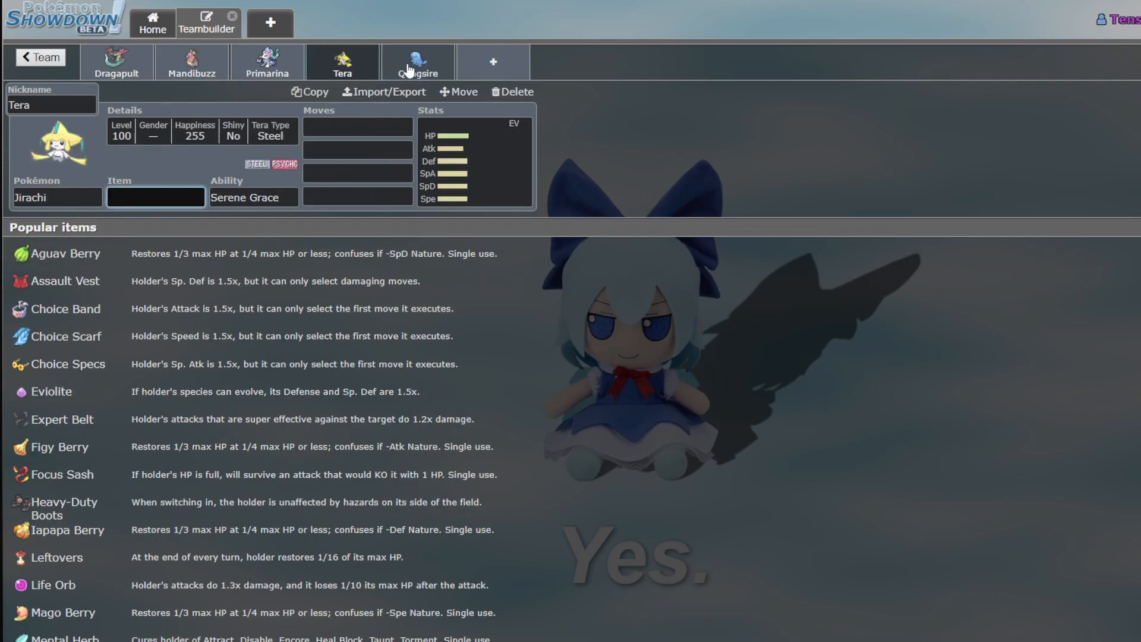
pyautogui.click(417, 61)
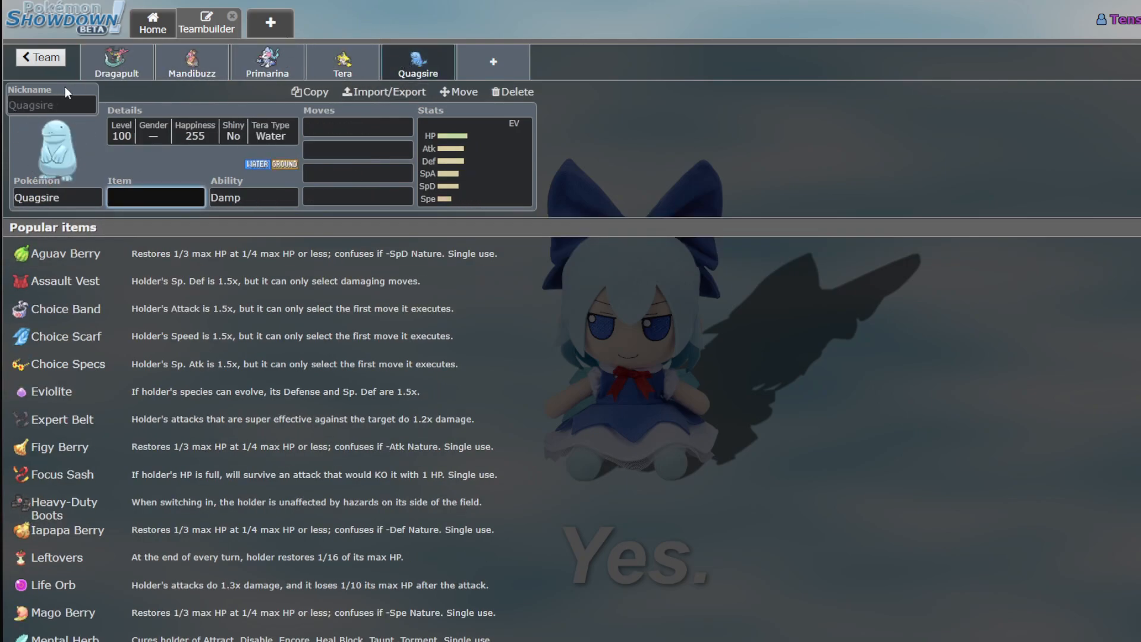
pyautogui.moveTo(189, 108)
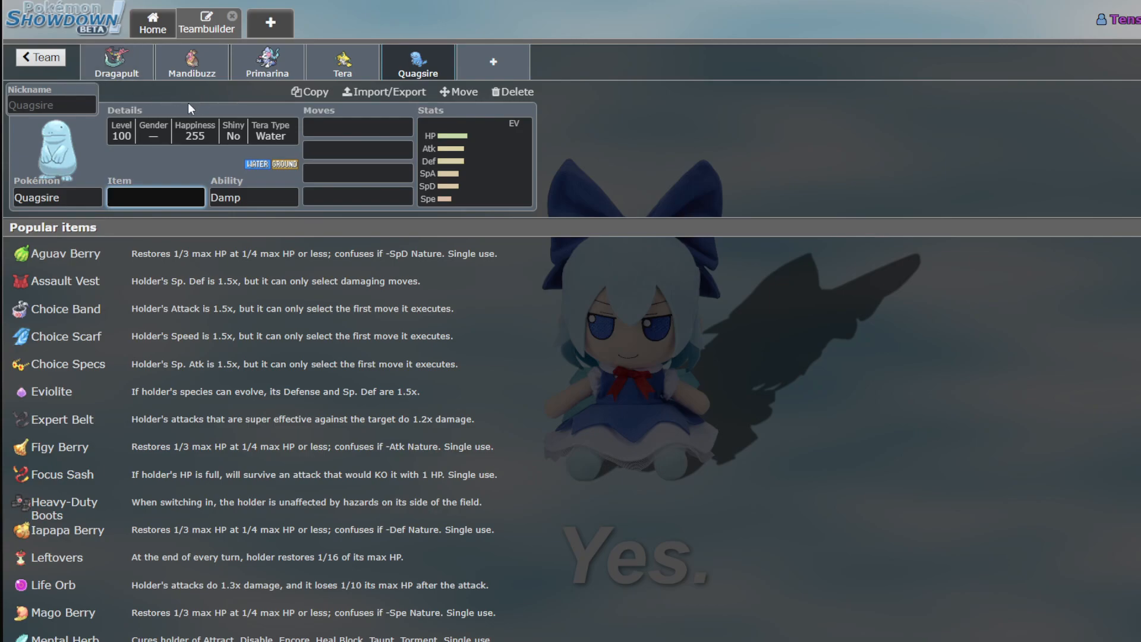
pyautogui.moveTo(453, 219)
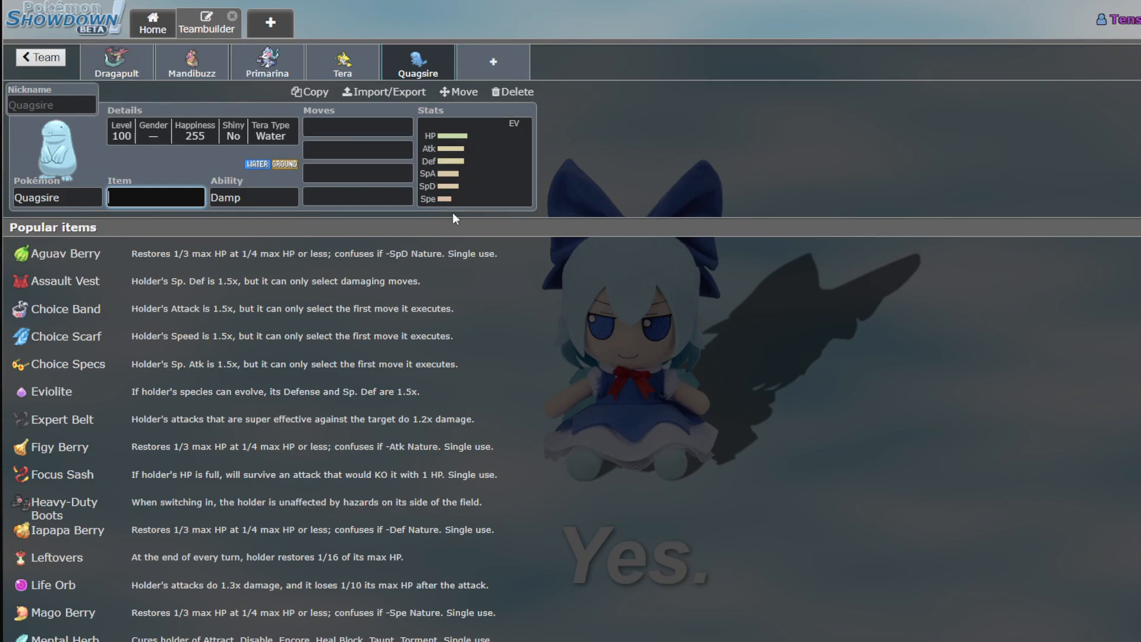
pyautogui.moveTo(429, 239)
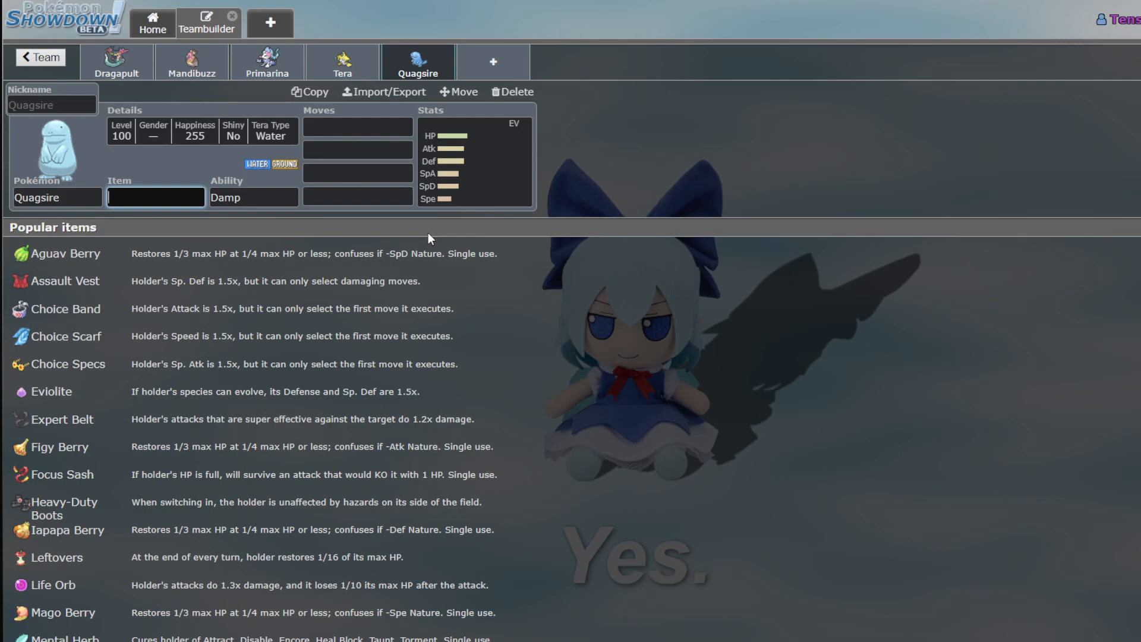
pyautogui.click(357, 127)
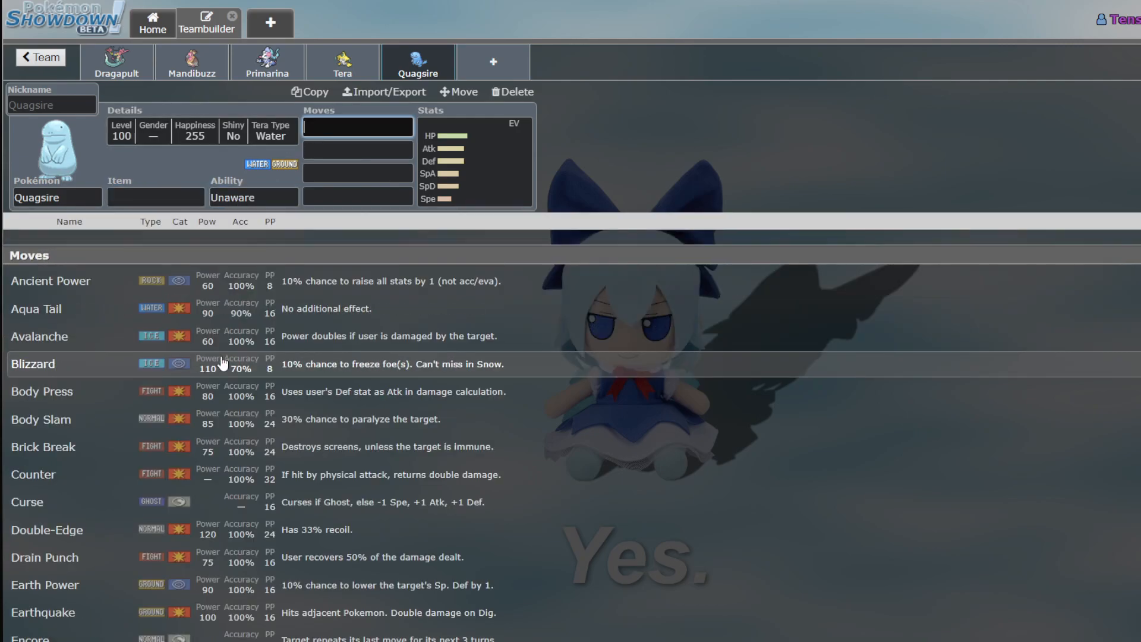
pyautogui.moveTo(233, 182)
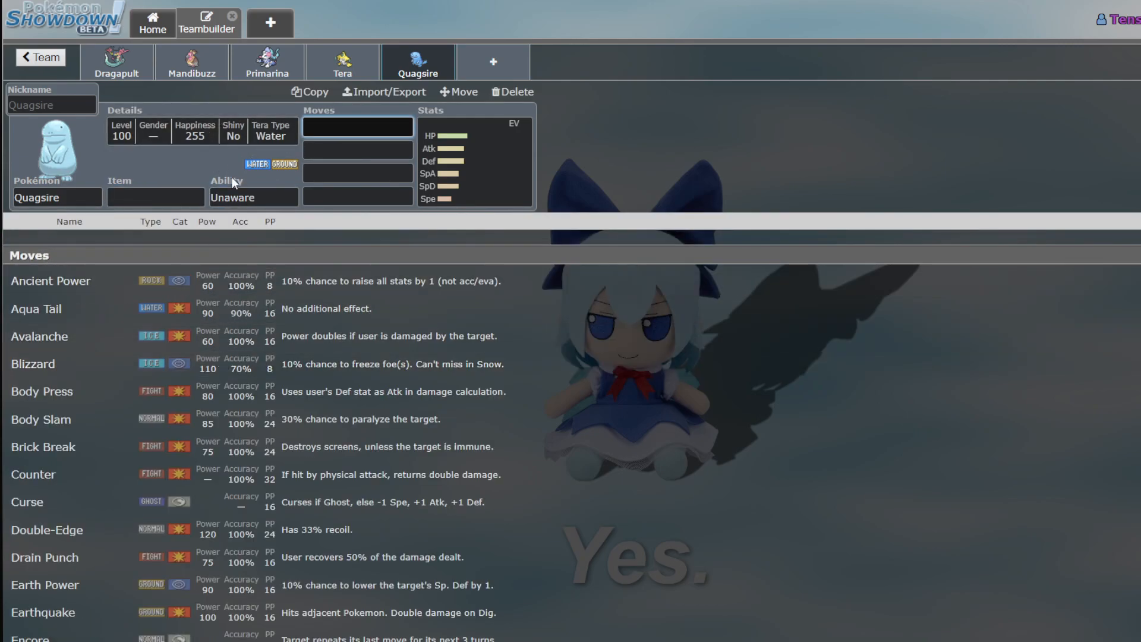
pyautogui.moveTo(284, 116)
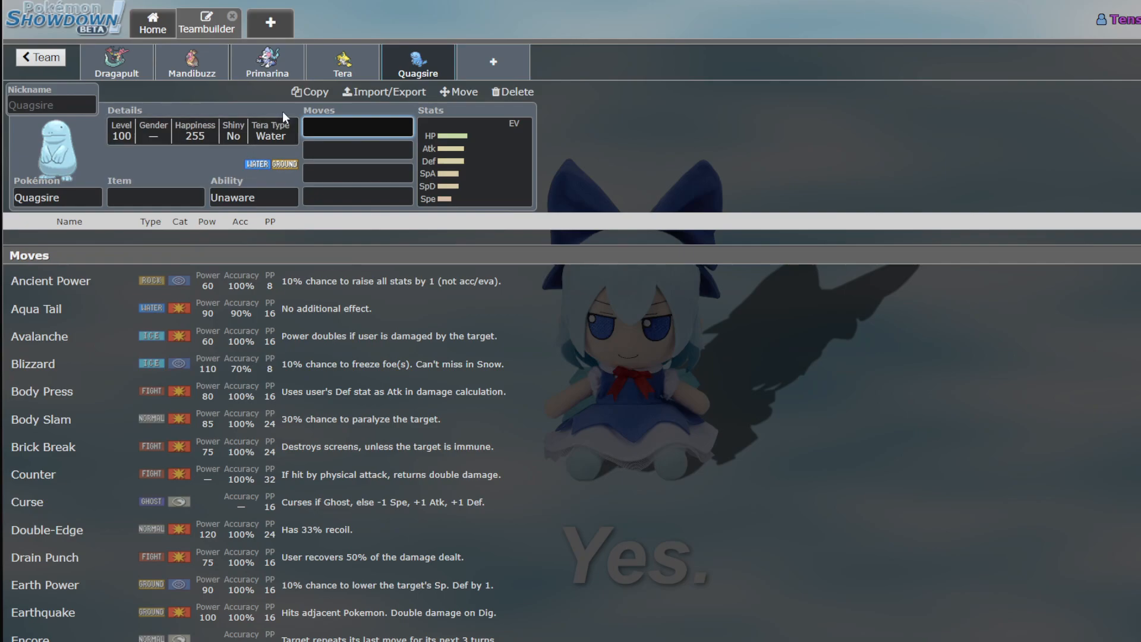
pyautogui.click(267, 62)
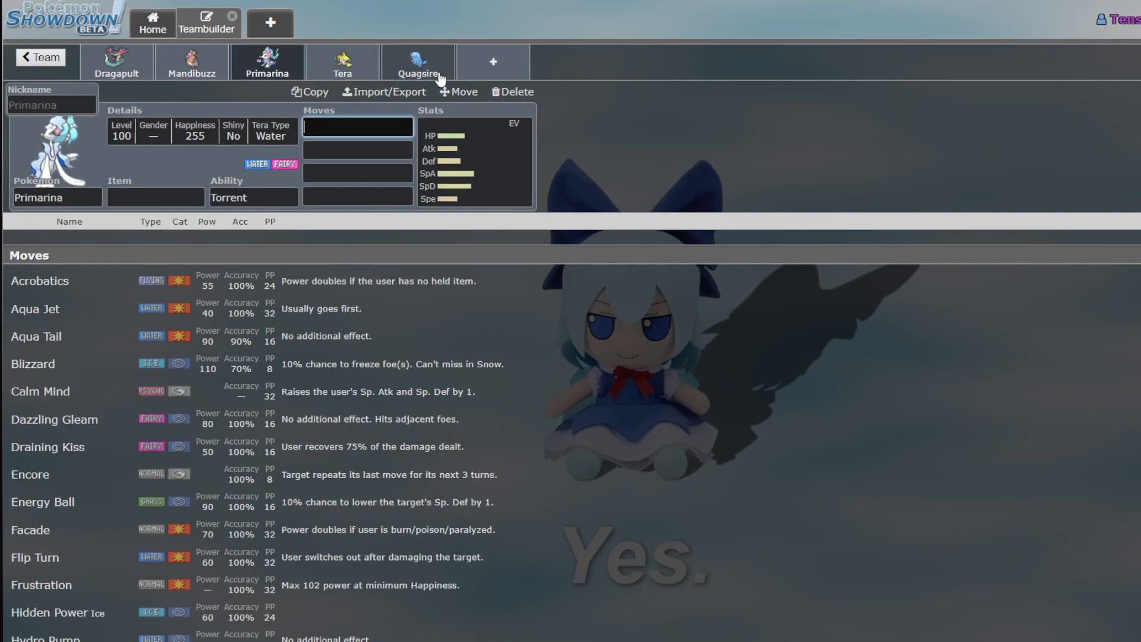
pyautogui.click(417, 62)
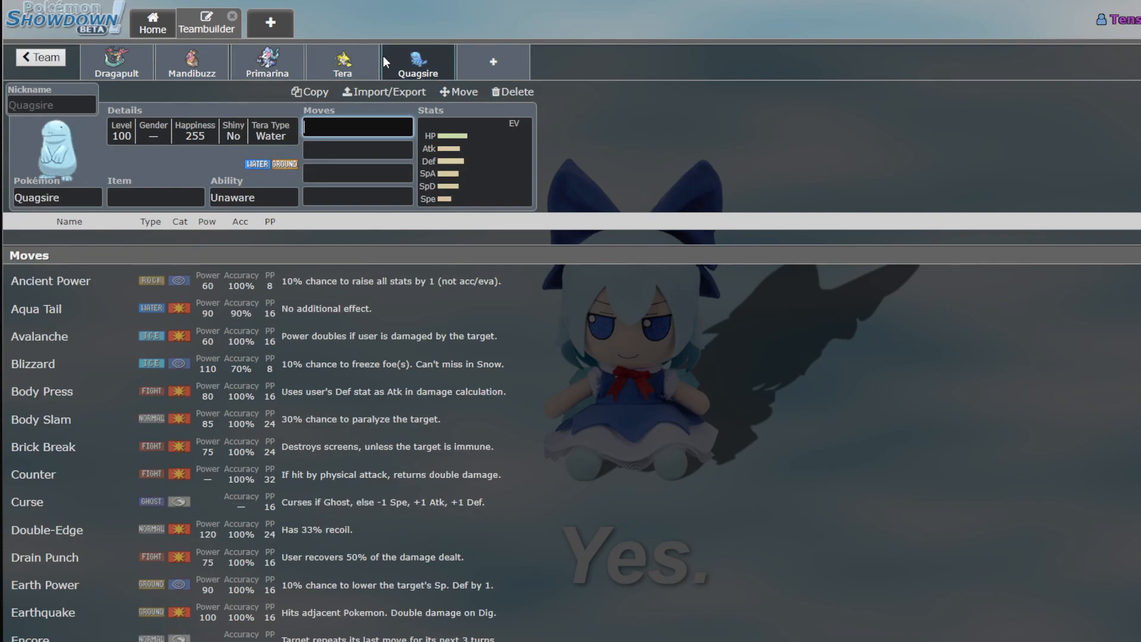
# Give Quagsire Toxic Spikes and Stealth Rock from its move list, toward a Spikes/Recover hazard set
pyautogui.scroll(-3)
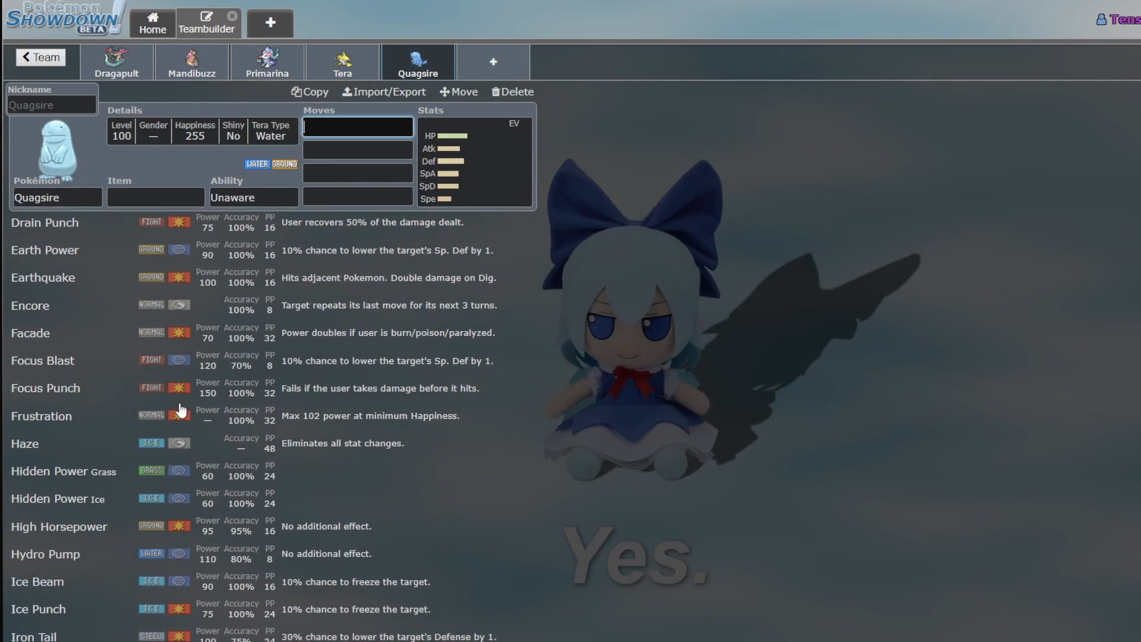
pyautogui.scroll(-3)
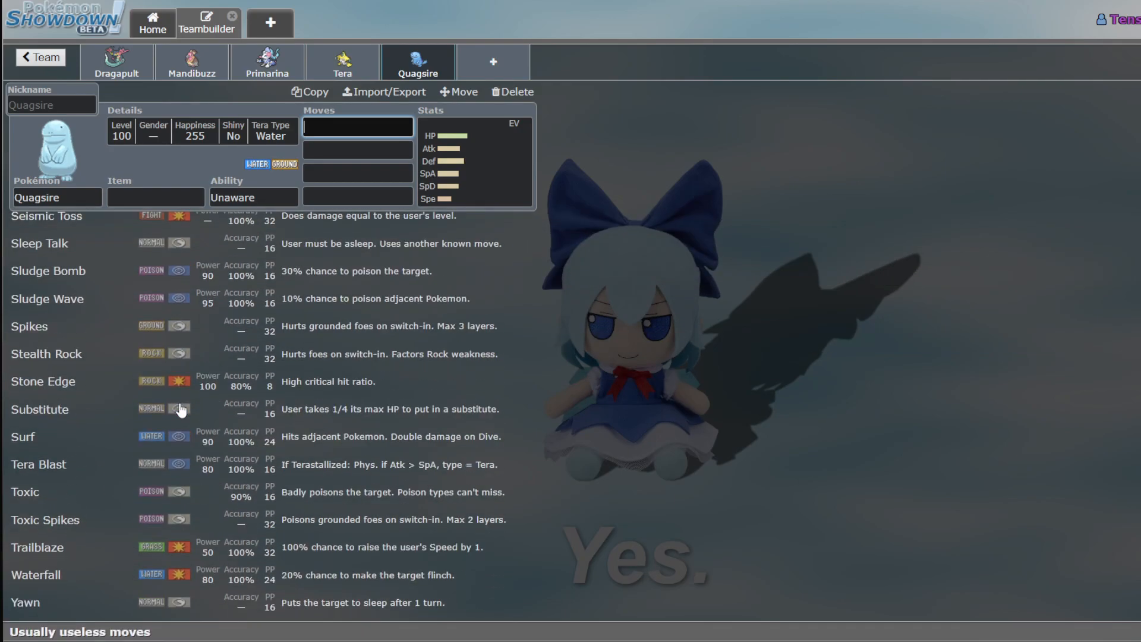
pyautogui.moveTo(117, 336)
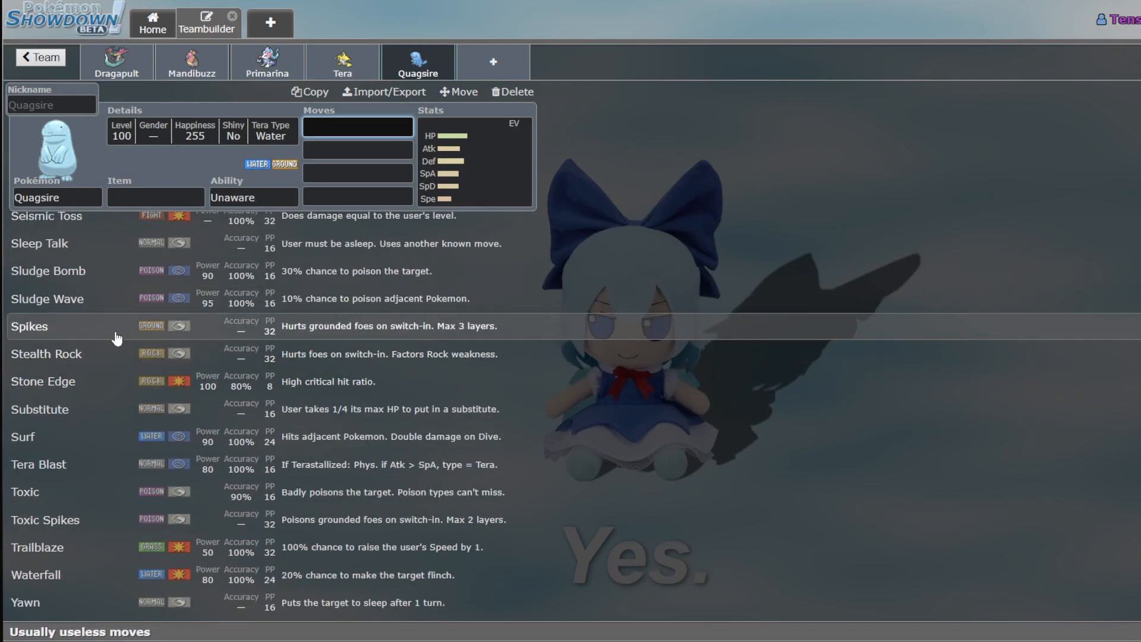
pyautogui.scroll(-3)
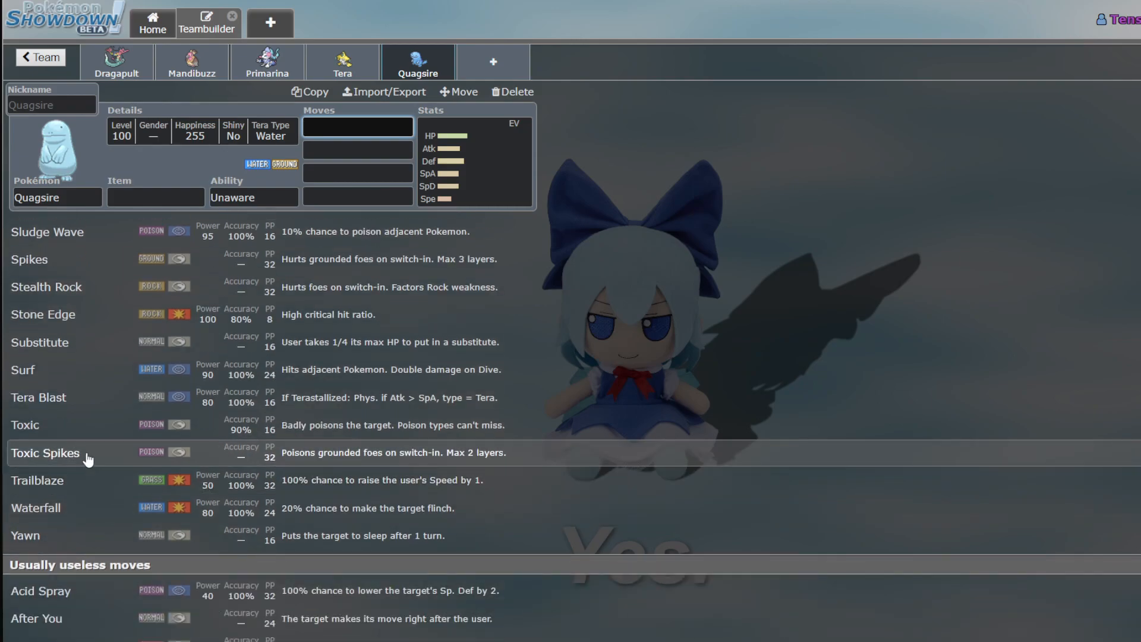
pyautogui.click(45, 453)
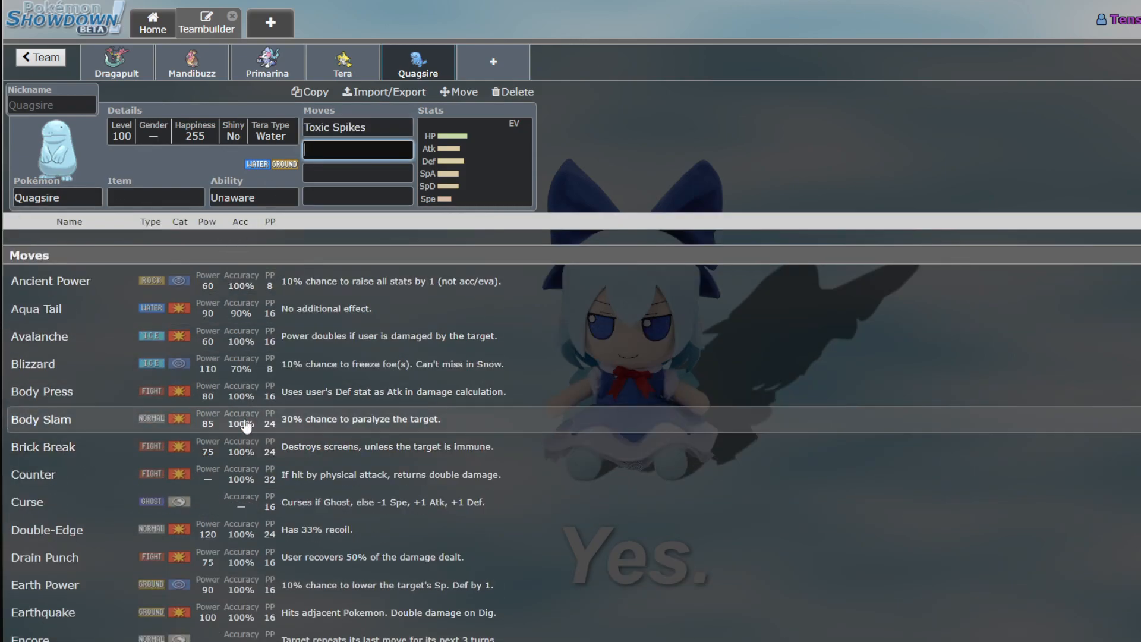
pyautogui.moveTo(314, 316)
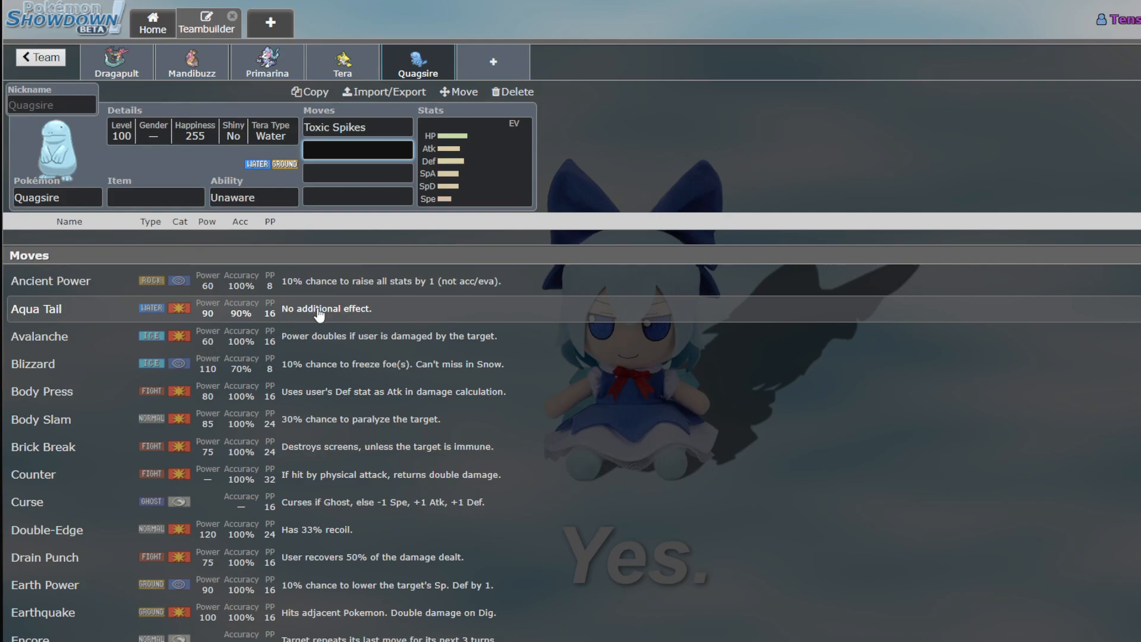
pyautogui.scroll(-3)
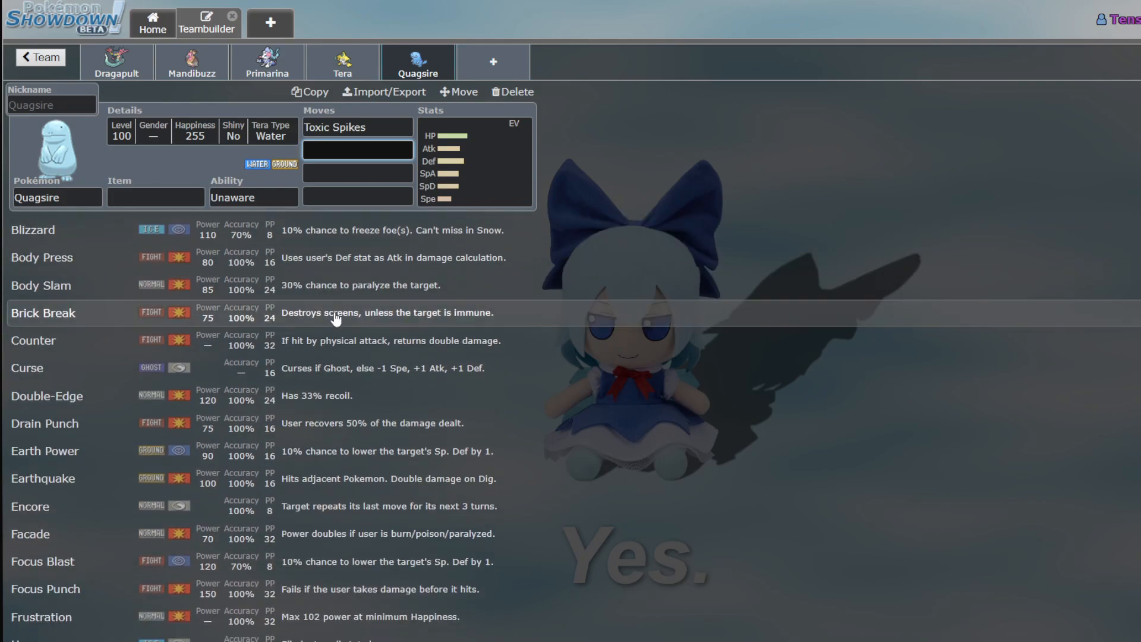
pyautogui.scroll(-3)
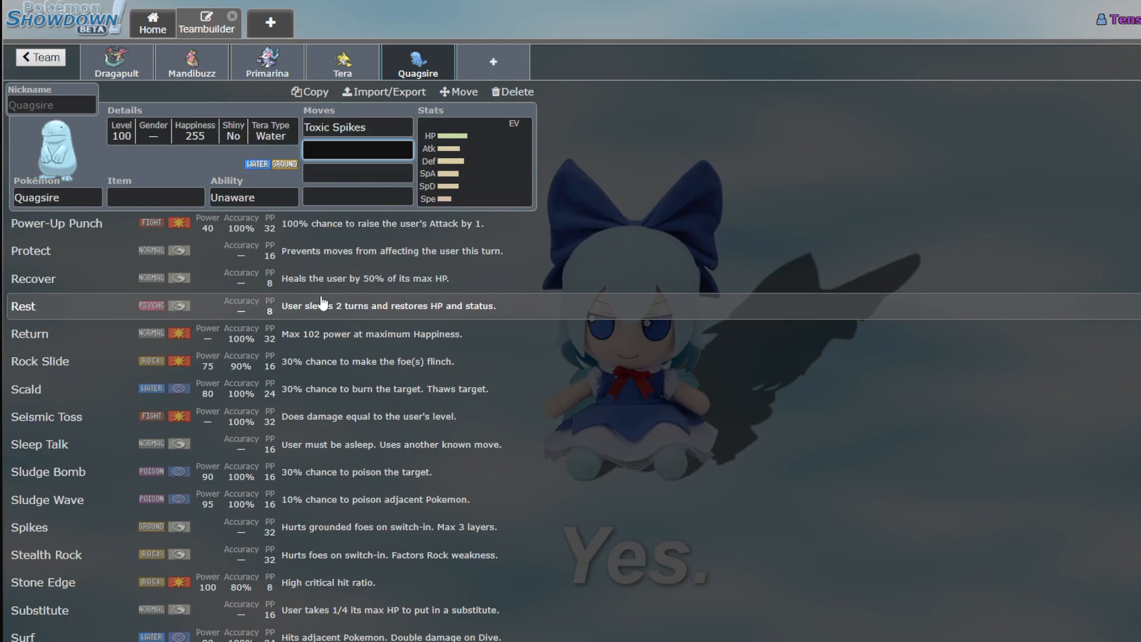
pyautogui.scroll(-3)
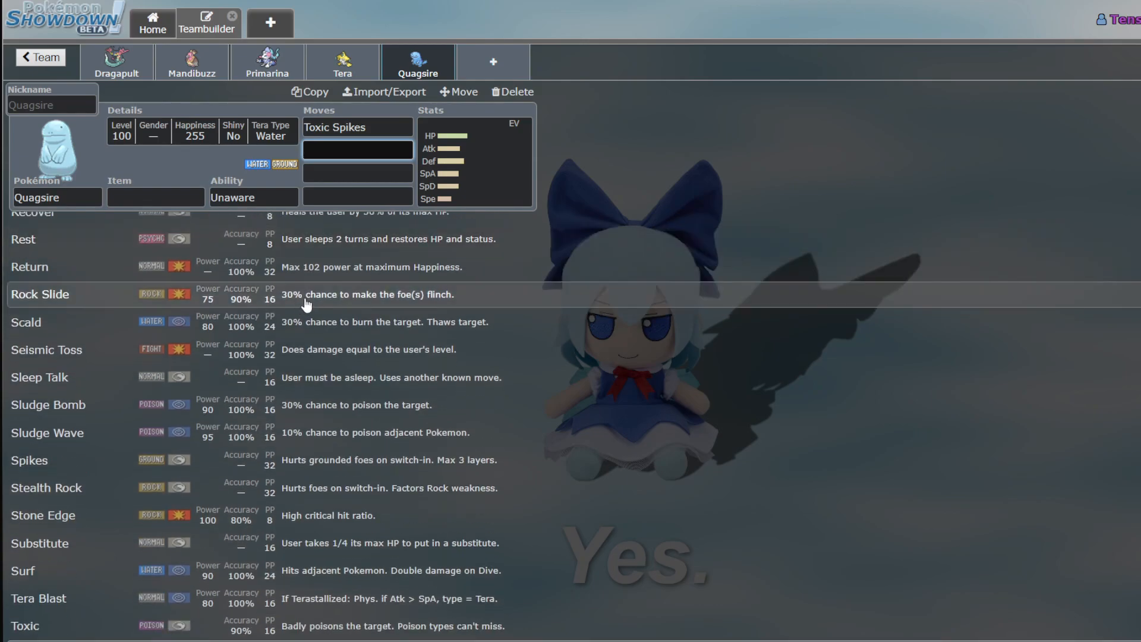
pyautogui.moveTo(174, 125)
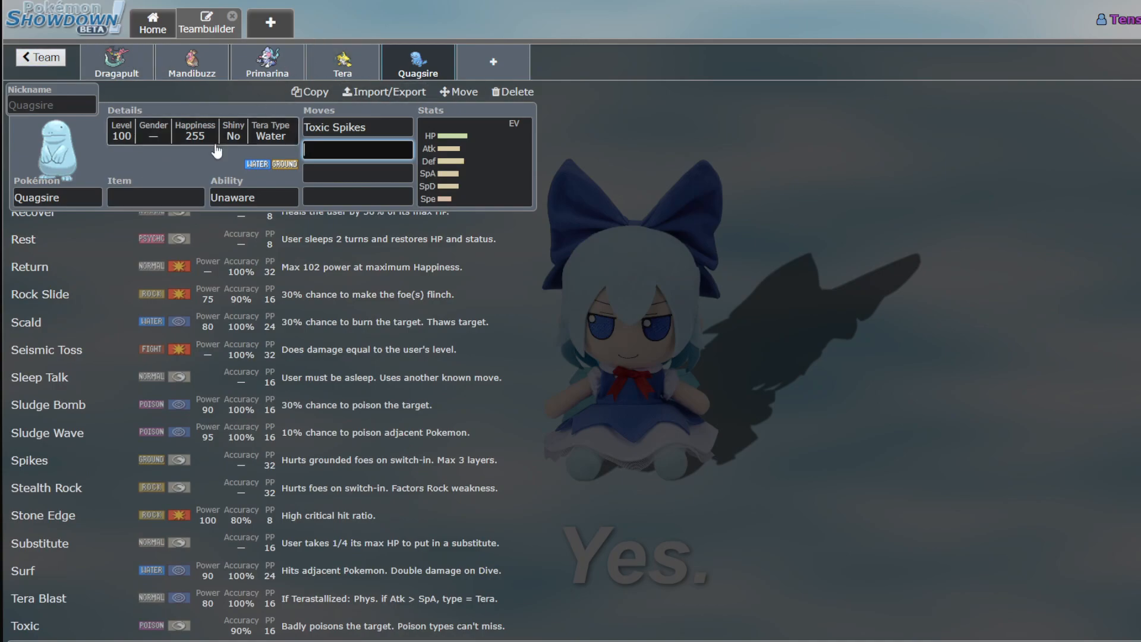
pyautogui.scroll(-3)
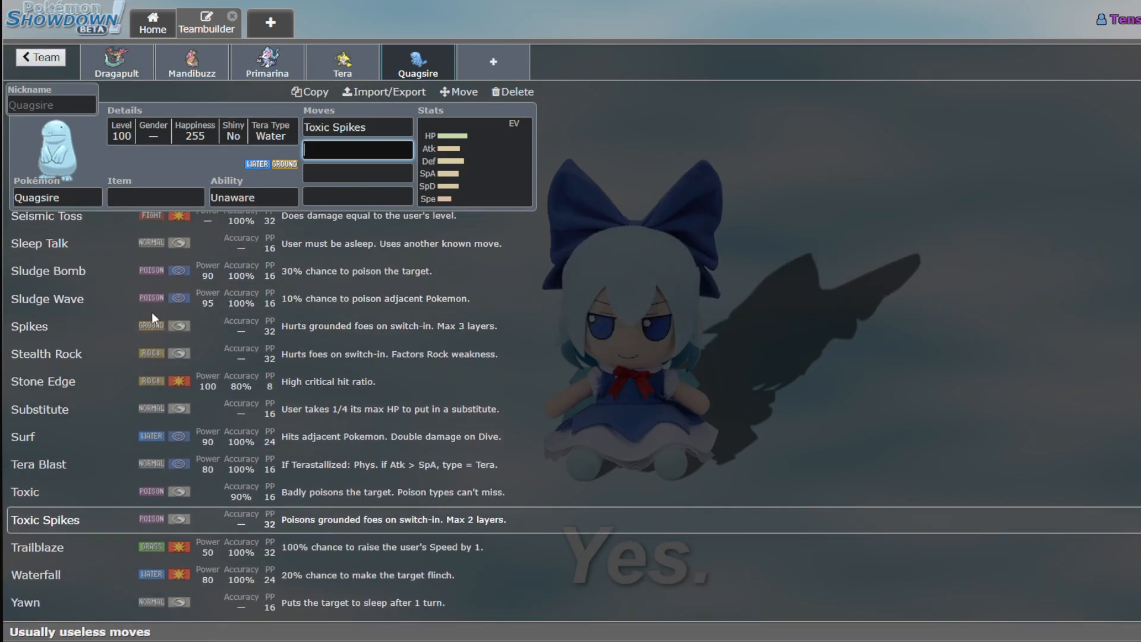
pyautogui.moveTo(218, 354)
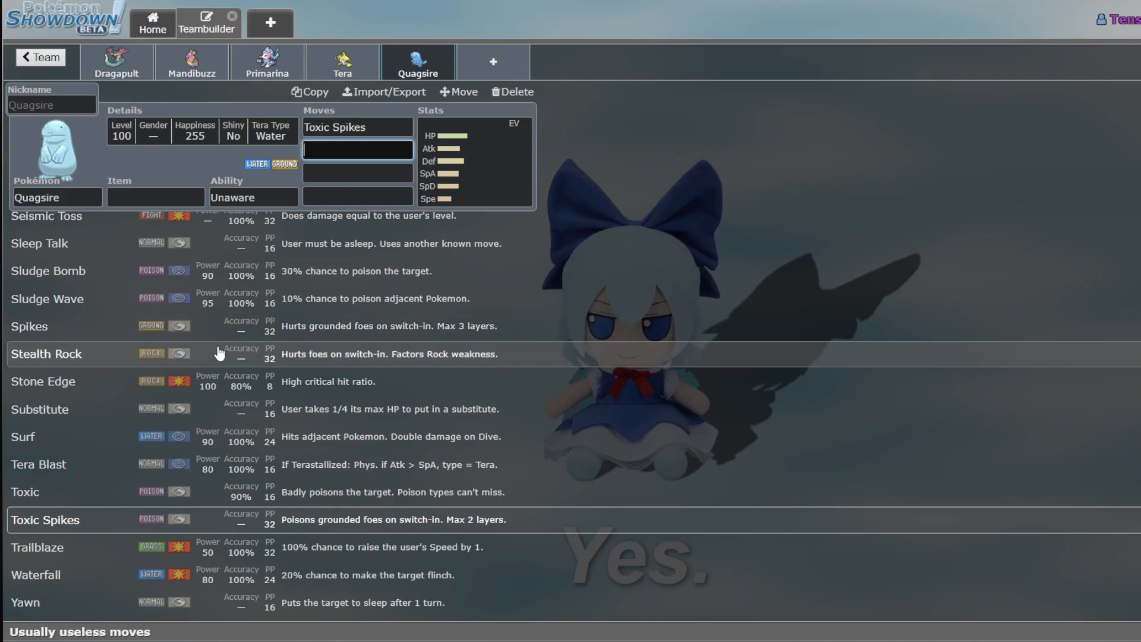
pyautogui.click(46, 354)
pyautogui.write('Recover')
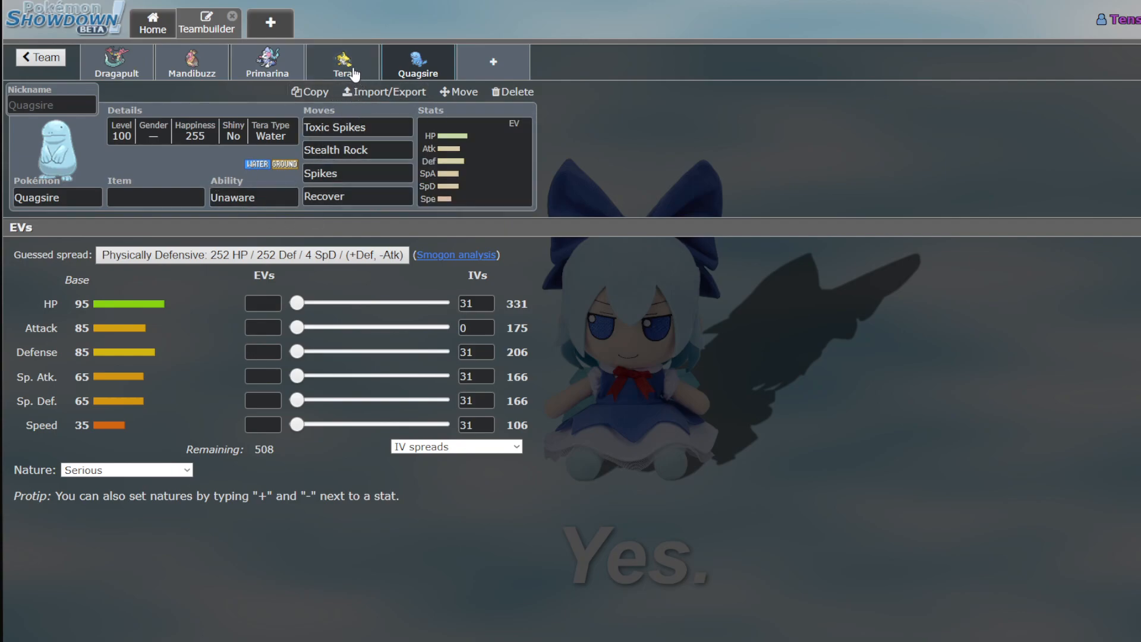
# Revisit Lucario-Mega's set and search 'mach' for a replacement to Focus Blast
pyautogui.click(192, 62)
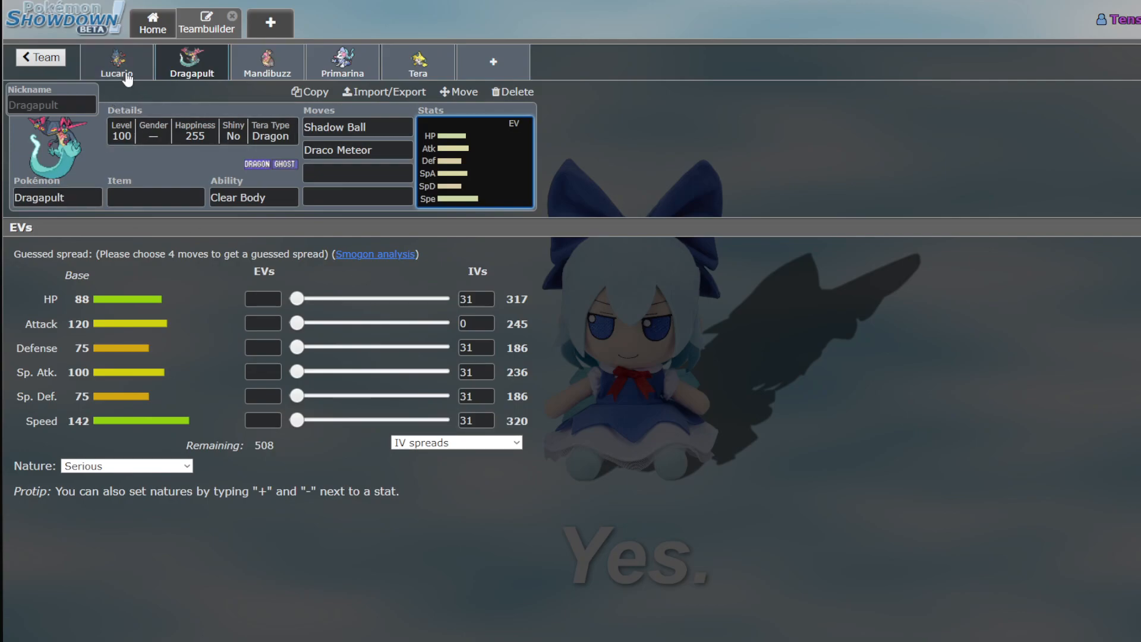
pyautogui.click(117, 62)
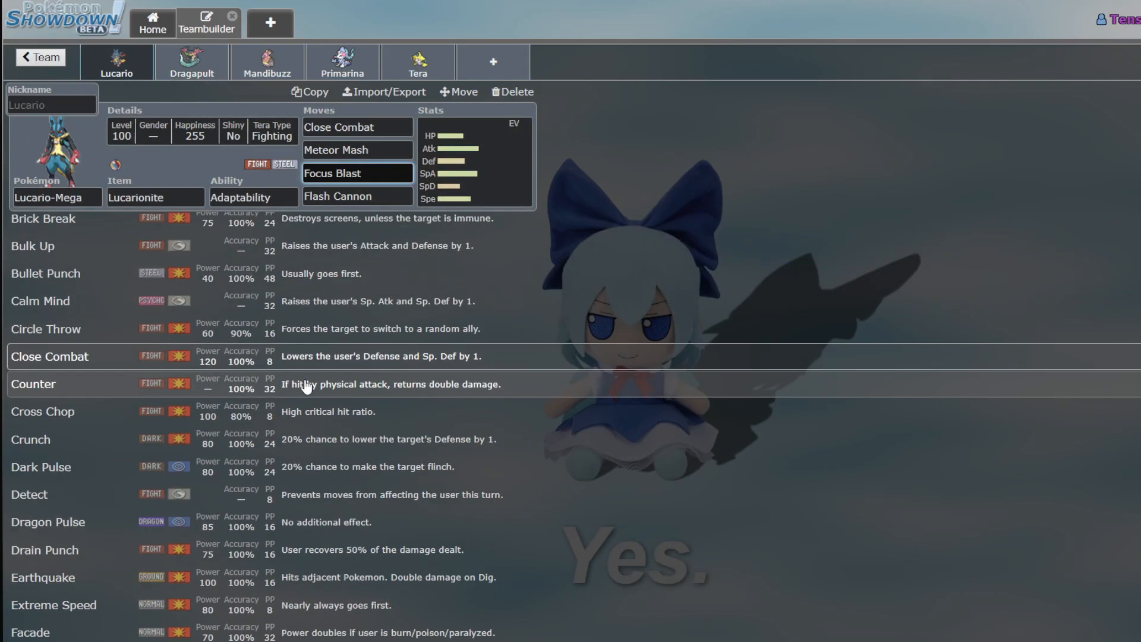
pyautogui.moveTo(319, 381)
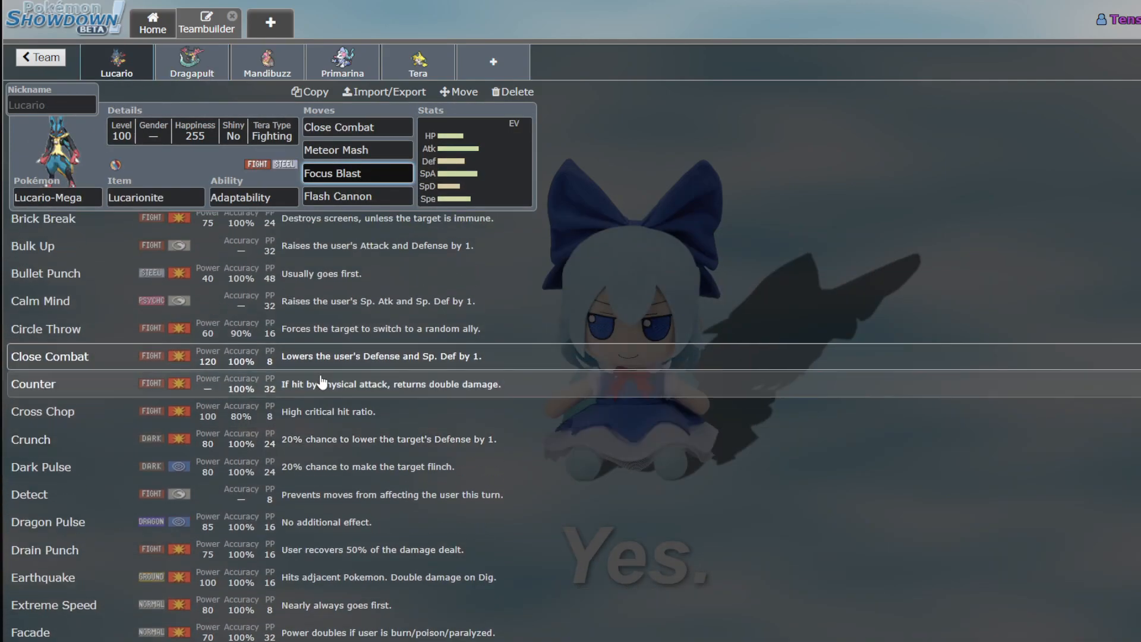
pyautogui.scroll(-3)
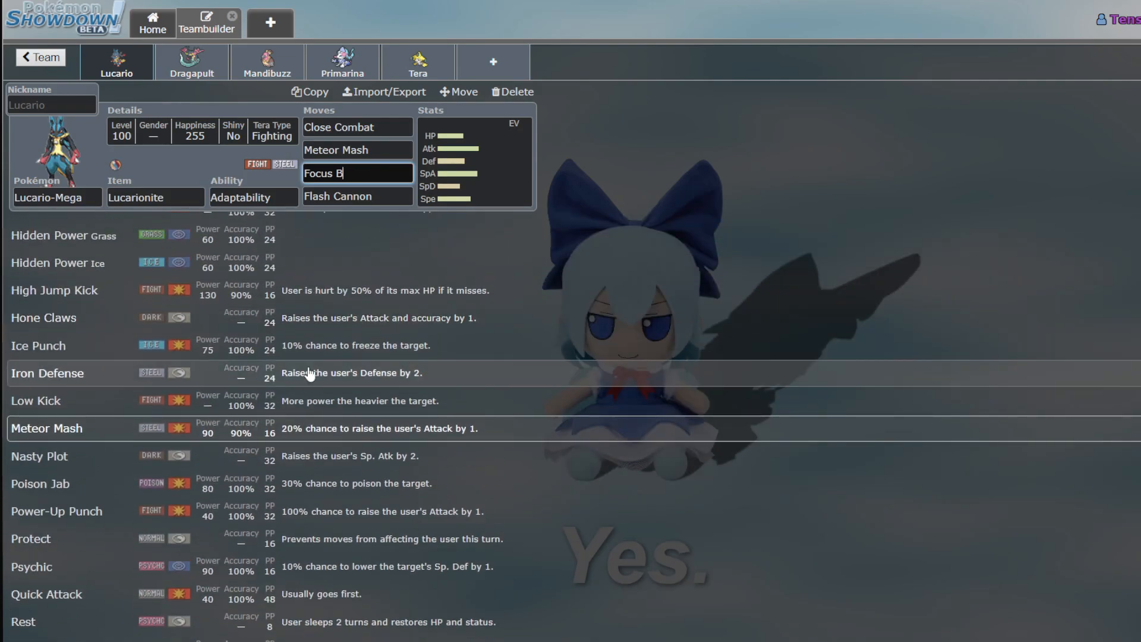
pyautogui.write('mach')
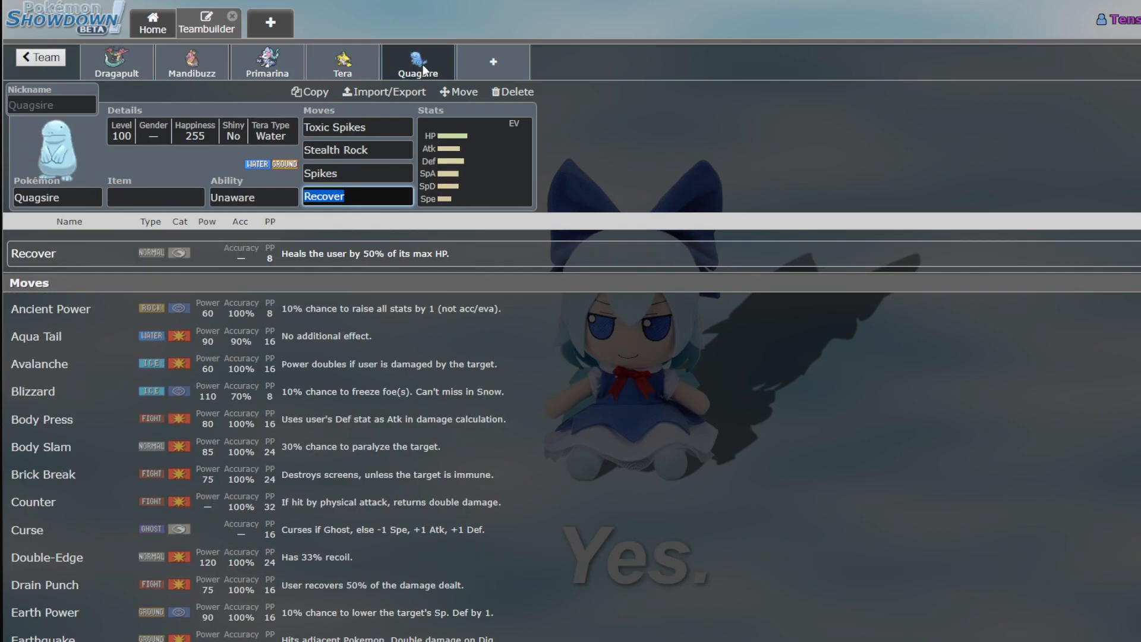
pyautogui.click(154, 197)
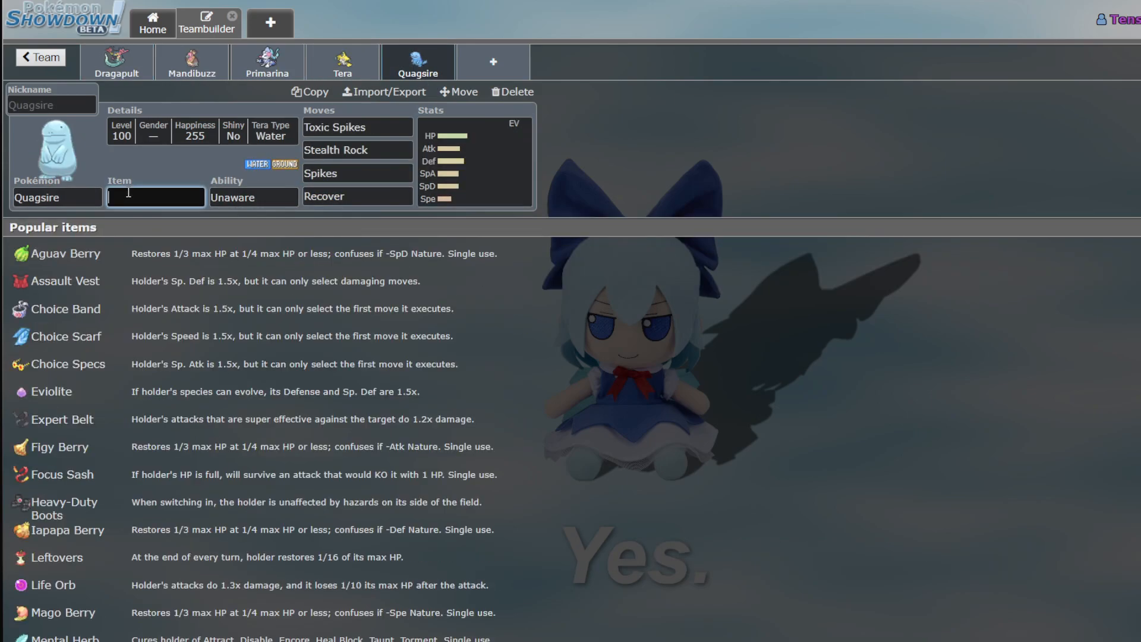
pyautogui.scroll(-3)
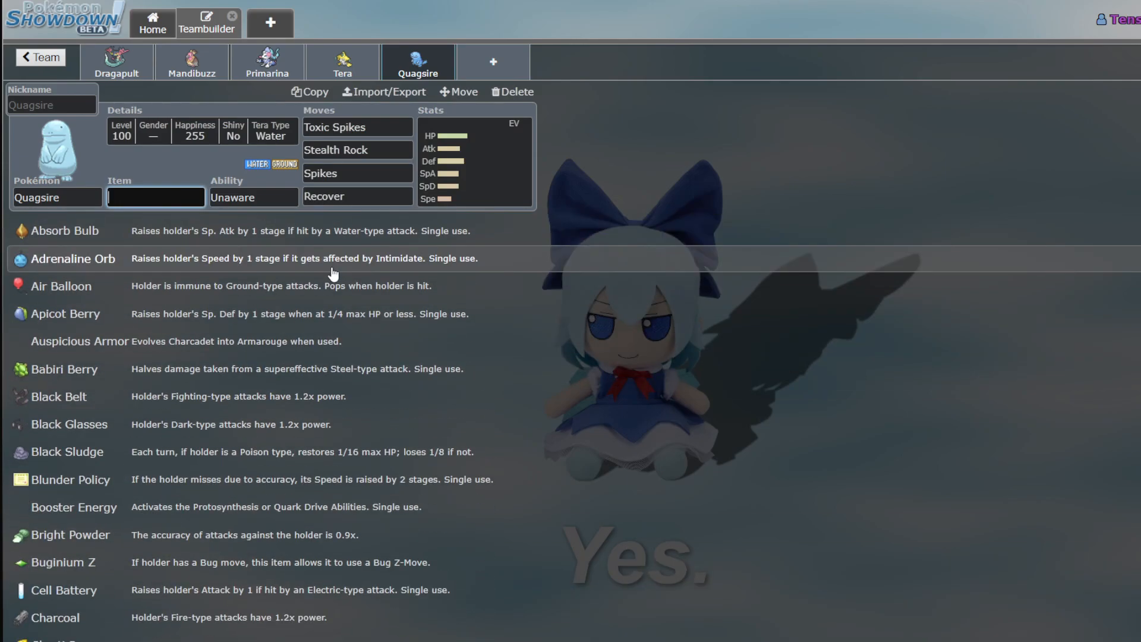
pyautogui.scroll(-3)
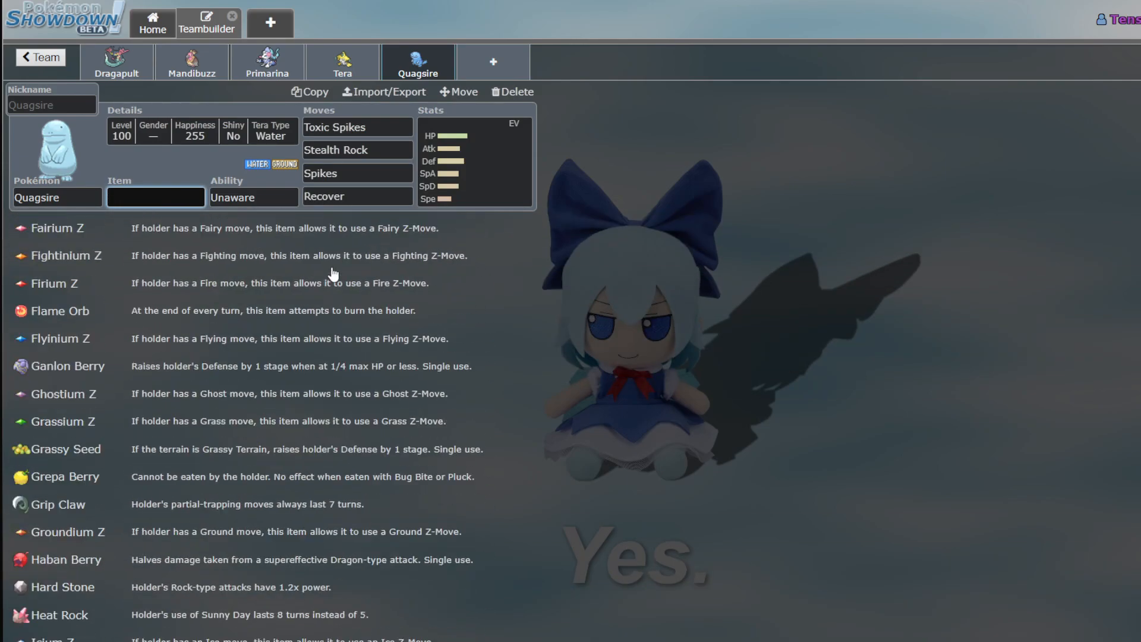
pyautogui.scroll(-3)
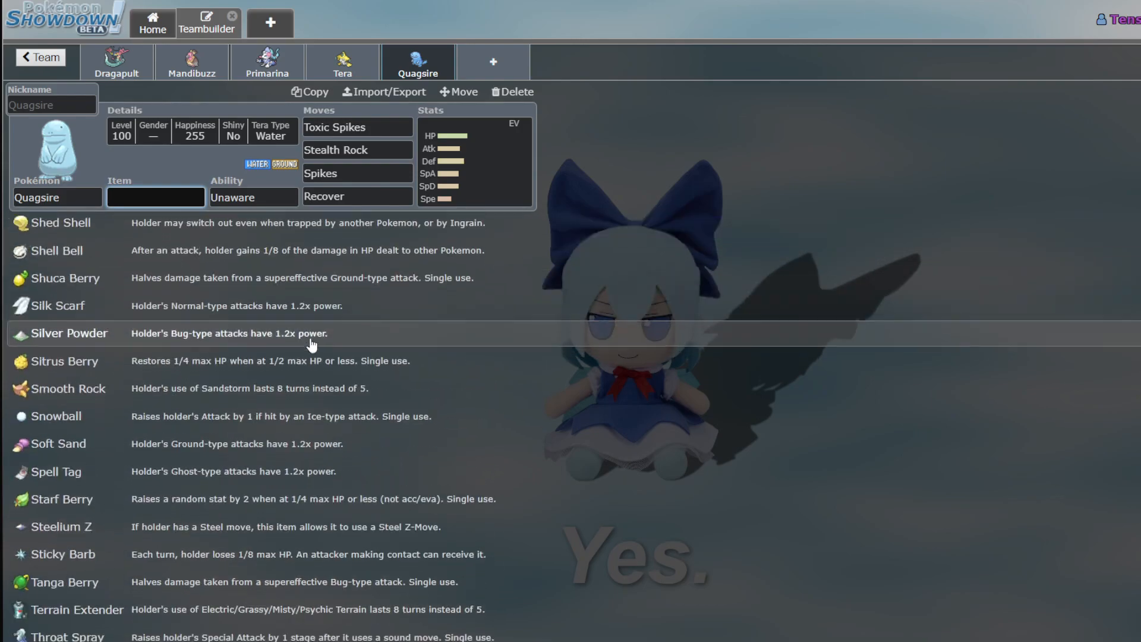
pyautogui.scroll(3)
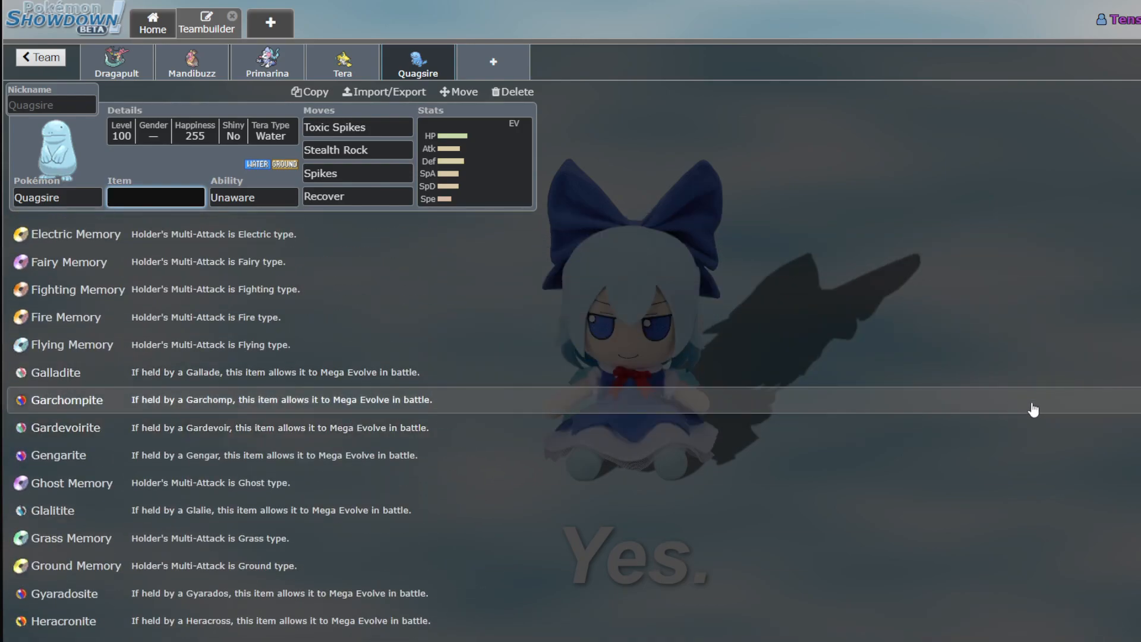
pyautogui.scroll(3)
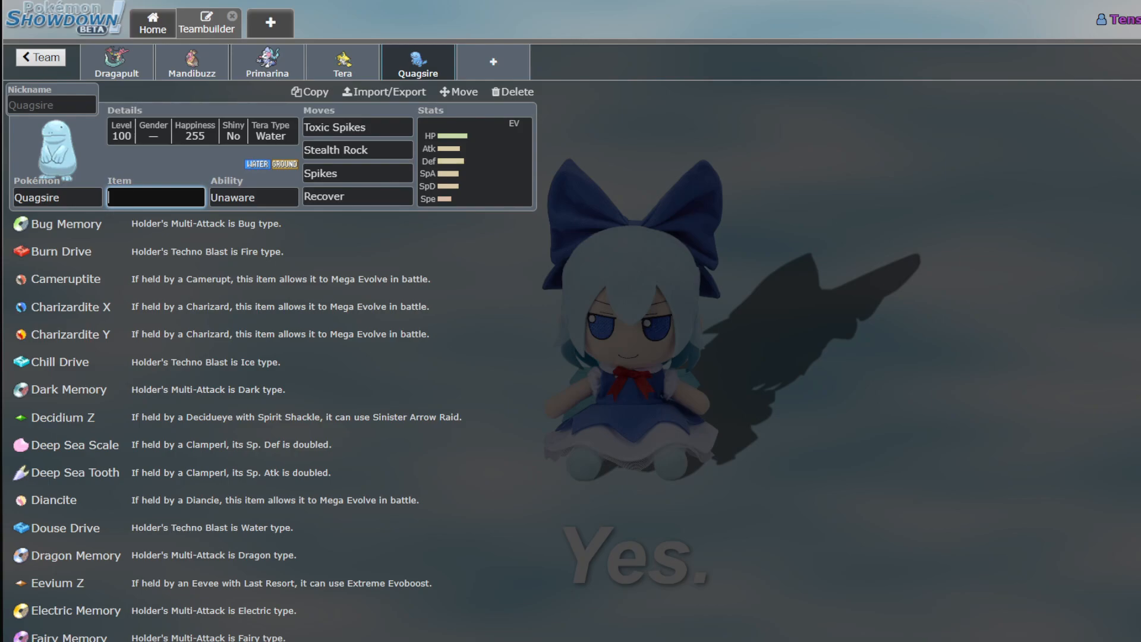
pyautogui.click(154, 197)
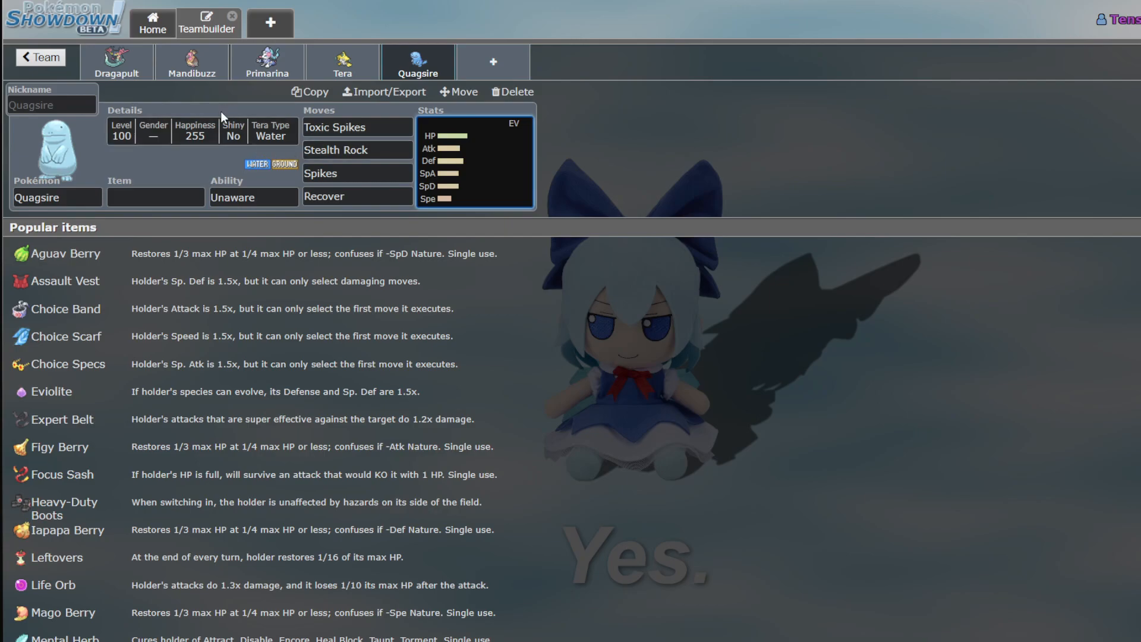
pyautogui.moveTo(342, 65)
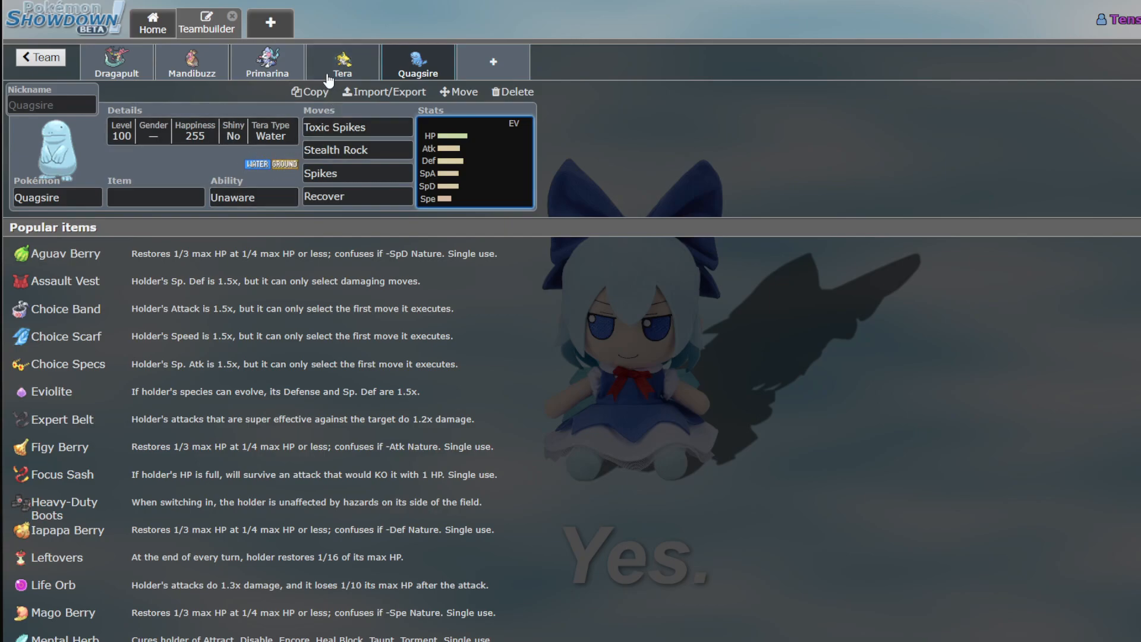
pyautogui.click(191, 62)
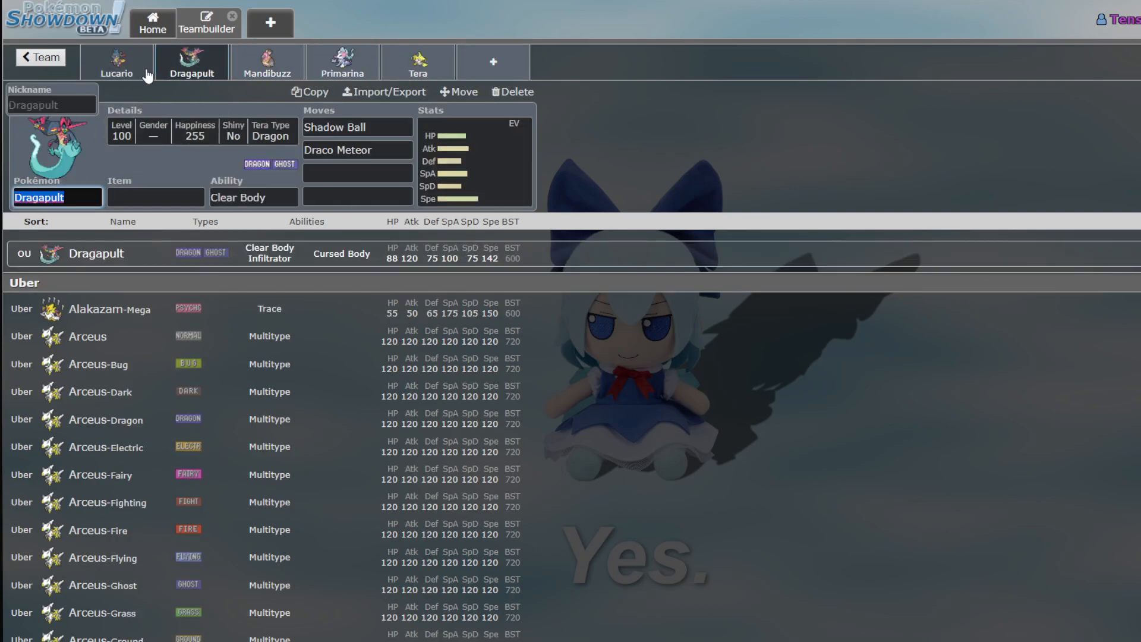
pyautogui.click(342, 62)
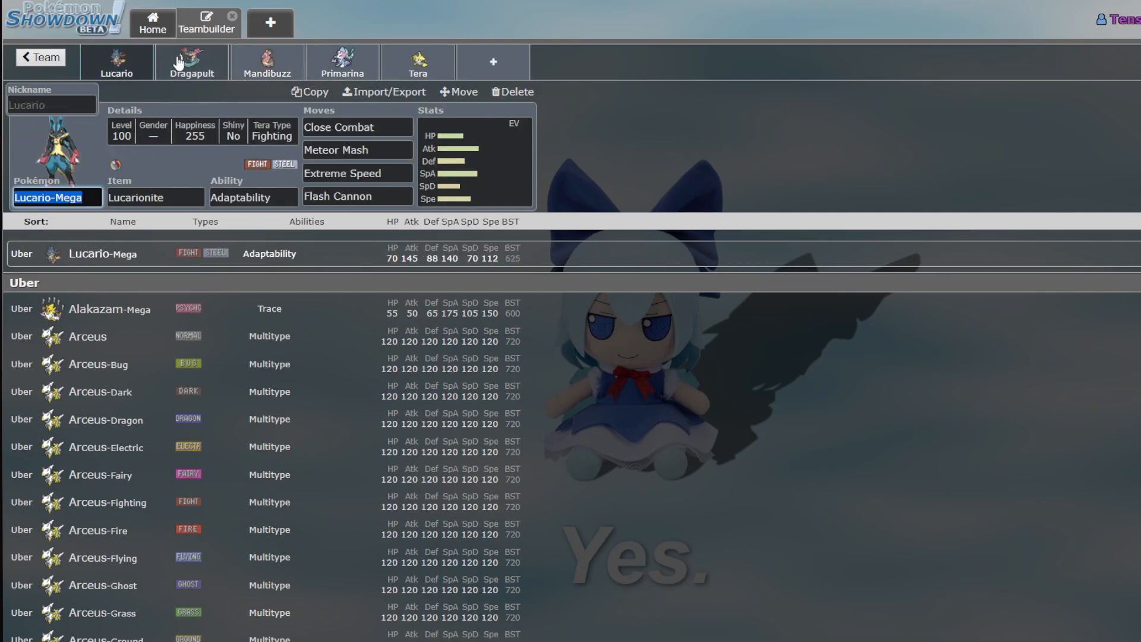
pyautogui.click(341, 62)
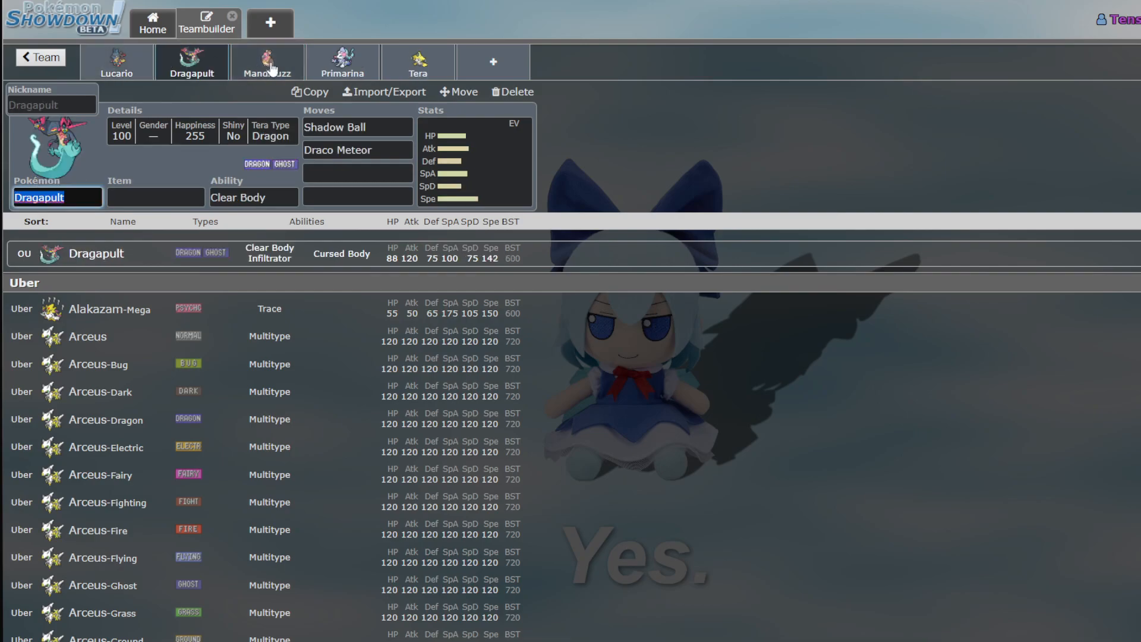
pyautogui.moveTo(355, 72)
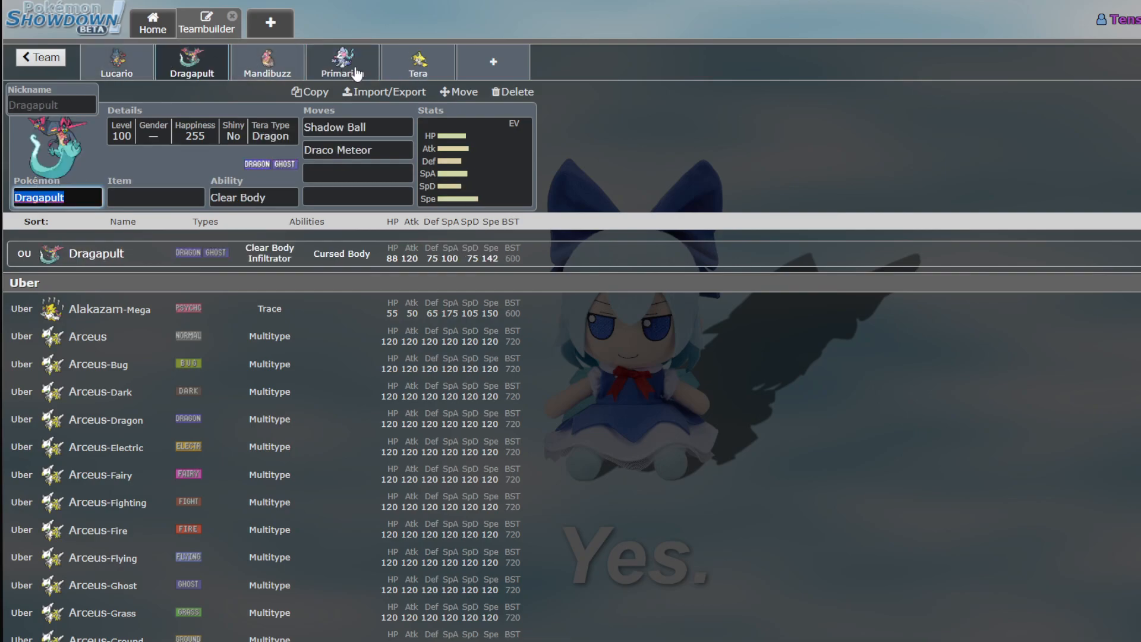
pyautogui.moveTo(363, 71)
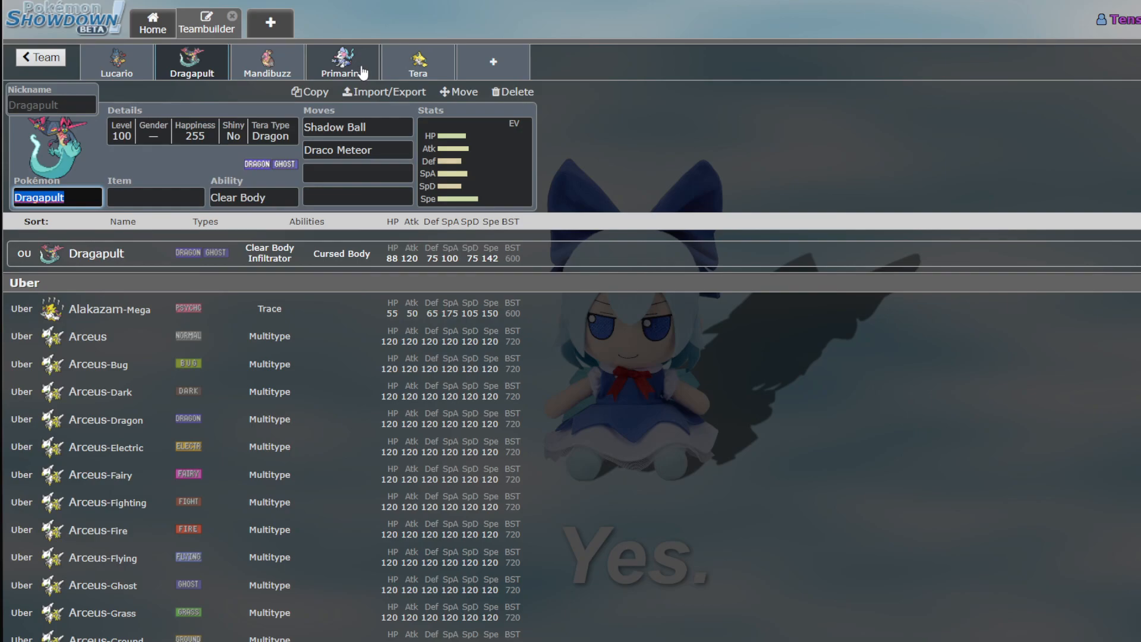
pyautogui.click(417, 62)
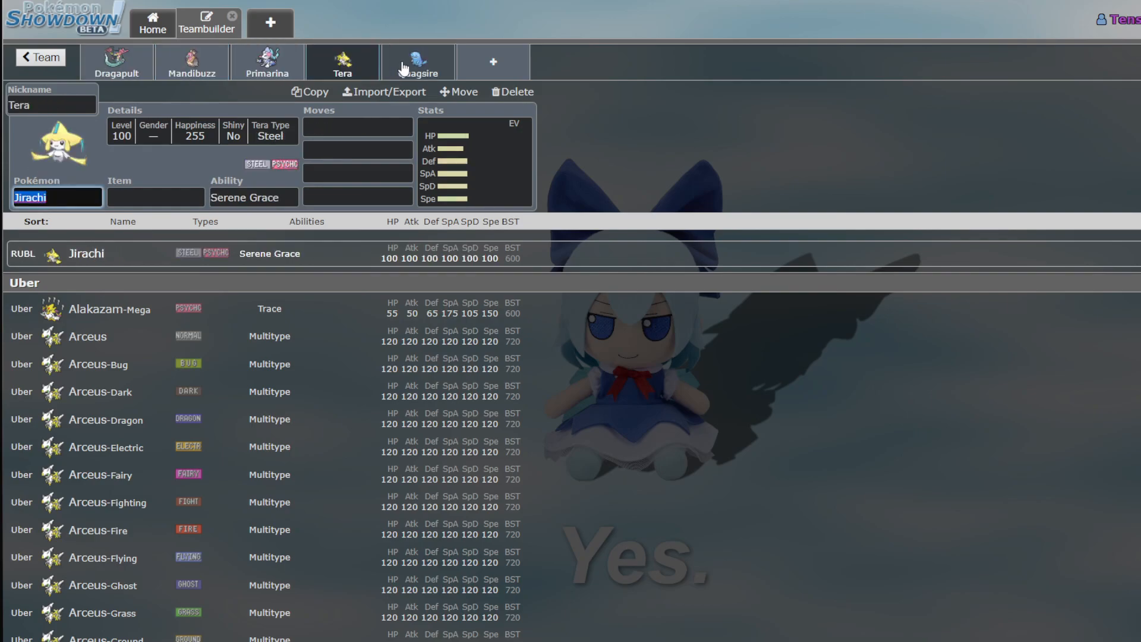
pyautogui.click(417, 62)
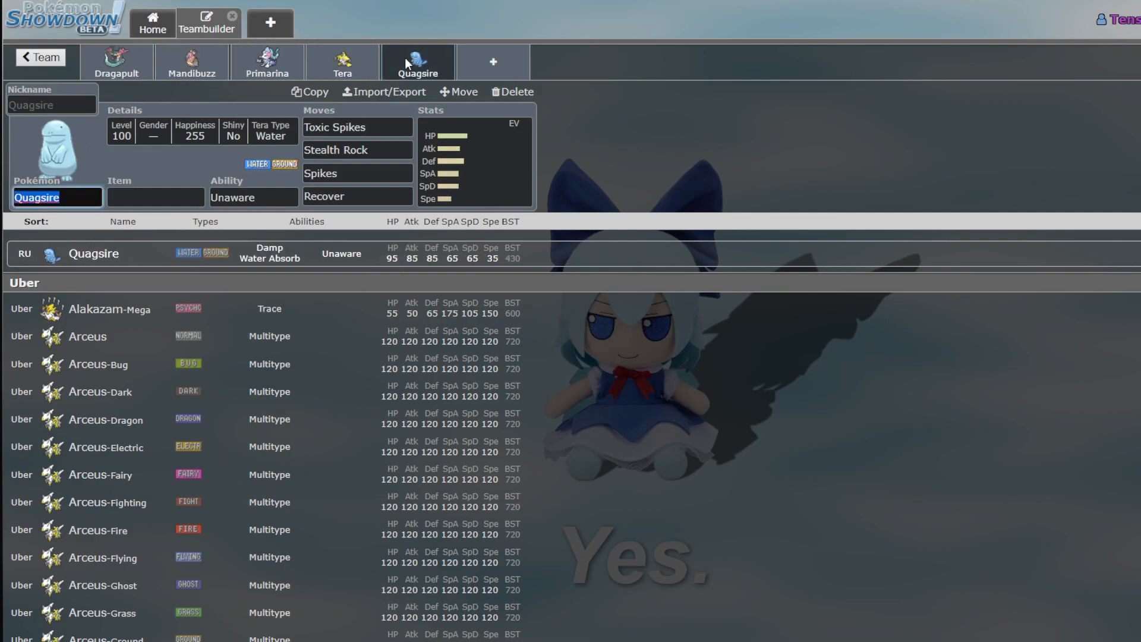
pyautogui.moveTo(426, 57)
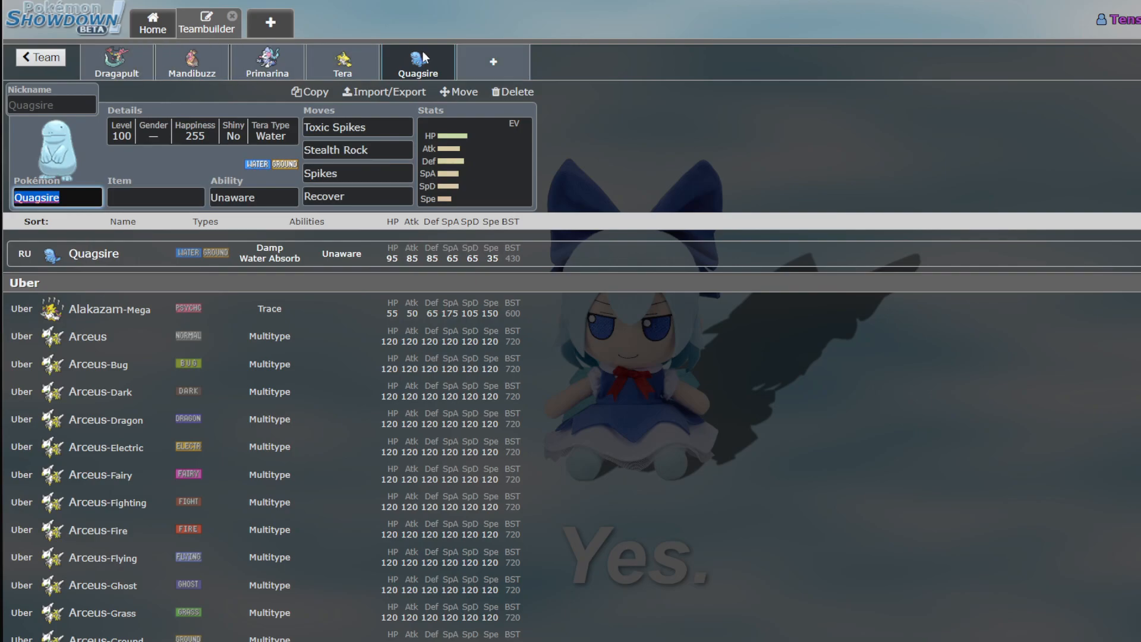
# Add Crobat to the team with the Infiltrator ability and Defog as its first move
pyautogui.click(492, 60)
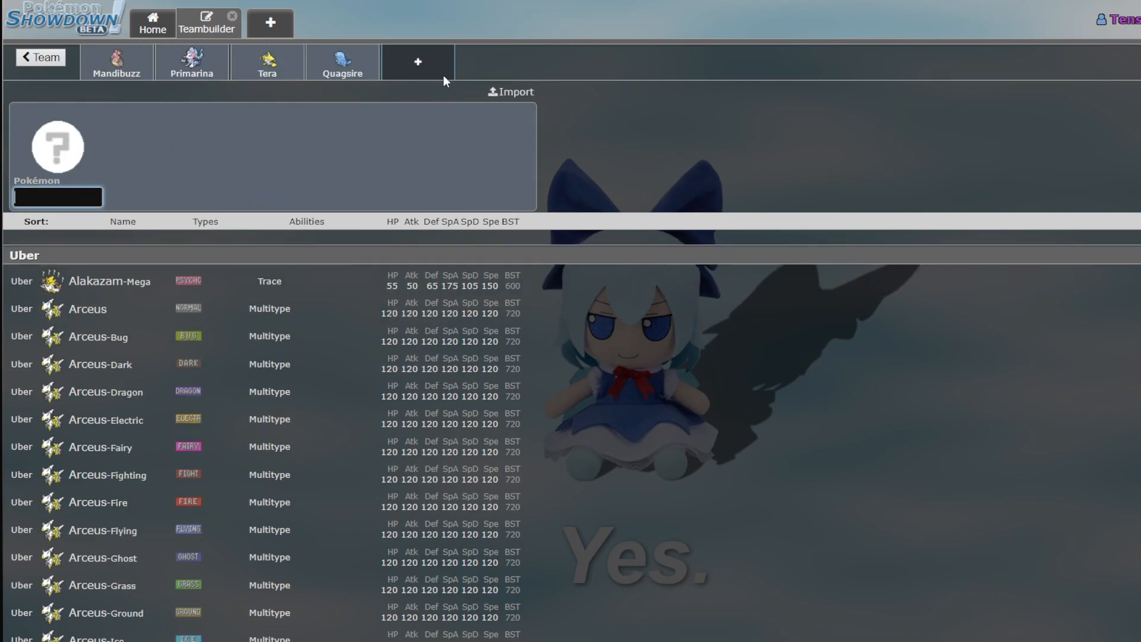
pyautogui.write('cro')
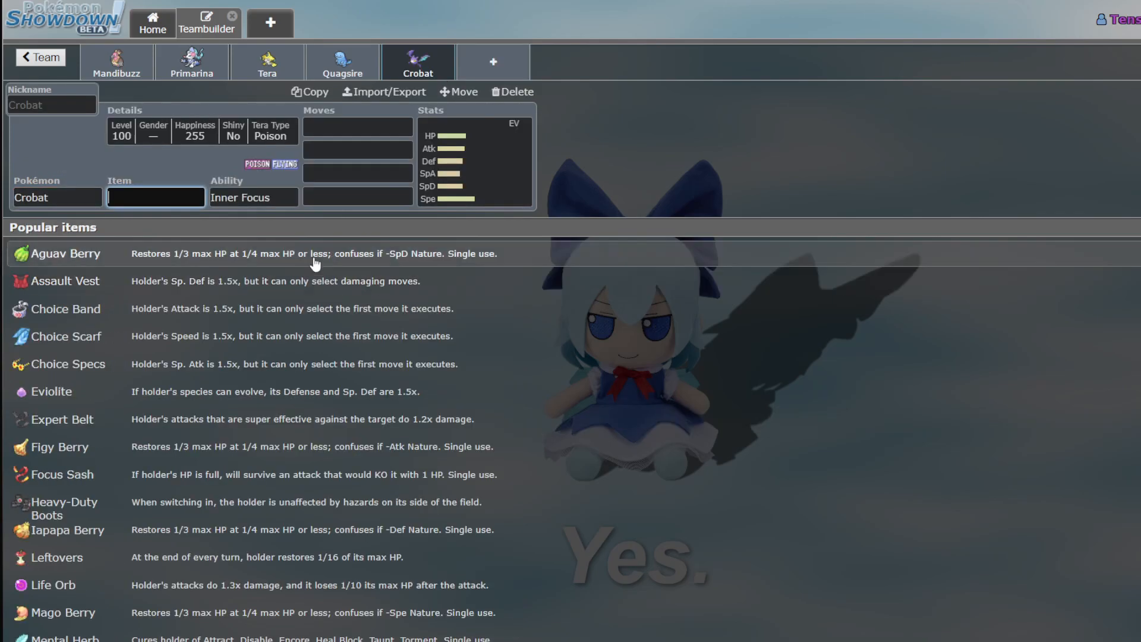
pyautogui.click(253, 198)
pyautogui.write('Infiltrator')
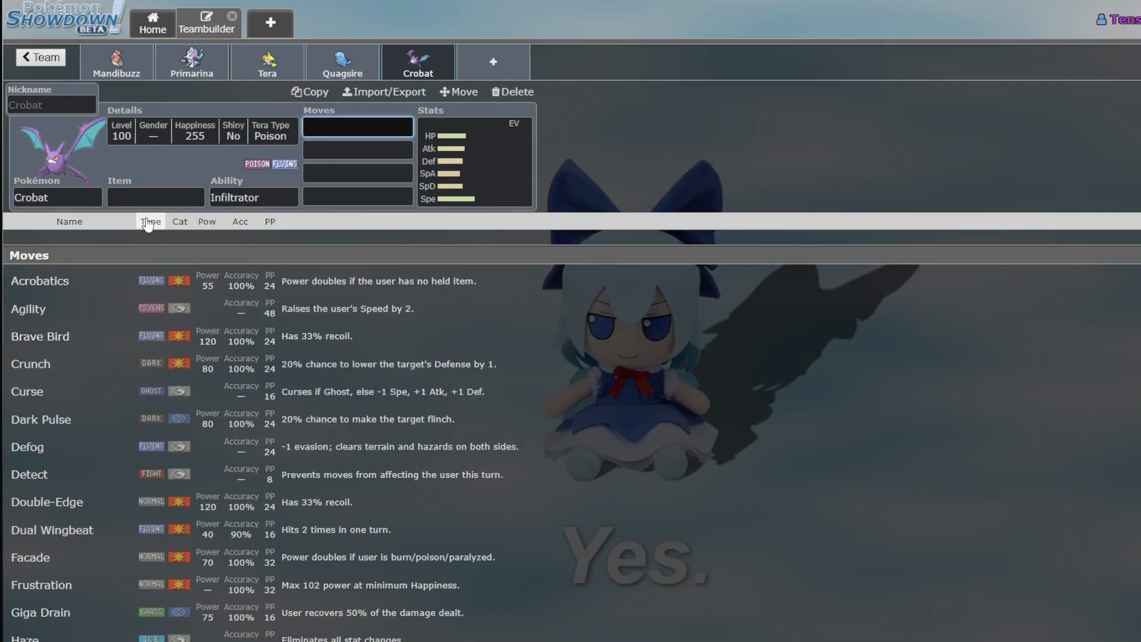
pyautogui.write('de')
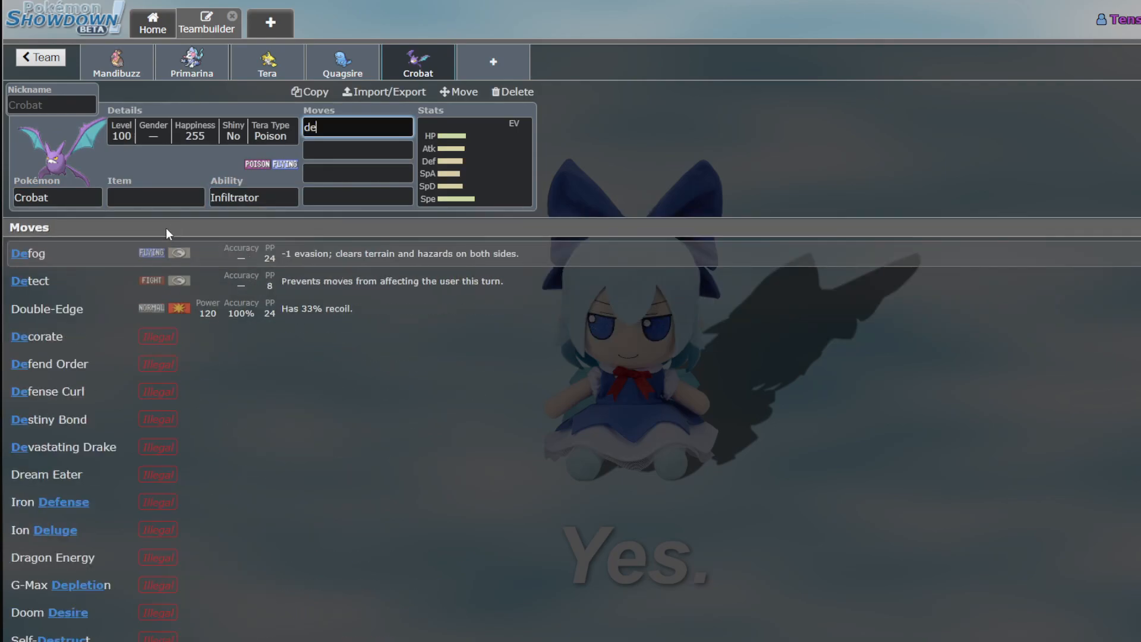
pyautogui.click(29, 253)
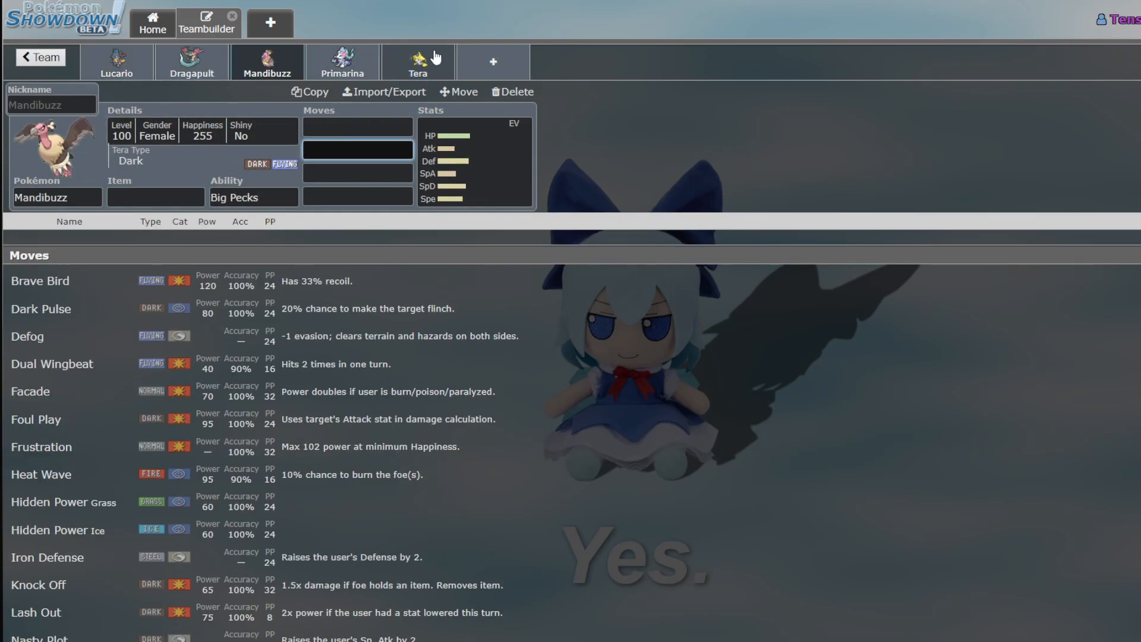
# Review Crobat's set, browsing its move list and EV spread page
pyautogui.click(418, 62)
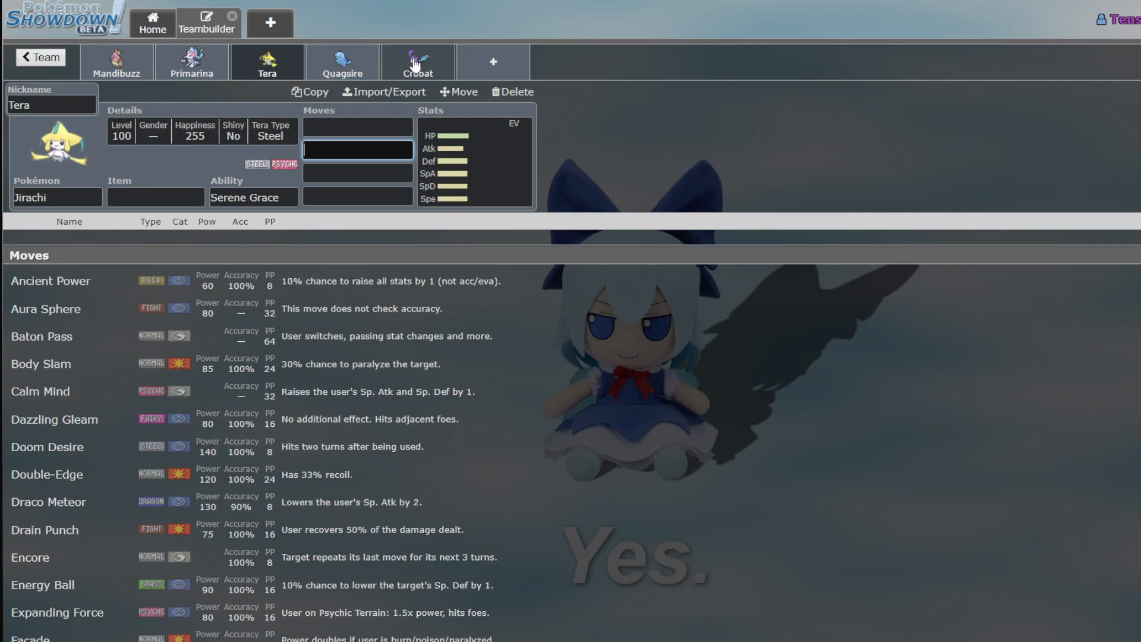
pyautogui.click(417, 61)
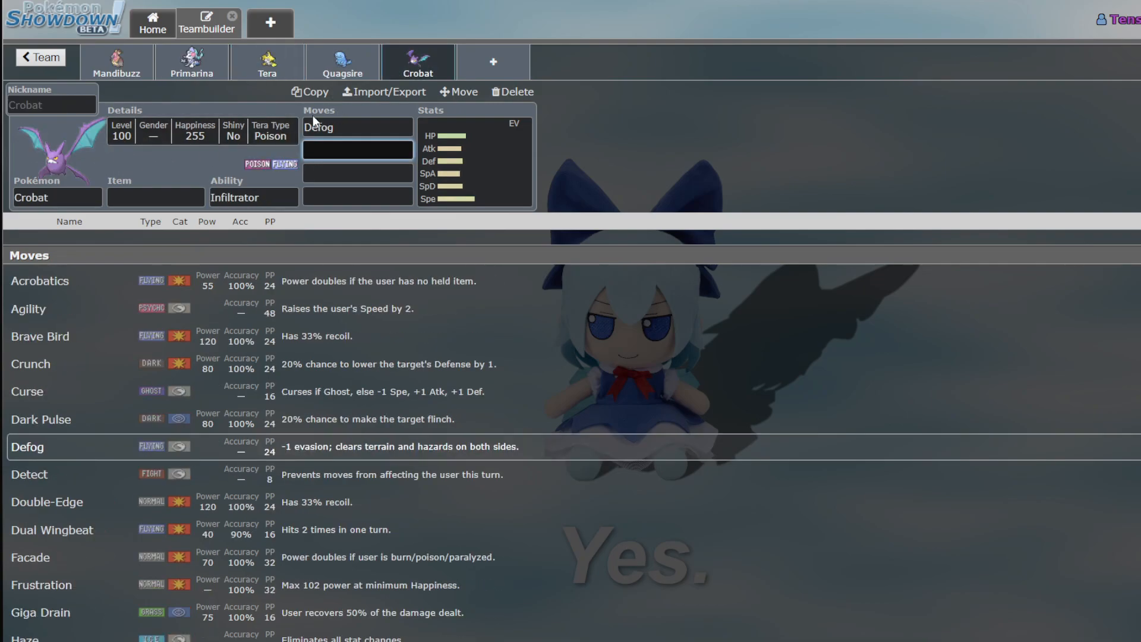
pyautogui.moveTo(366, 105)
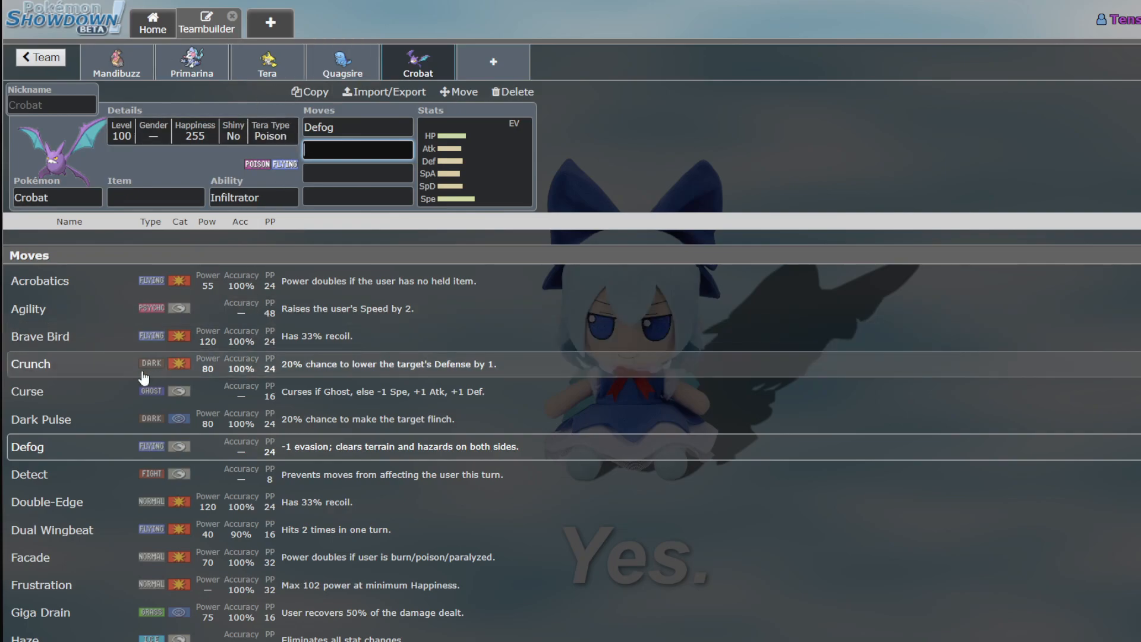
pyautogui.moveTo(131, 291)
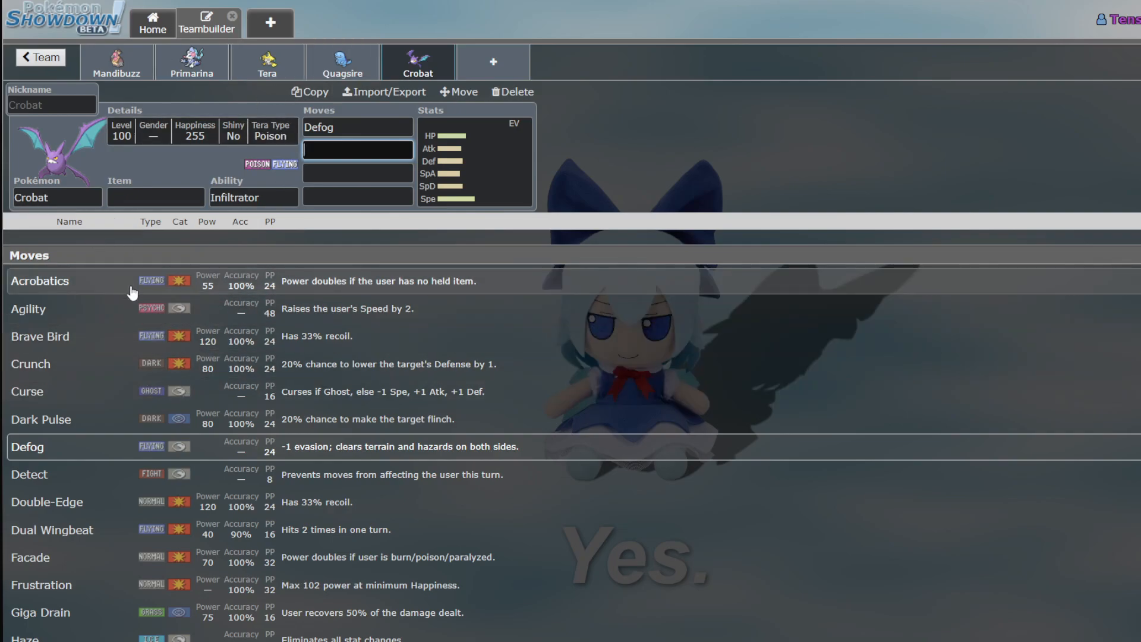
pyautogui.scroll(-3)
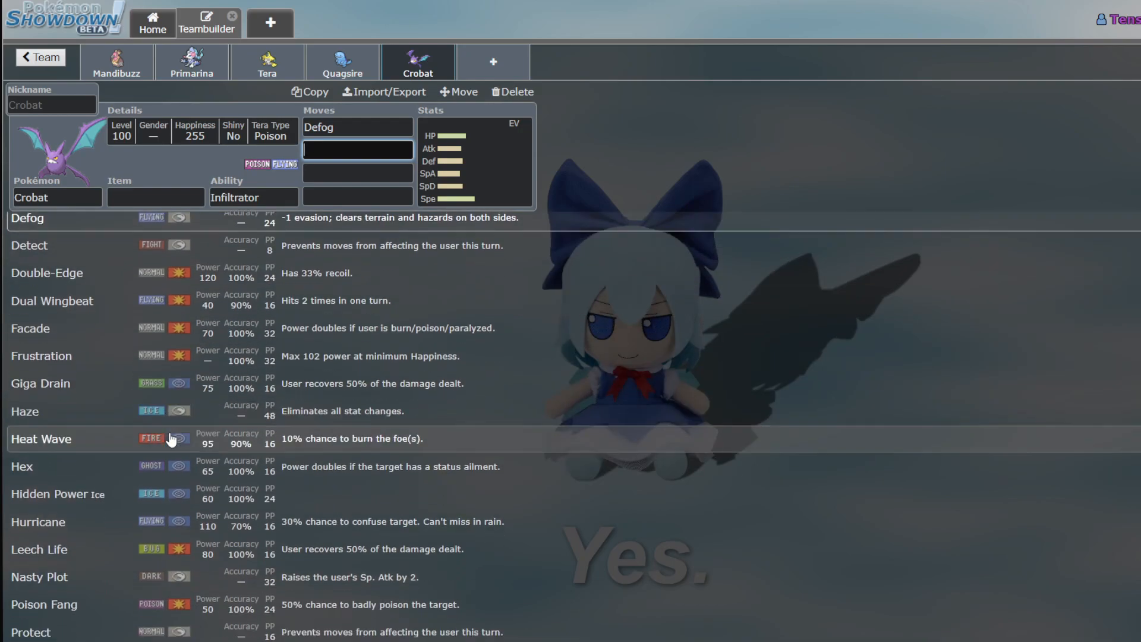
pyautogui.scroll(-3)
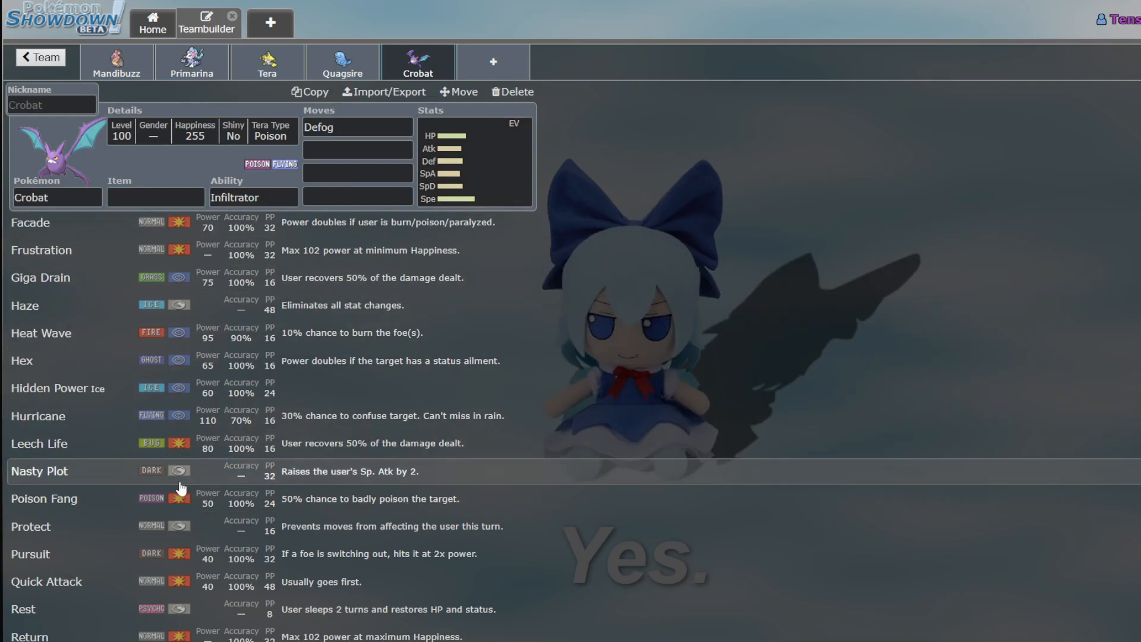
pyautogui.scroll(-3)
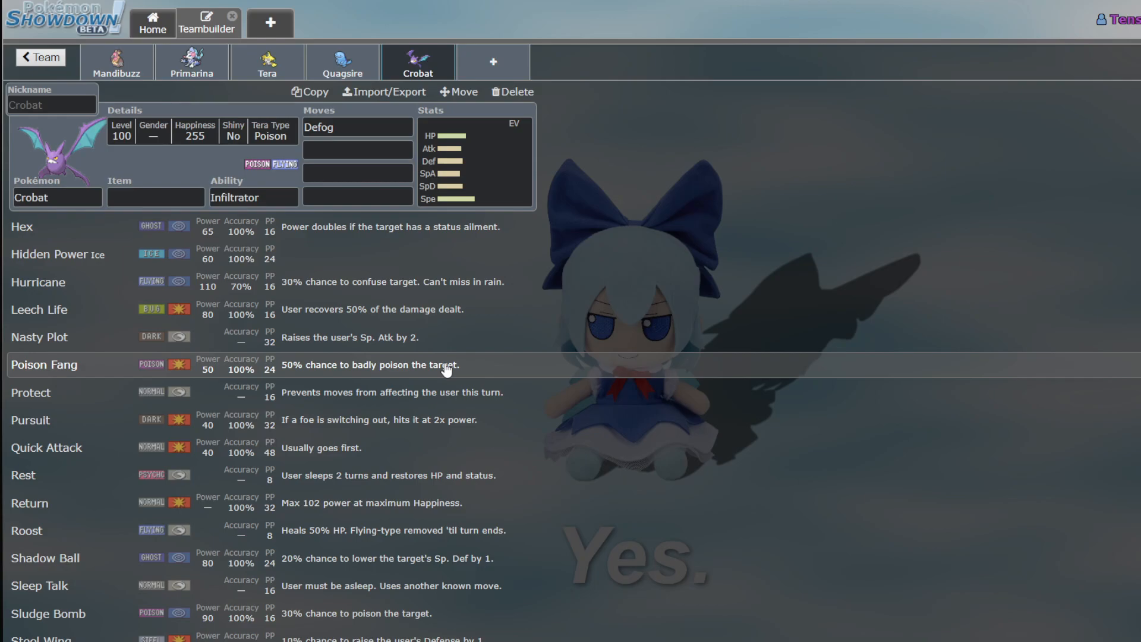
pyautogui.moveTo(174, 420)
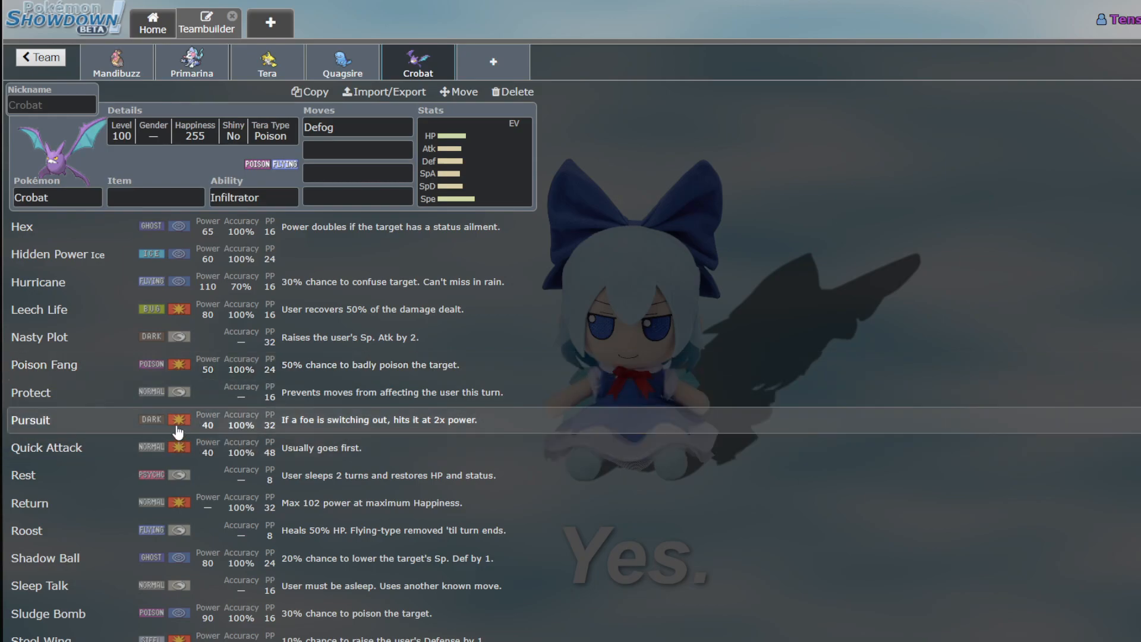
pyautogui.moveTo(397, 425)
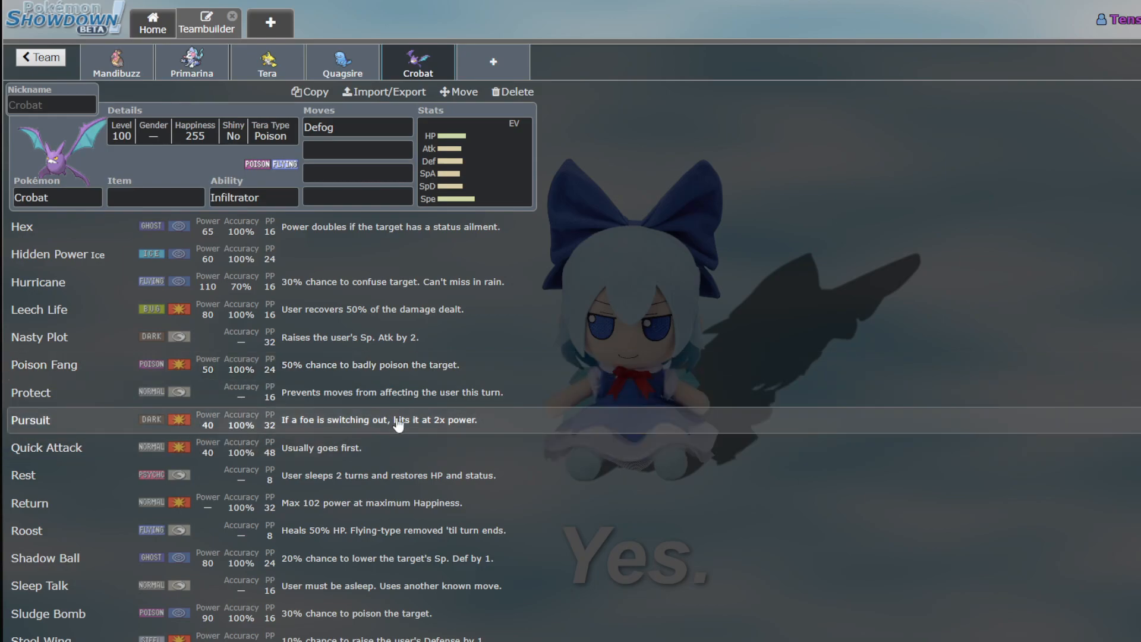
pyautogui.click(475, 160)
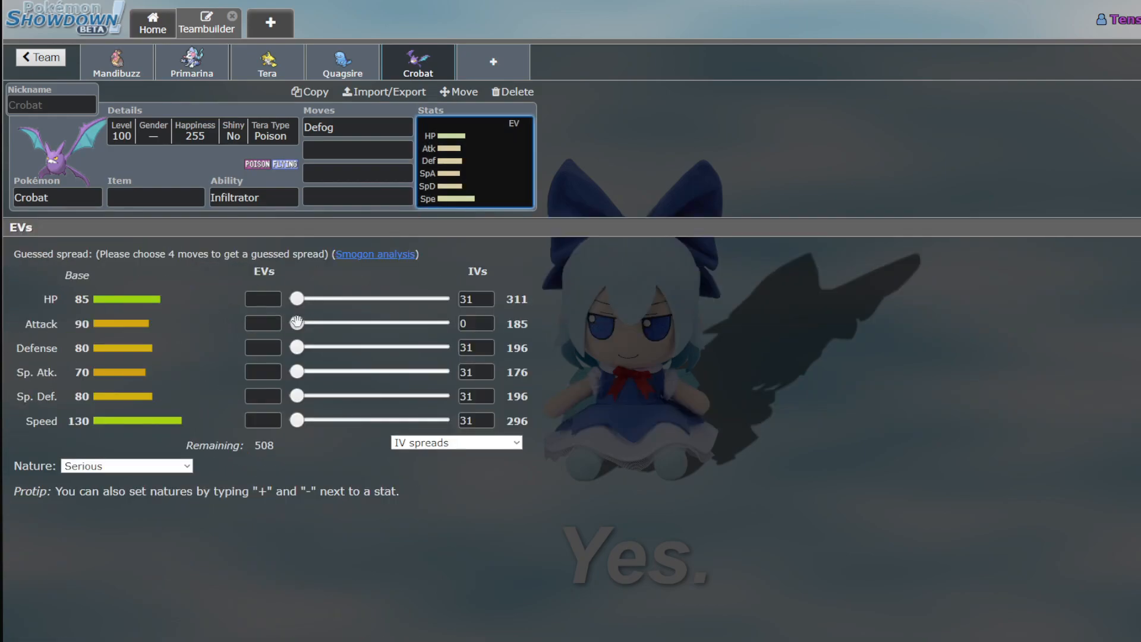
pyautogui.click(357, 150)
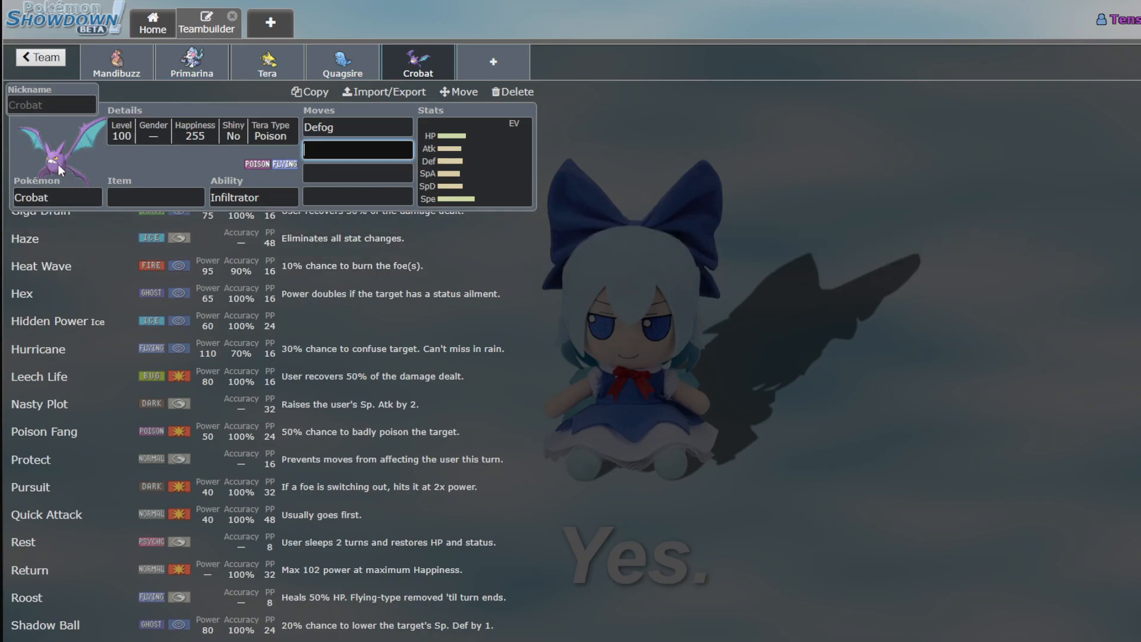
pyautogui.moveTo(103, 293)
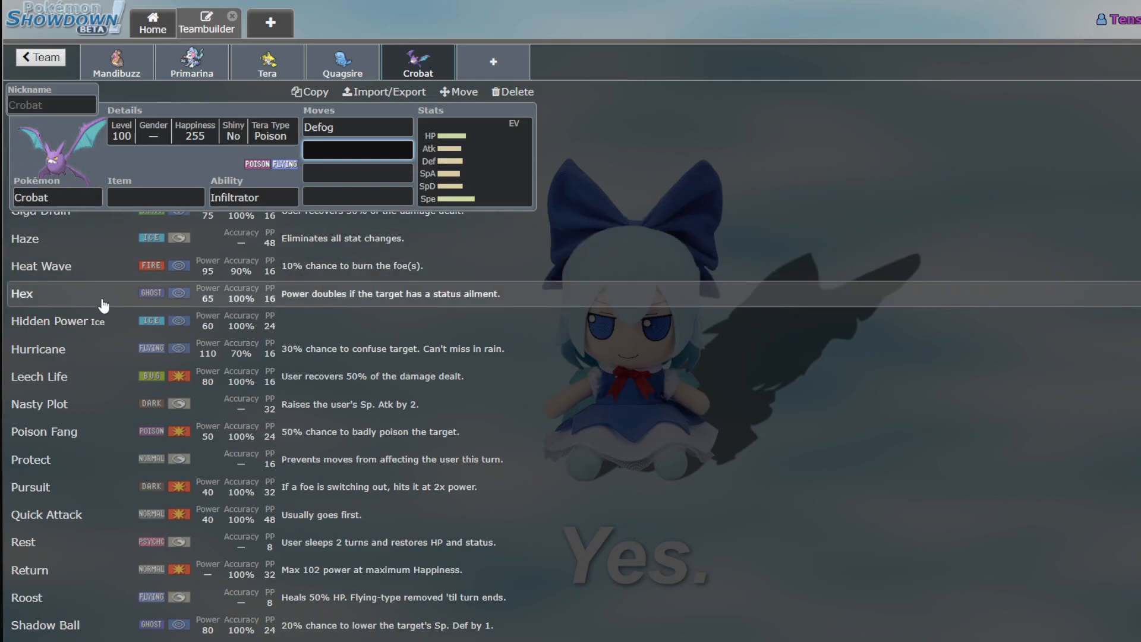
# Give Dragapult Hex as its third move
pyautogui.scroll(-3)
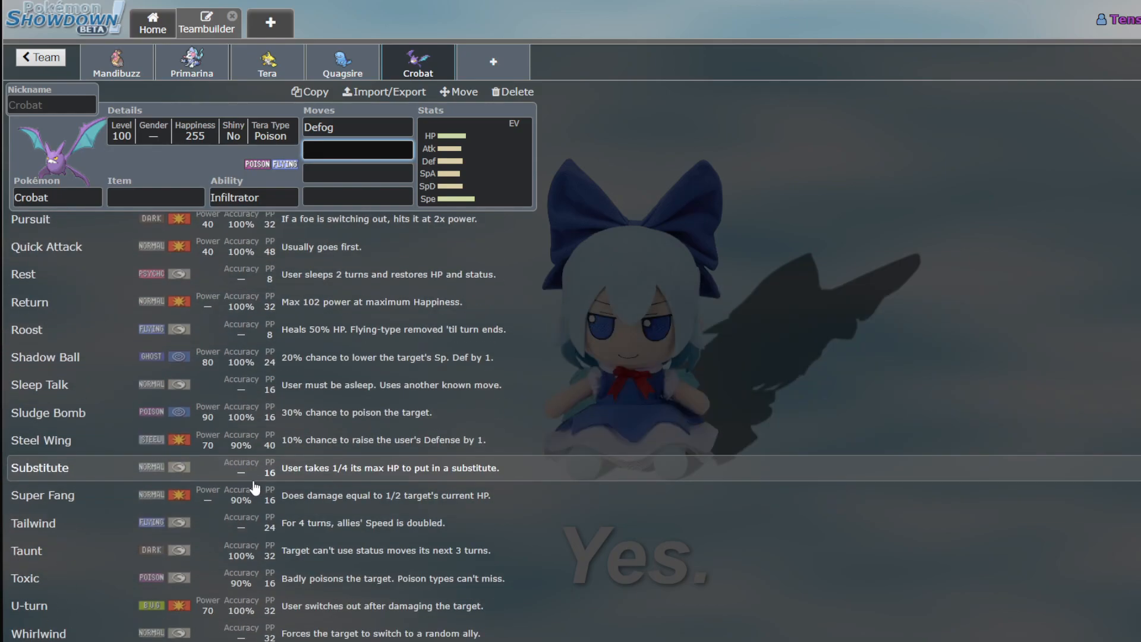
pyautogui.scroll(-3)
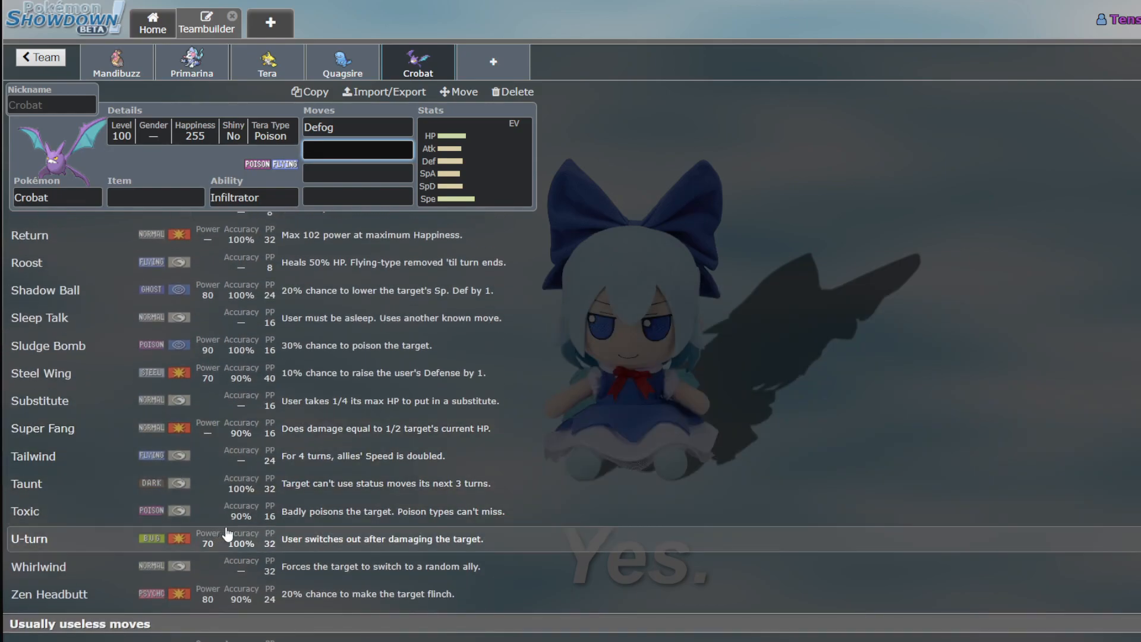
pyautogui.scroll(3)
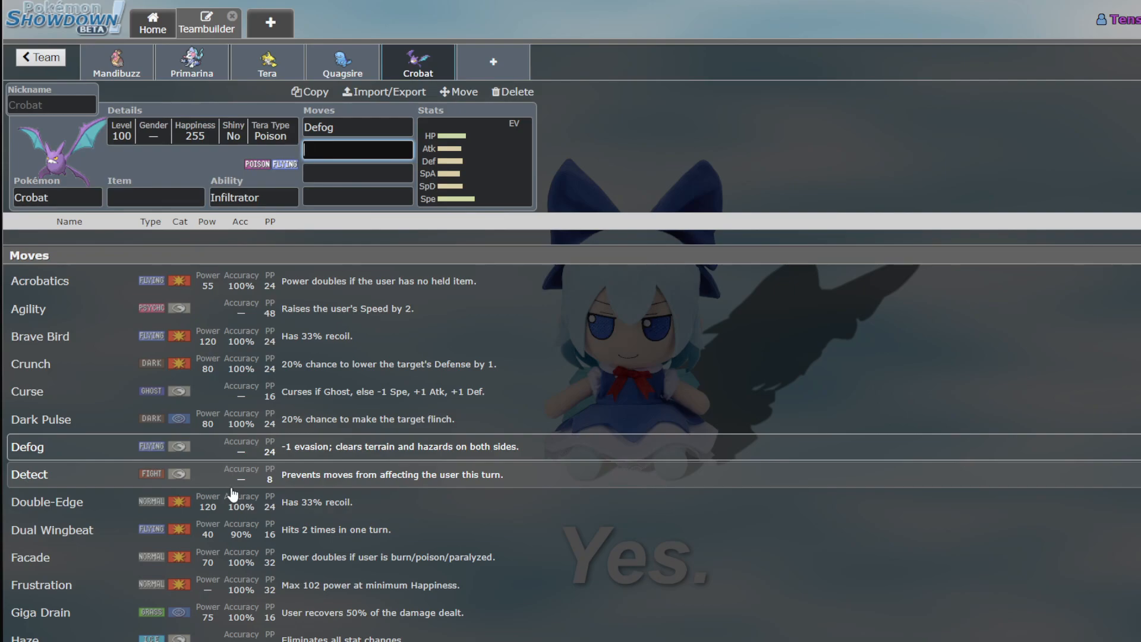
pyautogui.click(343, 62)
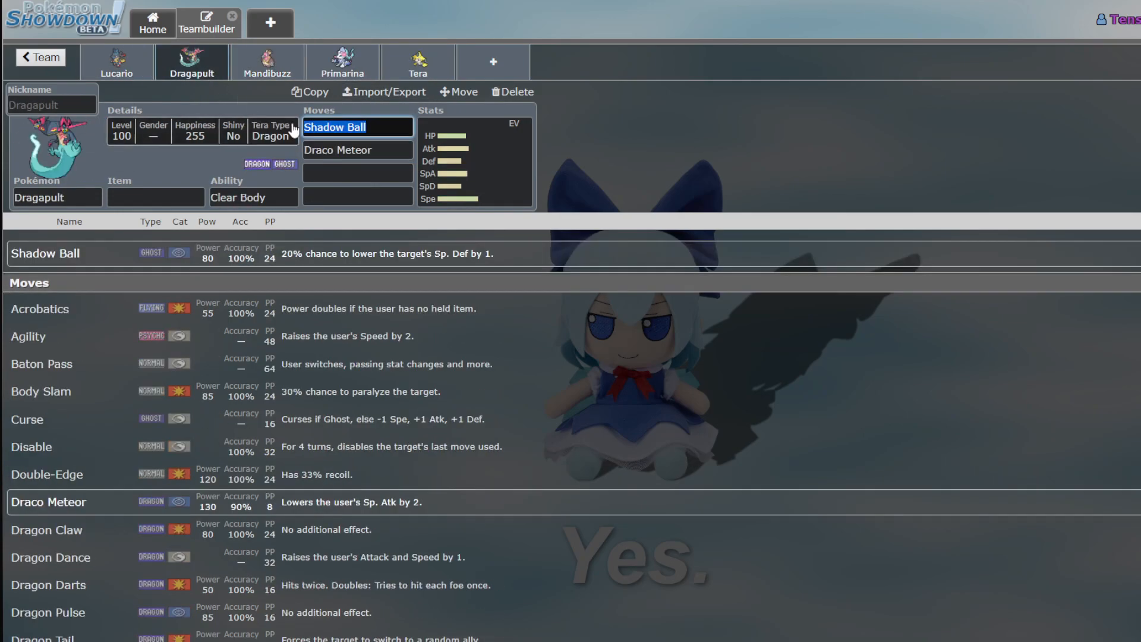
pyautogui.write('hex')
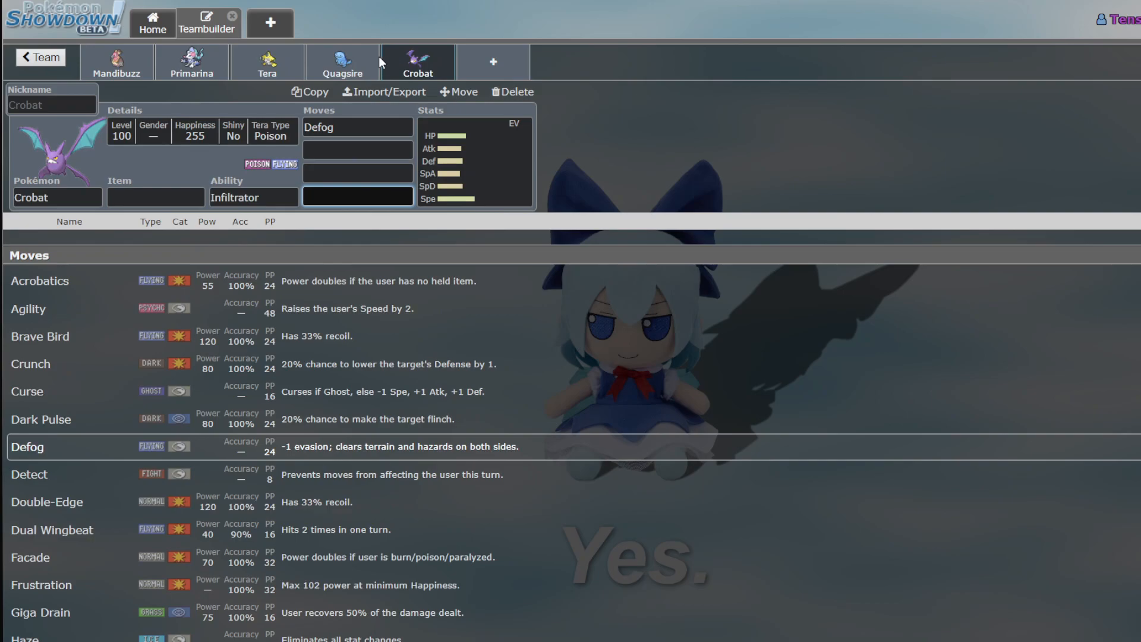
pyautogui.click(39, 58)
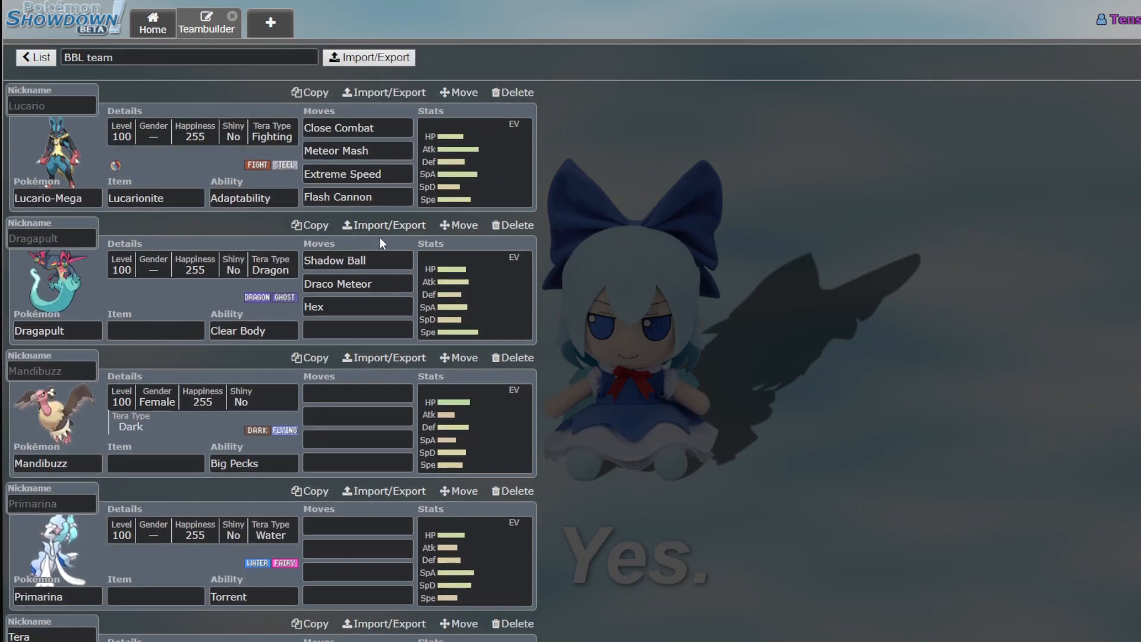
pyautogui.scroll(-3)
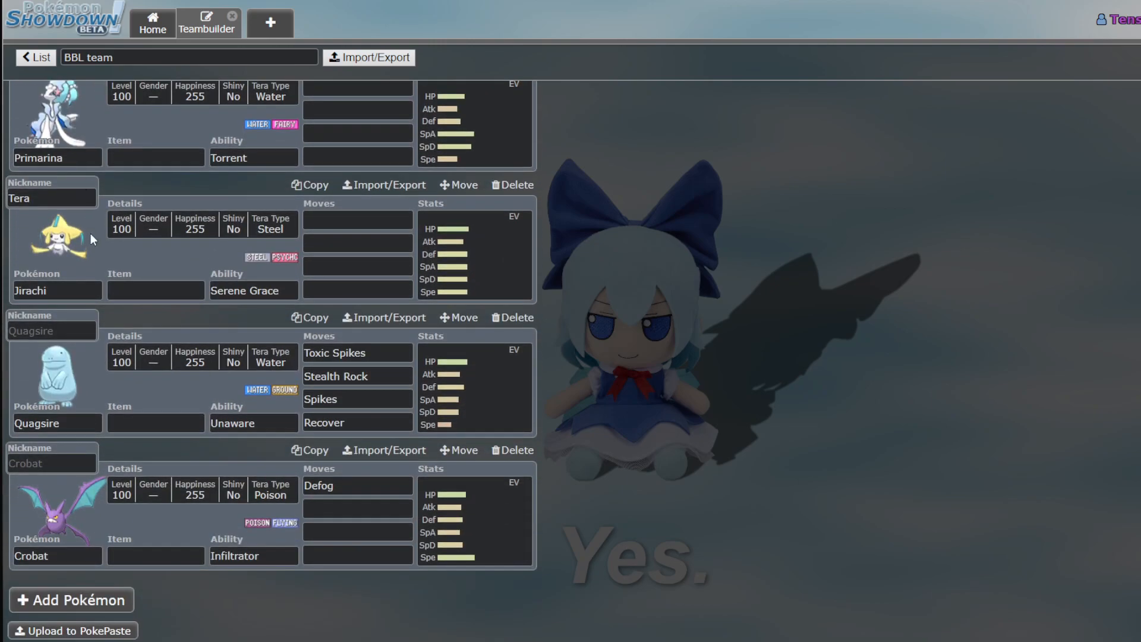
pyautogui.moveTo(182, 197)
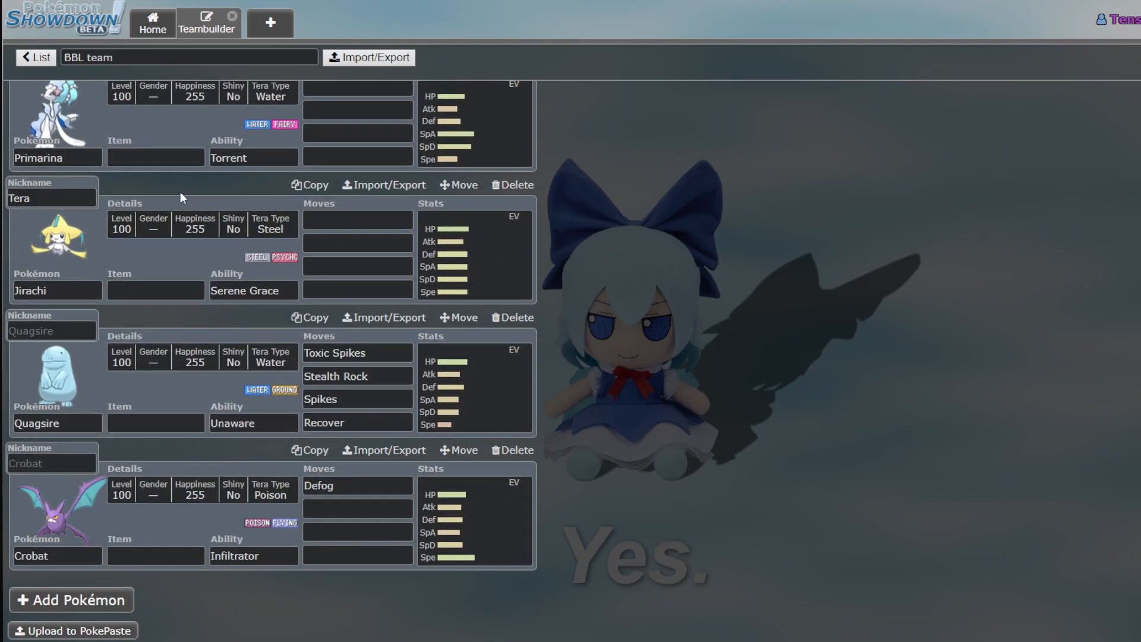
pyautogui.scroll(3)
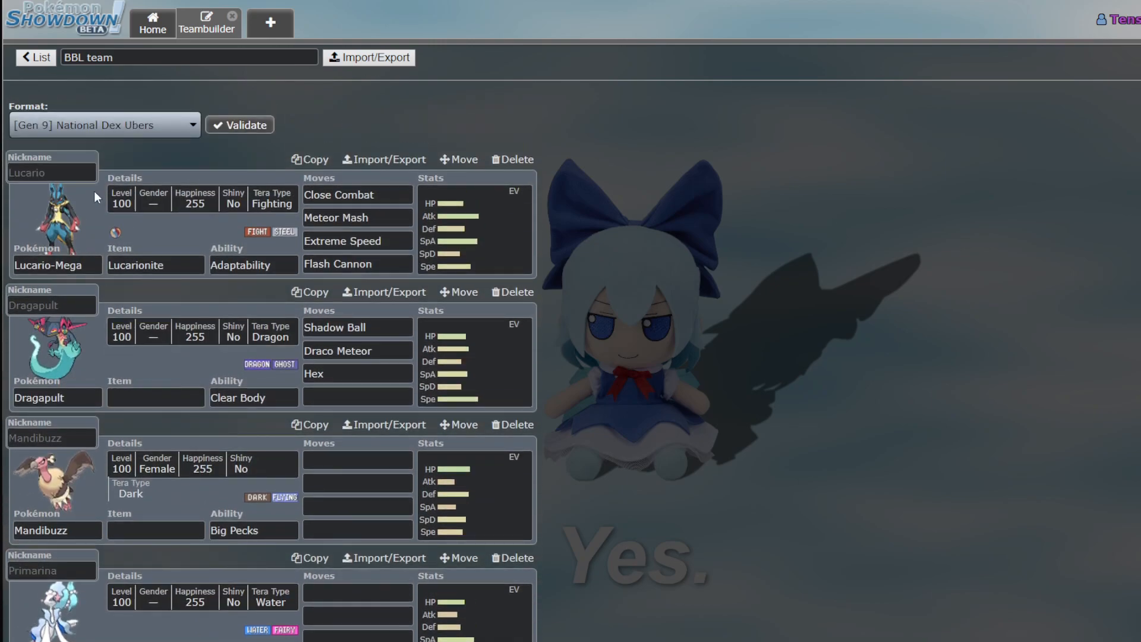
pyautogui.scroll(-3)
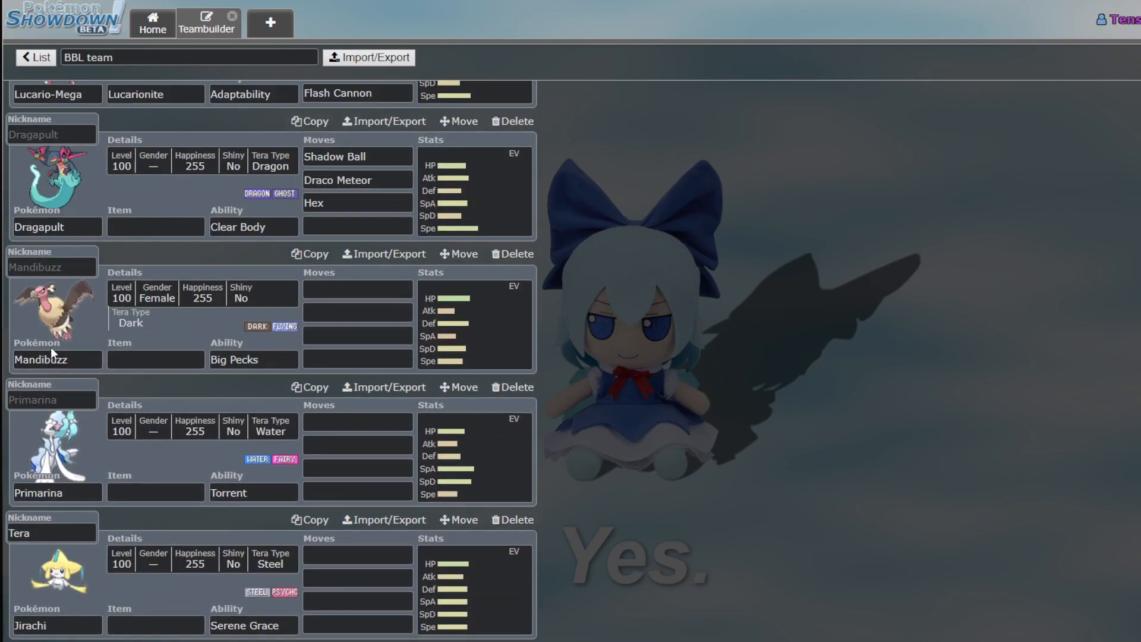
pyautogui.scroll(-3)
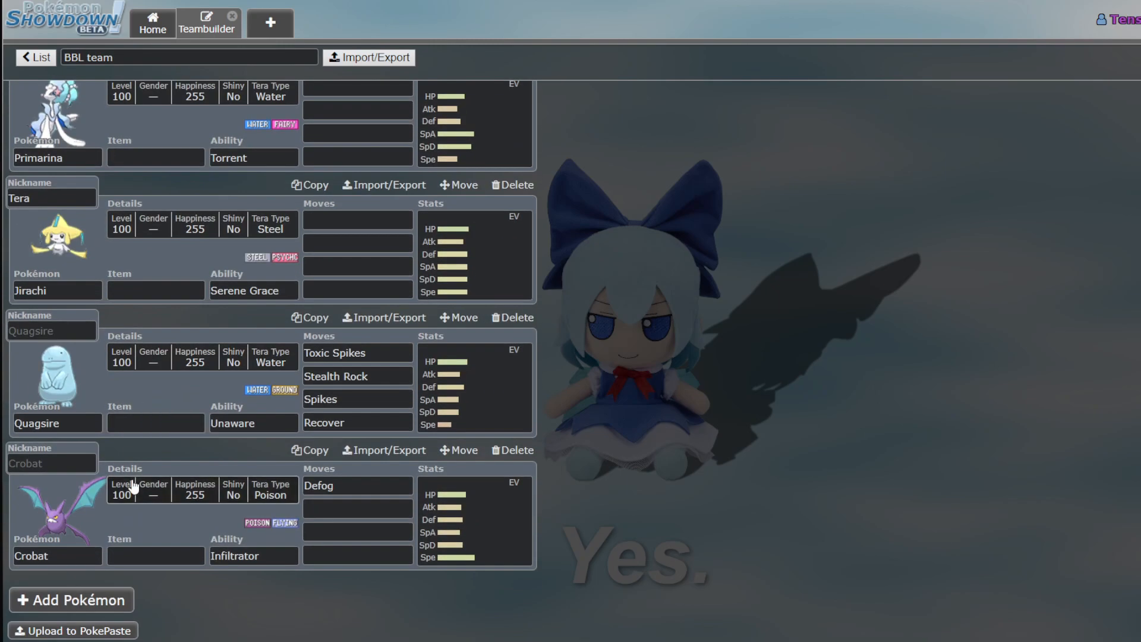
pyautogui.scroll(3)
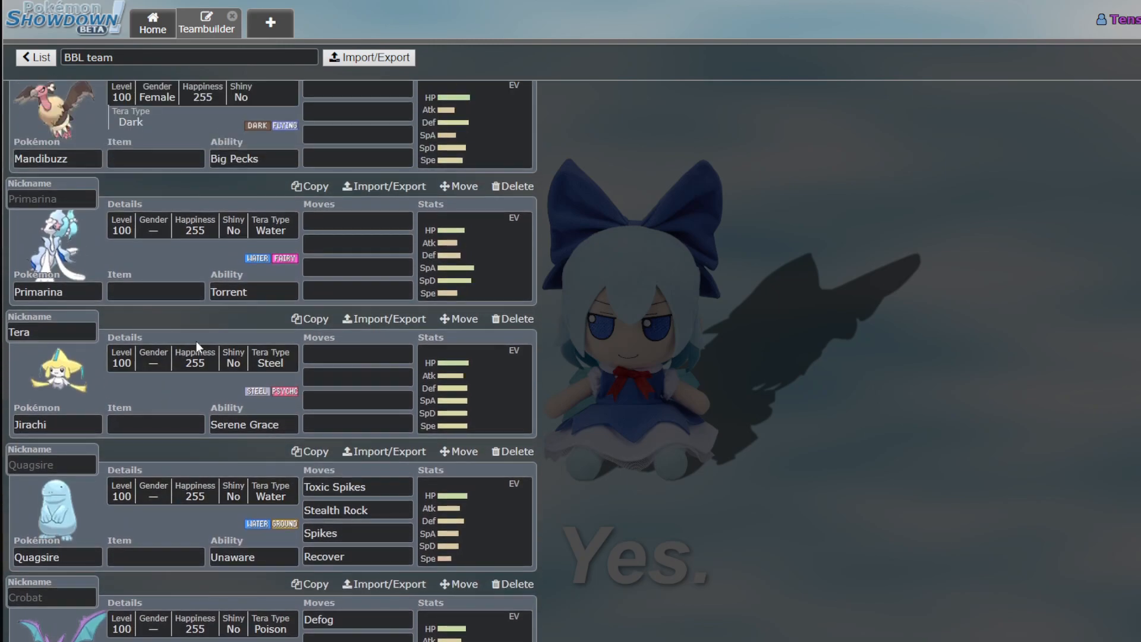
pyautogui.moveTo(607, 304)
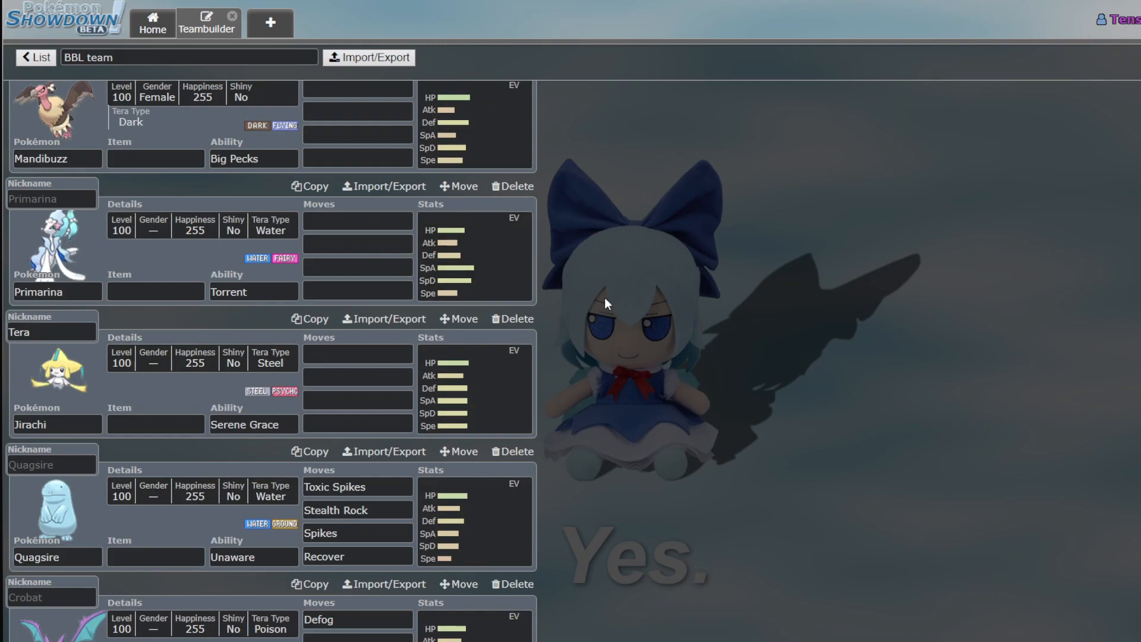
pyautogui.scroll(3)
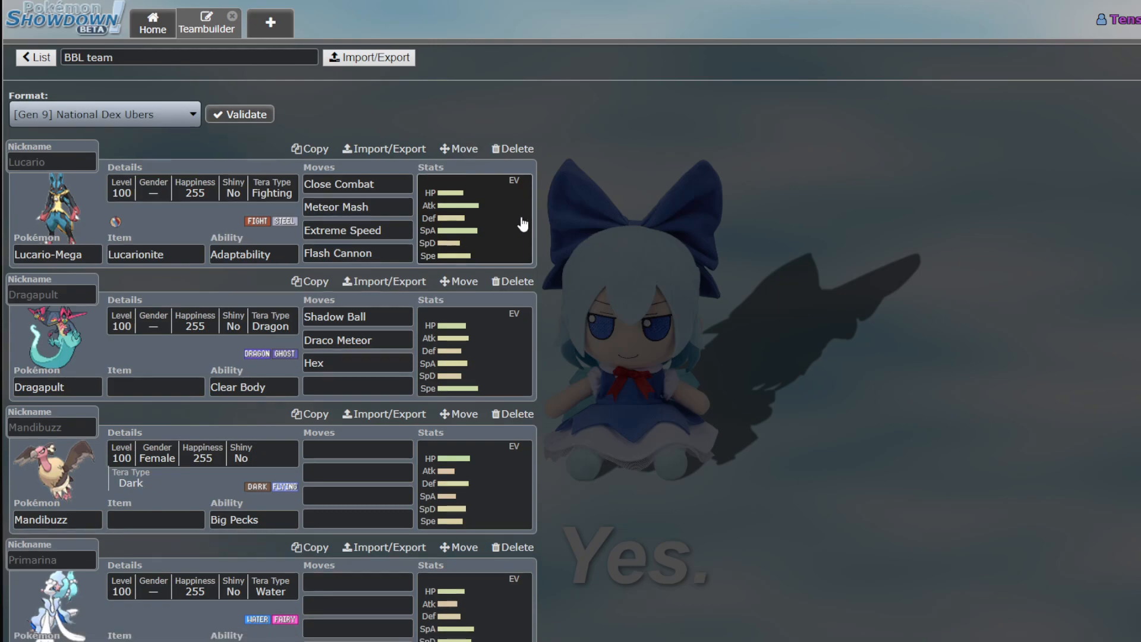
pyautogui.scroll(-3)
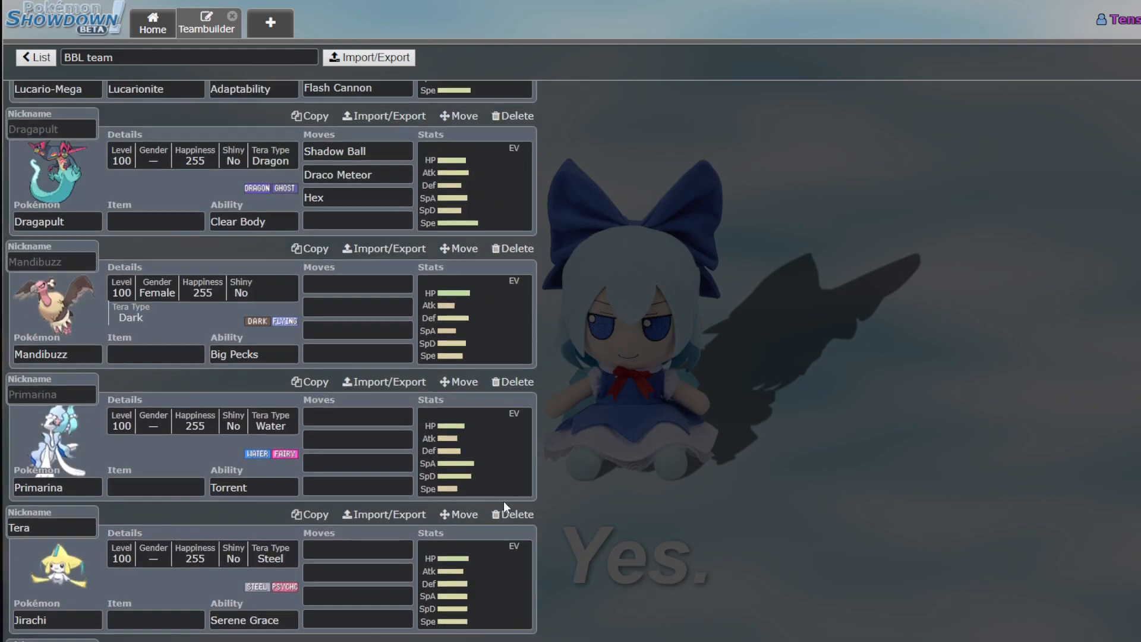
pyautogui.scroll(3)
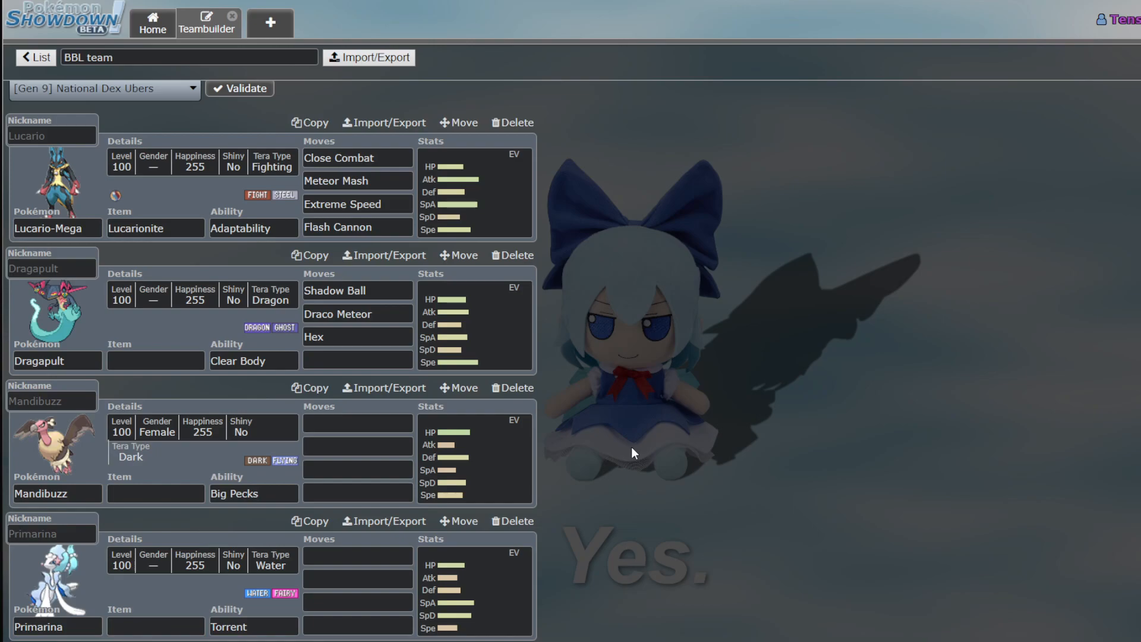
pyautogui.scroll(-3)
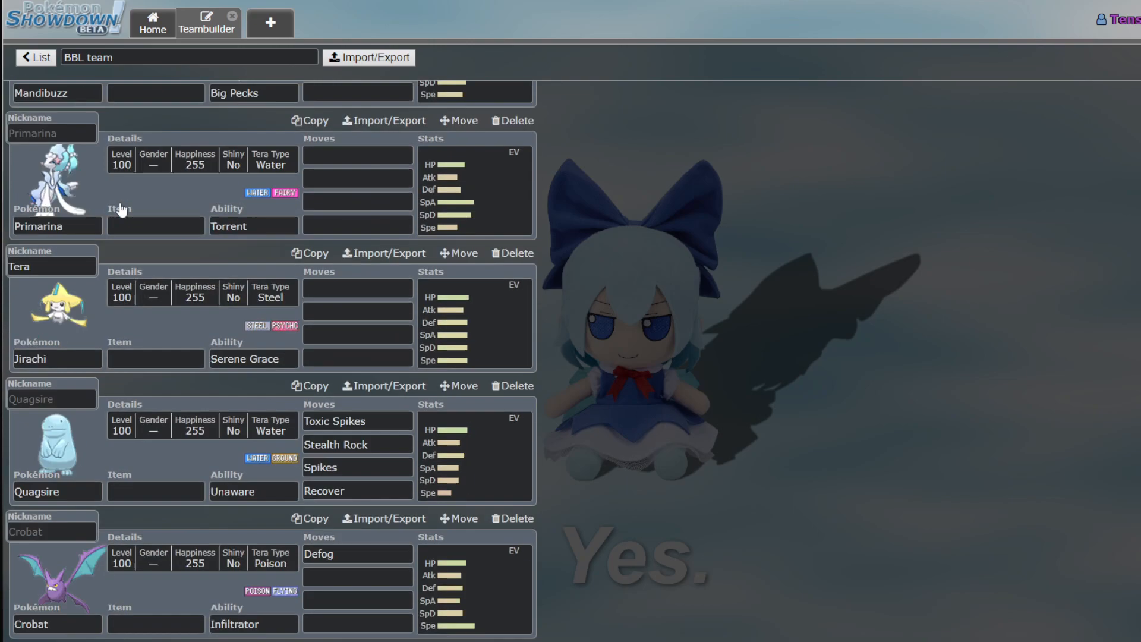
pyautogui.scroll(3)
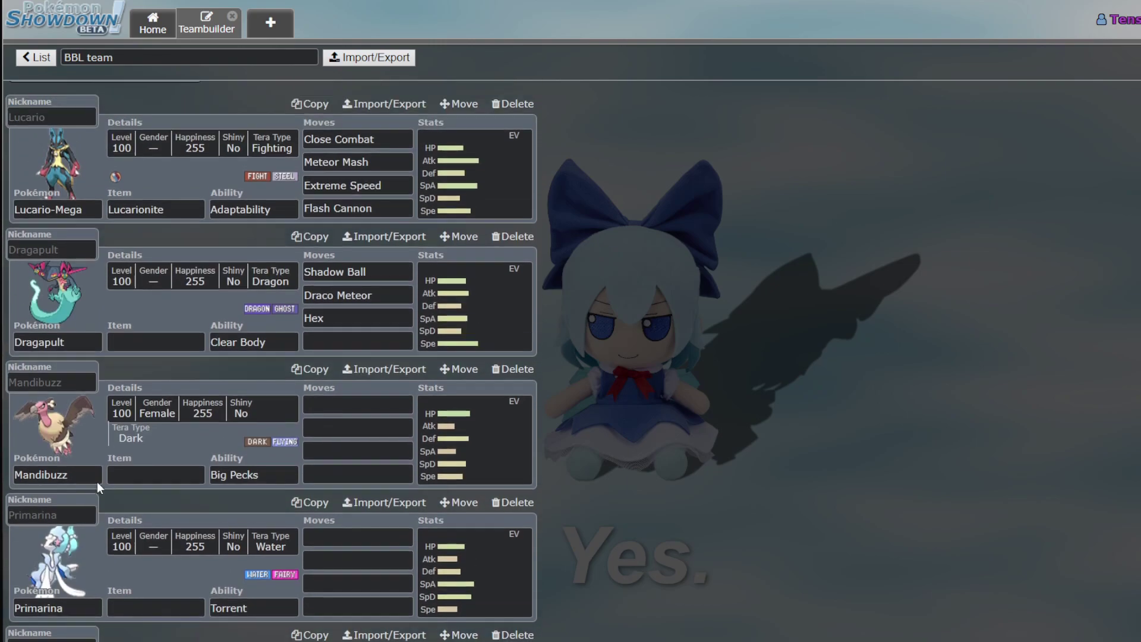
# Add Arboliva to the team and bring up its ability choices (Seed Sower, Harvest)
pyautogui.click(417, 61)
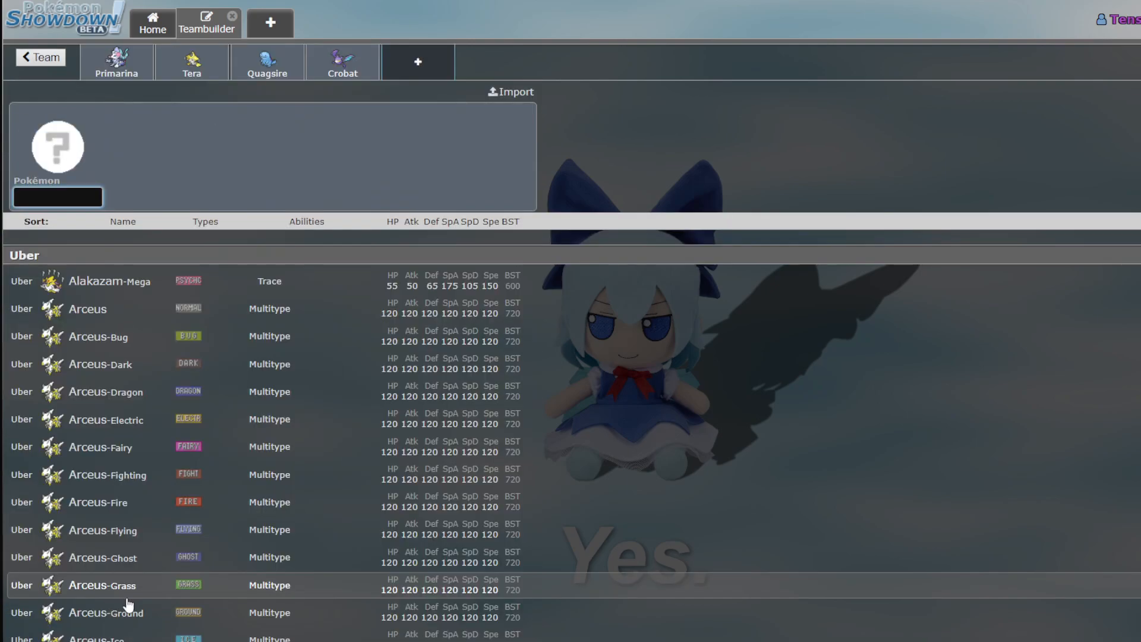
pyautogui.write('arbol')
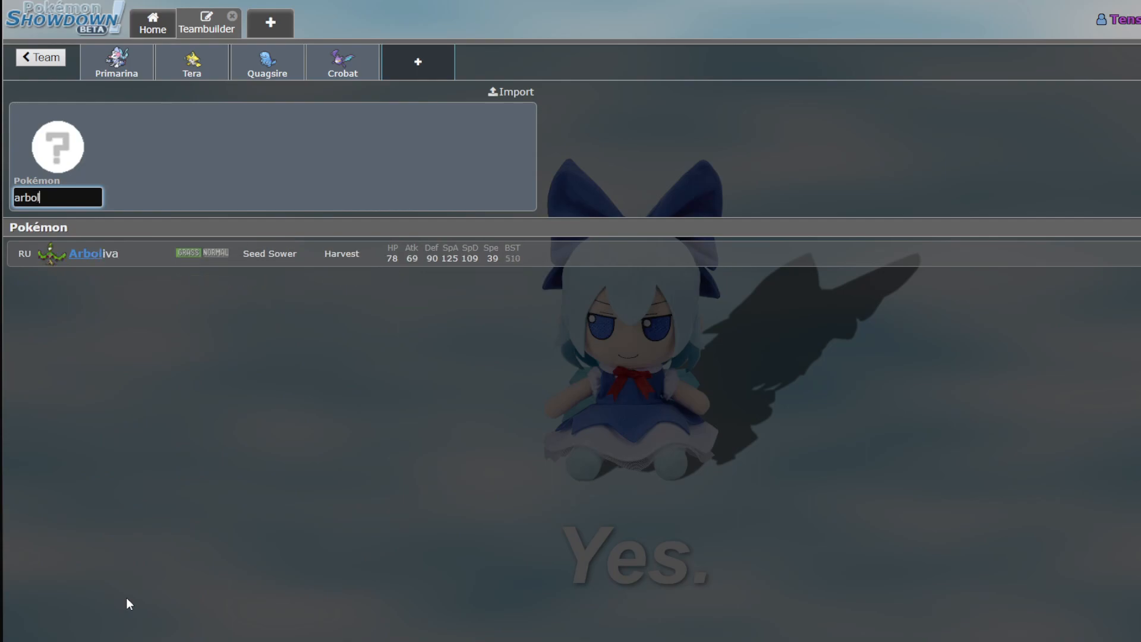
pyautogui.click(91, 253)
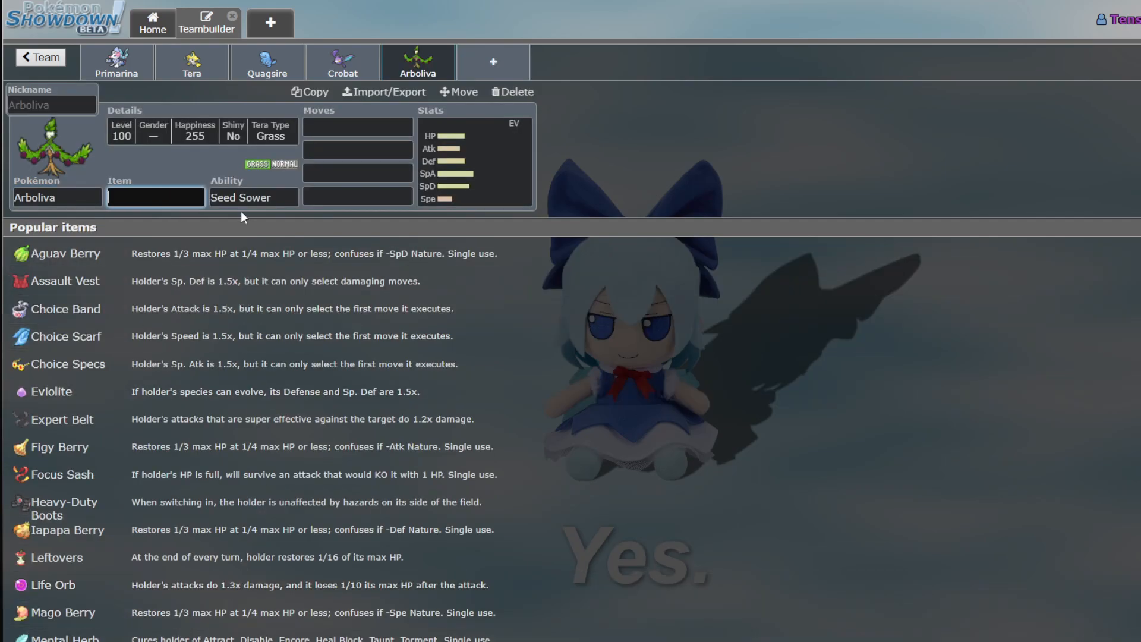
pyautogui.click(253, 197)
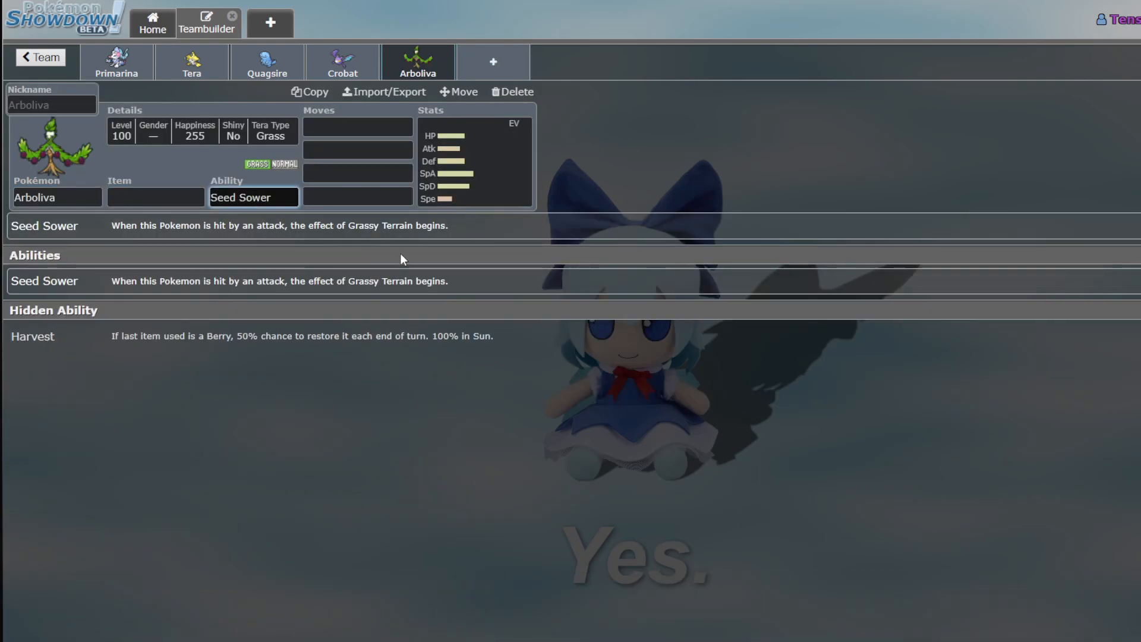
# Check Arboliva's base stats, noting its 109 Sp. Def
pyautogui.click(474, 161)
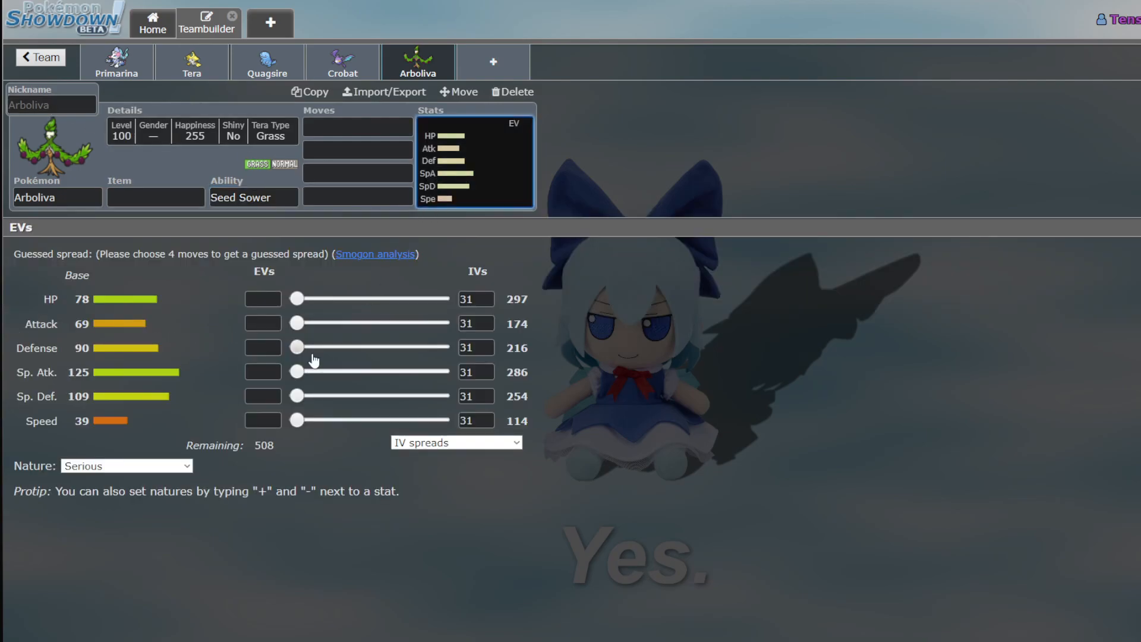
pyautogui.doubleClick(82, 420)
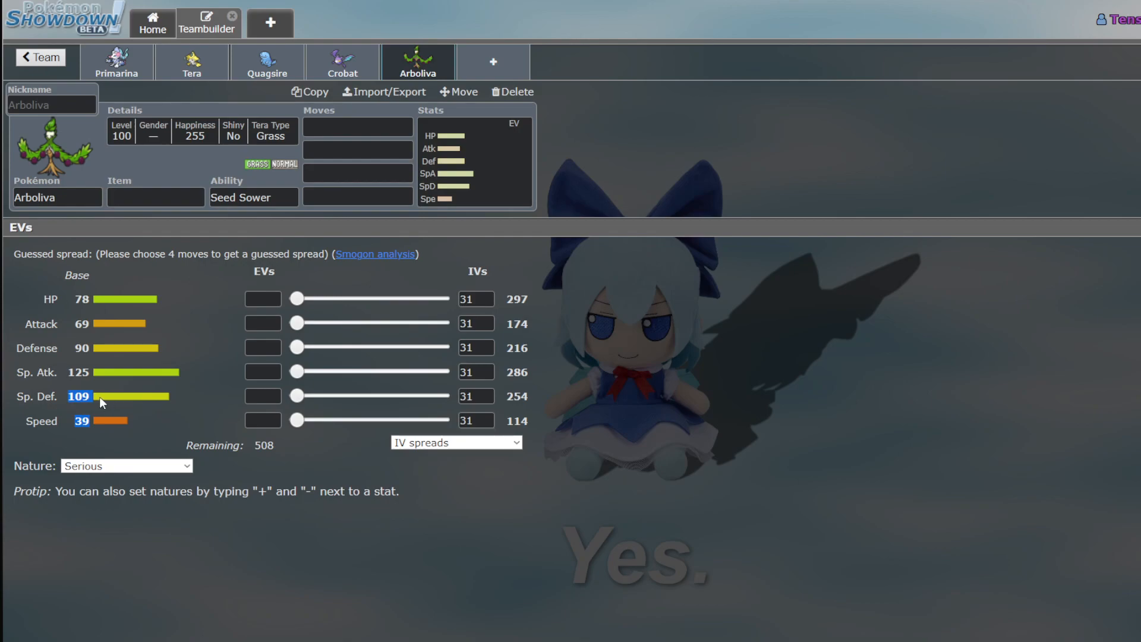
pyautogui.click(262, 396)
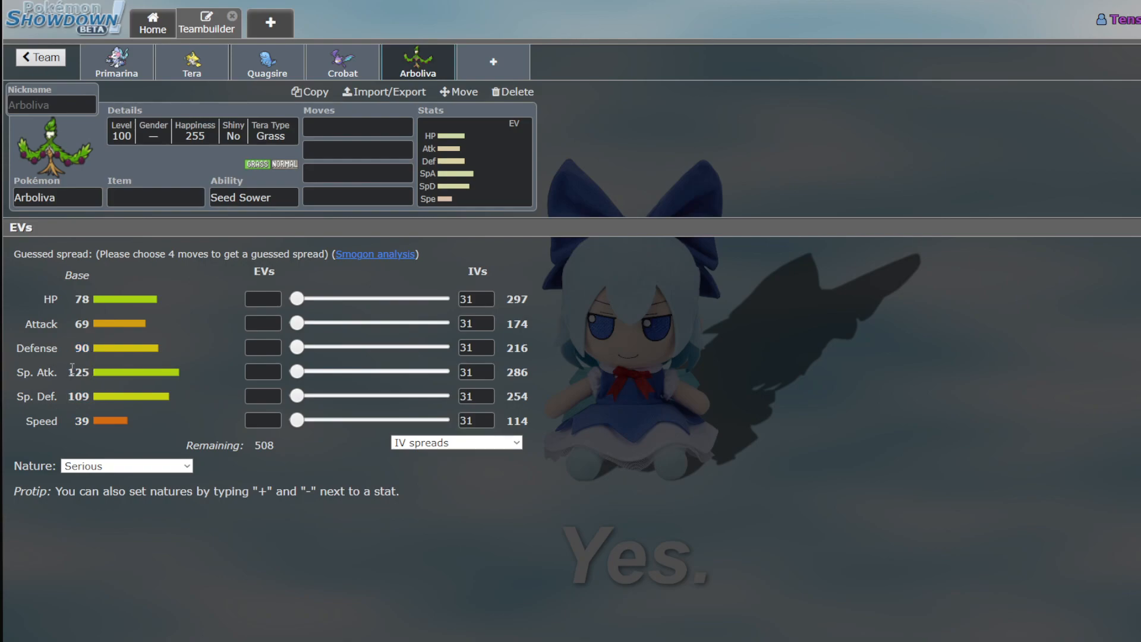
pyautogui.moveTo(181, 354)
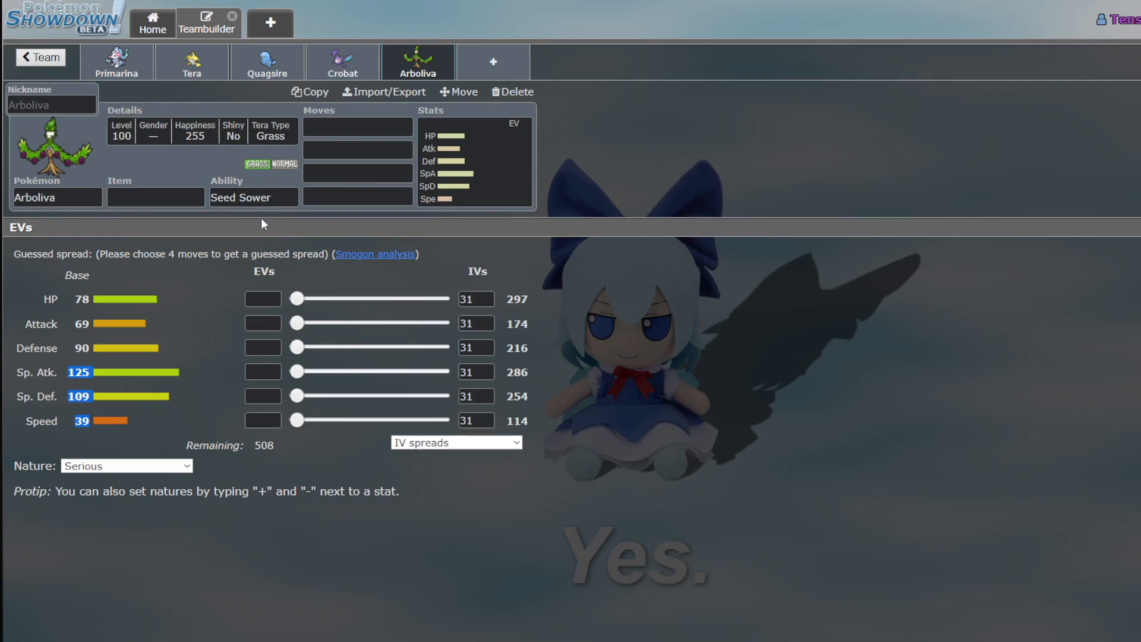
# Compare with Lucario-Mega's and Crobat's entries, then return to Arboliva's ability choices
pyautogui.click(253, 197)
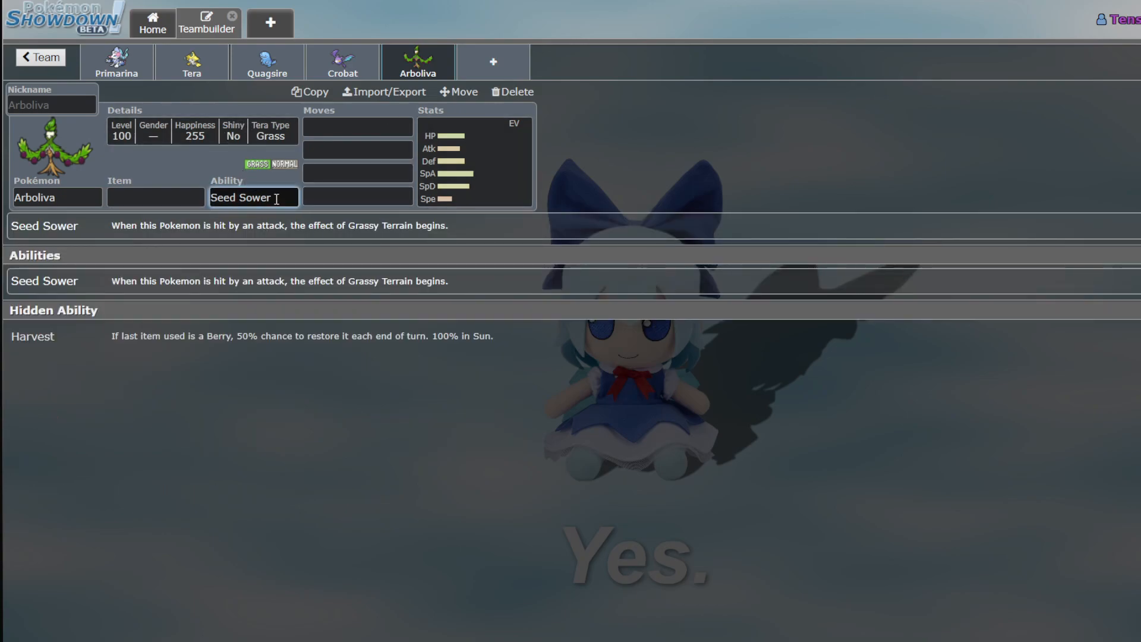
pyautogui.click(268, 62)
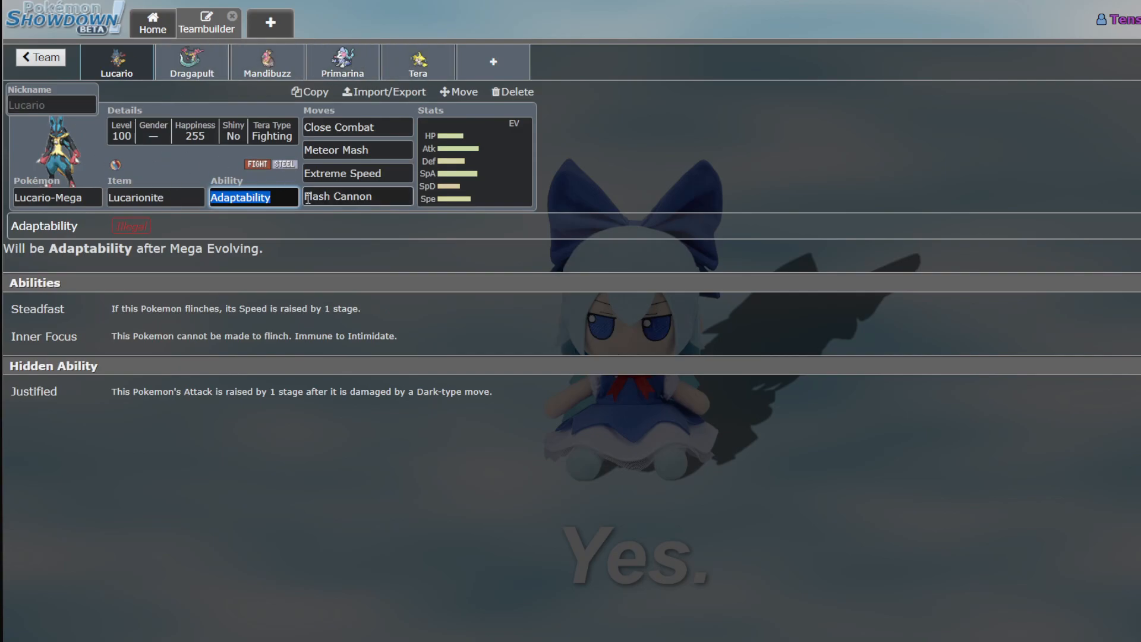
pyautogui.click(417, 62)
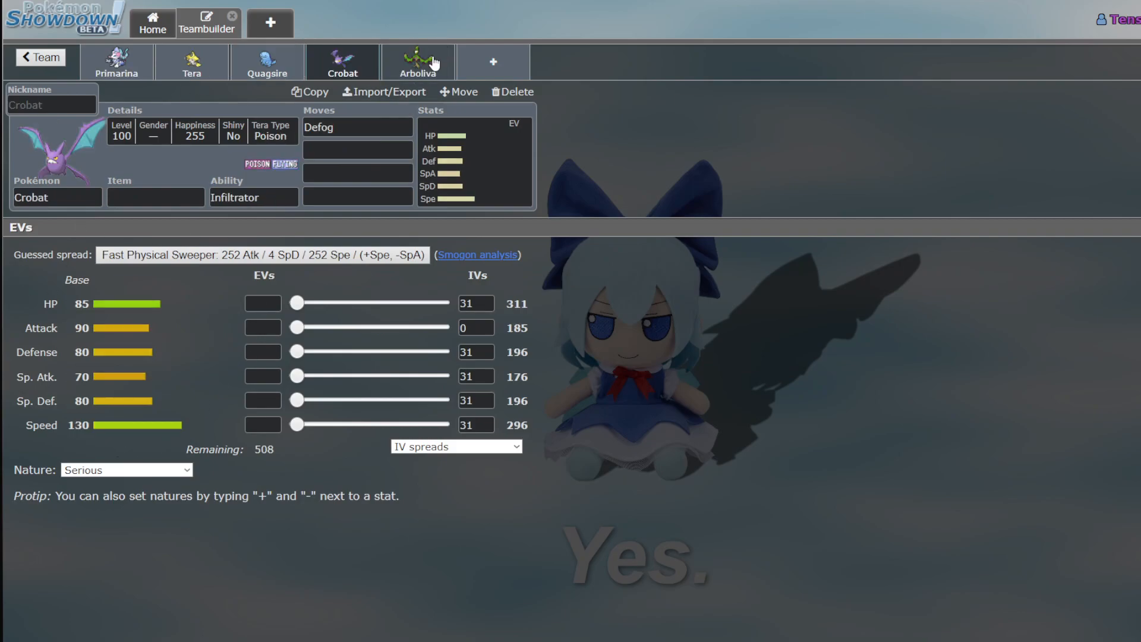
pyautogui.click(417, 62)
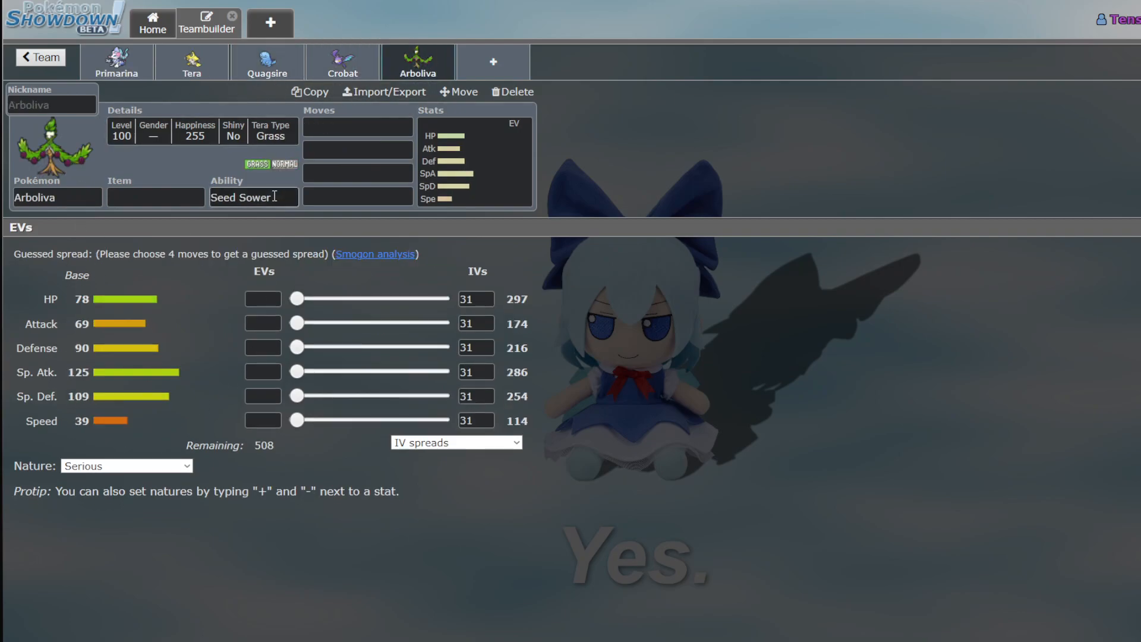
pyautogui.click(254, 197)
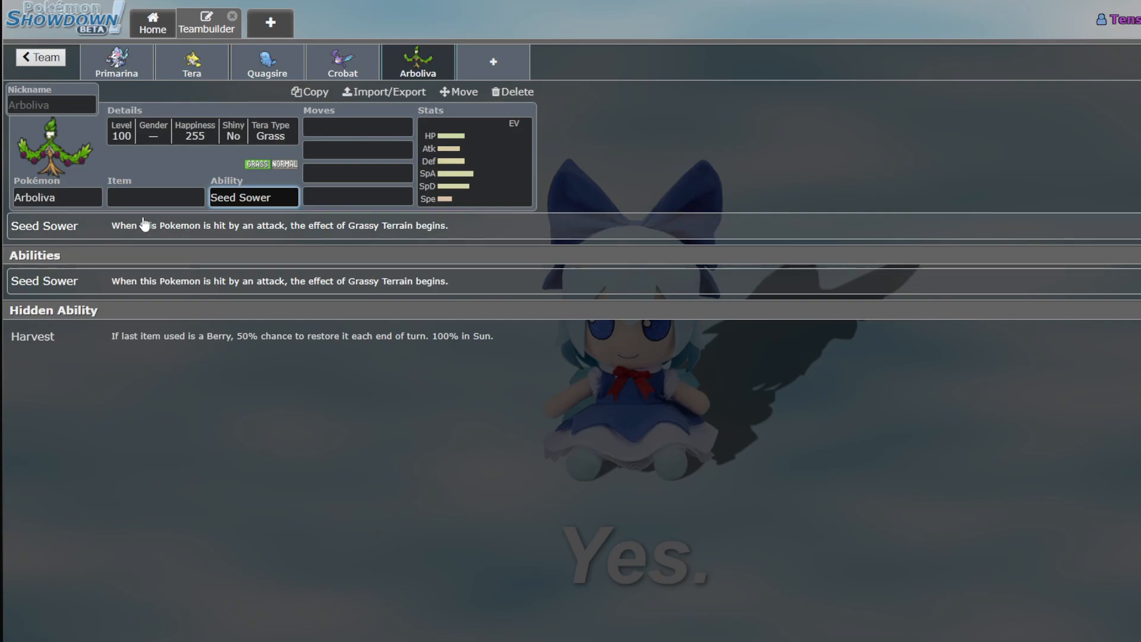
pyautogui.click(154, 197)
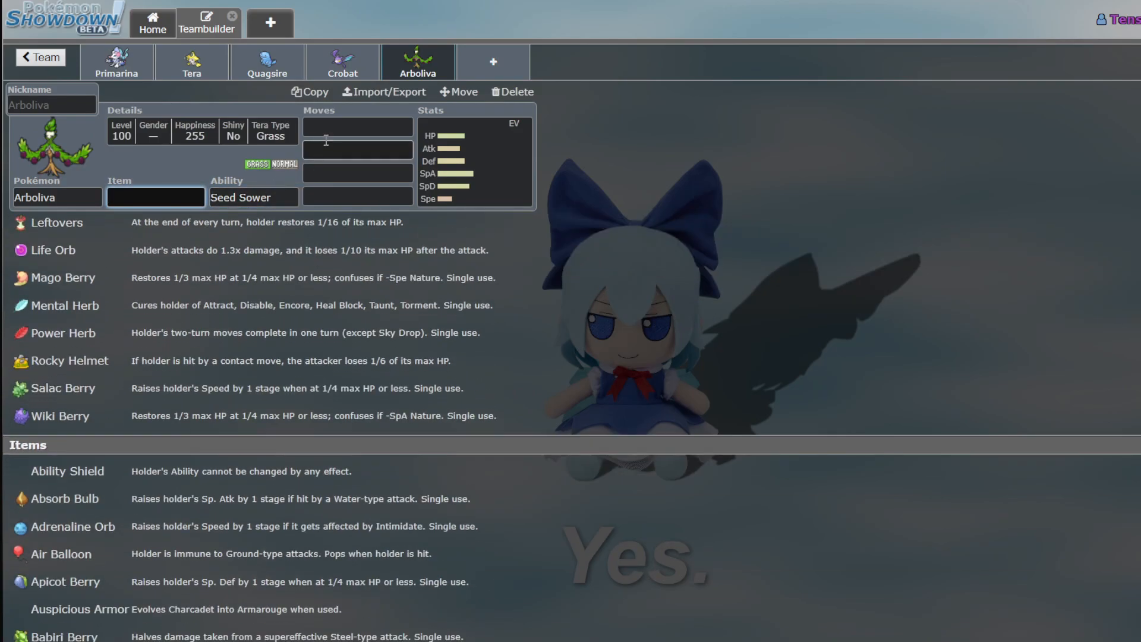
pyautogui.click(356, 127)
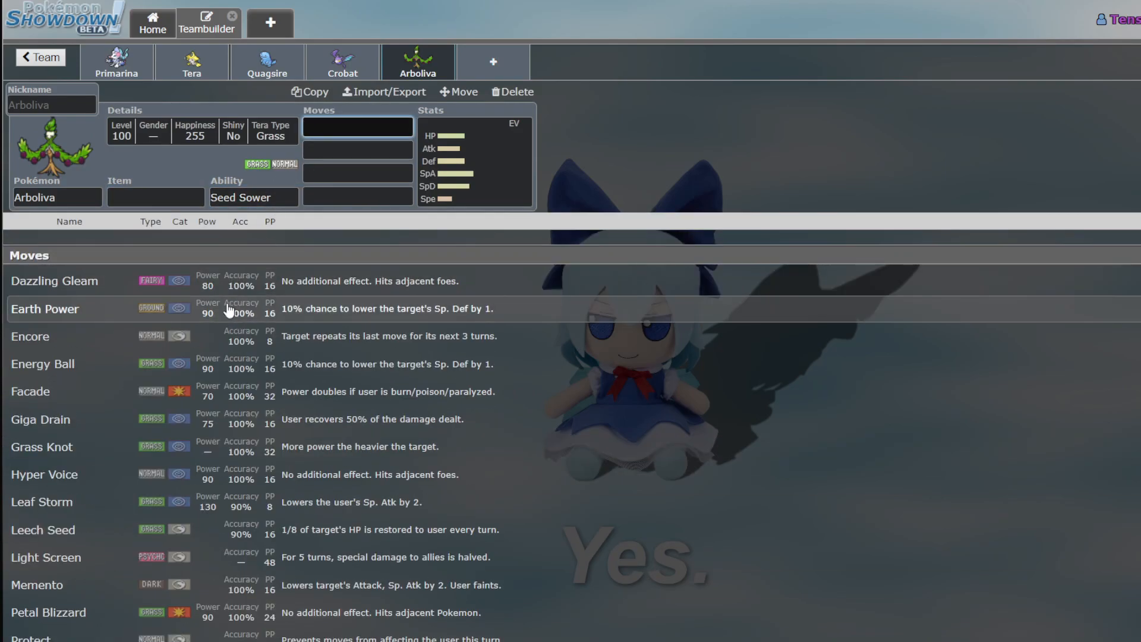
pyautogui.scroll(-3)
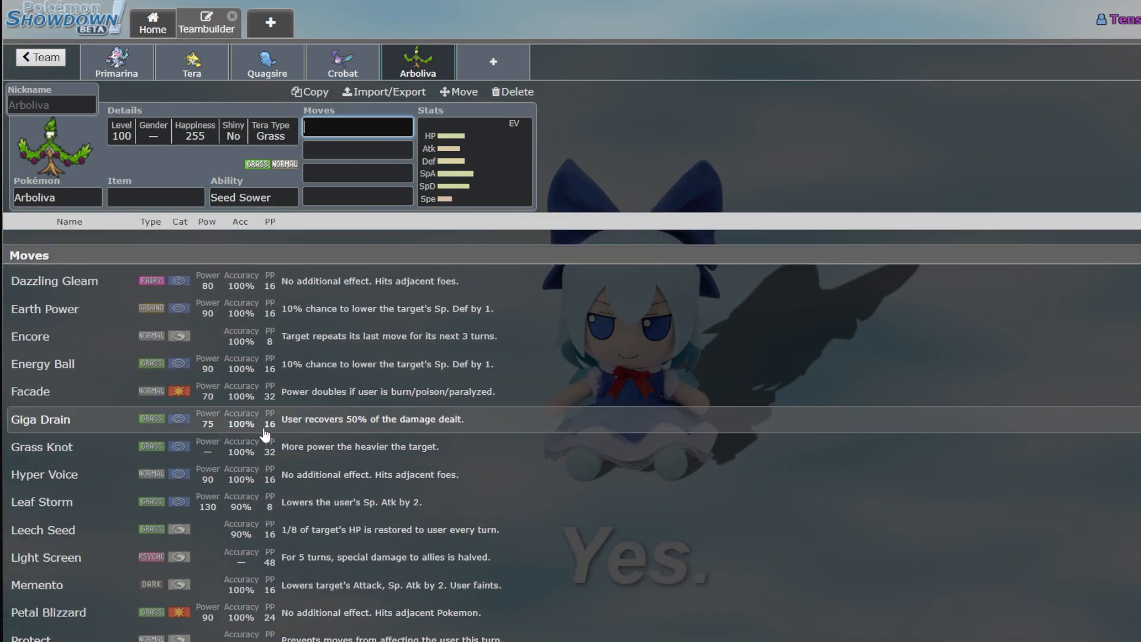
pyautogui.scroll(-3)
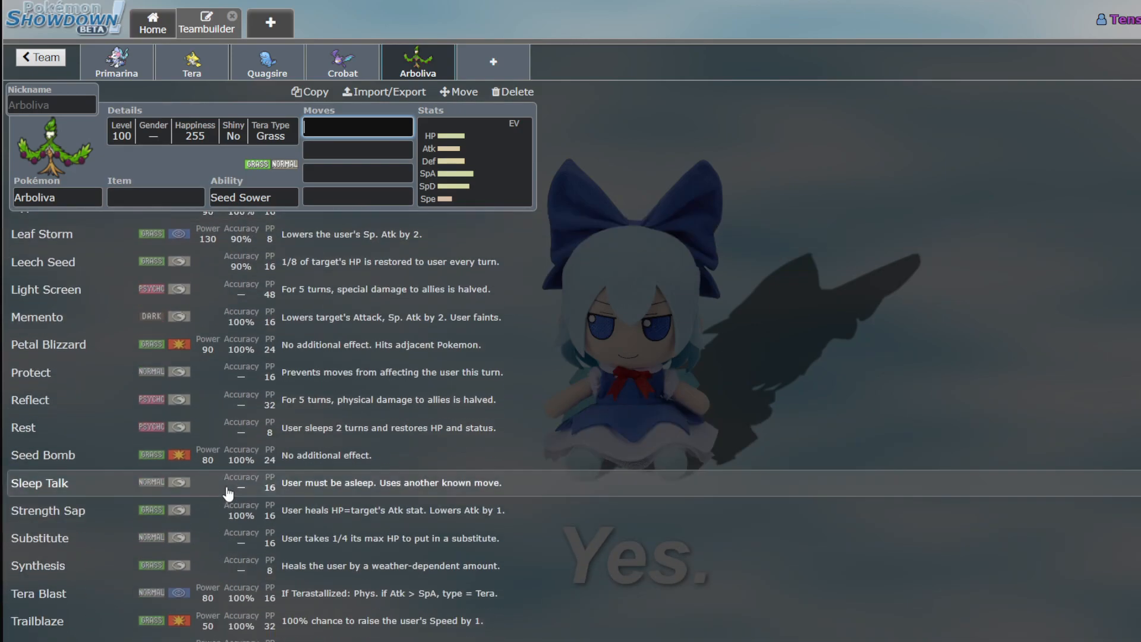
pyautogui.write('n')
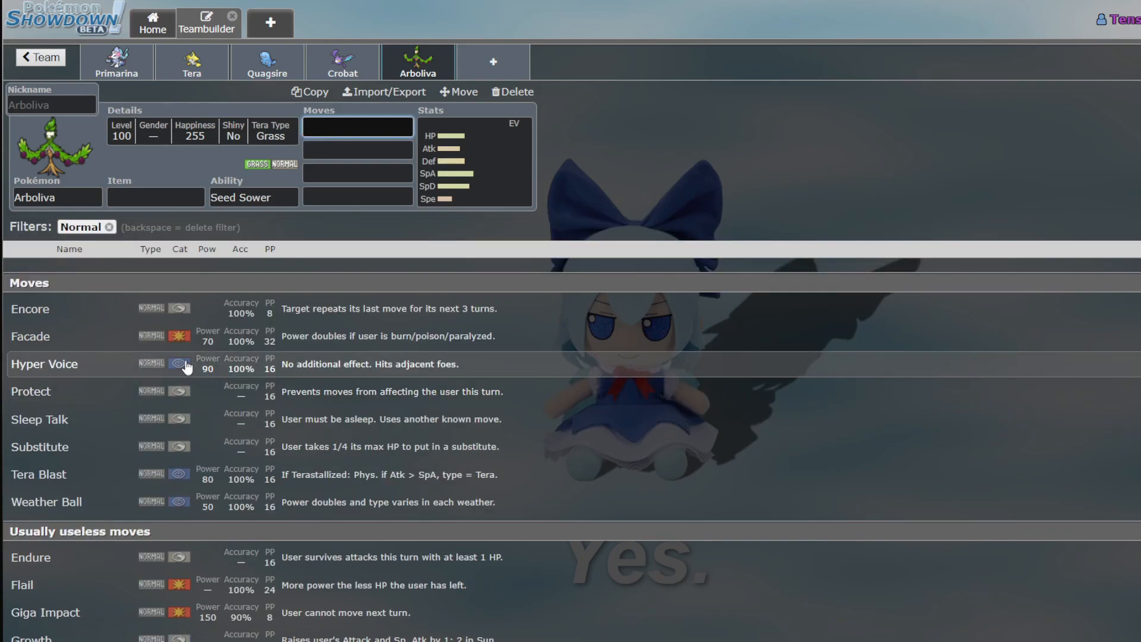
pyautogui.moveTo(151, 373)
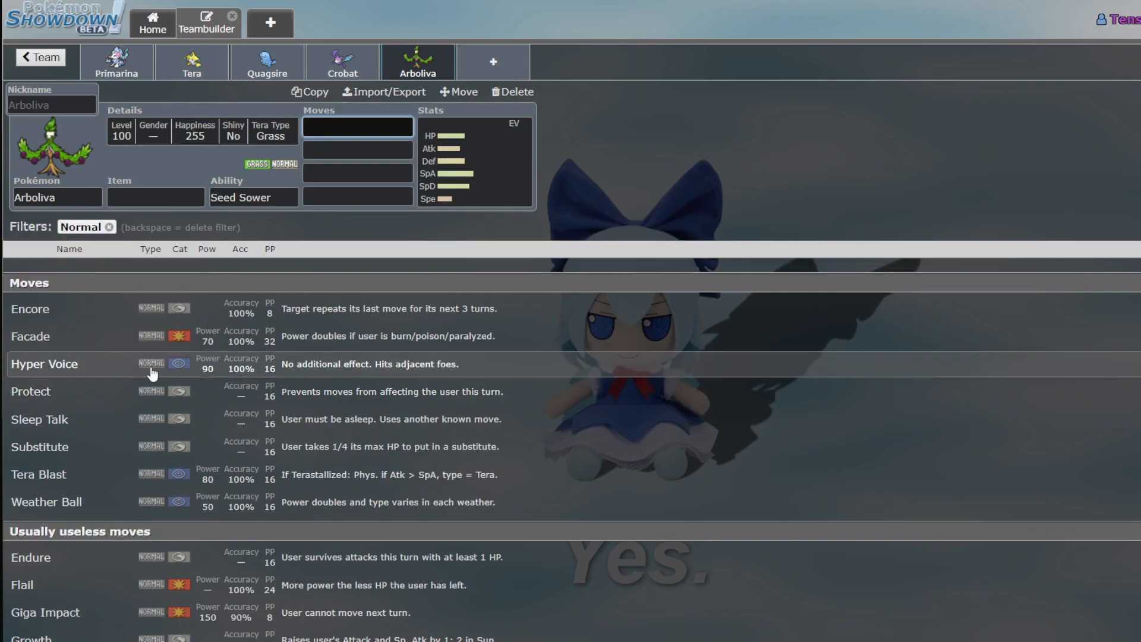
pyautogui.click(110, 226)
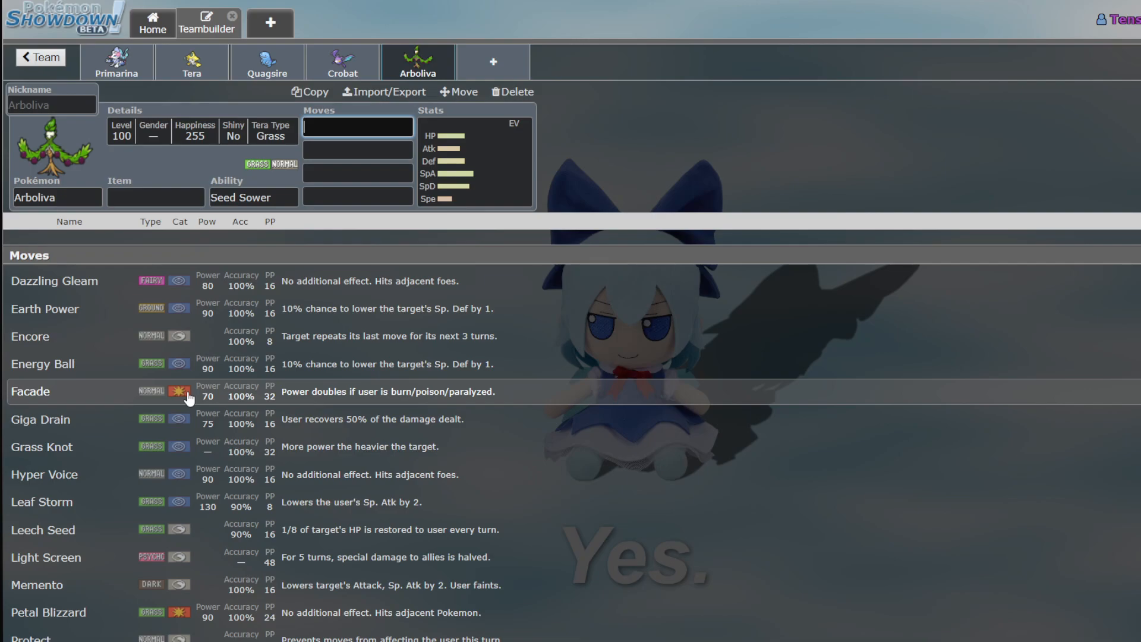
pyautogui.moveTo(187, 363)
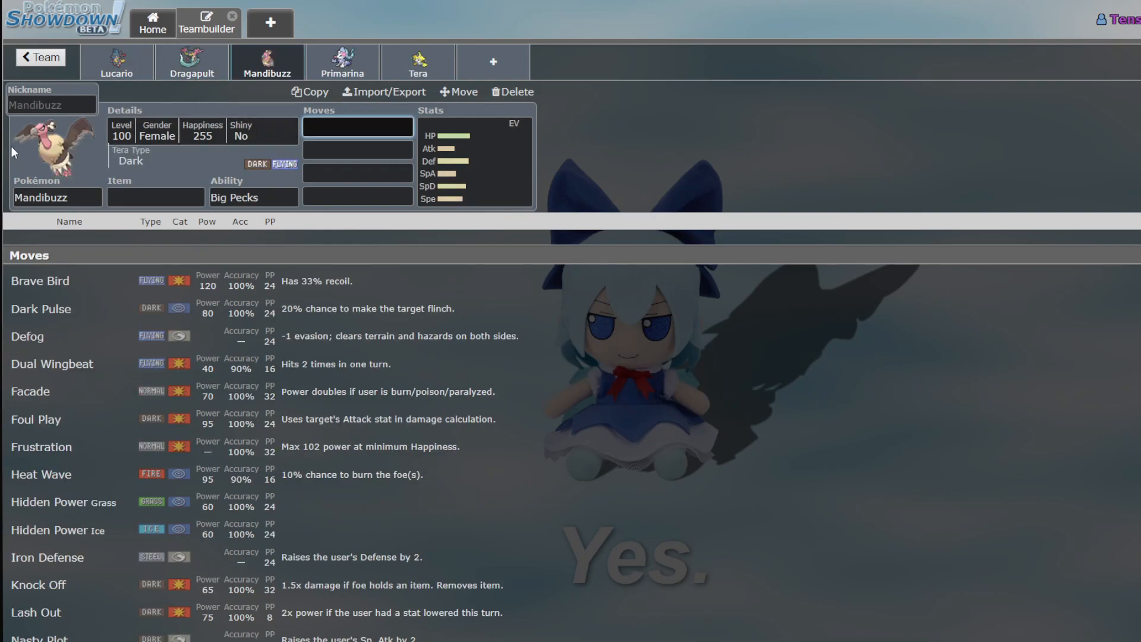
pyautogui.click(417, 62)
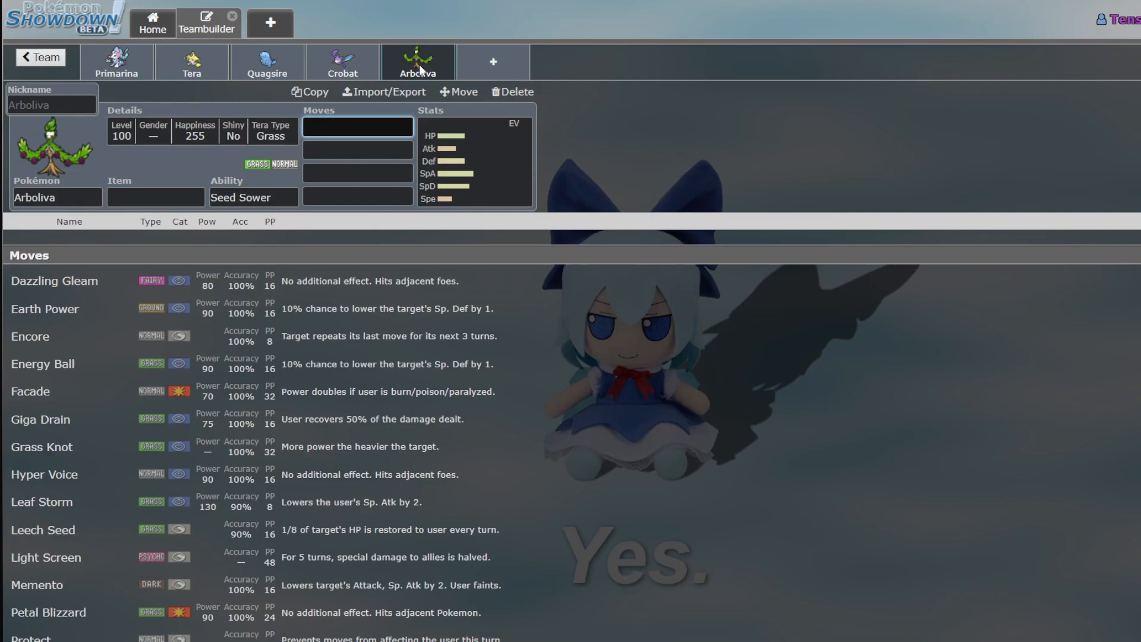
pyautogui.scroll(-3)
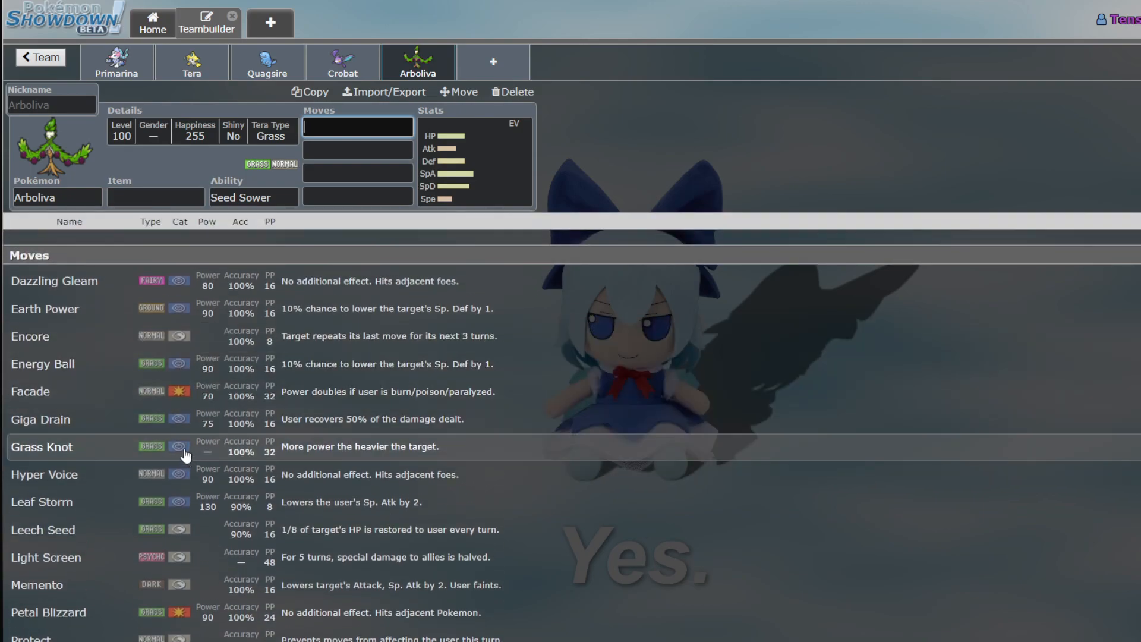
pyautogui.scroll(-3)
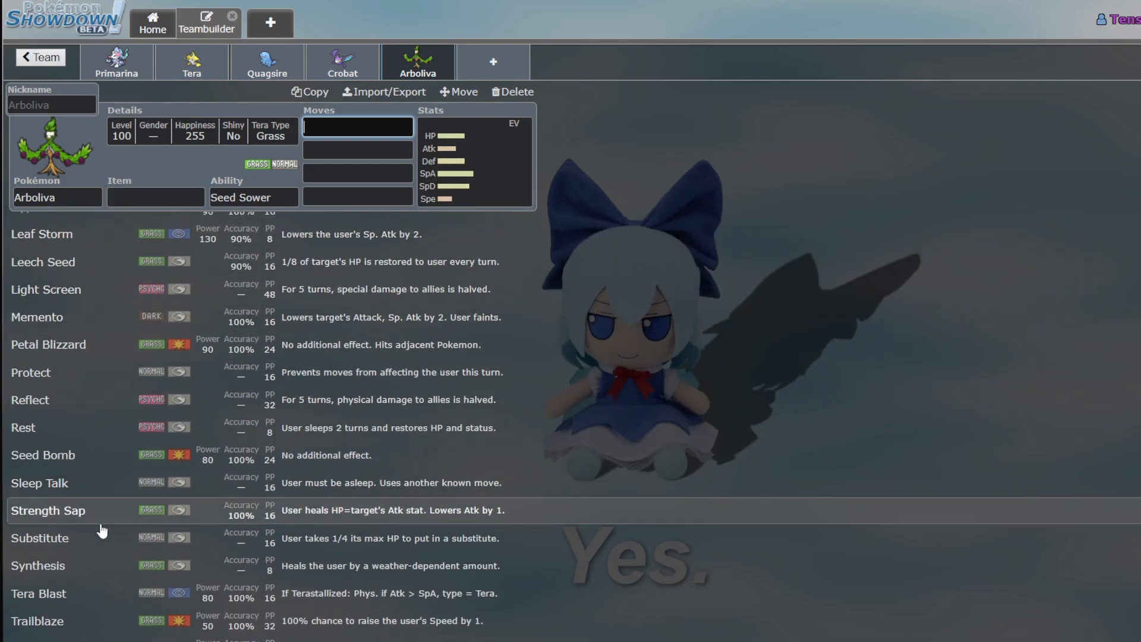
pyautogui.scroll(-3)
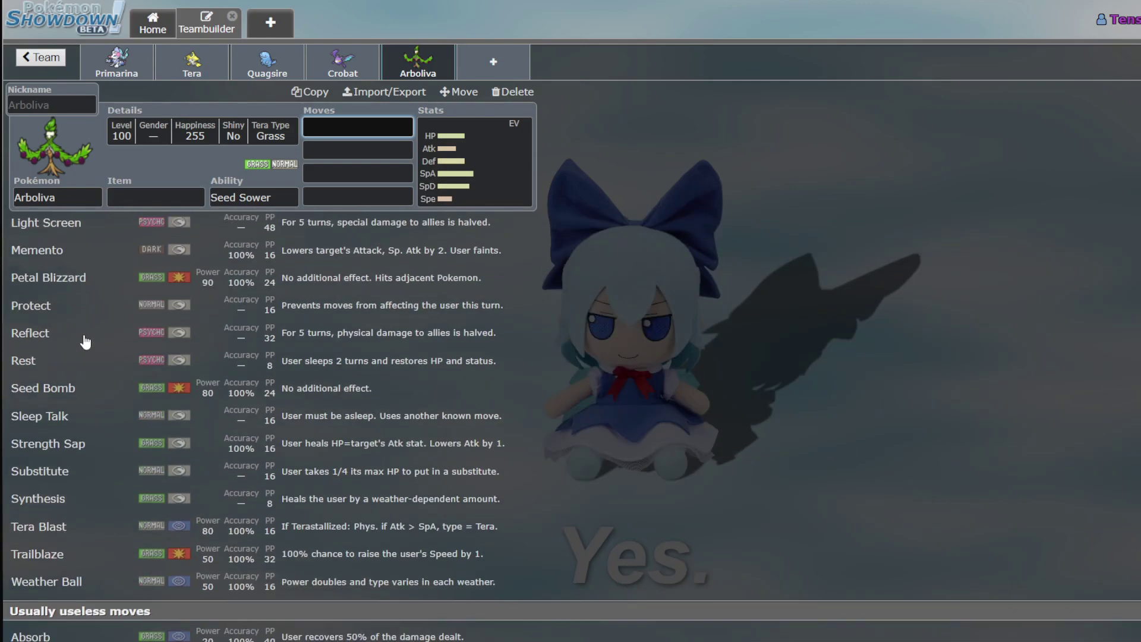
pyautogui.scroll(-3)
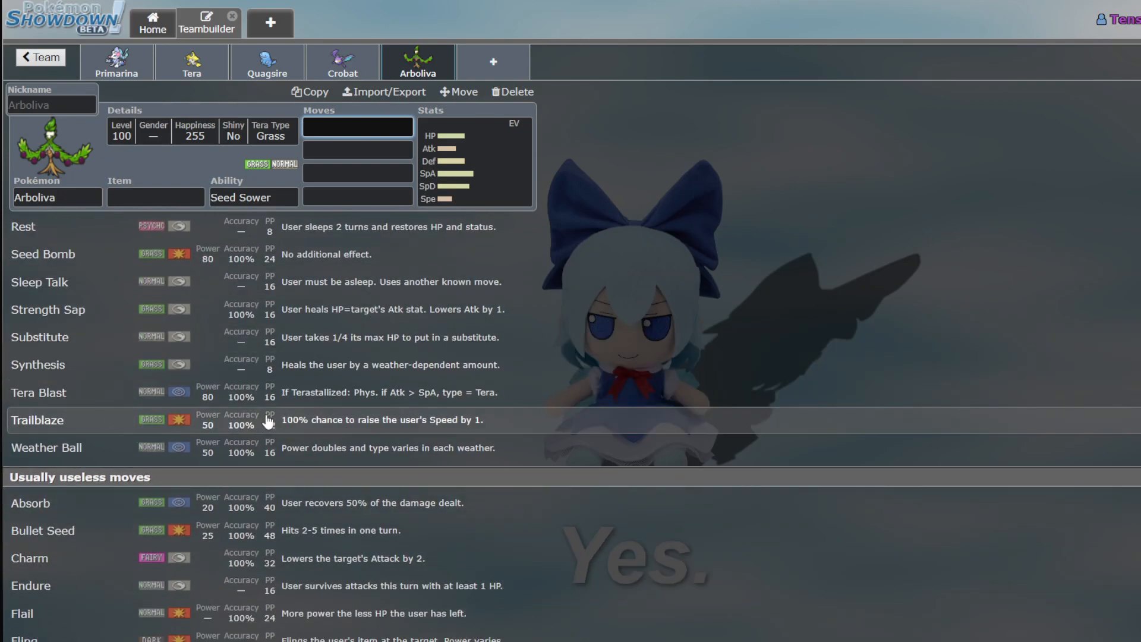
pyautogui.scroll(-3)
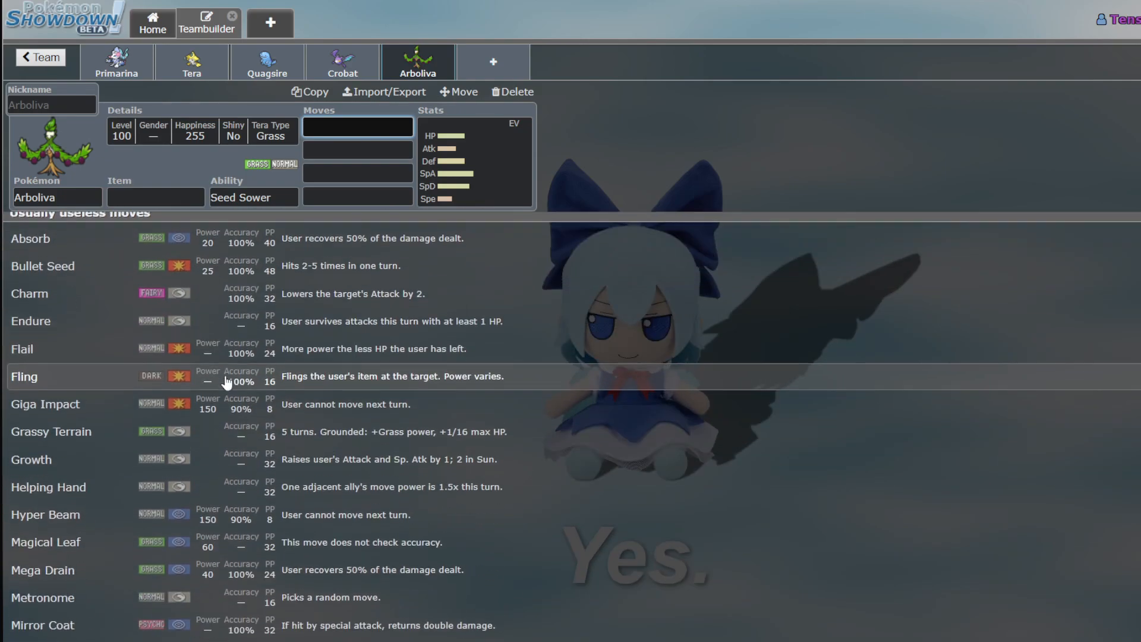
pyautogui.scroll(-3)
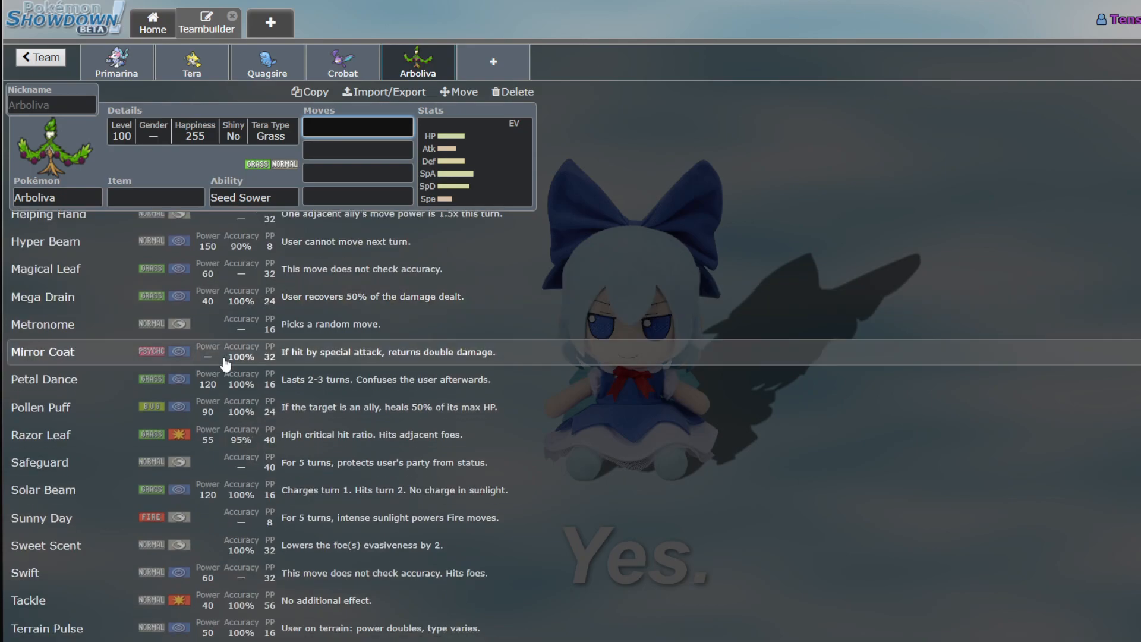
pyautogui.moveTo(452, 417)
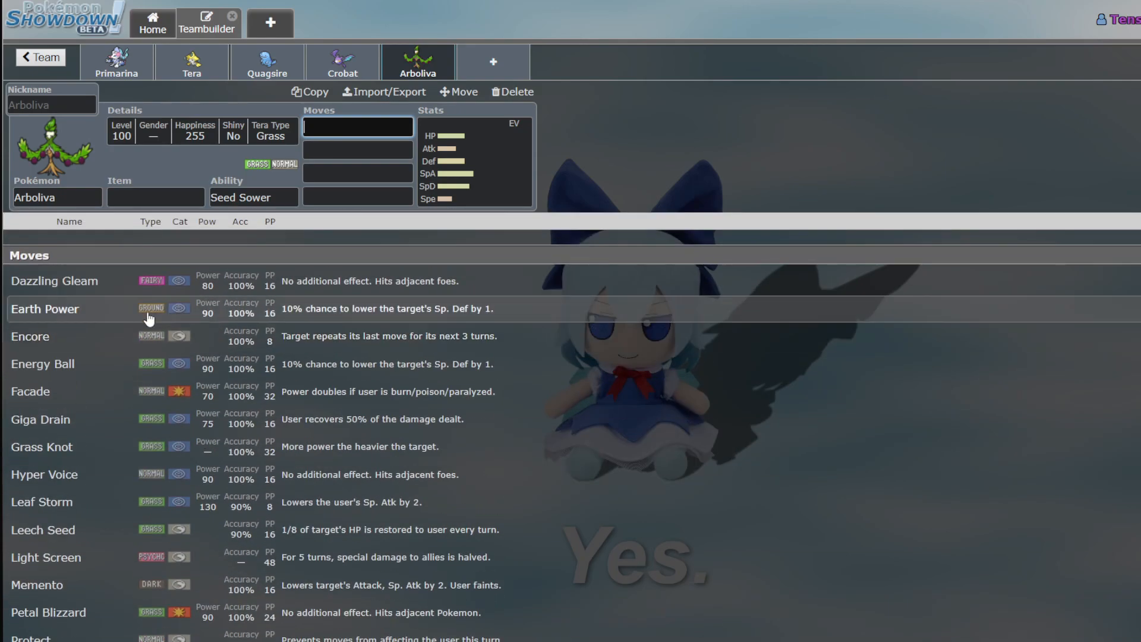
pyautogui.moveTo(463, 73)
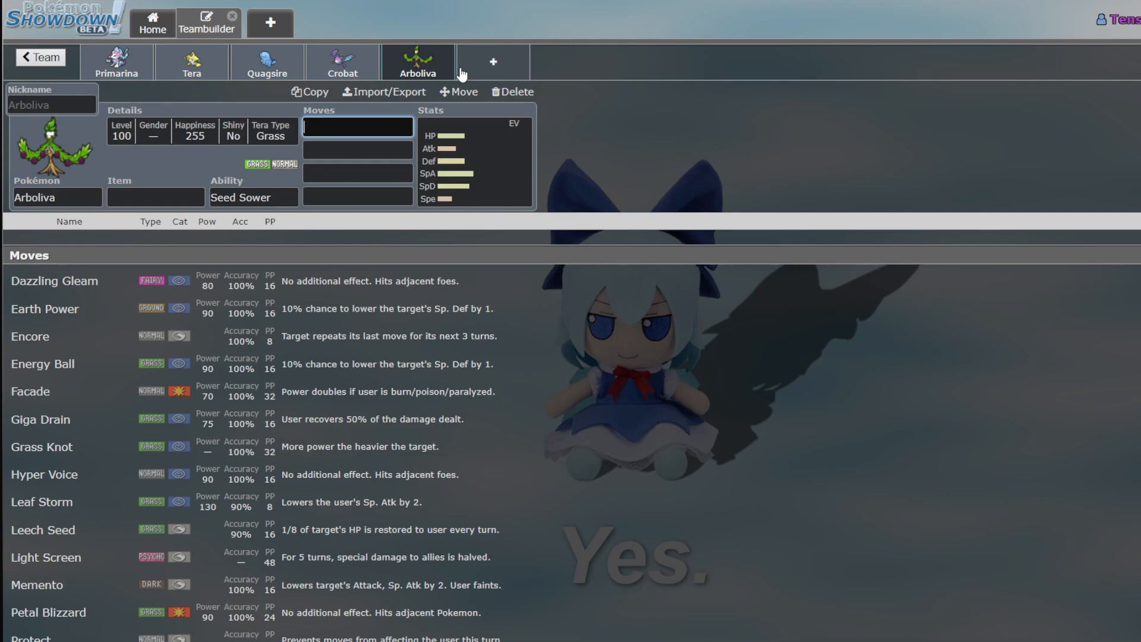
pyautogui.moveTo(341, 65)
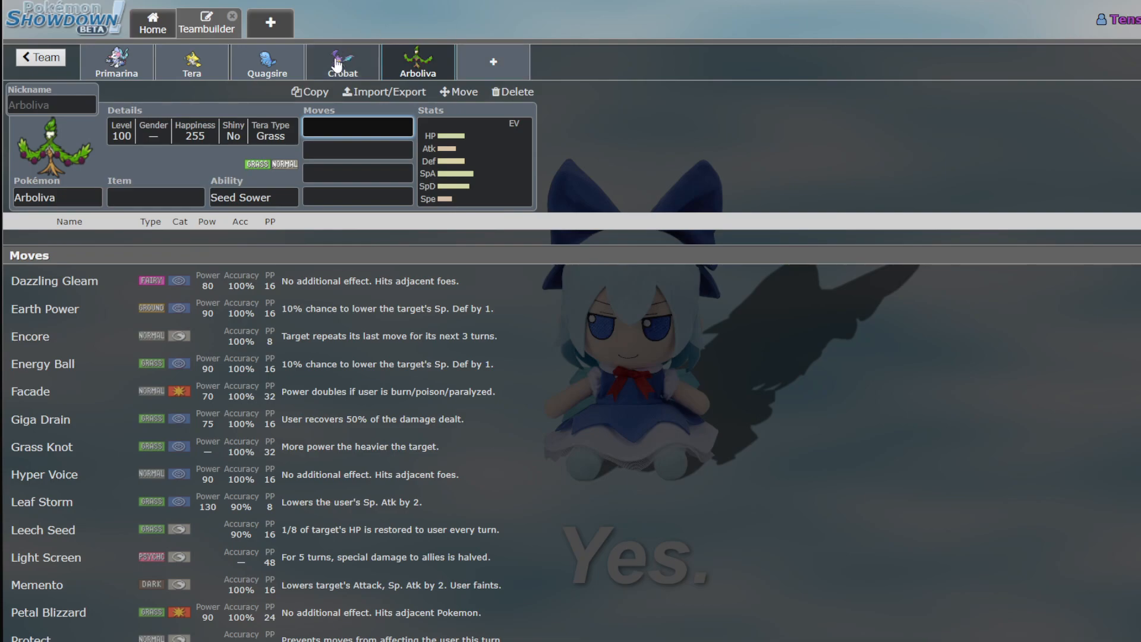
pyautogui.click(268, 61)
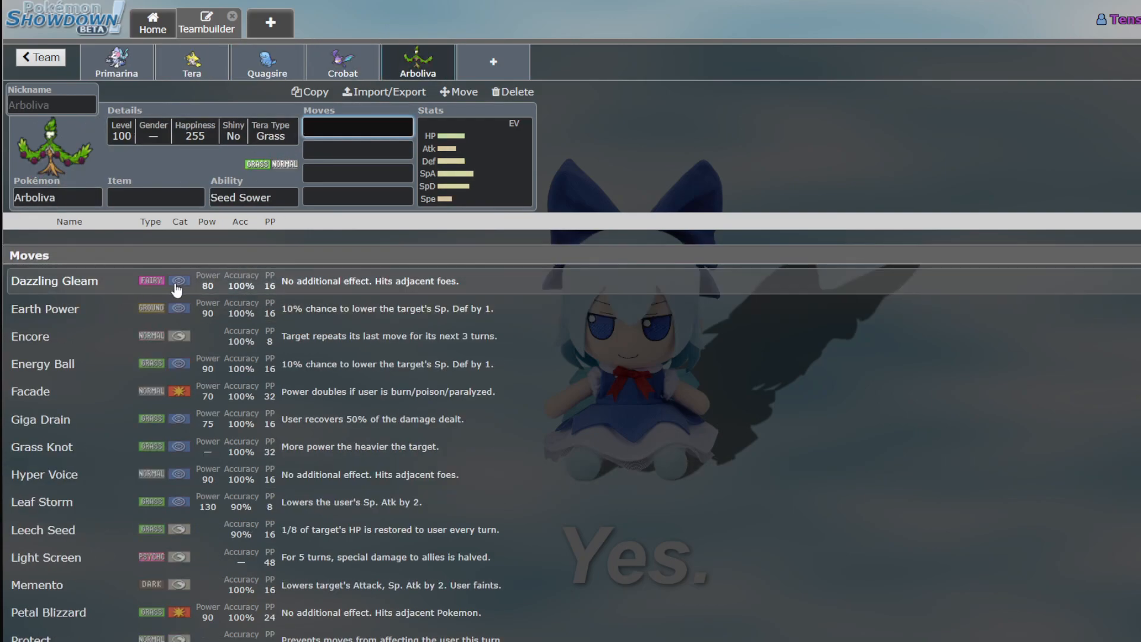
# Return to the whole-team overview and scroll through the eight-member roster down to Arboliva
pyautogui.click(417, 60)
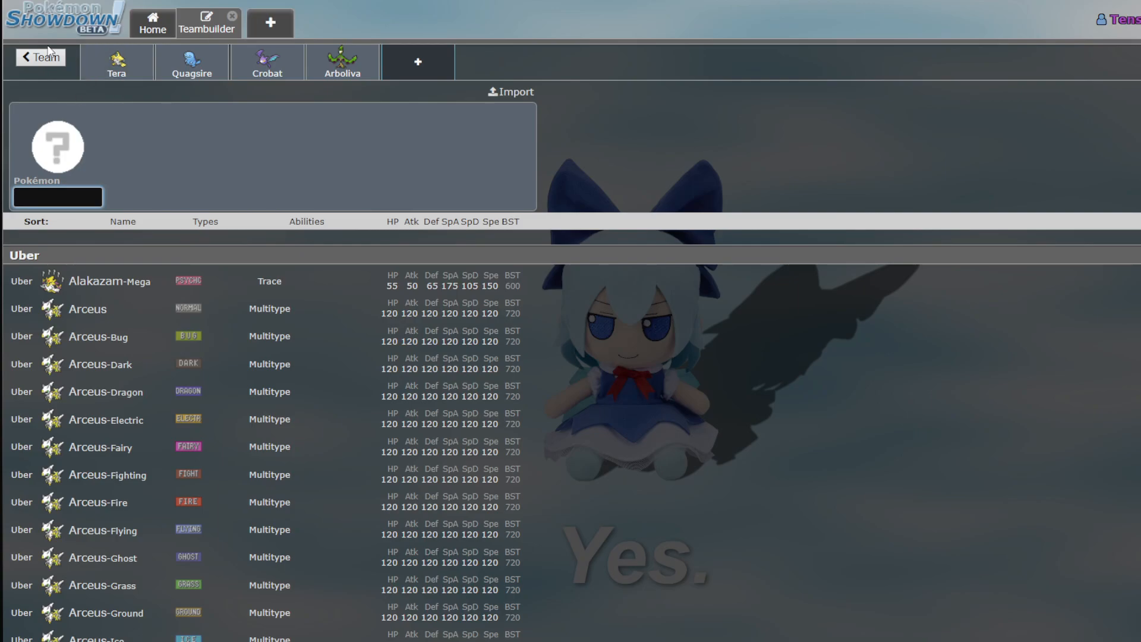
pyautogui.click(40, 57)
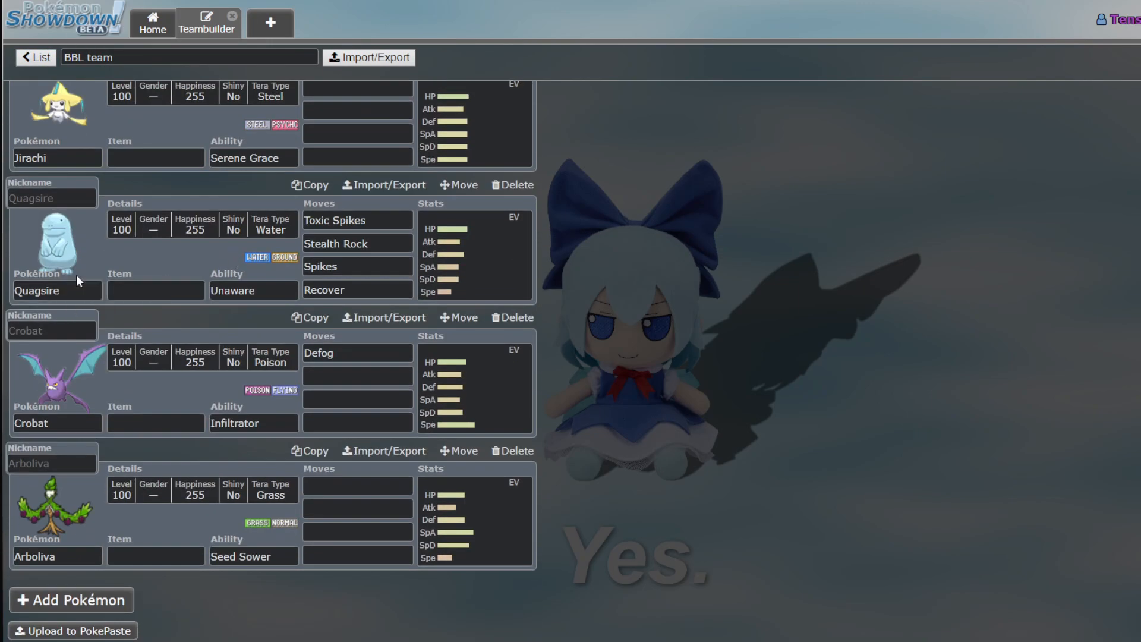
pyautogui.scroll(3)
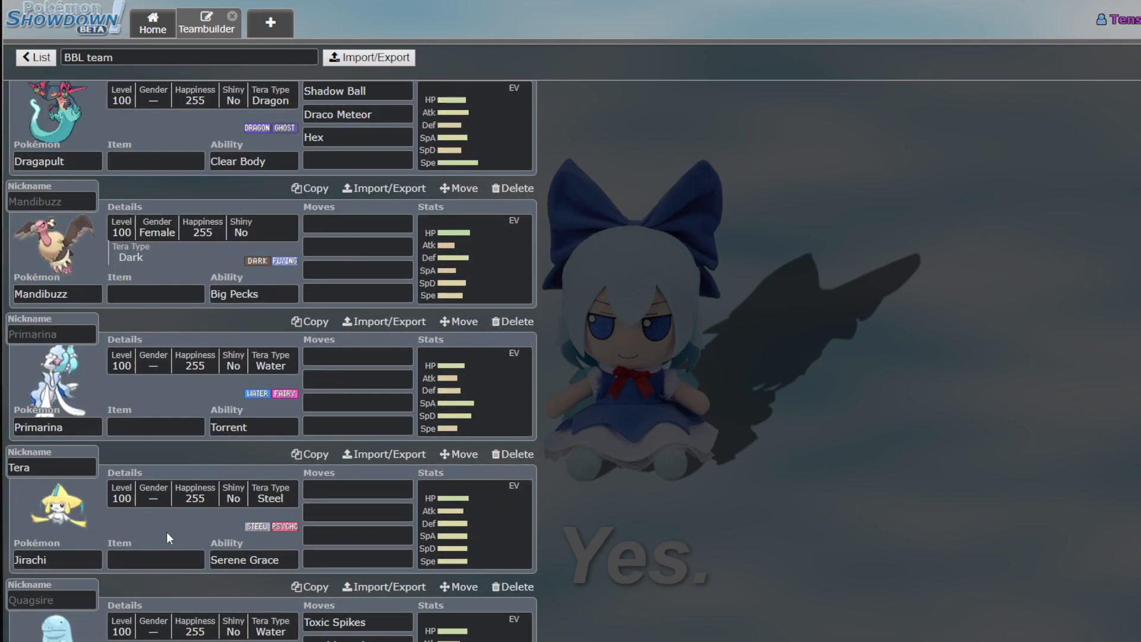
pyautogui.scroll(3)
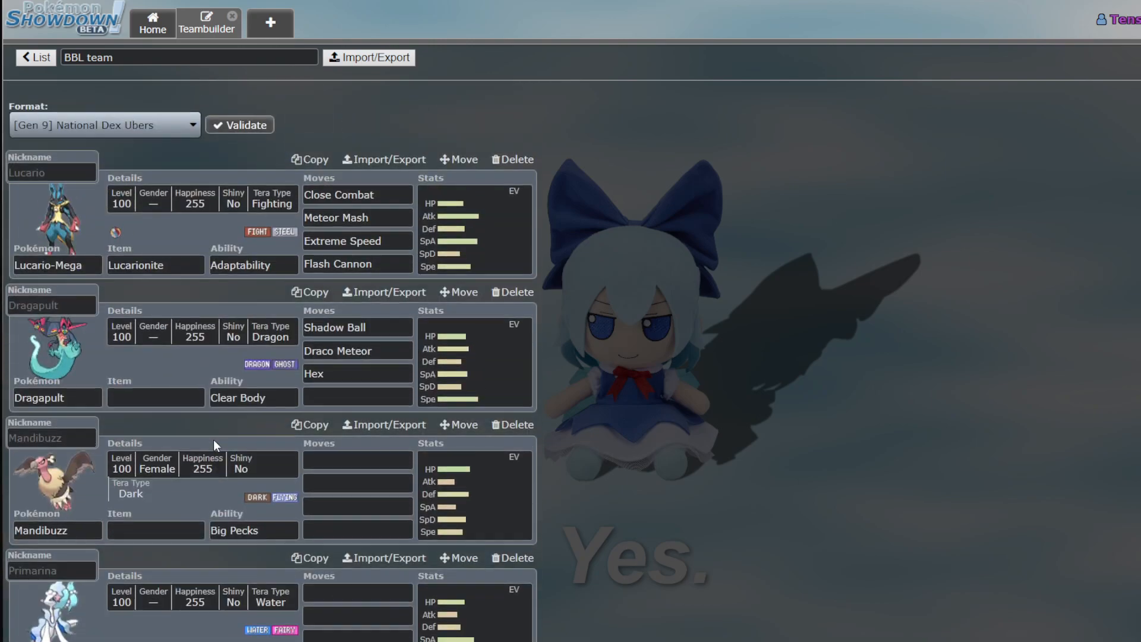
pyautogui.scroll(-3)
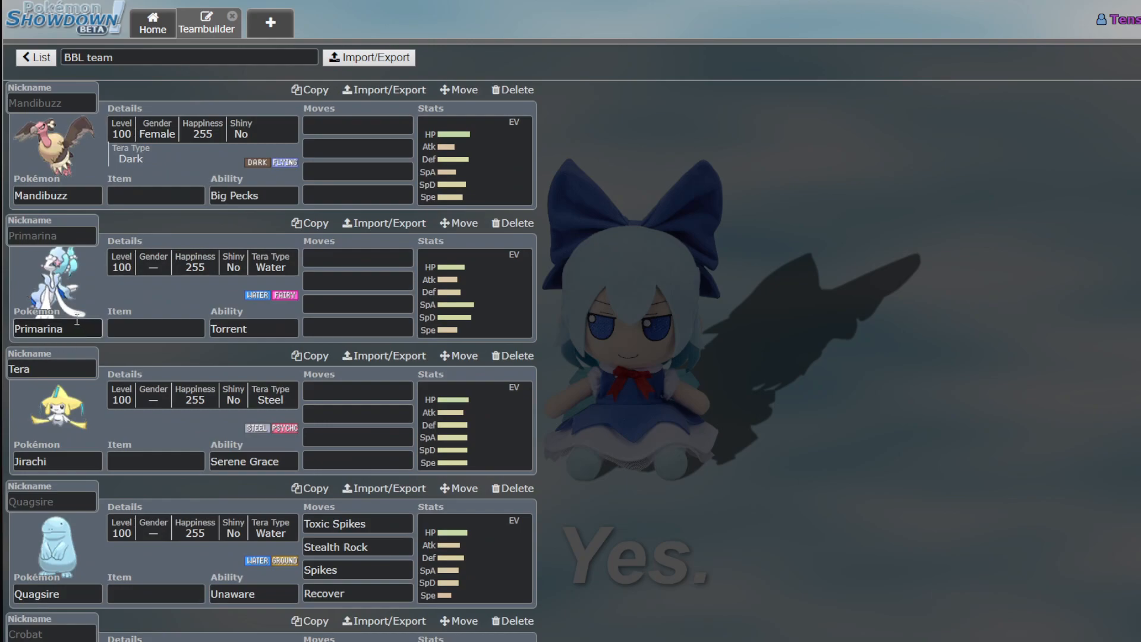
pyautogui.scroll(-3)
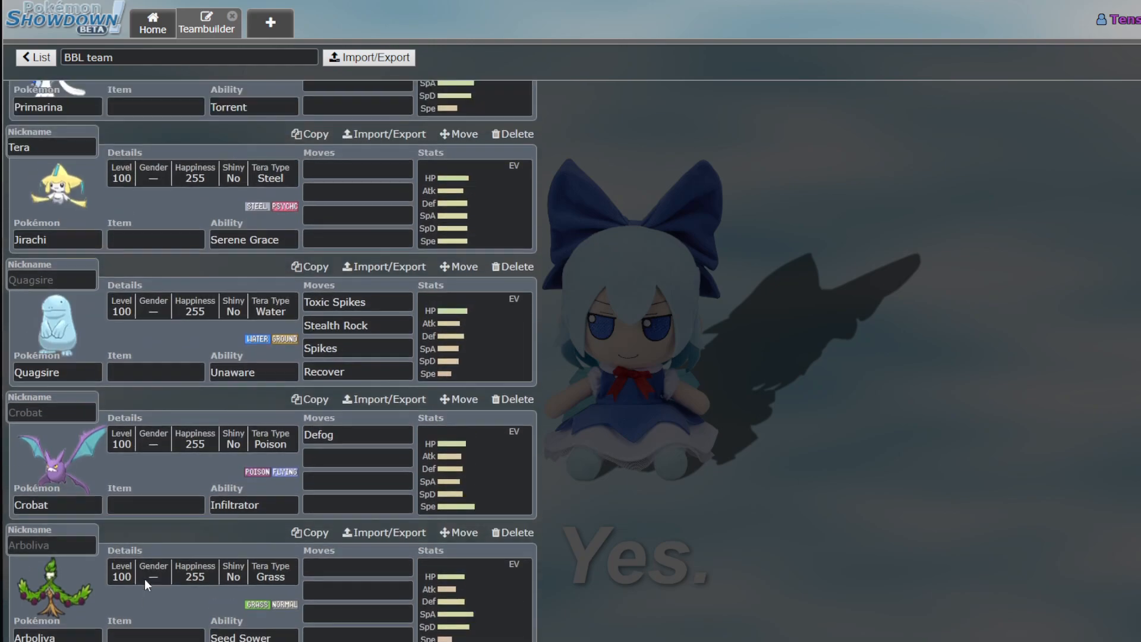
pyautogui.scroll(3)
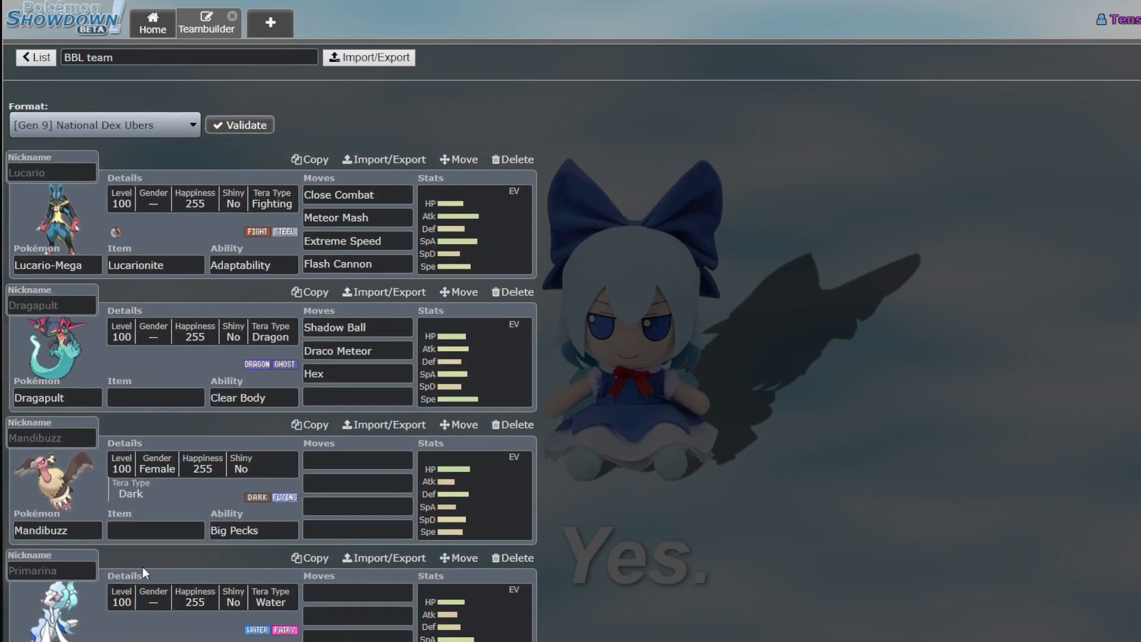
pyautogui.click(57, 397)
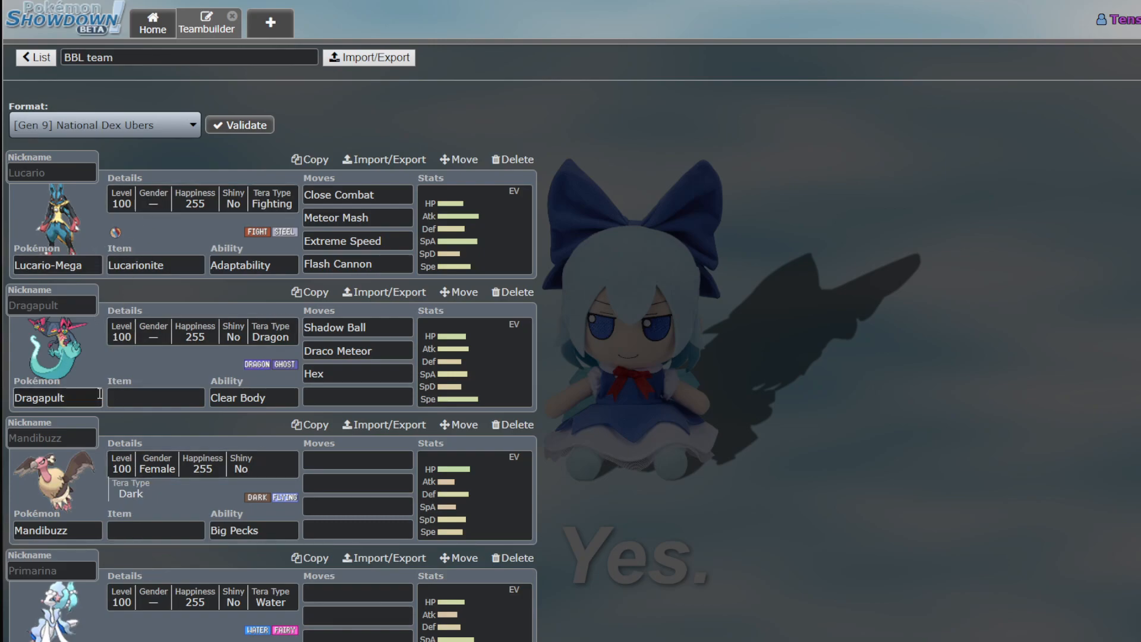
pyautogui.scroll(-3)
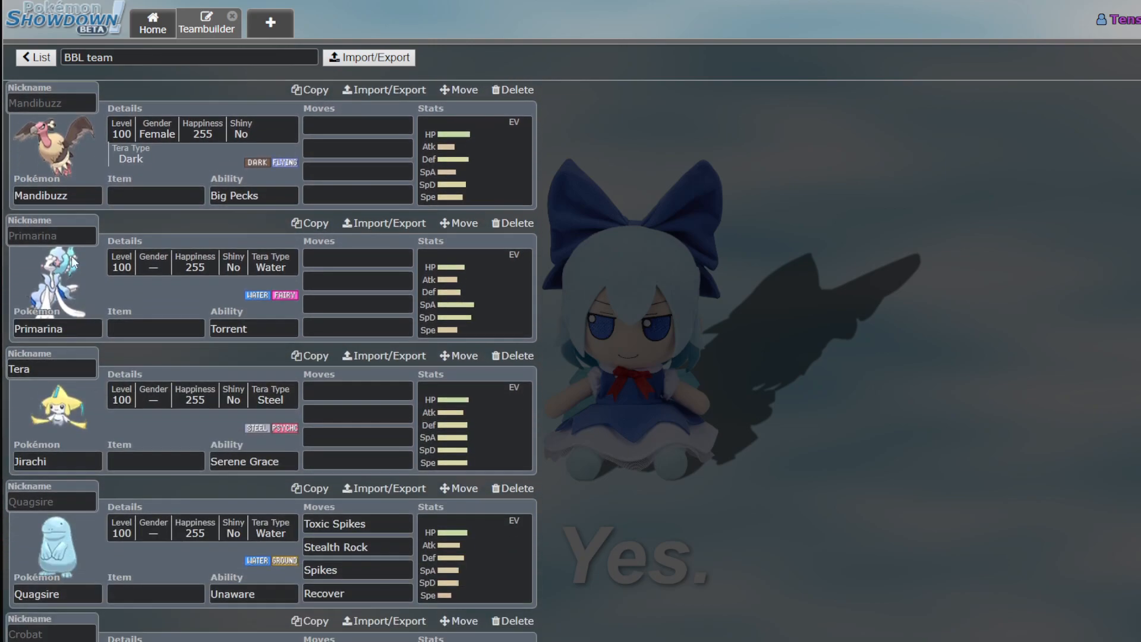
pyautogui.scroll(-3)
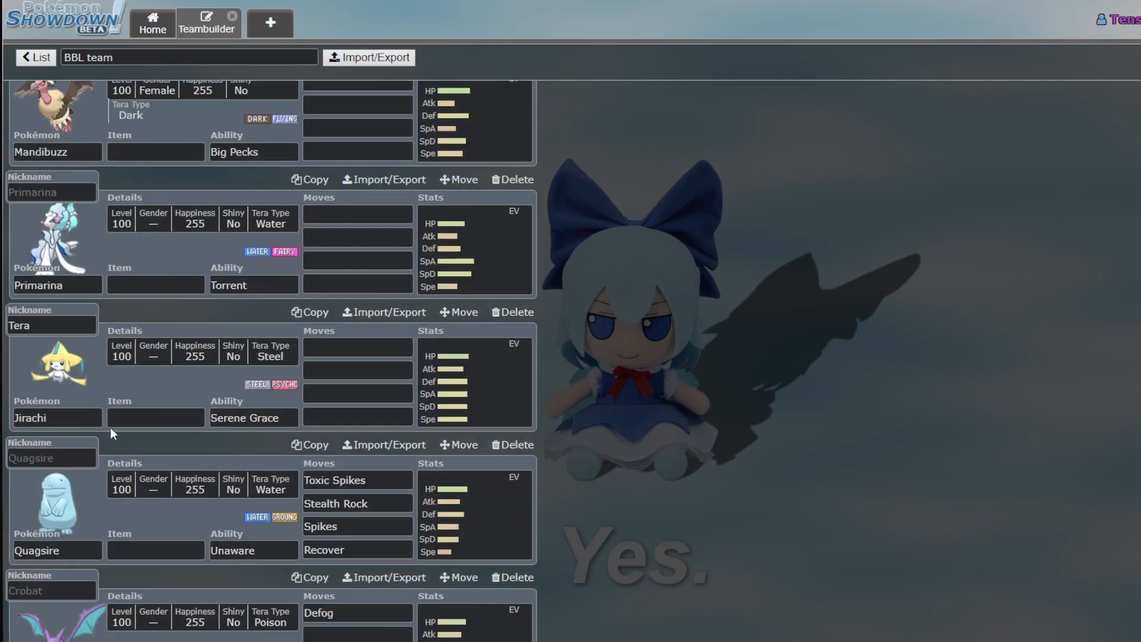
pyautogui.scroll(3)
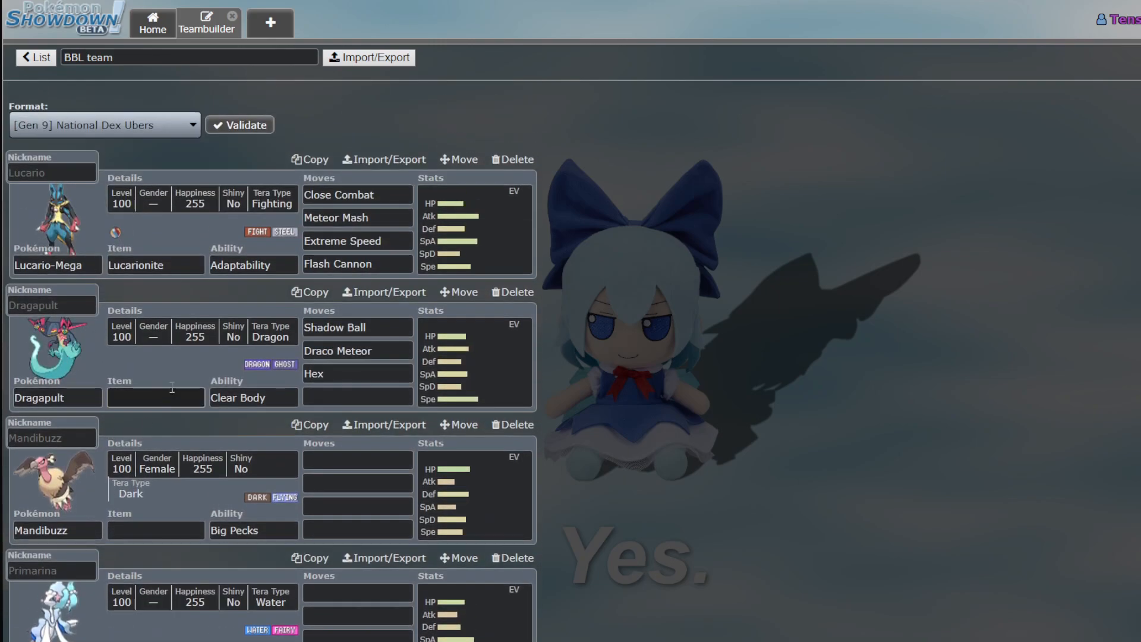
pyautogui.moveTo(130, 357)
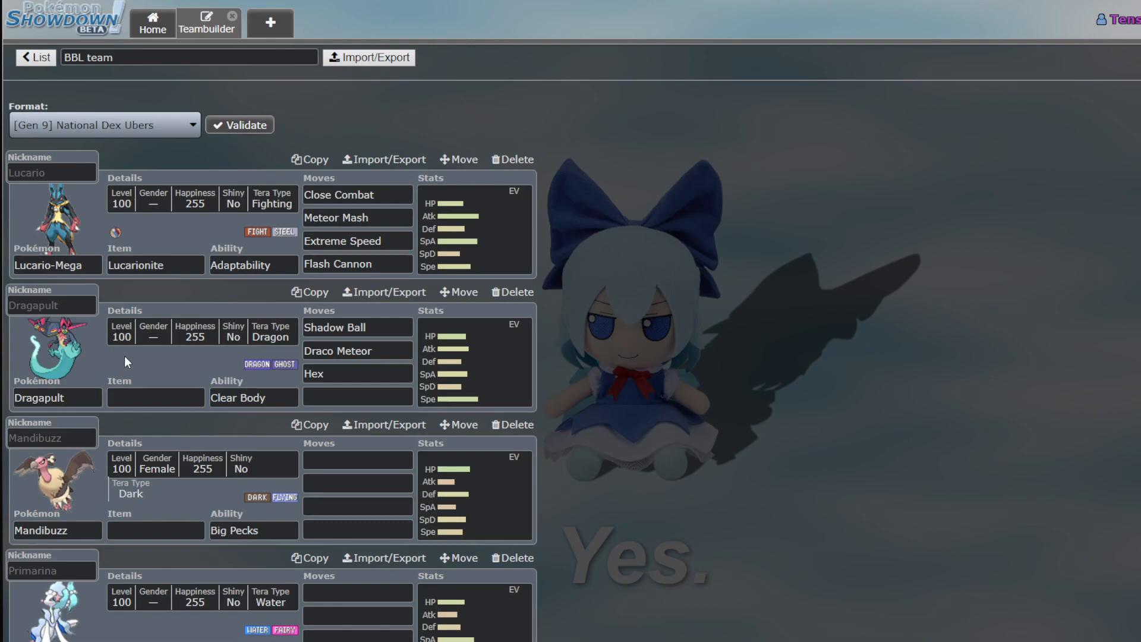
pyautogui.scroll(-3)
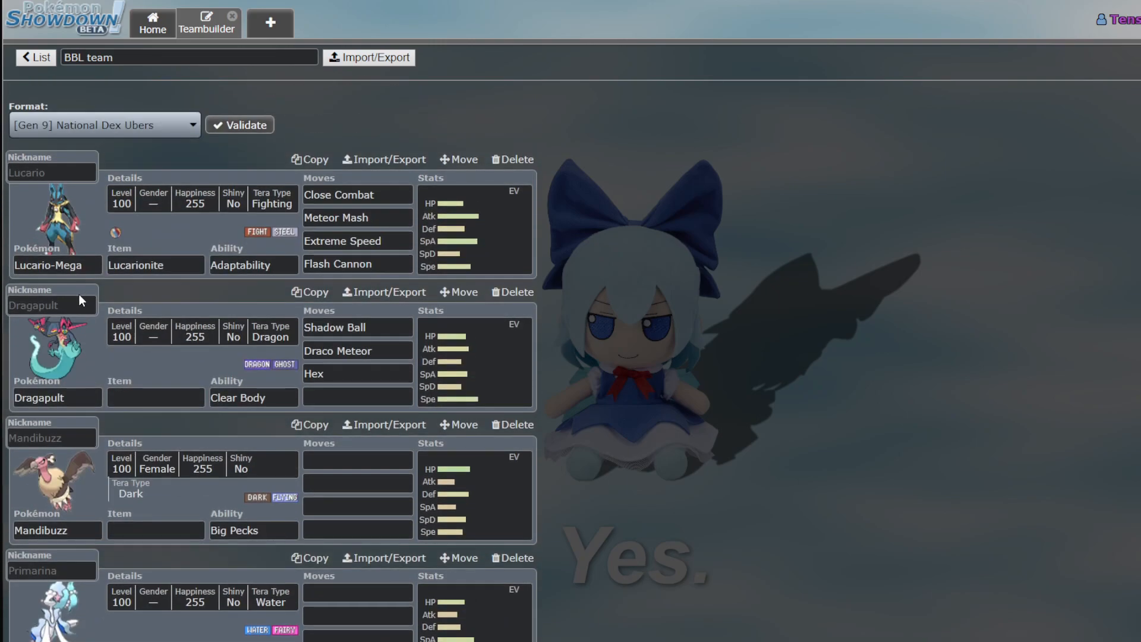
pyautogui.scroll(-3)
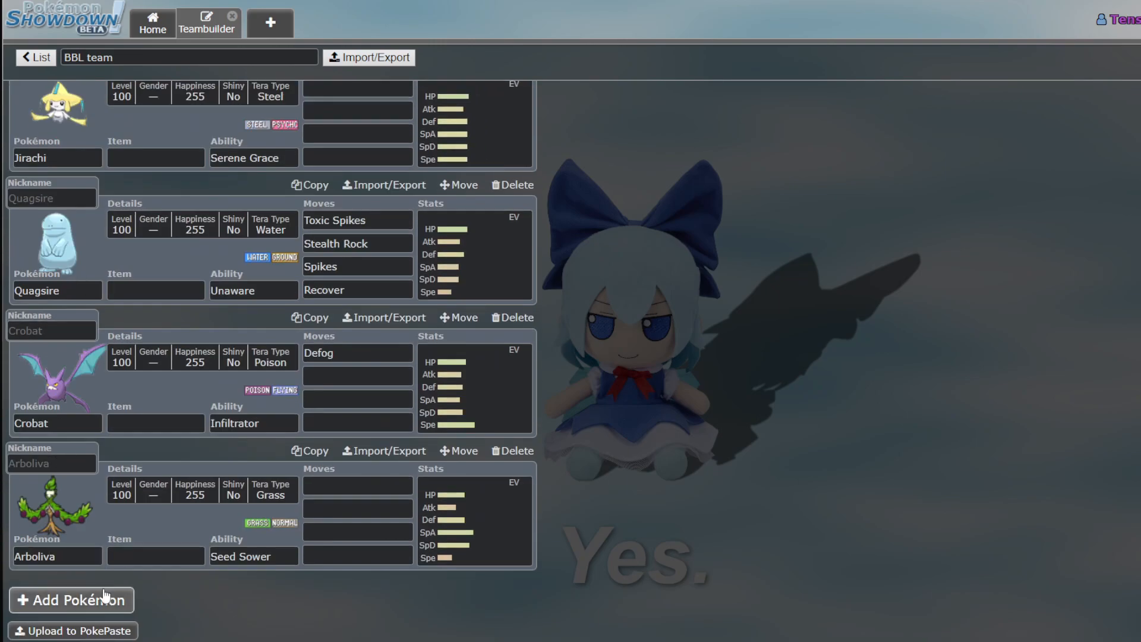
# Add Arcanine with Intimidate as a new team member
pyautogui.click(70, 600)
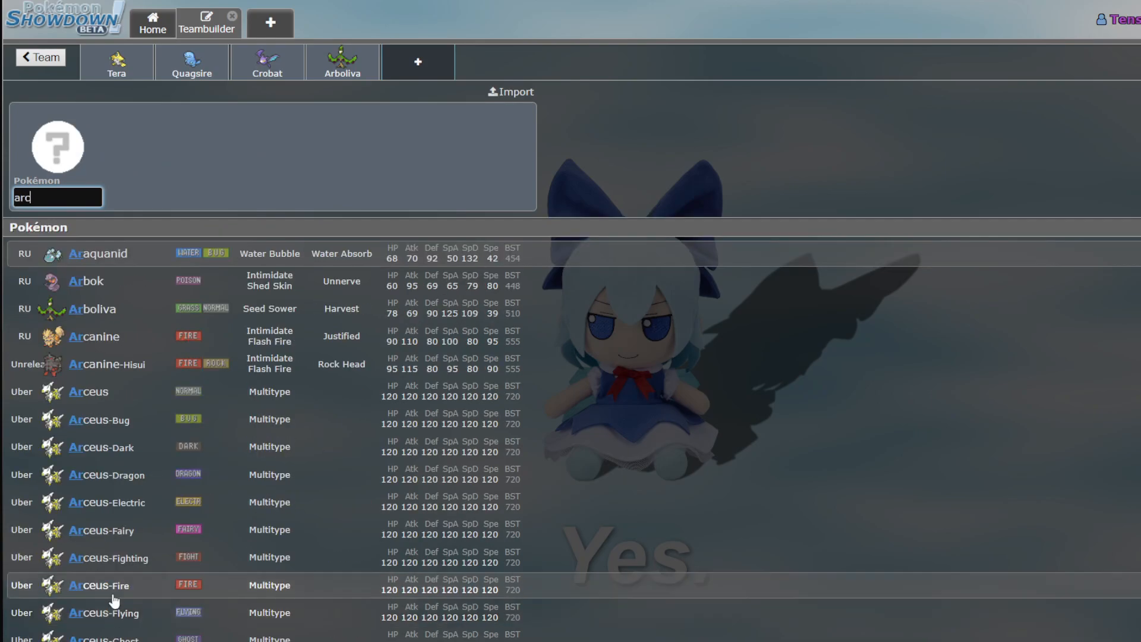
pyautogui.click(93, 337)
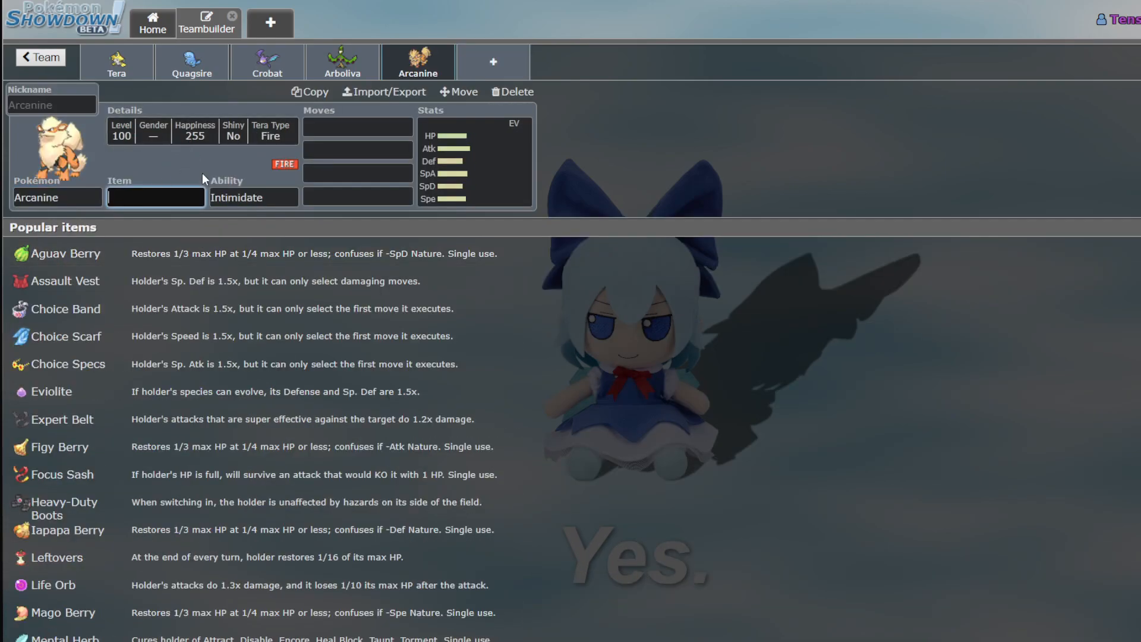
pyautogui.click(252, 197)
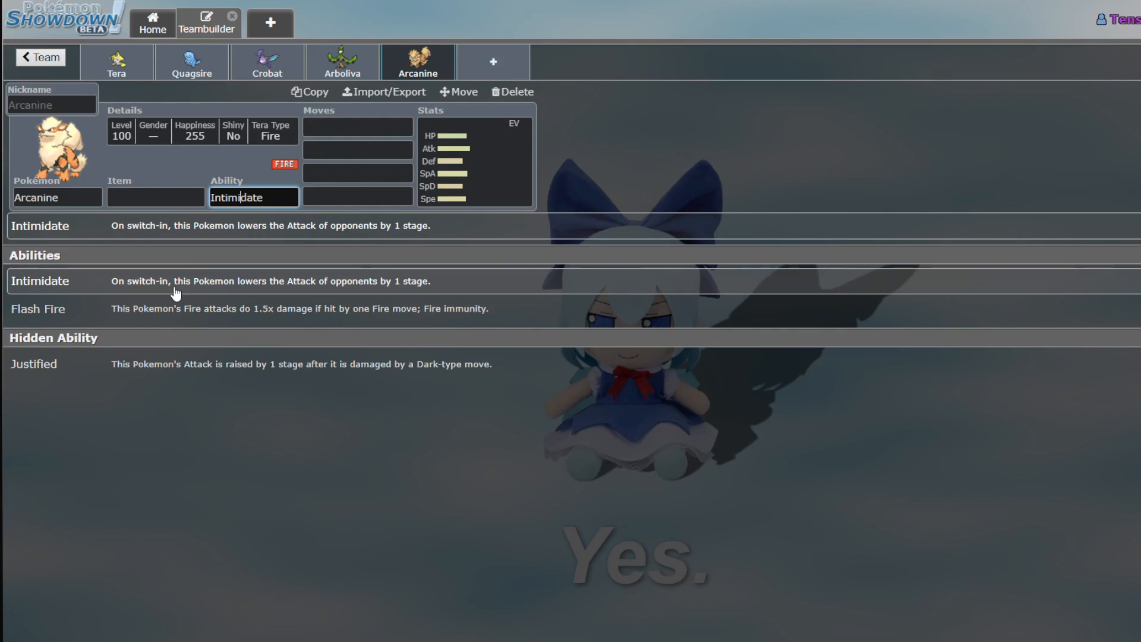
pyautogui.moveTo(472, 161)
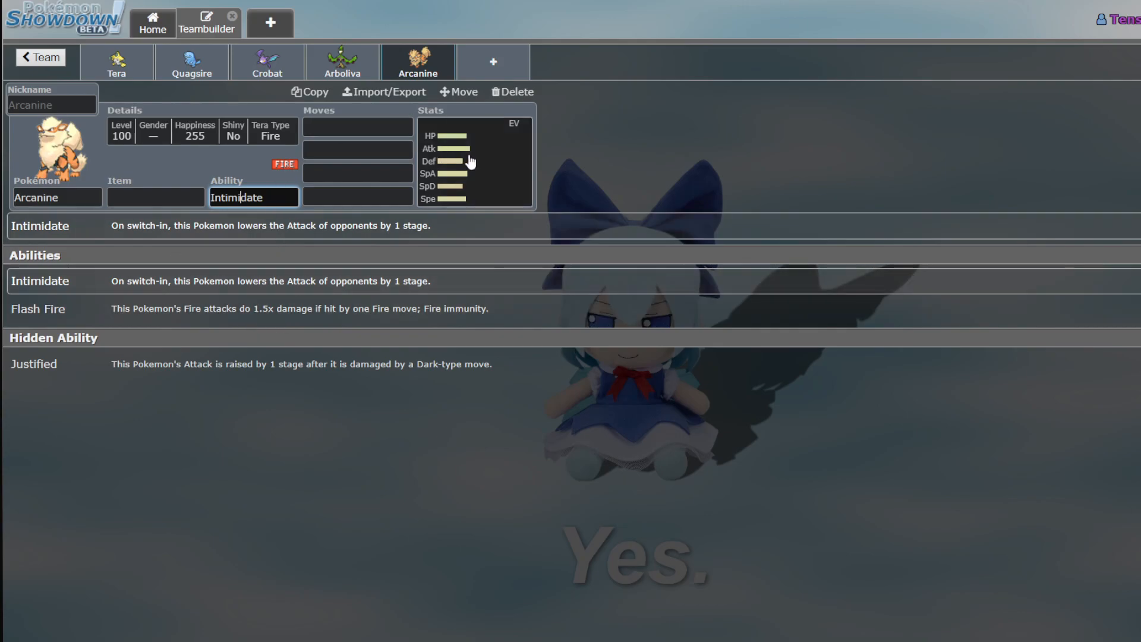
# Inspect Arcanine's base stats, held-item choices and possible abilities
pyautogui.click(474, 160)
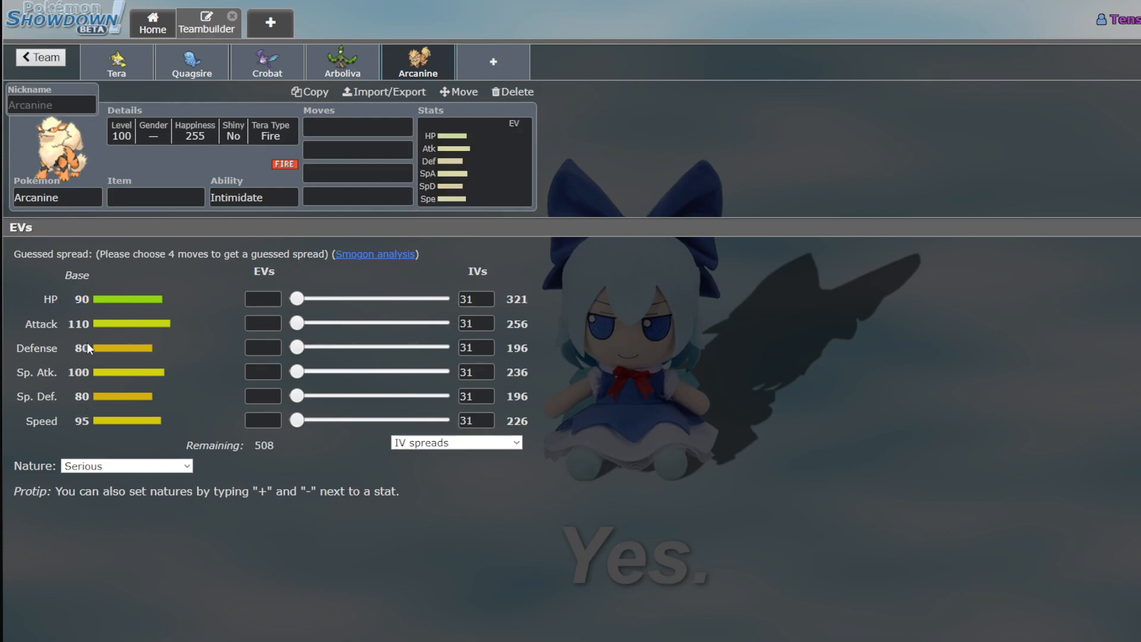
pyautogui.moveTo(183, 371)
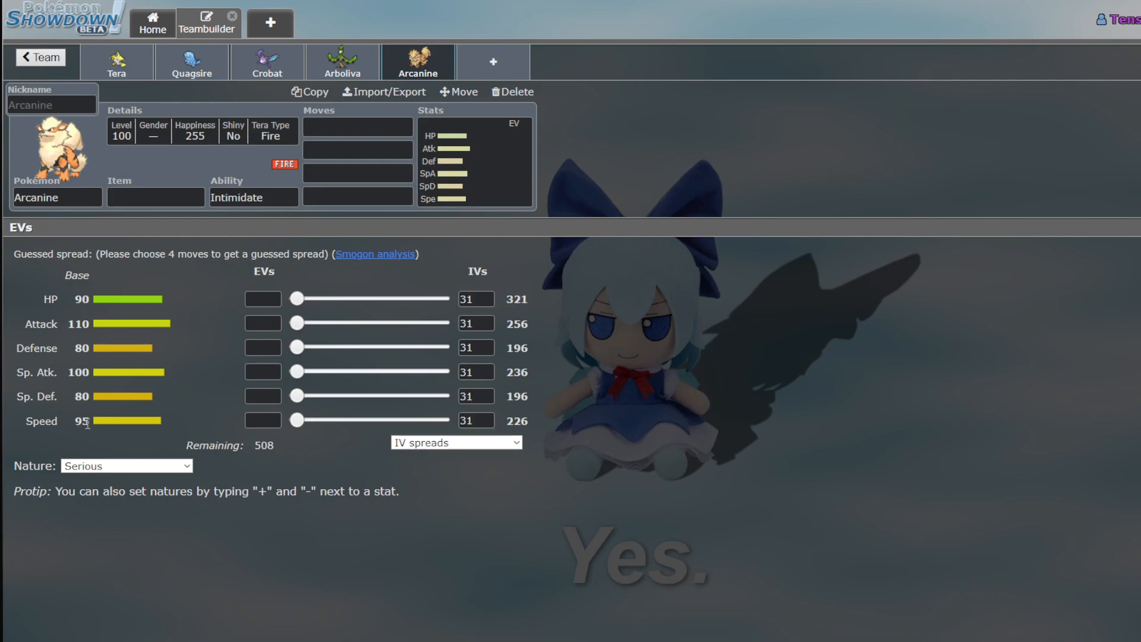
pyautogui.moveTo(73, 408)
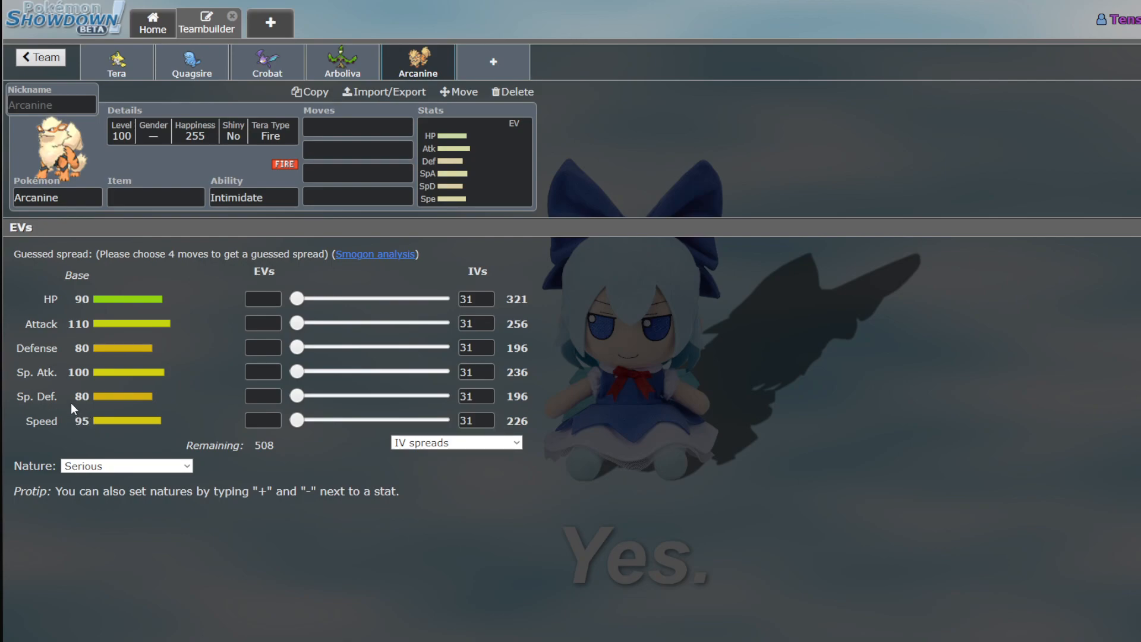
pyautogui.moveTo(82, 391)
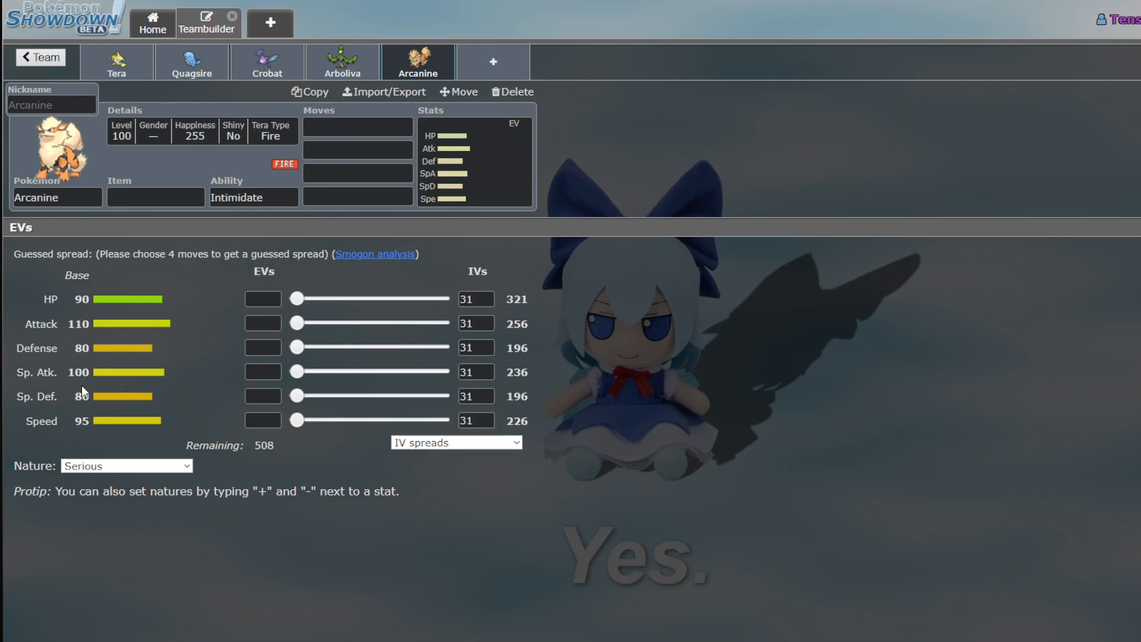
pyautogui.moveTo(86, 439)
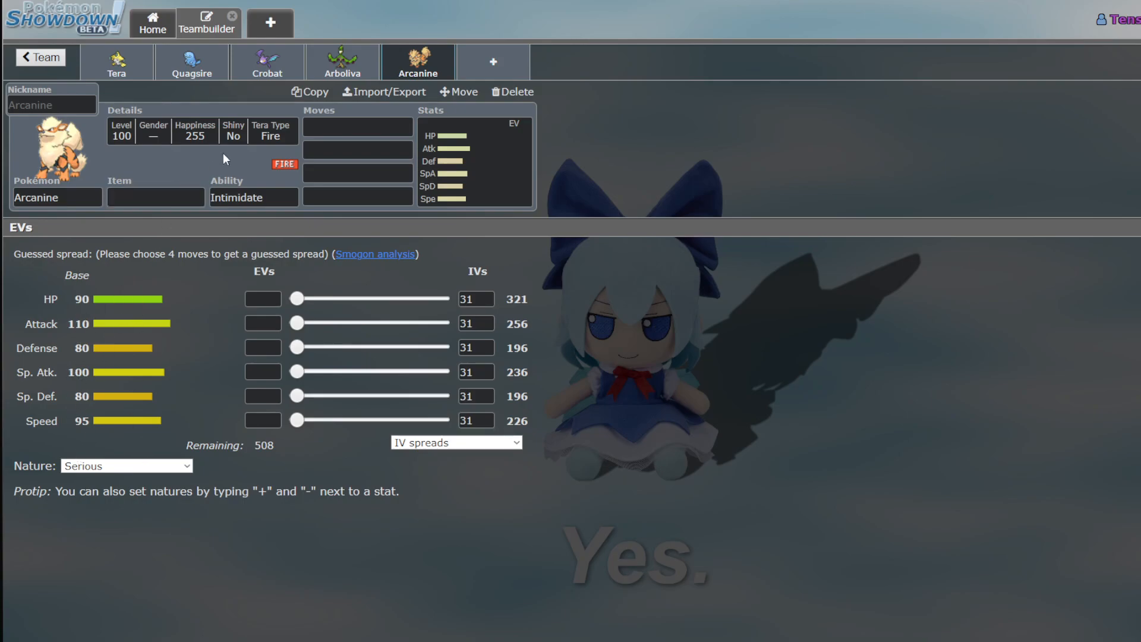
pyautogui.click(154, 197)
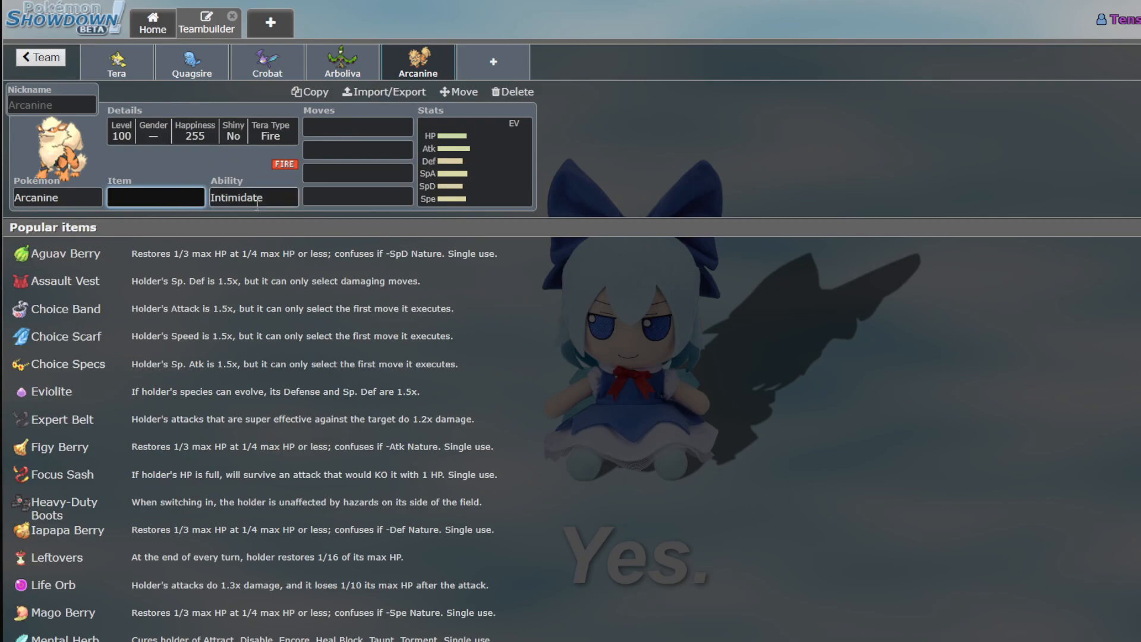
pyautogui.click(253, 197)
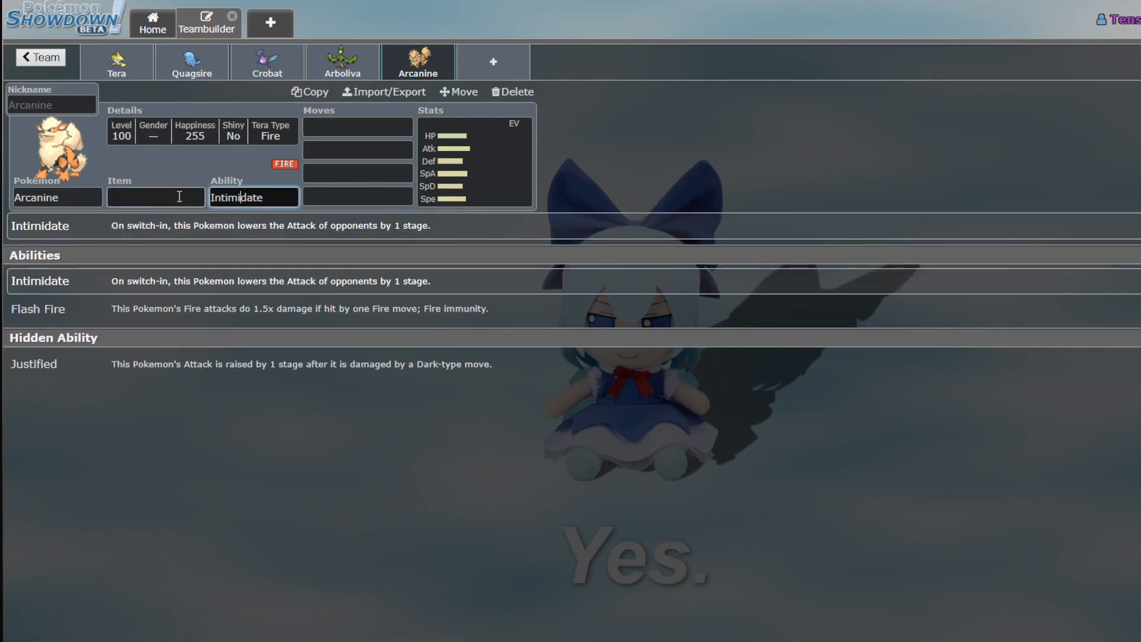
pyautogui.click(155, 197)
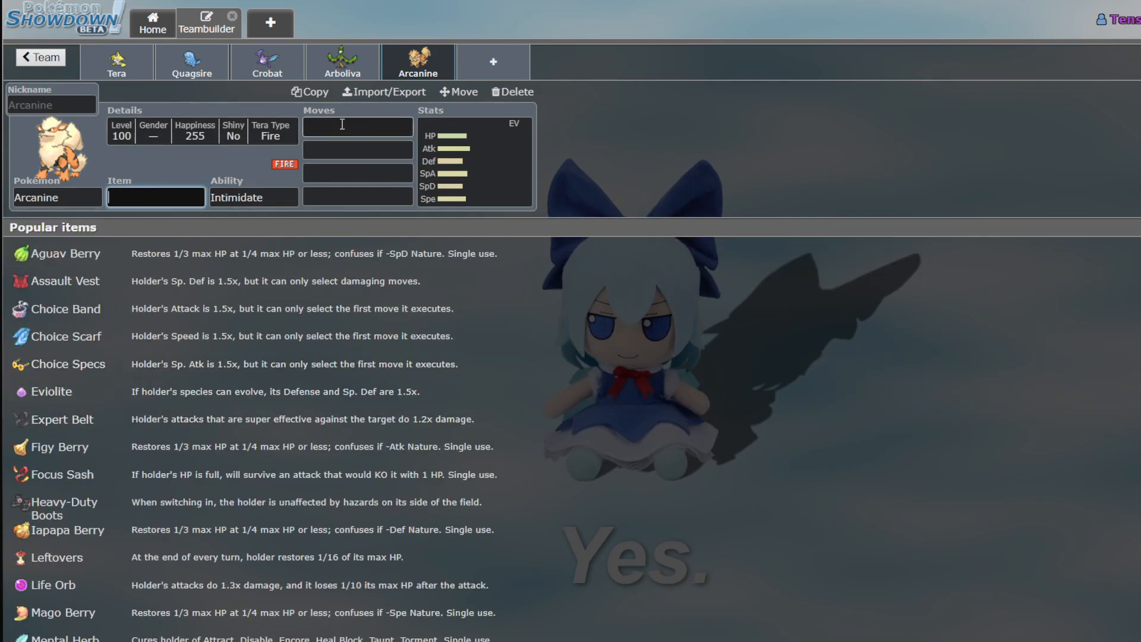
pyautogui.click(356, 127)
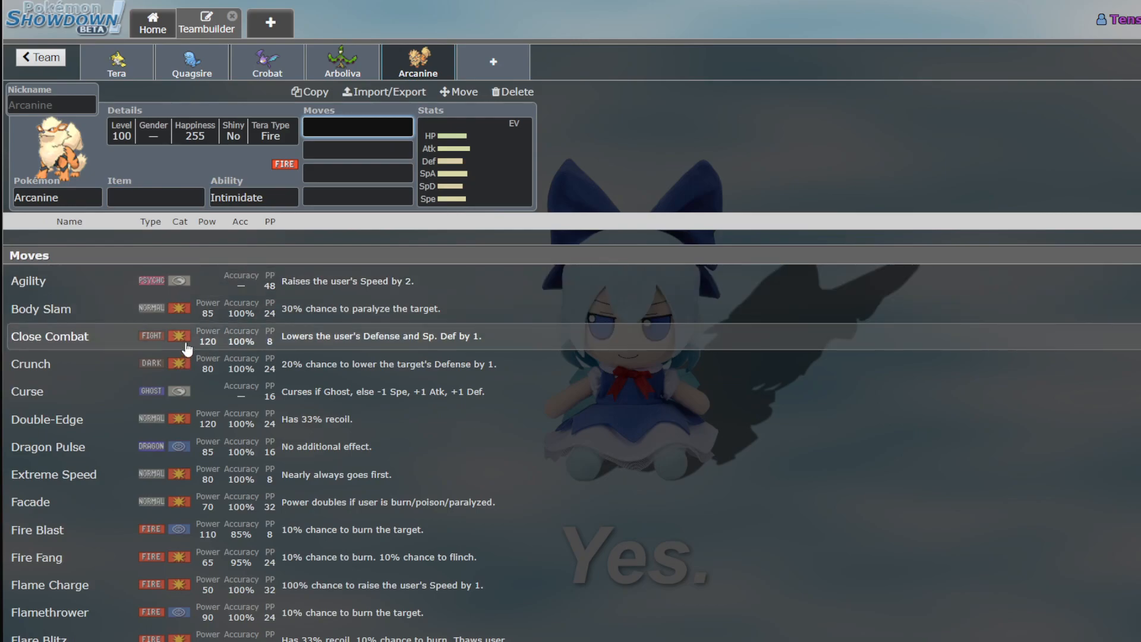
pyautogui.moveTo(124, 480)
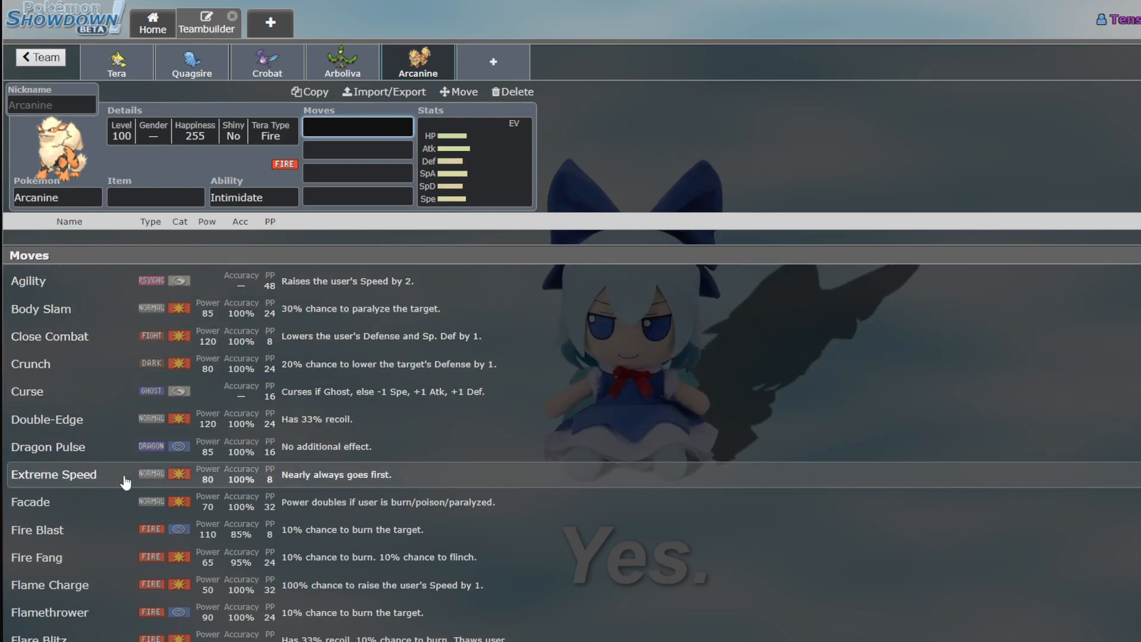
pyautogui.moveTo(69, 418)
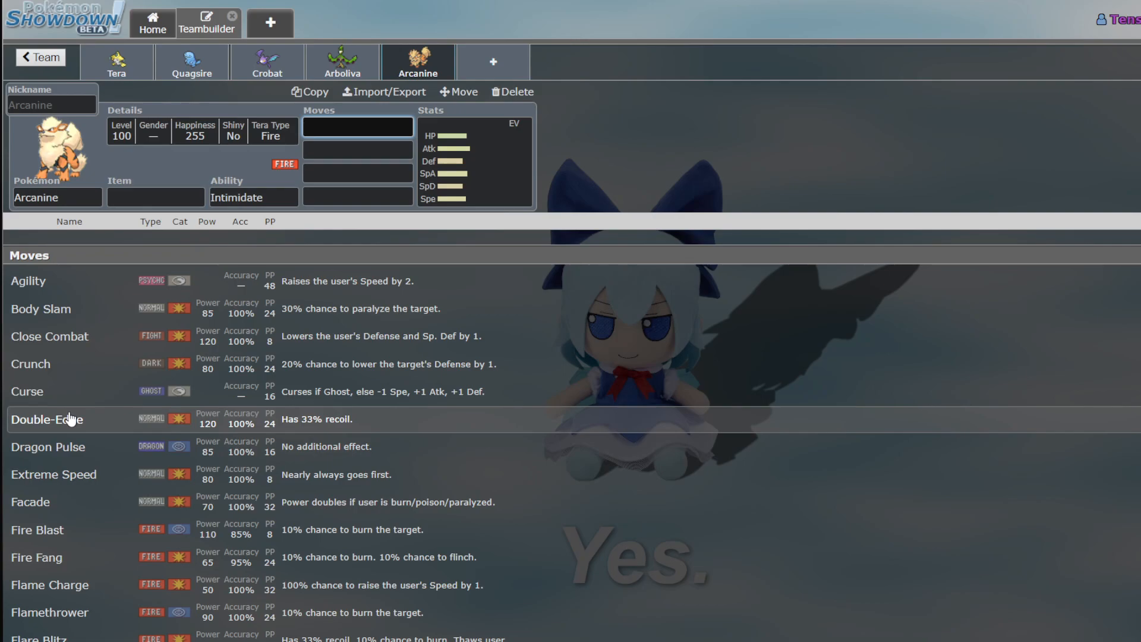
pyautogui.moveTo(121, 446)
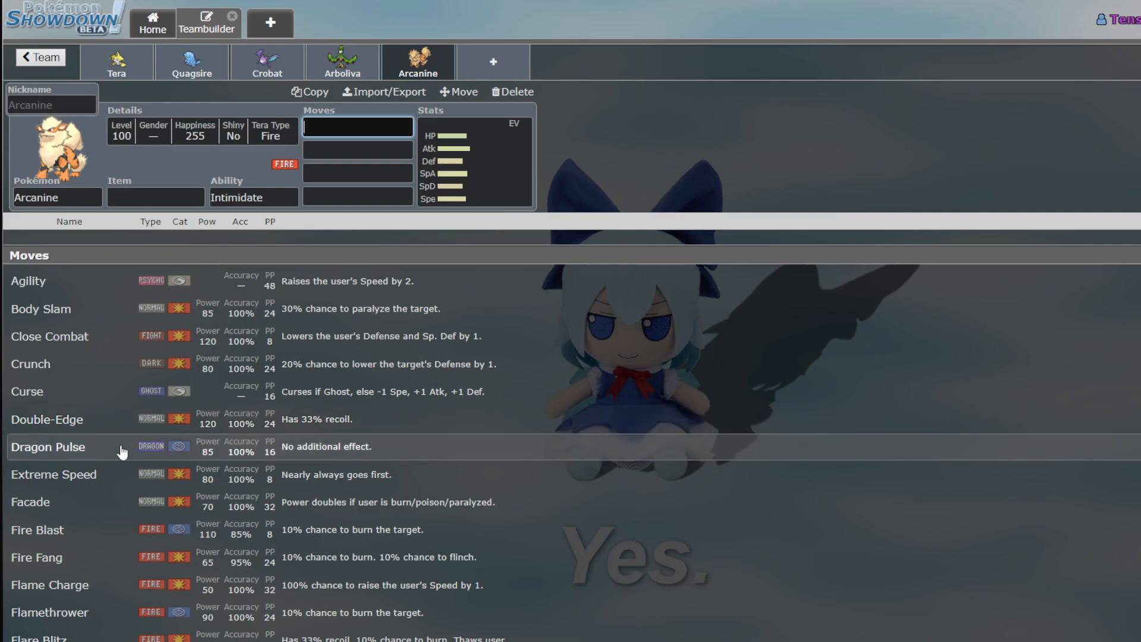
pyautogui.scroll(-3)
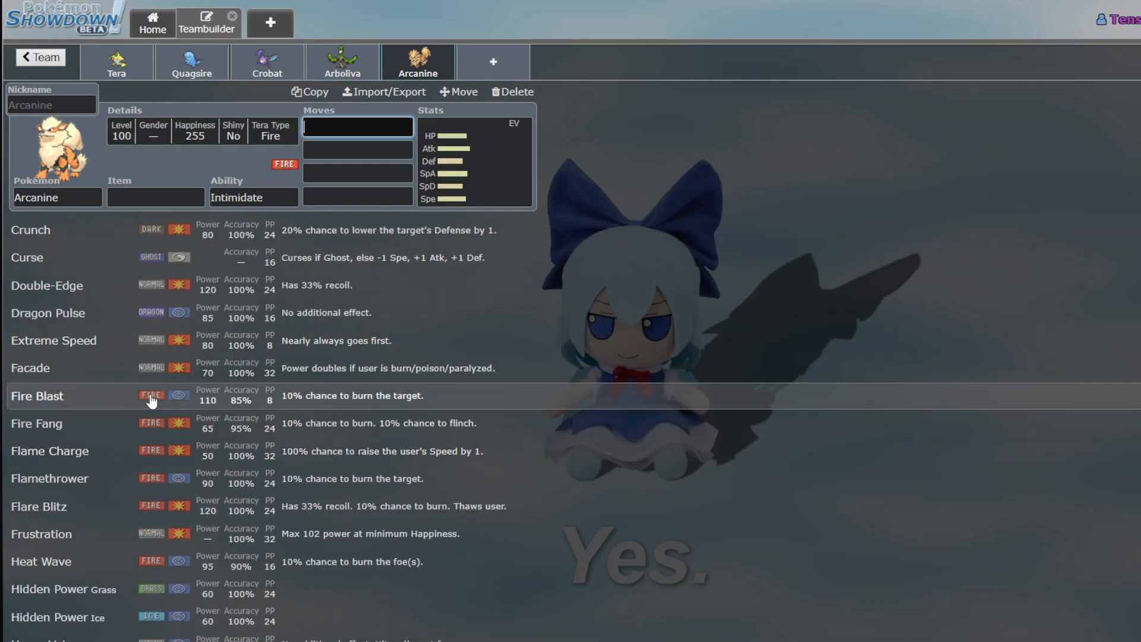
pyautogui.moveTo(233, 452)
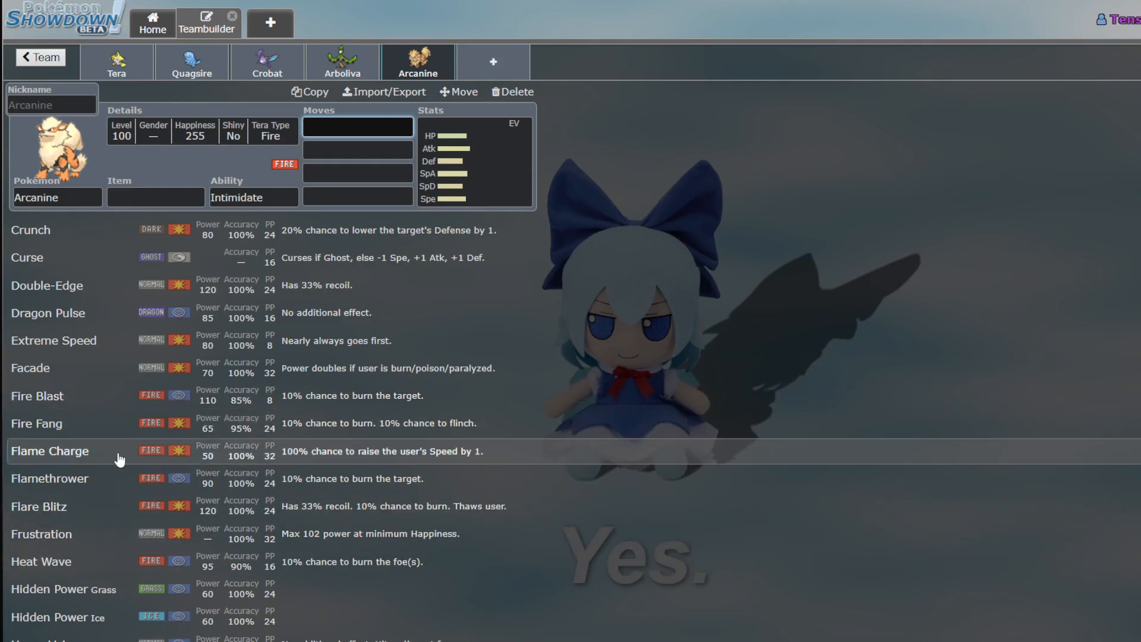
pyautogui.scroll(-3)
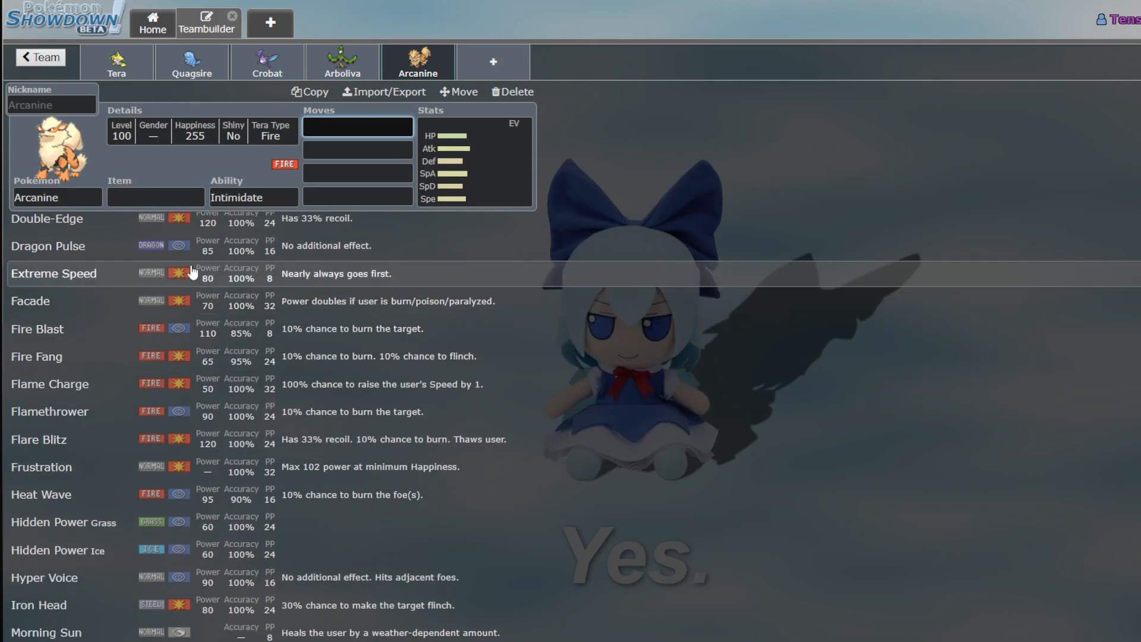
pyautogui.moveTo(349, 246)
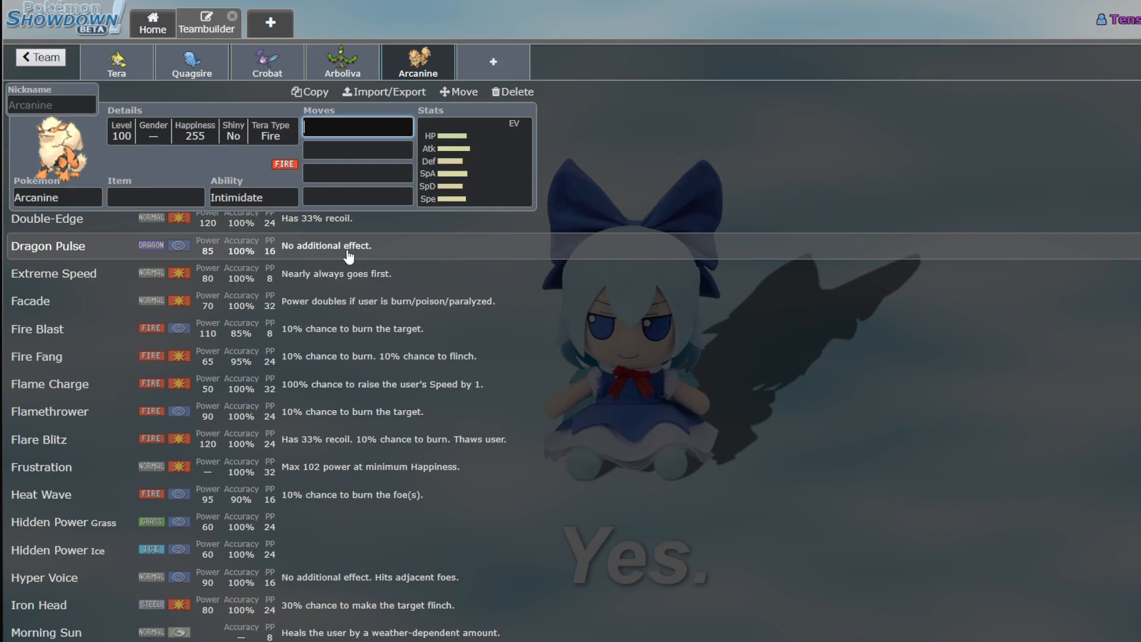
pyautogui.moveTo(288, 328)
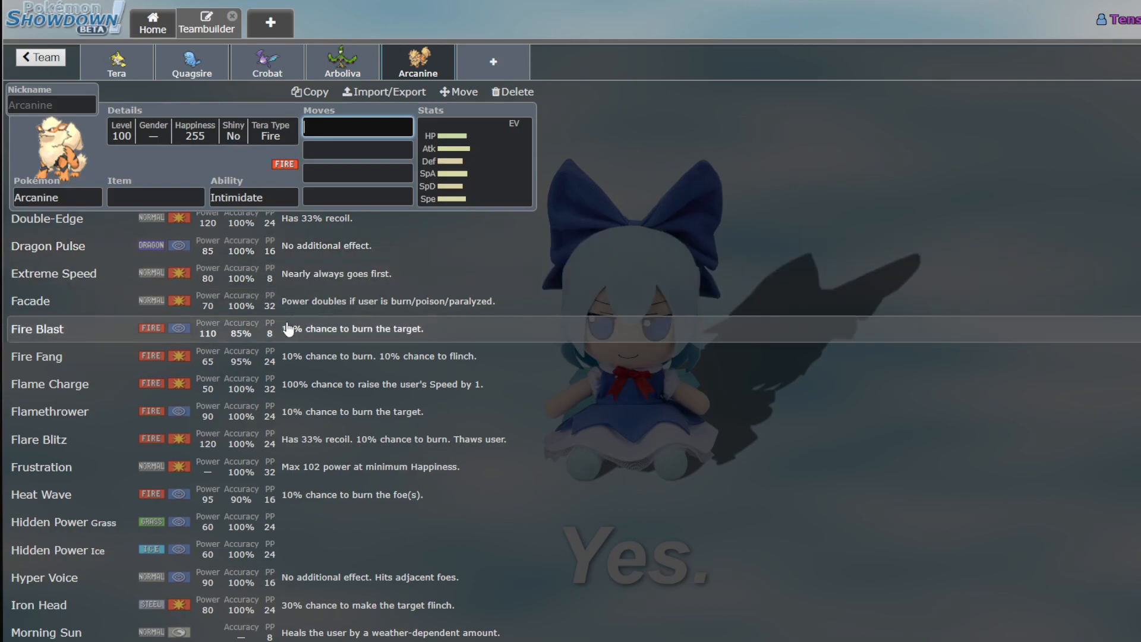
pyautogui.moveTo(154, 265)
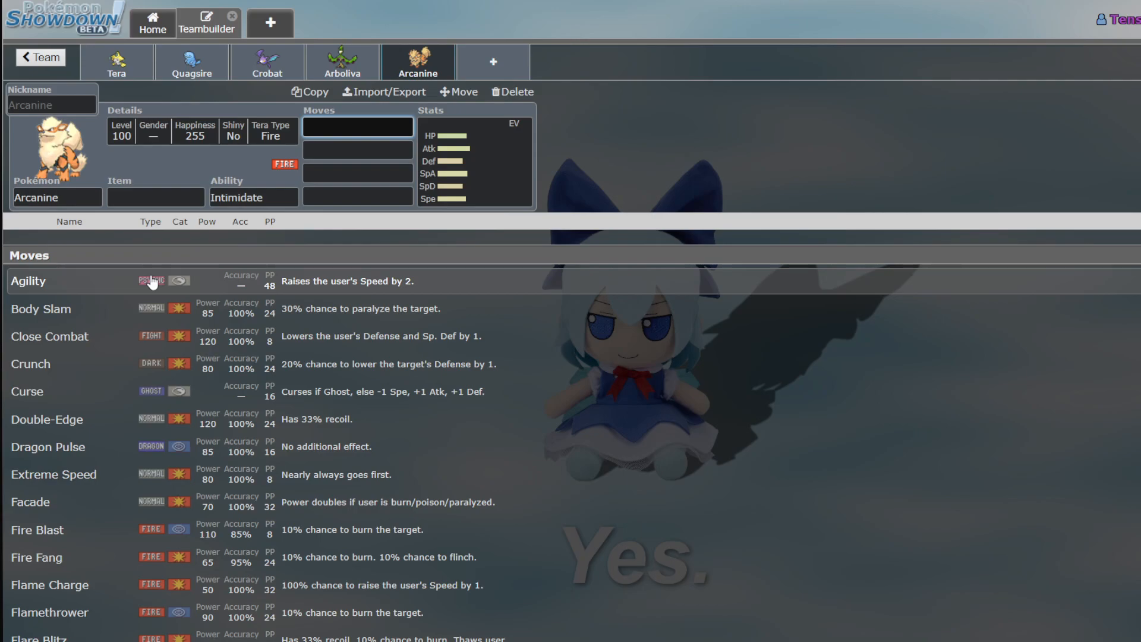
pyautogui.scroll(-3)
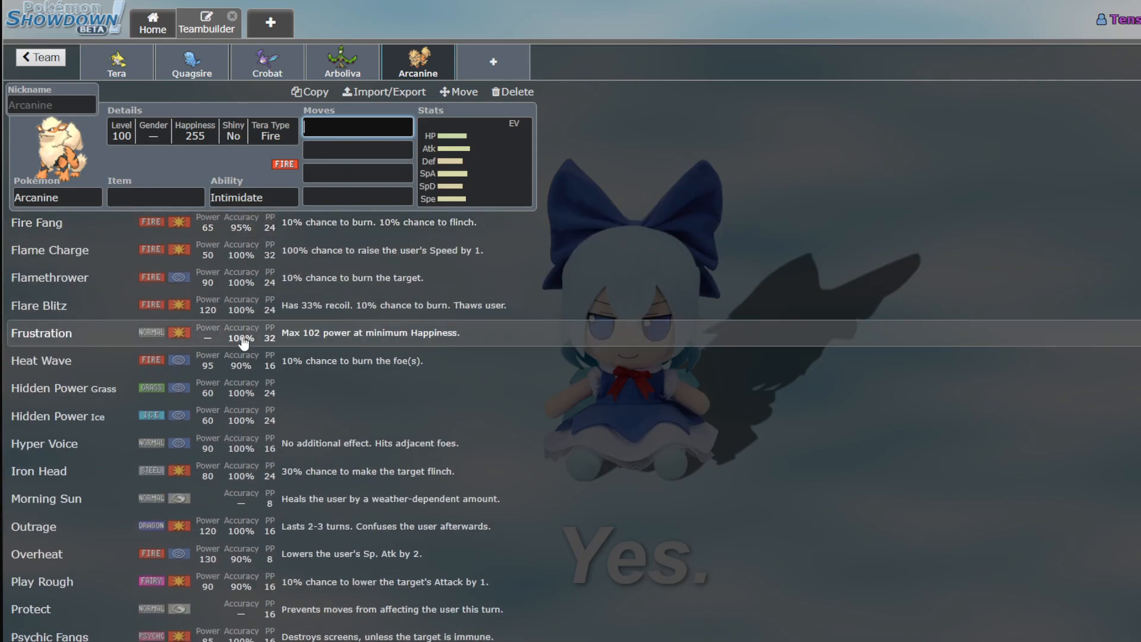
pyautogui.moveTo(158, 560)
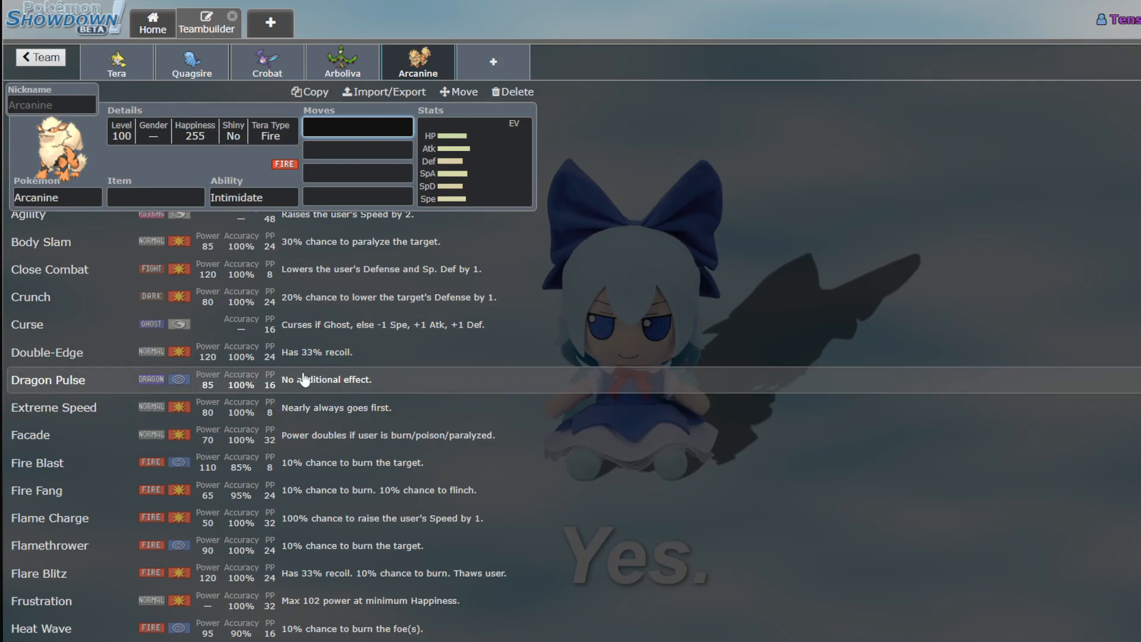
pyautogui.scroll(-3)
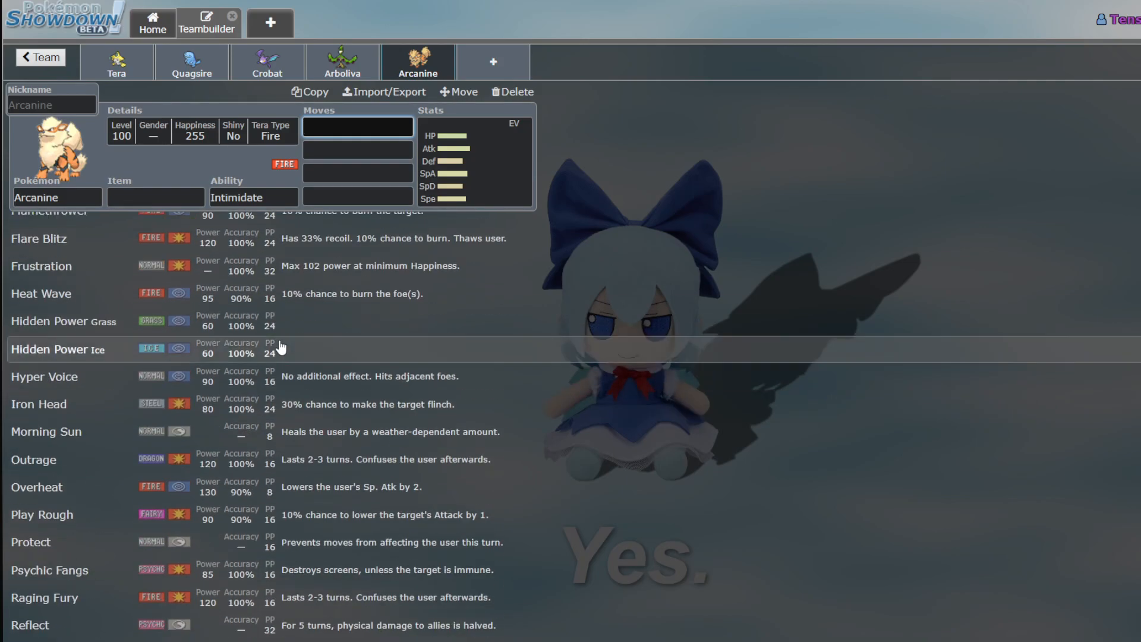
pyautogui.scroll(-3)
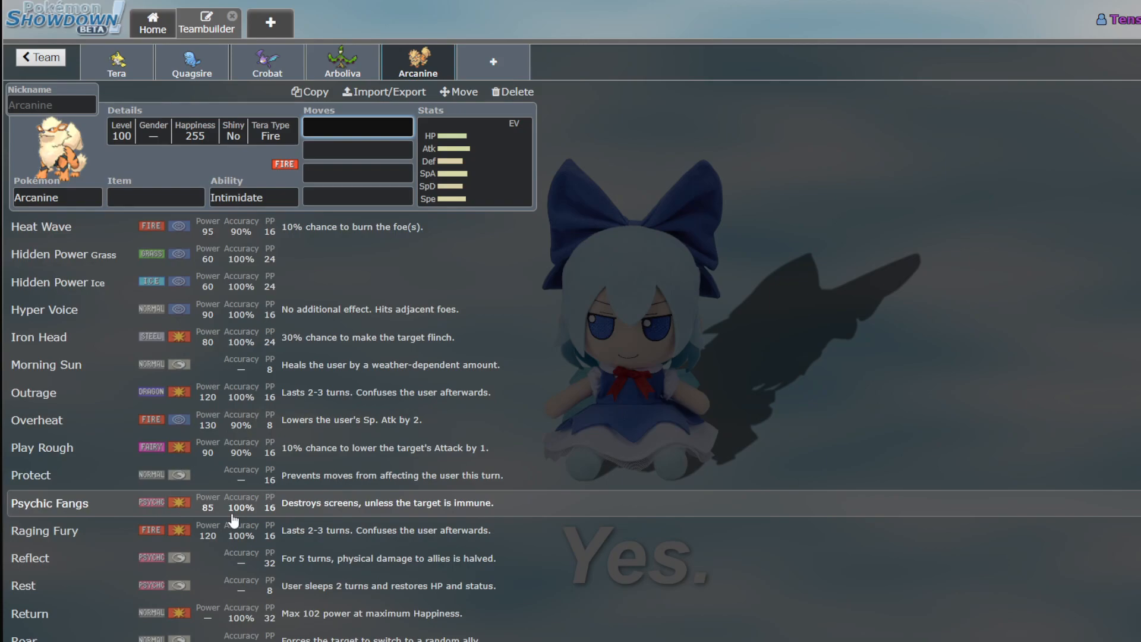
pyautogui.moveTo(185, 519)
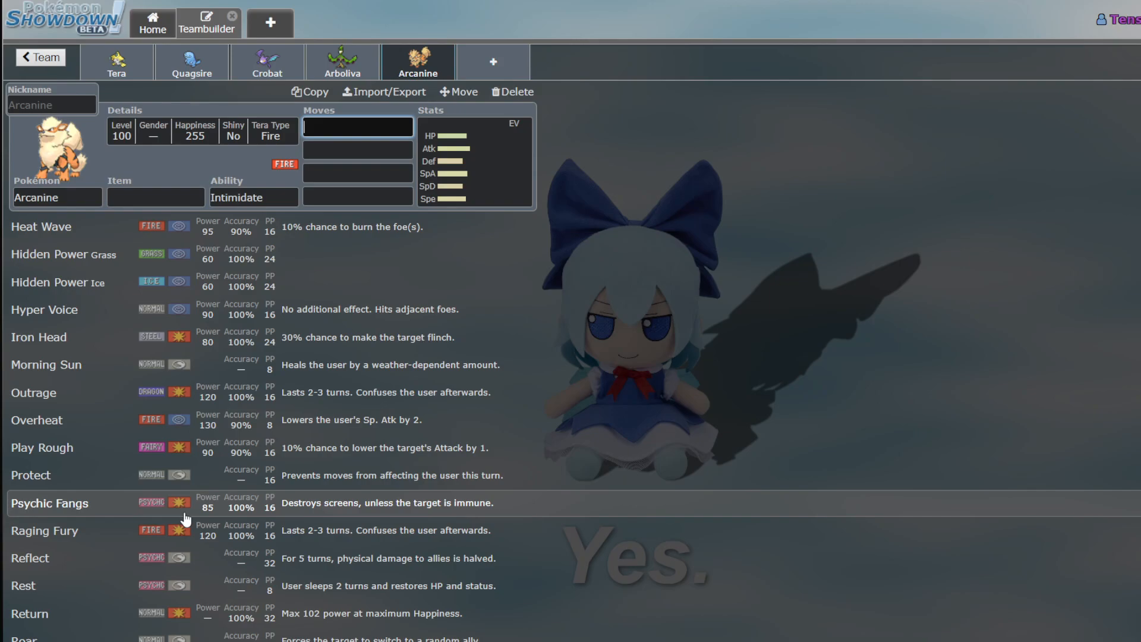
pyautogui.moveTo(131, 530)
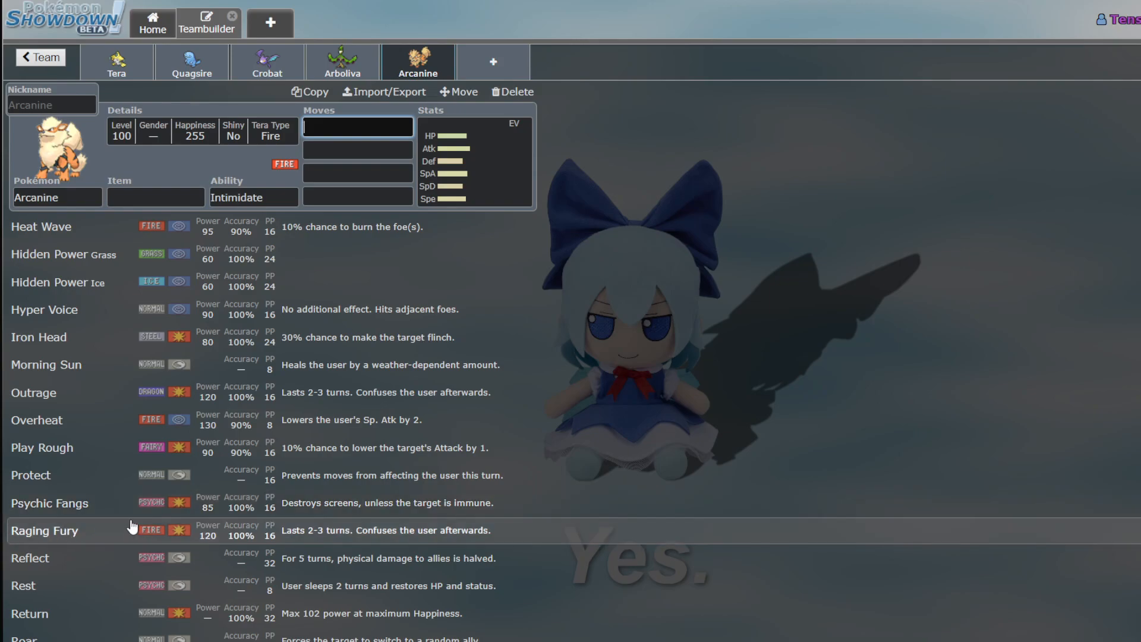
pyautogui.scroll(-3)
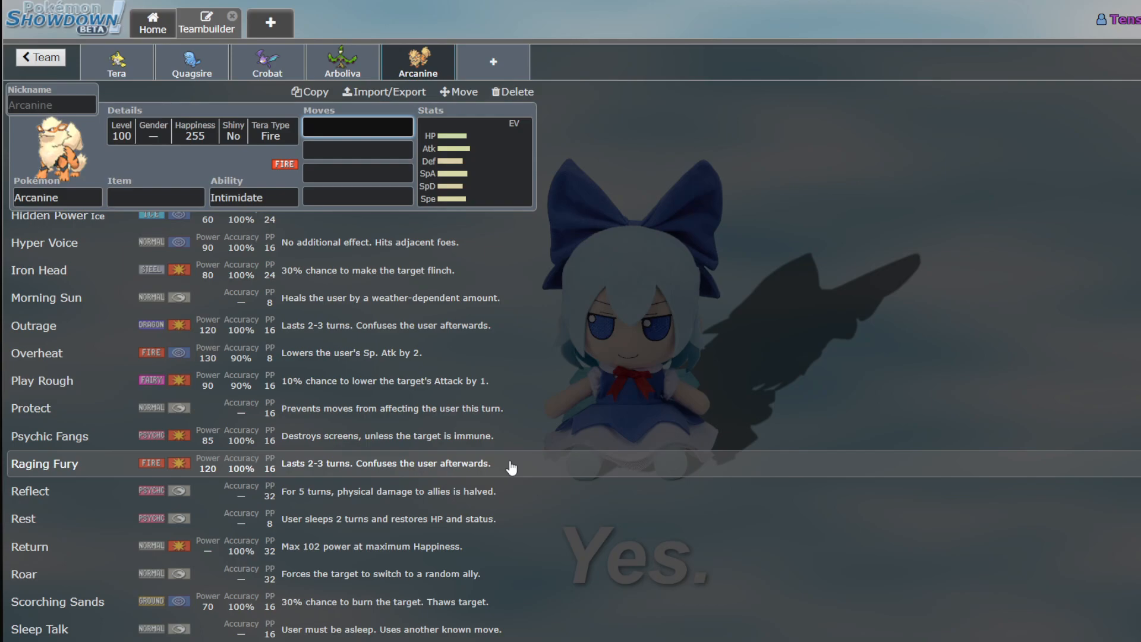
pyautogui.scroll(-3)
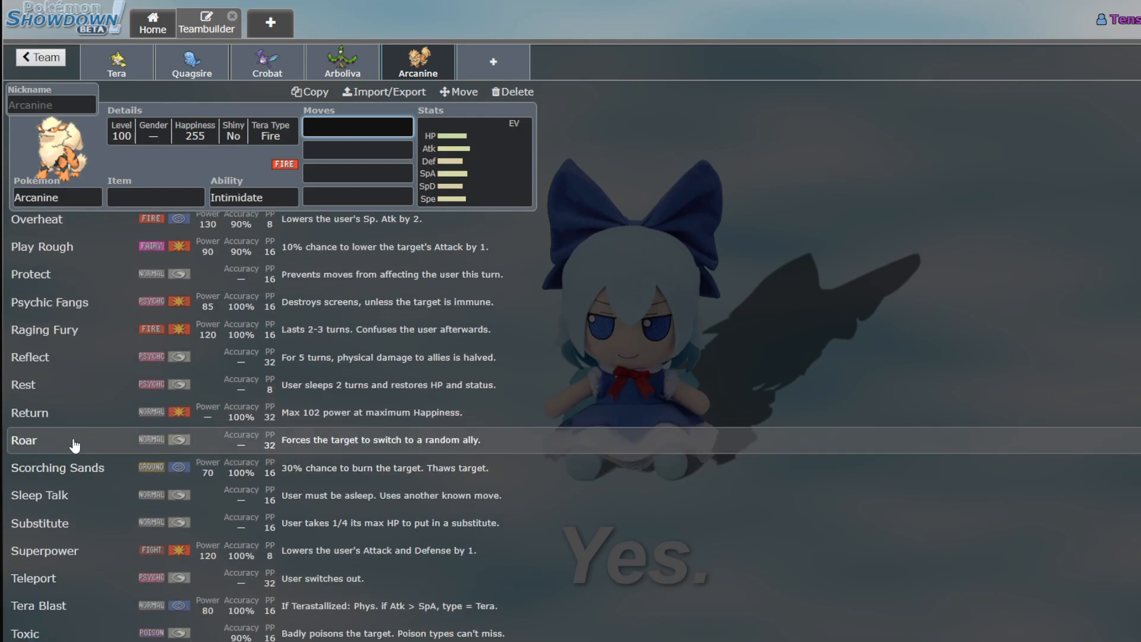
pyautogui.moveTo(93, 578)
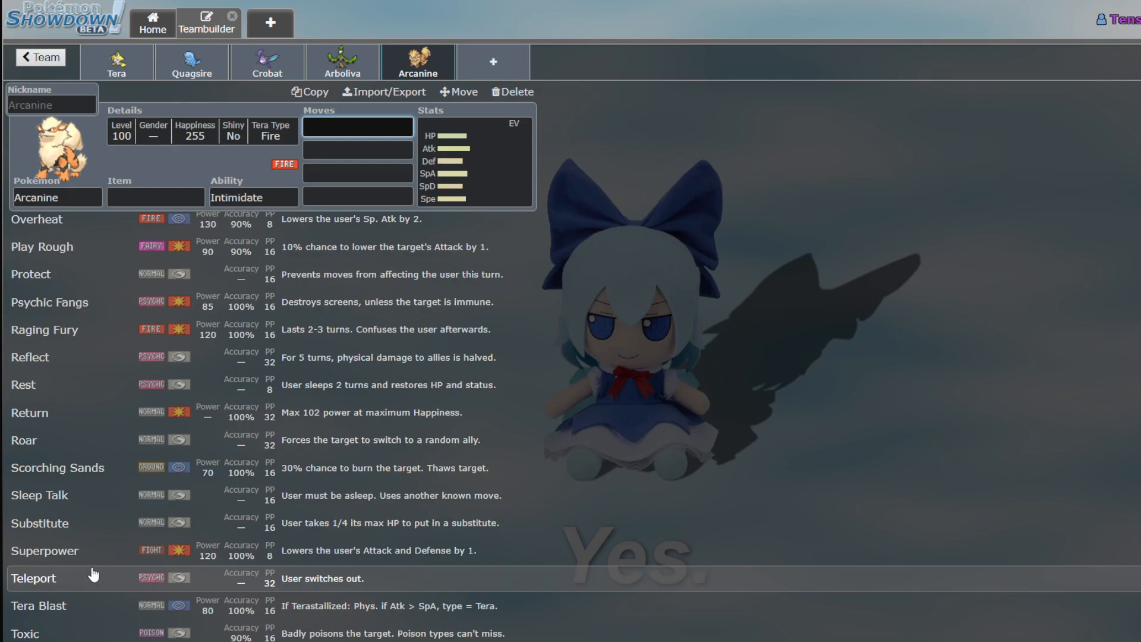
pyautogui.scroll(3)
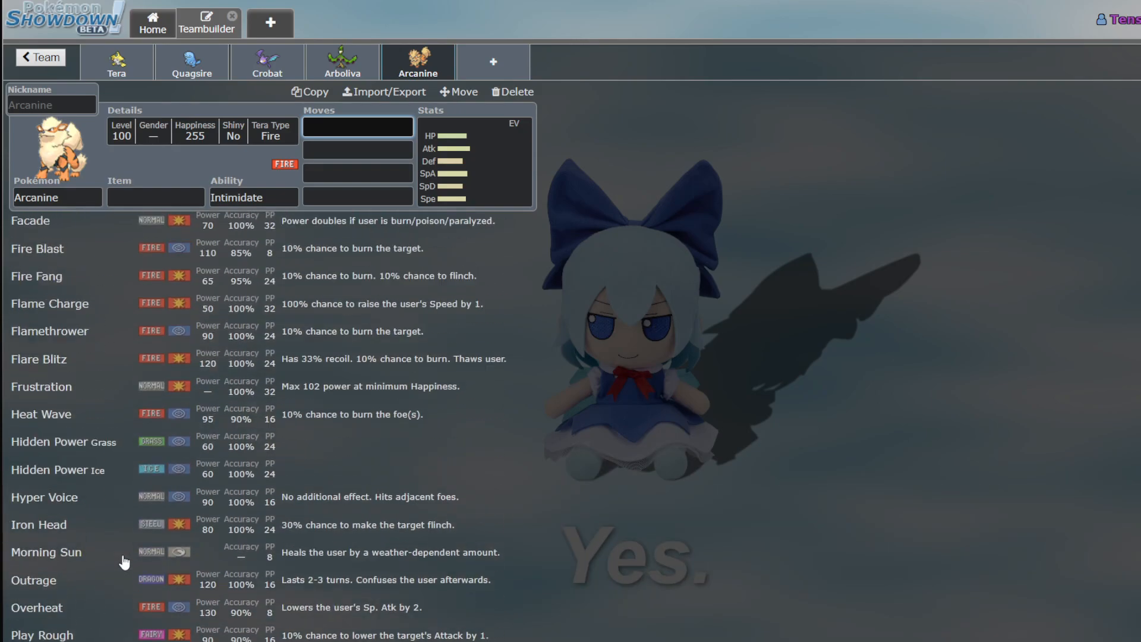
pyautogui.scroll(-3)
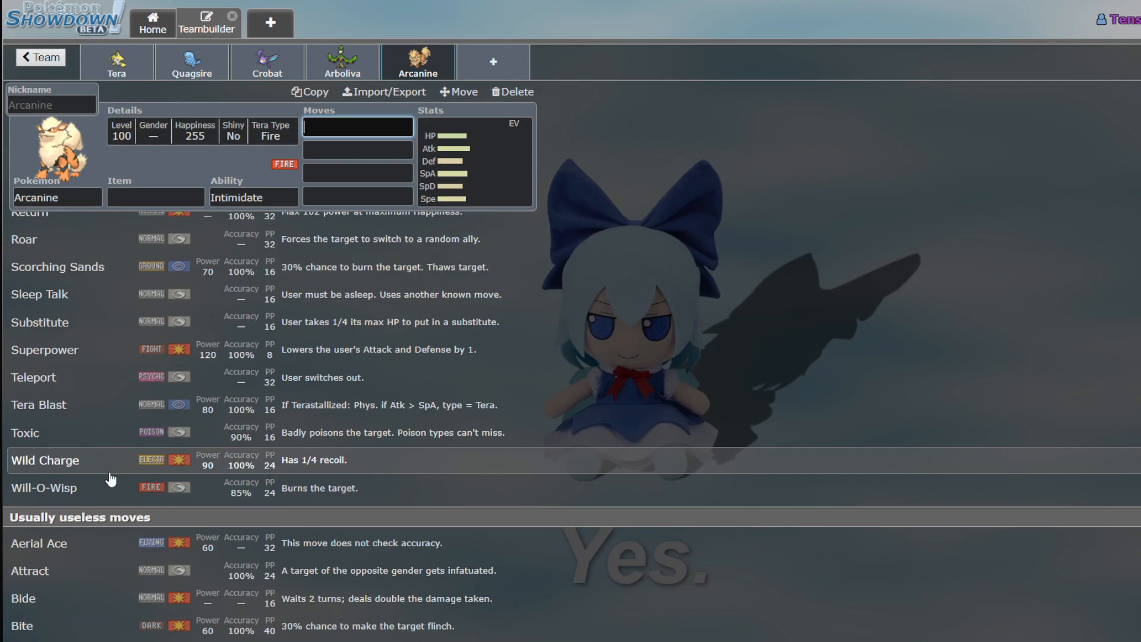
pyautogui.scroll(3)
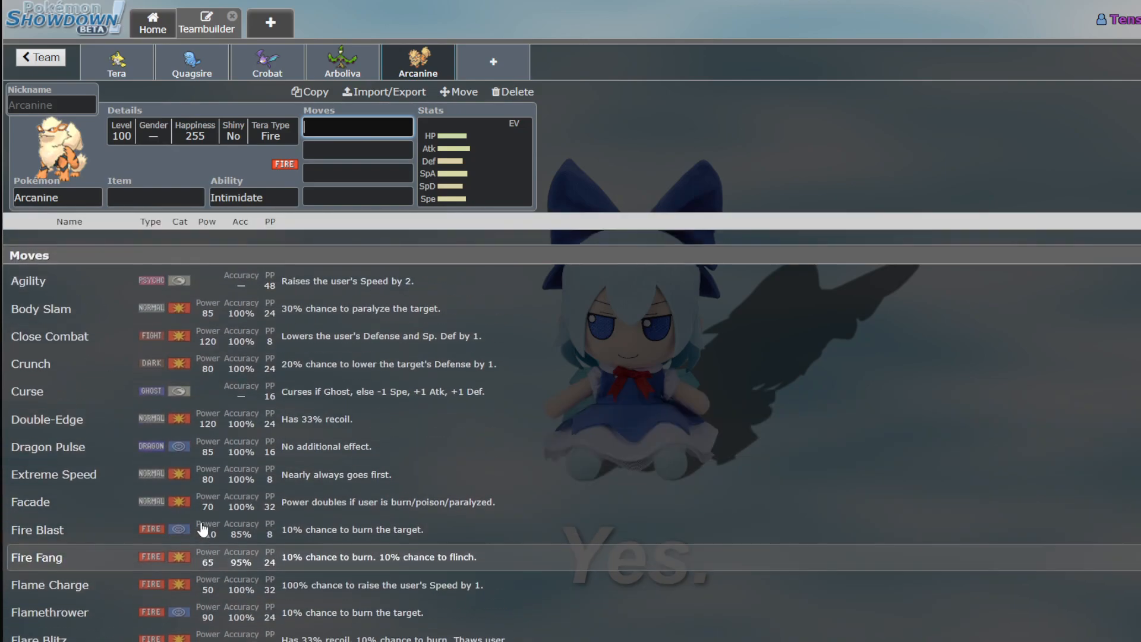
pyautogui.moveTo(634, 178)
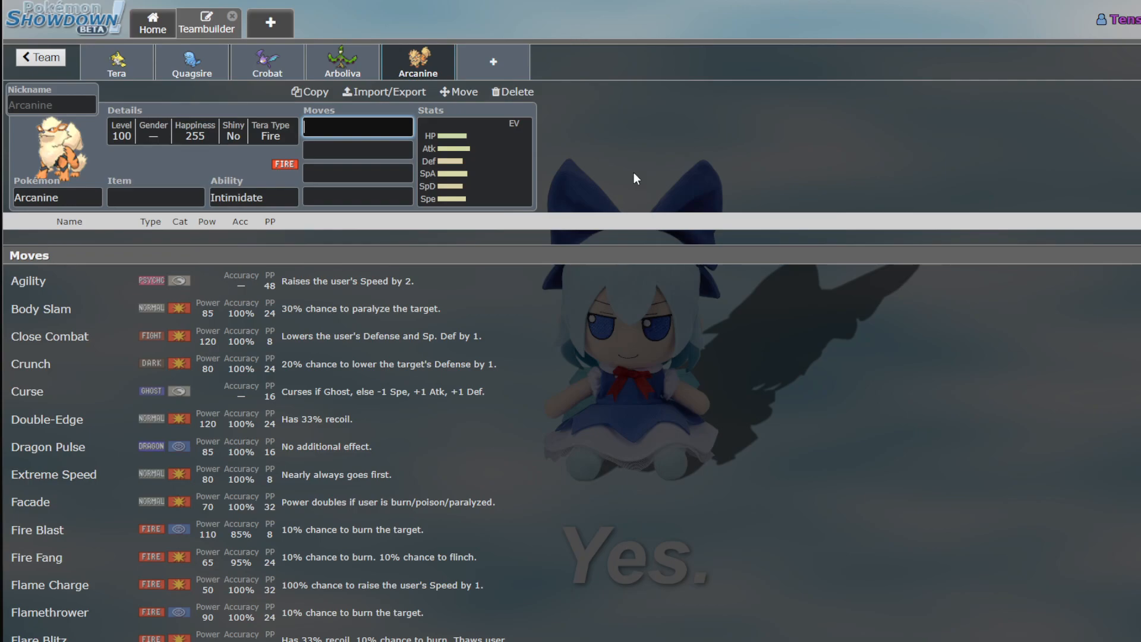
# Leave Arcanine's set and scroll through the full BBL team overview
pyautogui.click(40, 57)
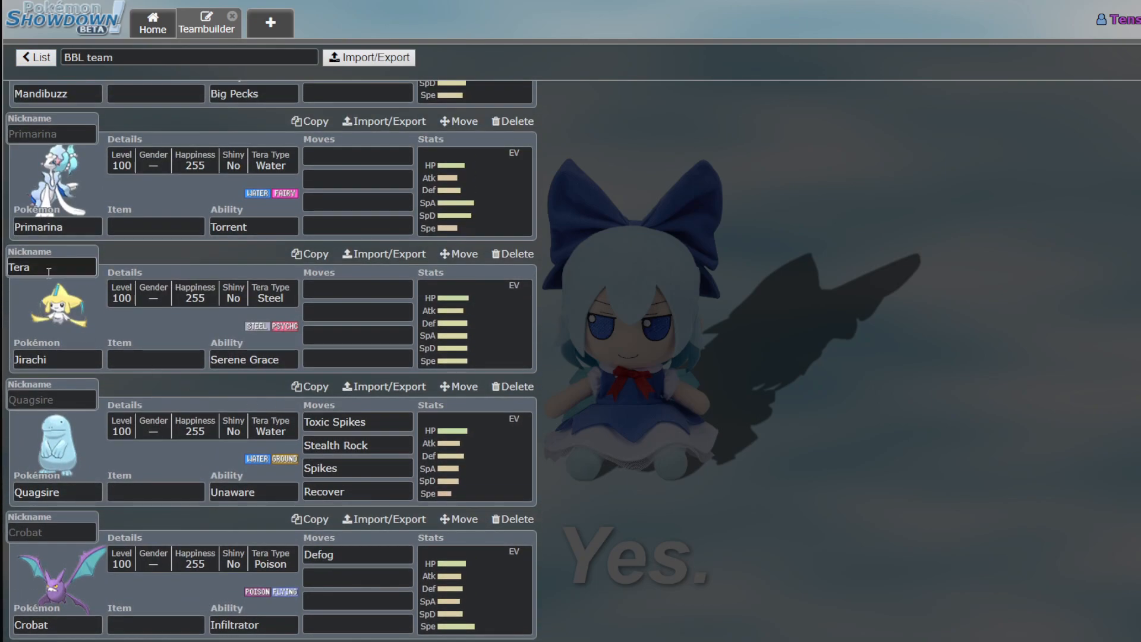
pyautogui.moveTo(454, 323)
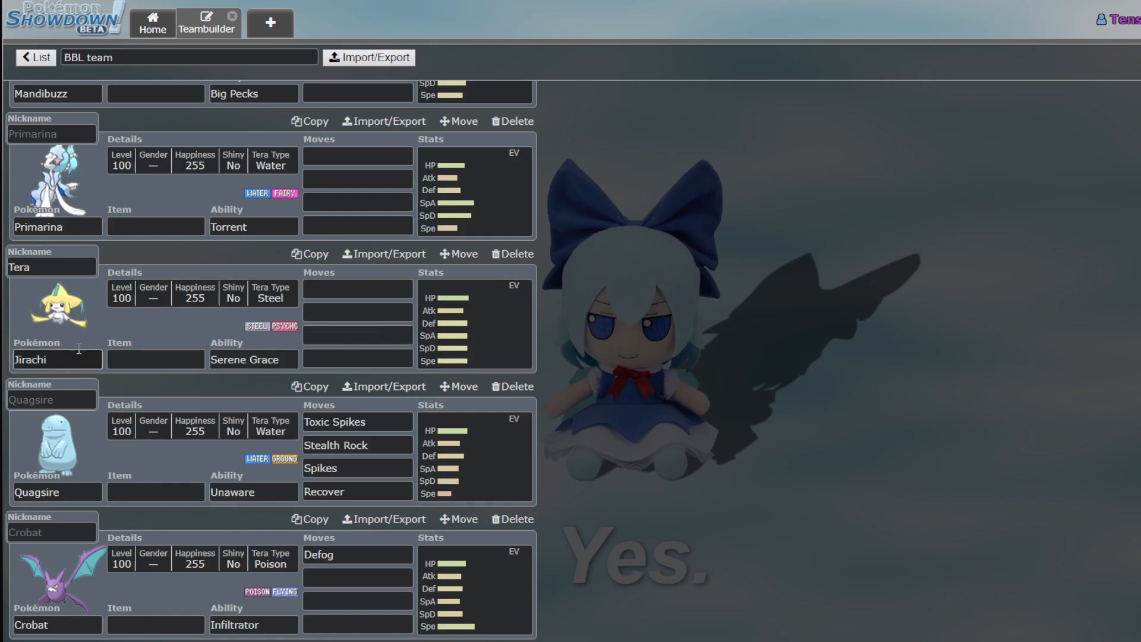
pyautogui.scroll(-3)
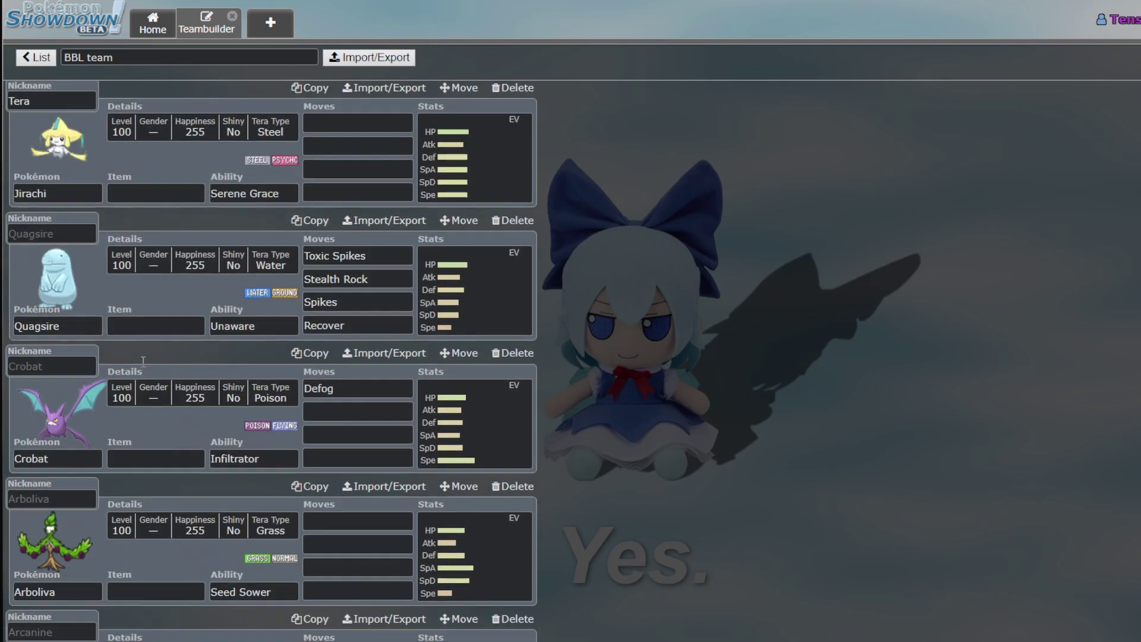
pyautogui.scroll(-3)
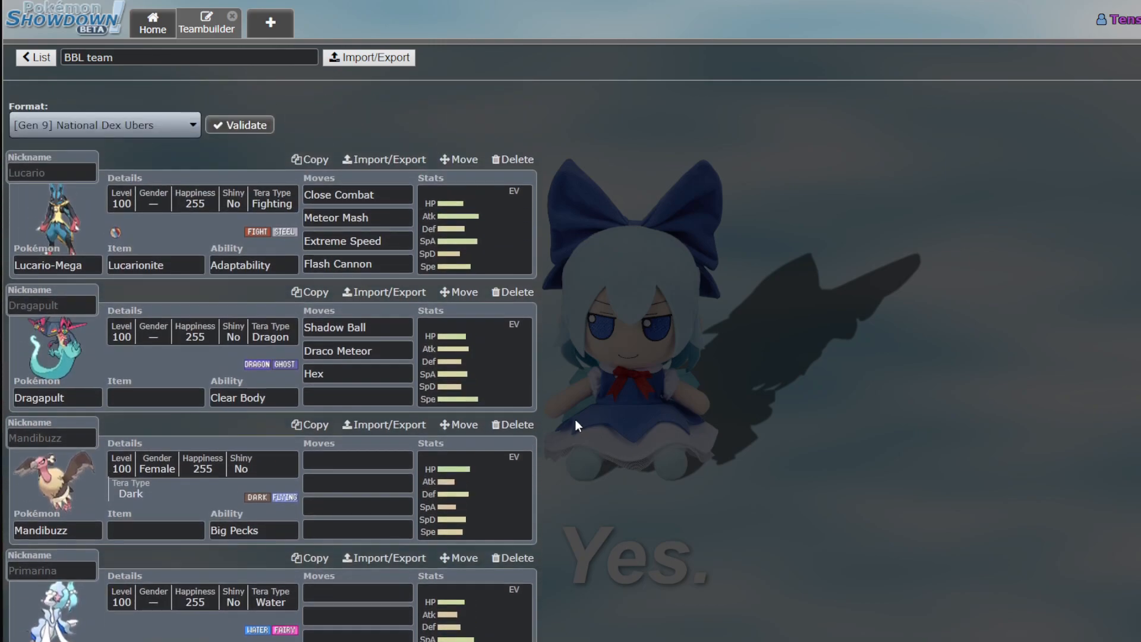
pyautogui.moveTo(513, 425)
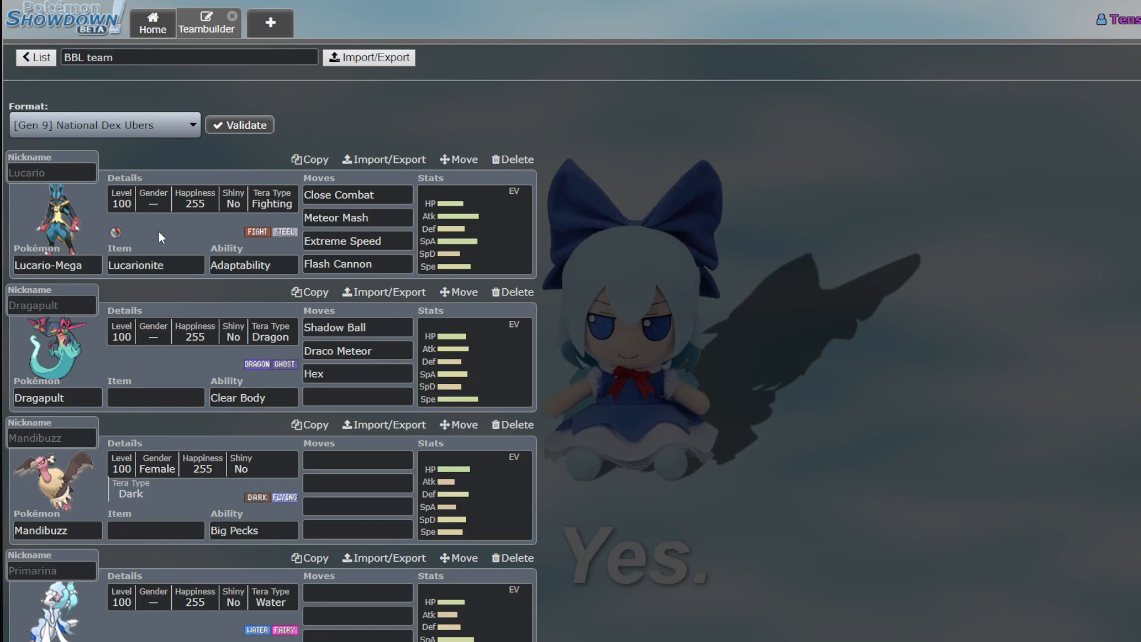
pyautogui.moveTo(168, 252)
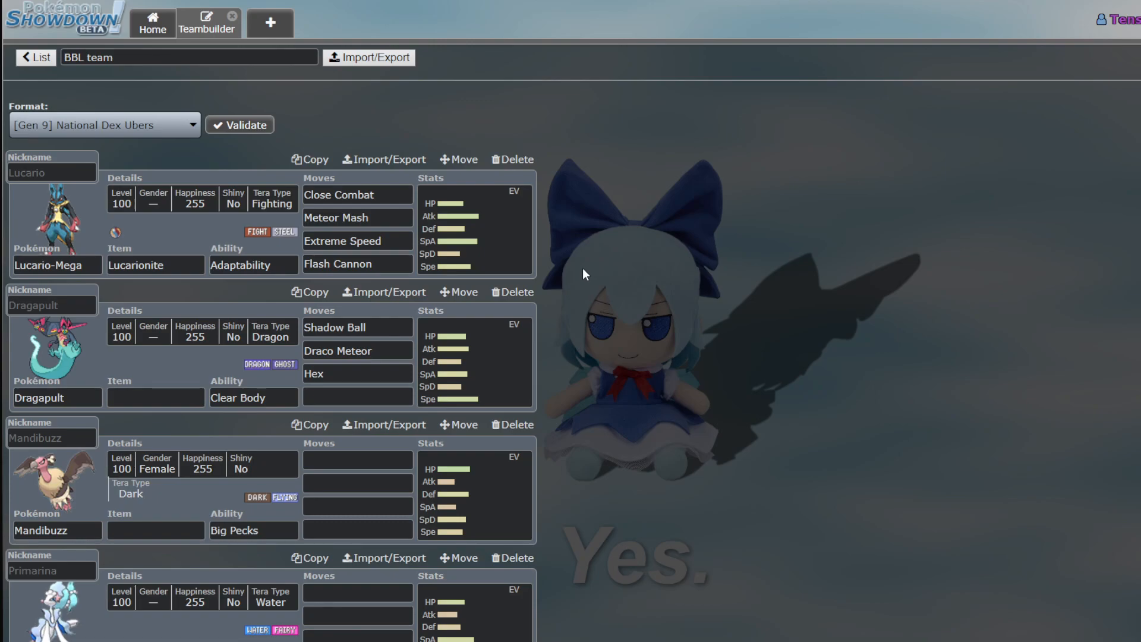
# Add Iron Thorns (Quark Drive) to the team and bring up its learnable move list
pyautogui.click(417, 61)
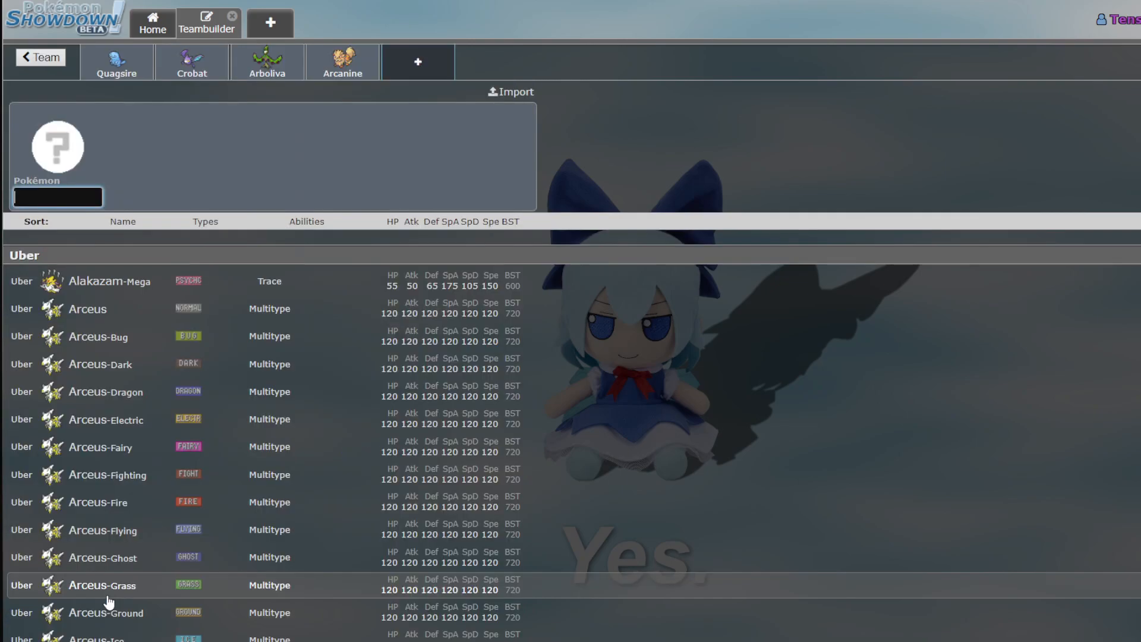
pyautogui.write('io')
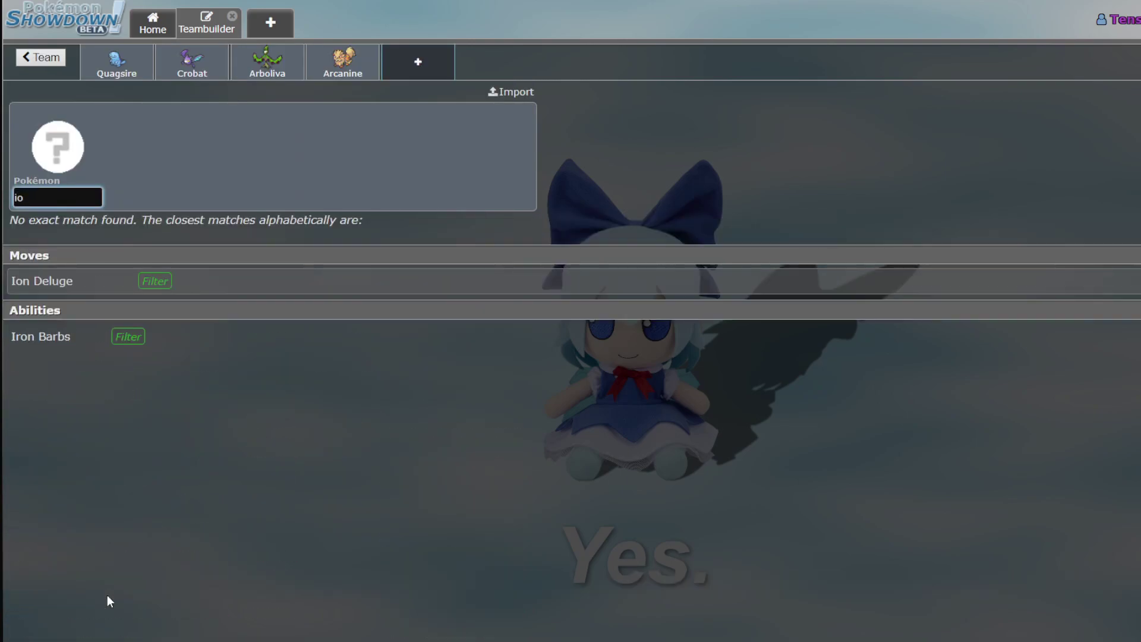
pyautogui.write('ron th')
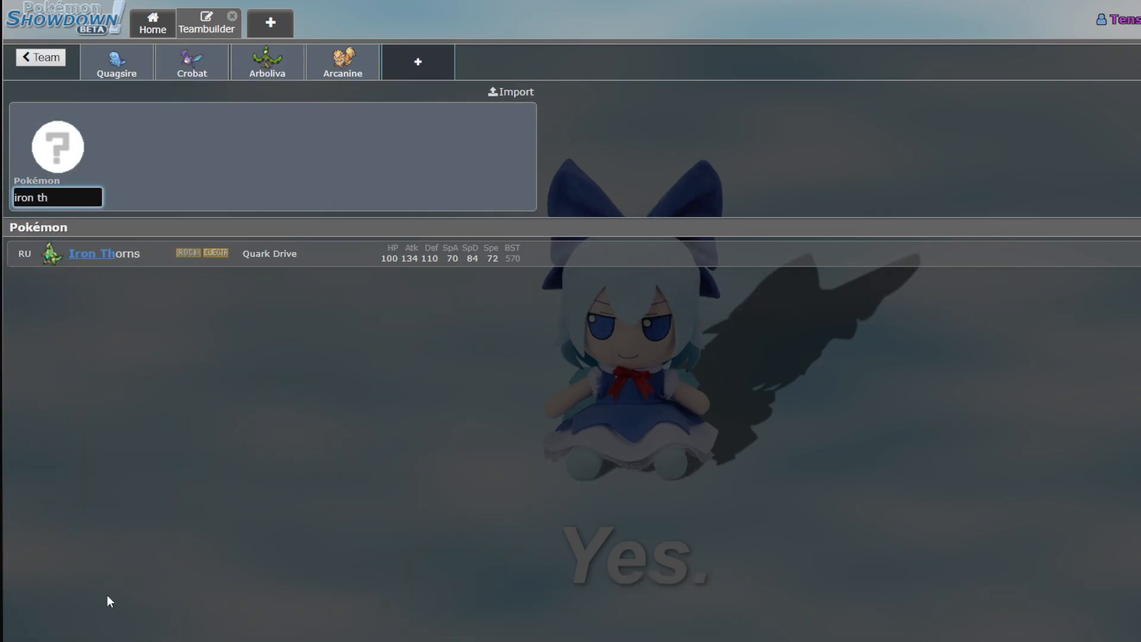
pyautogui.click(102, 253)
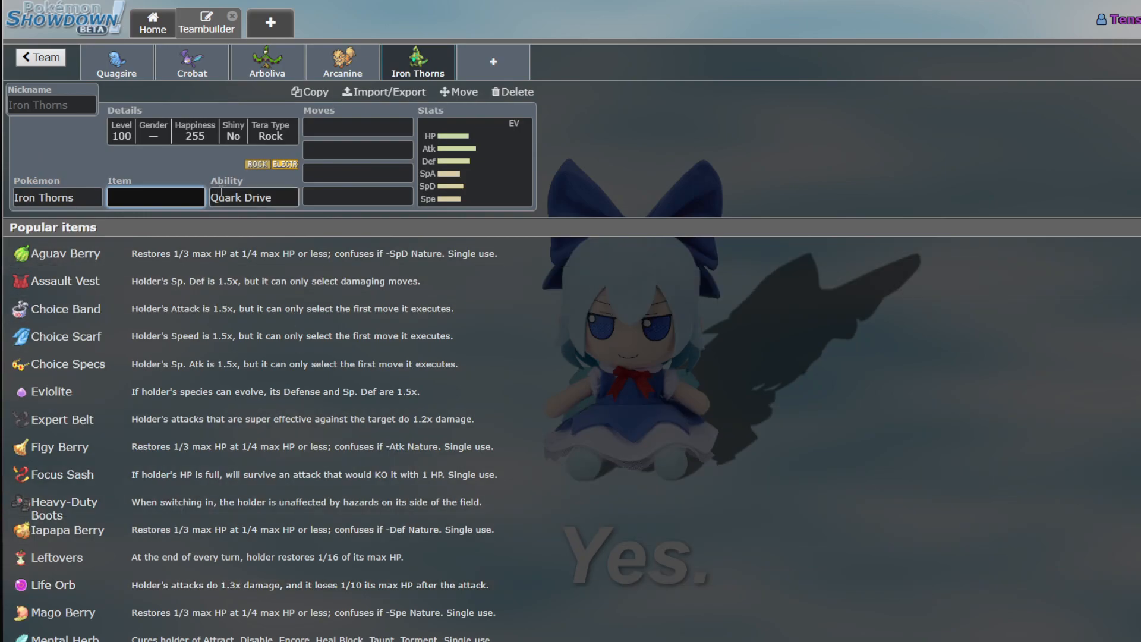
pyautogui.click(357, 127)
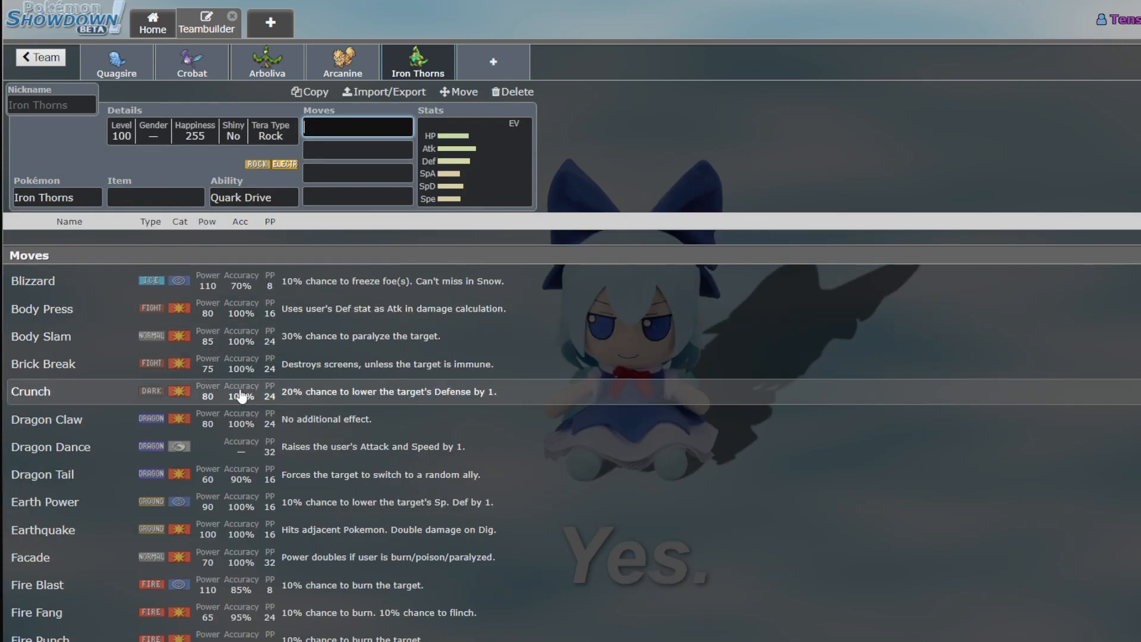
pyautogui.moveTo(98, 151)
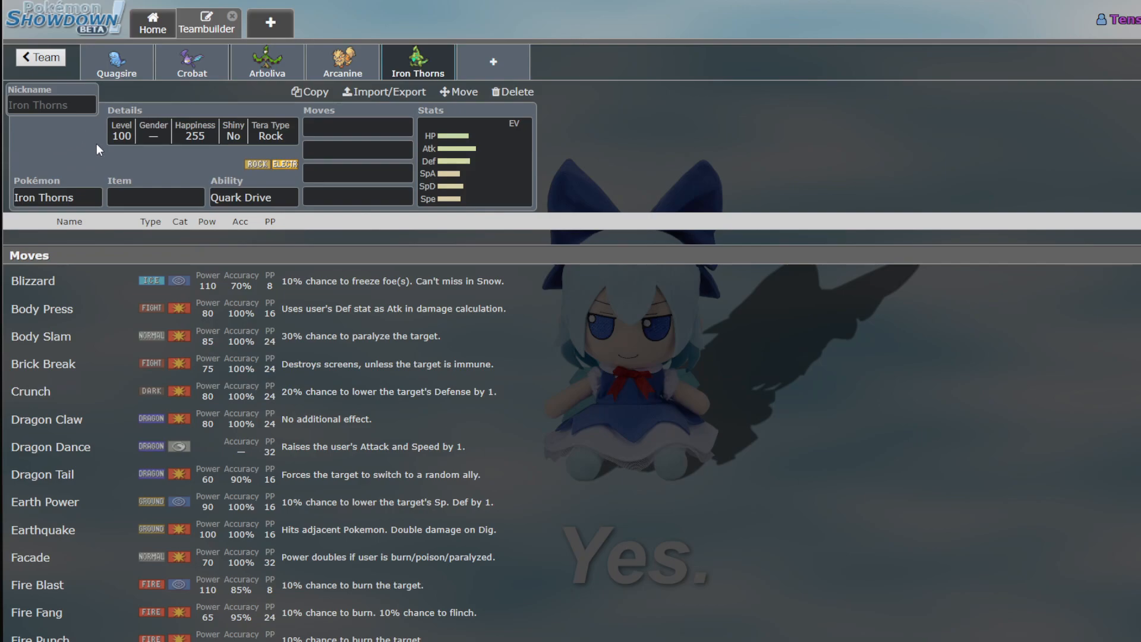
pyautogui.moveTo(38, 162)
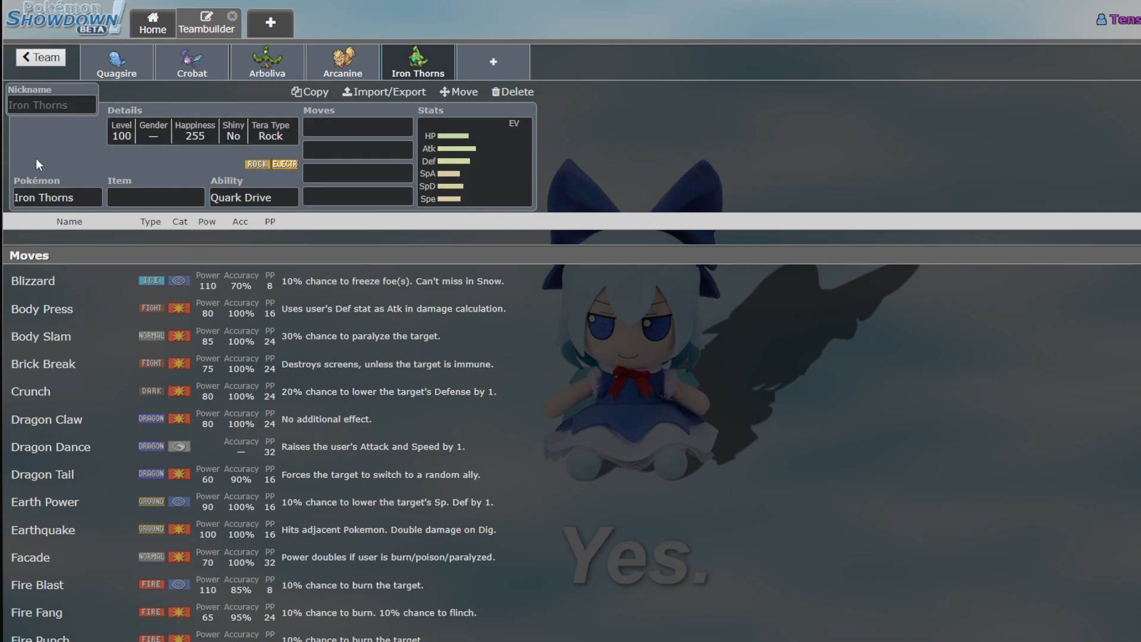
pyautogui.click(356, 127)
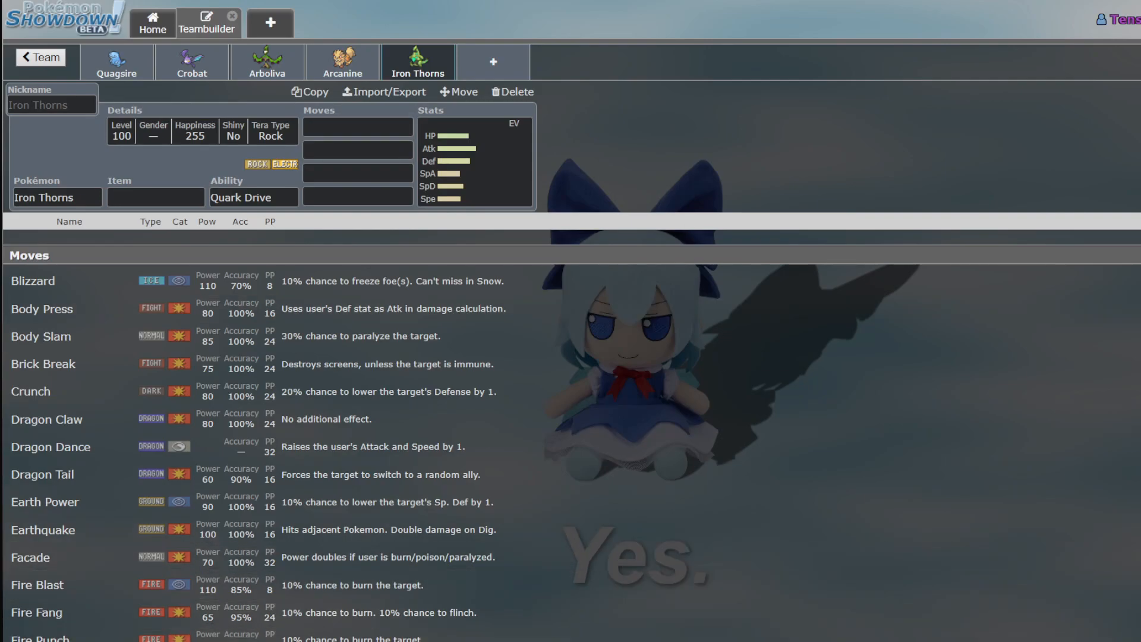
# Give Iron Thorns Dragon Dance and Crunch, then browse the rest of its learnable moves
pyautogui.click(356, 127)
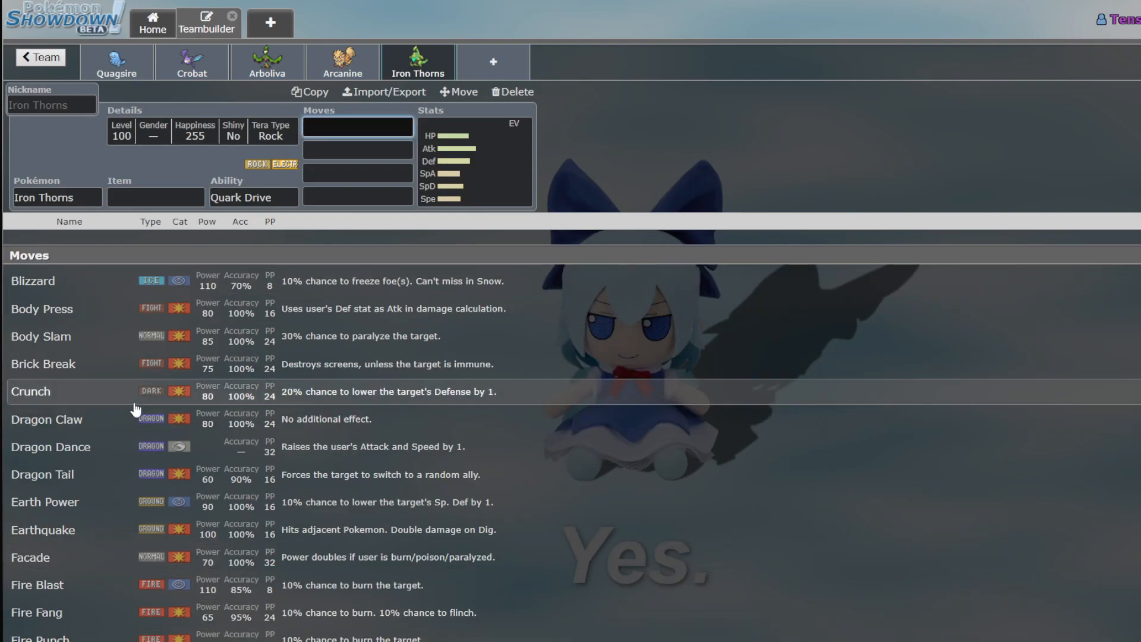
pyautogui.click(50, 445)
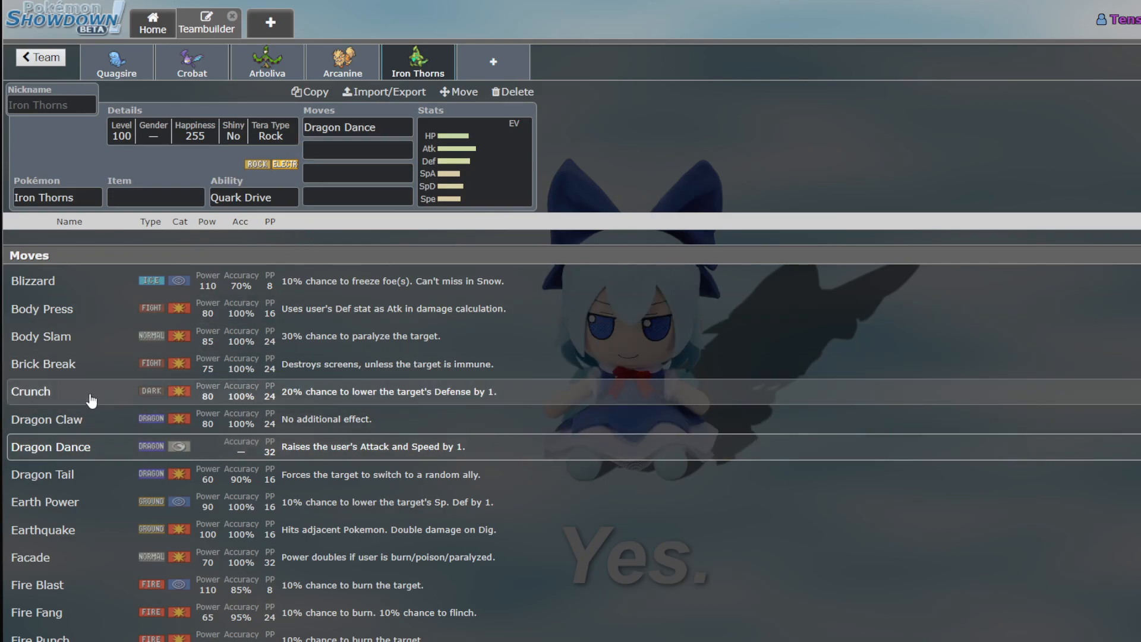
pyautogui.click(43, 529)
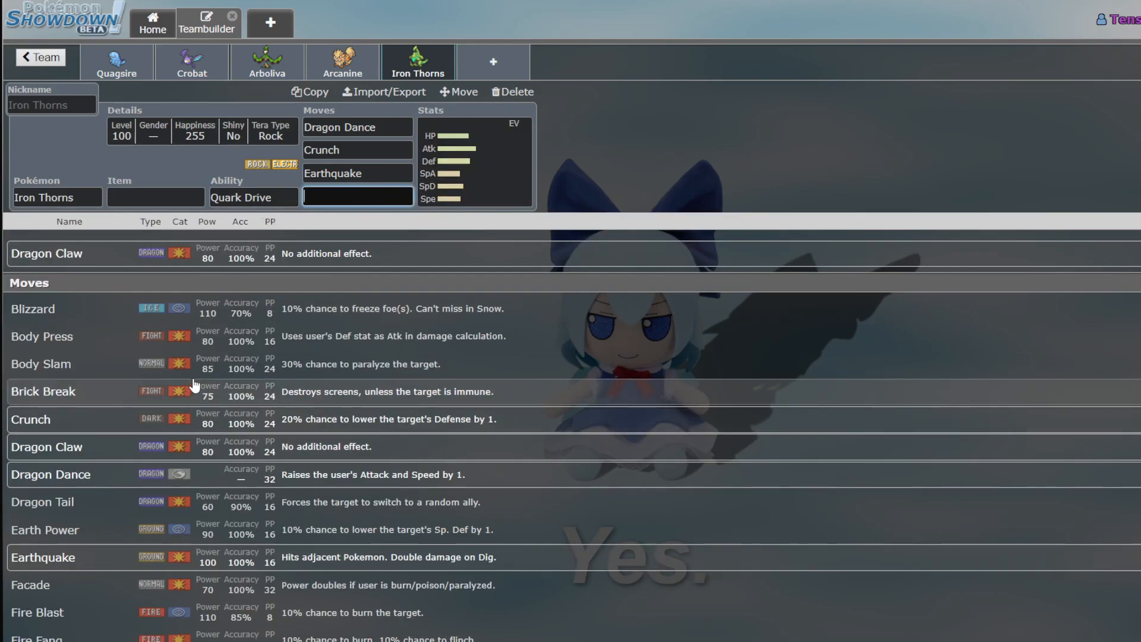
pyautogui.scroll(-3)
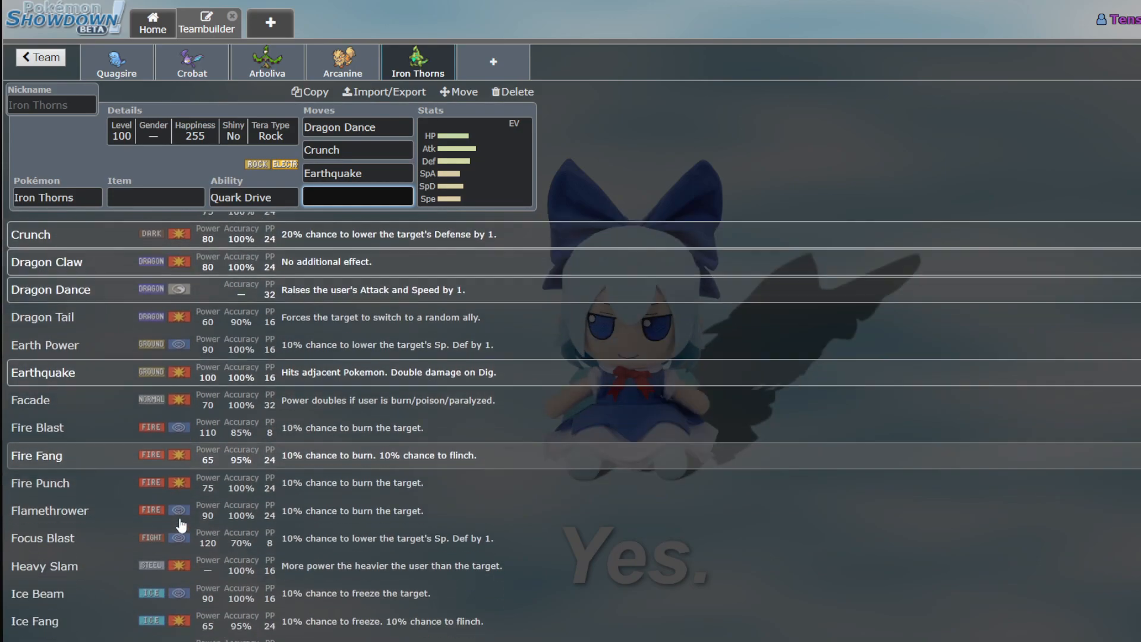
pyautogui.scroll(-3)
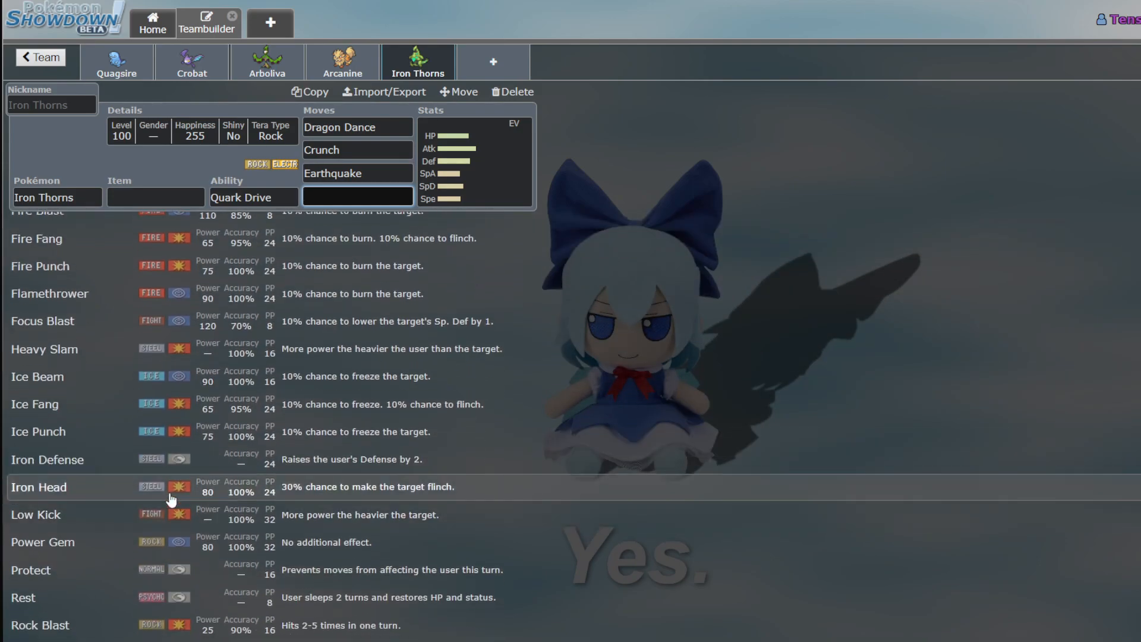
pyautogui.scroll(-3)
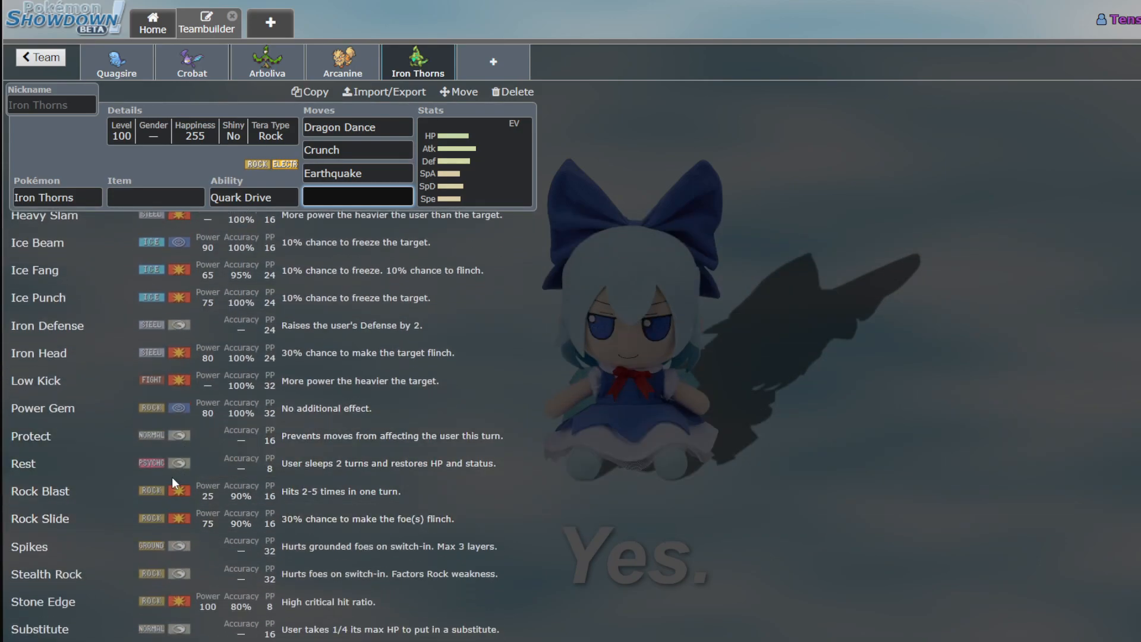
pyautogui.scroll(-3)
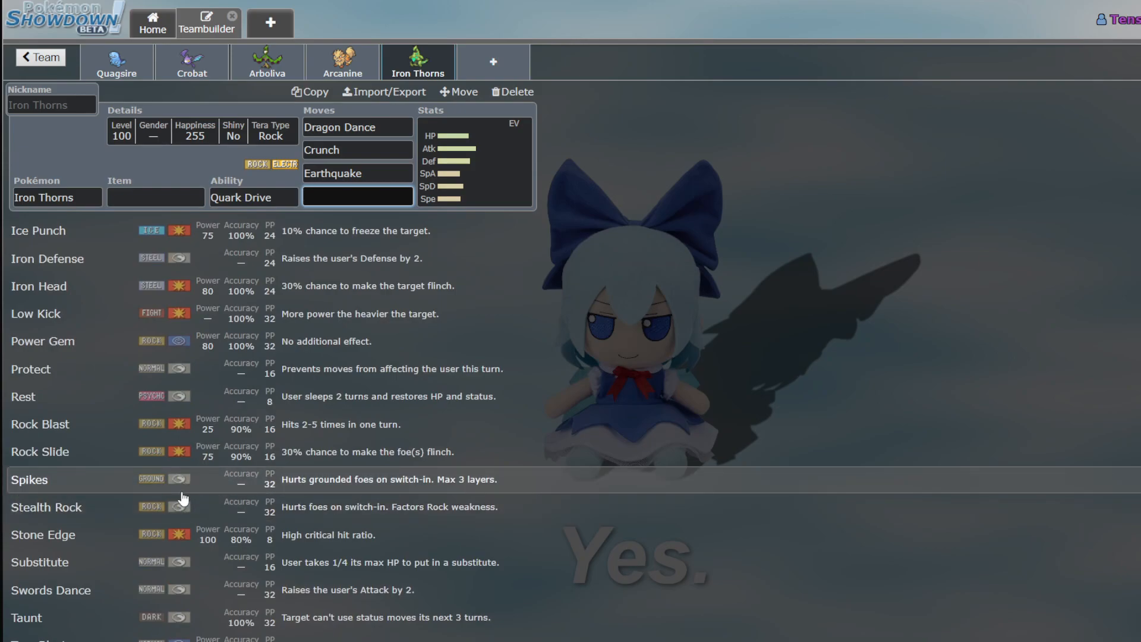
pyautogui.scroll(-3)
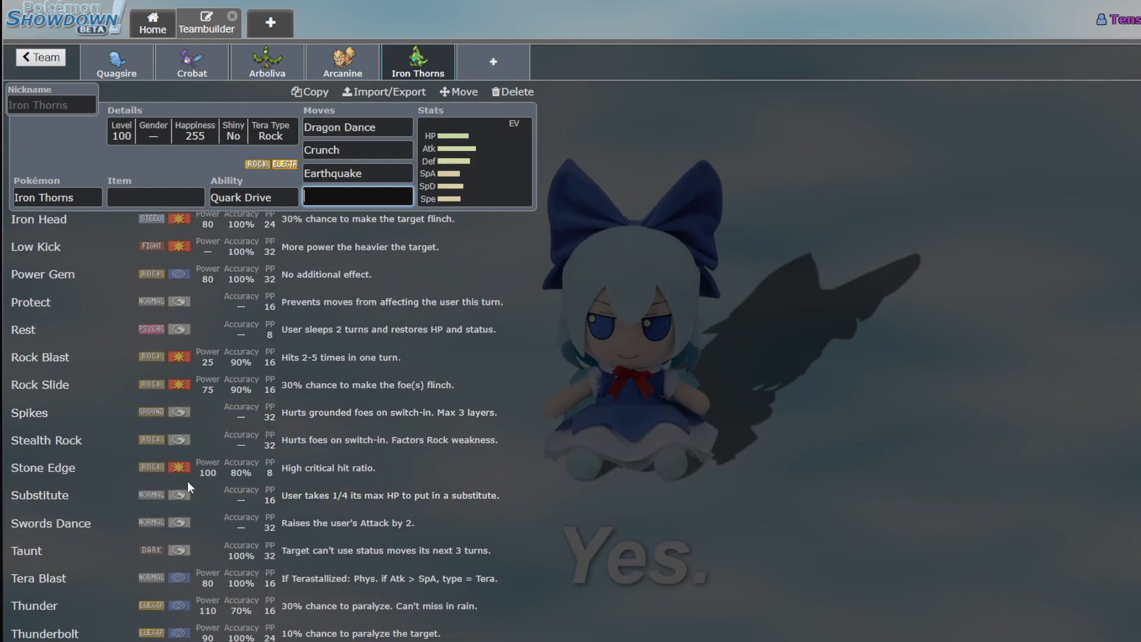
pyautogui.moveTo(181, 477)
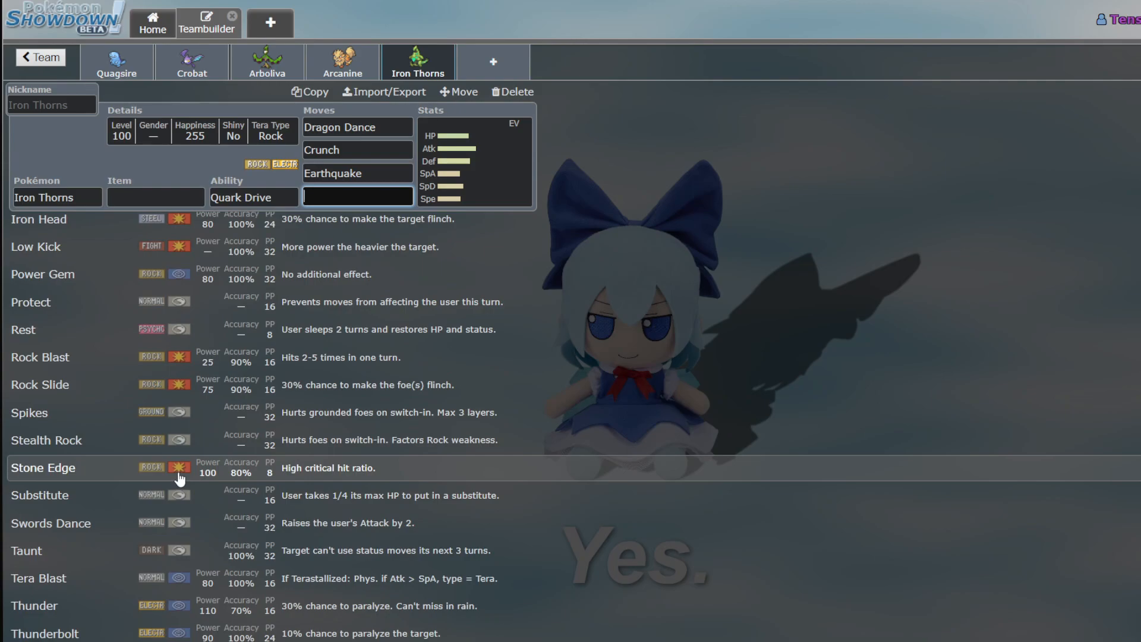
pyautogui.scroll(-3)
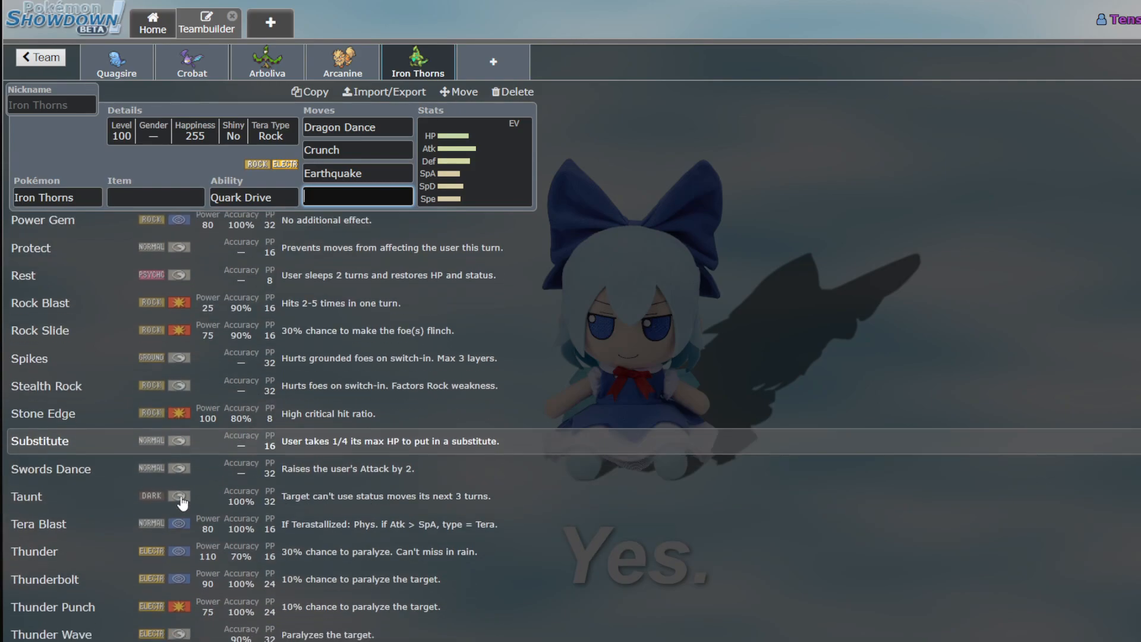
pyautogui.scroll(-3)
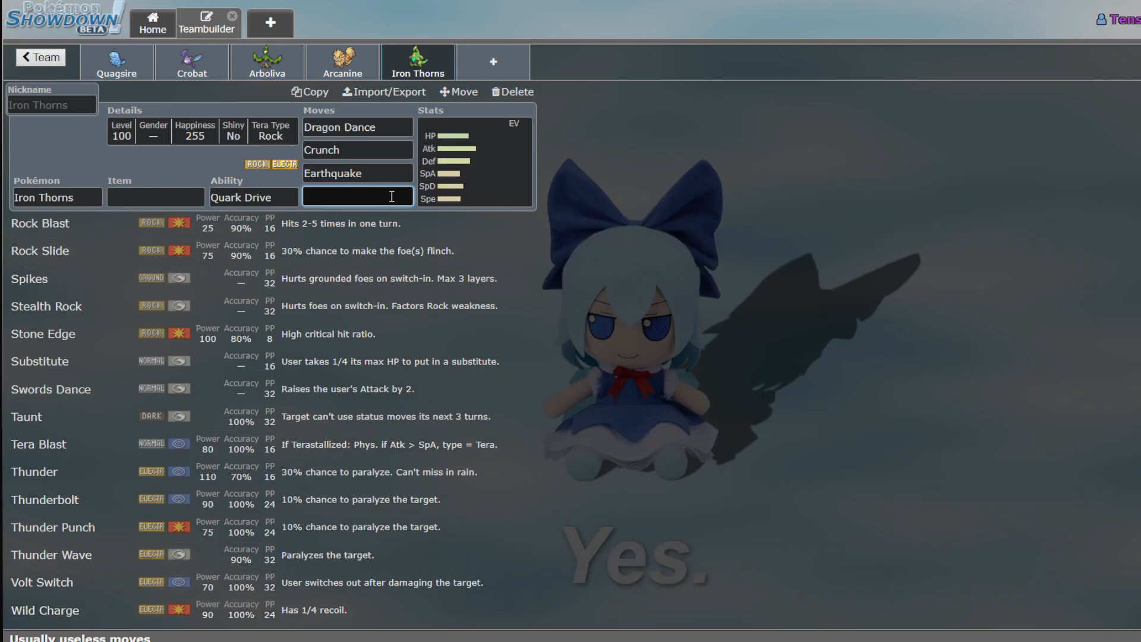
pyautogui.scroll(-3)
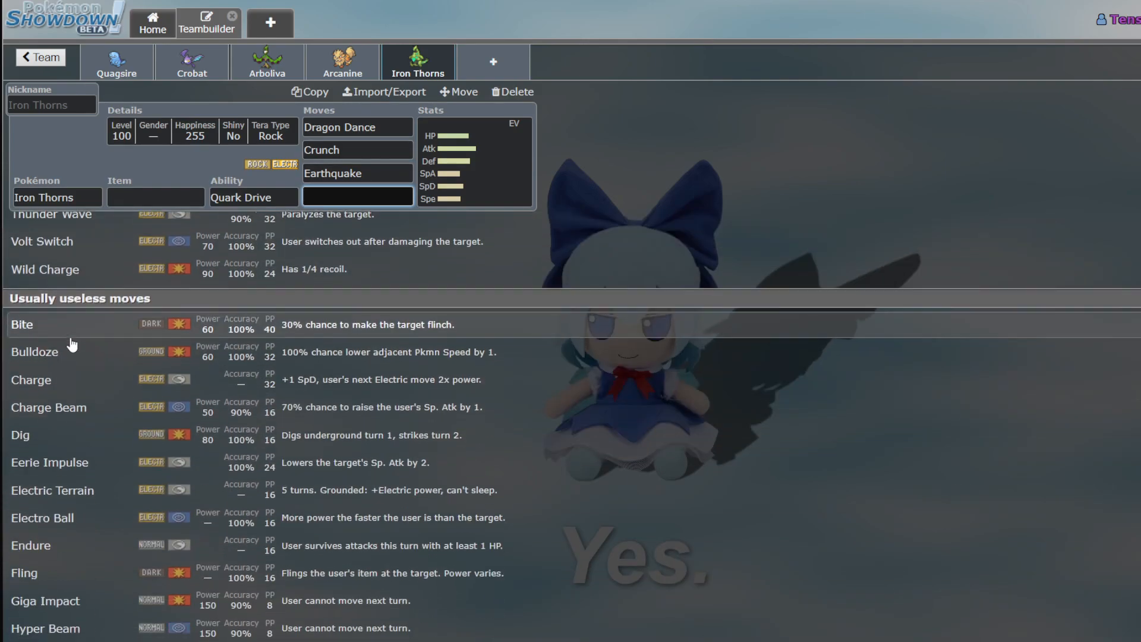
pyautogui.scroll(-3)
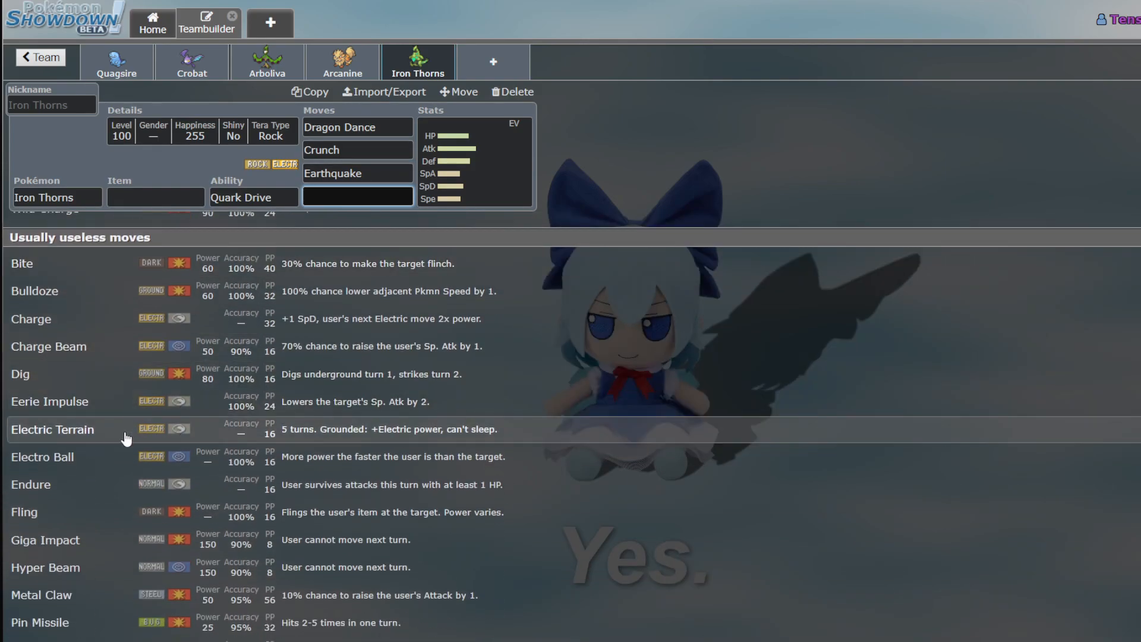
pyautogui.moveTo(142, 373)
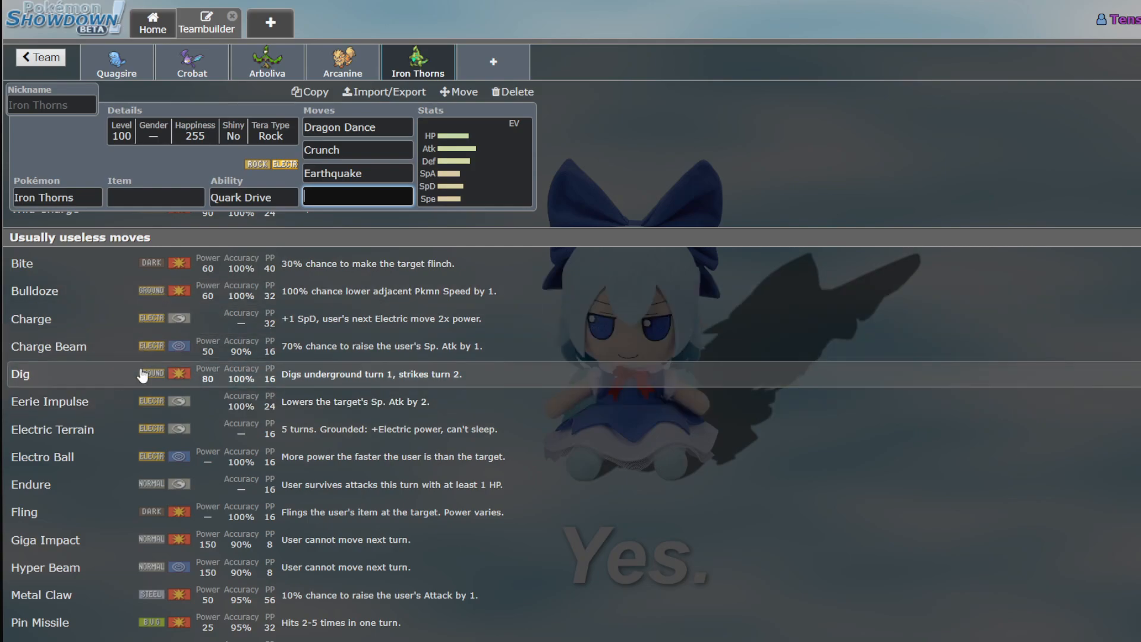
pyautogui.scroll(-3)
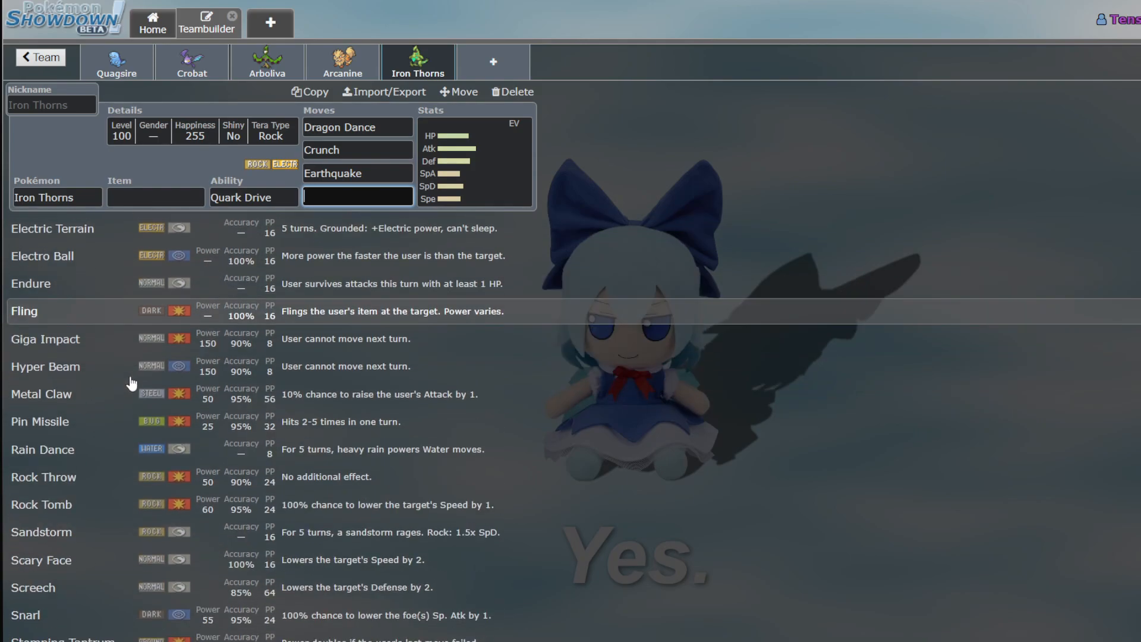
pyautogui.scroll(-3)
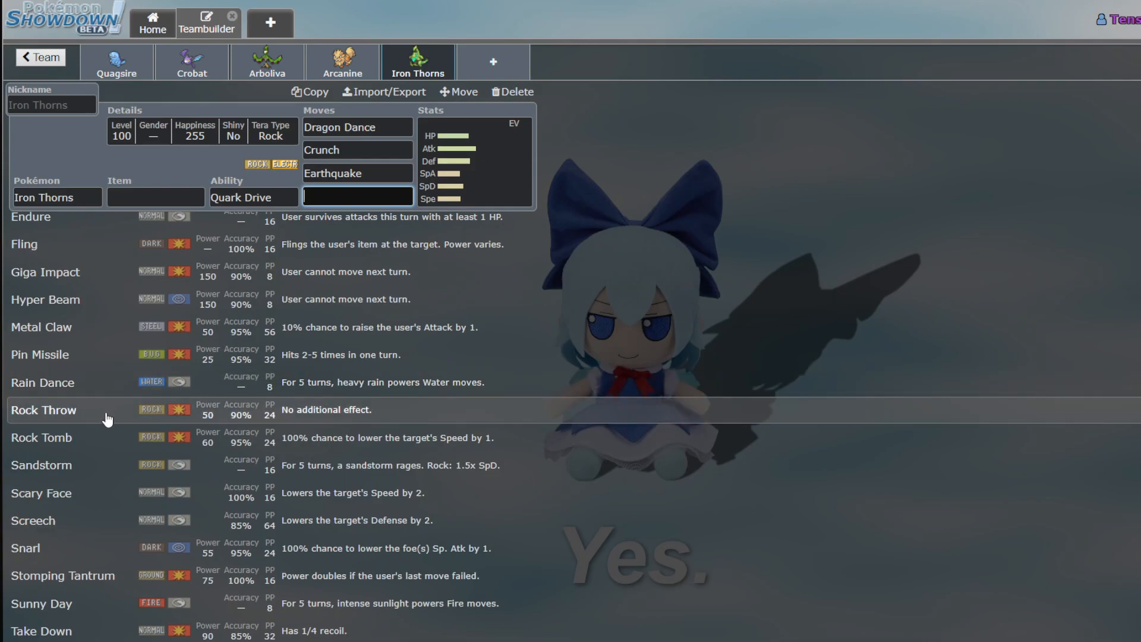
pyautogui.moveTo(343, 354)
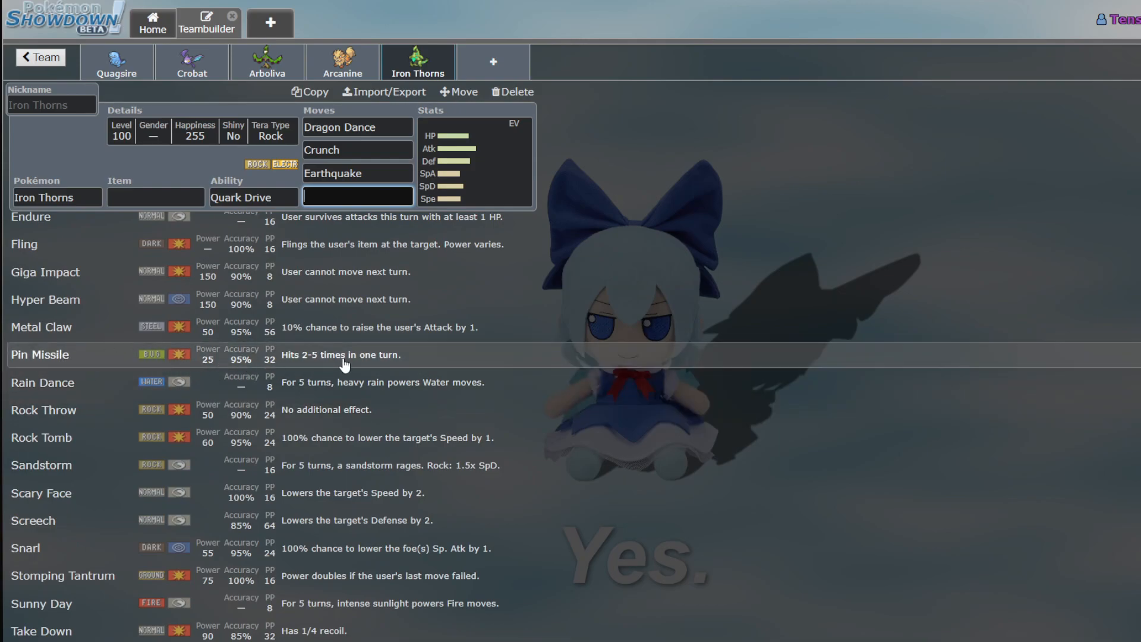
pyautogui.scroll(-3)
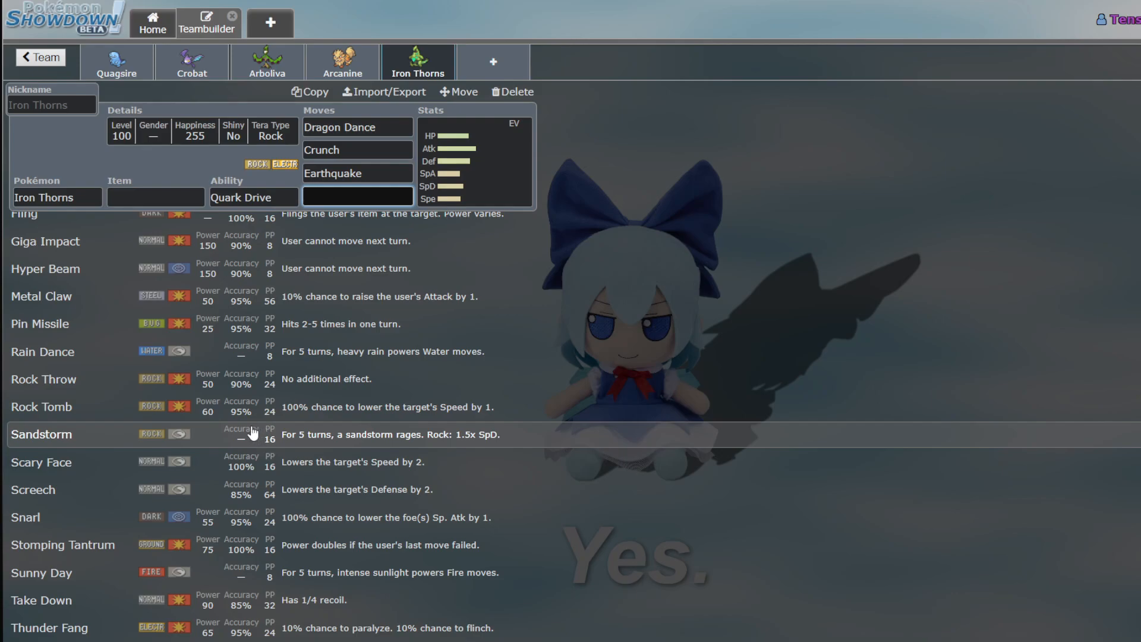
pyautogui.scroll(3)
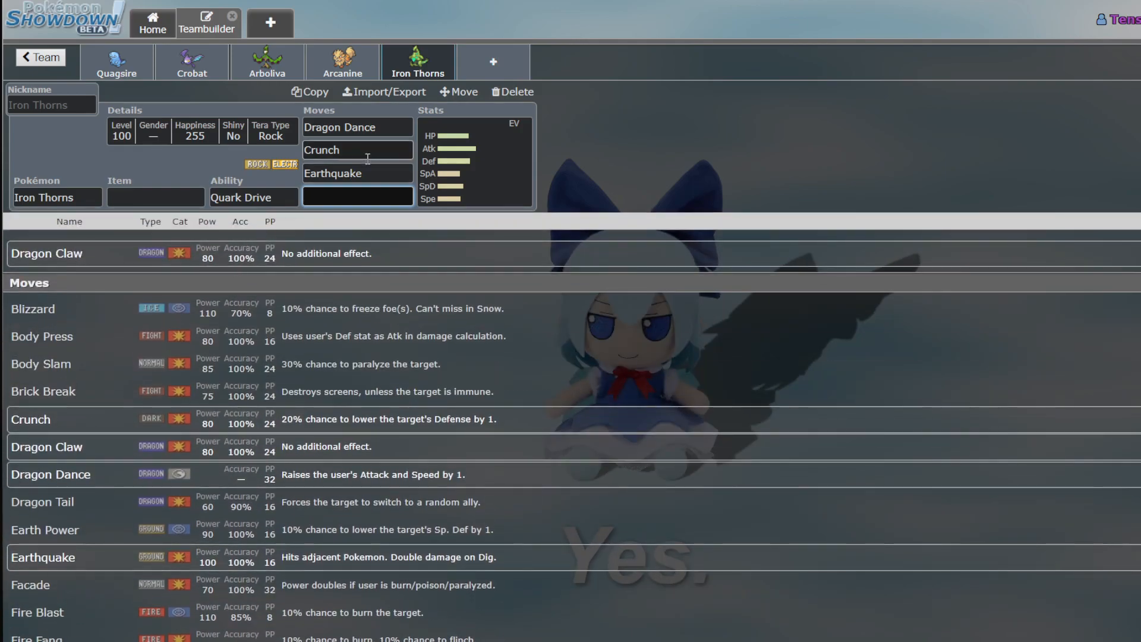
# Give Iron Thorns Loaded Dice, keep Quark Drive, and set its Tera type to Flying
pyautogui.write('ro')
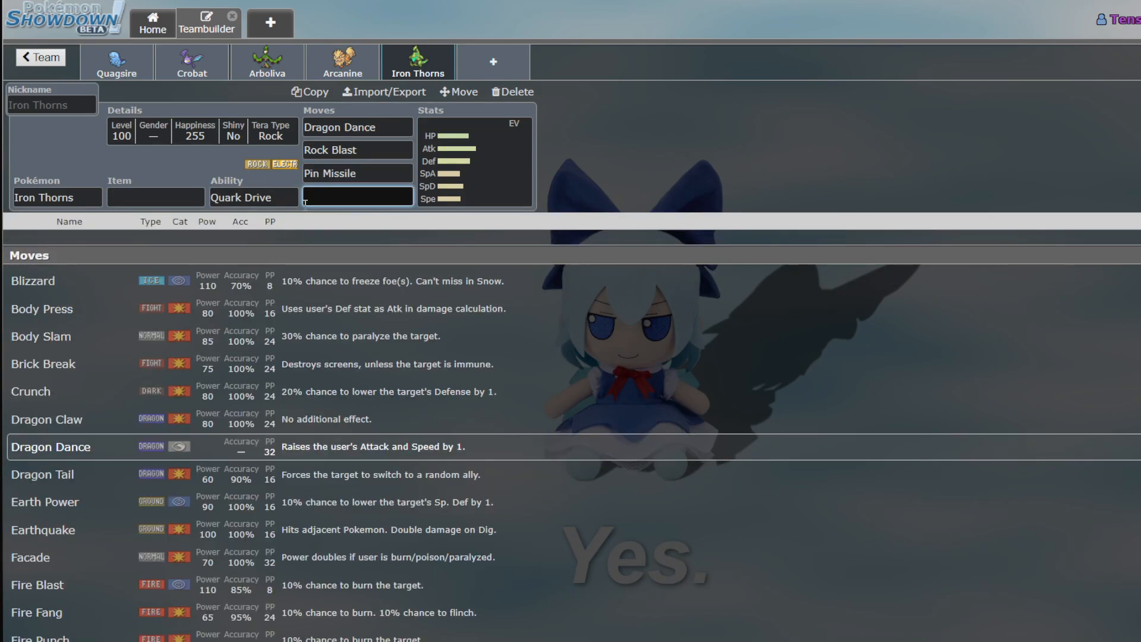
pyautogui.write('ter')
pyautogui.click(154, 198)
pyautogui.write('lk')
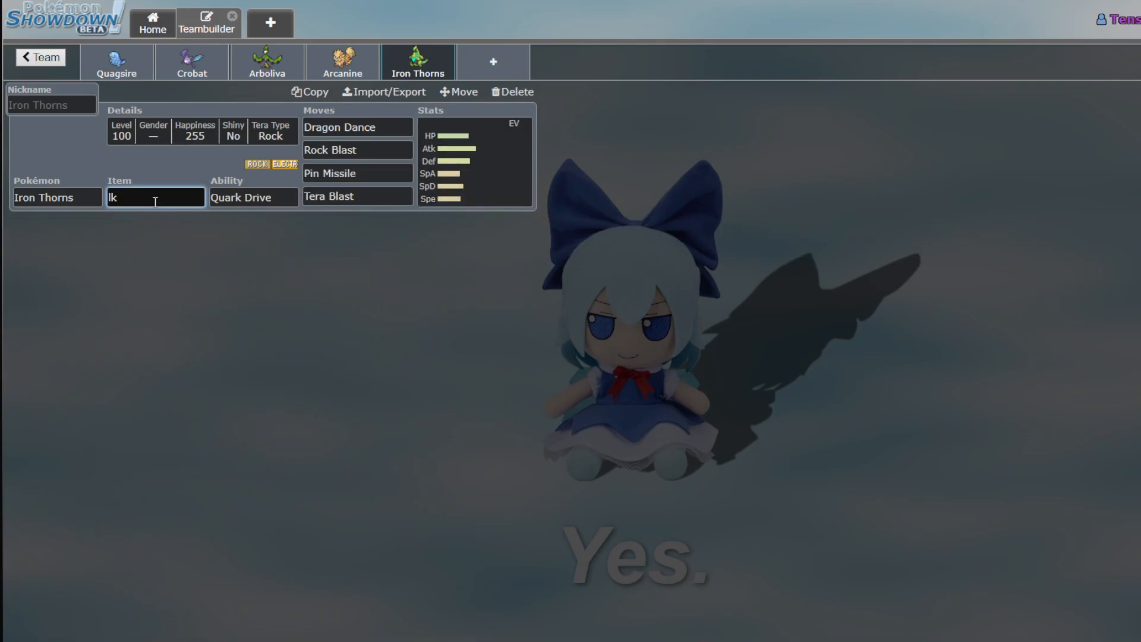
pyautogui.click(252, 197)
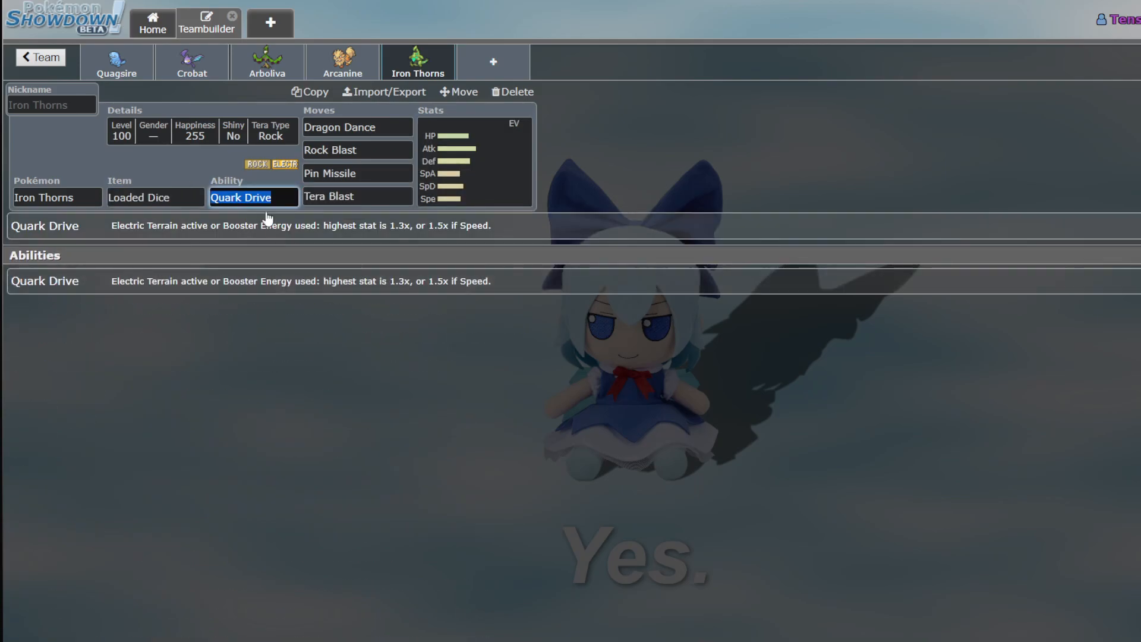
pyautogui.click(473, 161)
pyautogui.write('T')
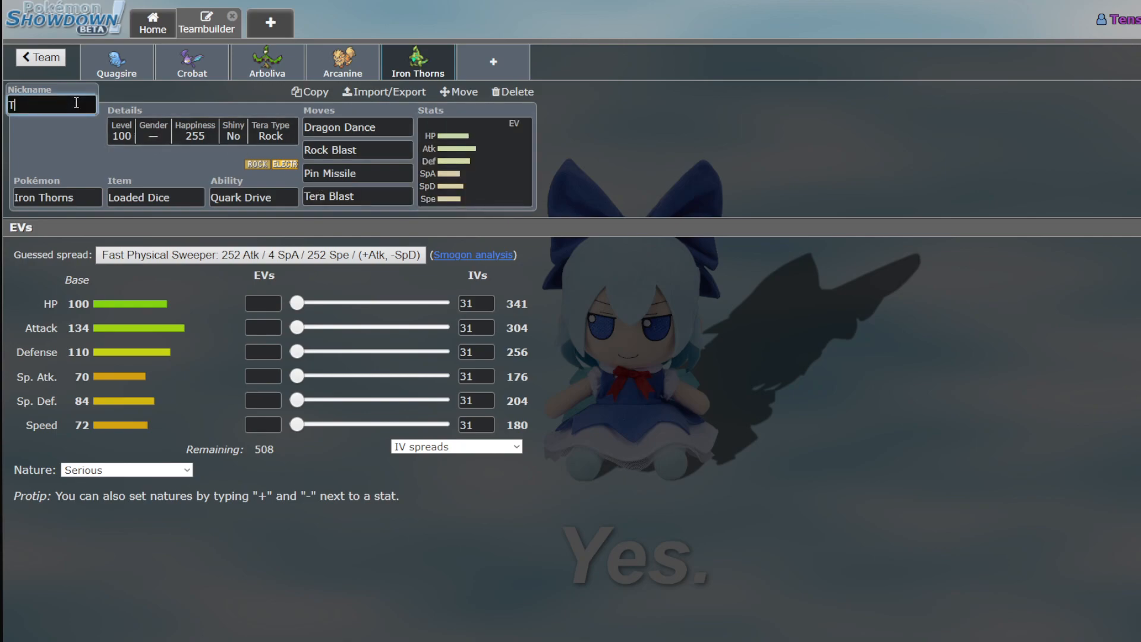
pyautogui.write('era')
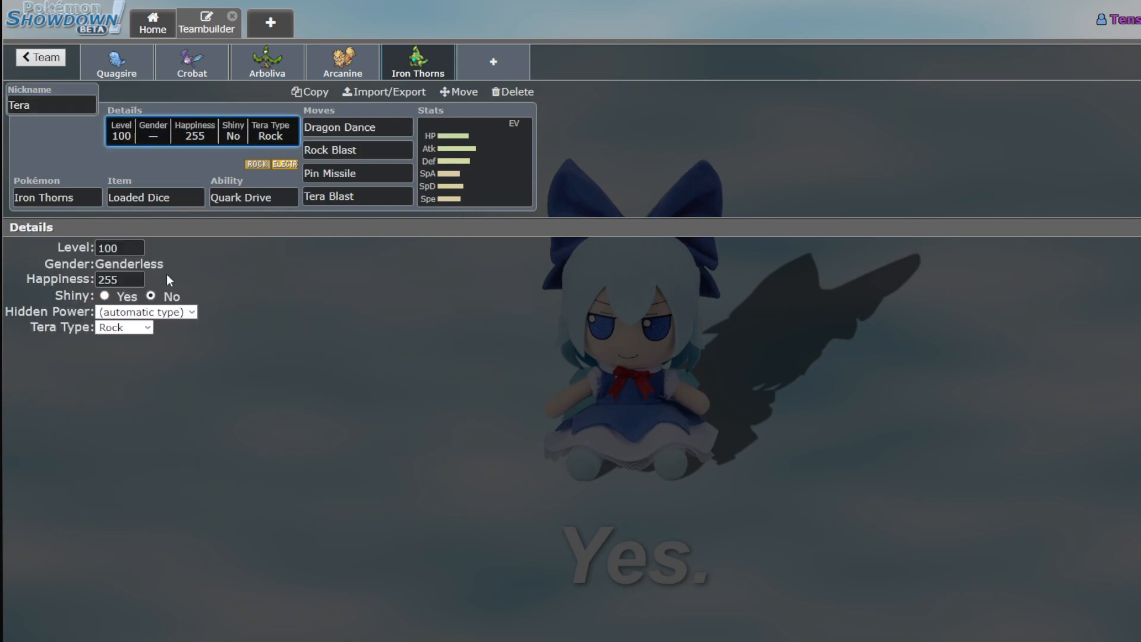
pyautogui.moveTo(99, 459)
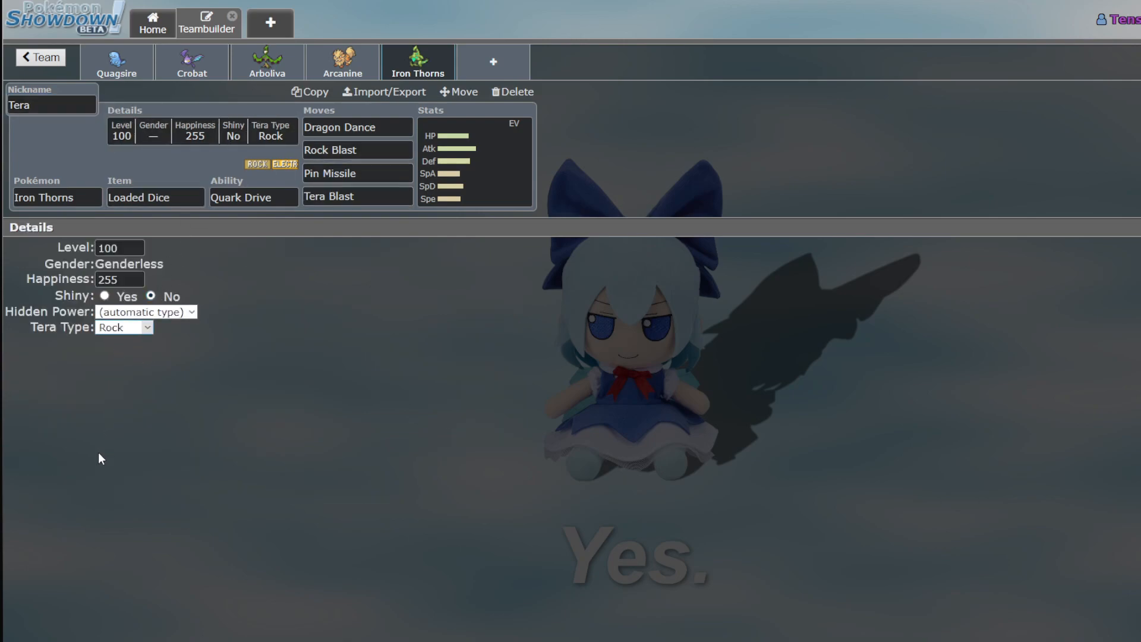
pyautogui.moveTo(132, 416)
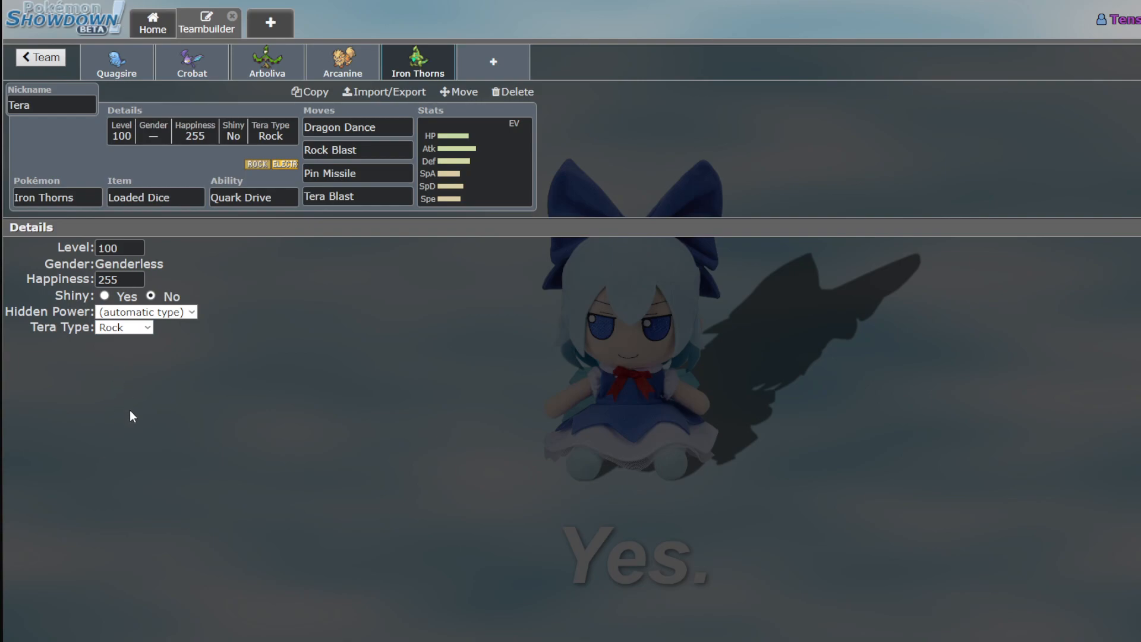
pyautogui.click(123, 327)
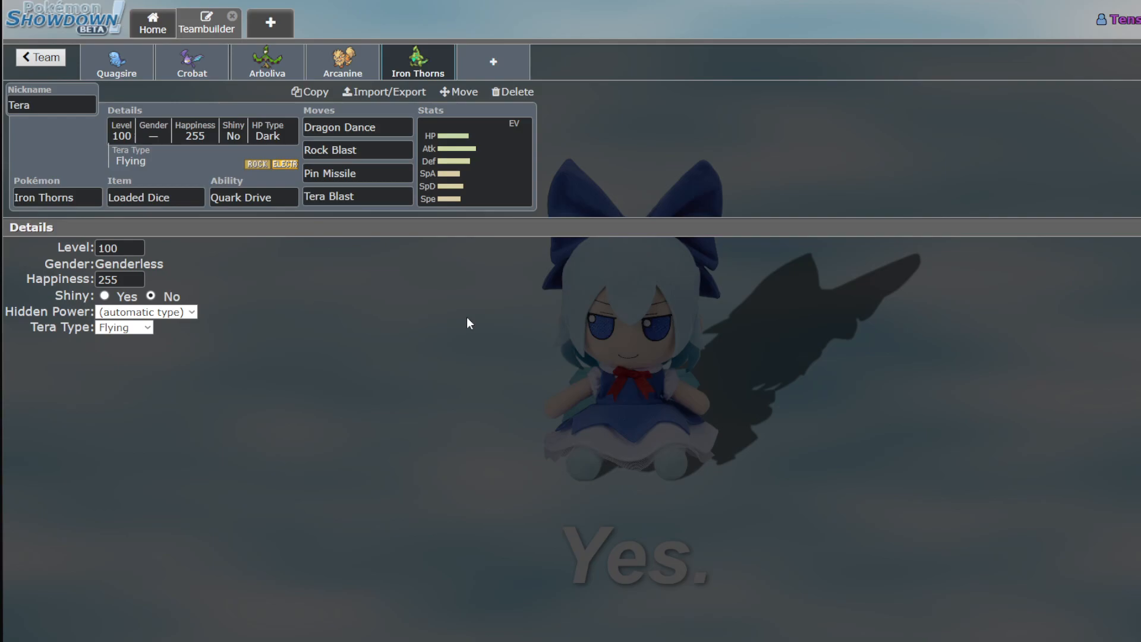
# Replace Pin Missile with Earthquake and return to the team overview
pyautogui.click(356, 174)
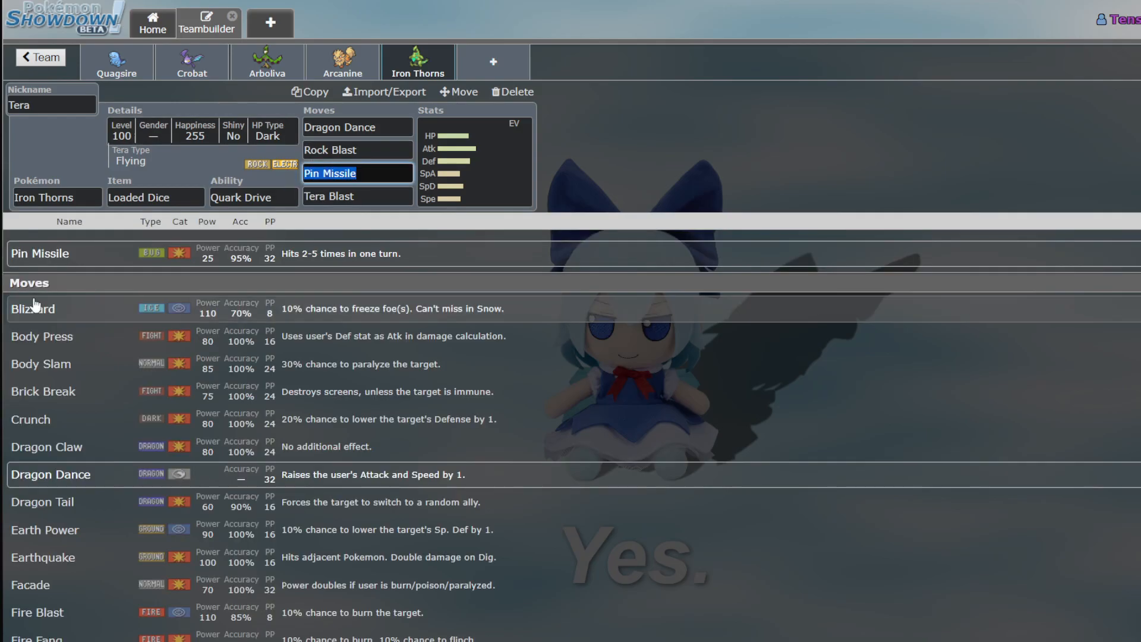
pyautogui.click(42, 556)
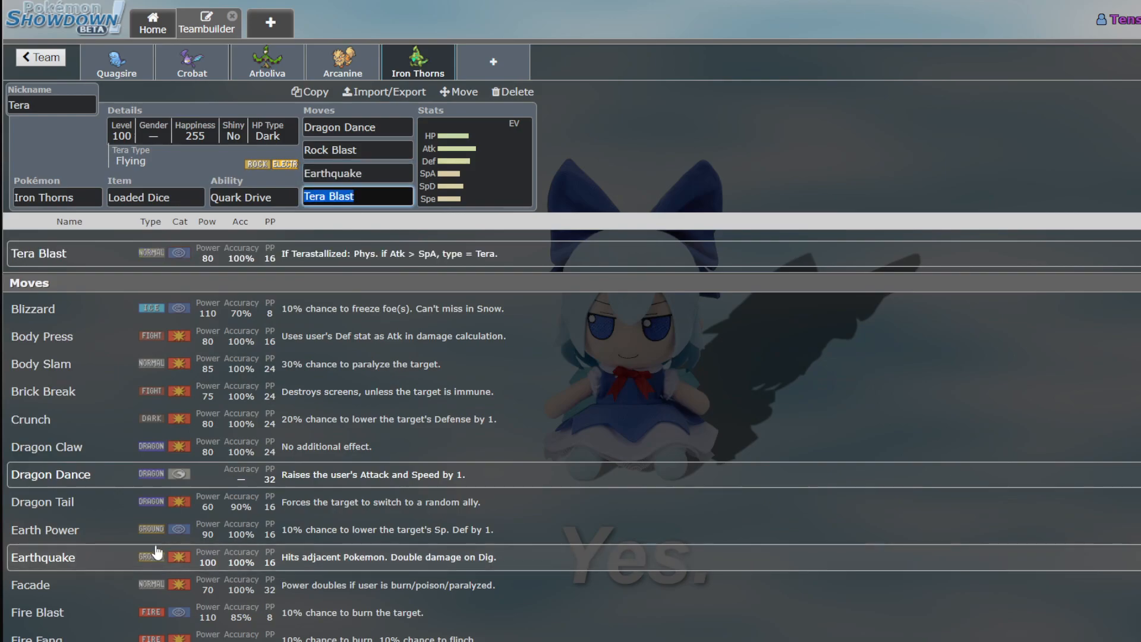
pyautogui.moveTo(295, 340)
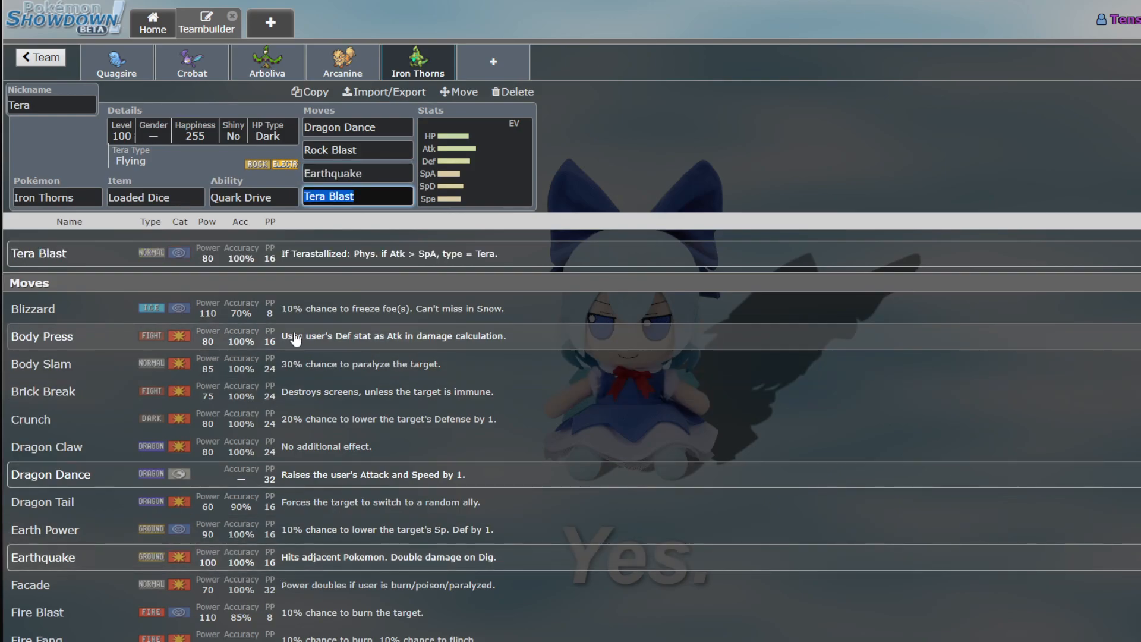
pyautogui.click(39, 57)
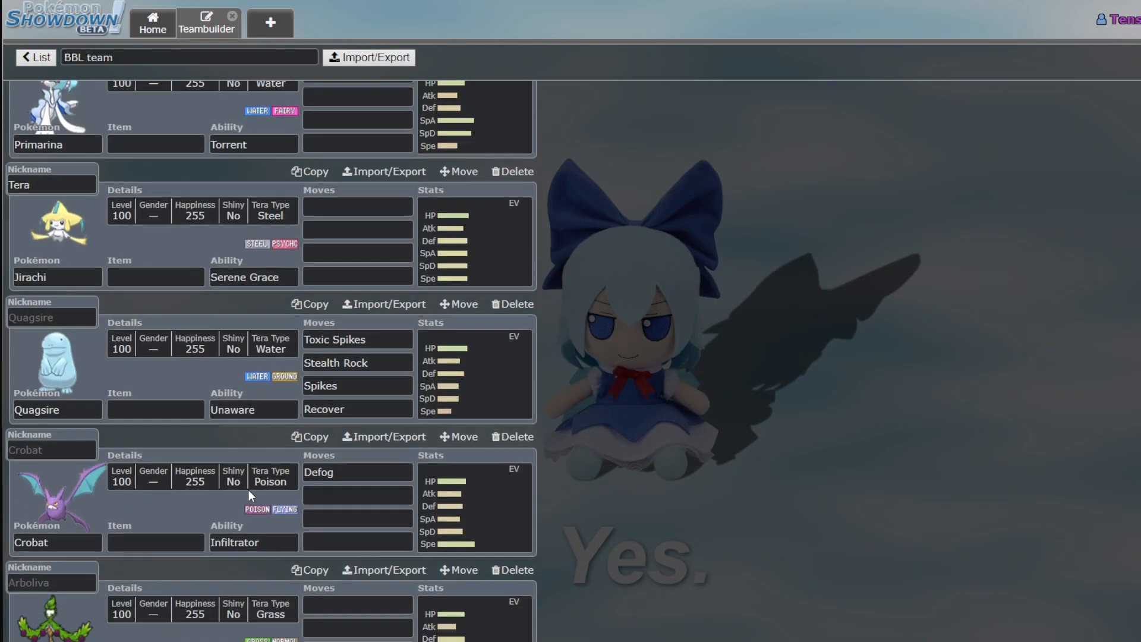
pyautogui.scroll(-3)
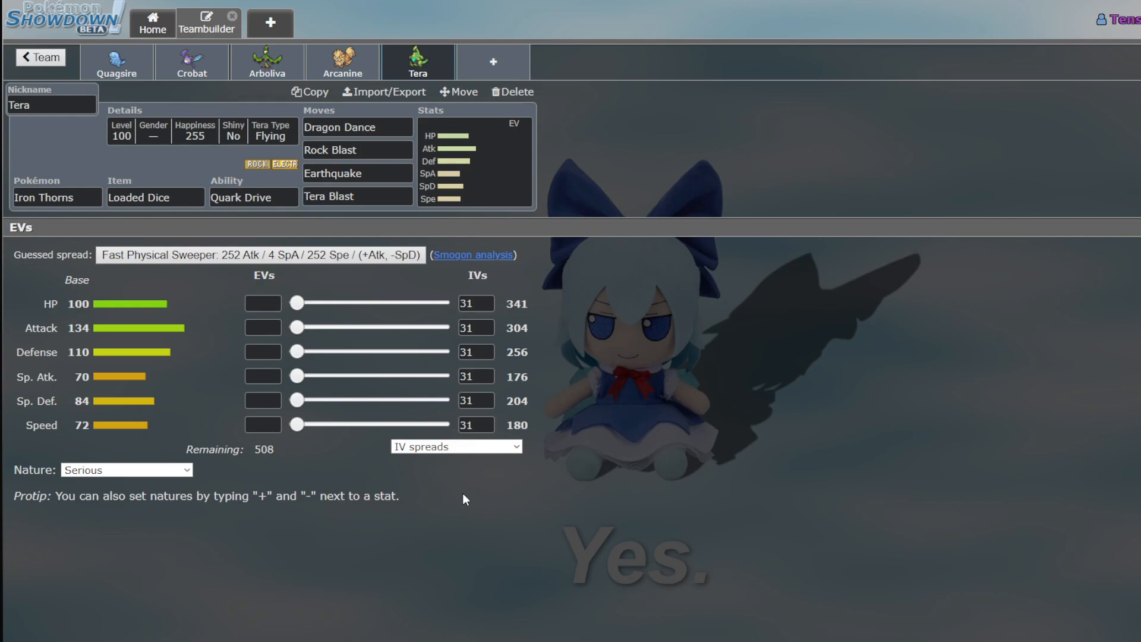
pyautogui.moveTo(533, 48)
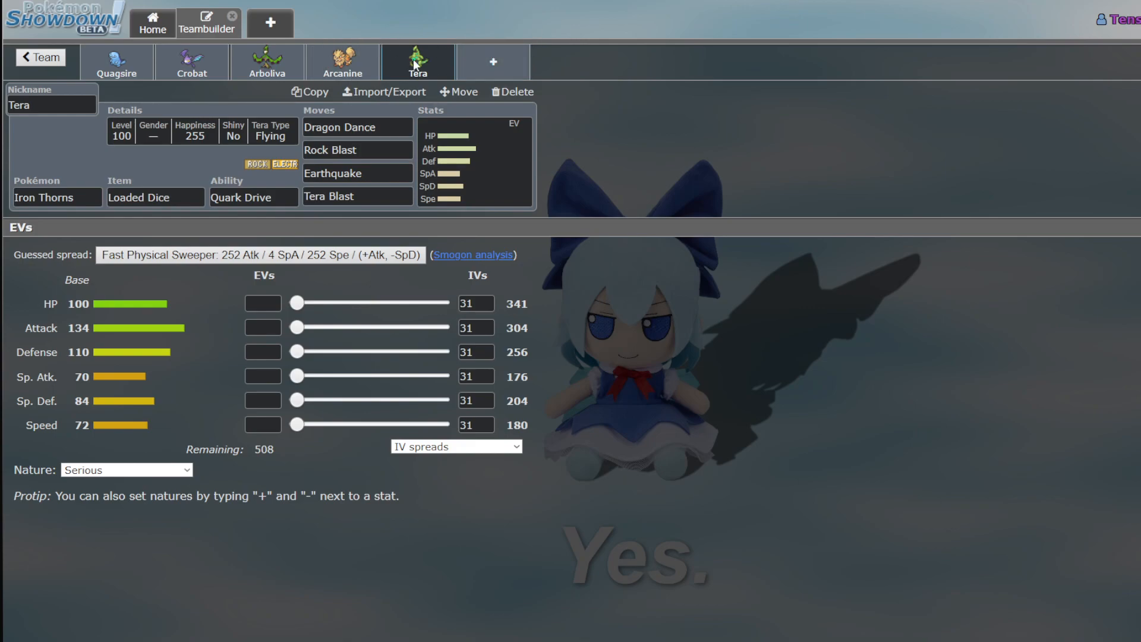
pyautogui.moveTo(502, 61)
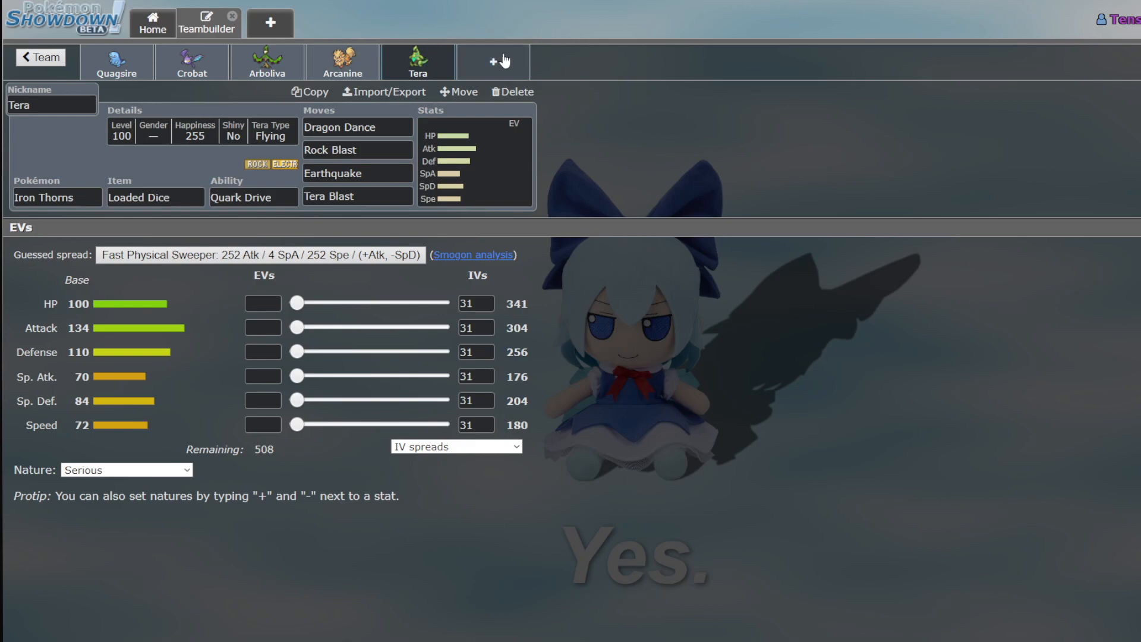
pyautogui.moveTo(211, 158)
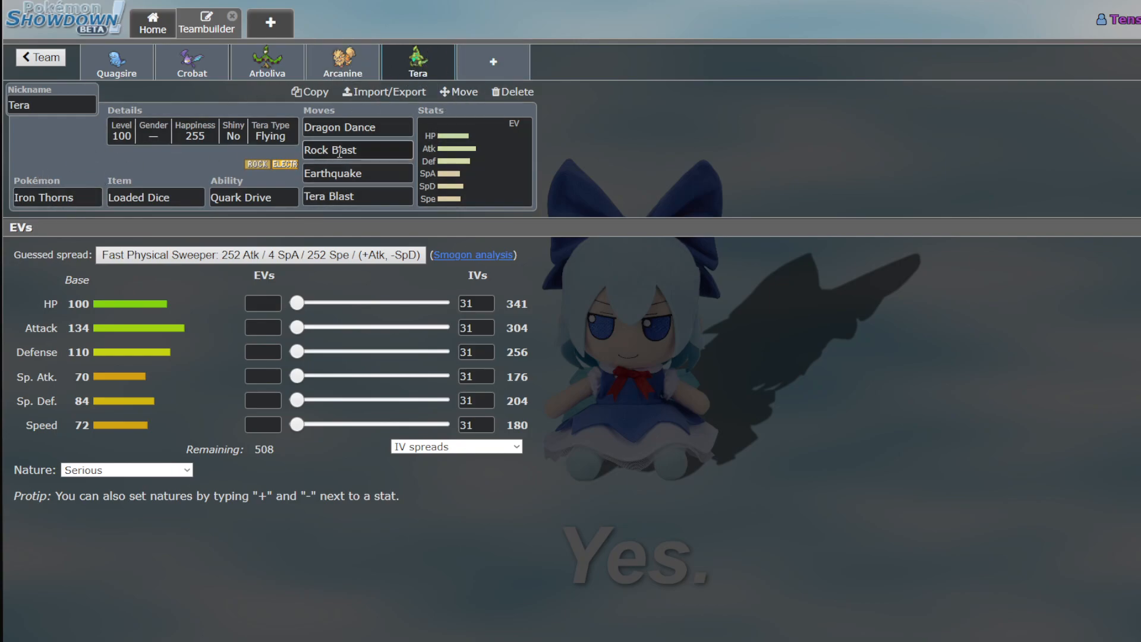
# Invest Iron Thorns' EVs in Attack and Speed with a nature lowering Special Attack
pyautogui.click(356, 127)
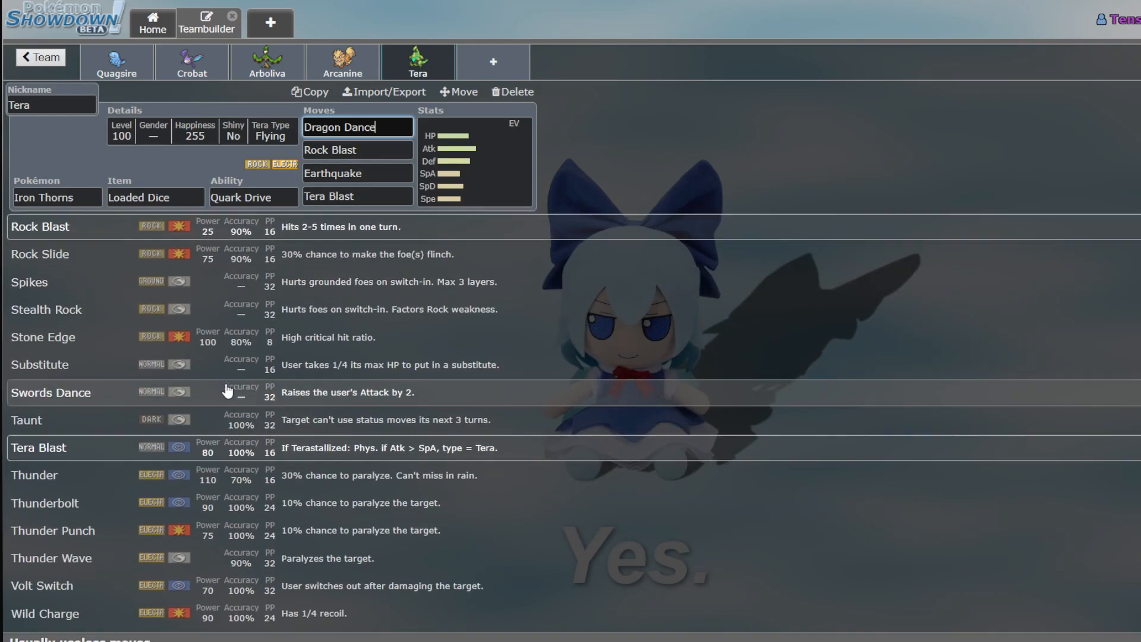
pyautogui.click(474, 160)
pyautogui.write('ty')
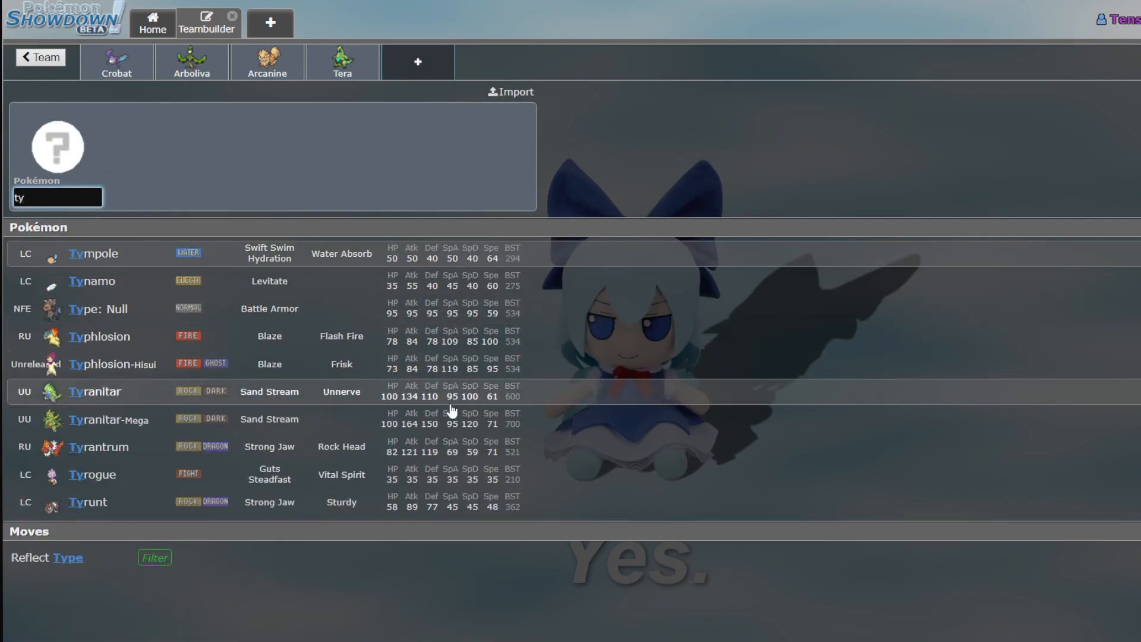
pyautogui.moveTo(390, 91)
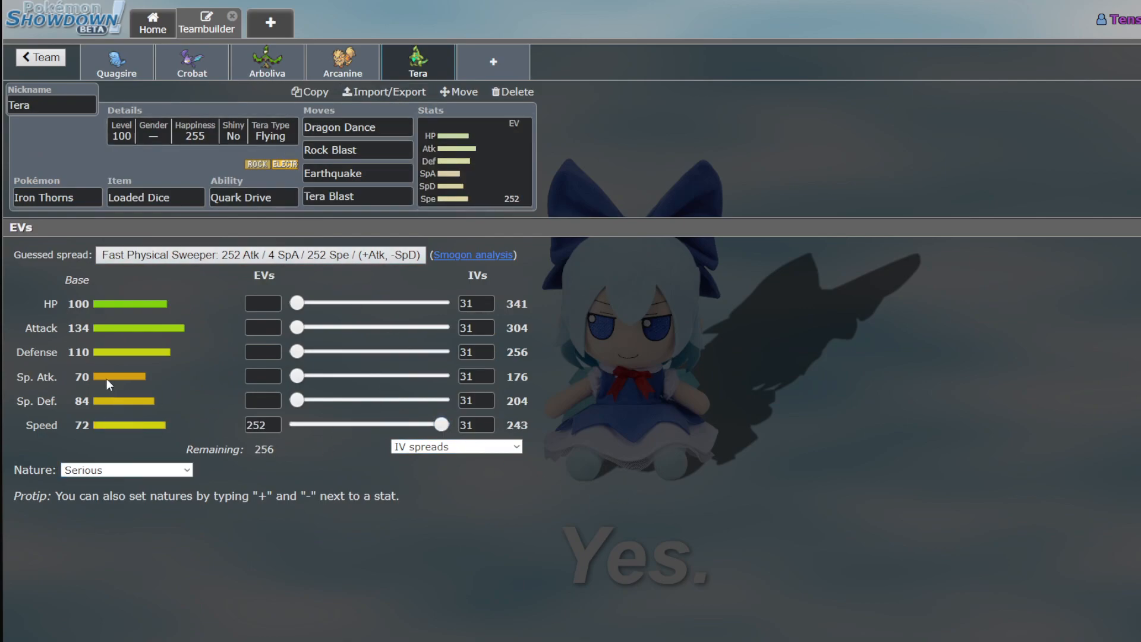
pyautogui.click(124, 469)
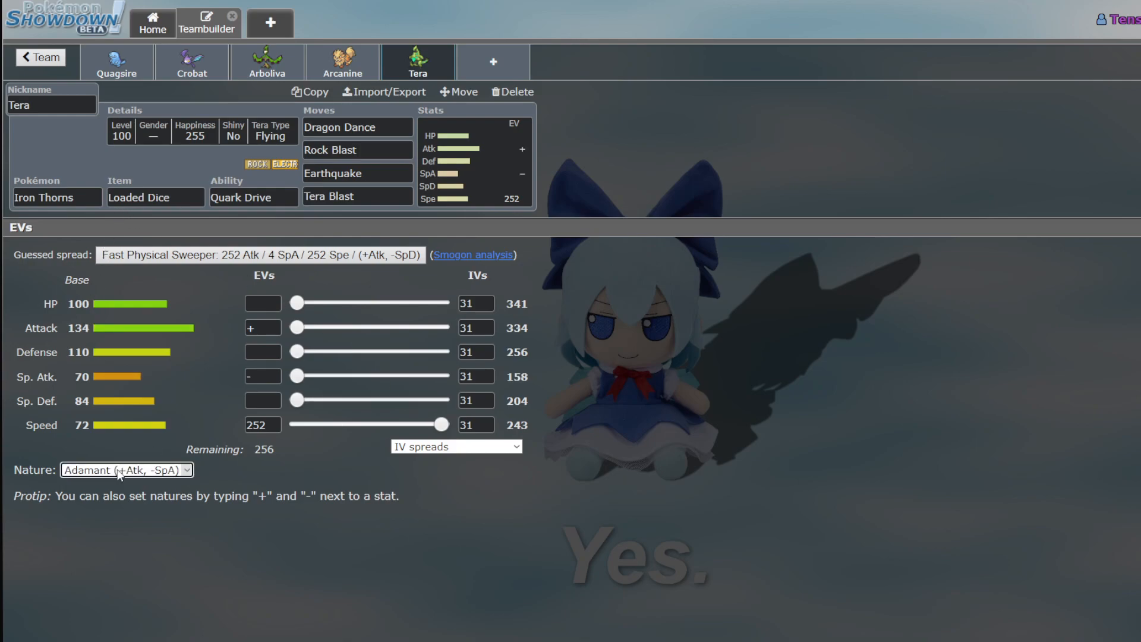
pyautogui.moveTo(128, 320)
pyautogui.write('252')
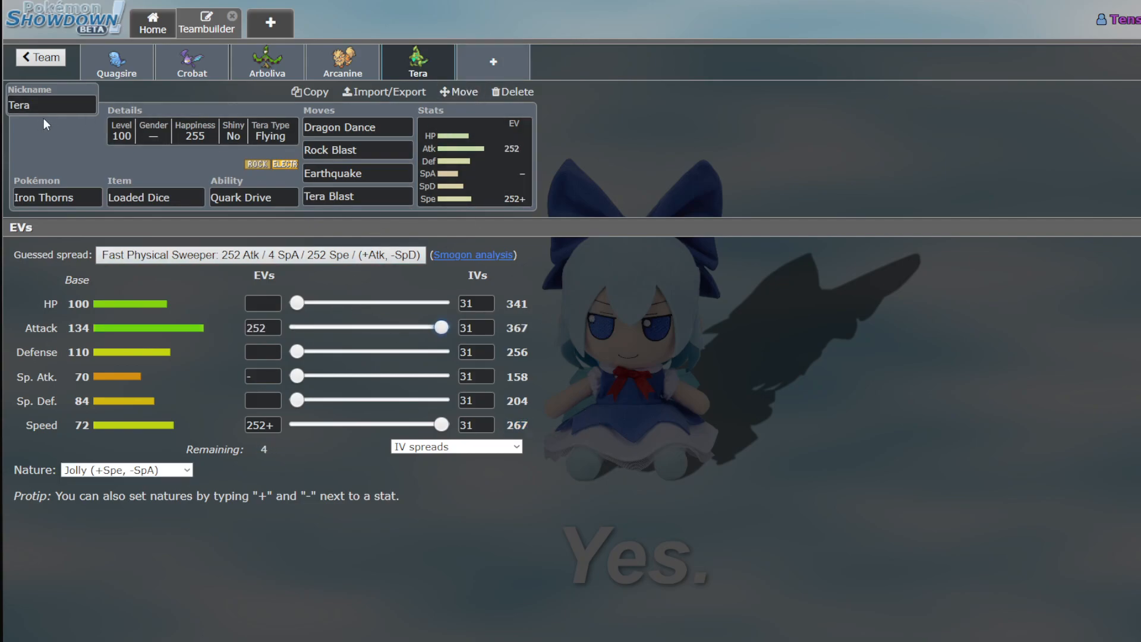
pyautogui.moveTo(492, 61)
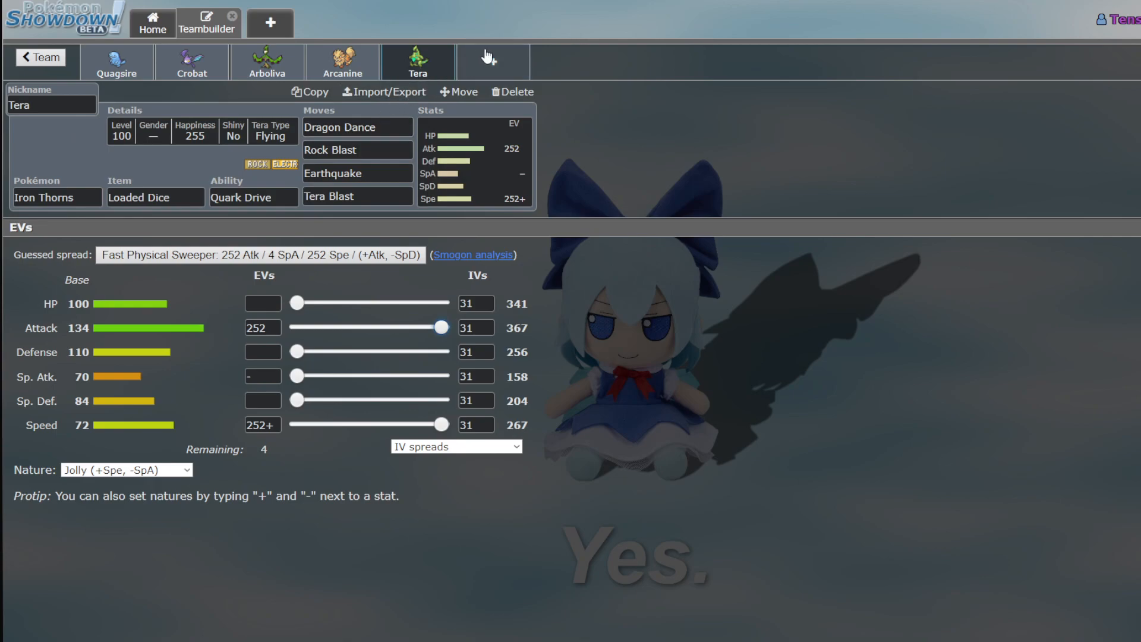
pyautogui.moveTo(492, 65)
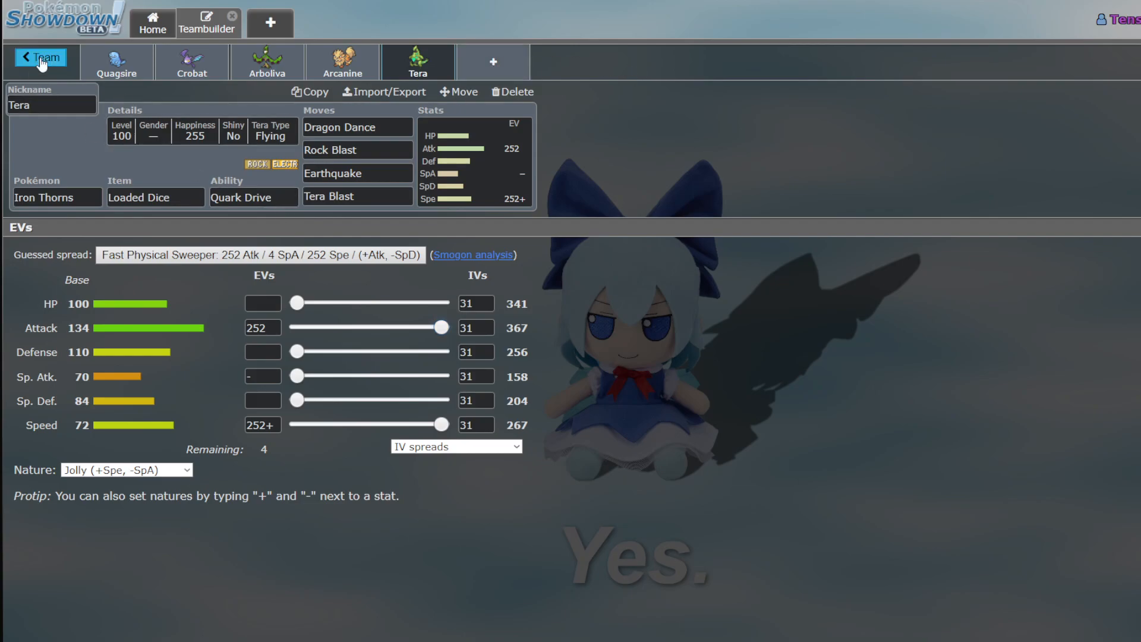
# Return to the full team overview and scroll through the roster
pyautogui.click(40, 57)
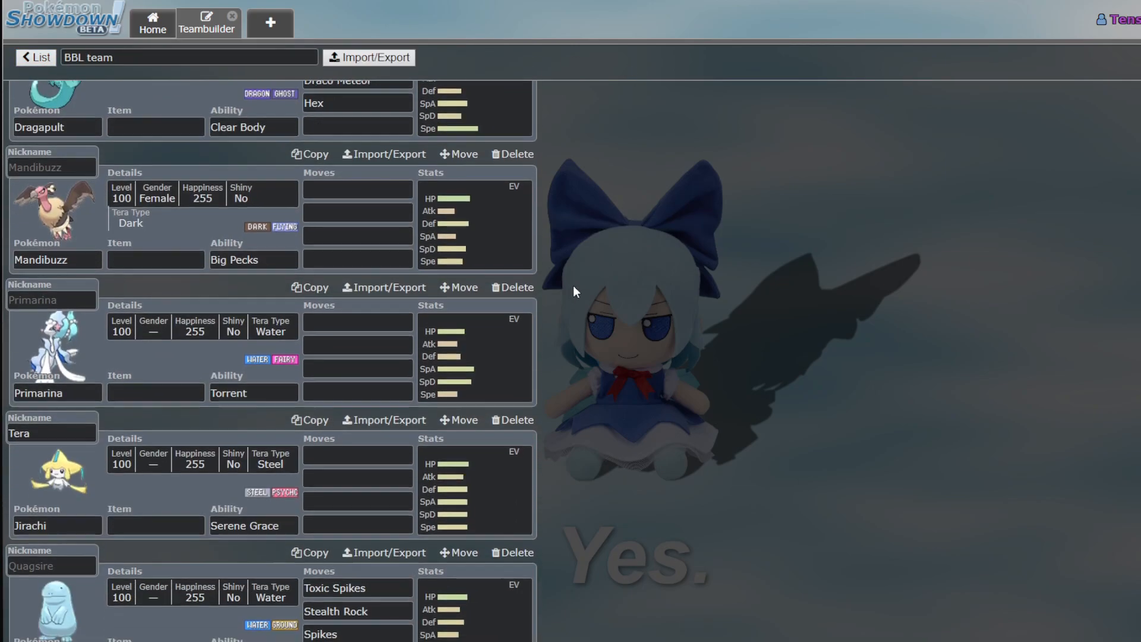
pyautogui.scroll(-3)
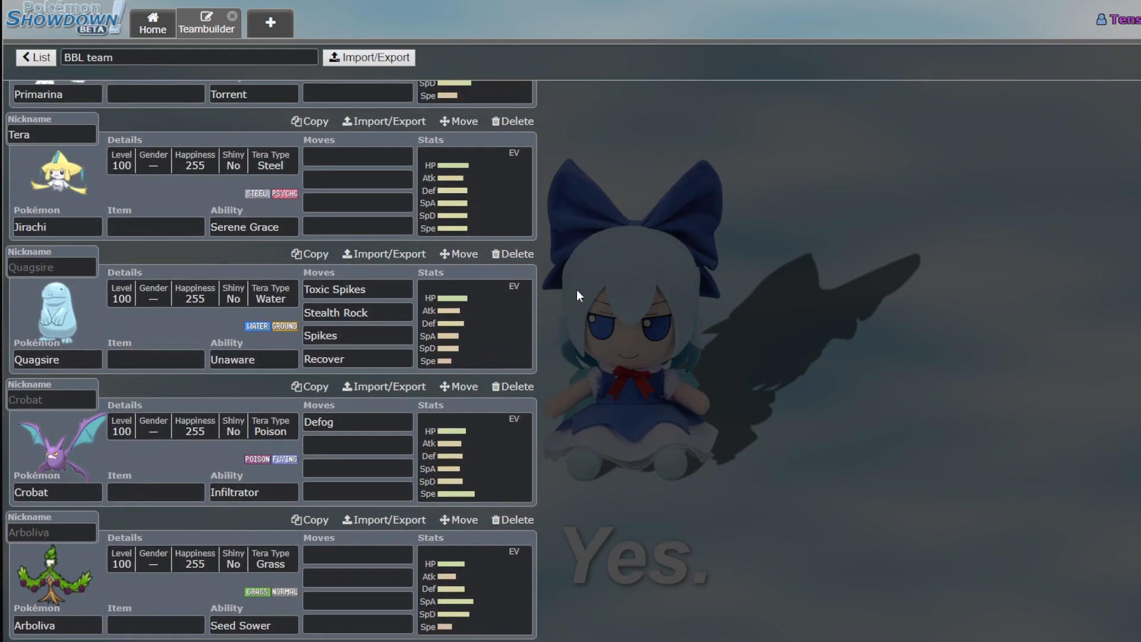
pyautogui.scroll(3)
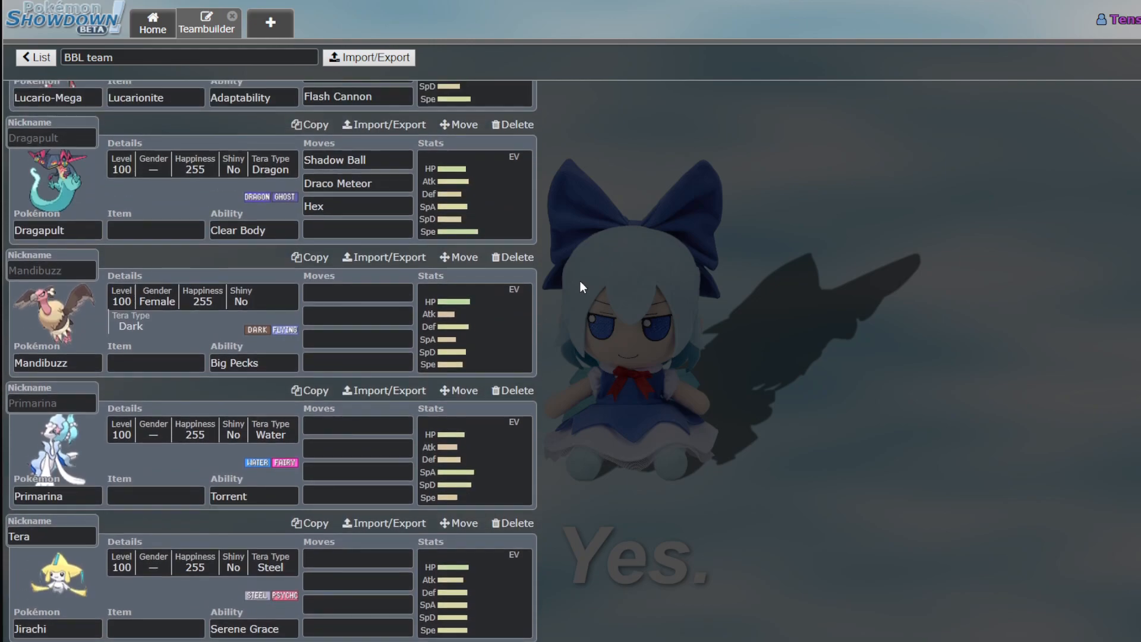
pyautogui.scroll(3)
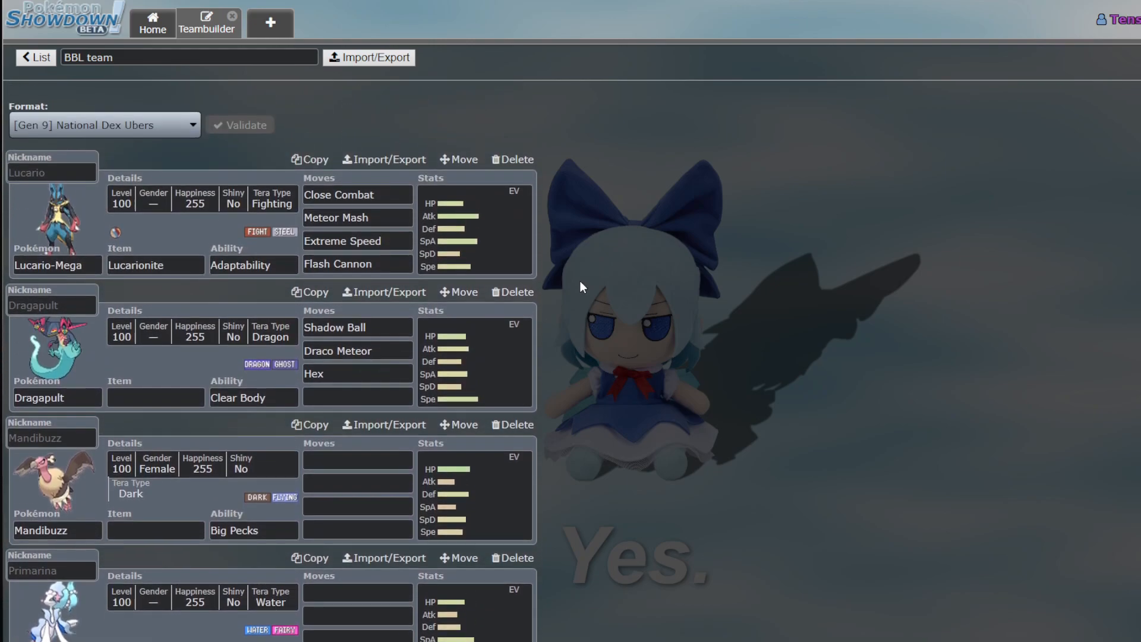
pyautogui.scroll(-3)
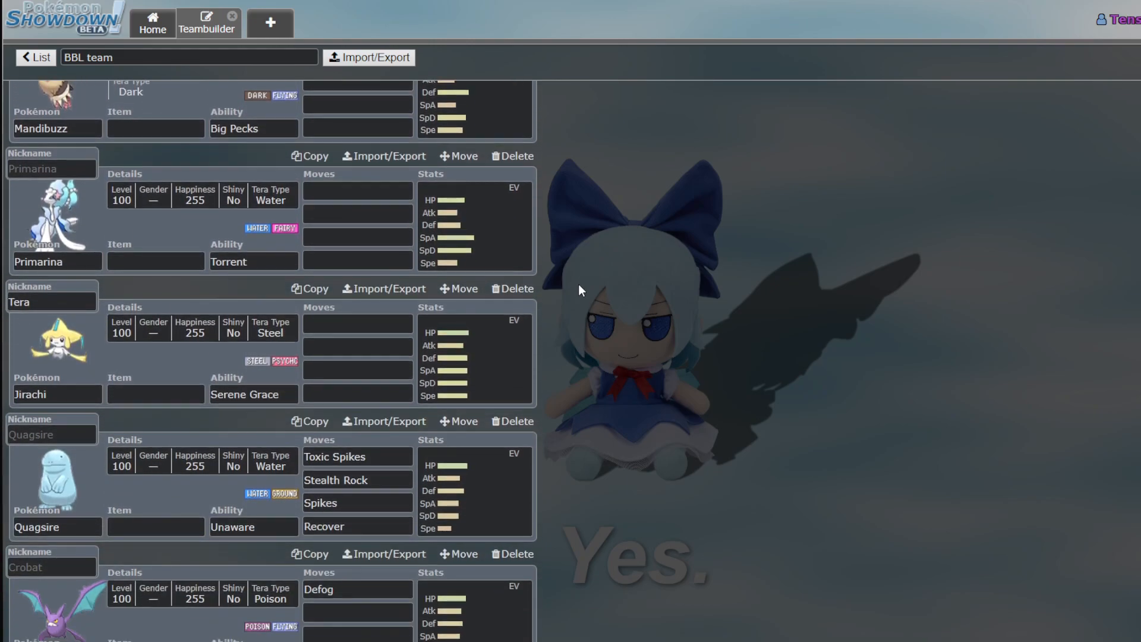
pyautogui.scroll(-3)
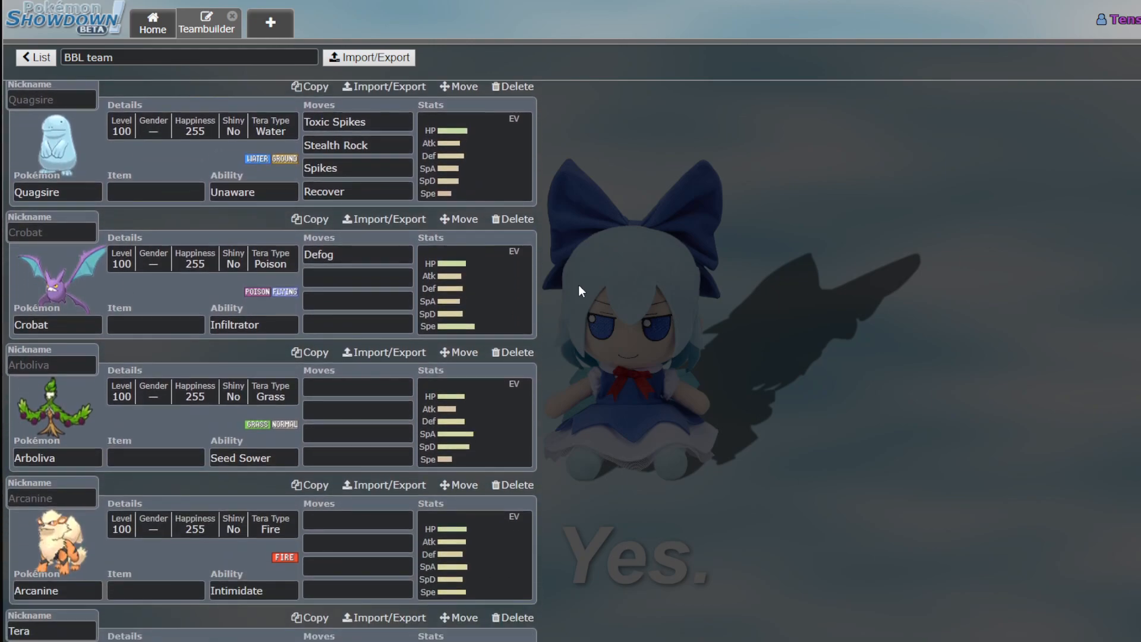
pyautogui.scroll(3)
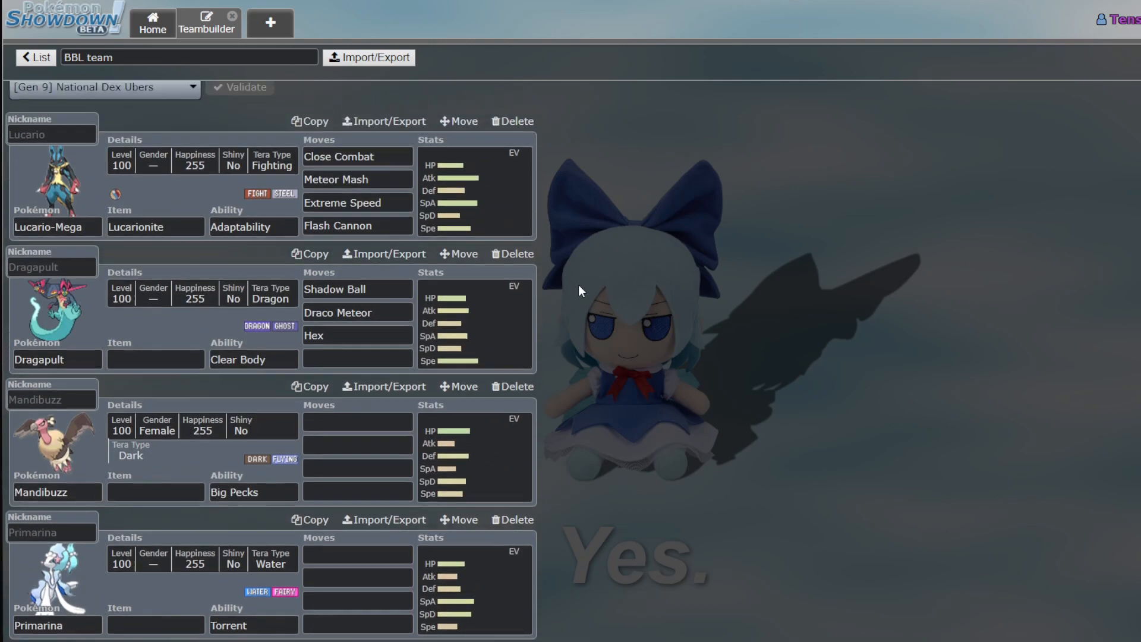
pyautogui.scroll(-3)
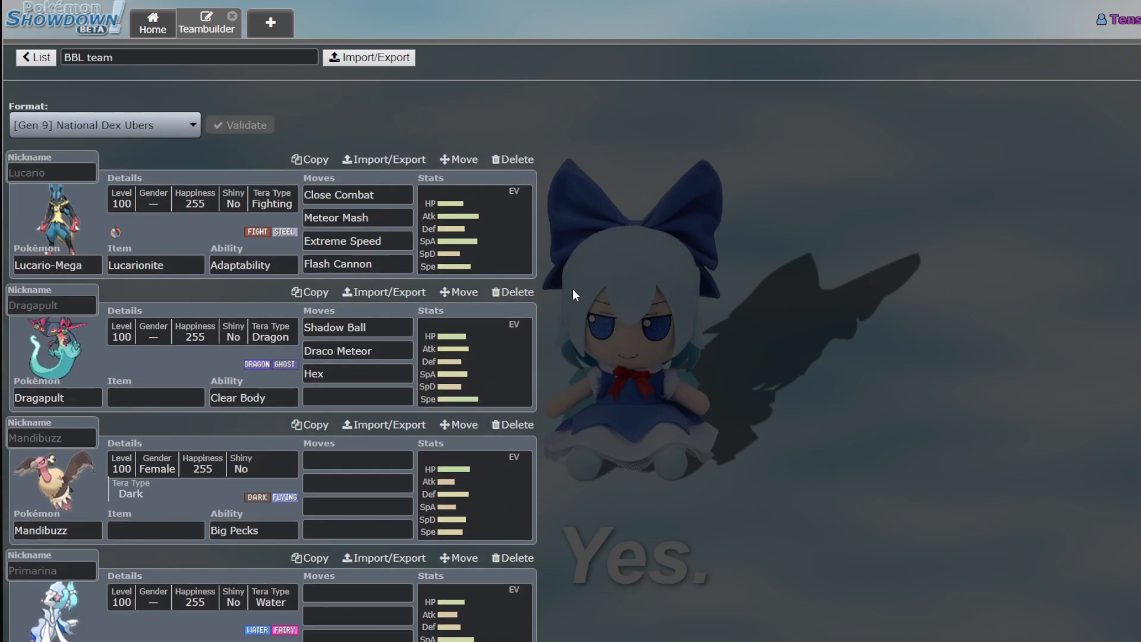
pyautogui.scroll(-3)
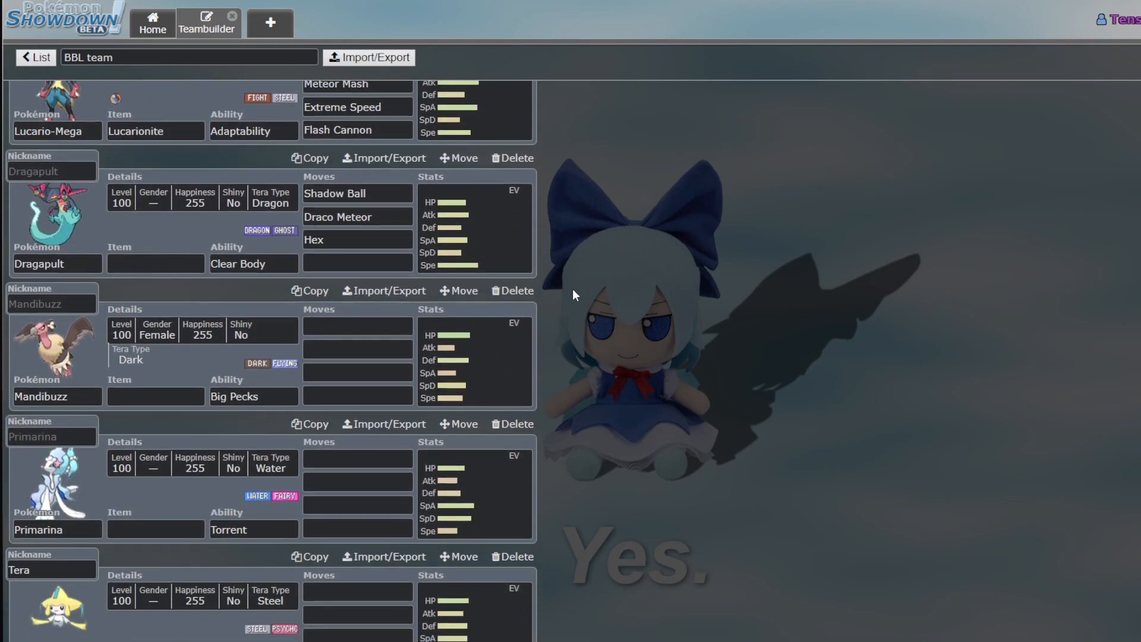
pyautogui.scroll(-3)
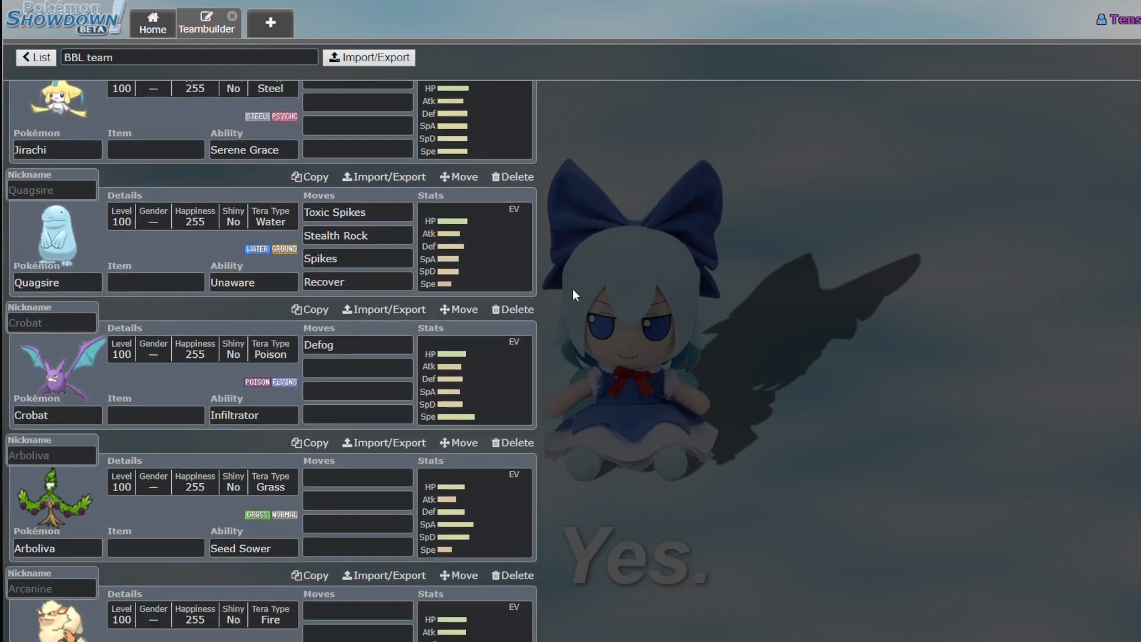
pyautogui.scroll(3)
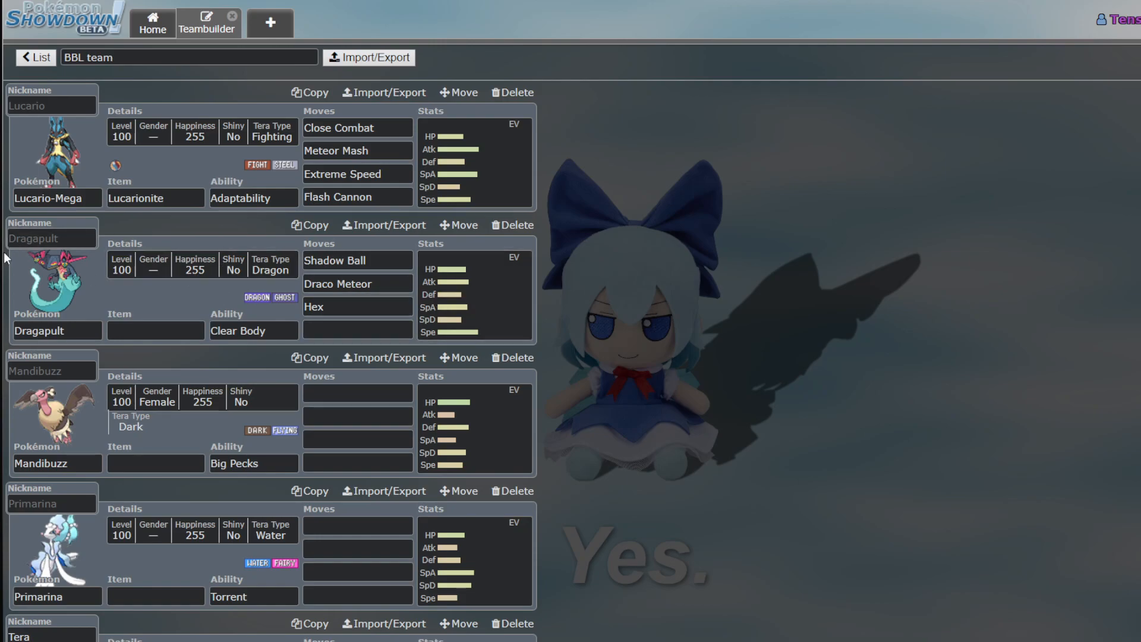
pyautogui.moveTo(185, 290)
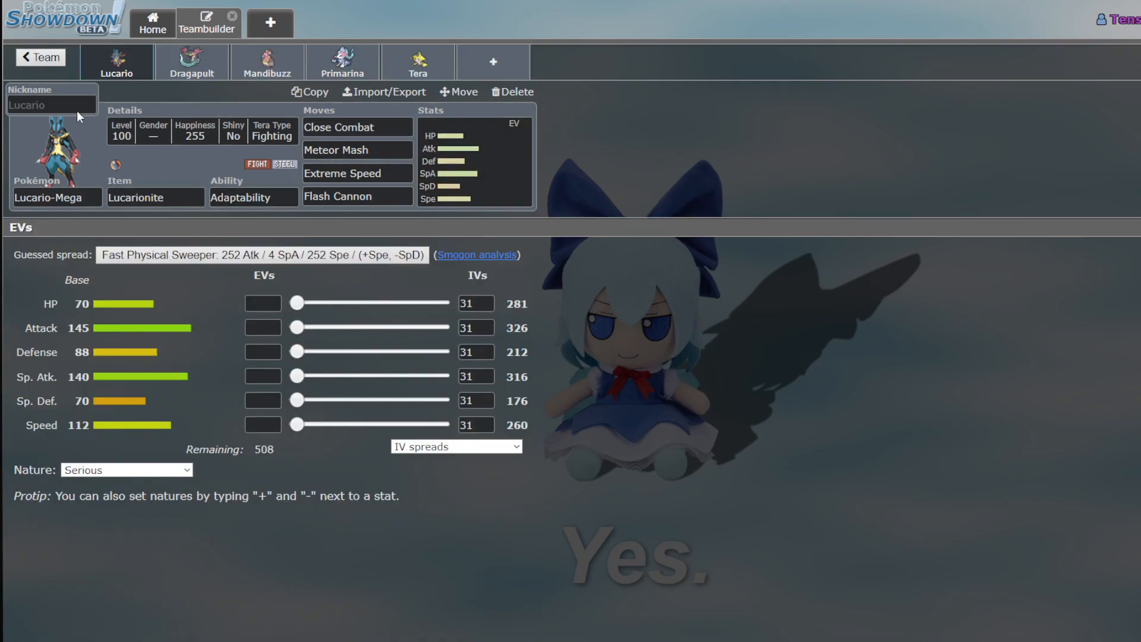
# Back out of Lucario's and Crobat's sets to the whole BBL team overview
pyautogui.click(41, 57)
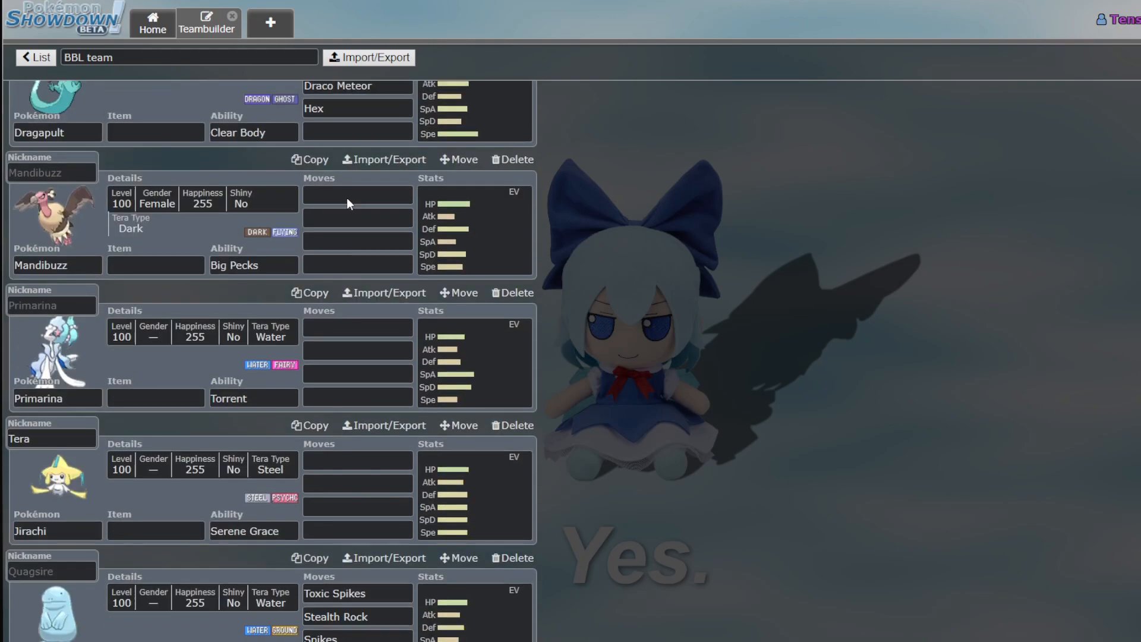
pyautogui.scroll(-3)
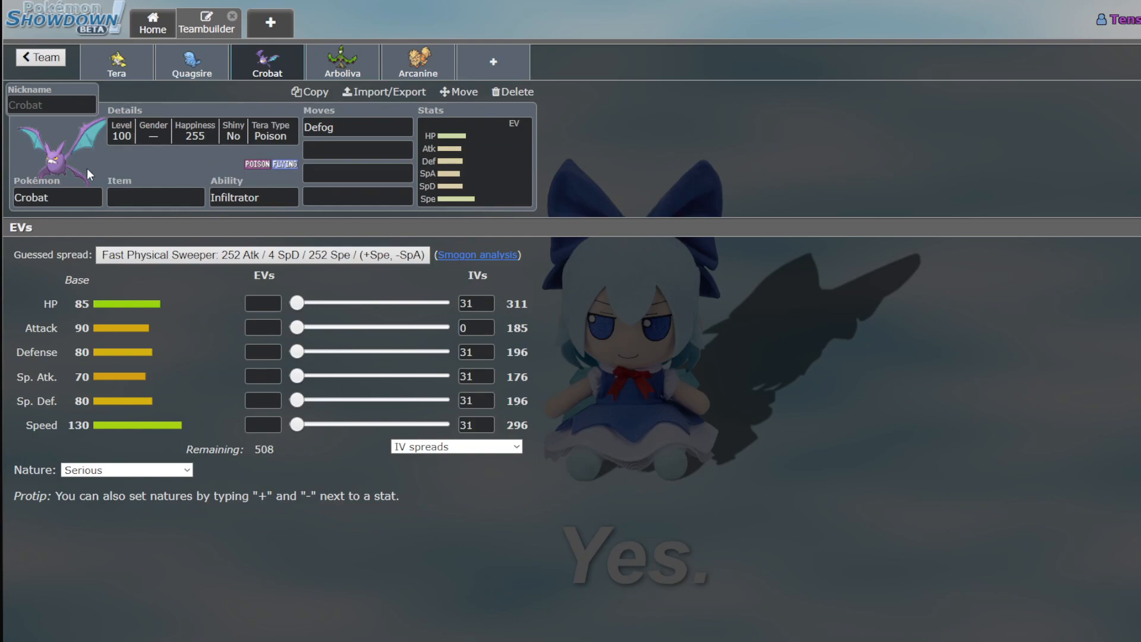
pyautogui.moveTo(113, 150)
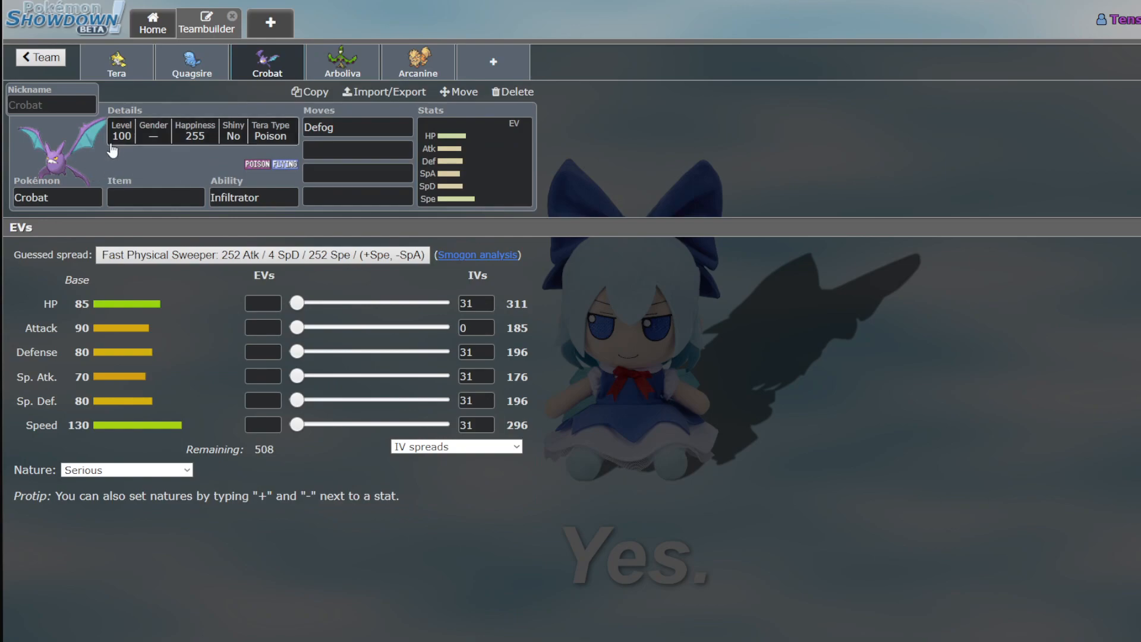
pyautogui.click(39, 57)
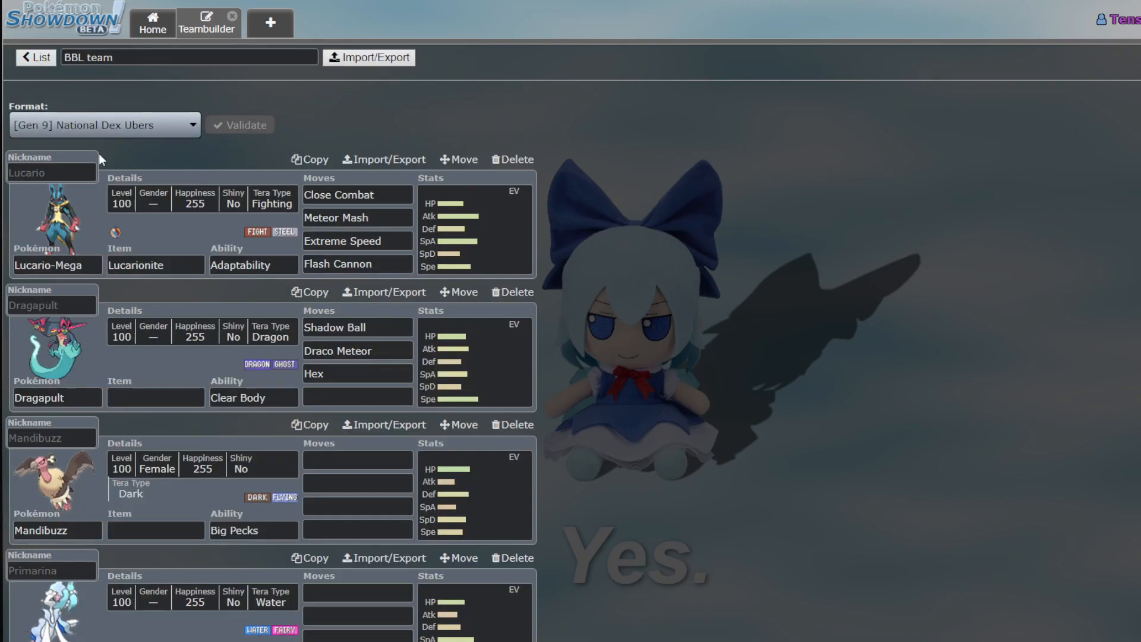
# Add Muk to the team with the Poison Touch ability
pyautogui.scroll(-3)
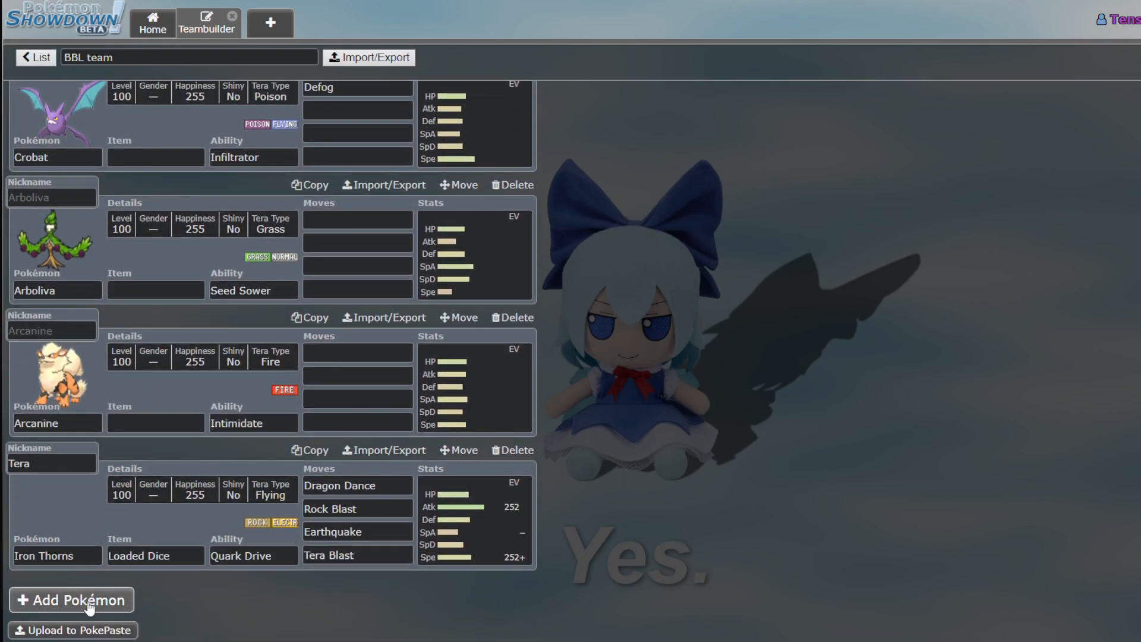
pyautogui.click(70, 599)
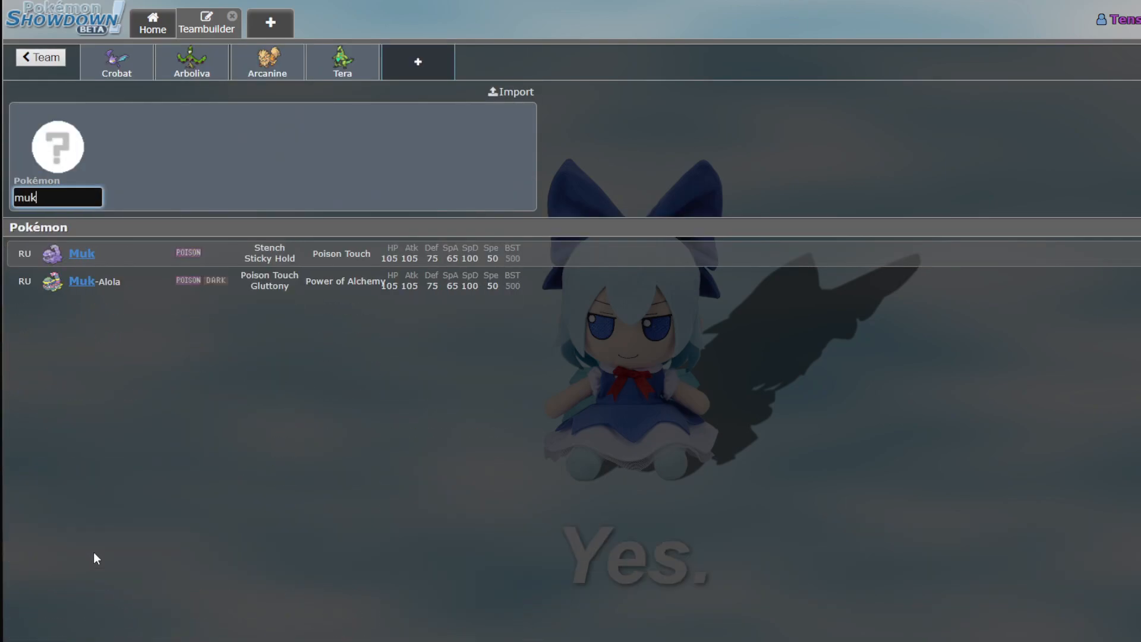
pyautogui.click(82, 253)
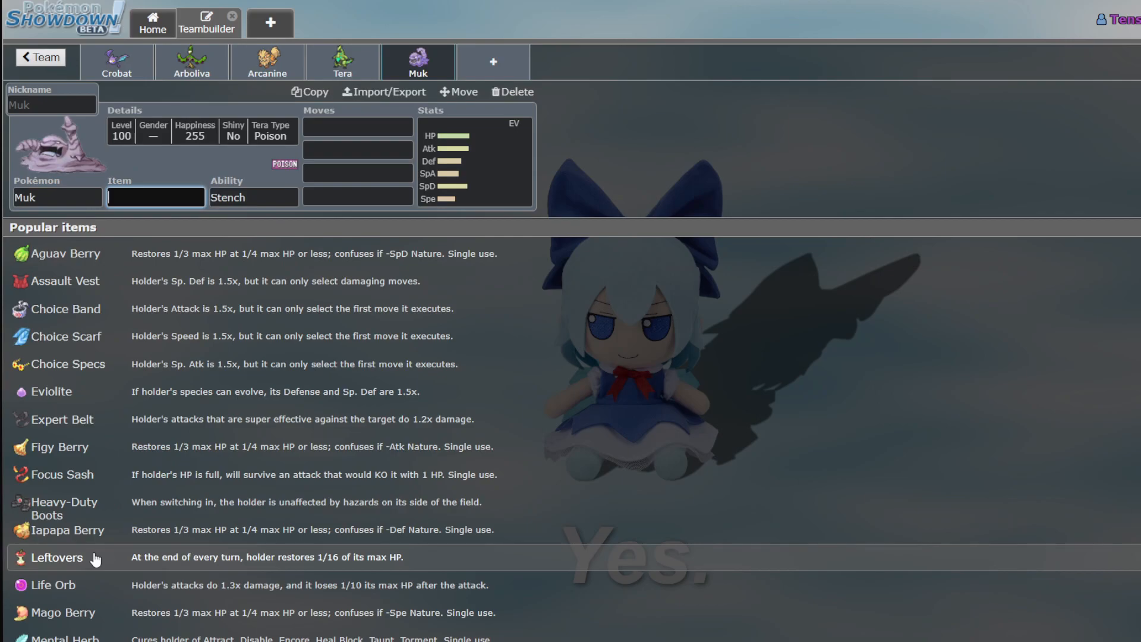
pyautogui.click(253, 198)
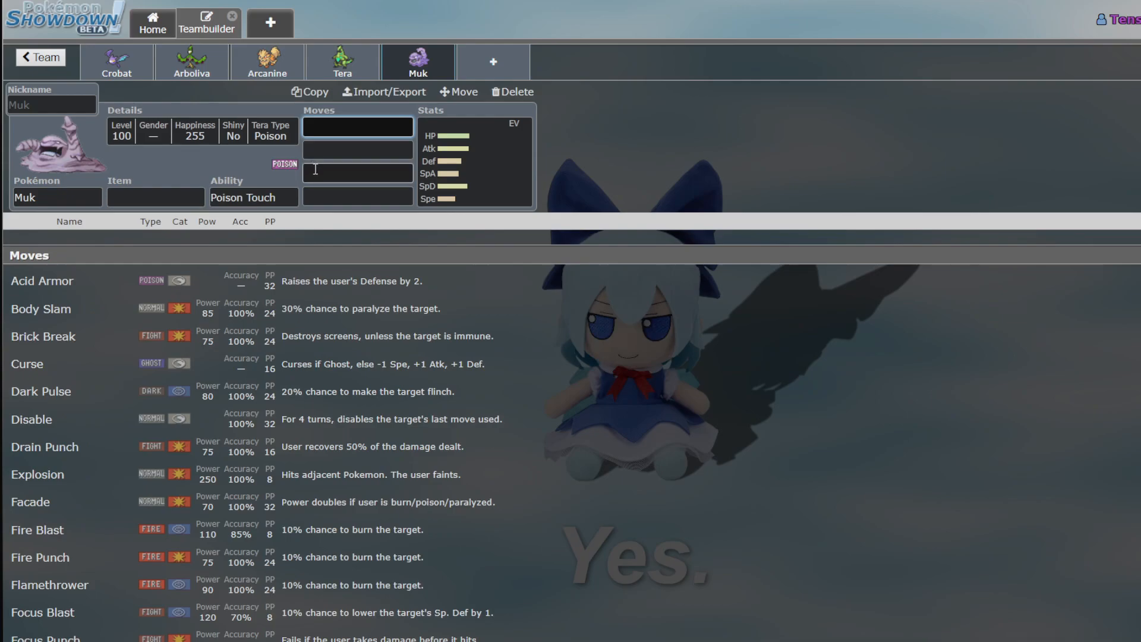
# Return to the team overview and scroll through the eleven-member roster
pyautogui.click(39, 57)
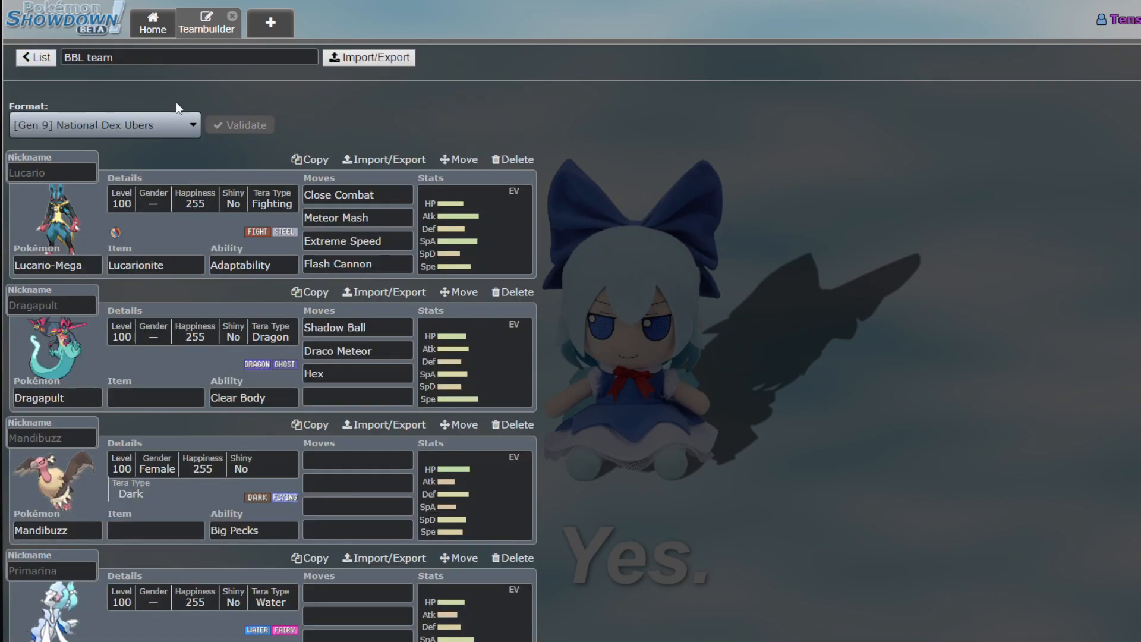
pyautogui.moveTo(126, 580)
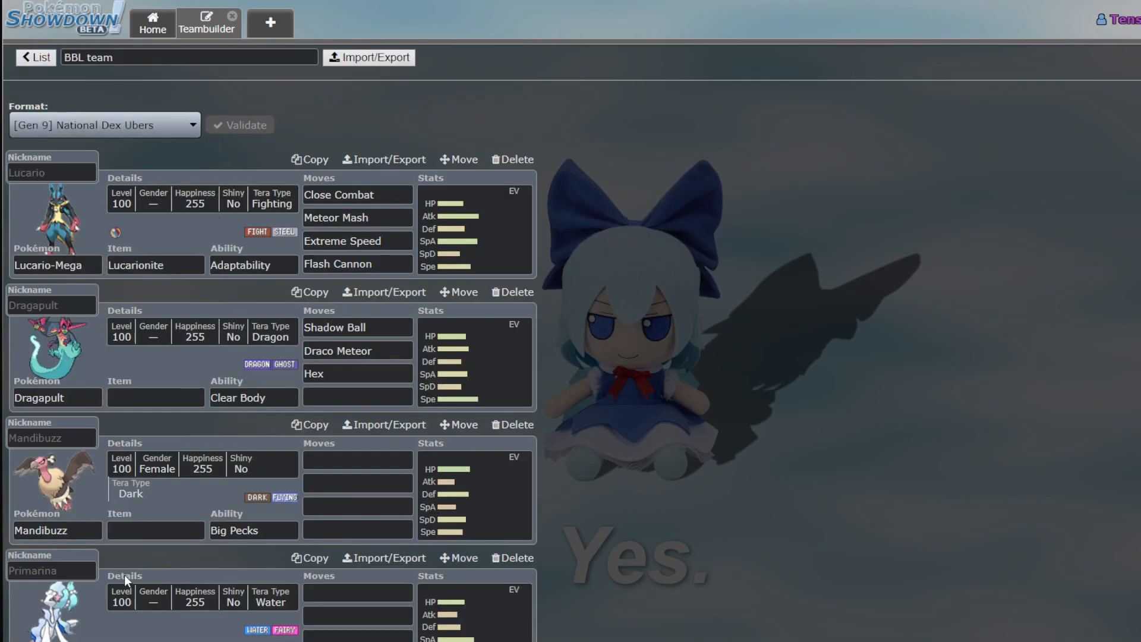
pyautogui.scroll(-3)
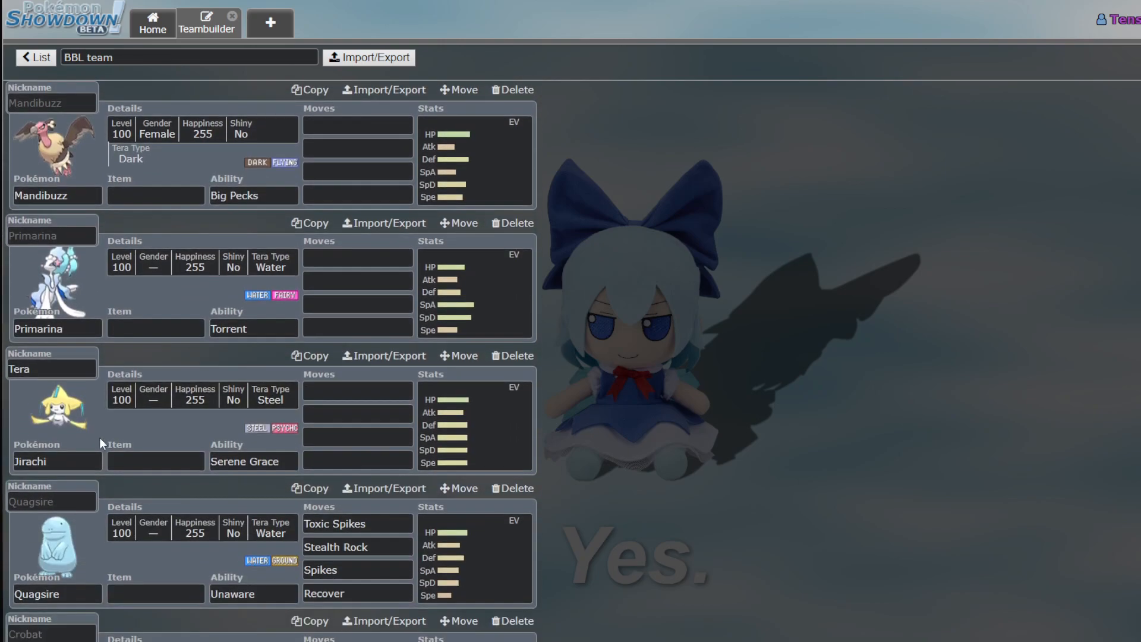
pyautogui.scroll(-3)
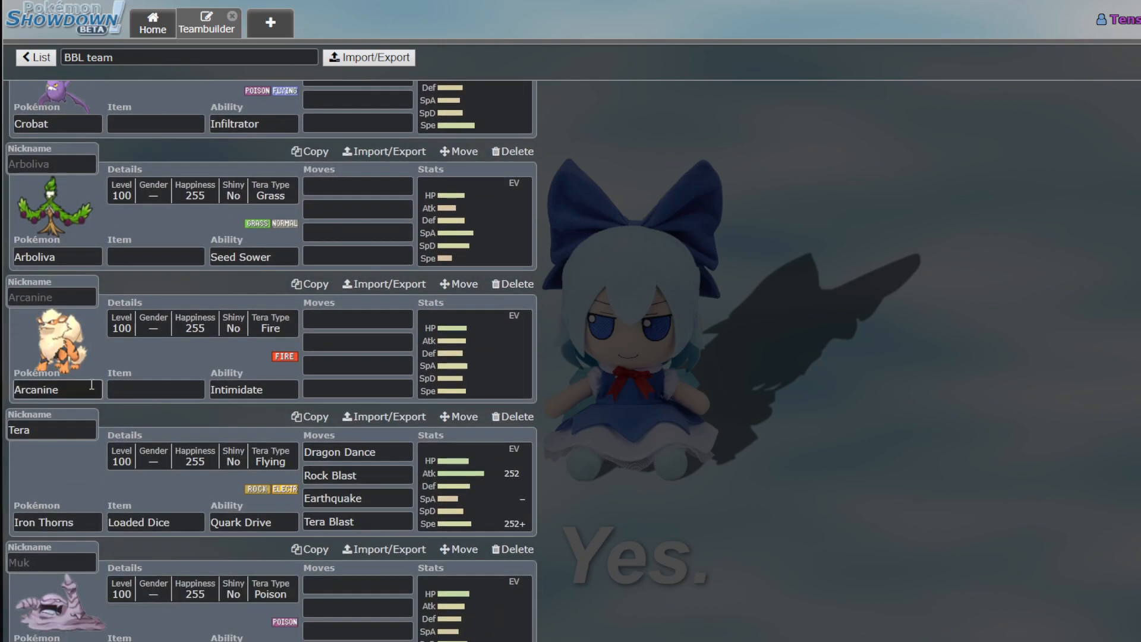
pyautogui.scroll(-3)
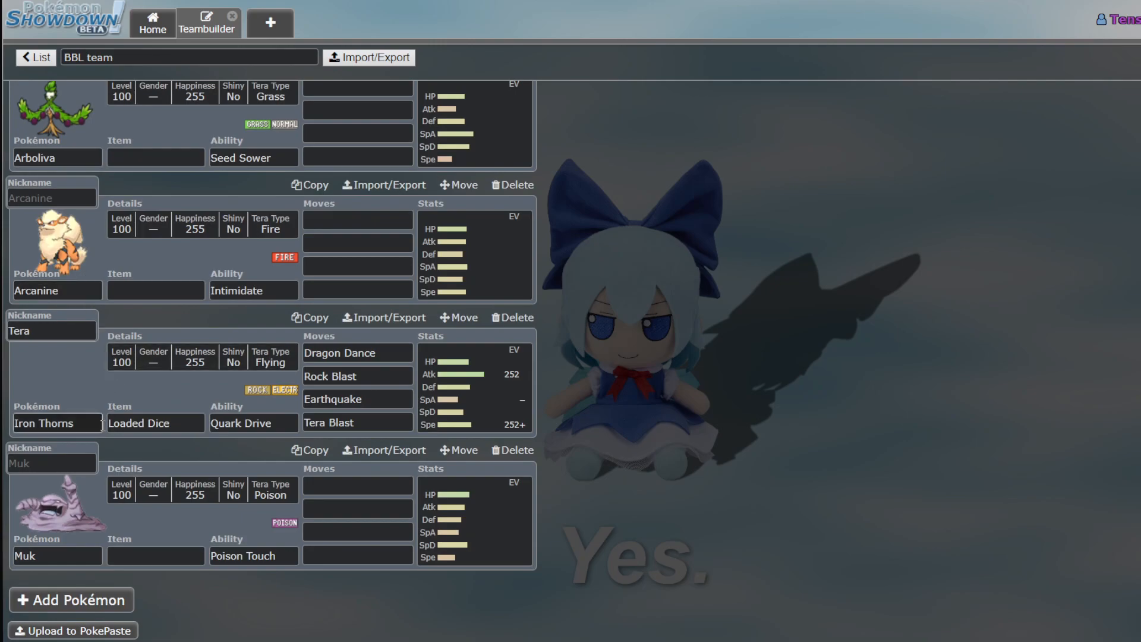
pyautogui.scroll(-3)
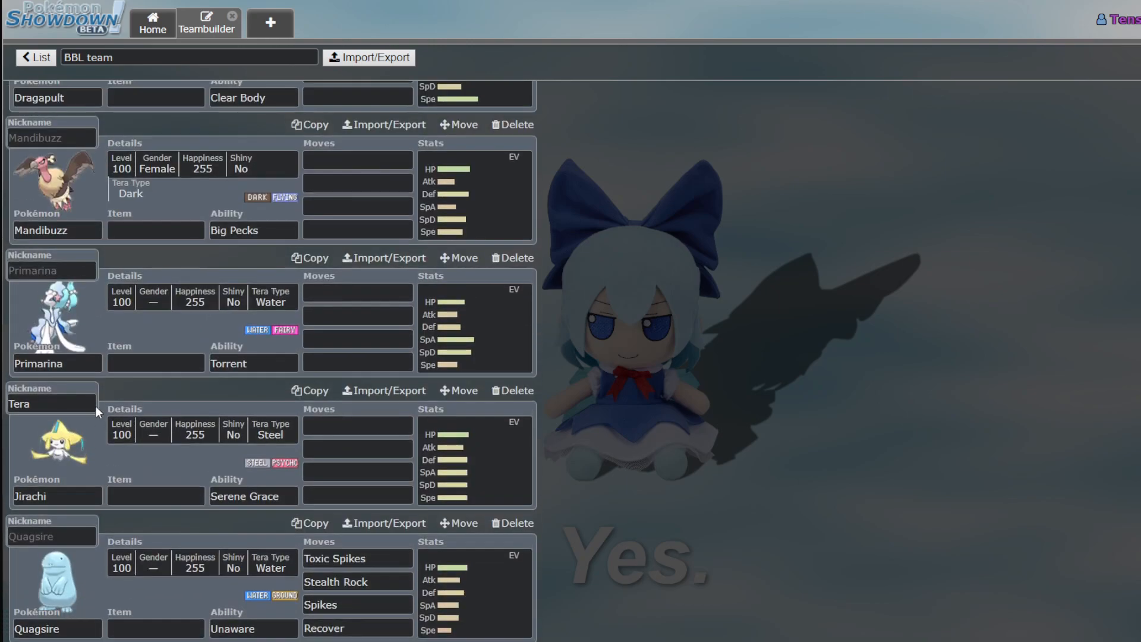
pyautogui.scroll(3)
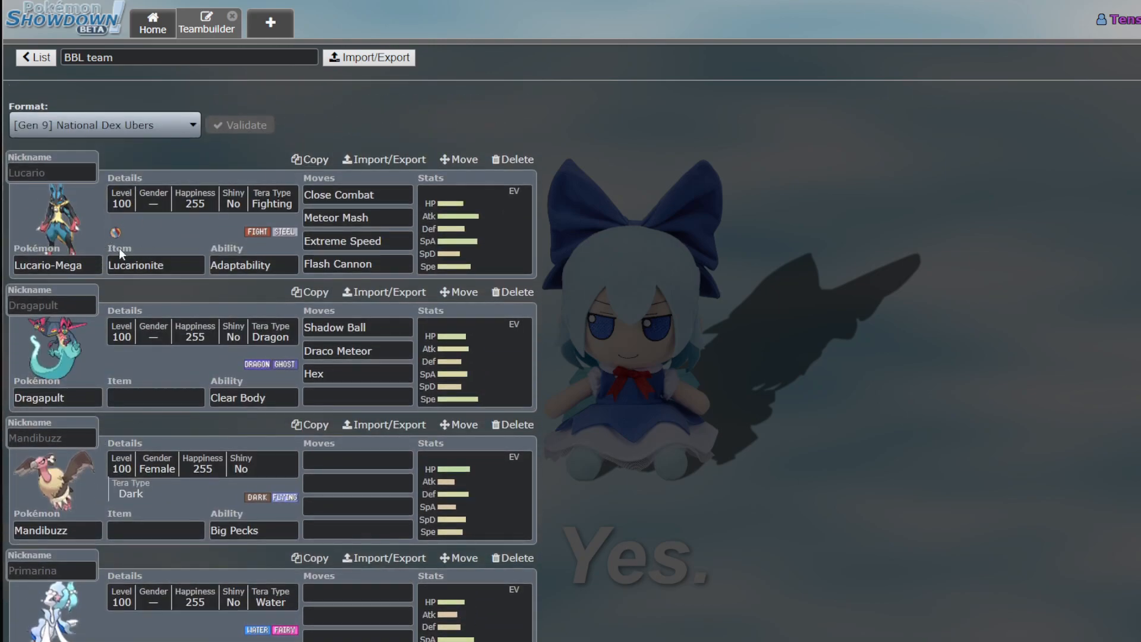
pyautogui.moveTo(93, 240)
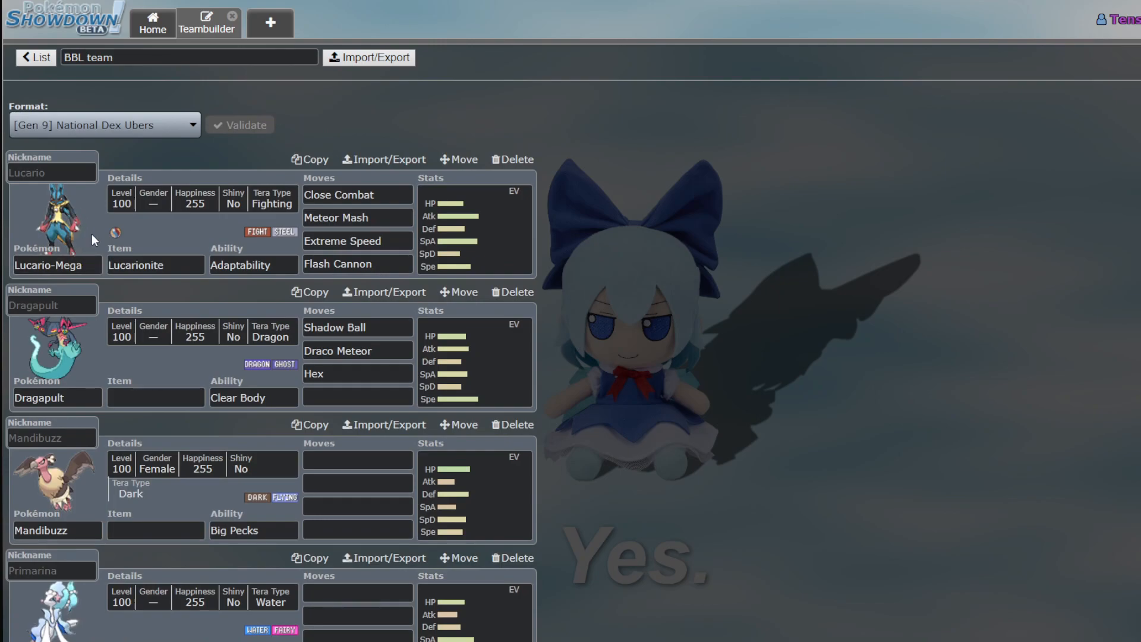
pyautogui.scroll(-3)
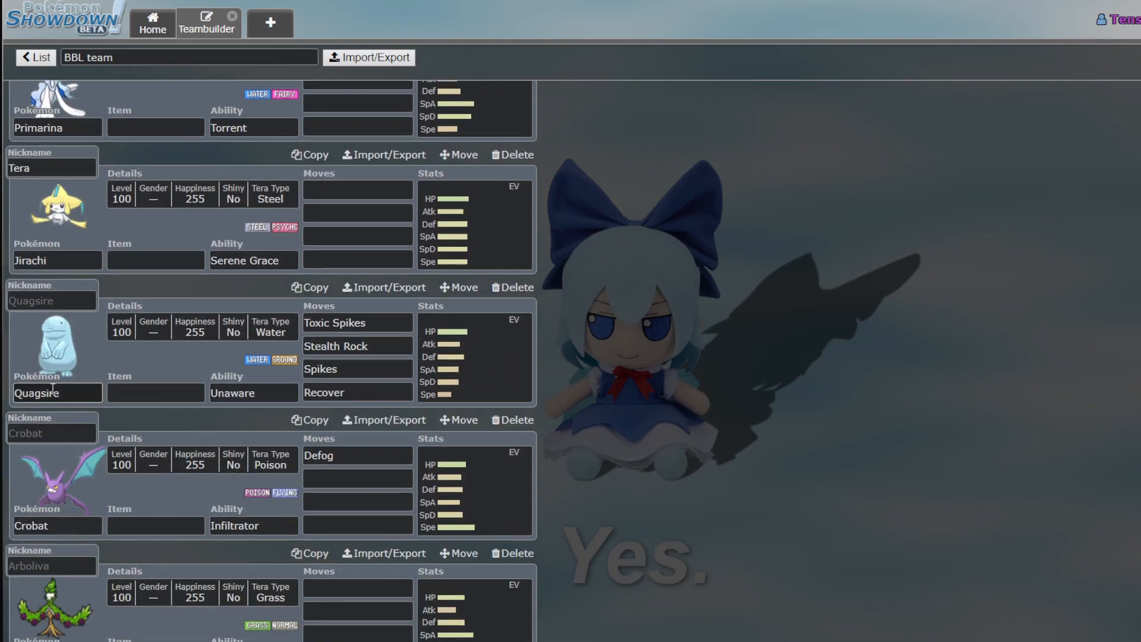
pyautogui.scroll(-3)
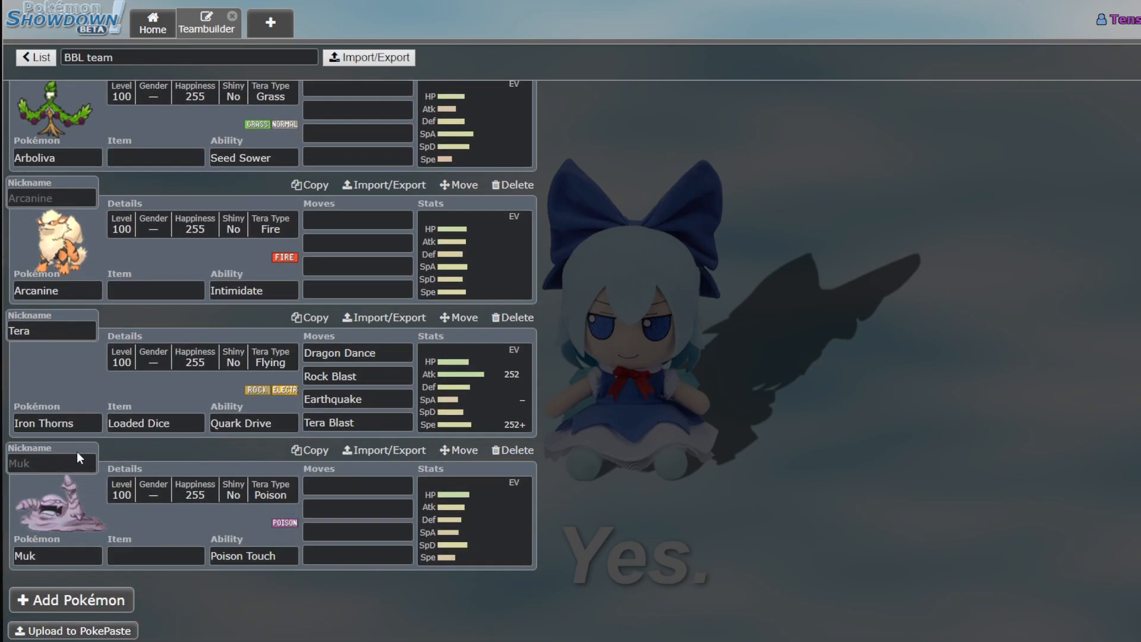
pyautogui.scroll(3)
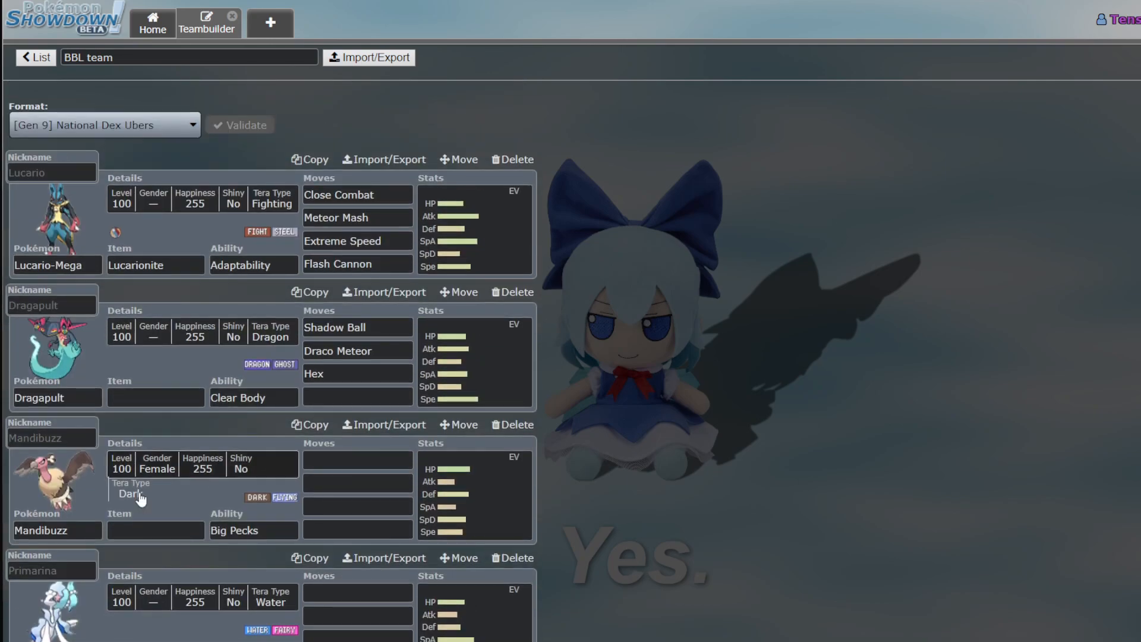
pyautogui.scroll(-3)
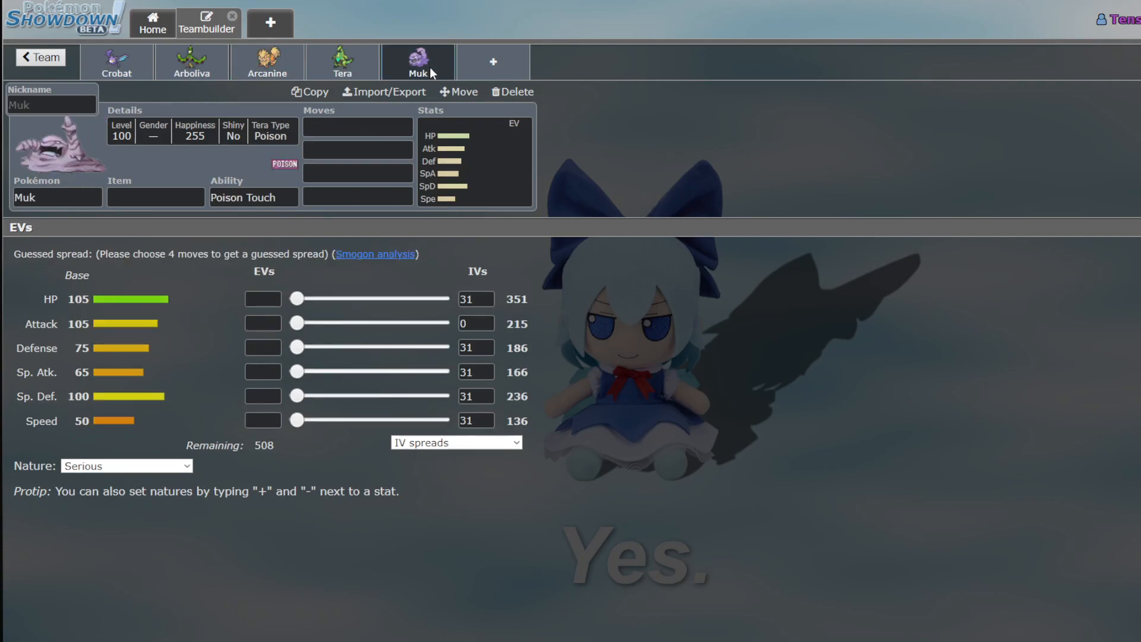
# Fill Muk's moveset with Poison Jab first and Gunk Shot in the fourth slot
pyautogui.click(357, 127)
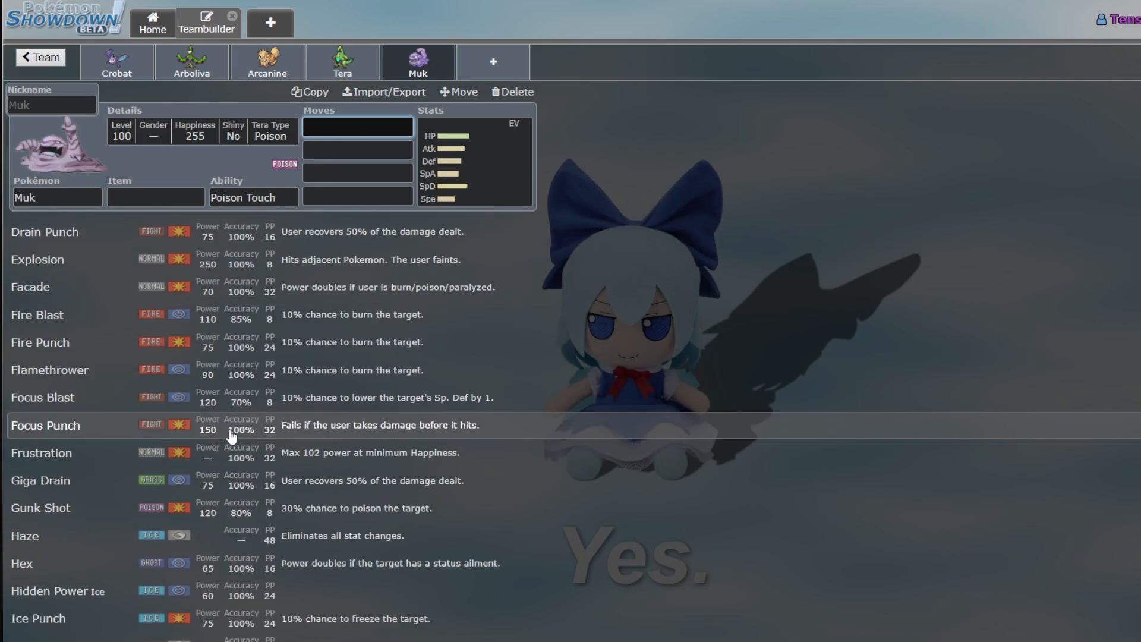
pyautogui.scroll(-3)
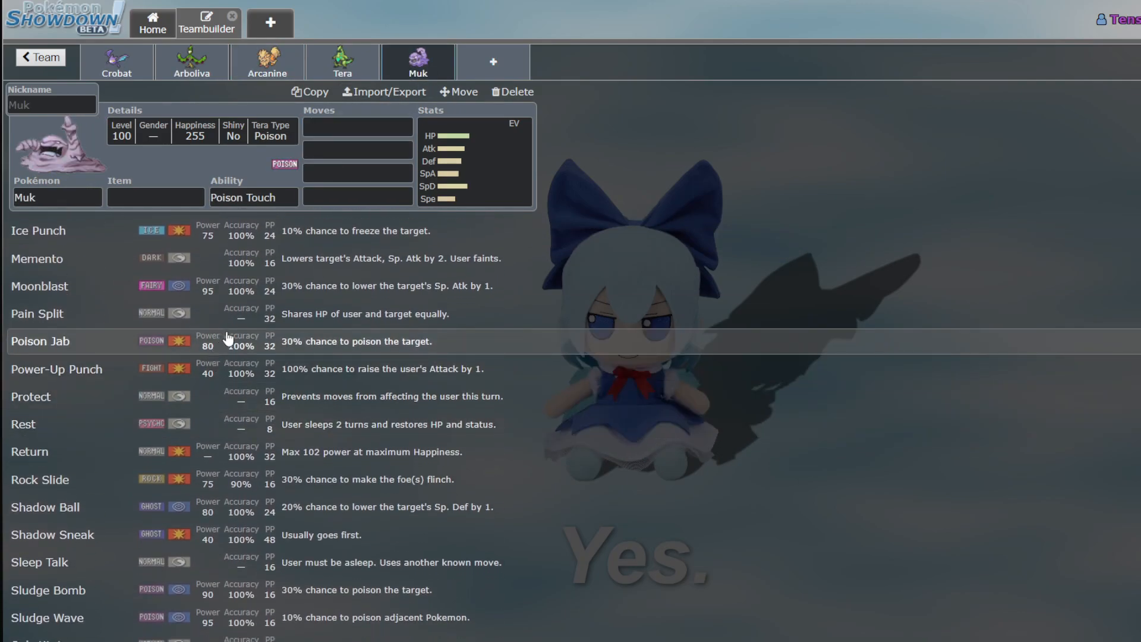
pyautogui.click(40, 341)
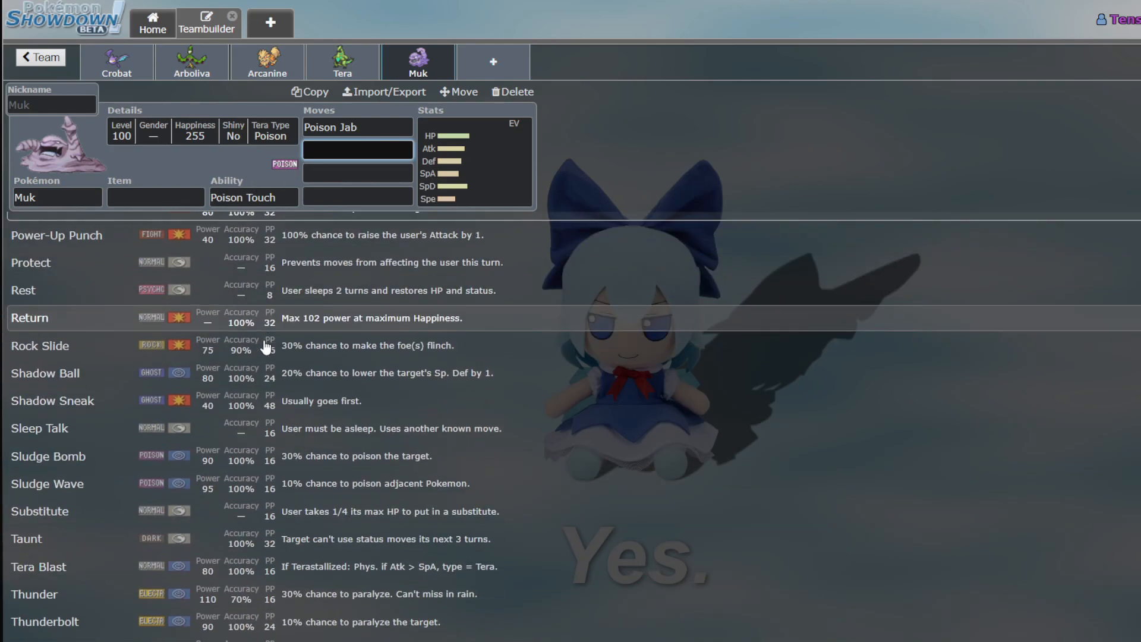
pyautogui.scroll(-3)
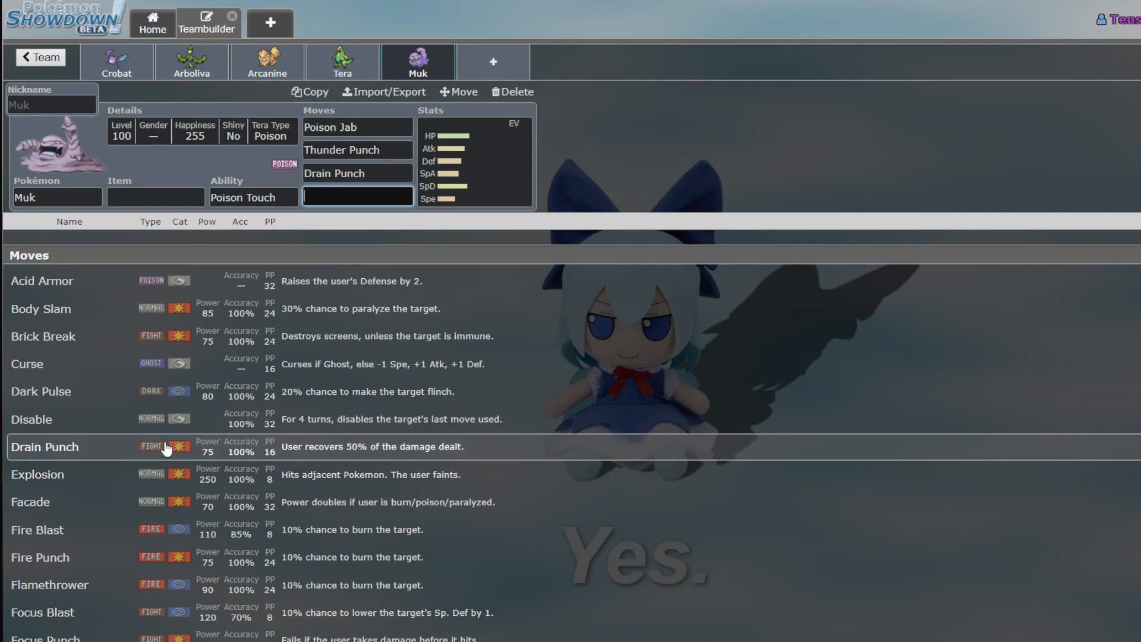
pyautogui.scroll(-3)
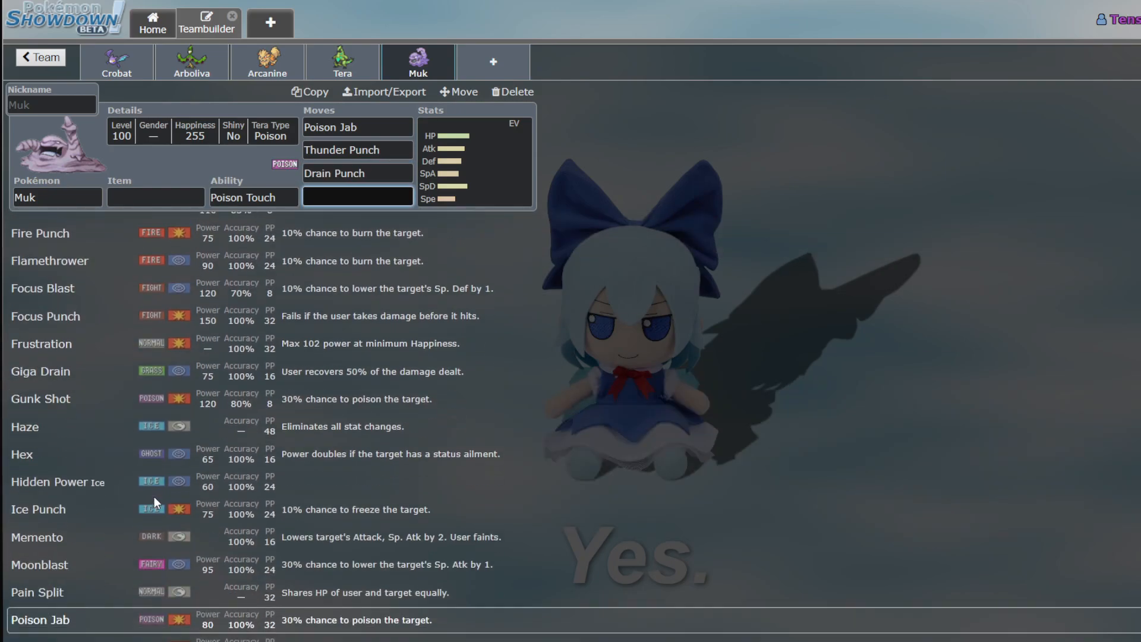
pyautogui.scroll(-3)
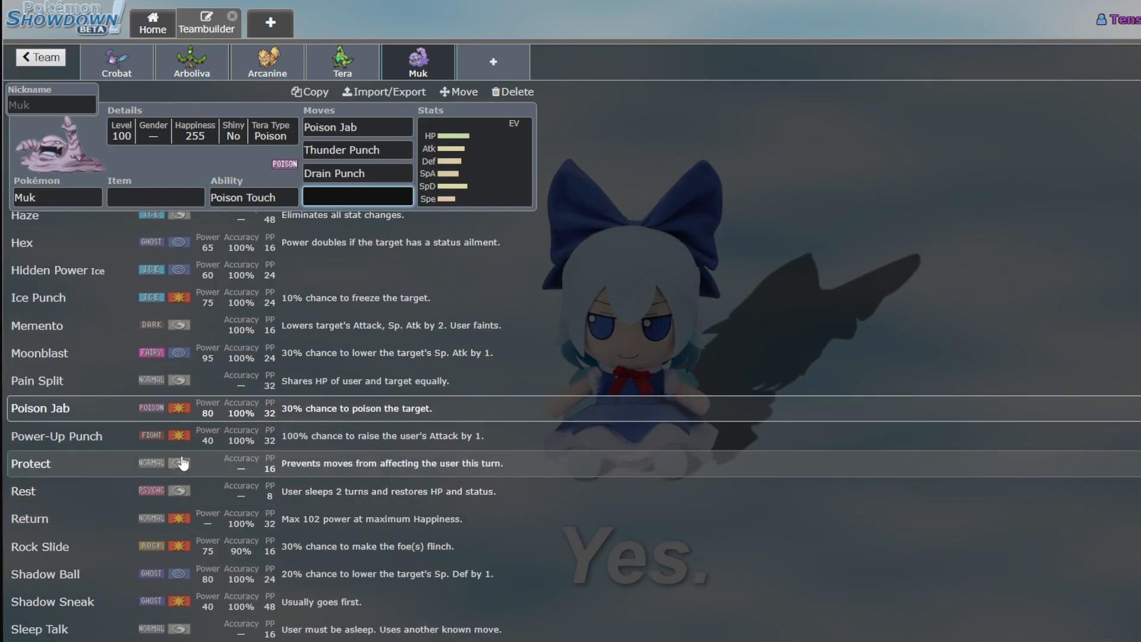
pyautogui.scroll(-3)
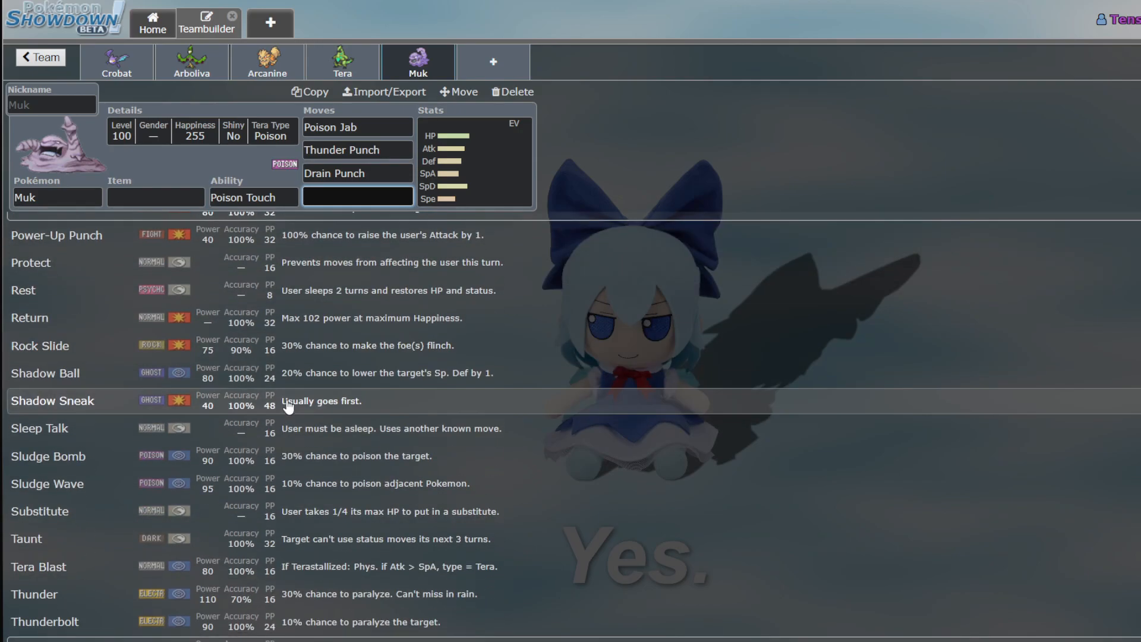
pyautogui.scroll(3)
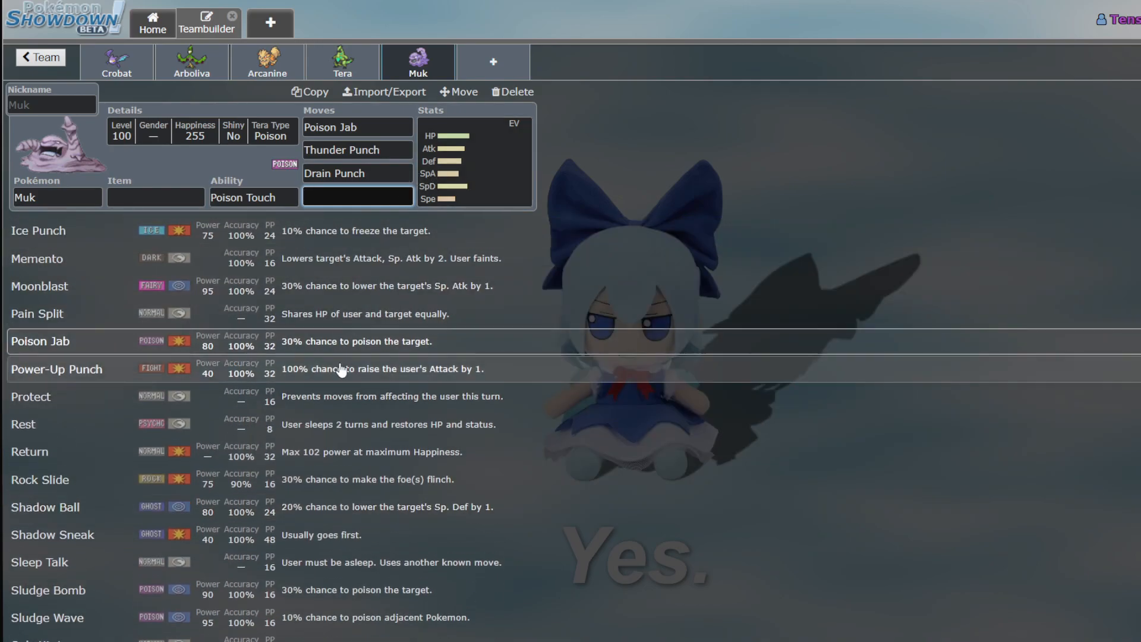
pyautogui.click(332, 196)
pyautogui.write('Gunk Shot')
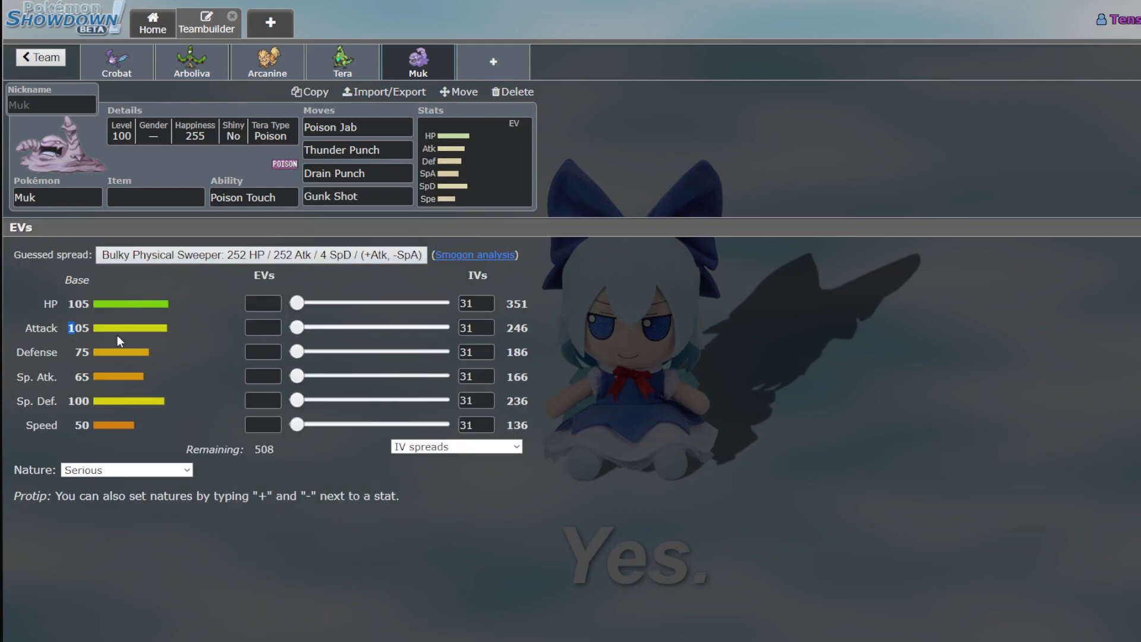
pyautogui.moveTo(455, 62)
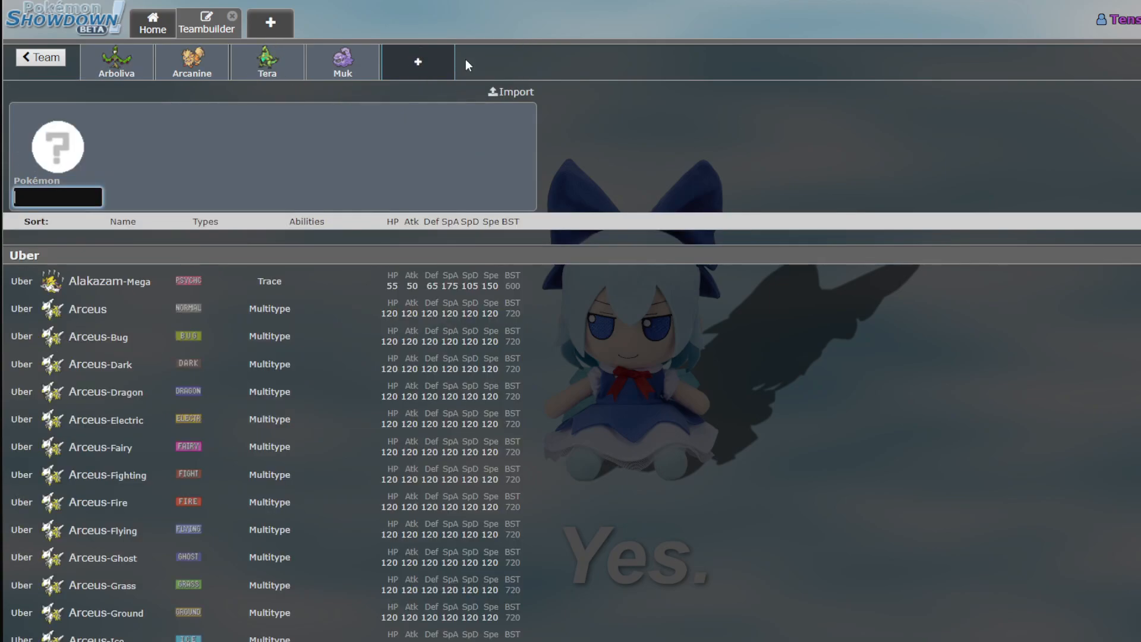
pyautogui.moveTo(800, 634)
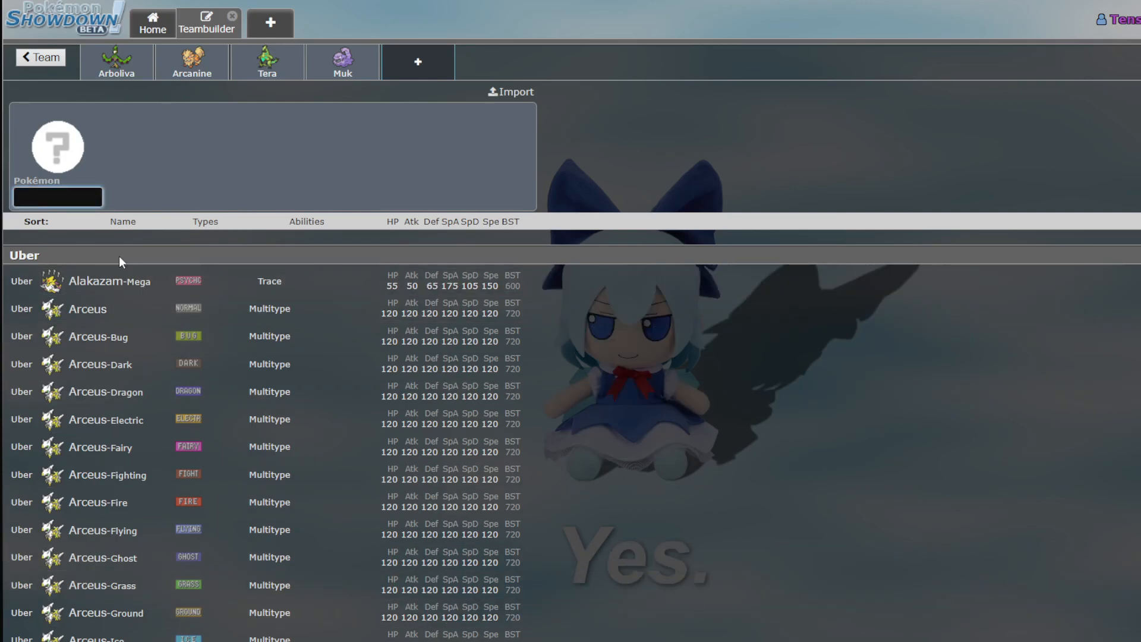
# Add Diglett from the search and give it a Speed-boosting Adamant nature with its EV spread
pyautogui.write('di')
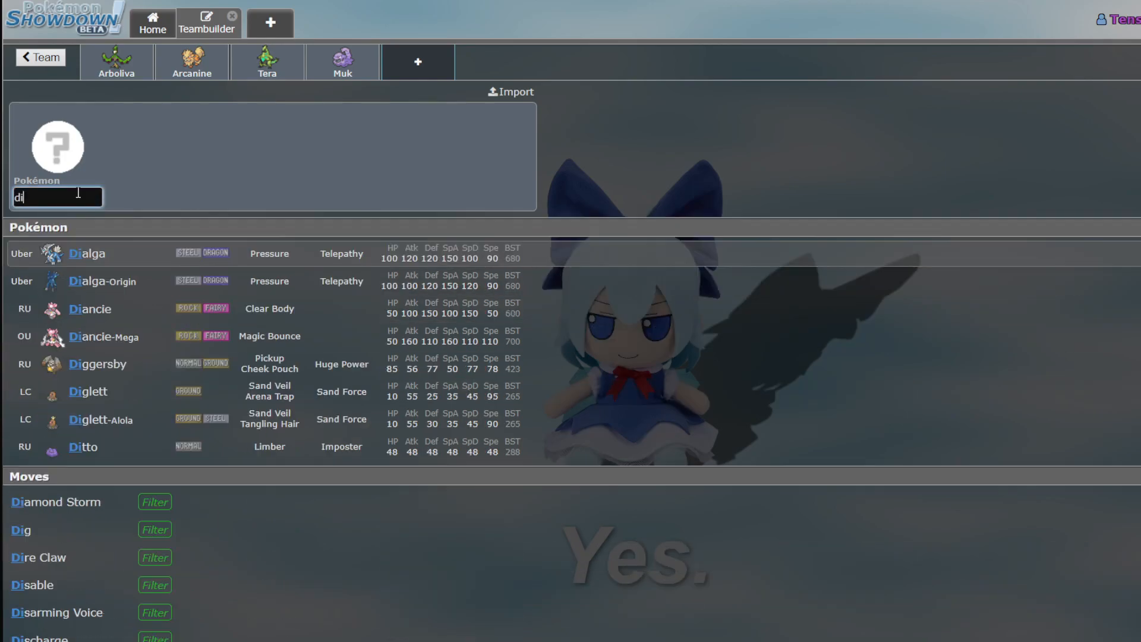
pyautogui.write('g')
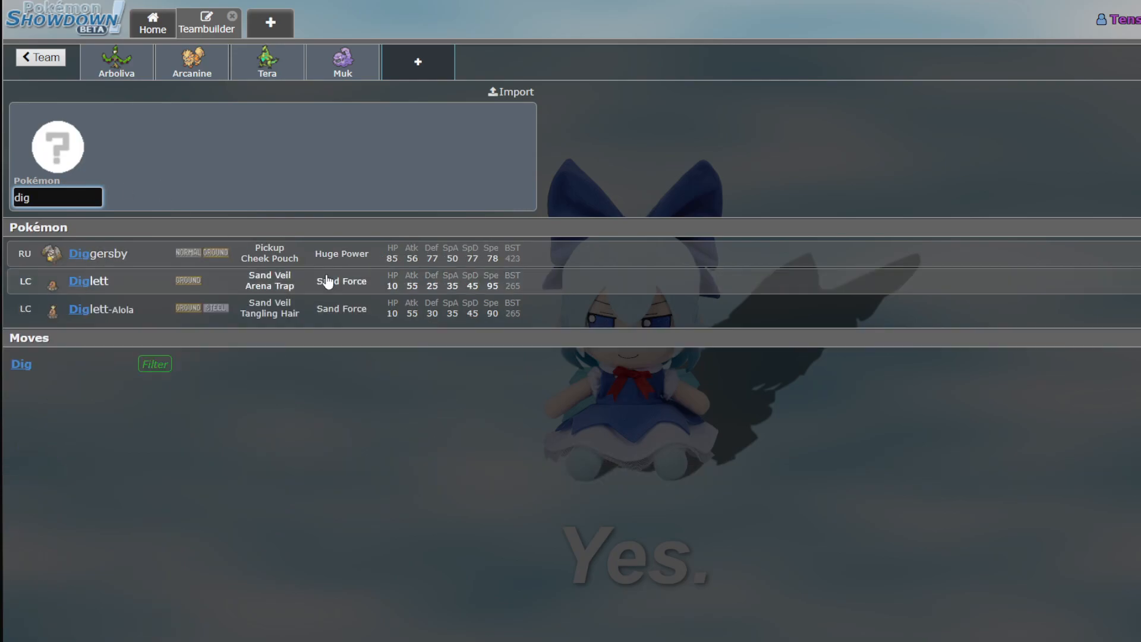
pyautogui.click(87, 280)
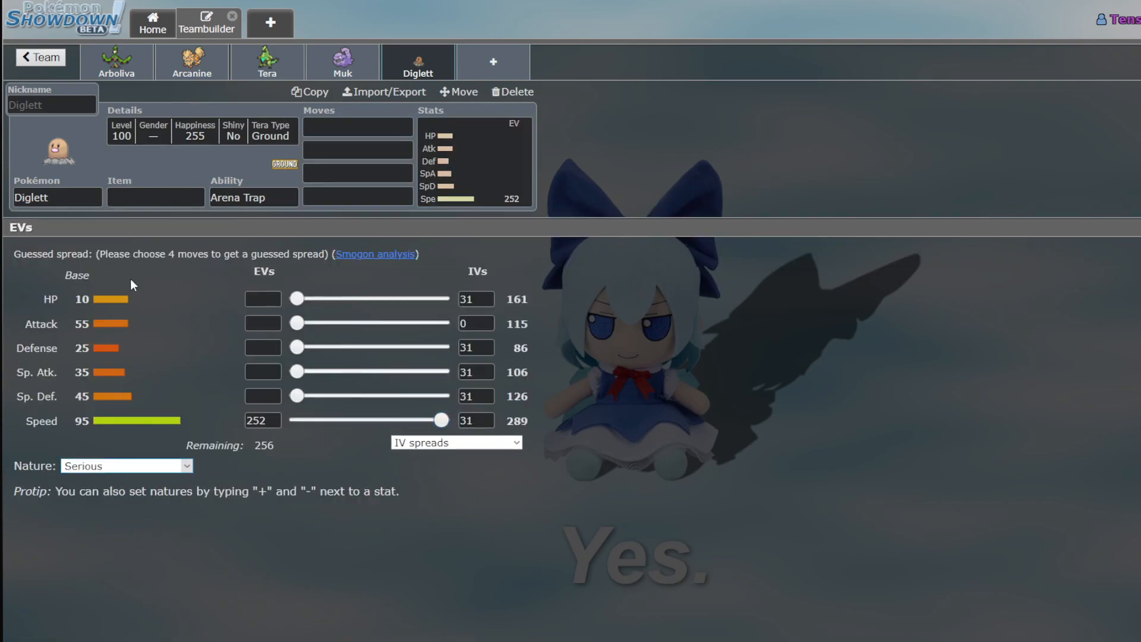
pyautogui.click(124, 465)
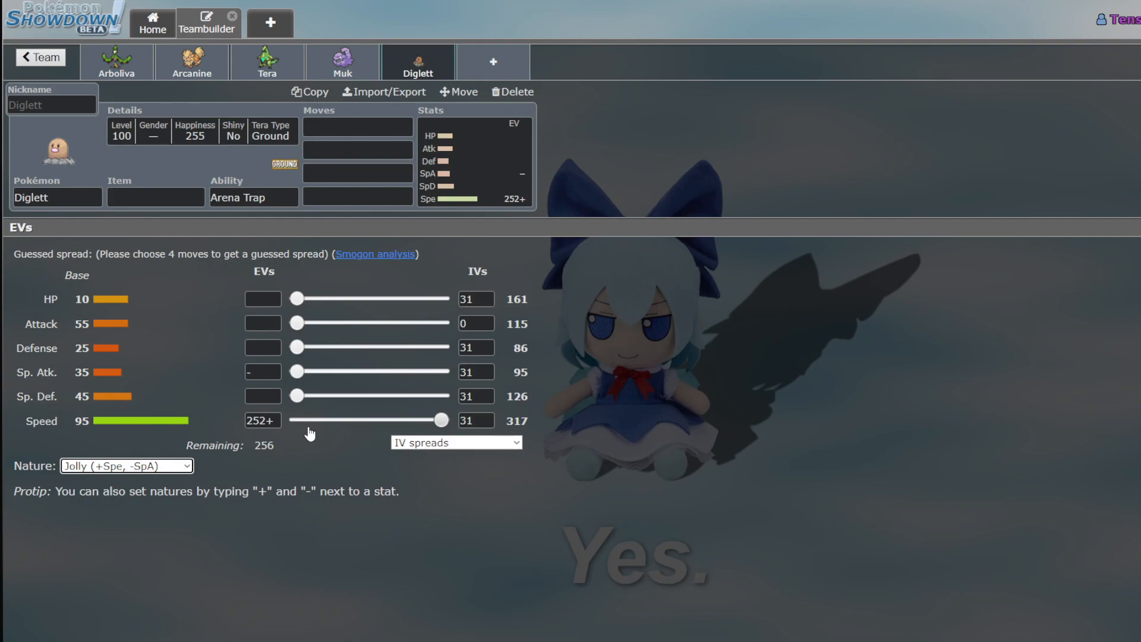
pyautogui.moveTo(213, 190)
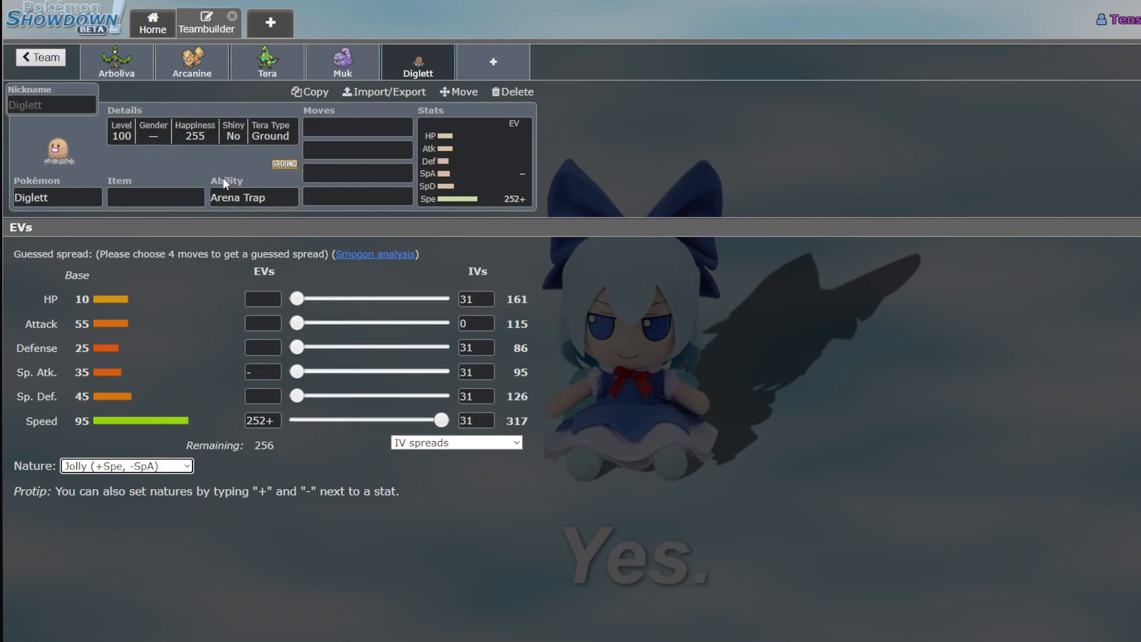
pyautogui.moveTo(154, 155)
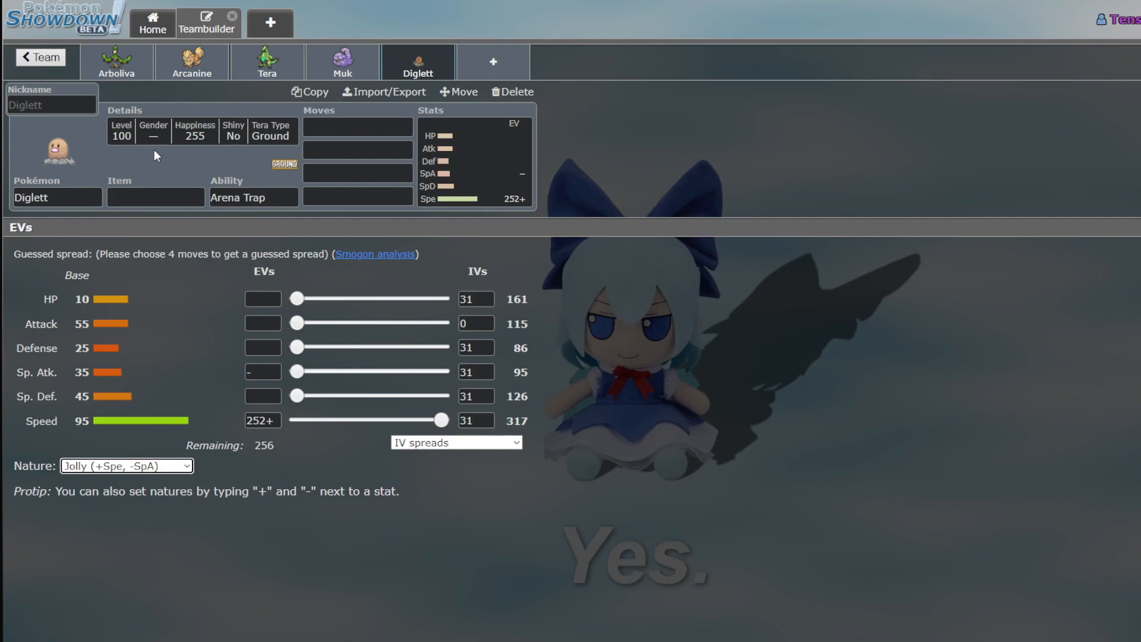
pyautogui.moveTo(323, 306)
pyautogui.write('252+')
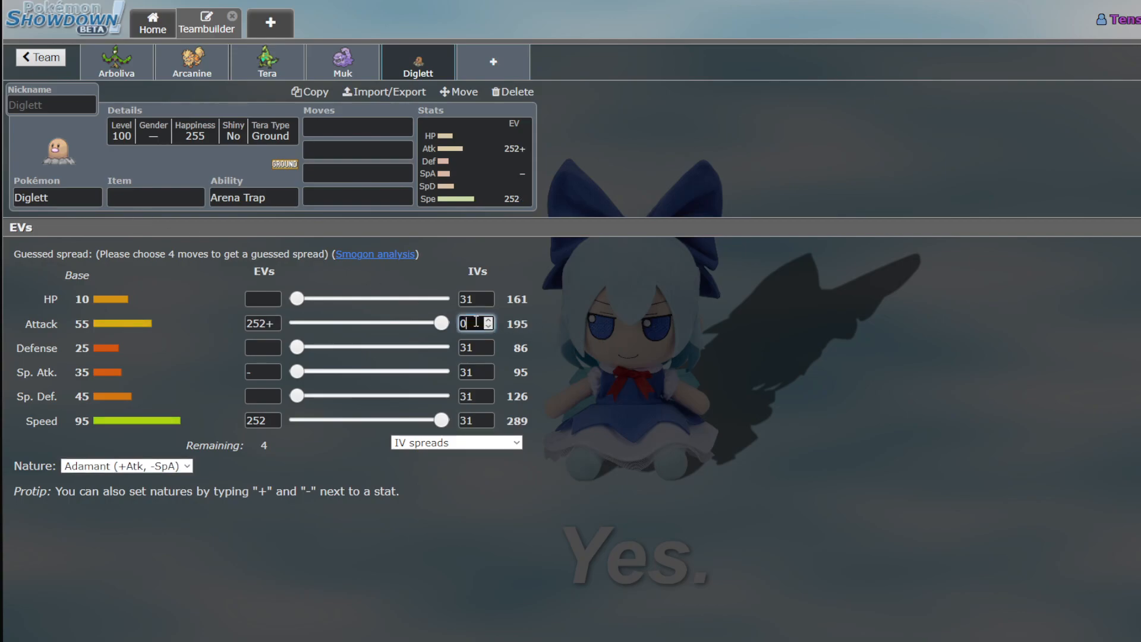
pyautogui.write('34')
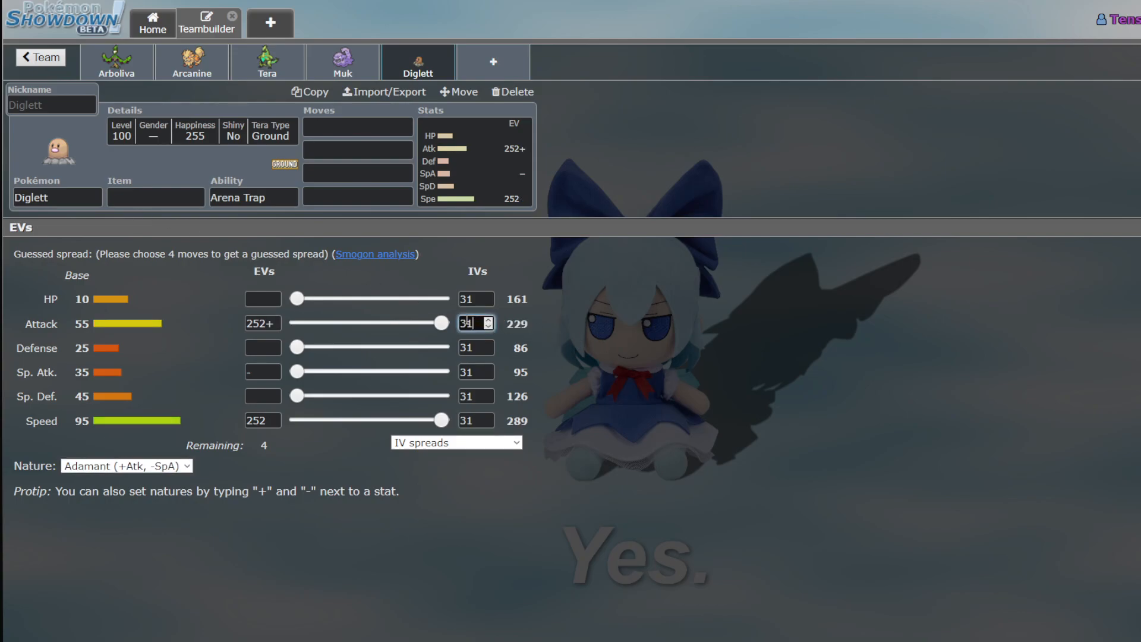
# Give Diglett a Choice Band and Earthquake as its first move
pyautogui.click(155, 197)
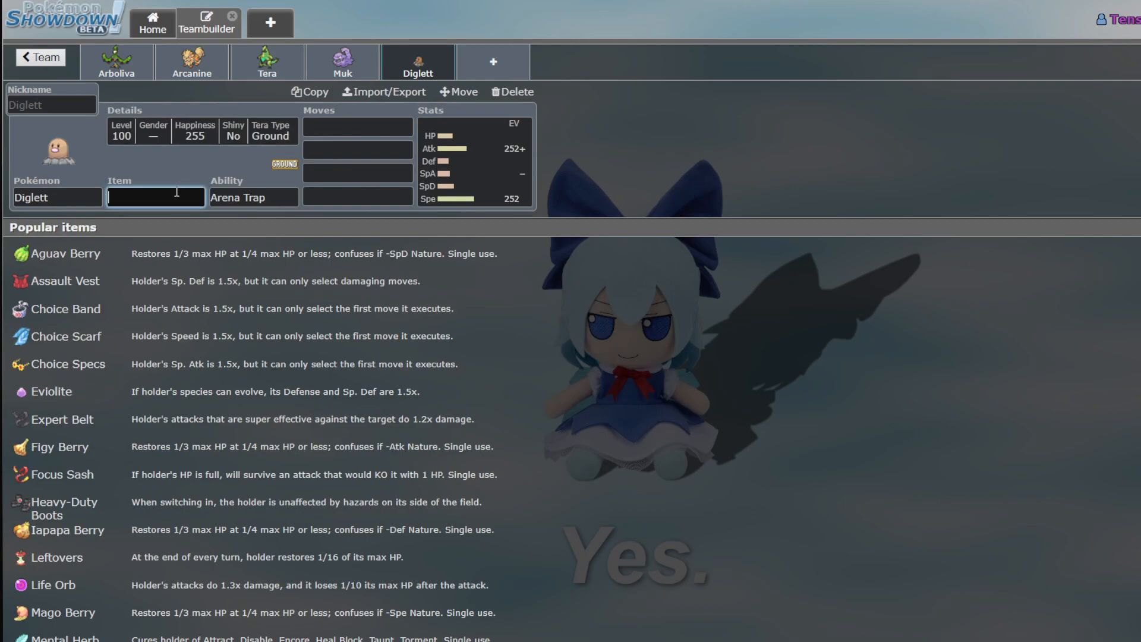
pyautogui.write('ban')
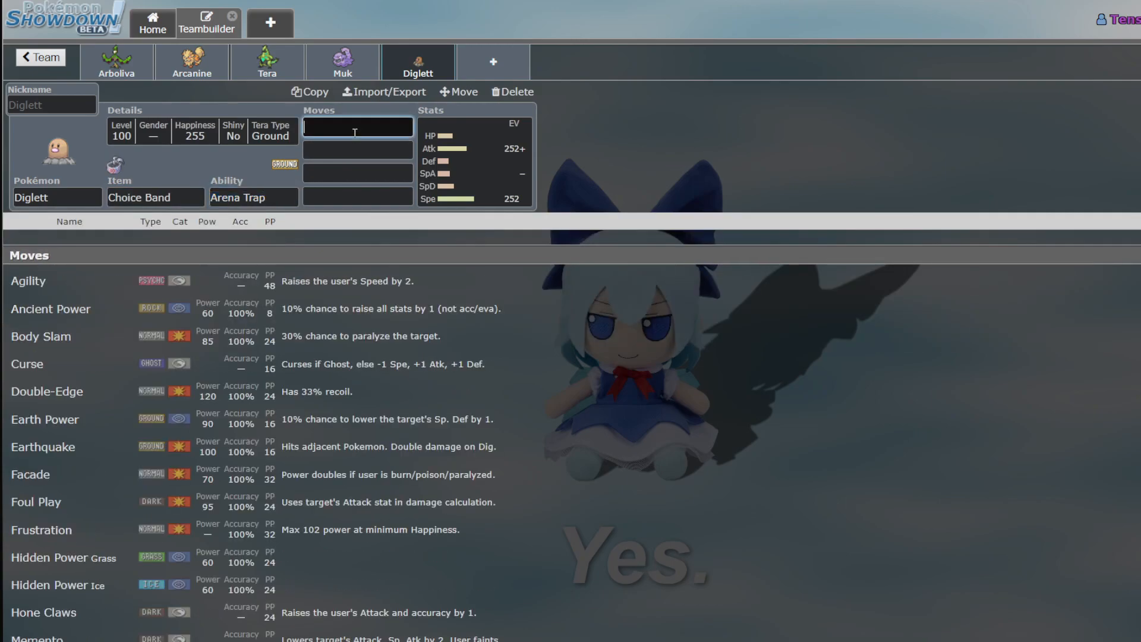
pyautogui.write('e')
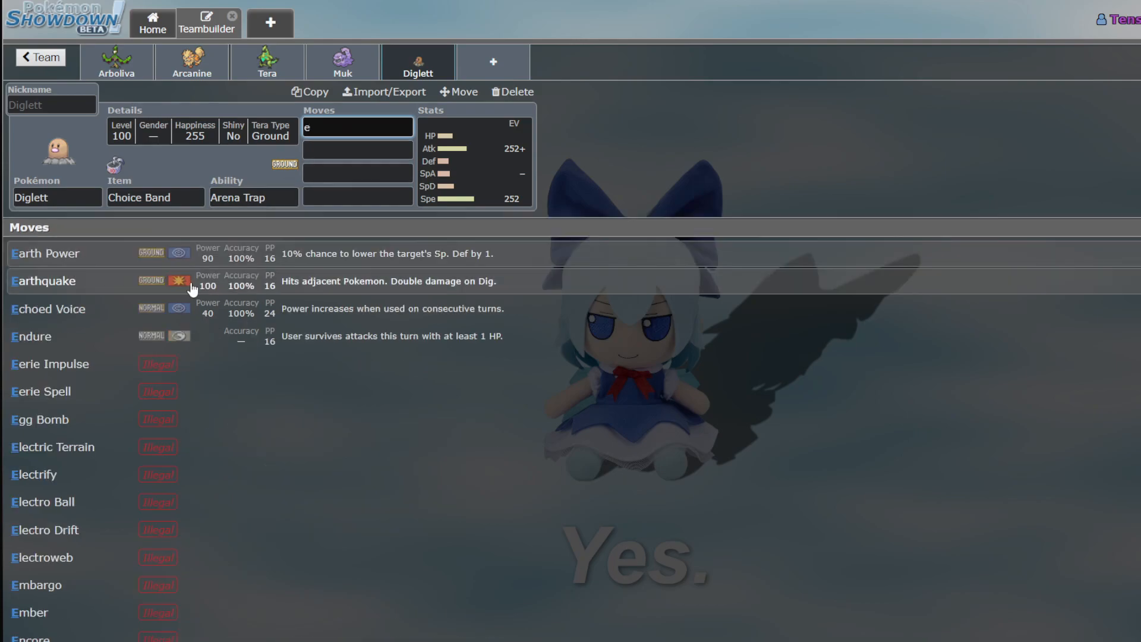
pyautogui.click(44, 281)
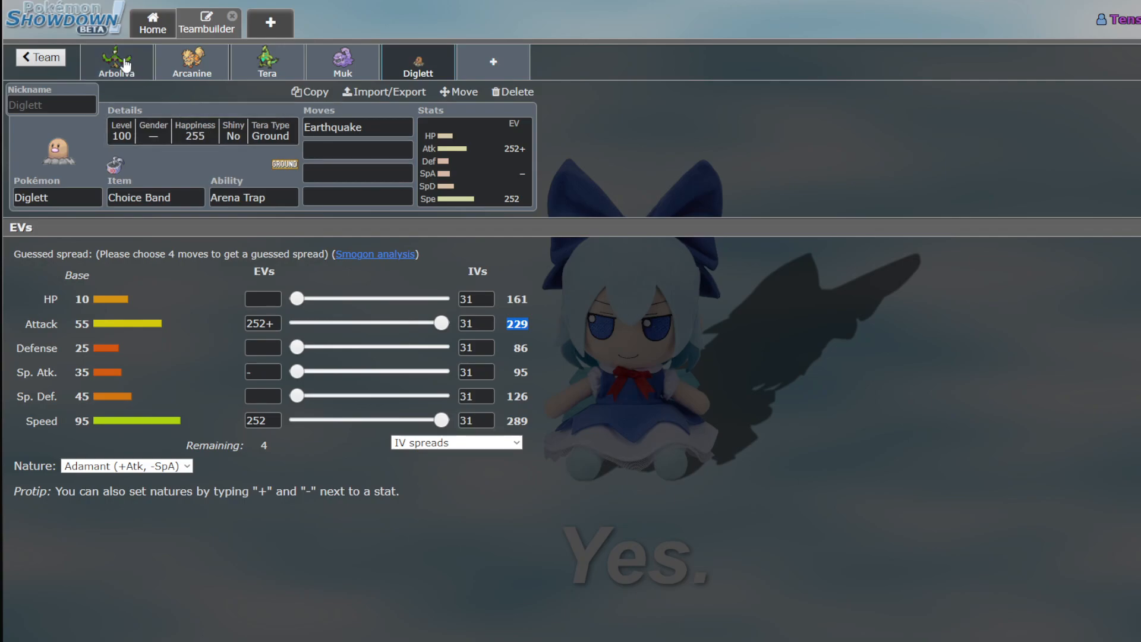
# Review Primarina's set from the team list, then Lucario-Mega's Fast Physical Sweeper set
pyautogui.click(40, 57)
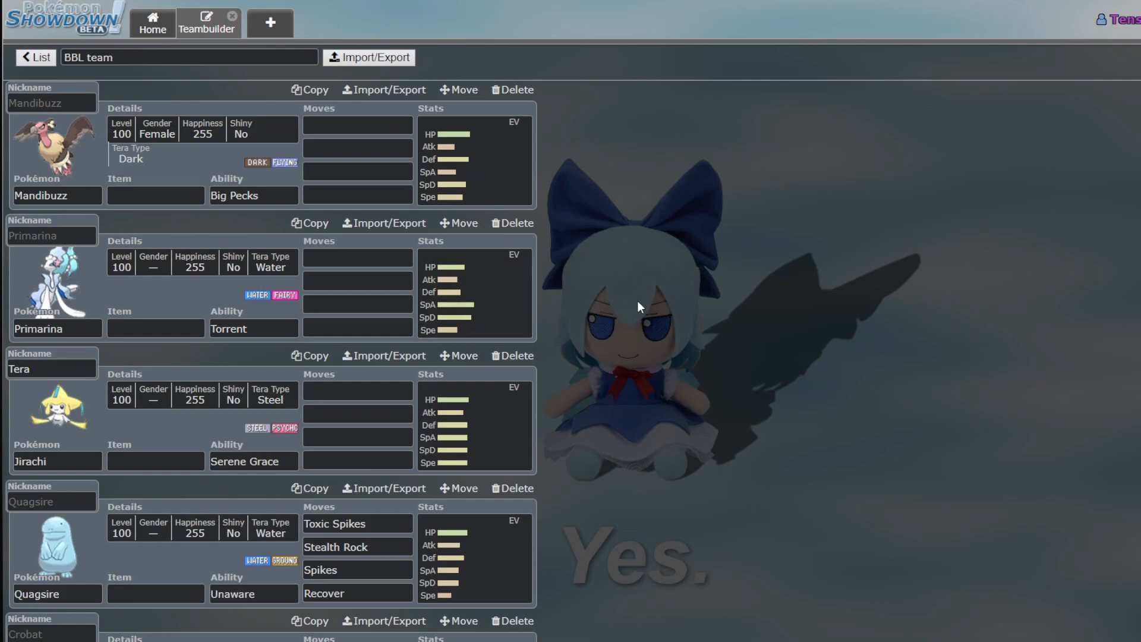
pyautogui.click(48, 284)
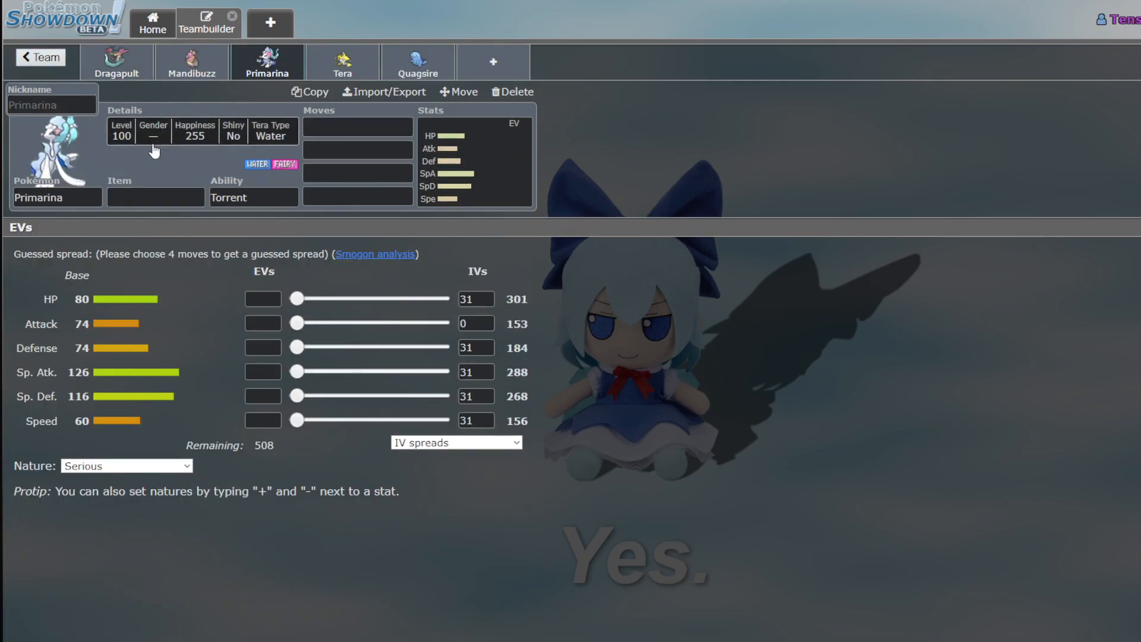
pyautogui.moveTo(172, 172)
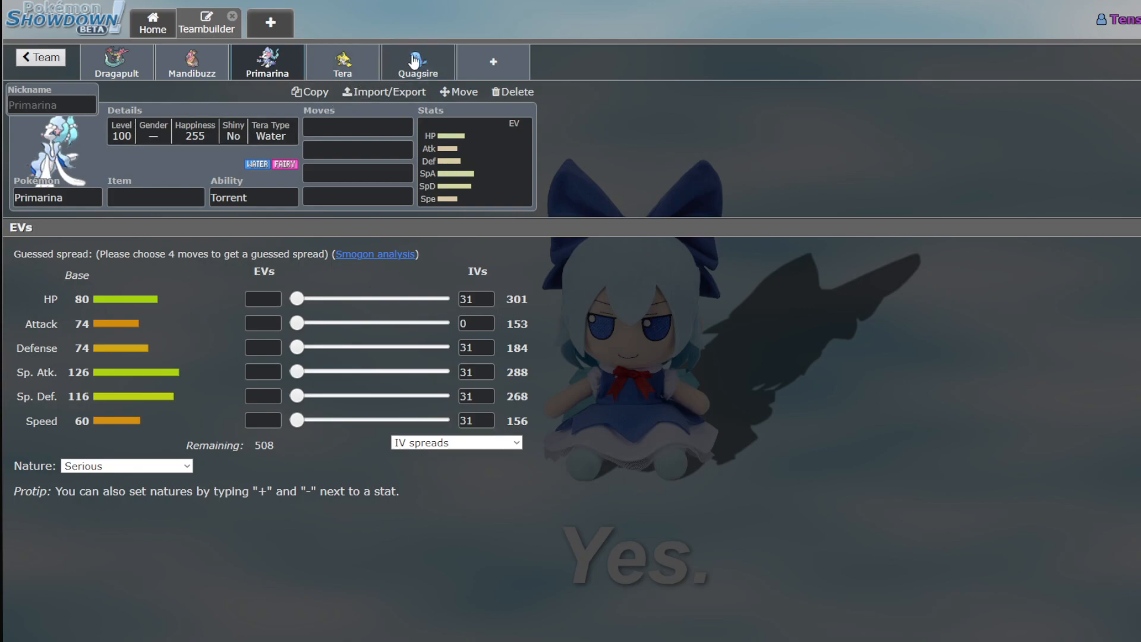
pyautogui.moveTo(254, 114)
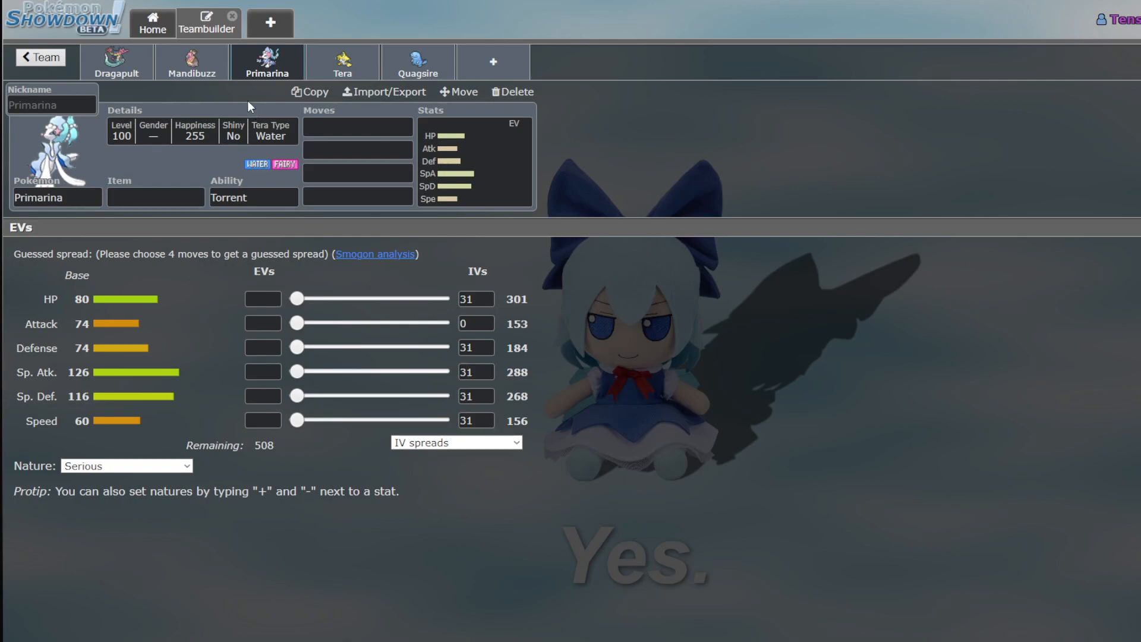
pyautogui.moveTo(290, 65)
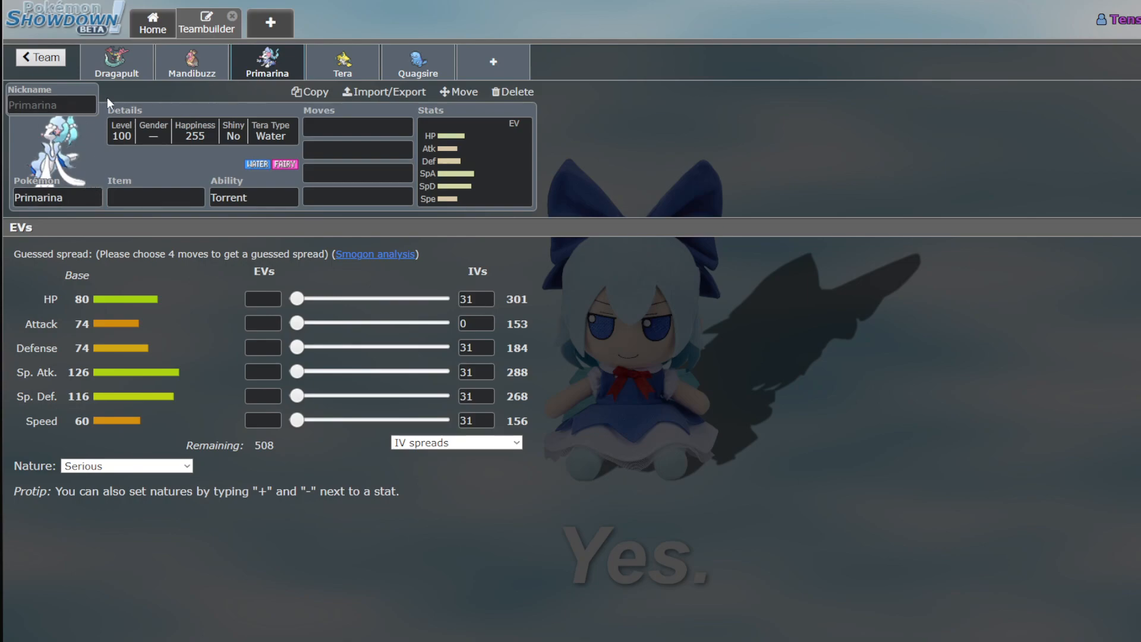
pyautogui.moveTo(234, 162)
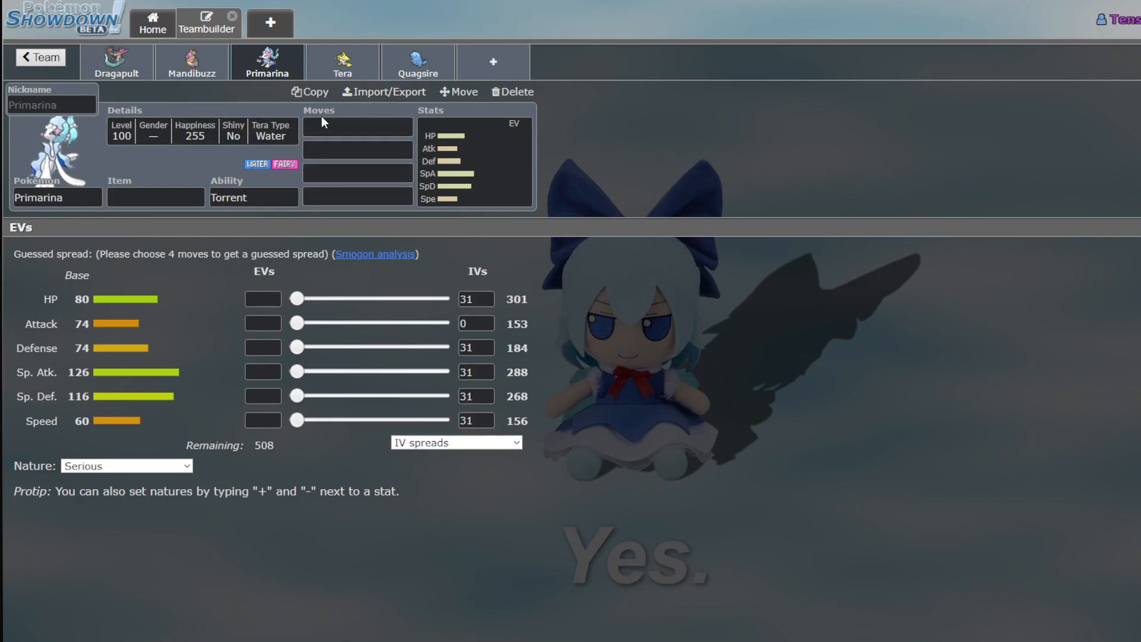
pyautogui.moveTo(360, 105)
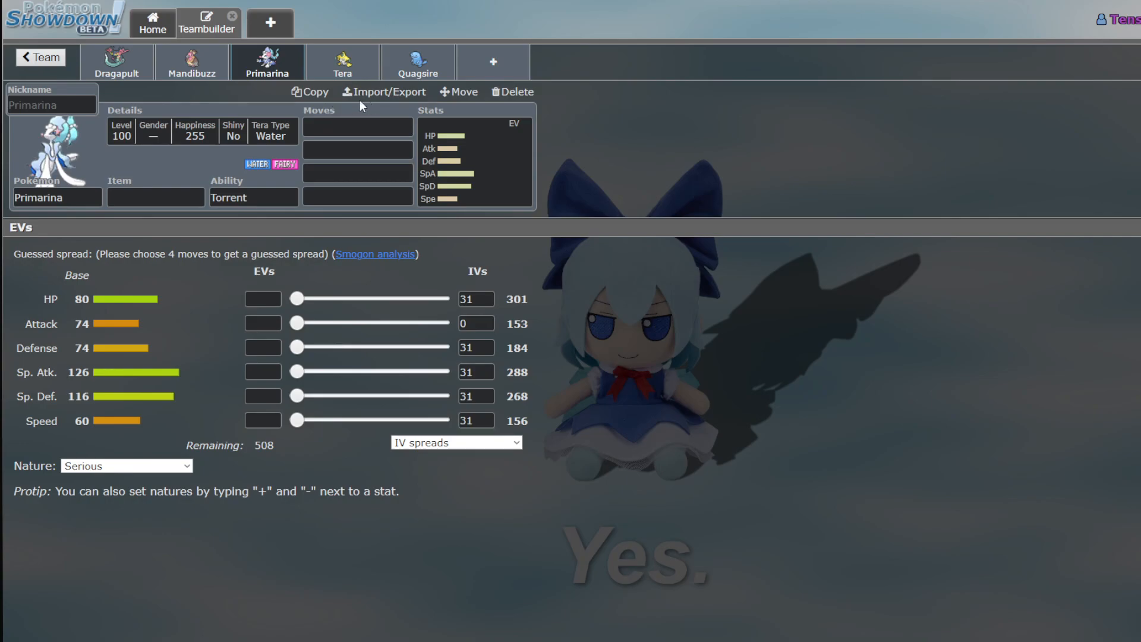
pyautogui.moveTo(180, 109)
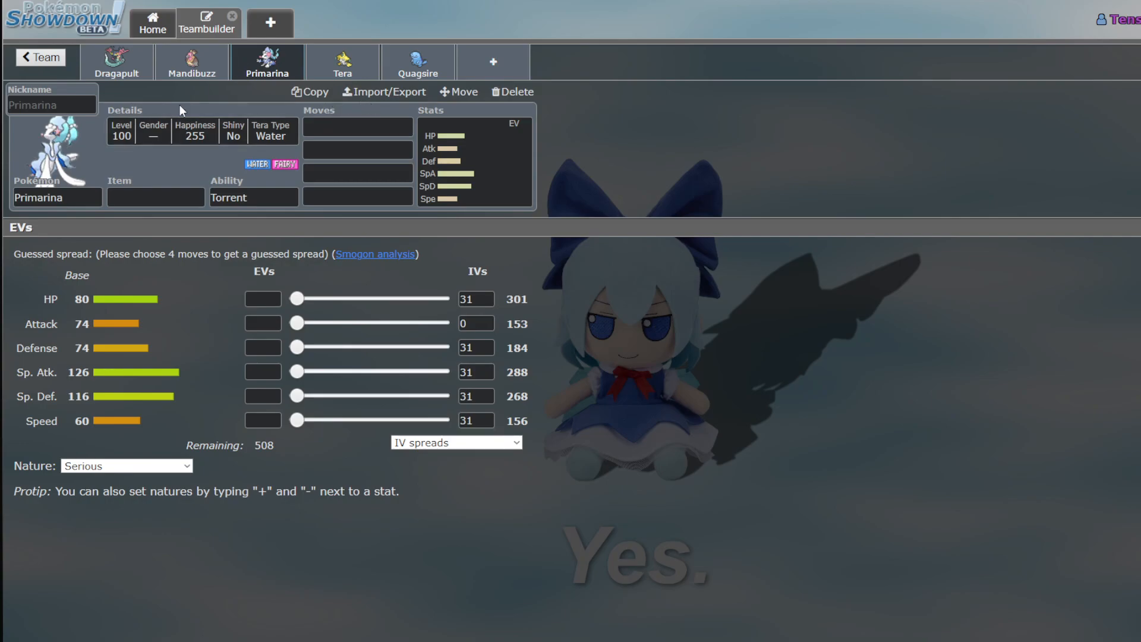
pyautogui.click(116, 62)
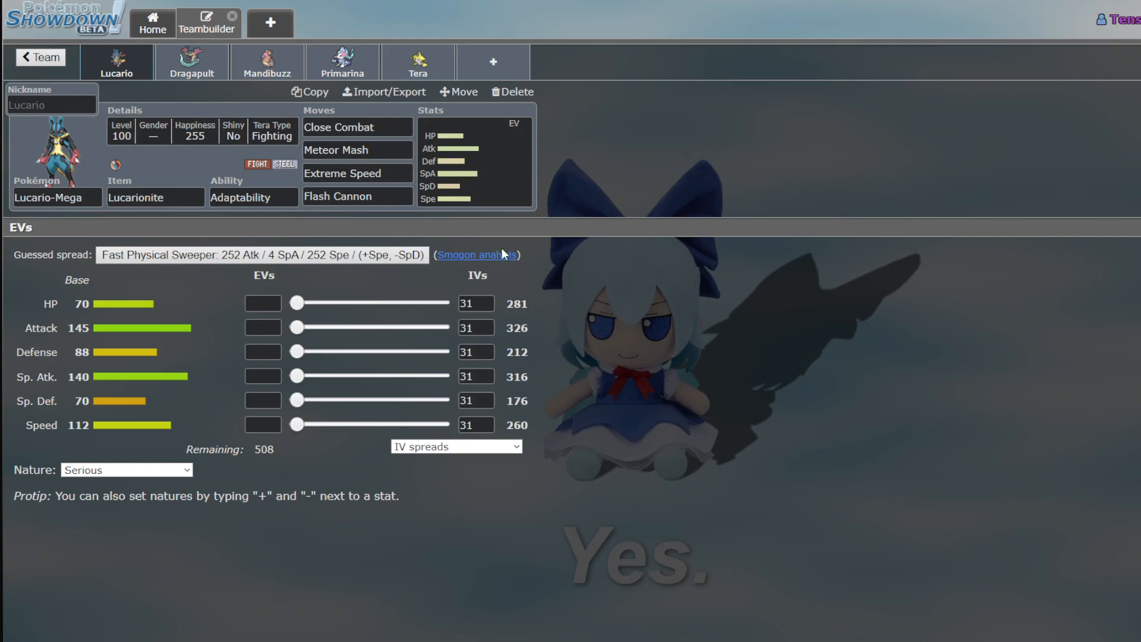
pyautogui.moveTo(188, 114)
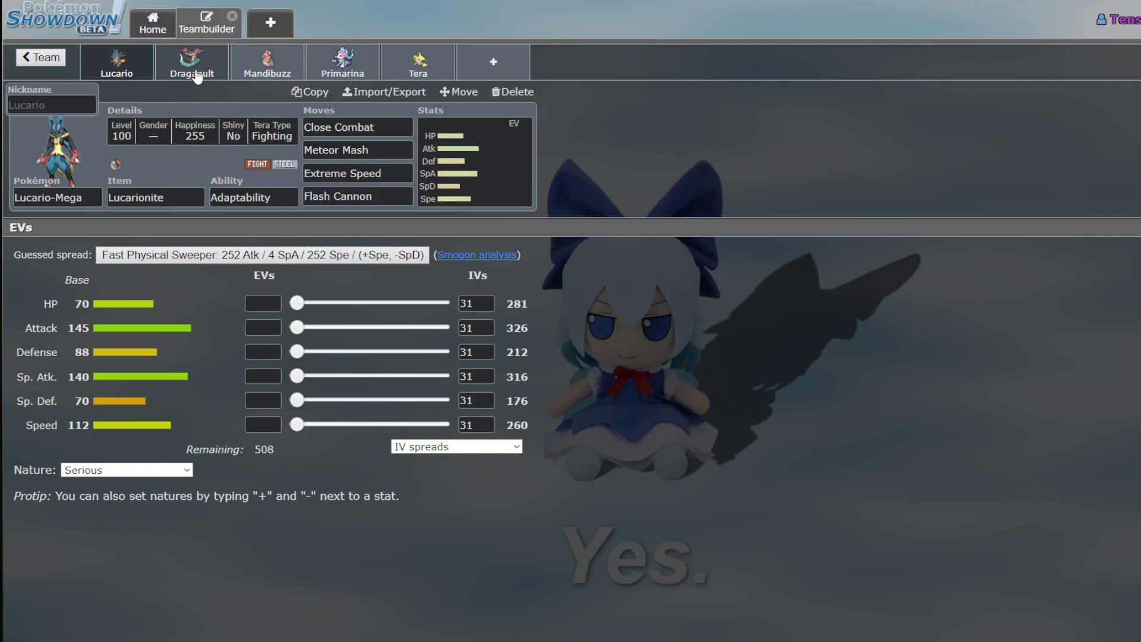
pyautogui.moveTo(79, 80)
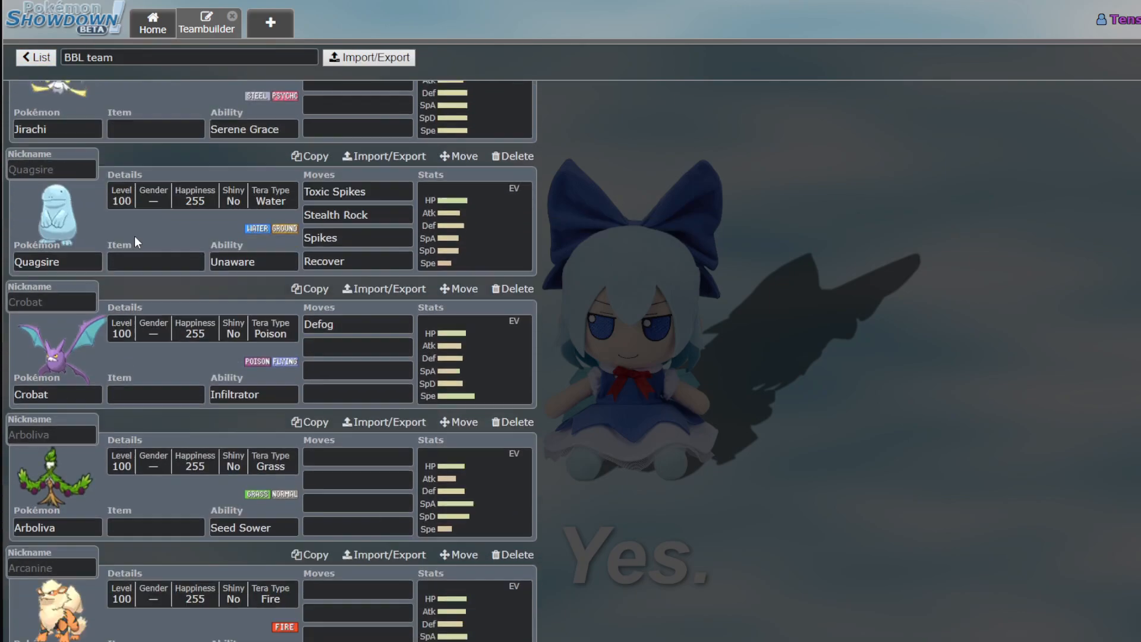
pyautogui.scroll(-3)
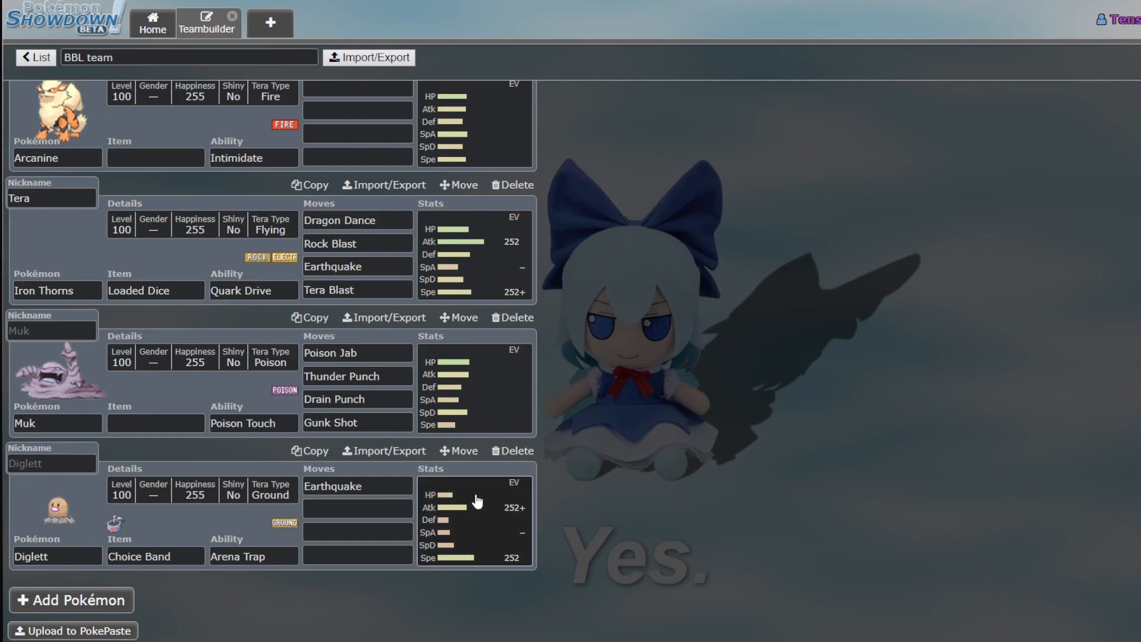
pyautogui.scroll(3)
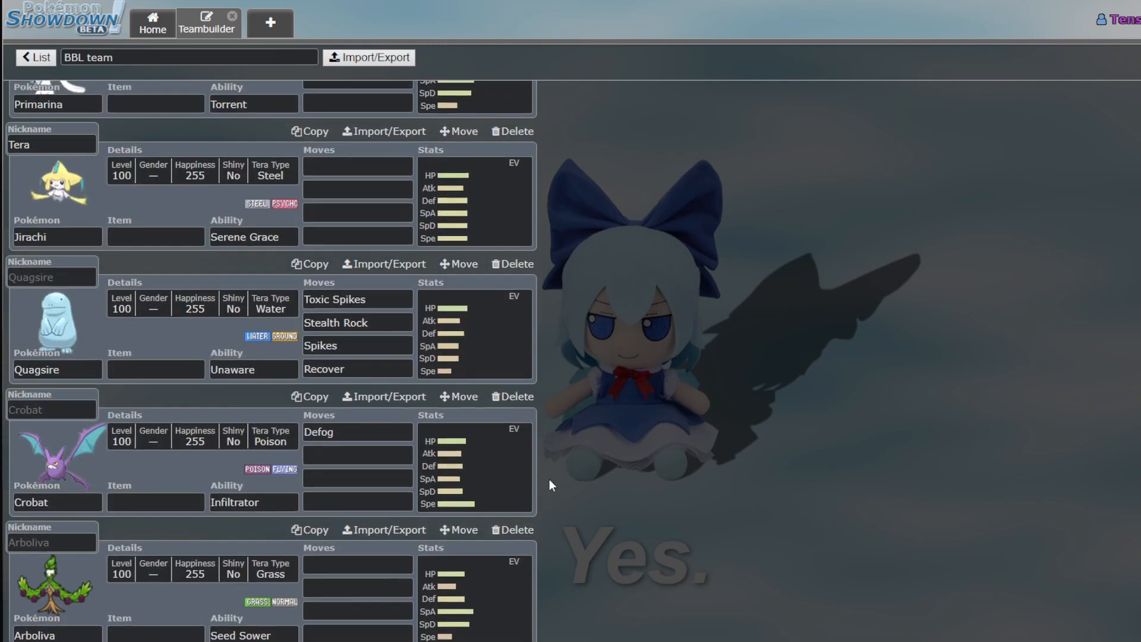
pyautogui.scroll(3)
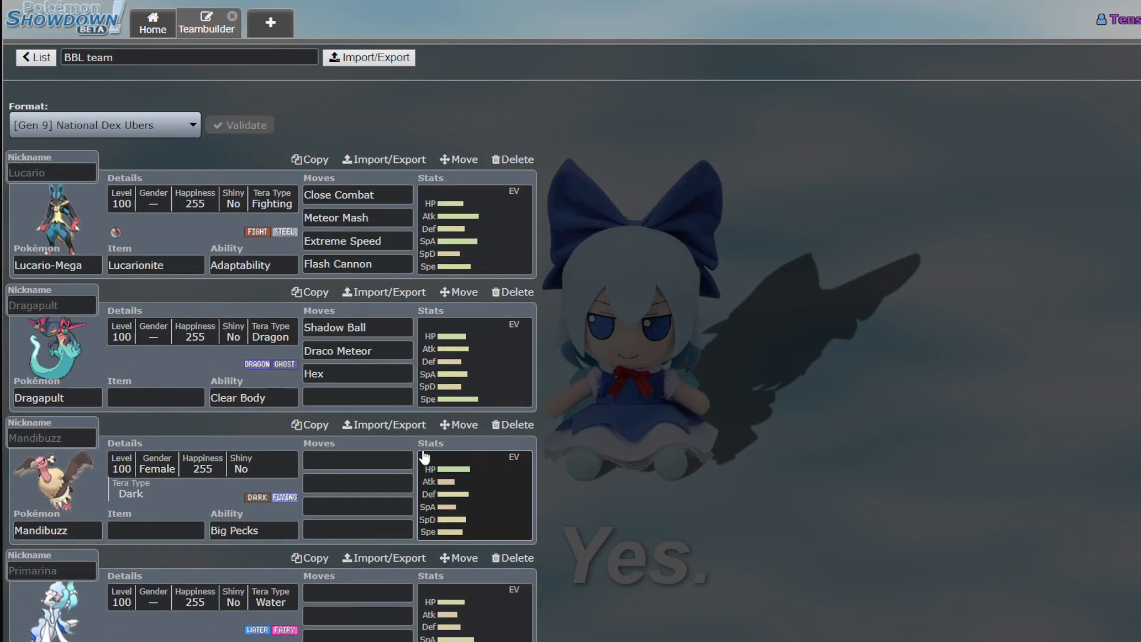
pyautogui.scroll(-3)
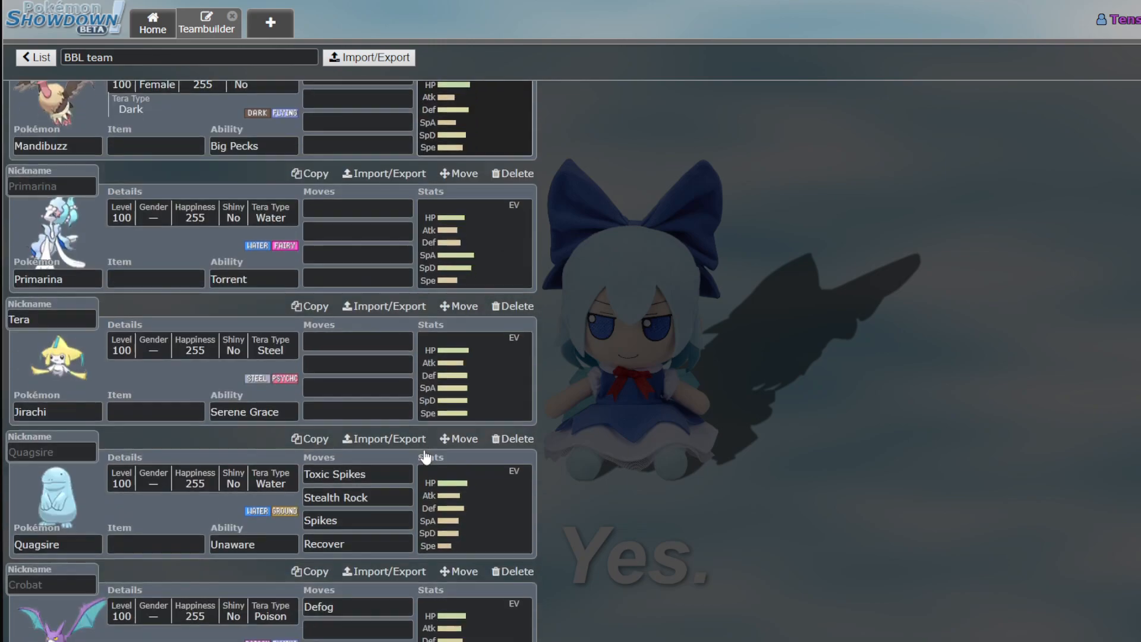
pyautogui.scroll(-3)
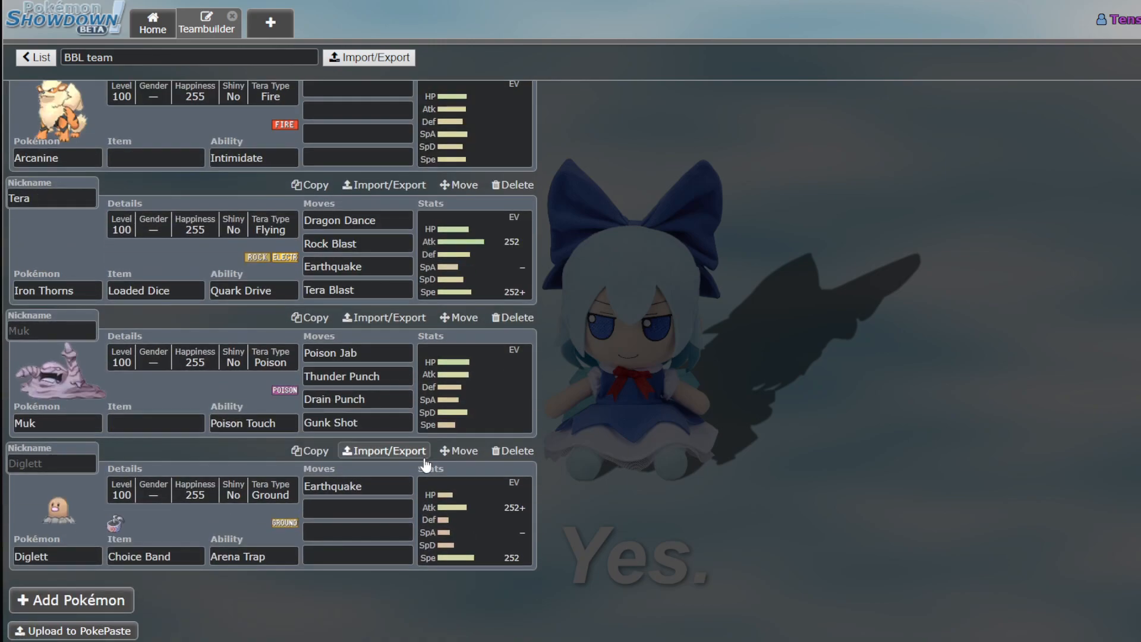
pyautogui.scroll(3)
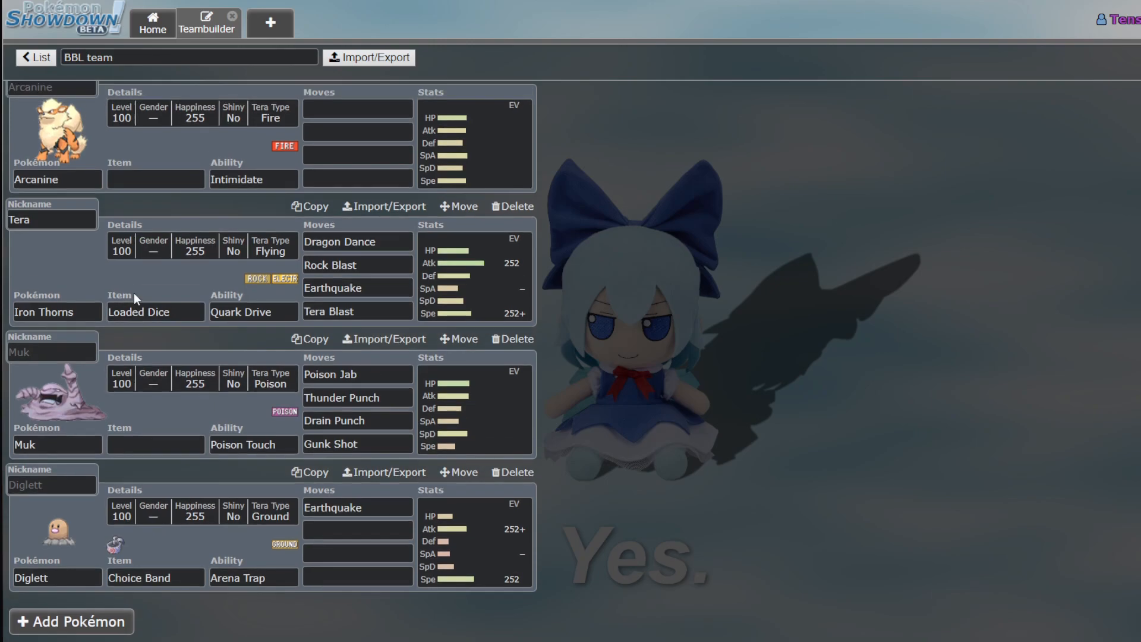
pyautogui.scroll(-3)
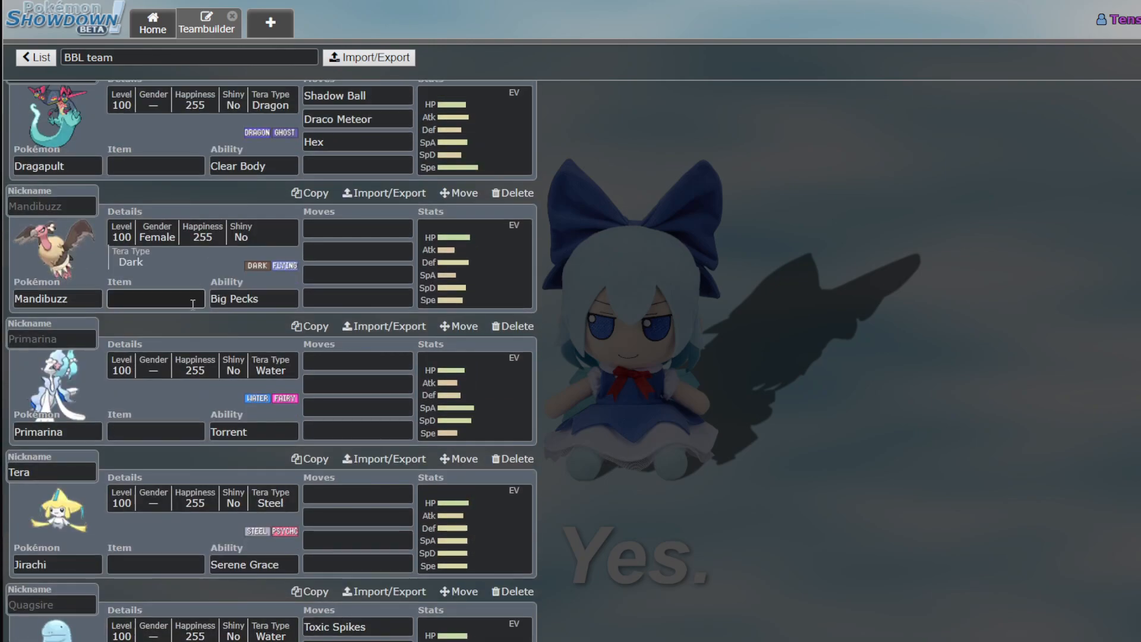
pyautogui.scroll(-3)
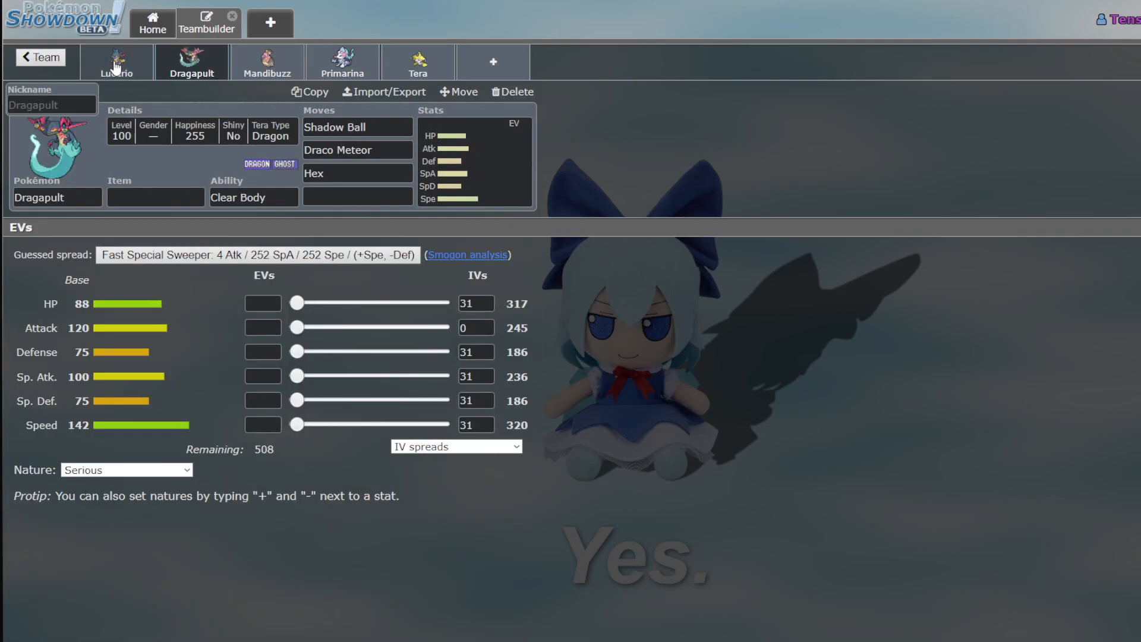
pyautogui.click(39, 57)
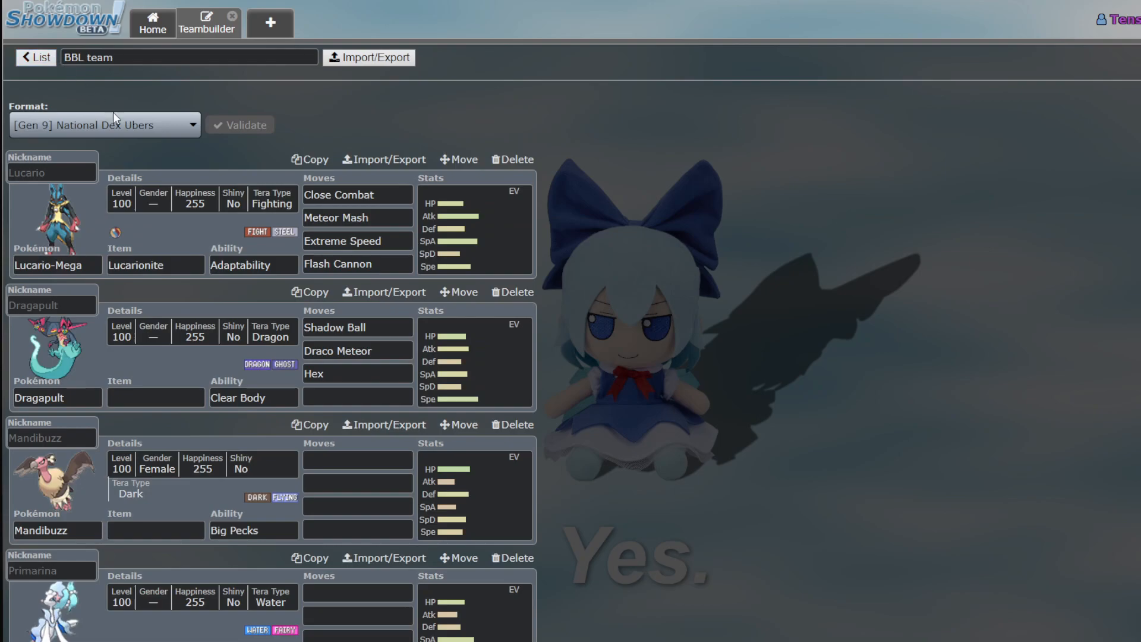
pyautogui.scroll(-3)
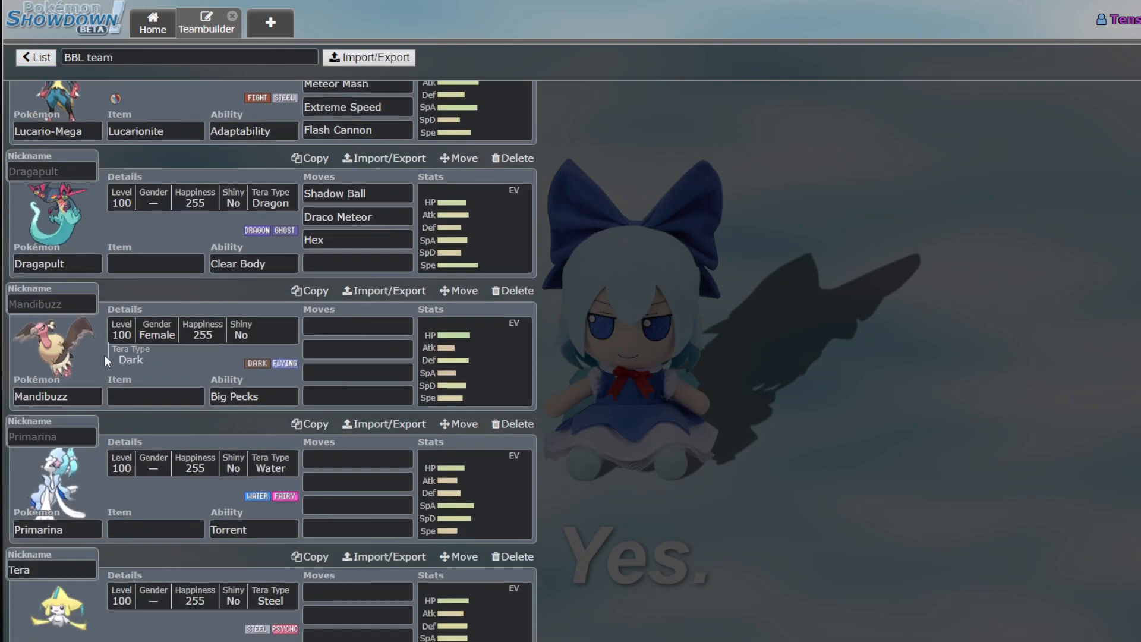
pyautogui.click(358, 263)
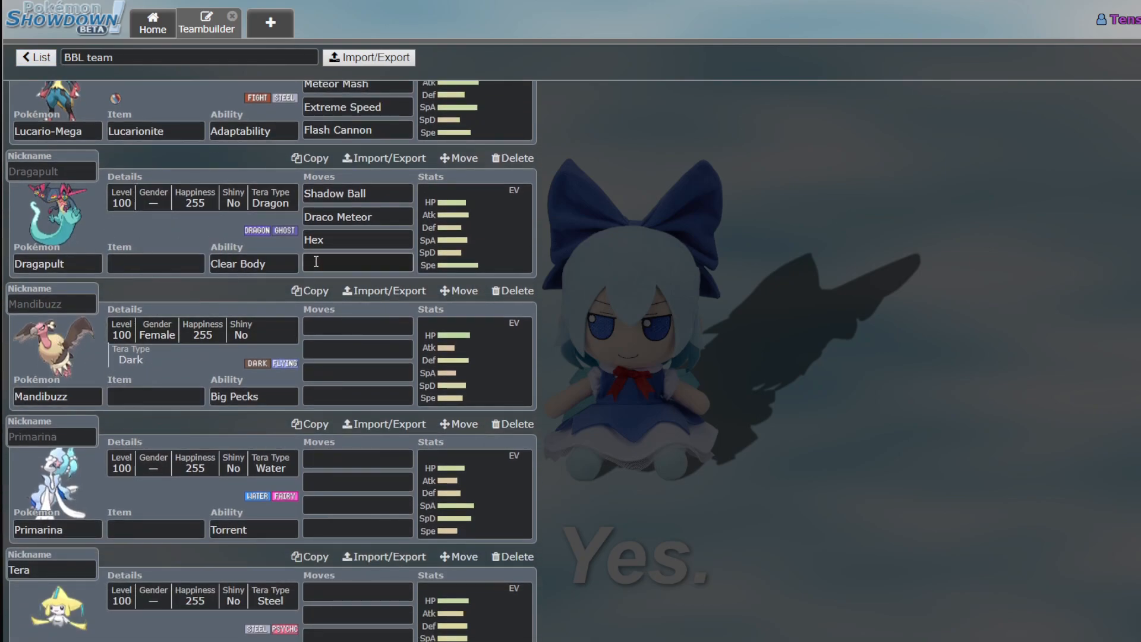
pyautogui.scroll(3)
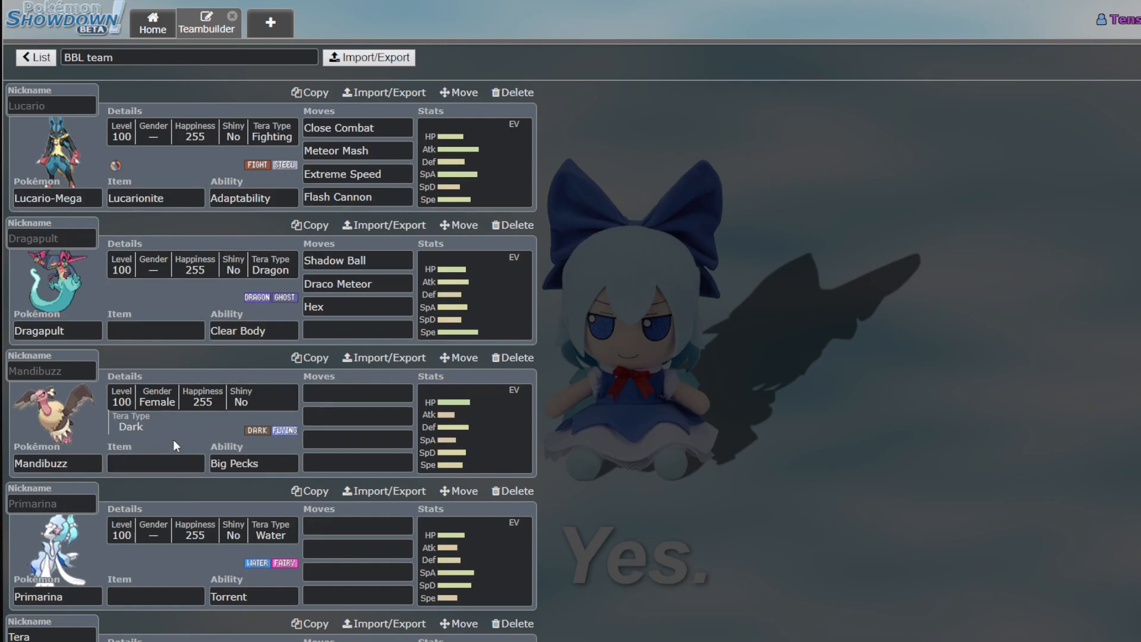
pyautogui.moveTo(98, 144)
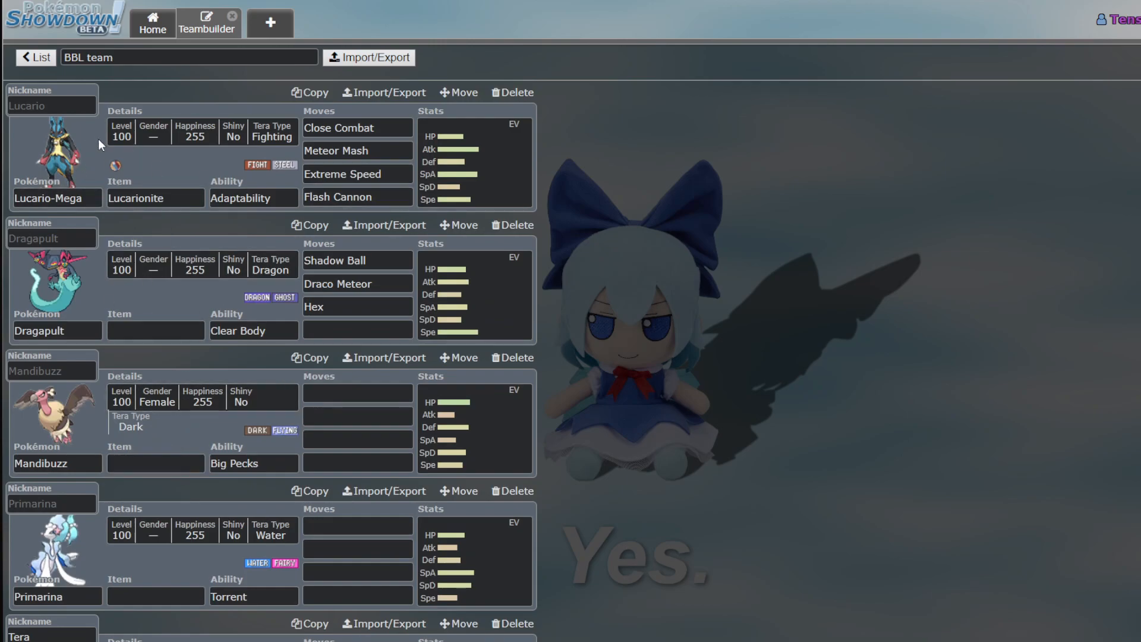
pyautogui.moveTo(148, 390)
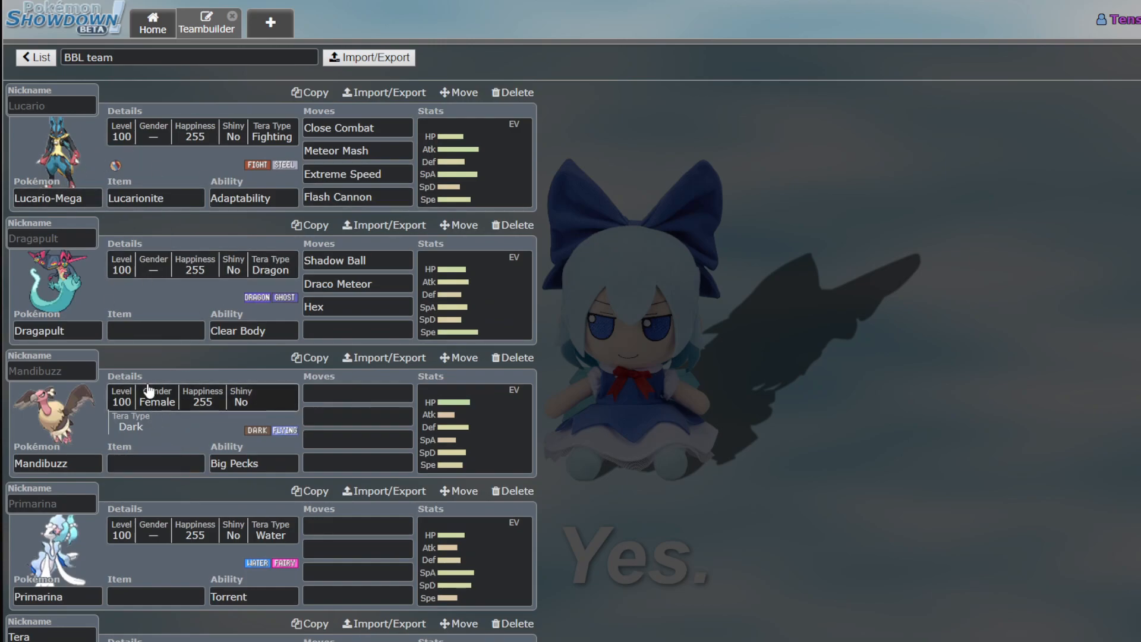
pyautogui.scroll(-3)
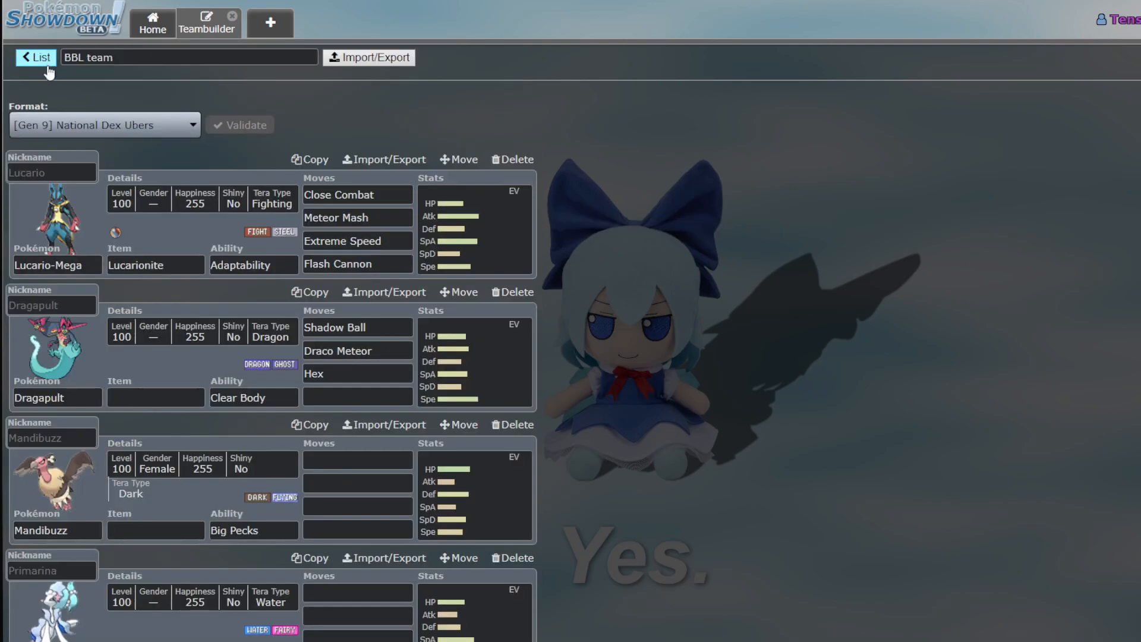
pyautogui.scroll(-3)
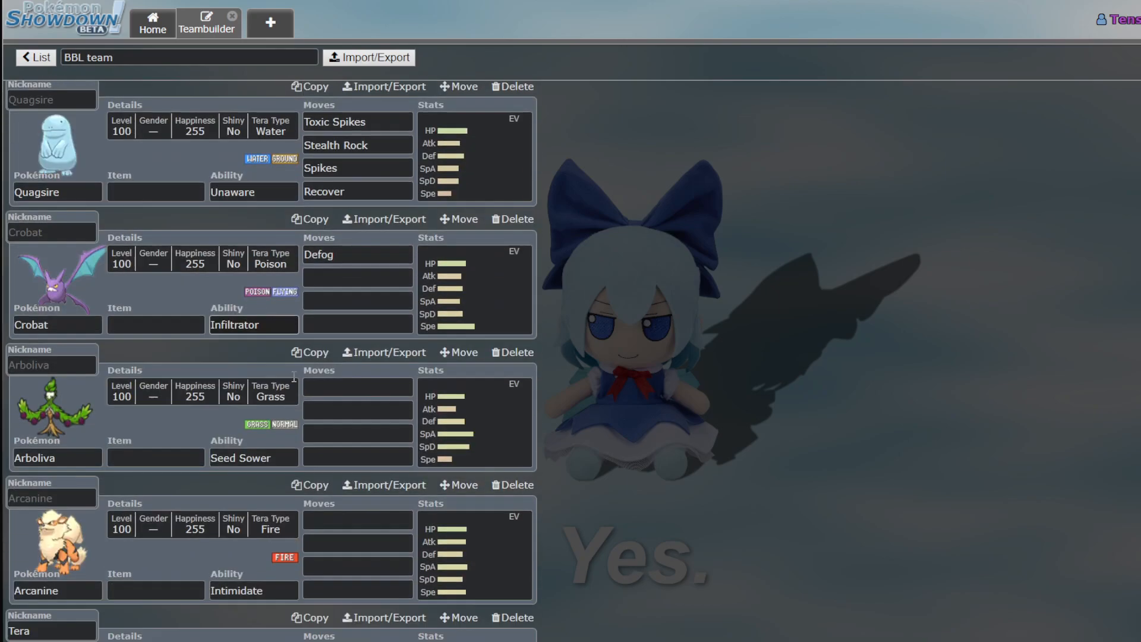
pyautogui.scroll(3)
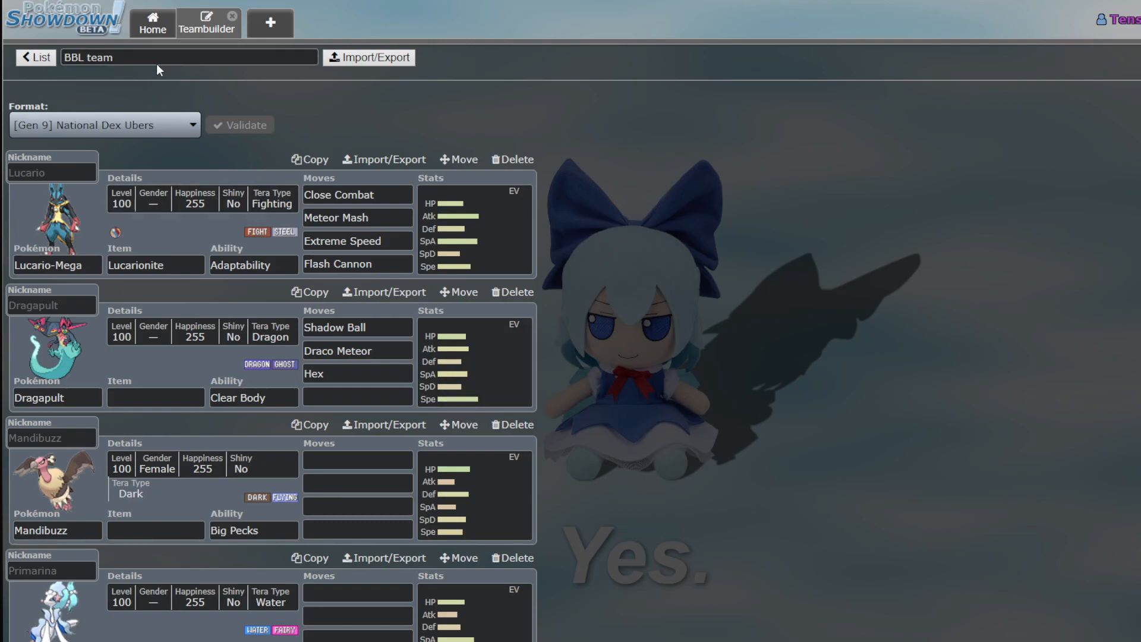
pyautogui.moveTo(702, 491)
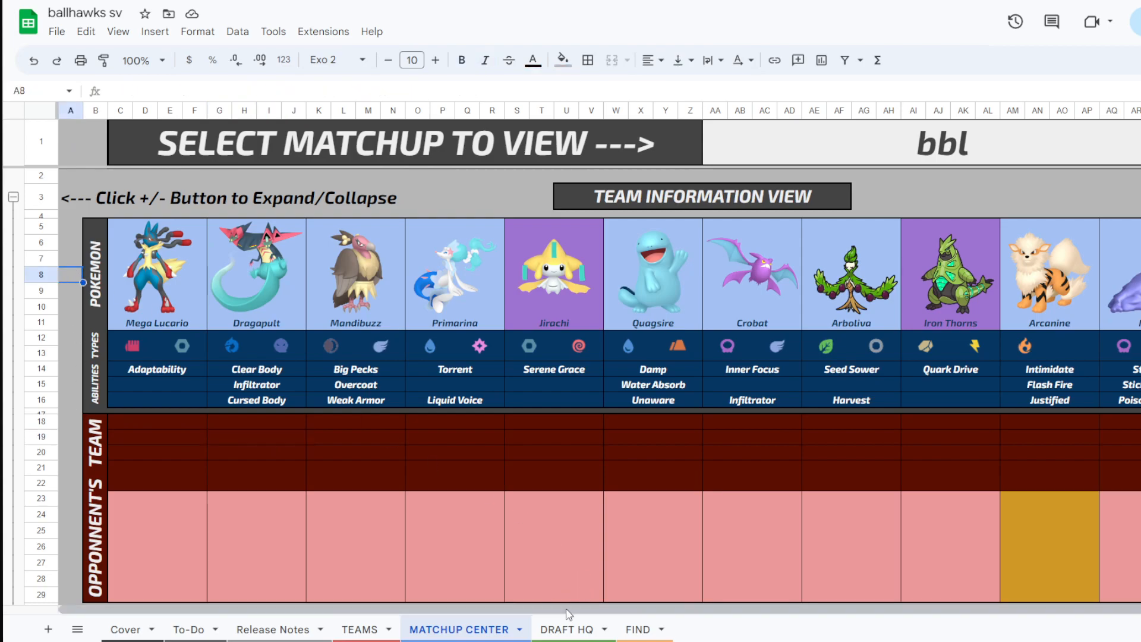
# Scroll the matchup sheet sideways to view the sprites block and speed tiers
pyautogui.hscroll(3)
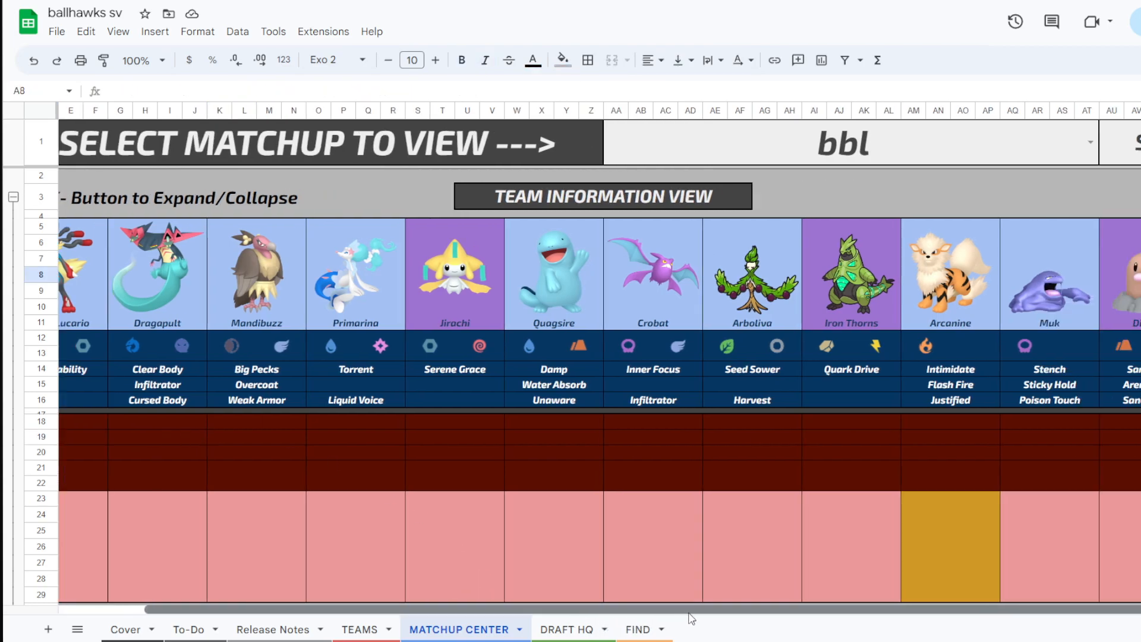
pyautogui.hscroll(-3)
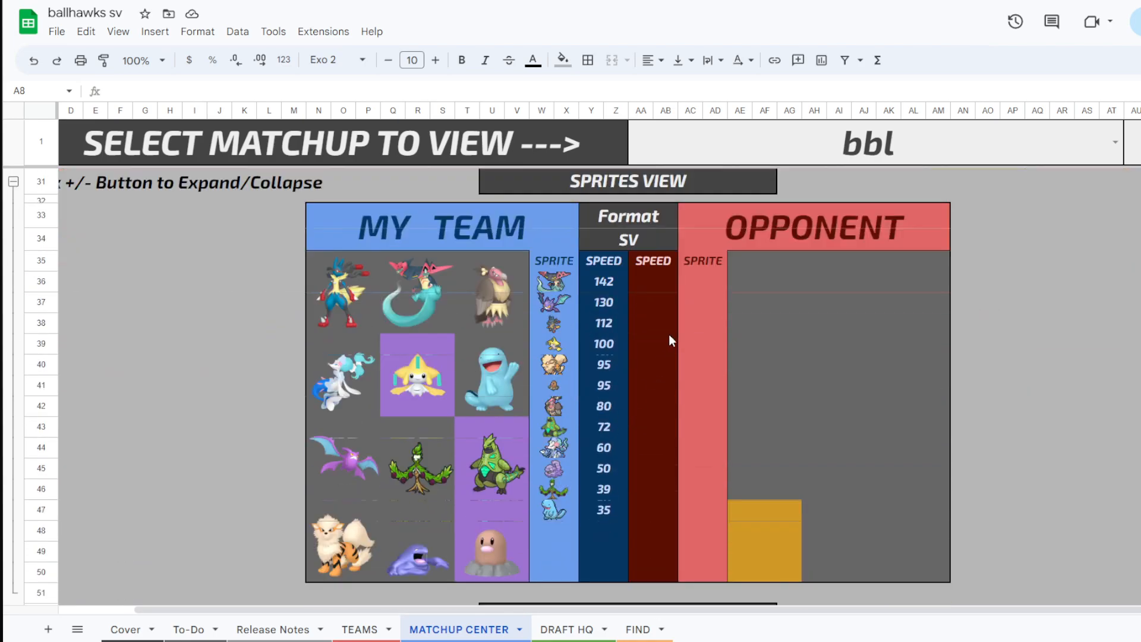
pyautogui.moveTo(624, 511)
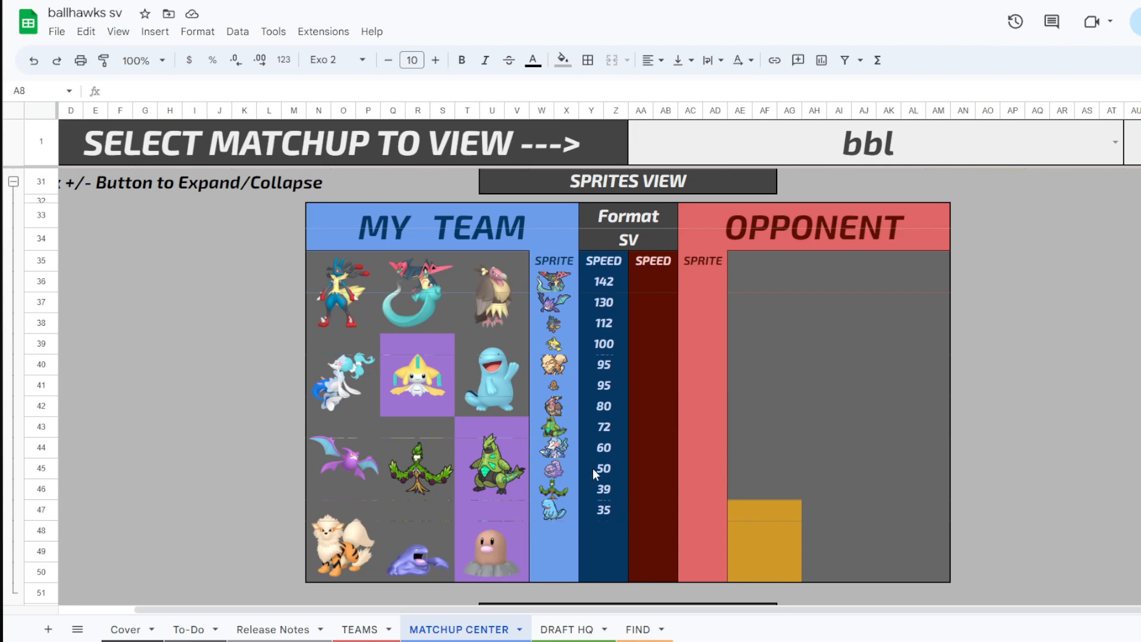
pyautogui.moveTo(585, 274)
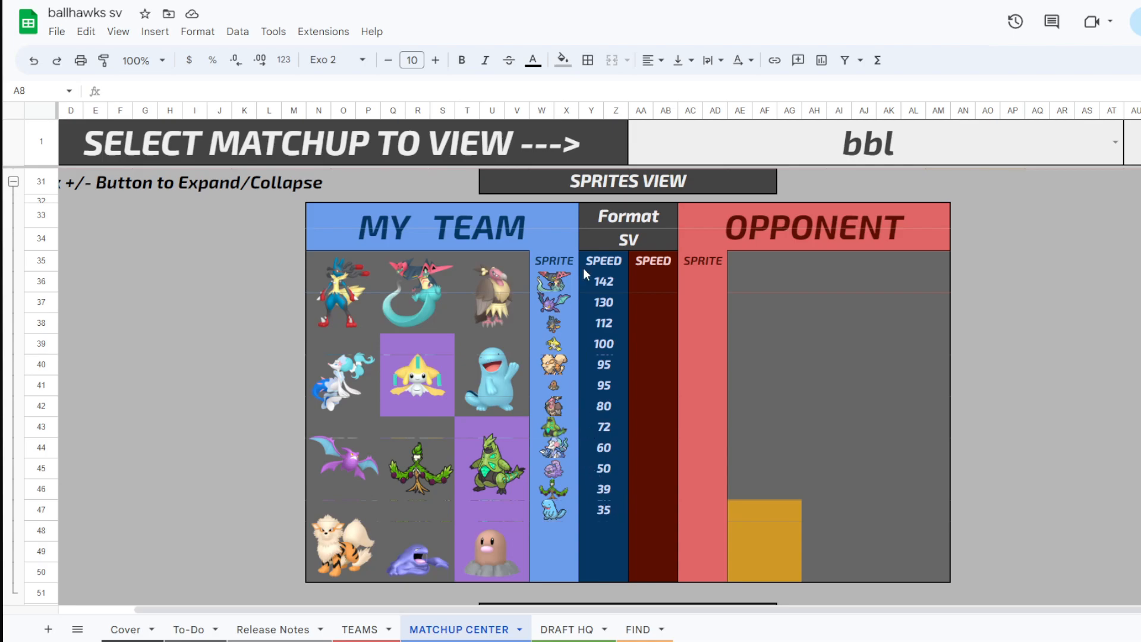
pyautogui.moveTo(621, 292)
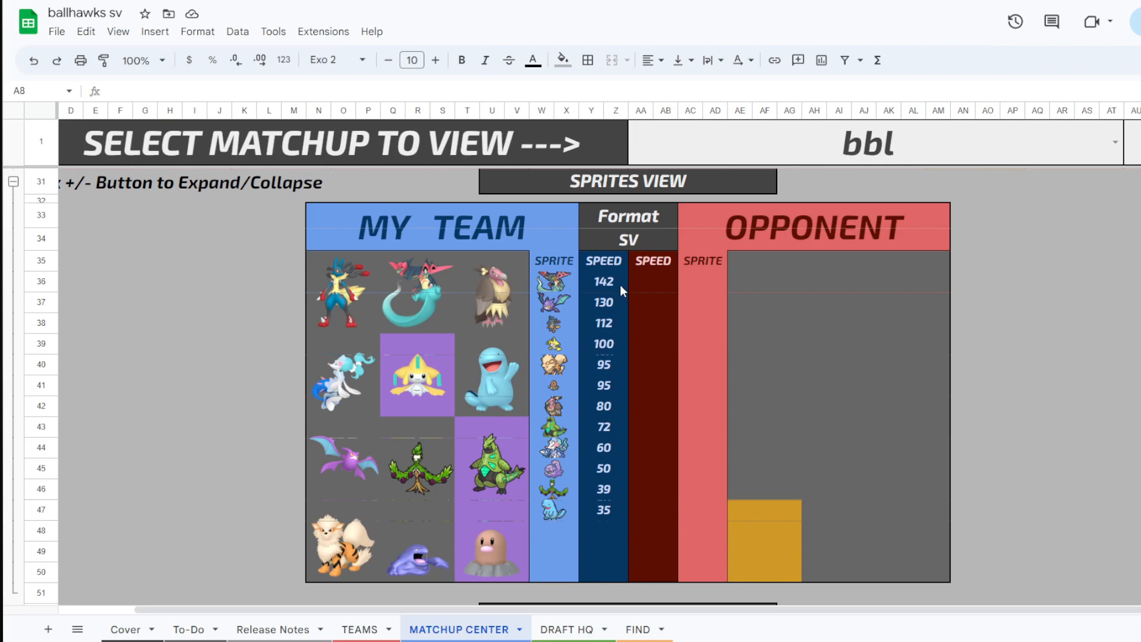
pyautogui.moveTo(630, 427)
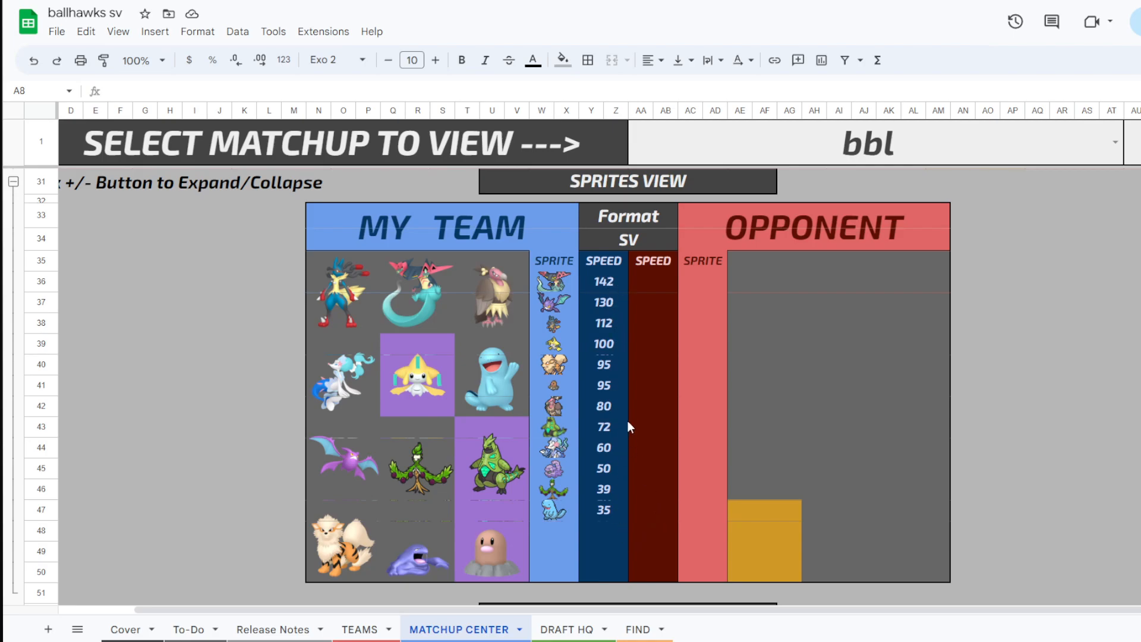
pyautogui.moveTo(630, 504)
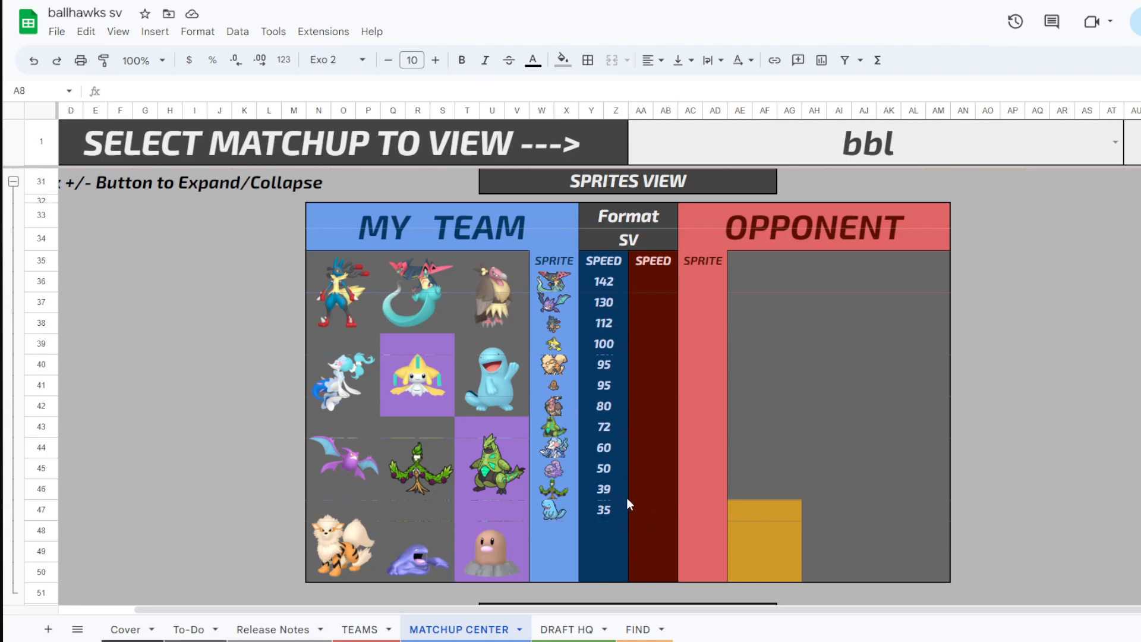
pyautogui.click(603, 488)
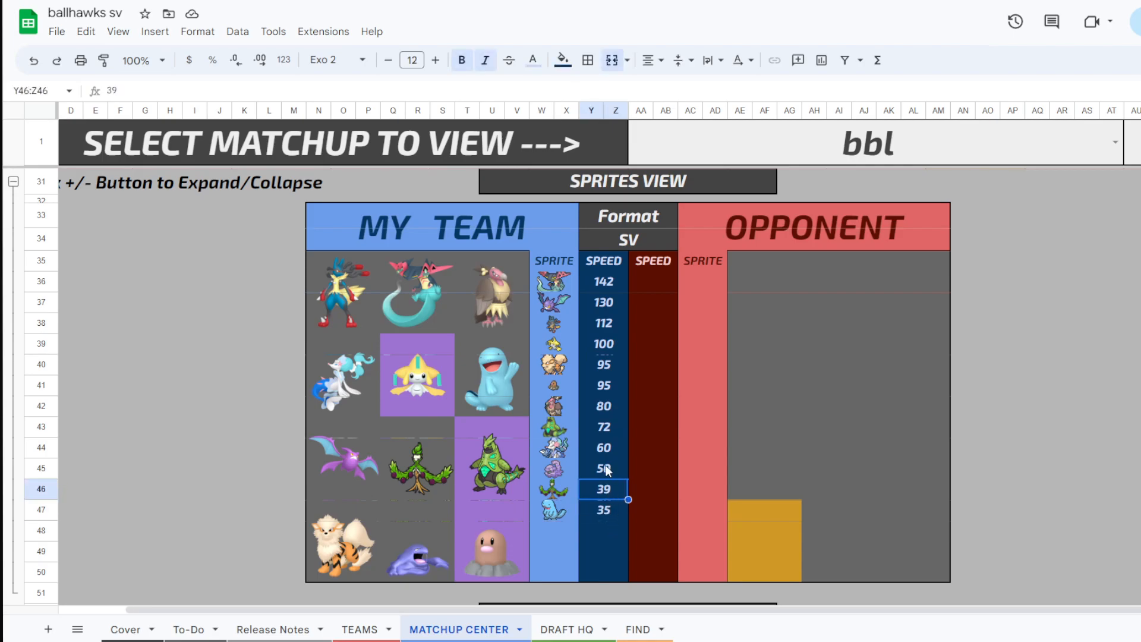
pyautogui.click(603, 469)
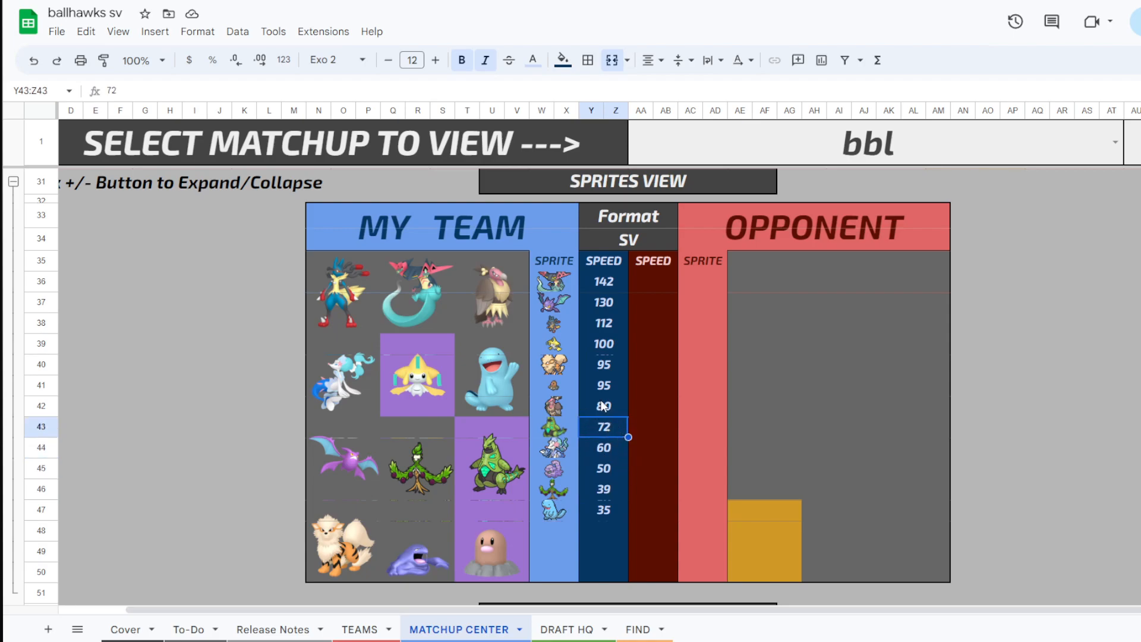
pyautogui.click(603, 365)
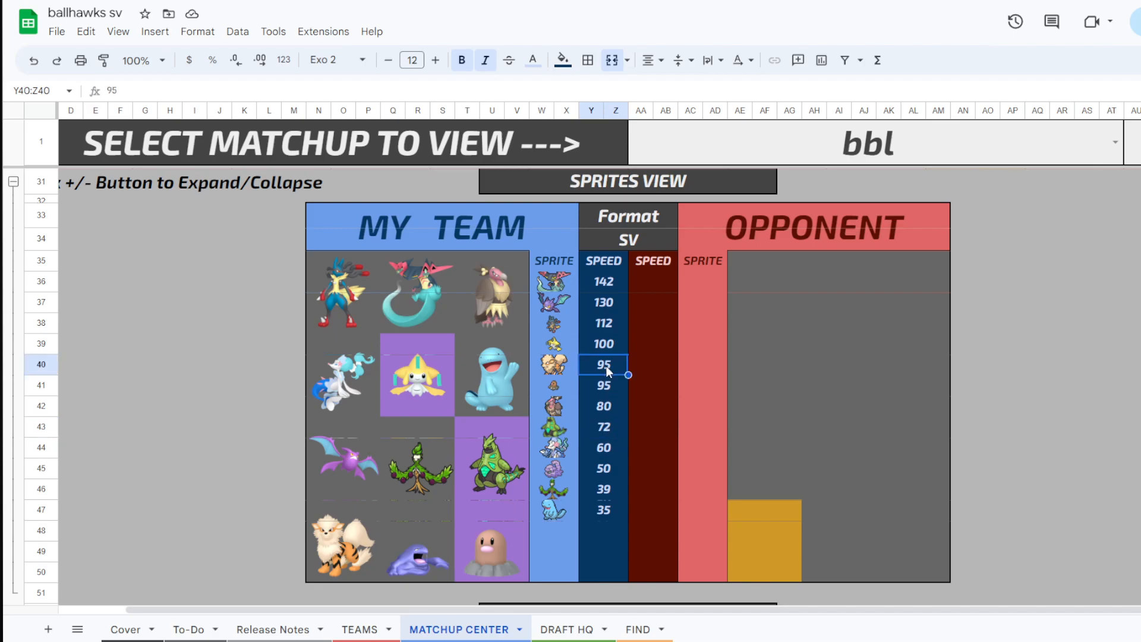
pyautogui.click(602, 427)
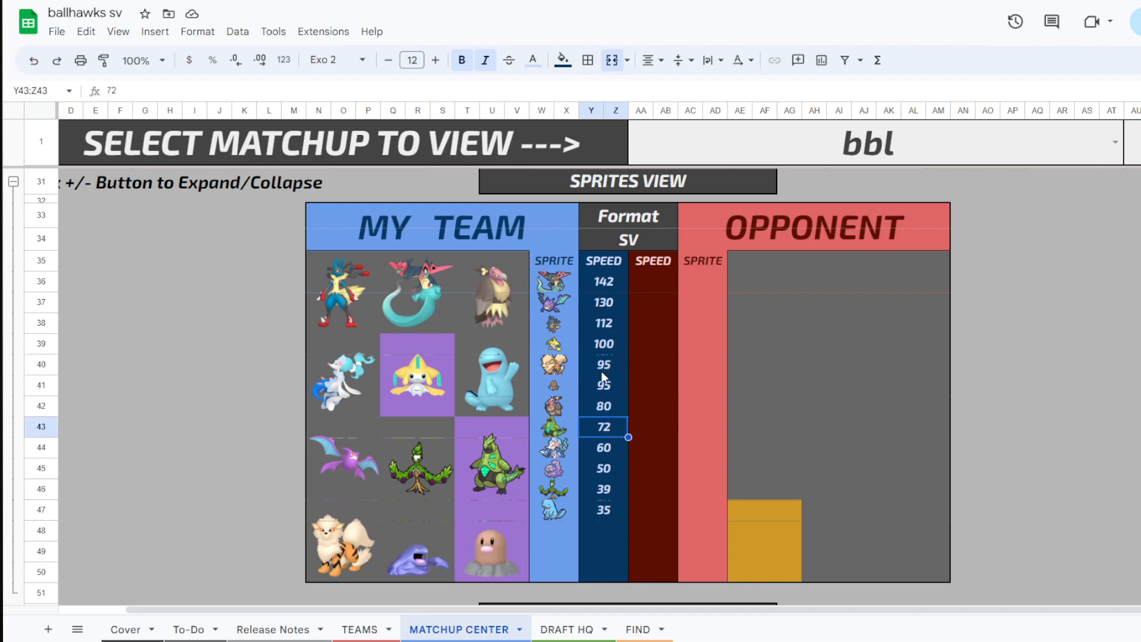
pyautogui.click(603, 405)
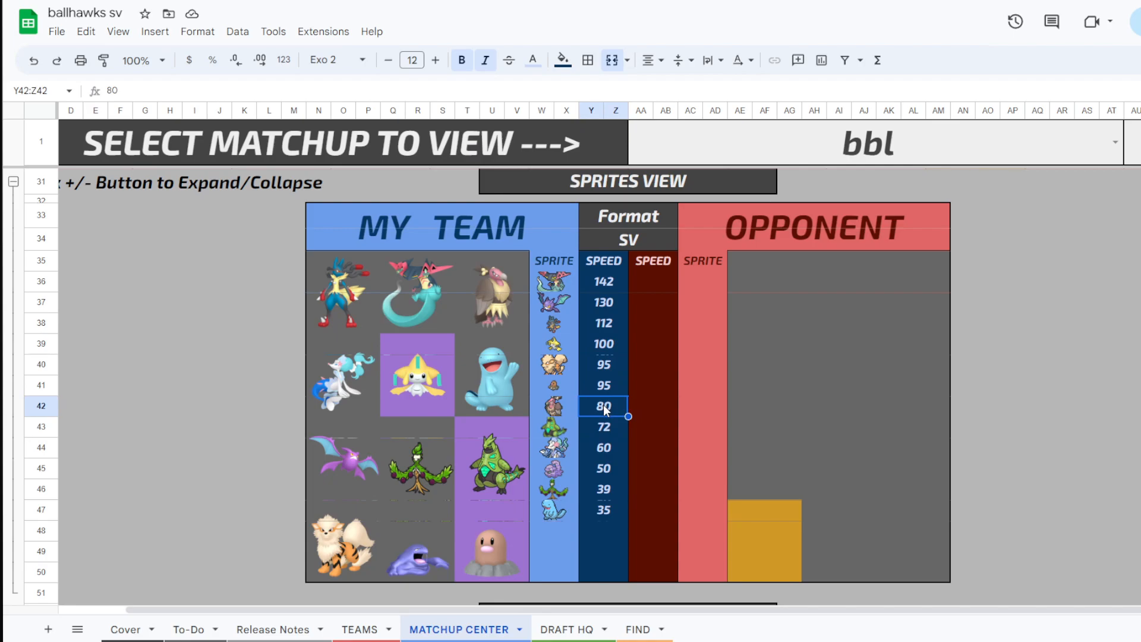
pyautogui.moveTo(594, 418)
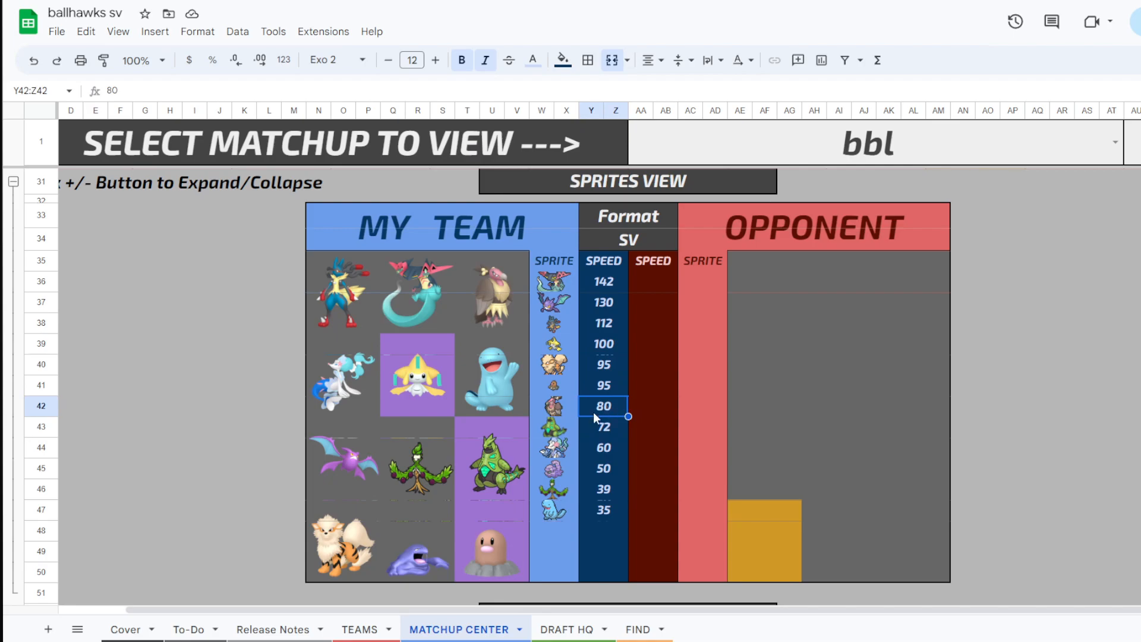
pyautogui.click(602, 363)
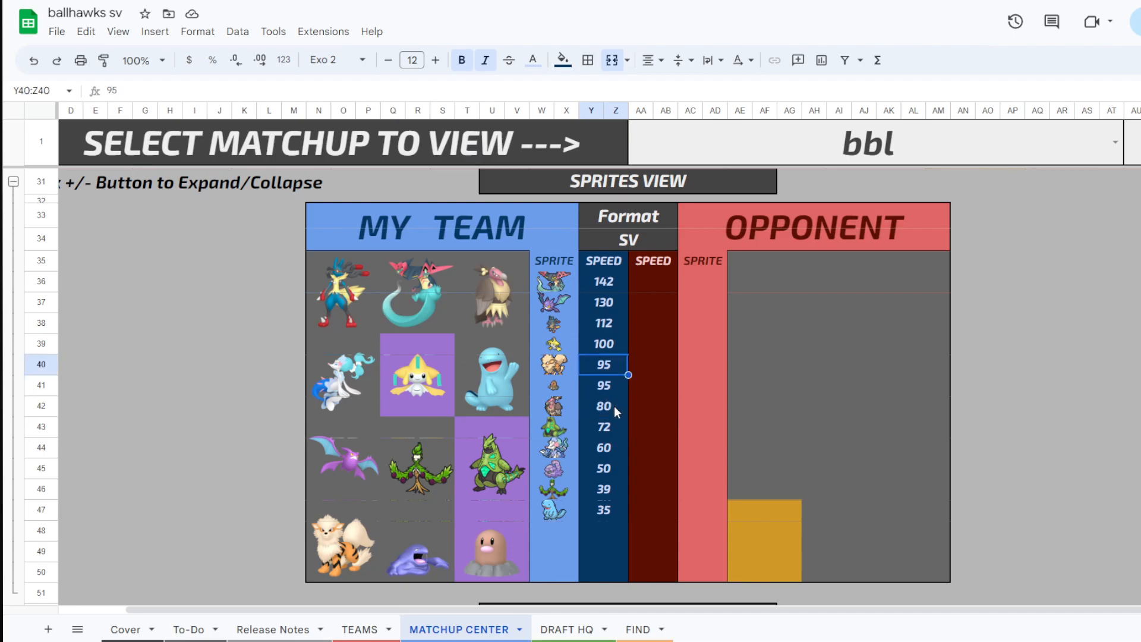
pyautogui.click(603, 426)
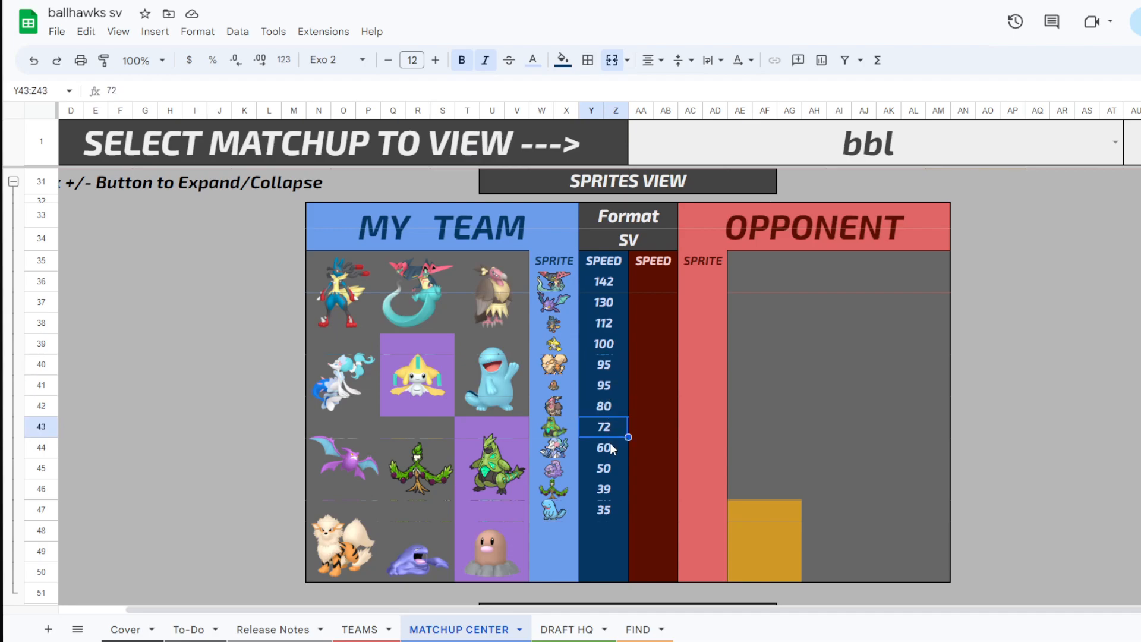
pyautogui.click(603, 363)
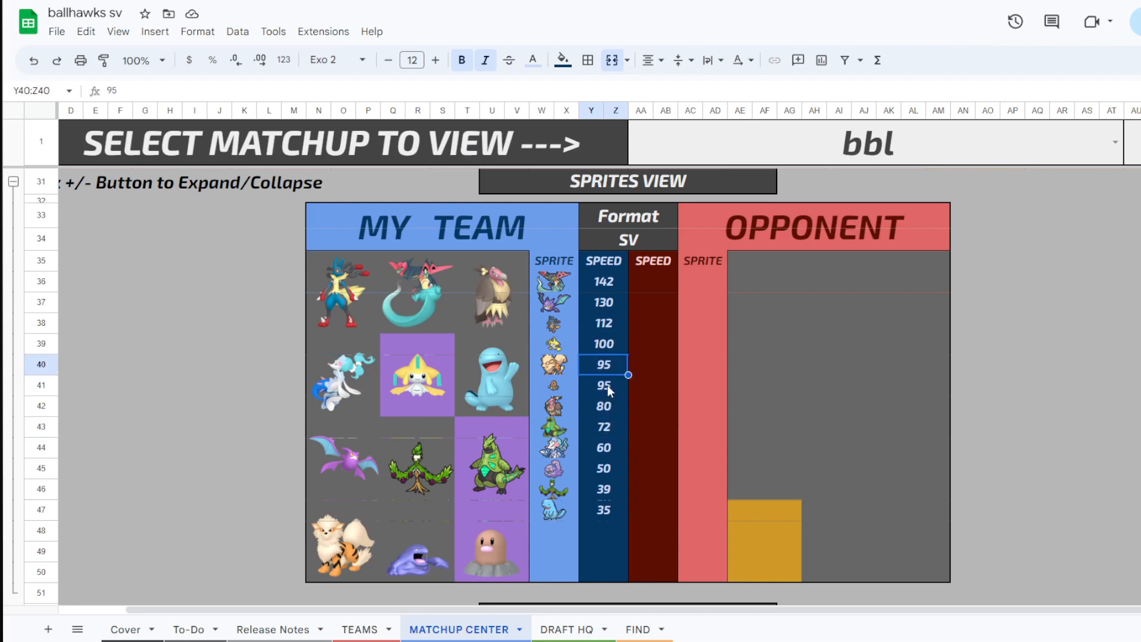
pyautogui.moveTo(612, 440)
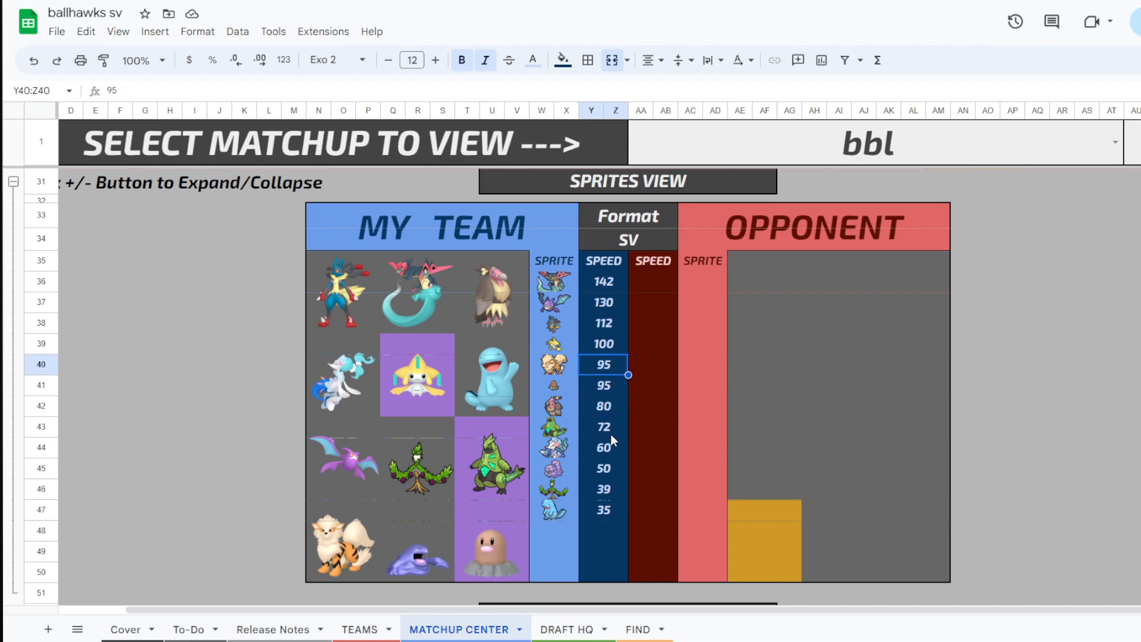
pyautogui.click(603, 405)
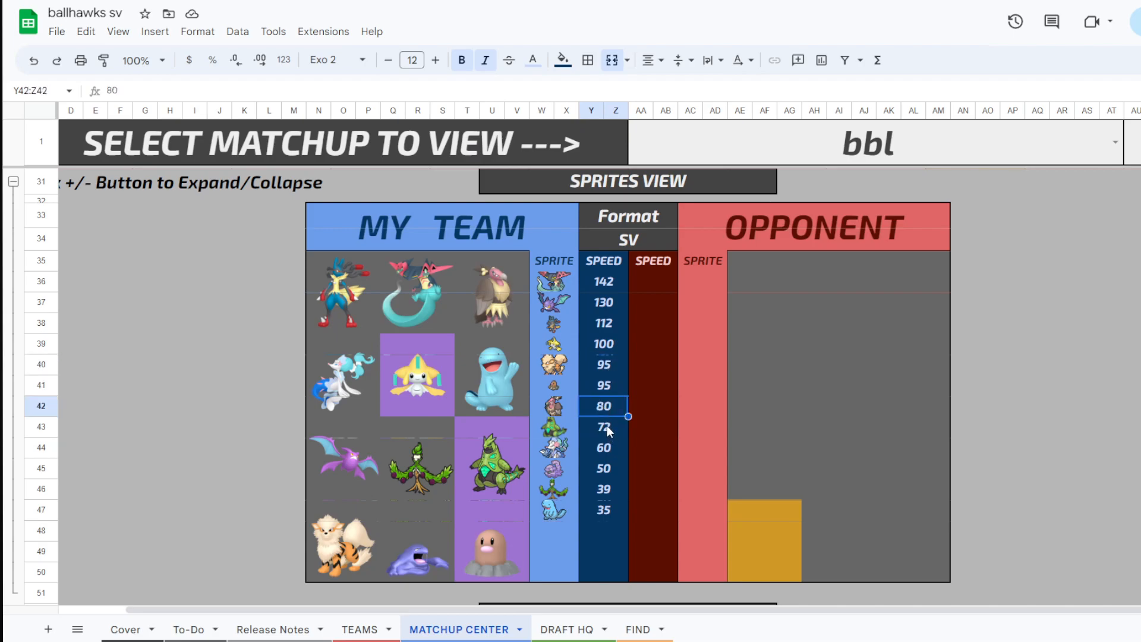
pyautogui.click(603, 426)
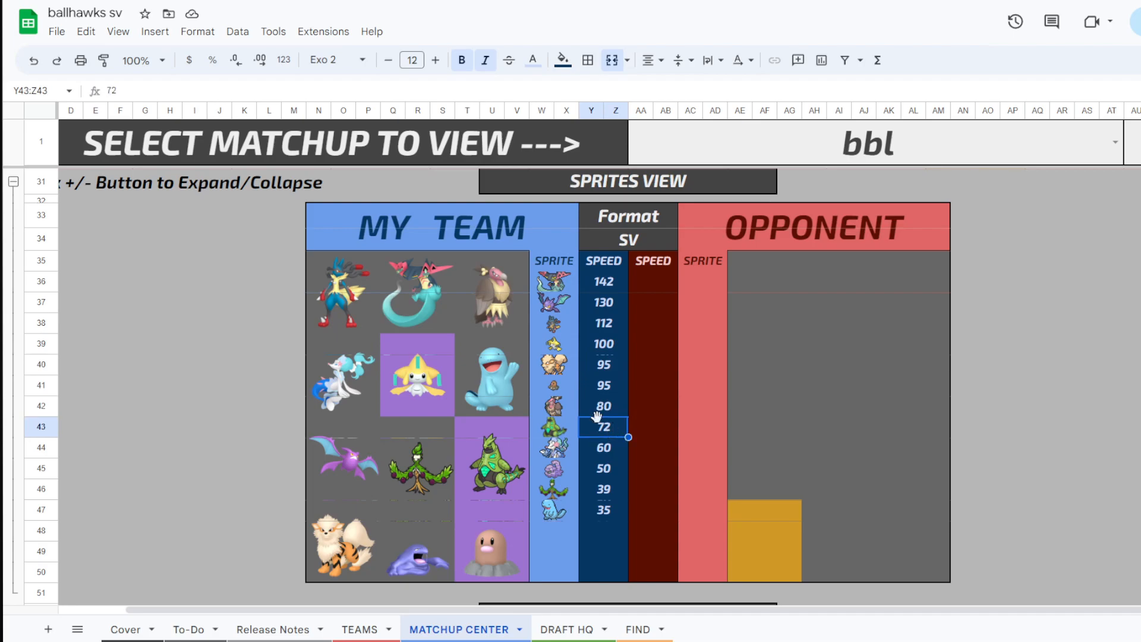
pyautogui.click(602, 364)
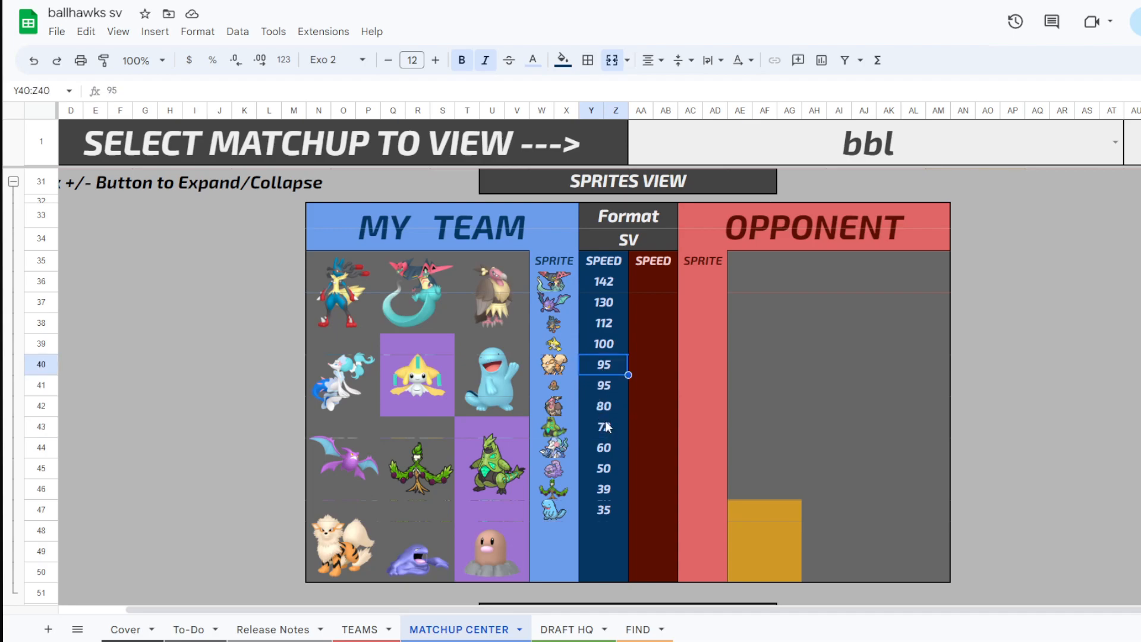
pyautogui.click(602, 426)
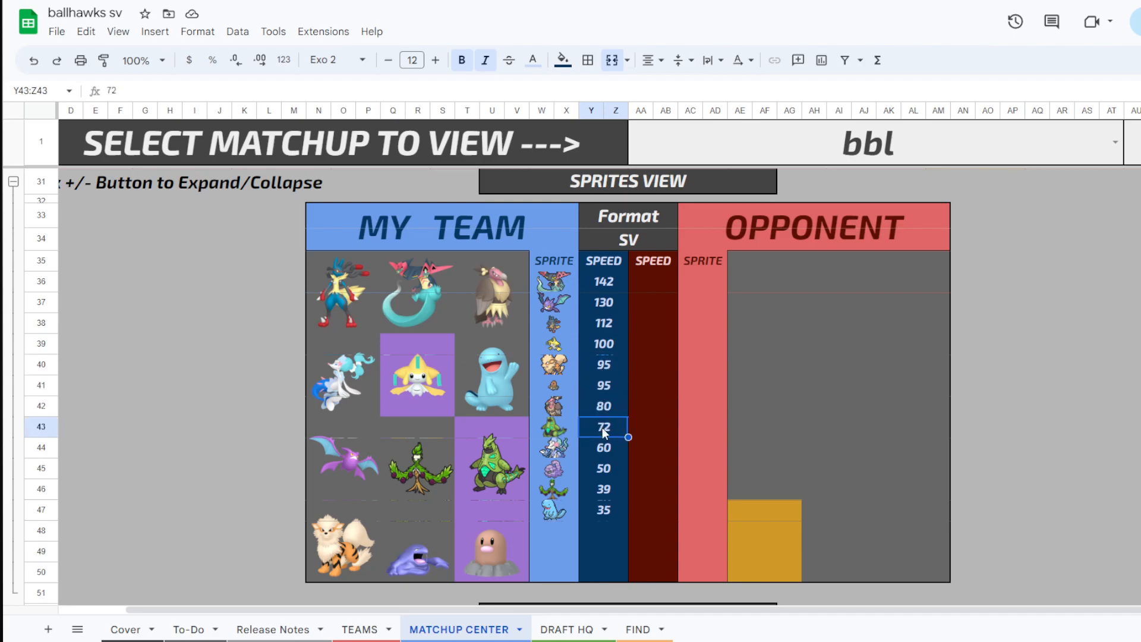
pyautogui.click(602, 363)
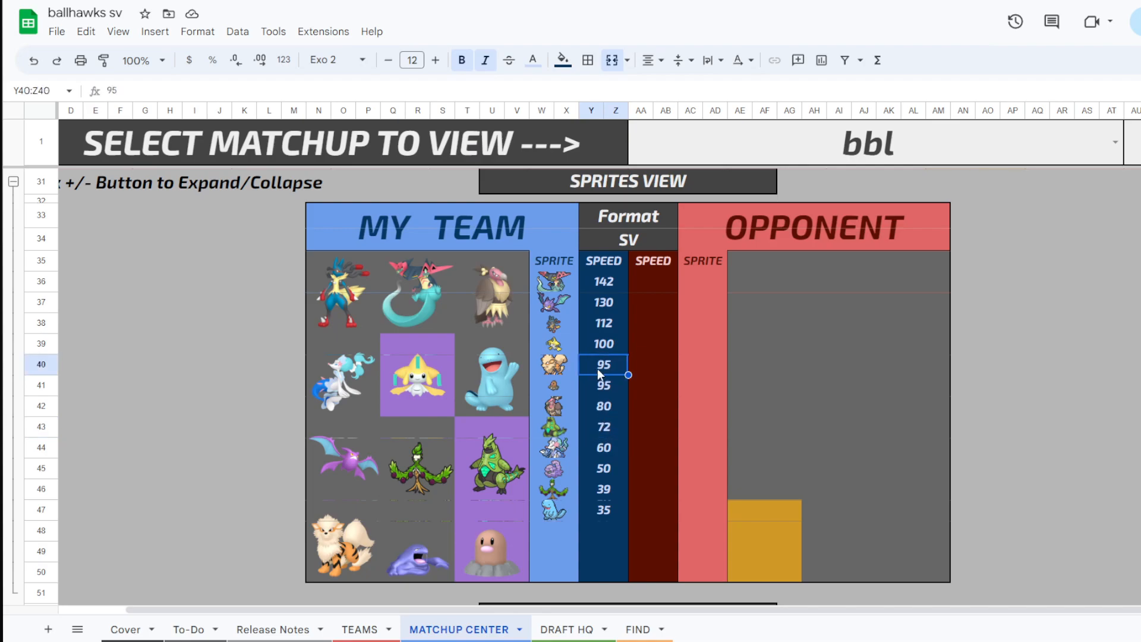
pyautogui.click(602, 302)
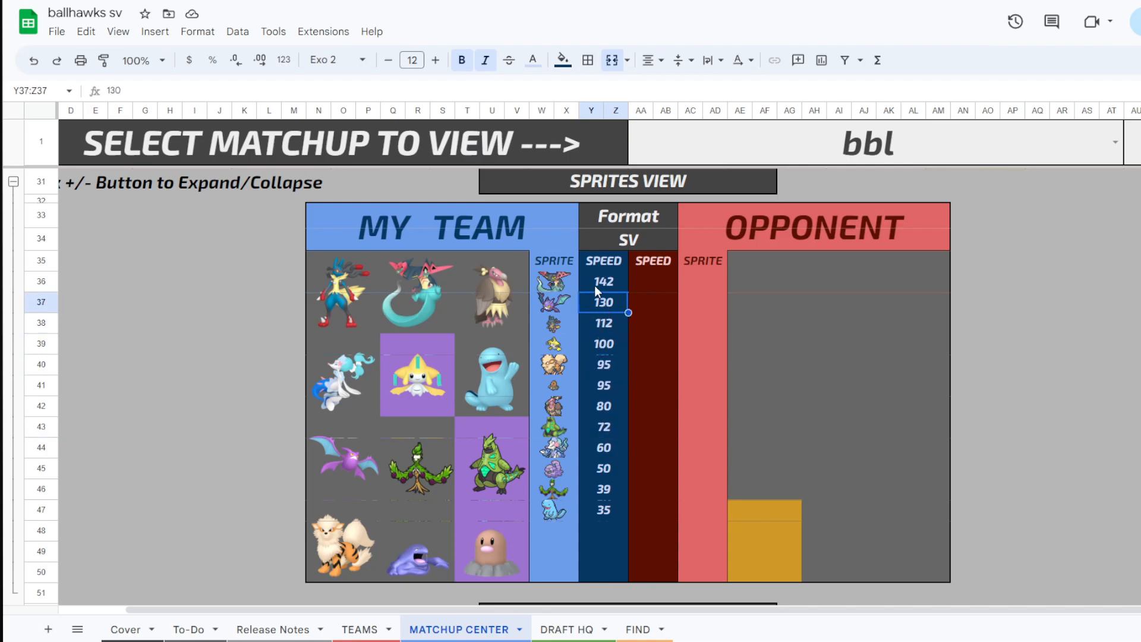
pyautogui.click(603, 282)
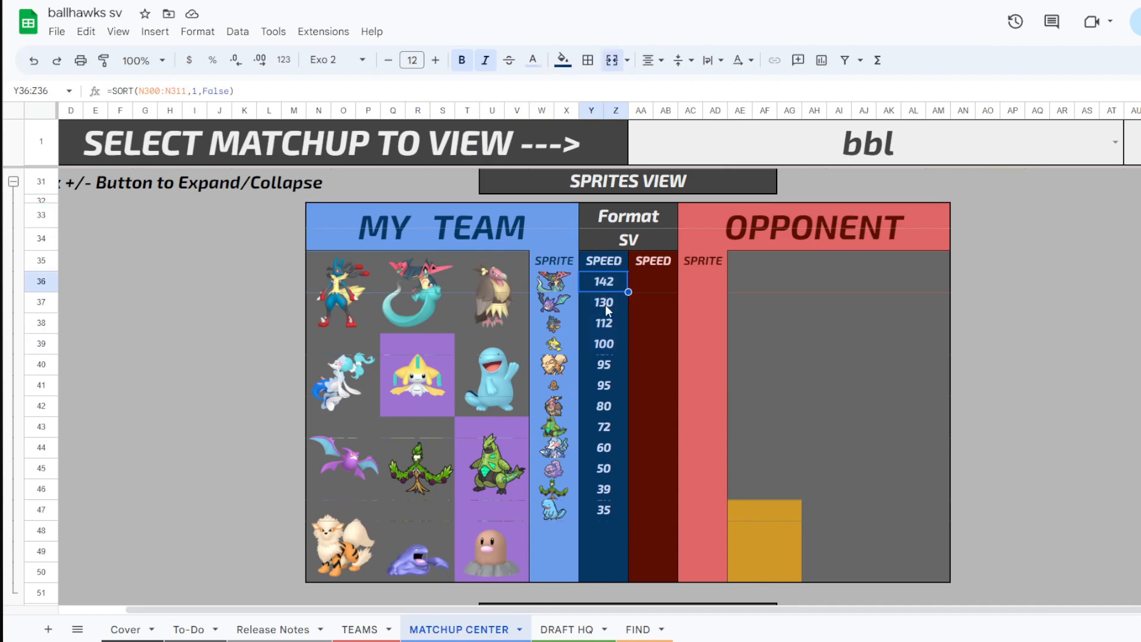
pyautogui.click(603, 301)
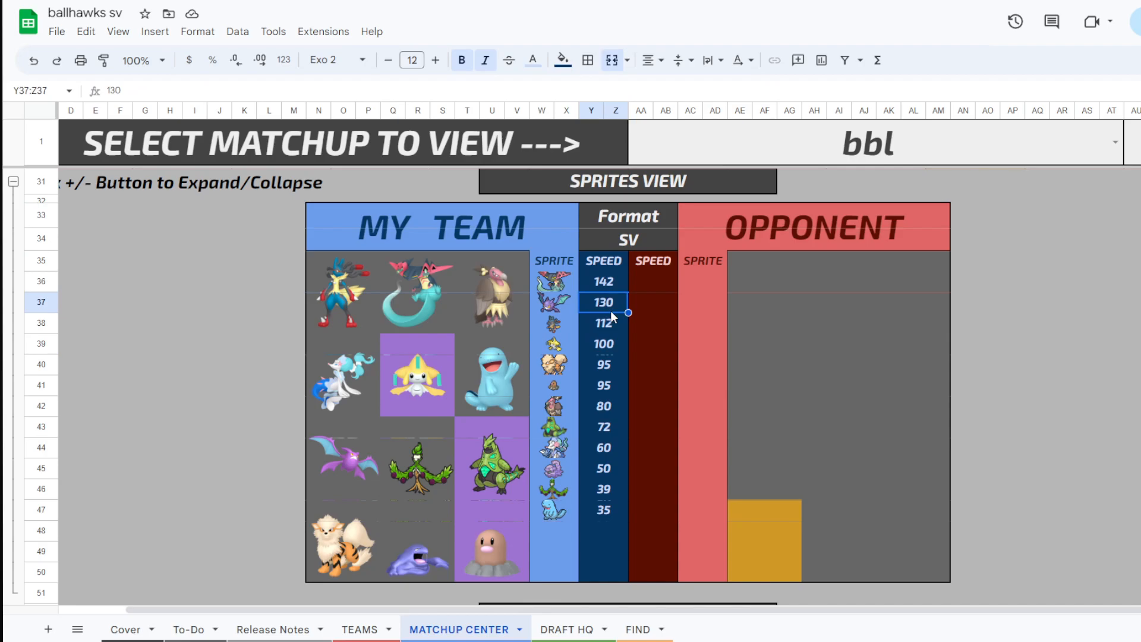
pyautogui.moveTo(559, 311)
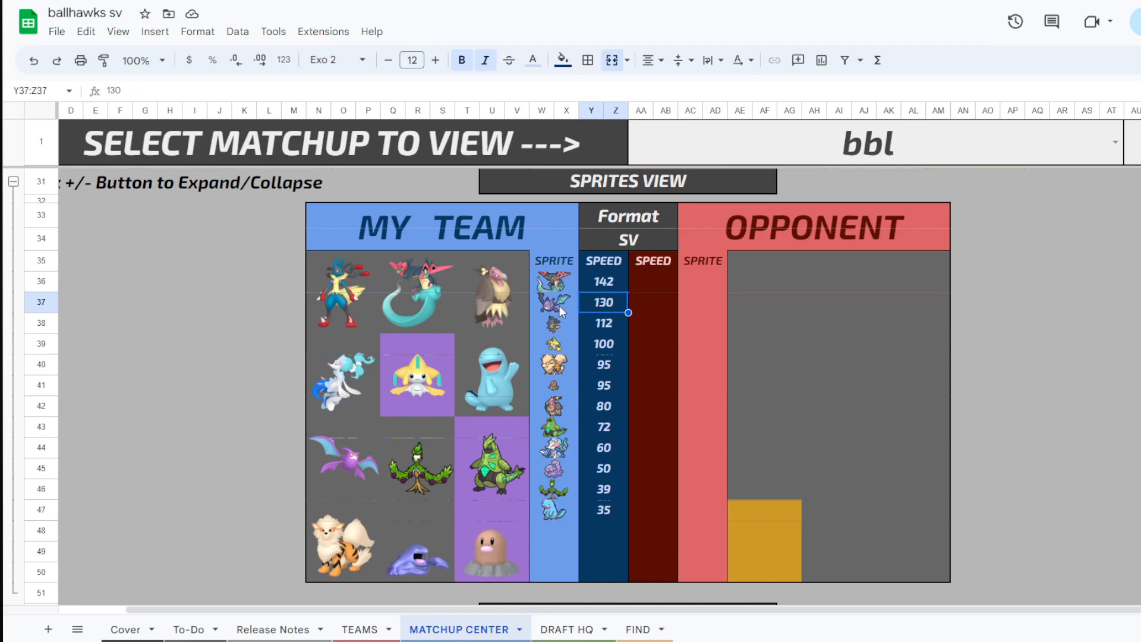
pyautogui.moveTo(580, 299)
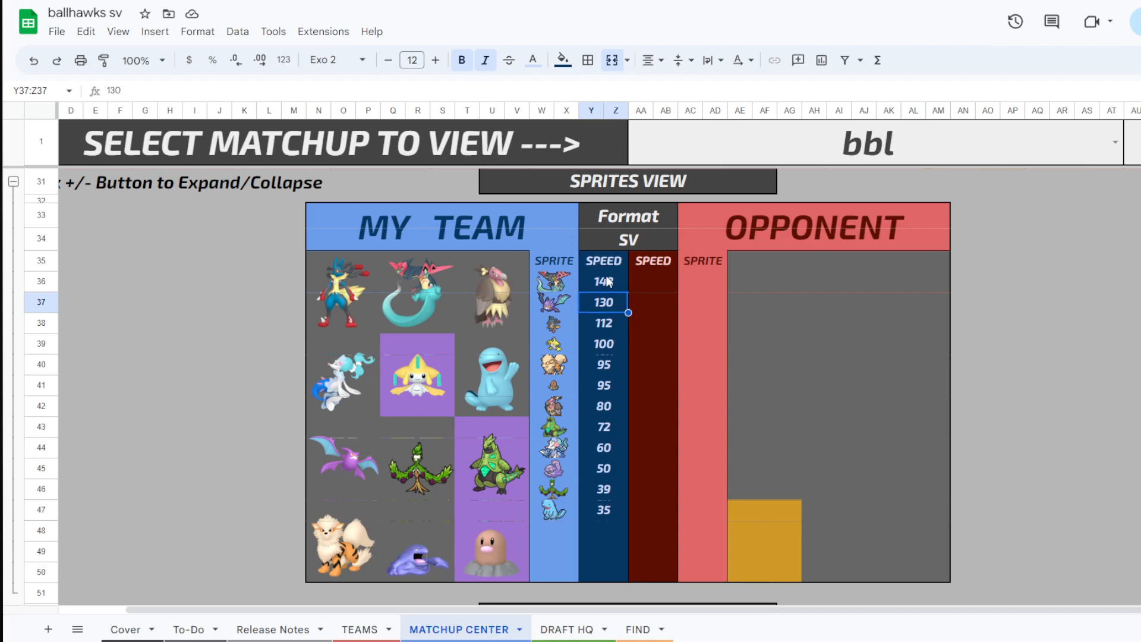
pyautogui.click(603, 281)
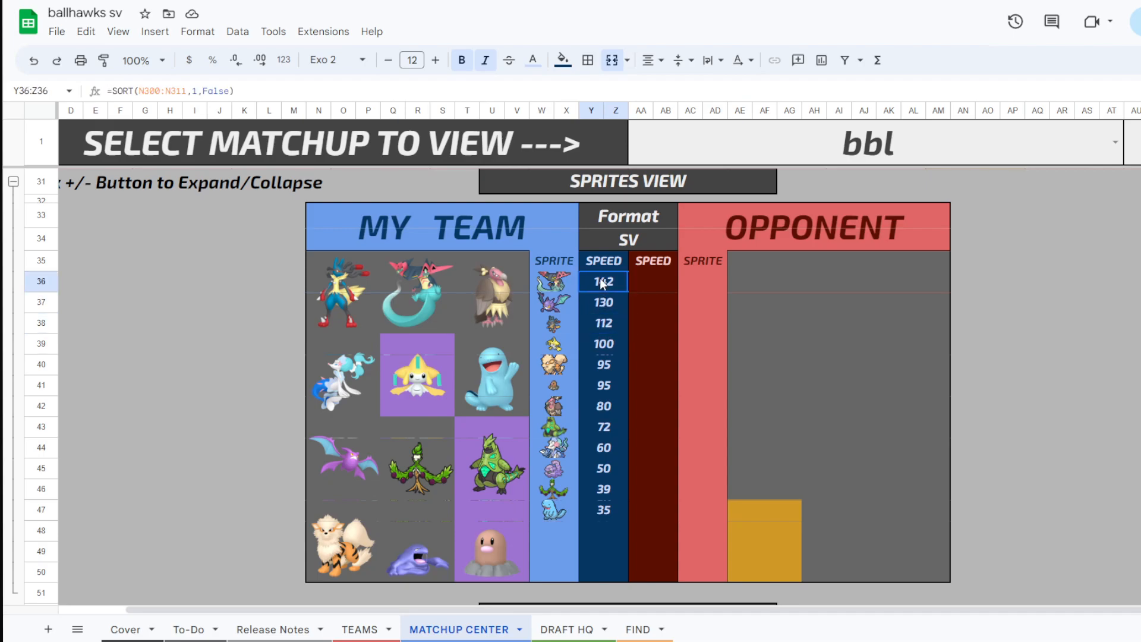
pyautogui.click(603, 322)
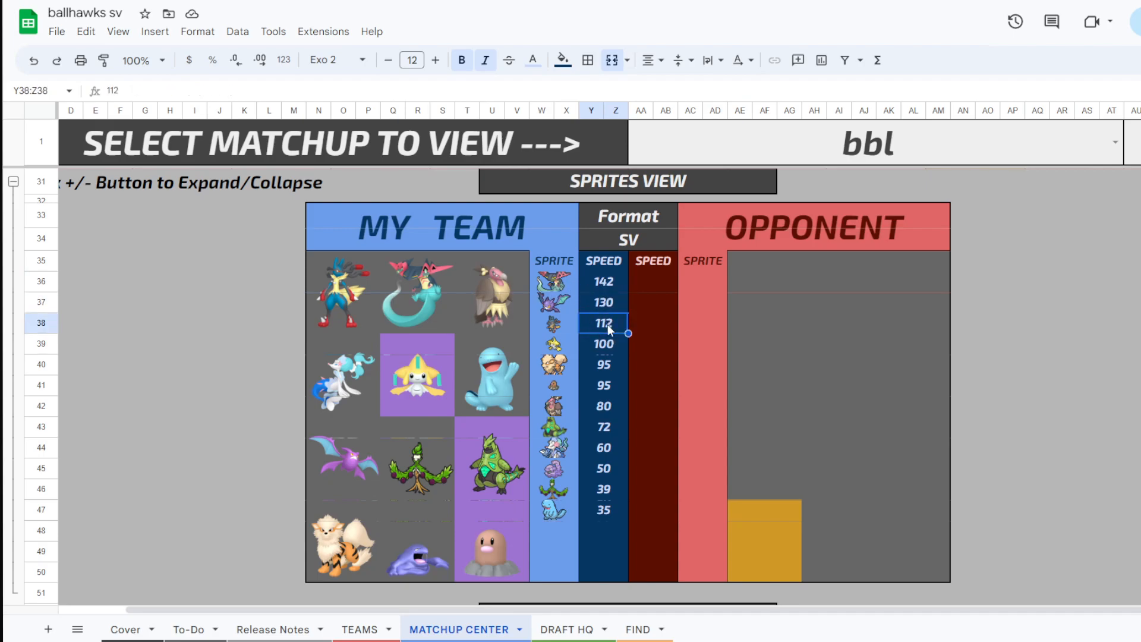
pyautogui.click(604, 300)
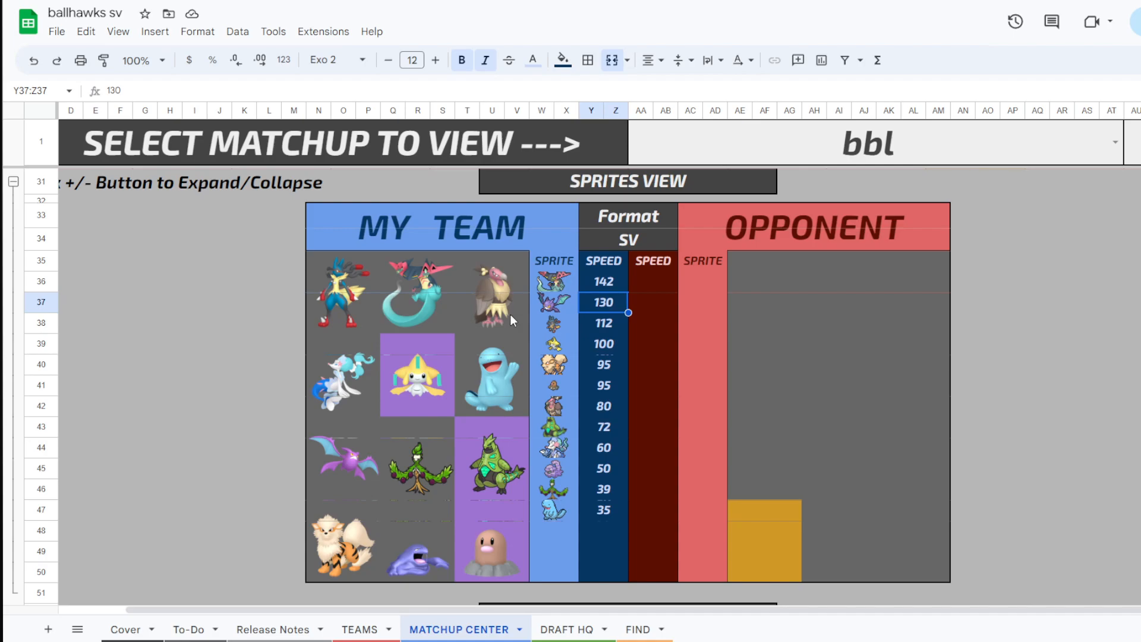
pyautogui.moveTo(622, 283)
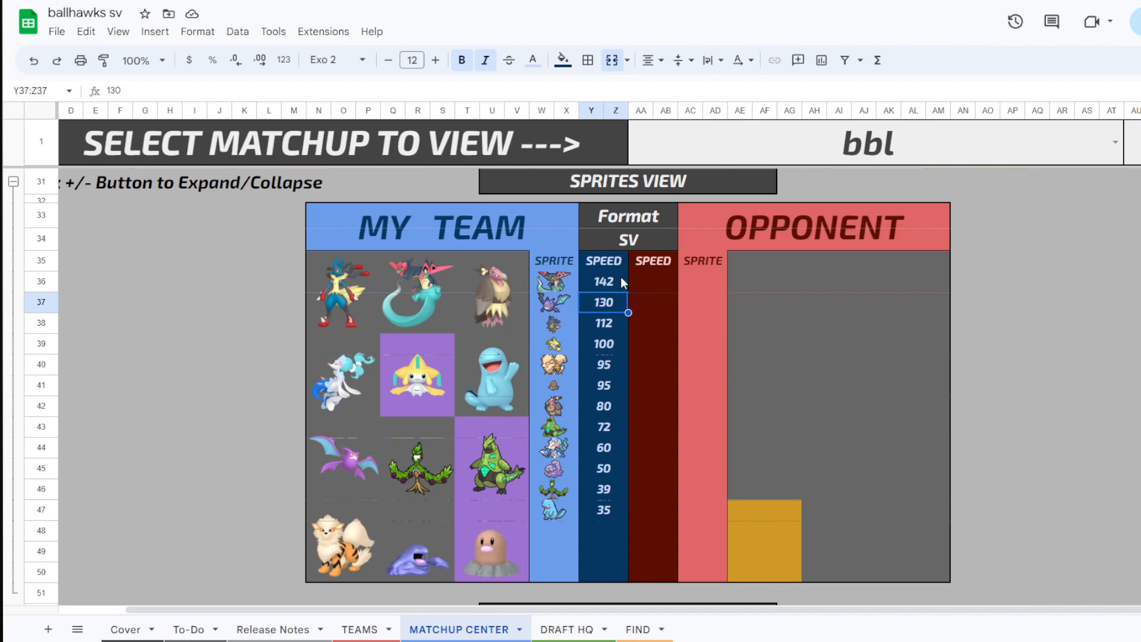
pyautogui.click(603, 322)
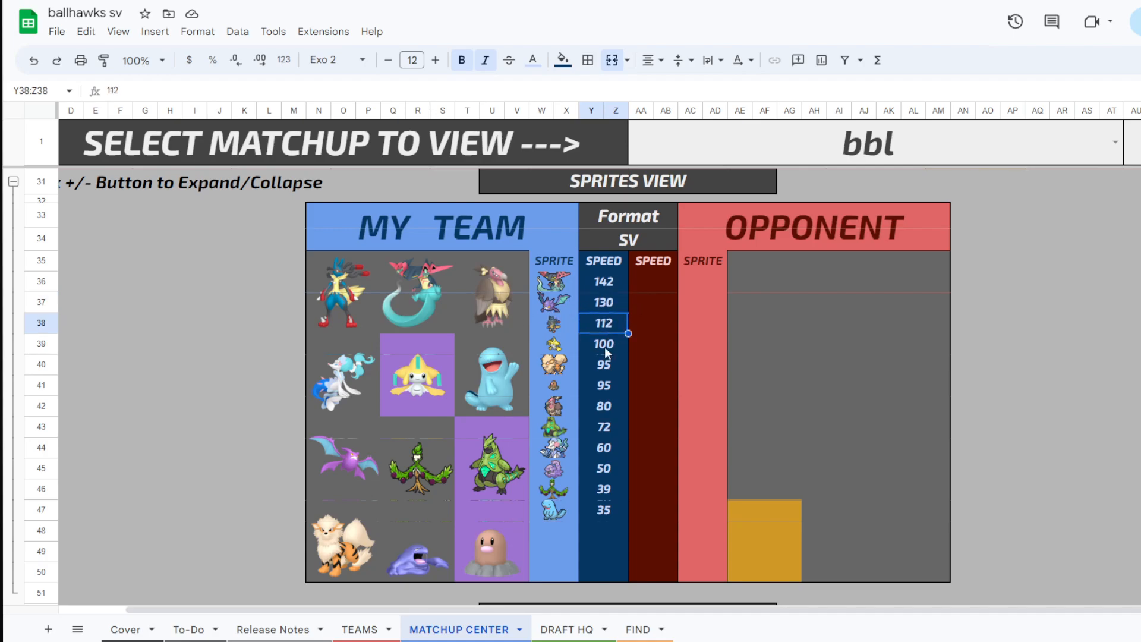
pyautogui.click(603, 343)
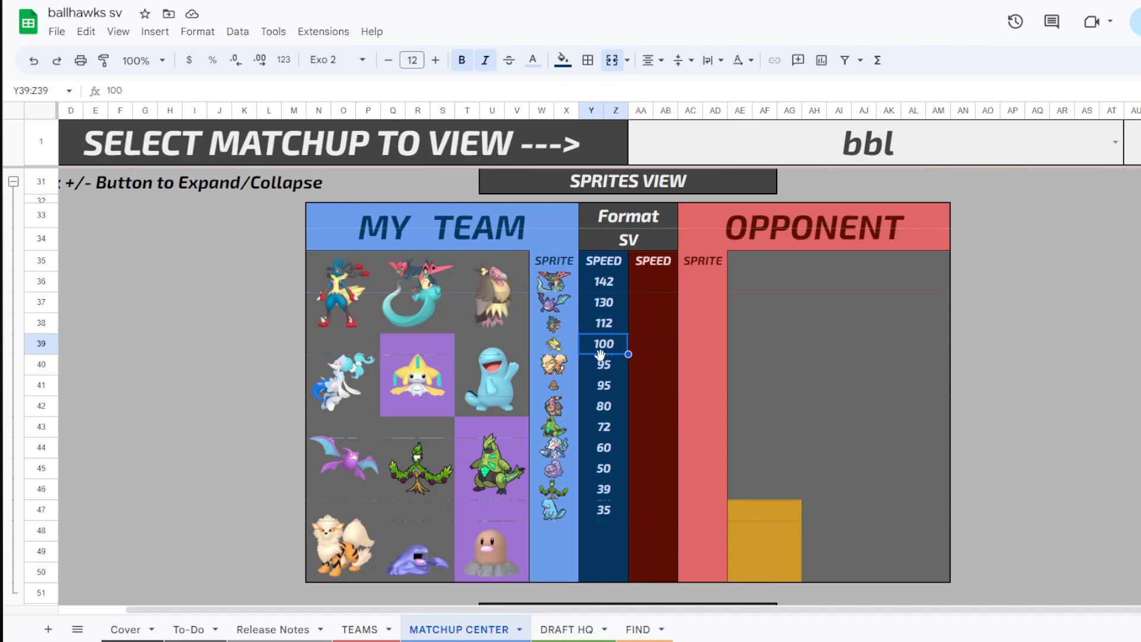
pyautogui.click(602, 363)
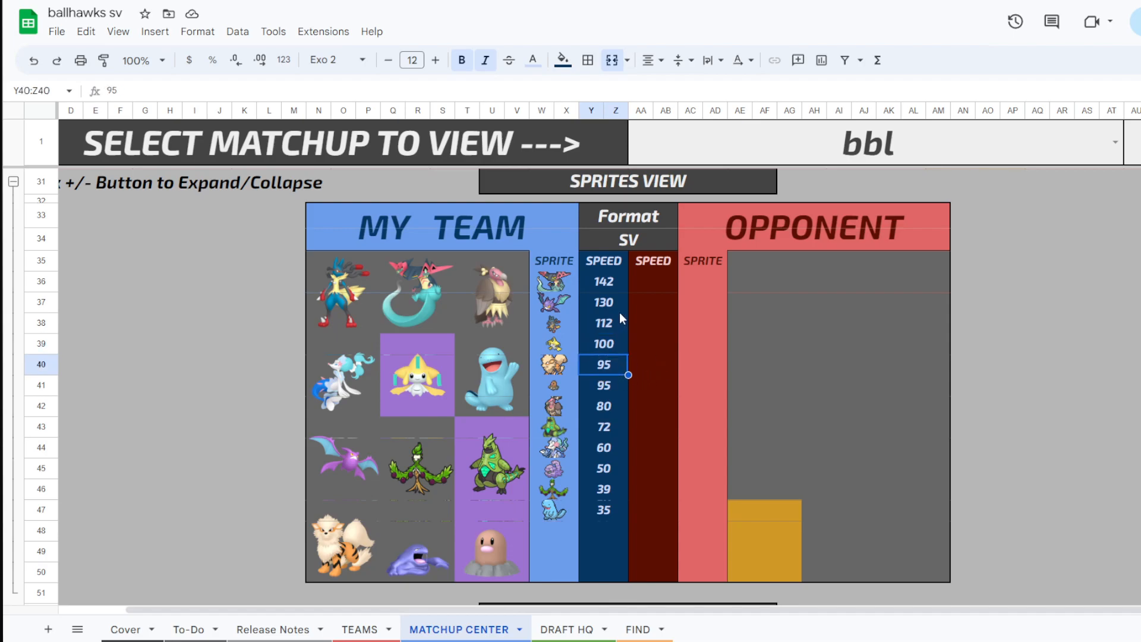
pyautogui.moveTo(614, 422)
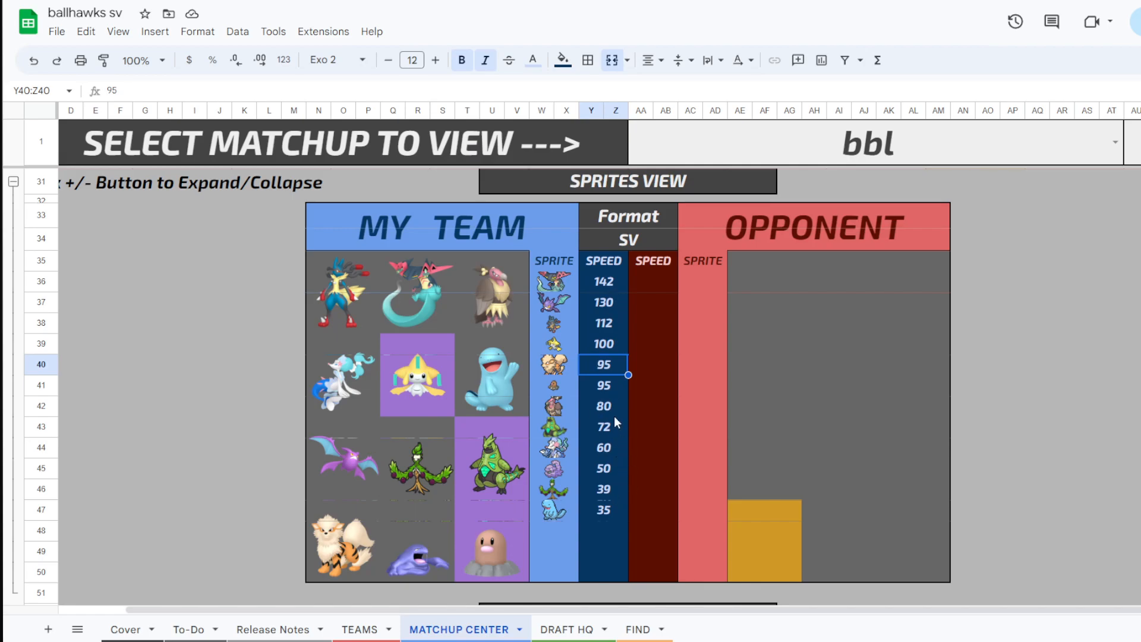
pyautogui.click(602, 427)
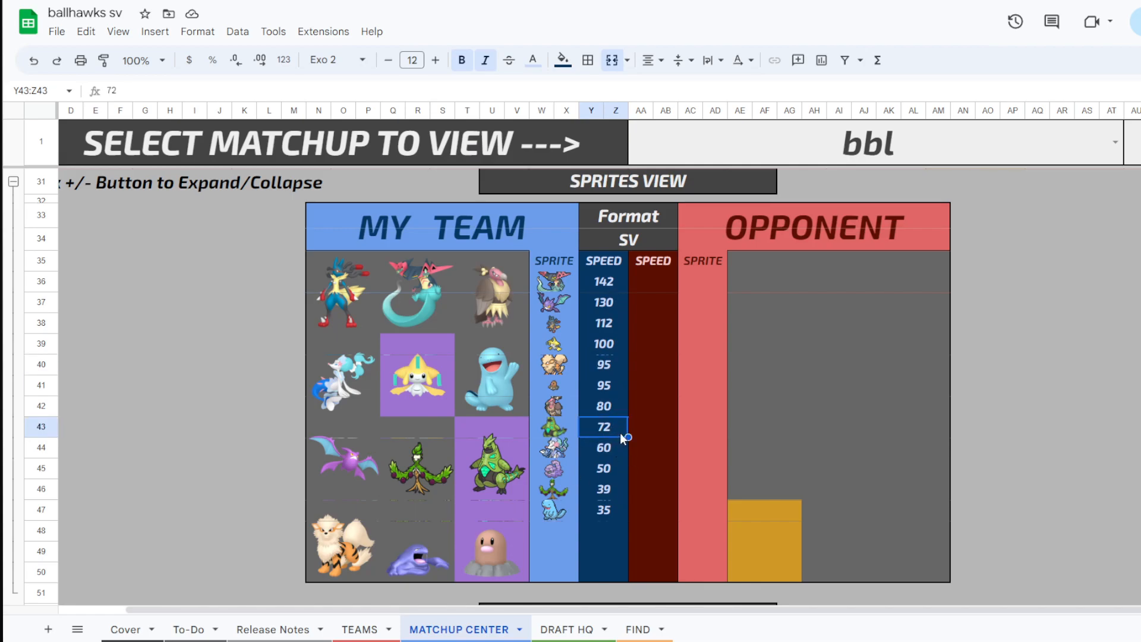
pyautogui.moveTo(614, 452)
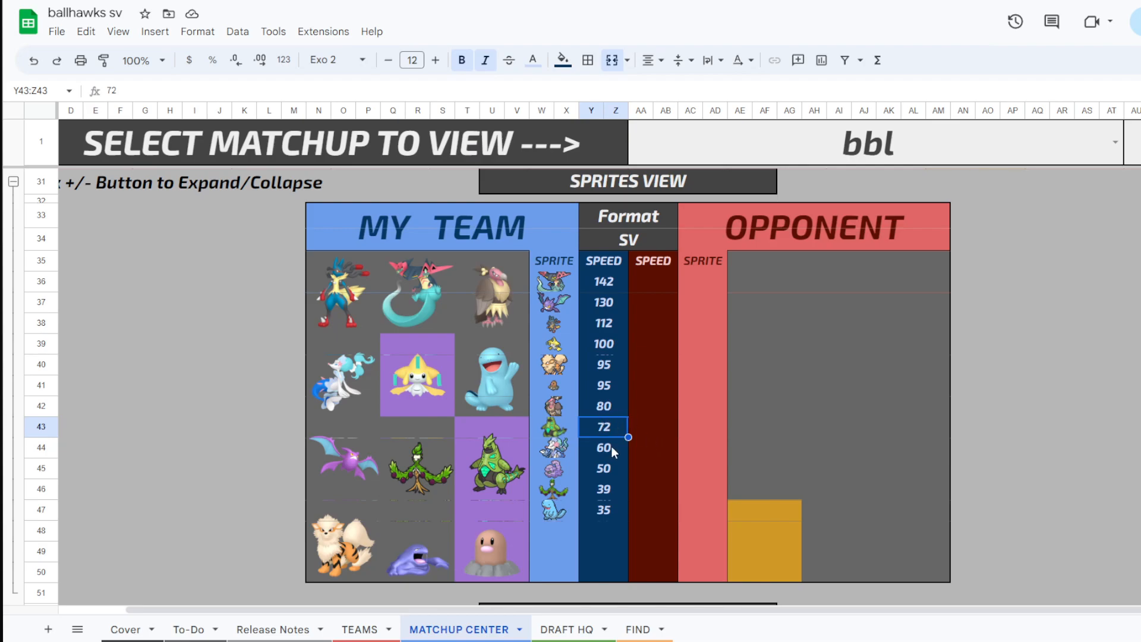
pyautogui.click(603, 342)
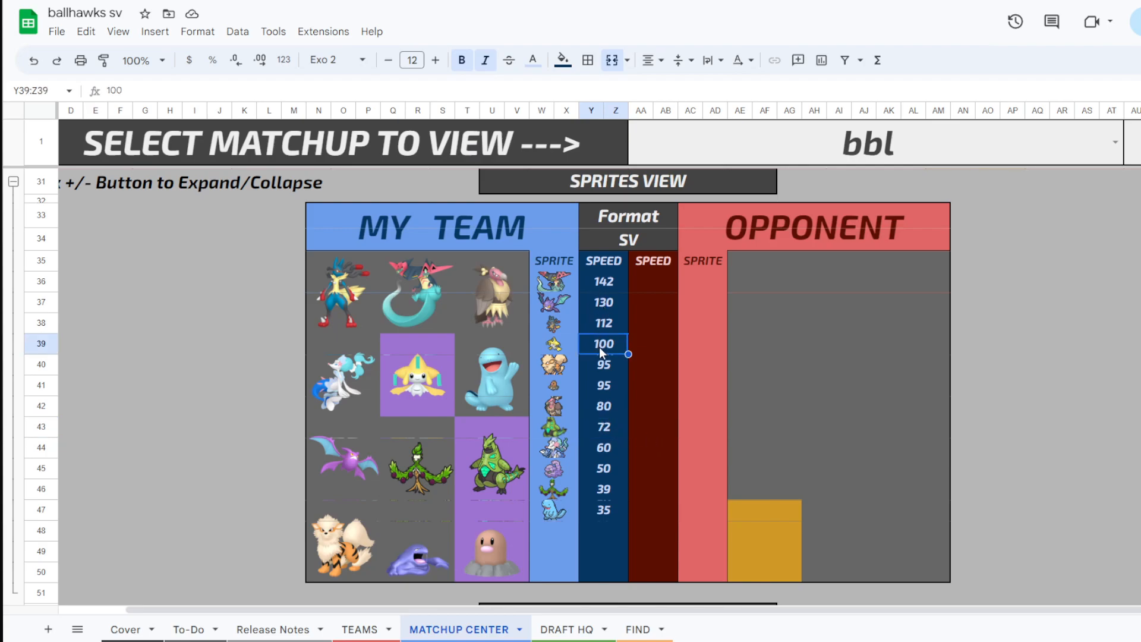
pyautogui.moveTo(598, 282)
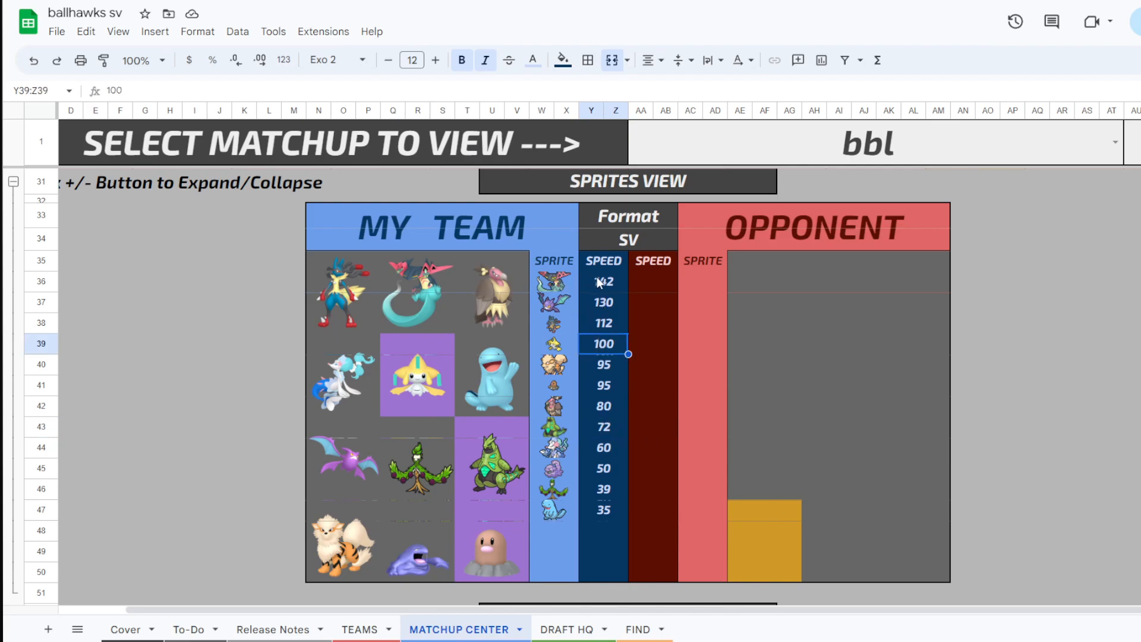
pyautogui.moveTo(613, 286)
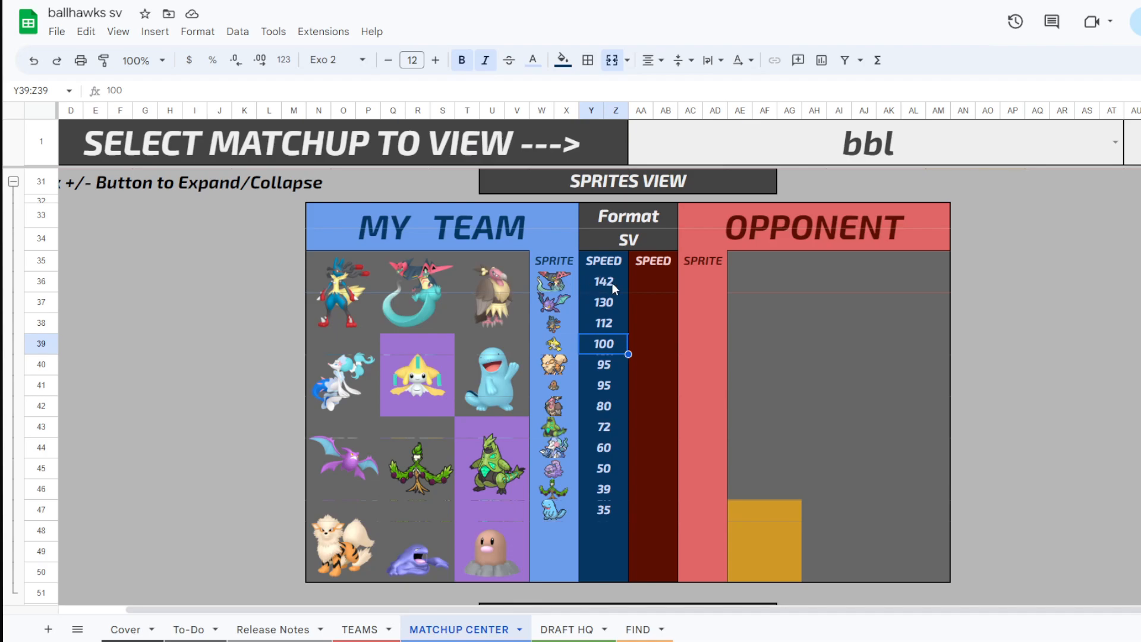
pyautogui.moveTo(617, 354)
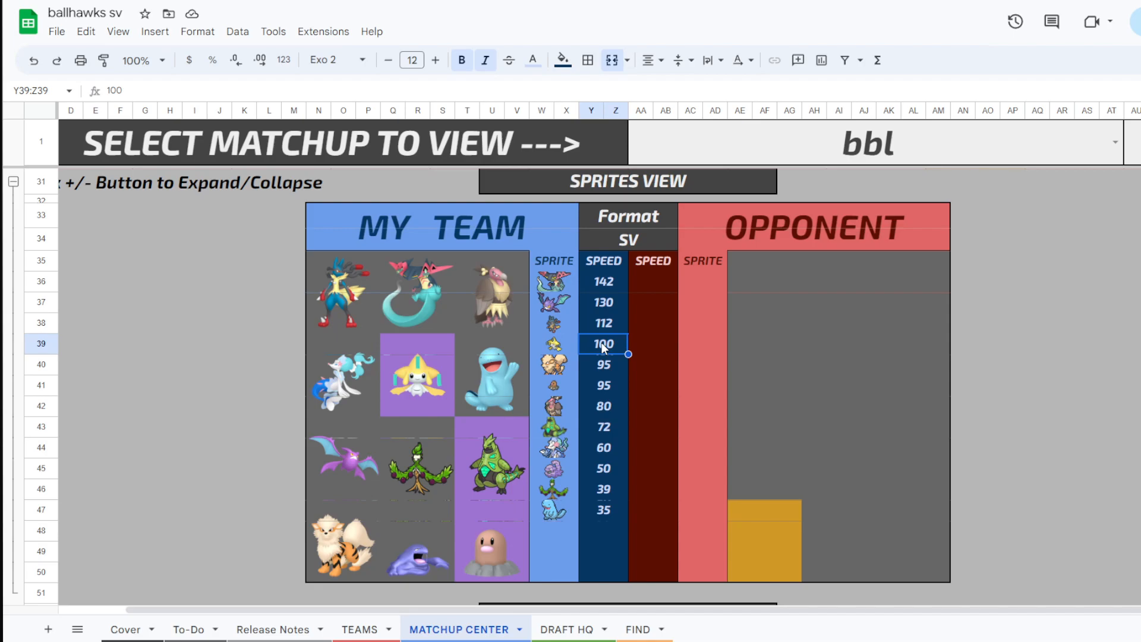
pyautogui.moveTo(385, 388)
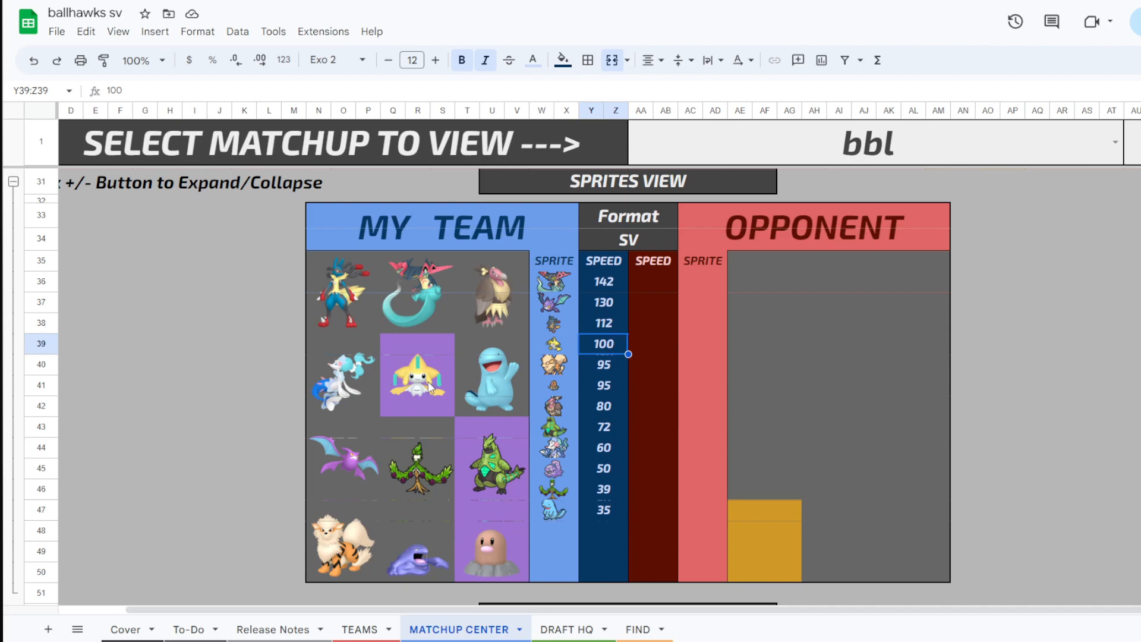
pyautogui.moveTo(517, 365)
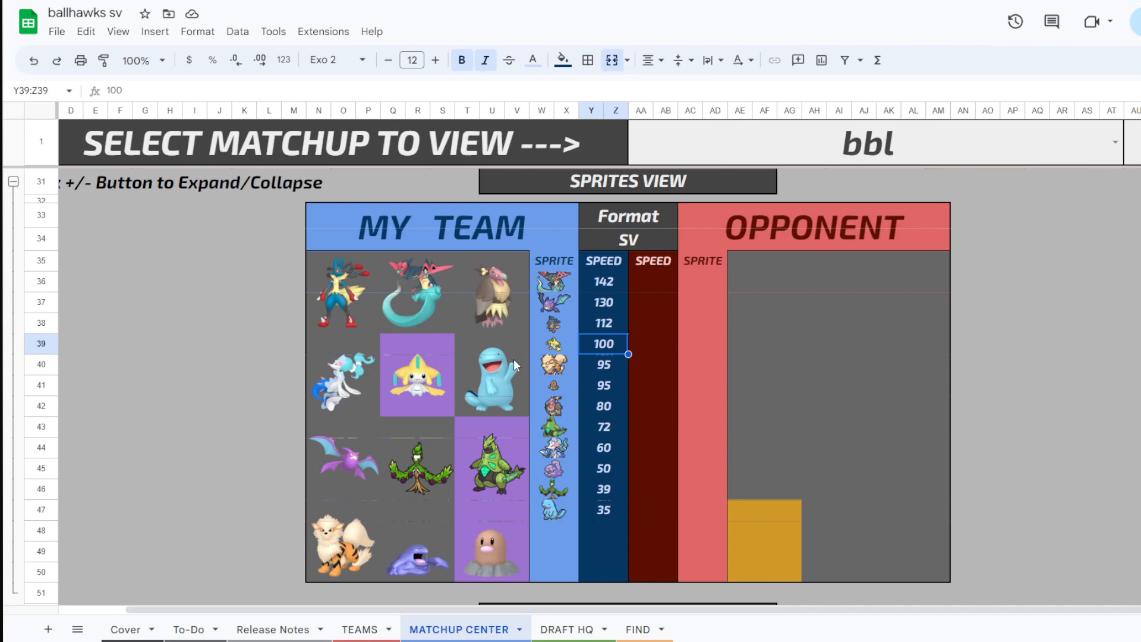
pyautogui.moveTo(598, 456)
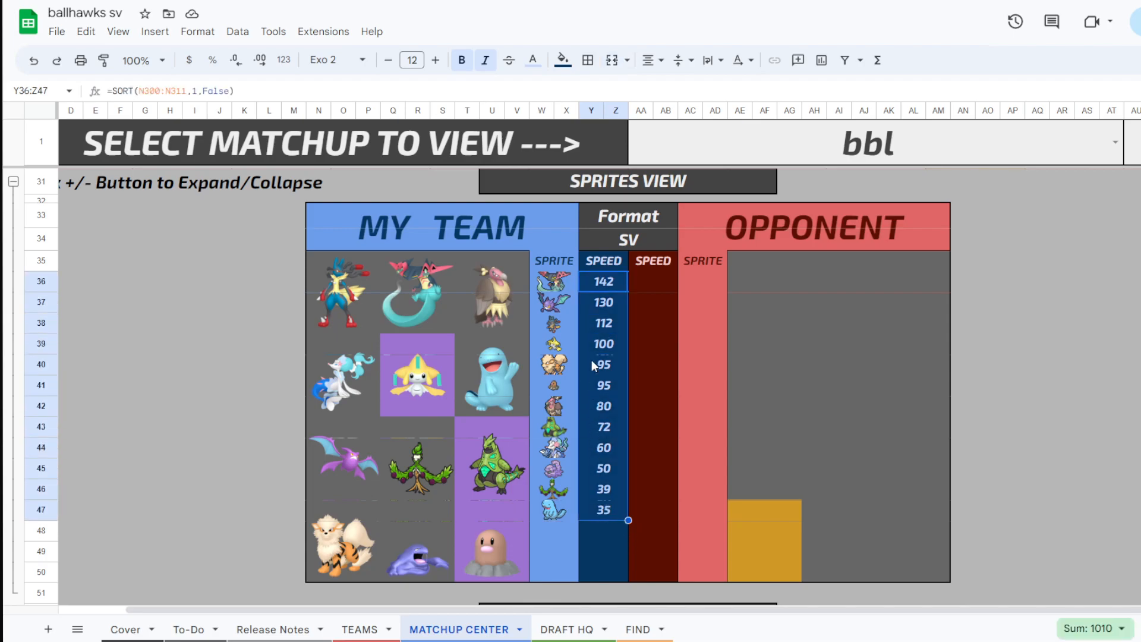
pyautogui.click(416, 374)
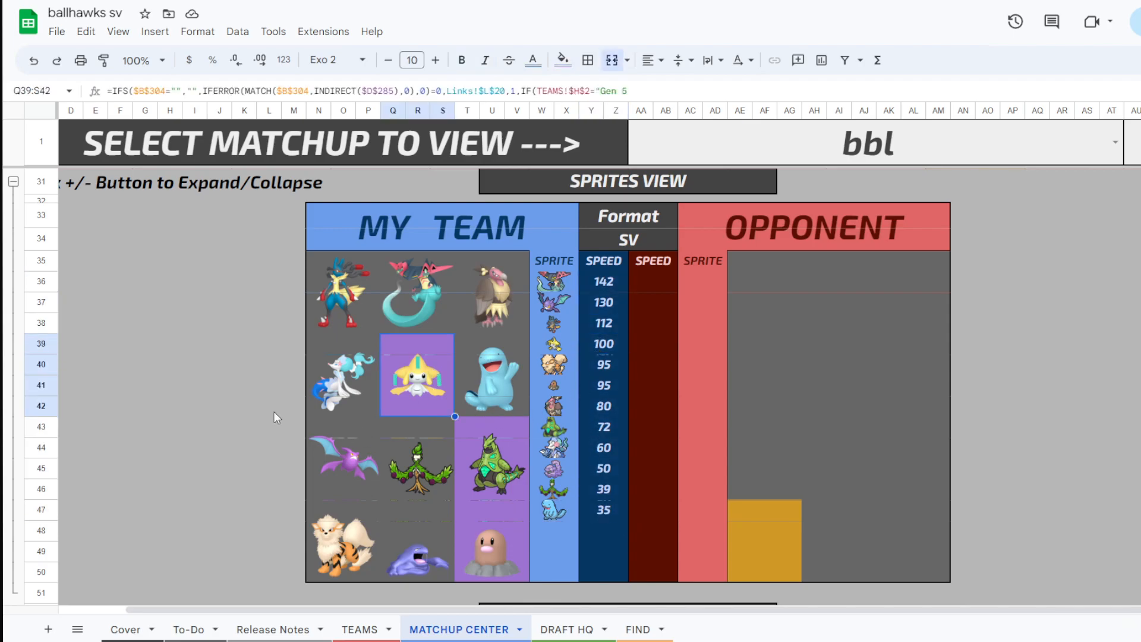
pyautogui.scroll(-3)
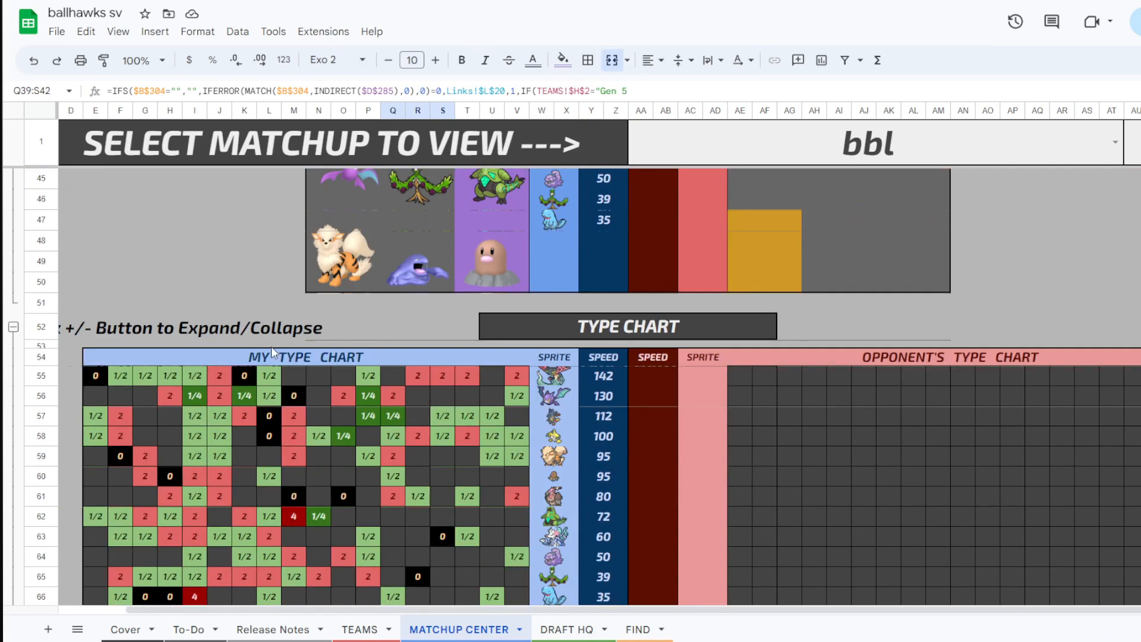
pyautogui.scroll(-3)
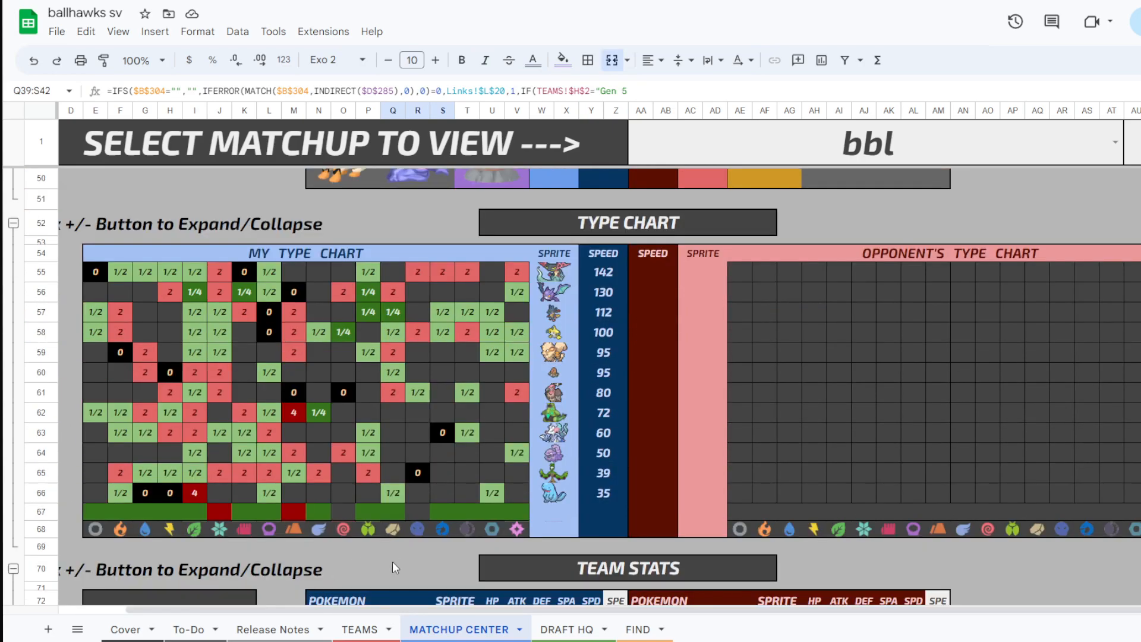
pyautogui.click(219, 511)
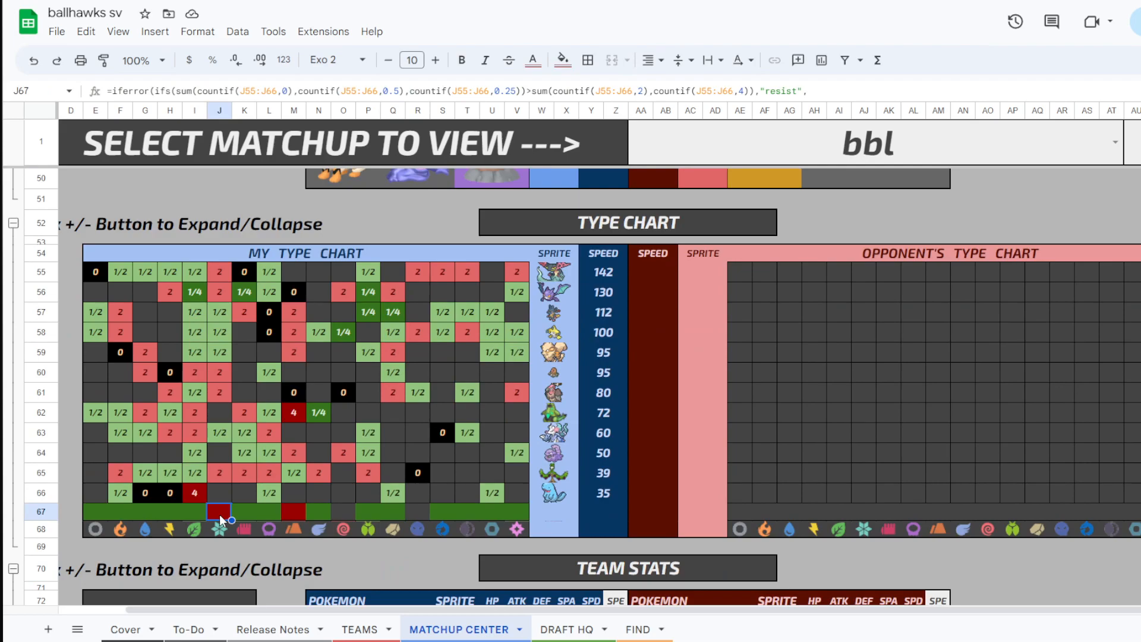
pyautogui.click(219, 472)
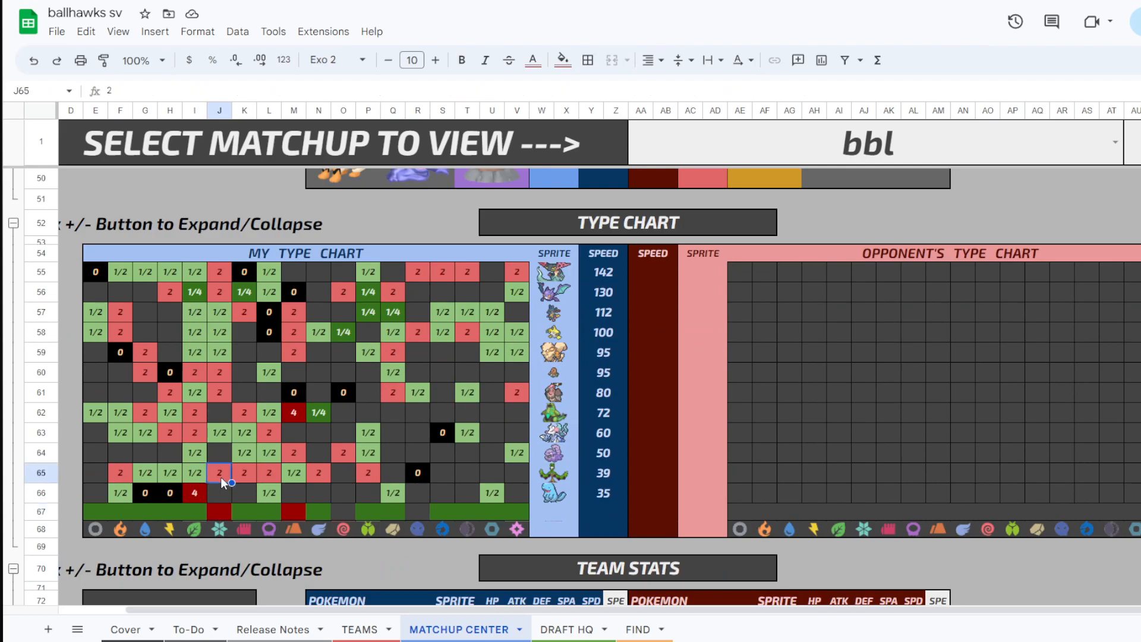
pyautogui.click(554, 473)
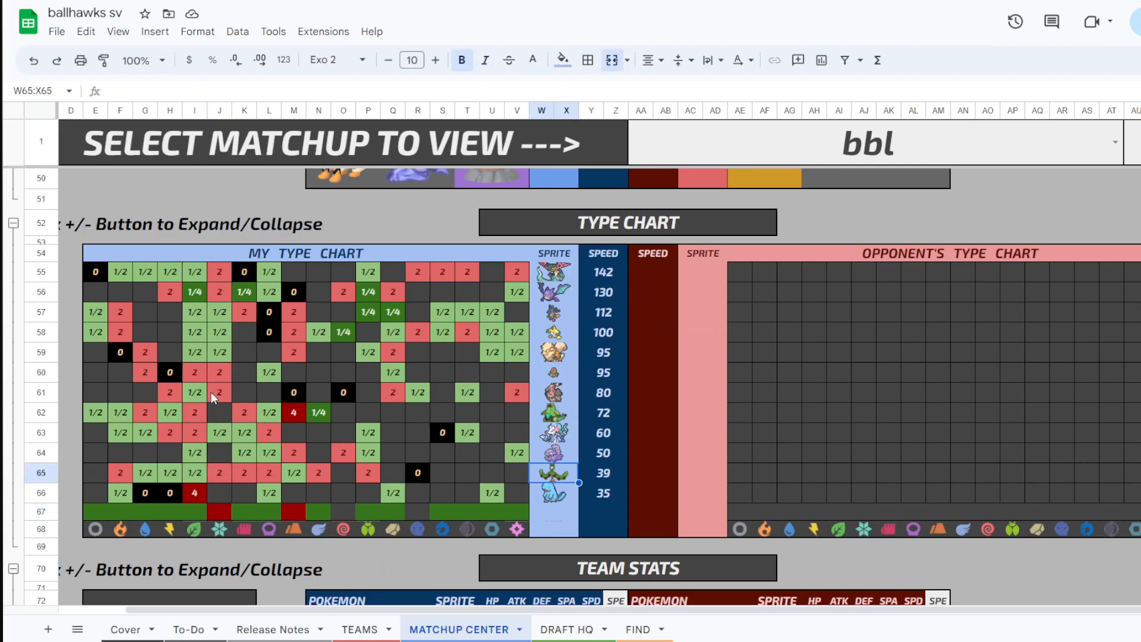
pyautogui.click(219, 392)
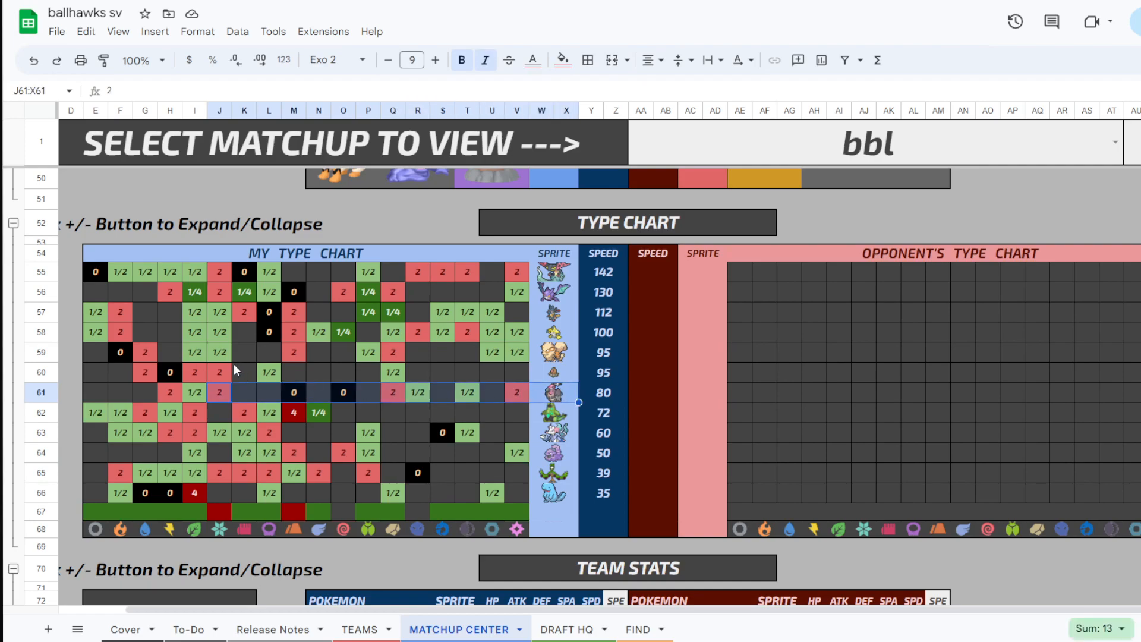
pyautogui.click(219, 372)
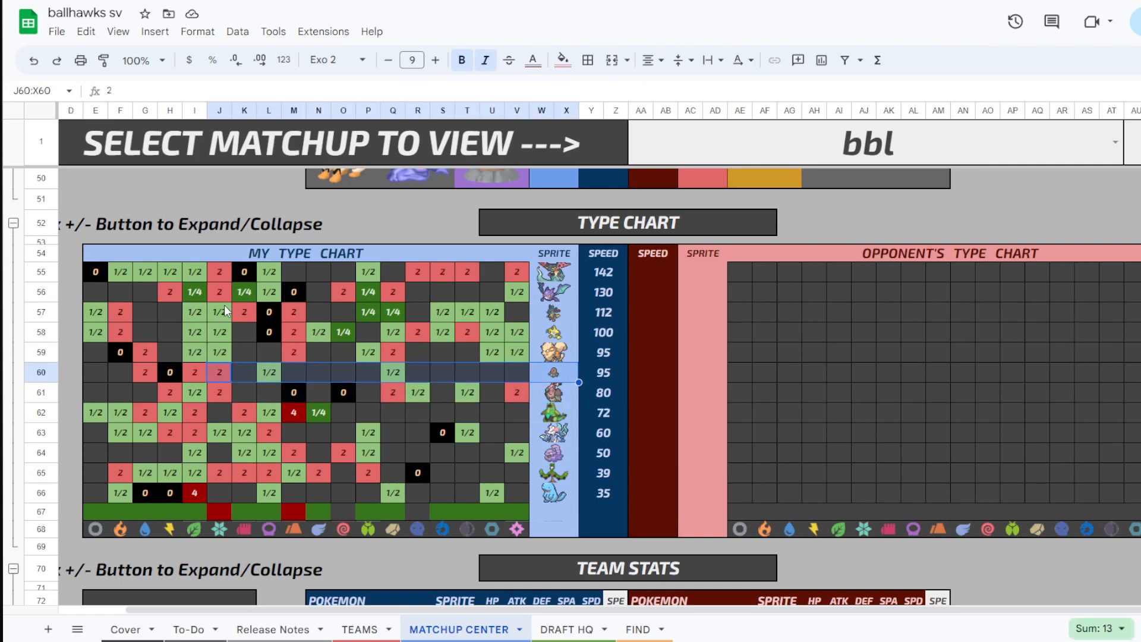
pyautogui.click(220, 271)
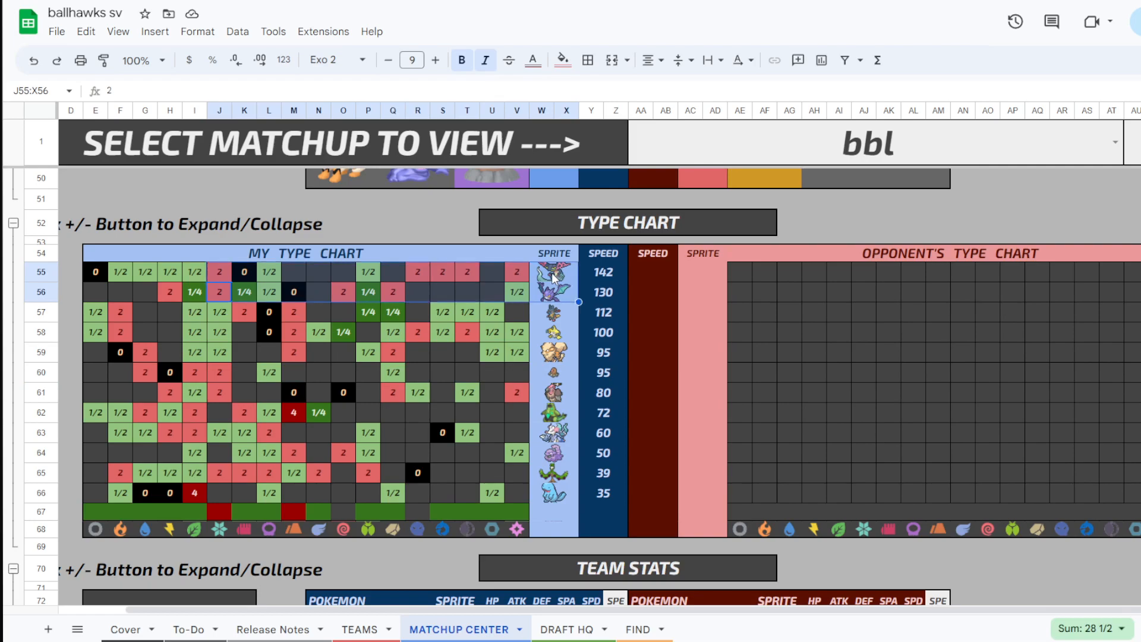
pyautogui.click(553, 372)
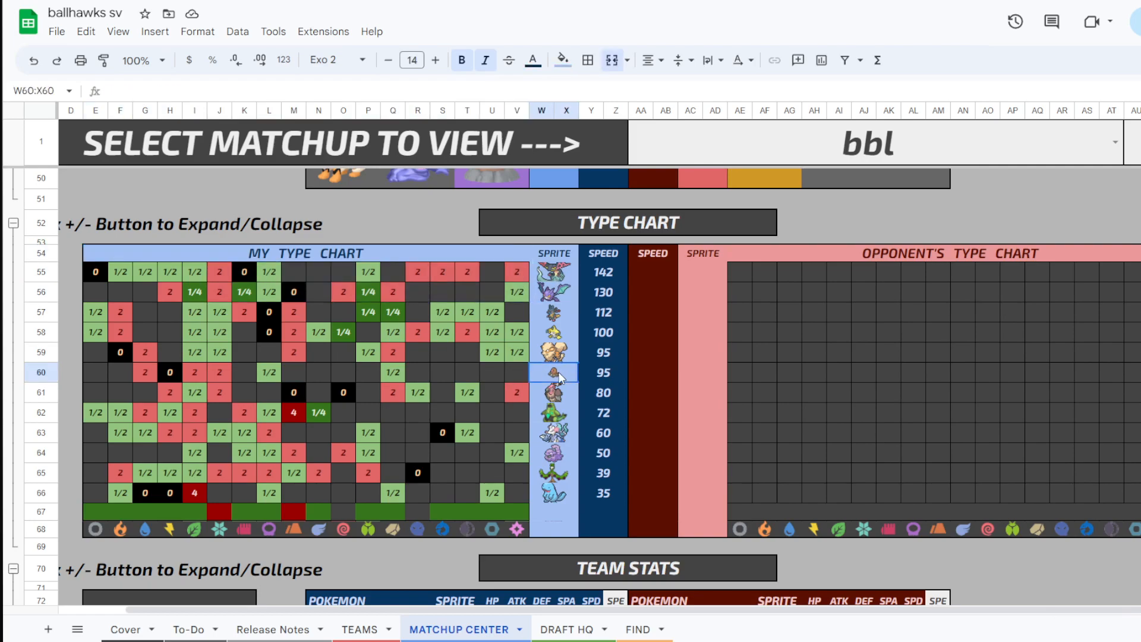
pyautogui.click(388, 59)
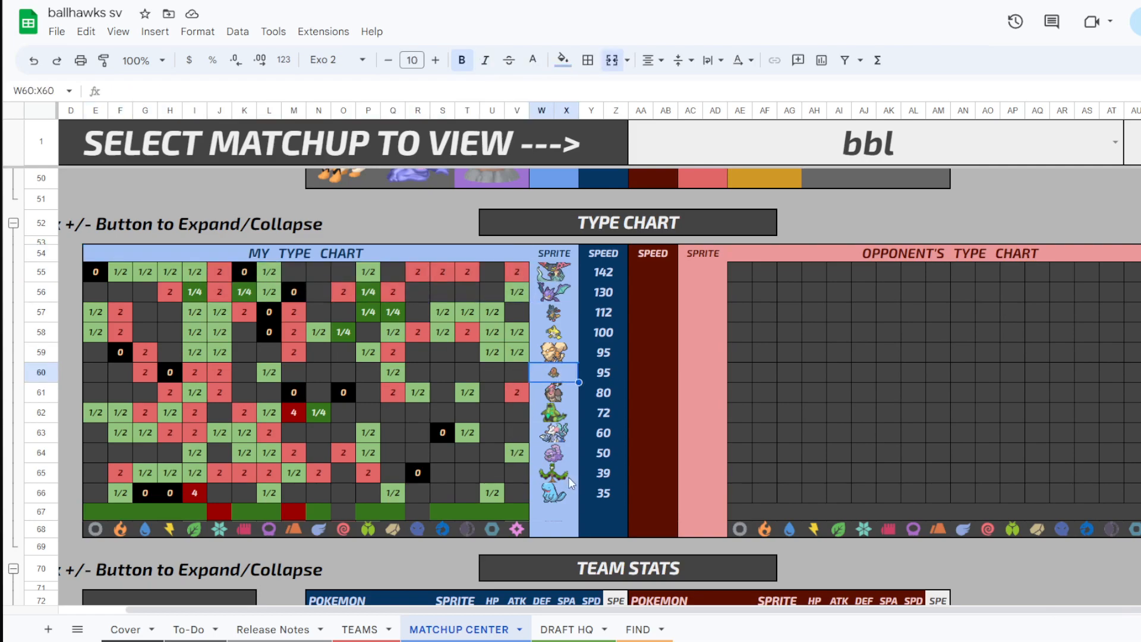
pyautogui.moveTo(247, 459)
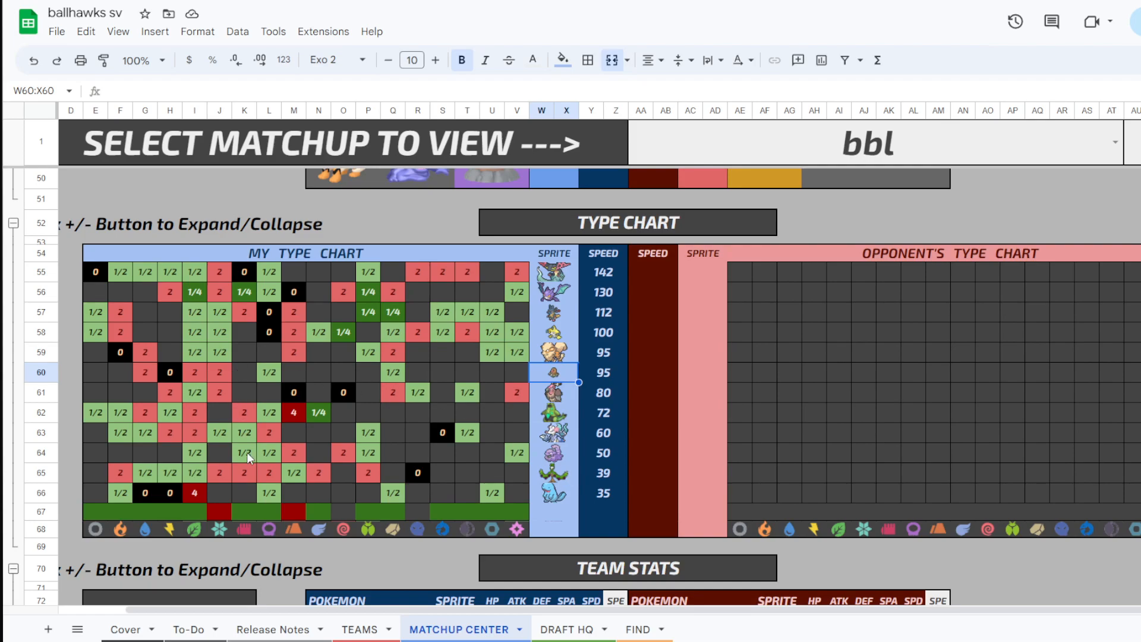
pyautogui.moveTo(227, 508)
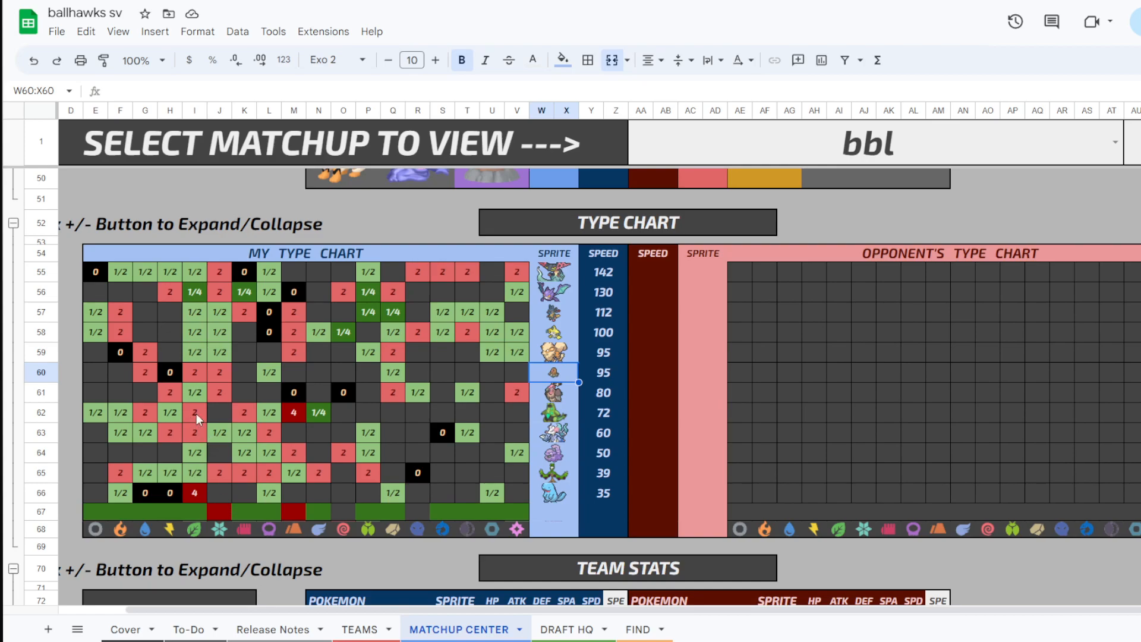
pyautogui.moveTo(487, 449)
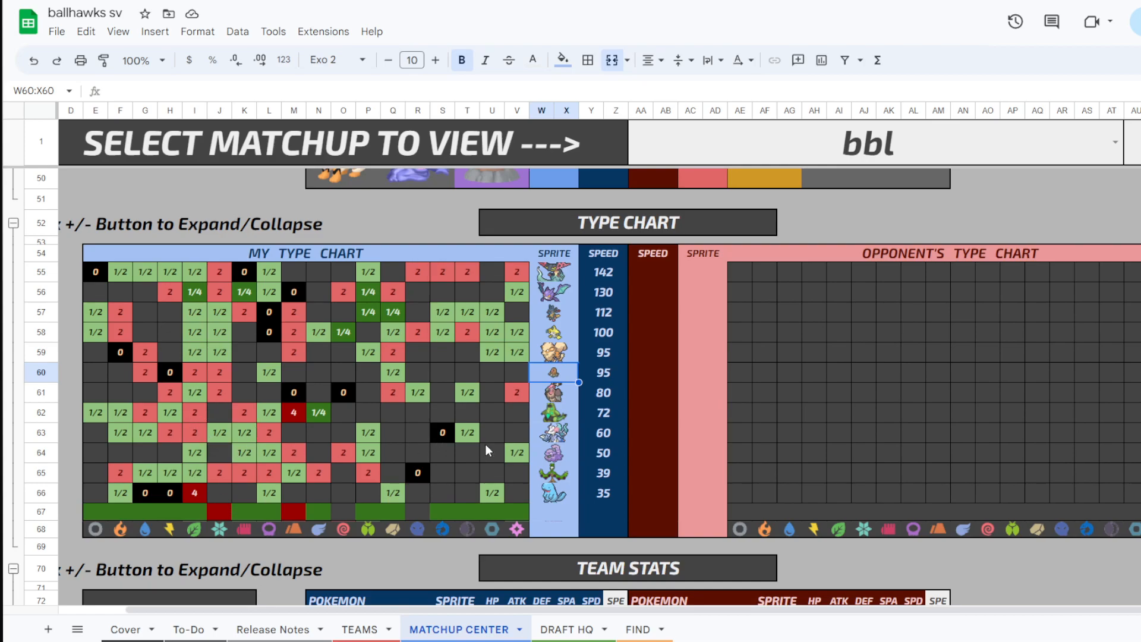
pyautogui.moveTo(222, 504)
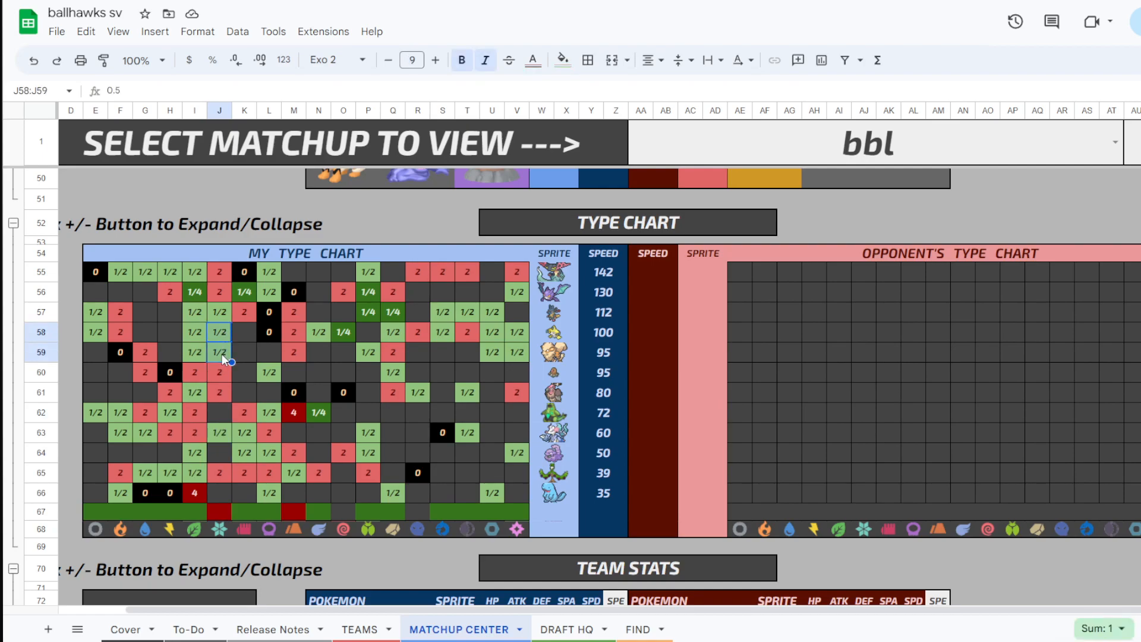
pyautogui.click(554, 311)
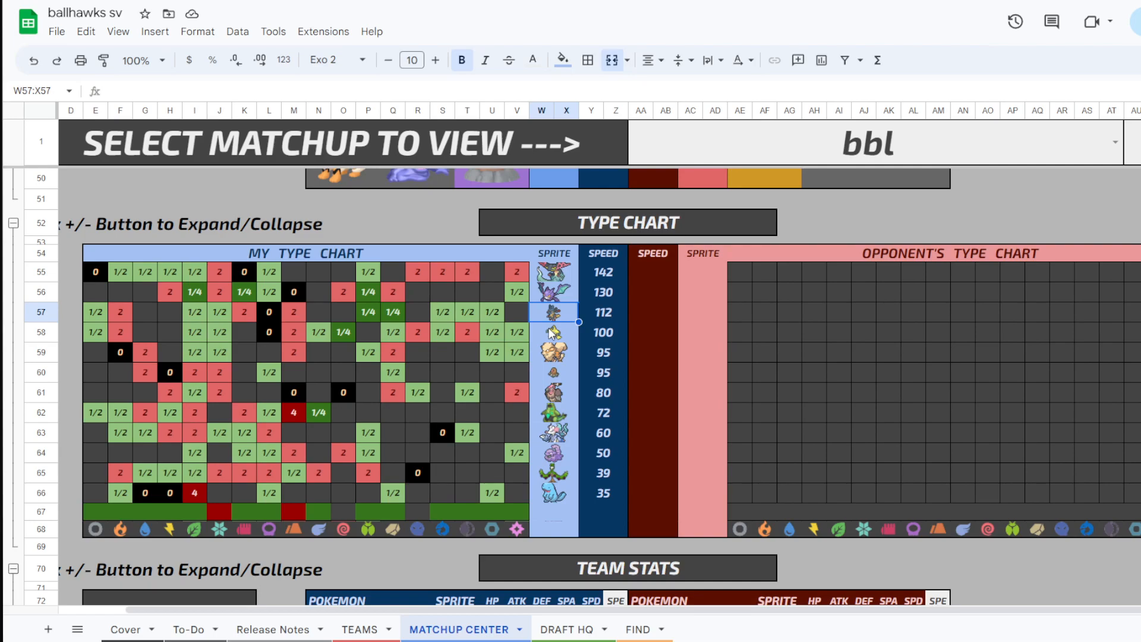
pyautogui.moveTo(547, 278)
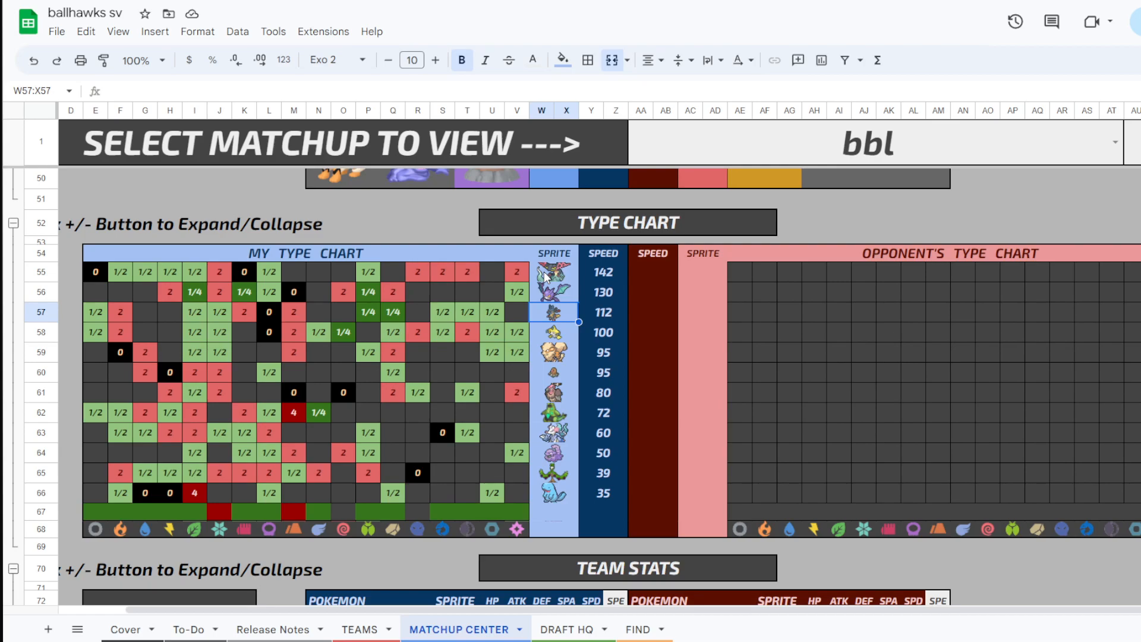
pyautogui.click(219, 511)
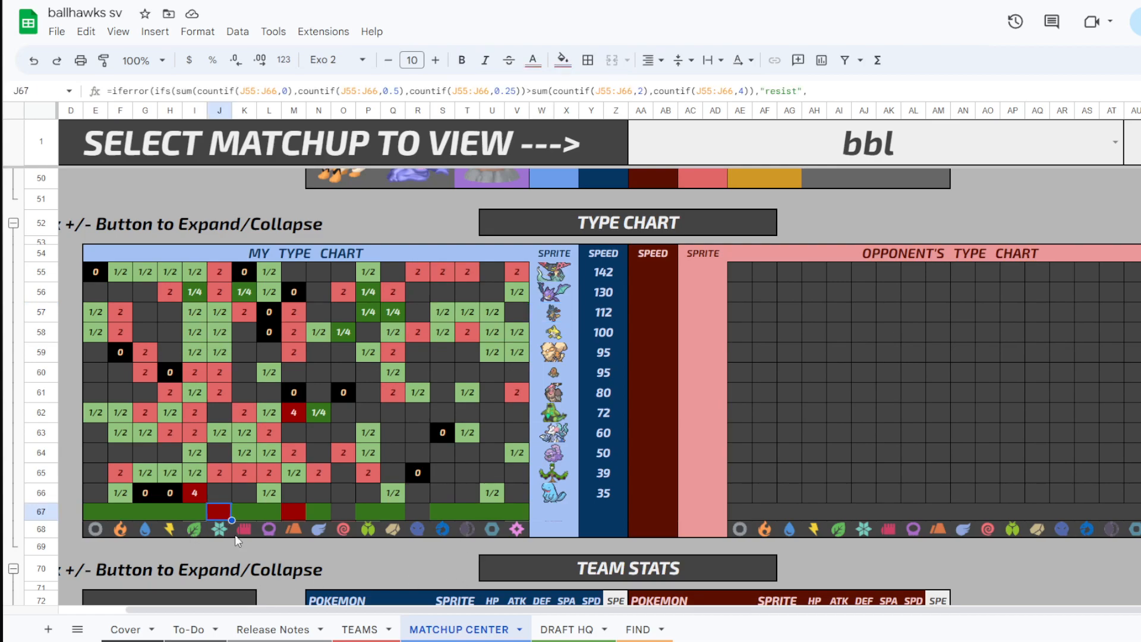
pyautogui.moveTo(294, 519)
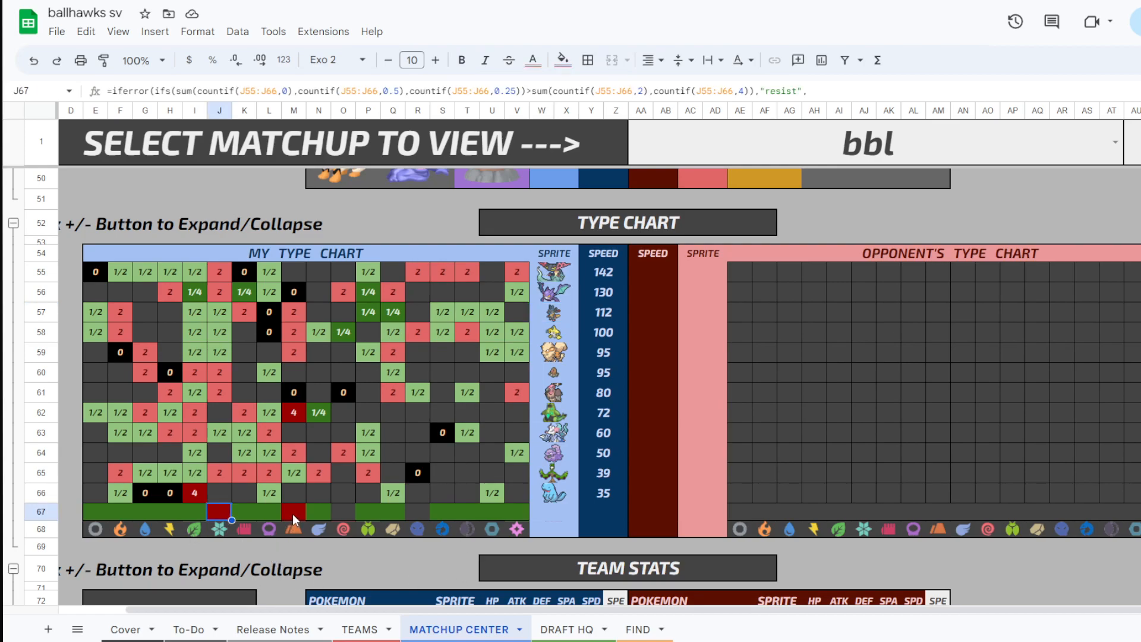
pyautogui.click(294, 511)
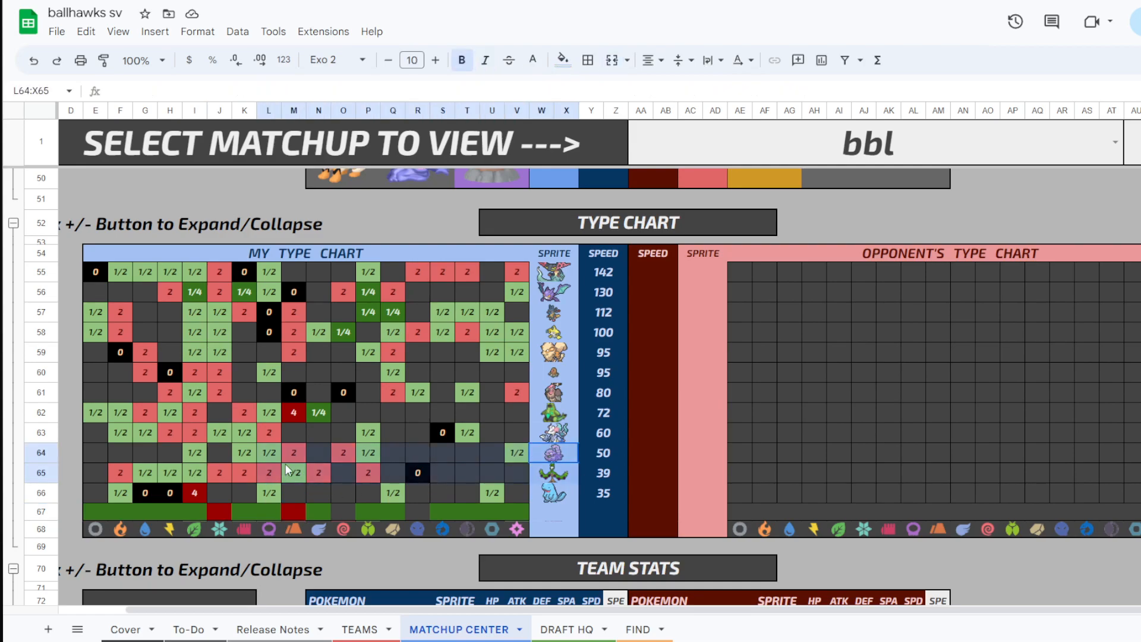
pyautogui.click(294, 453)
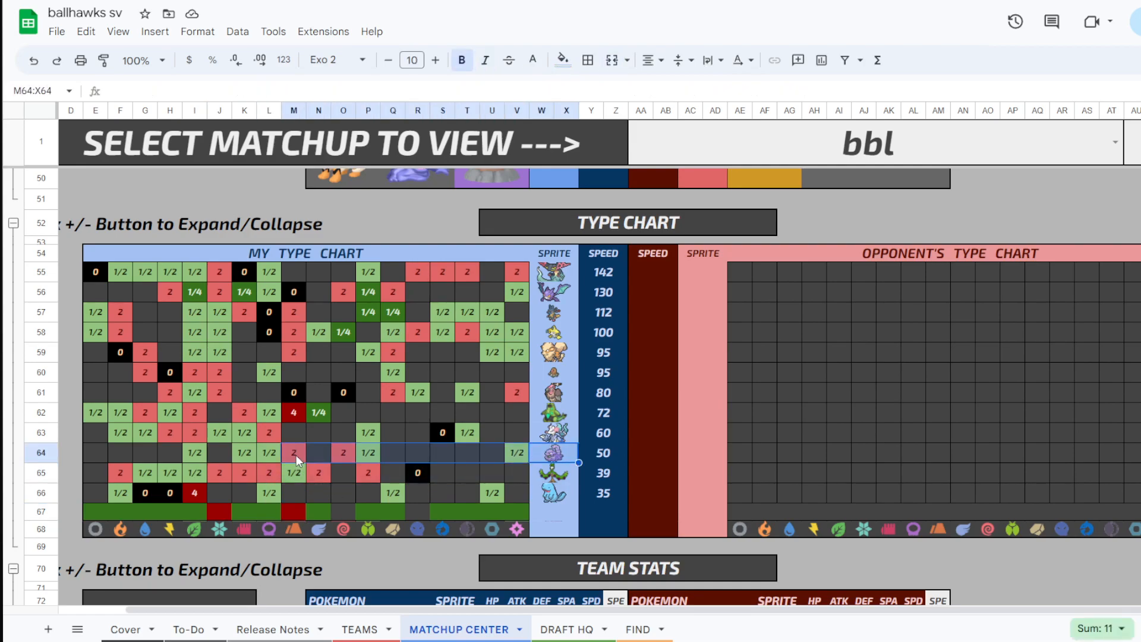
pyautogui.moveTo(590, 412)
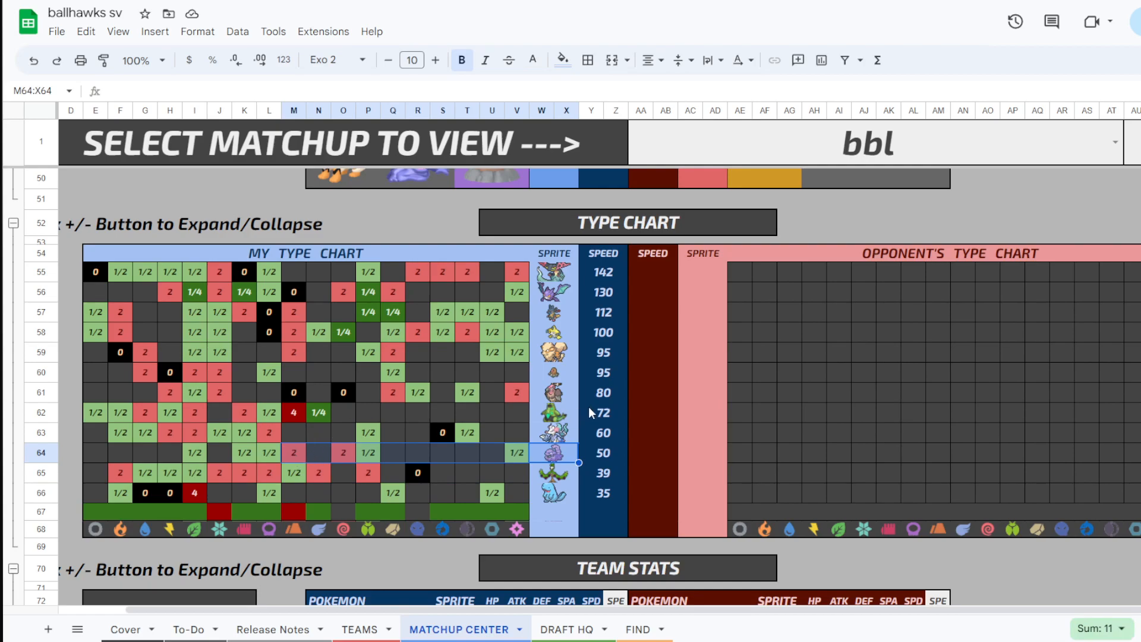
pyautogui.click(293, 413)
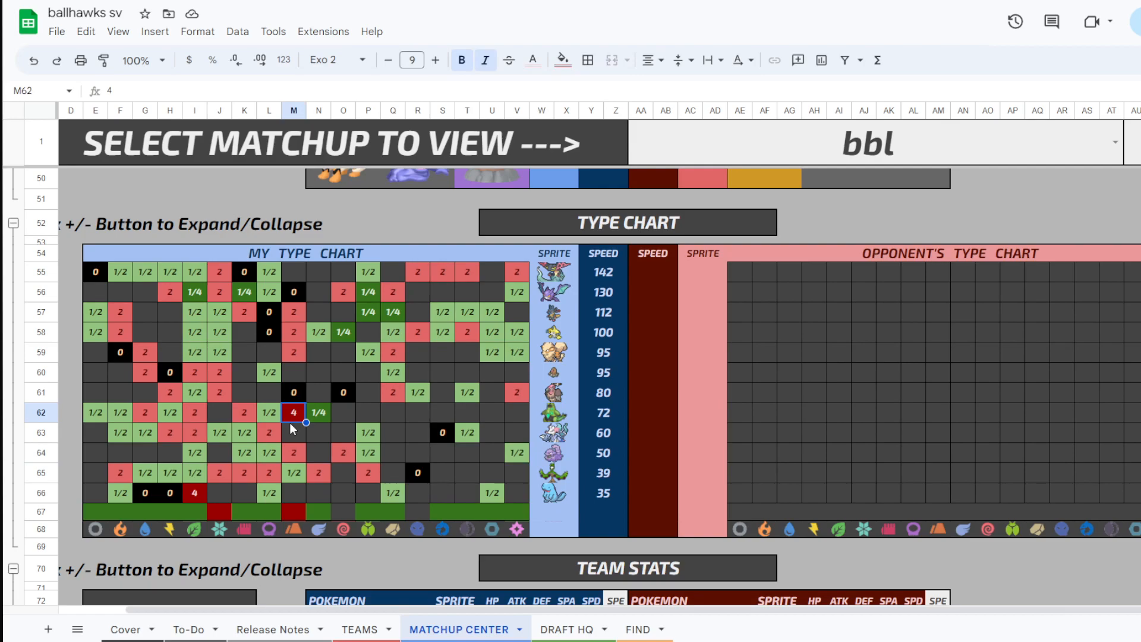
pyautogui.click(293, 331)
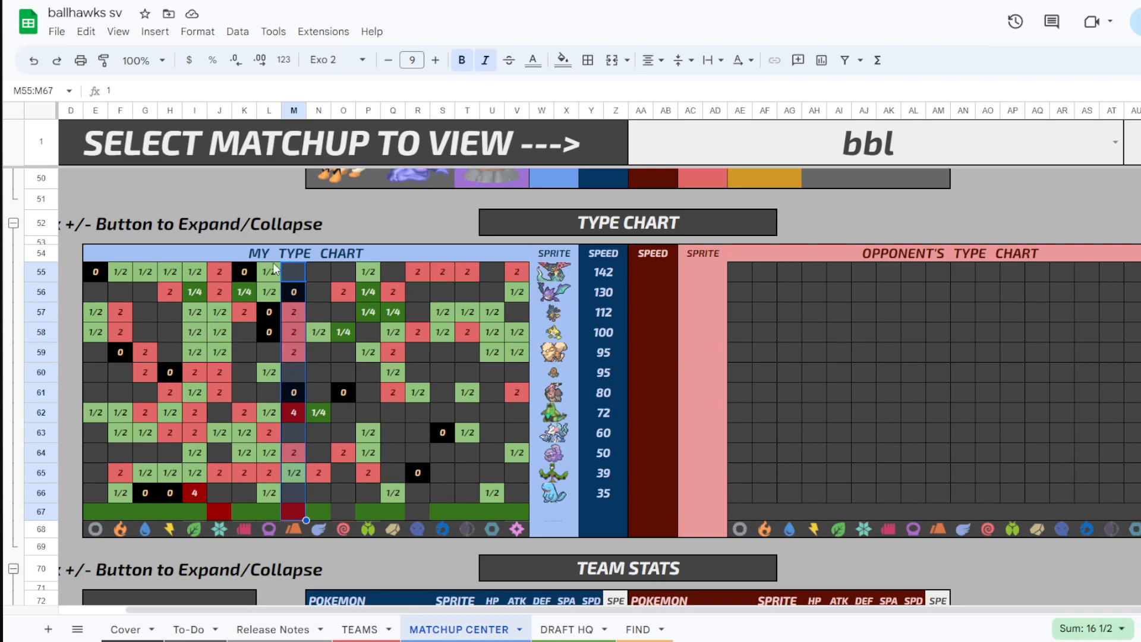
pyautogui.click(294, 391)
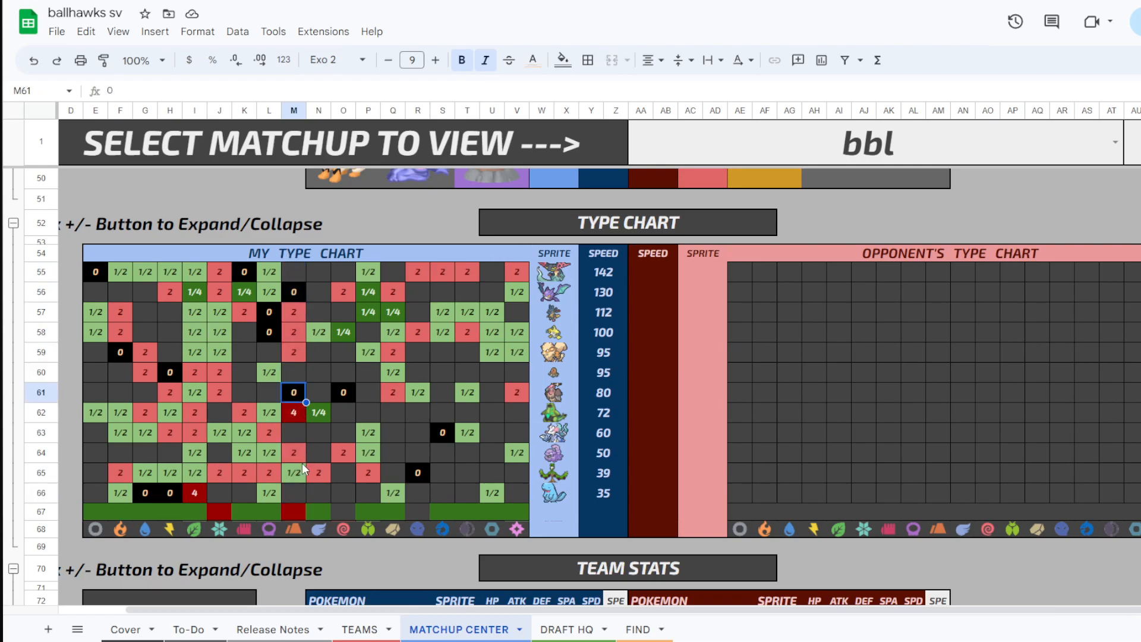
pyautogui.click(294, 471)
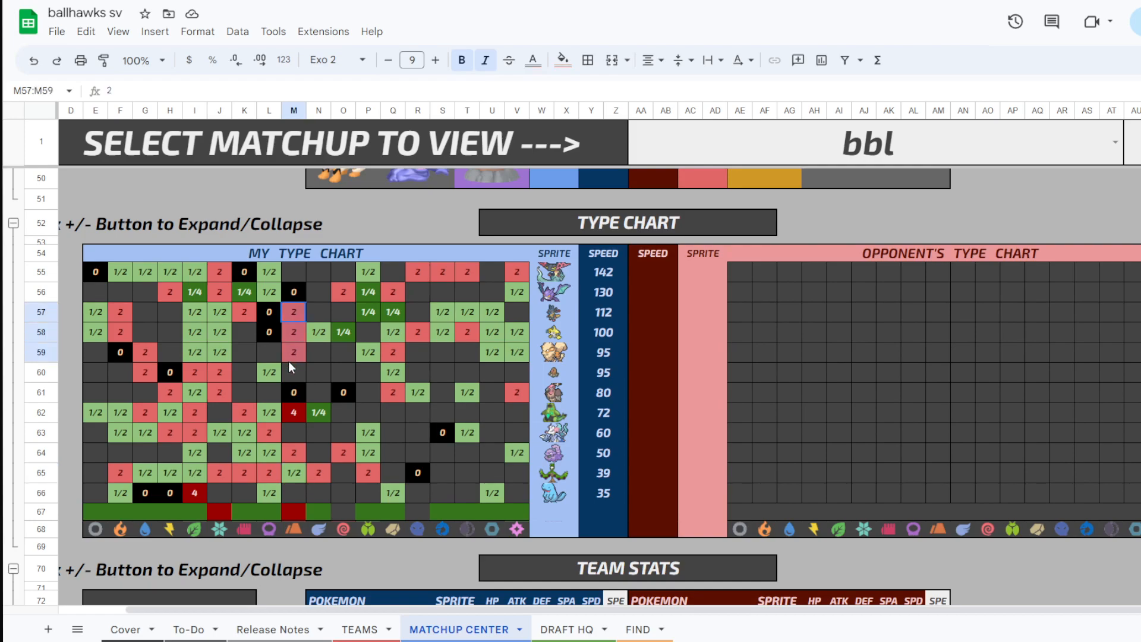
pyautogui.click(319, 432)
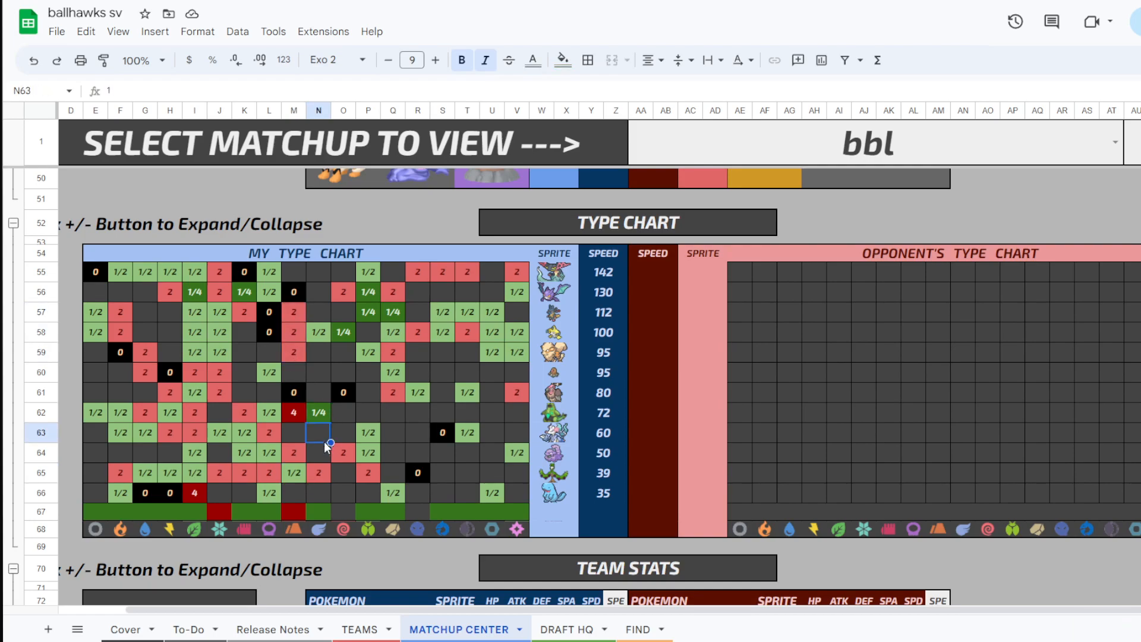
pyautogui.click(293, 452)
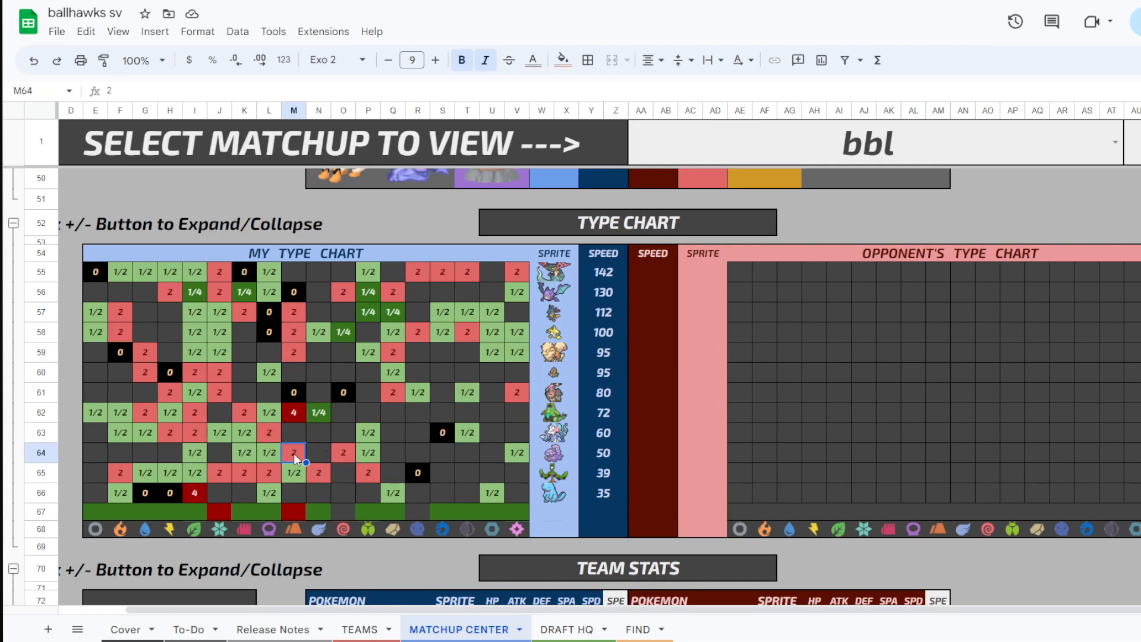
pyautogui.click(293, 413)
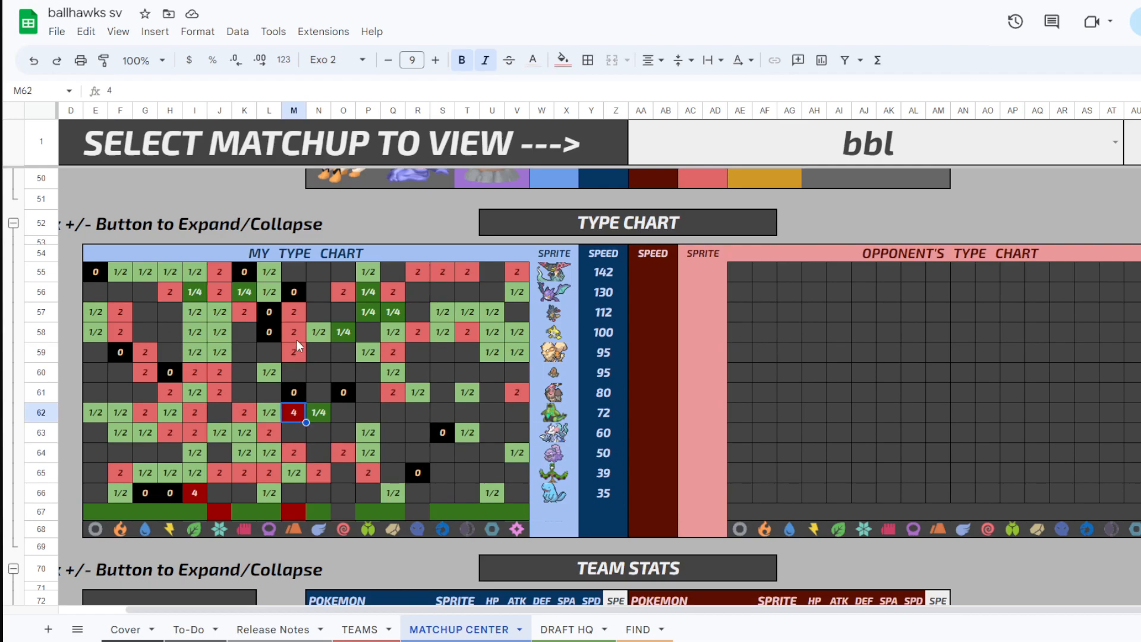
pyautogui.click(293, 312)
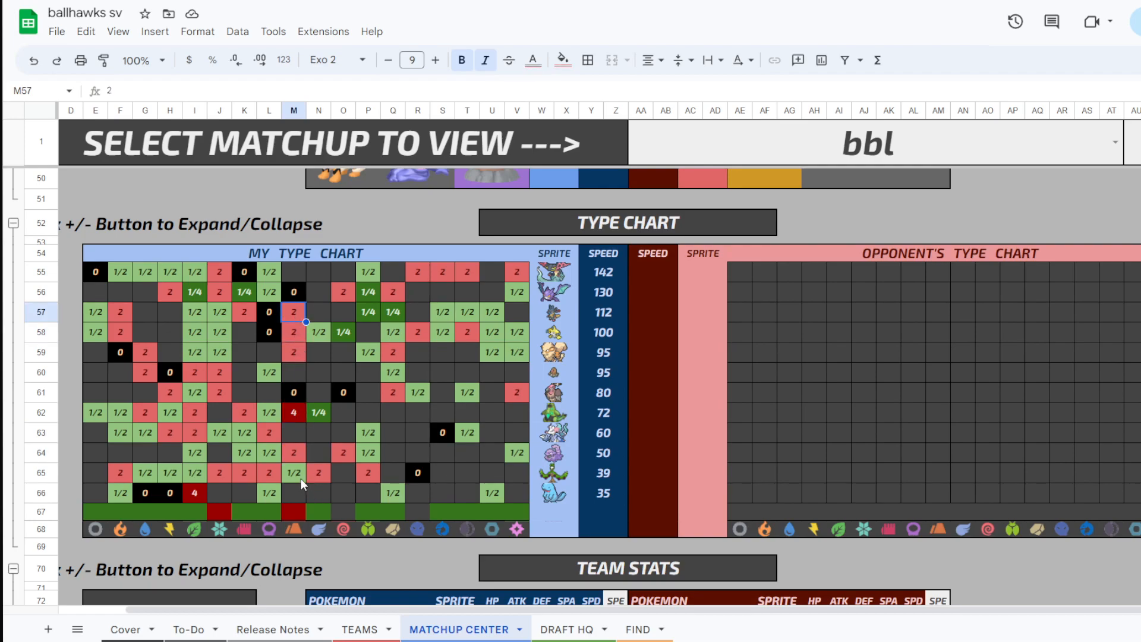
pyautogui.click(294, 391)
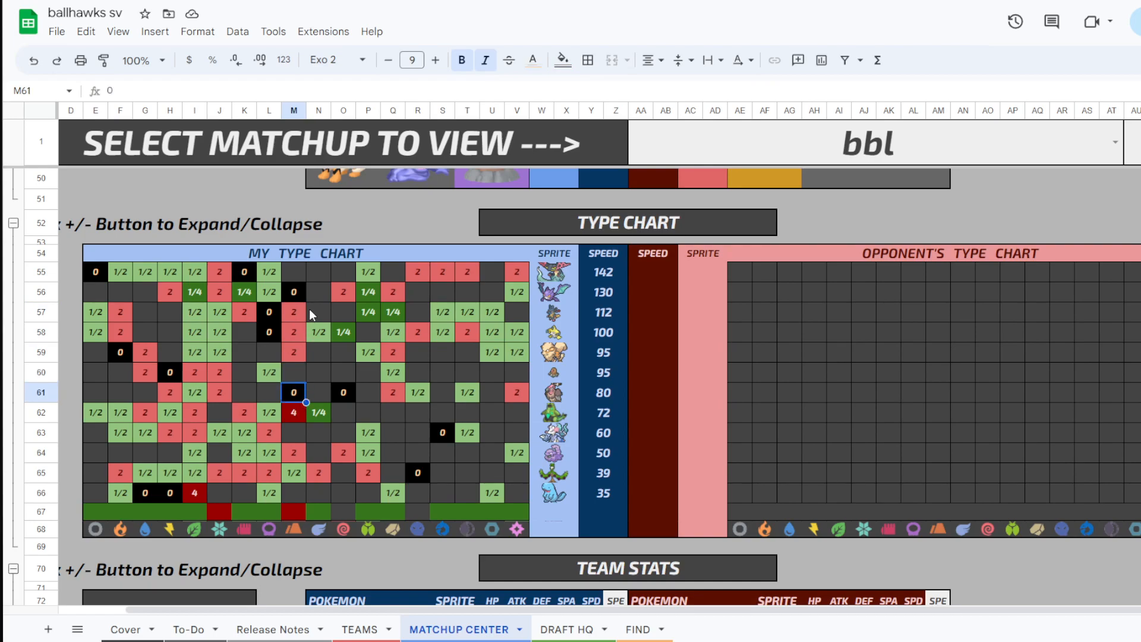
pyautogui.click(294, 291)
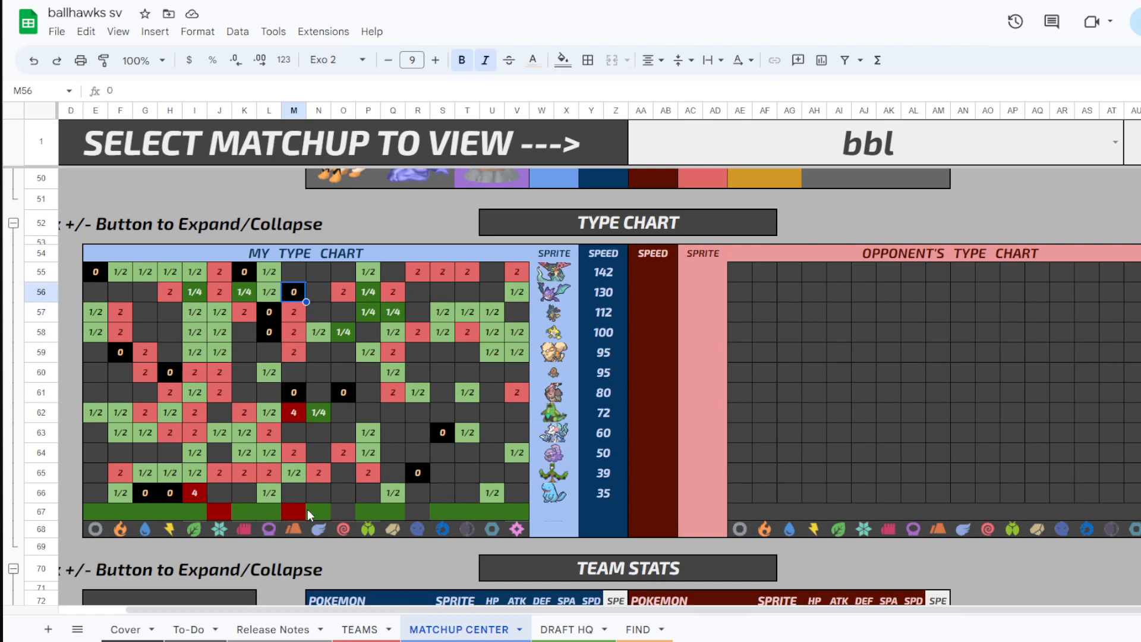
pyautogui.moveTo(351, 511)
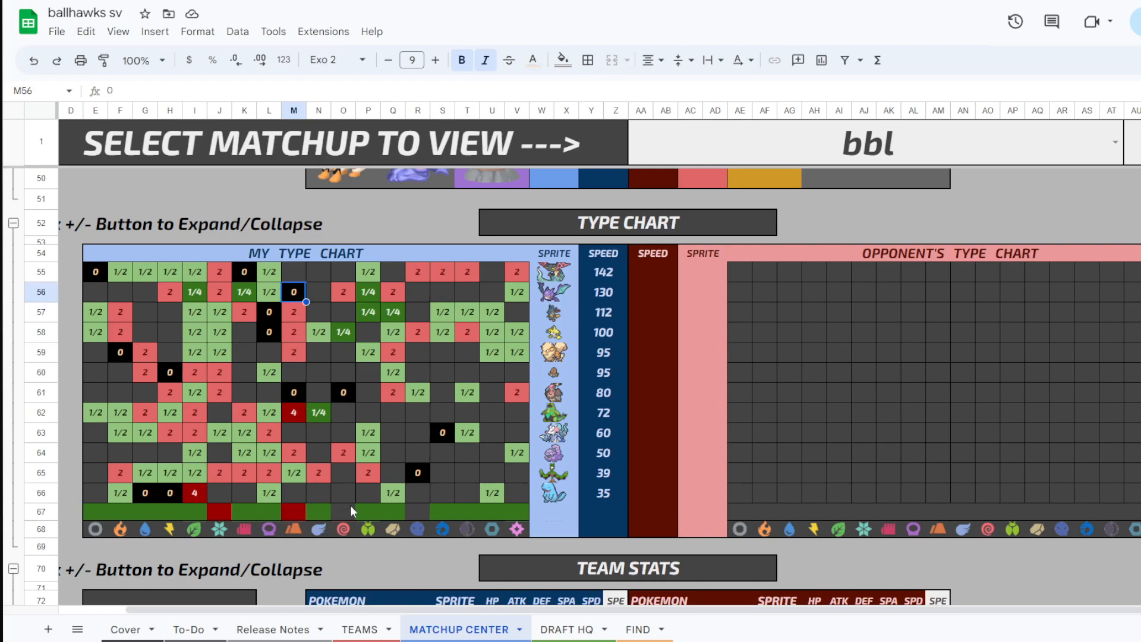
pyautogui.moveTo(289, 495)
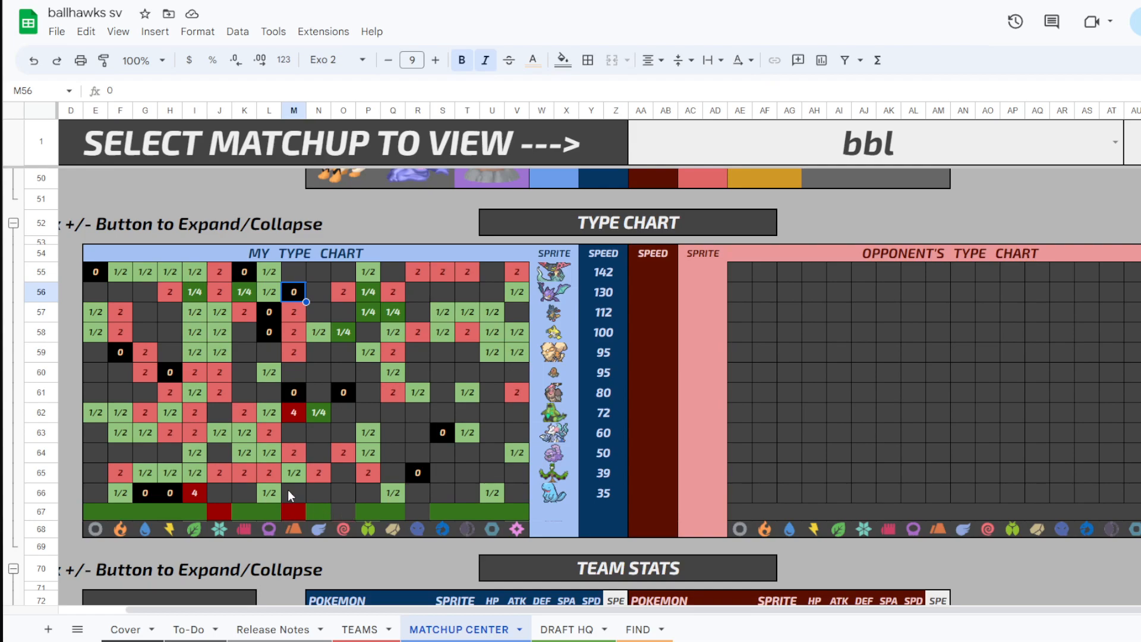
pyautogui.moveTo(277, 493)
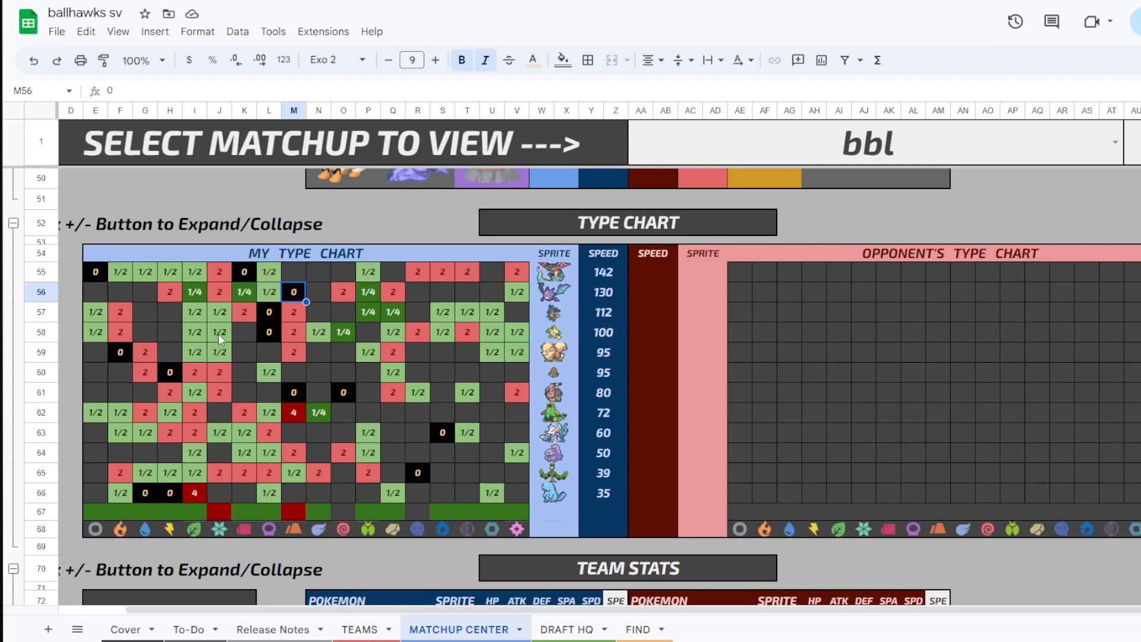
pyautogui.moveTo(291, 282)
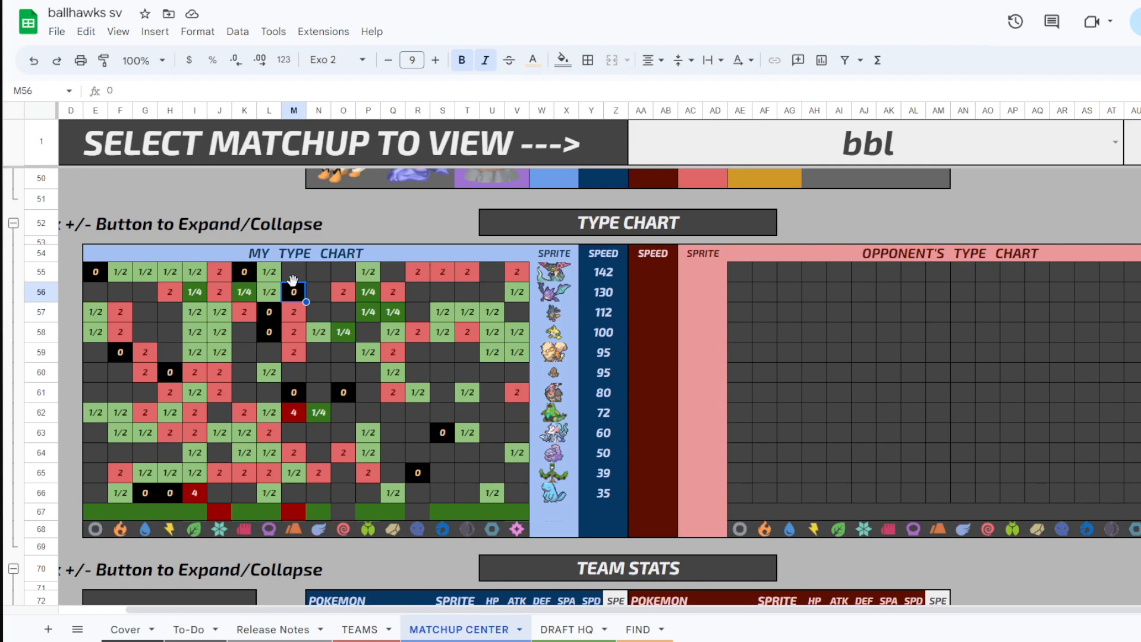
pyautogui.moveTo(411, 411)
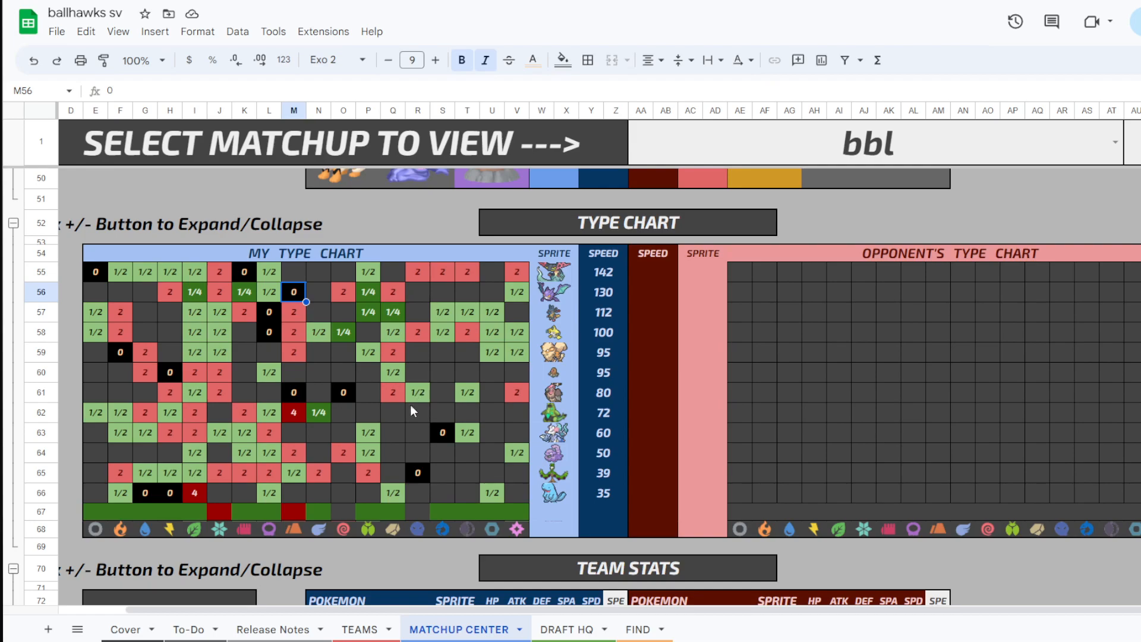
pyautogui.moveTo(129, 546)
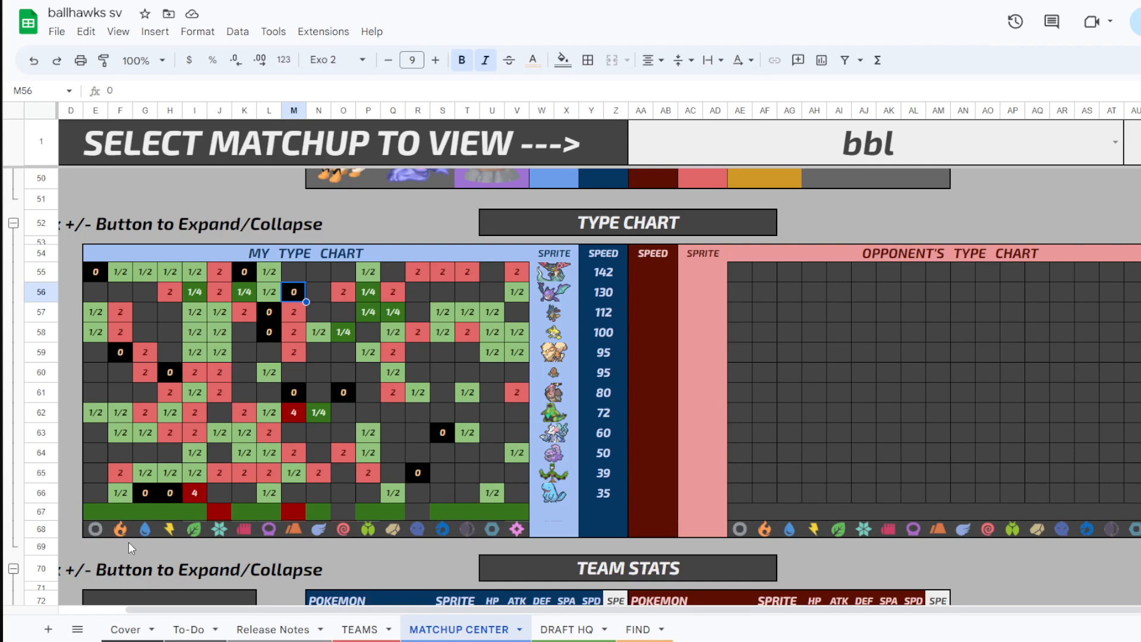
pyautogui.click(342, 513)
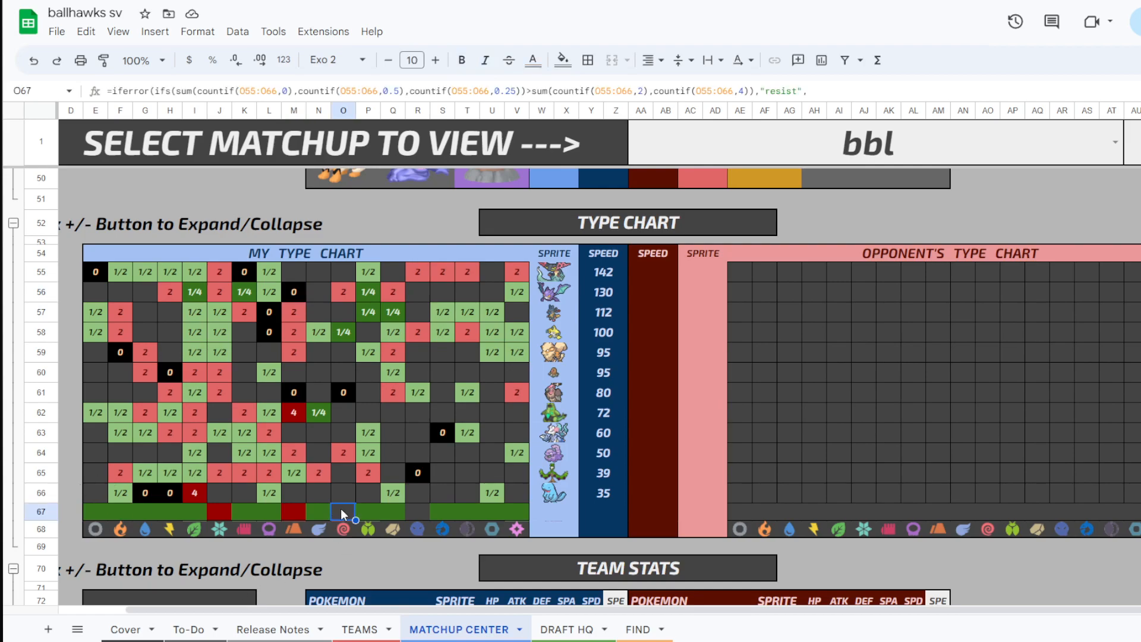
pyautogui.moveTo(349, 482)
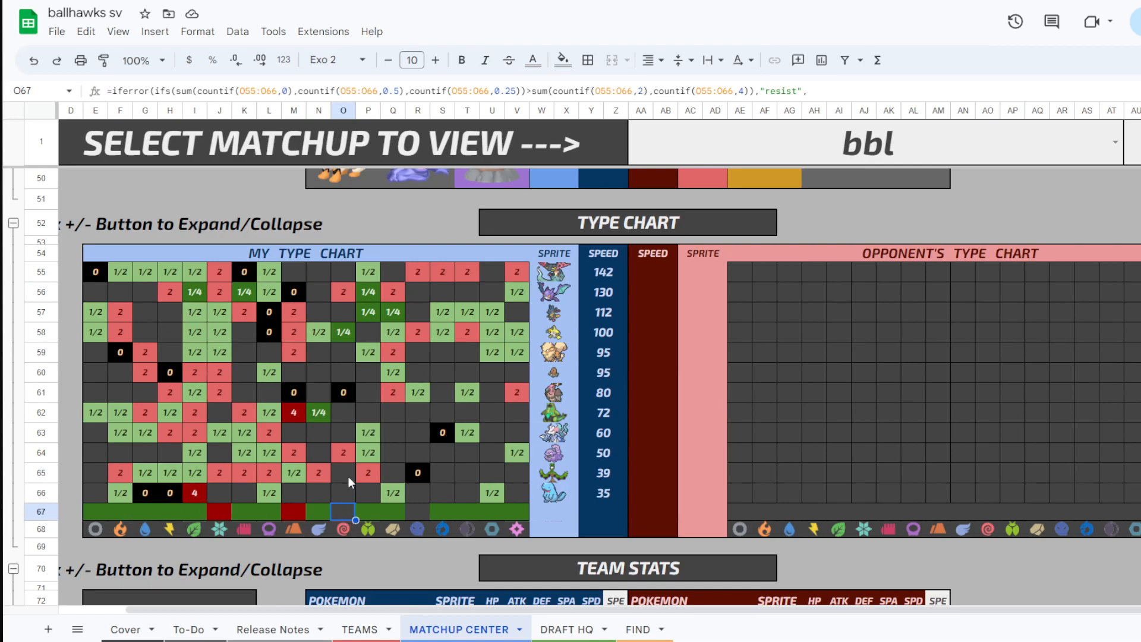
pyautogui.click(342, 392)
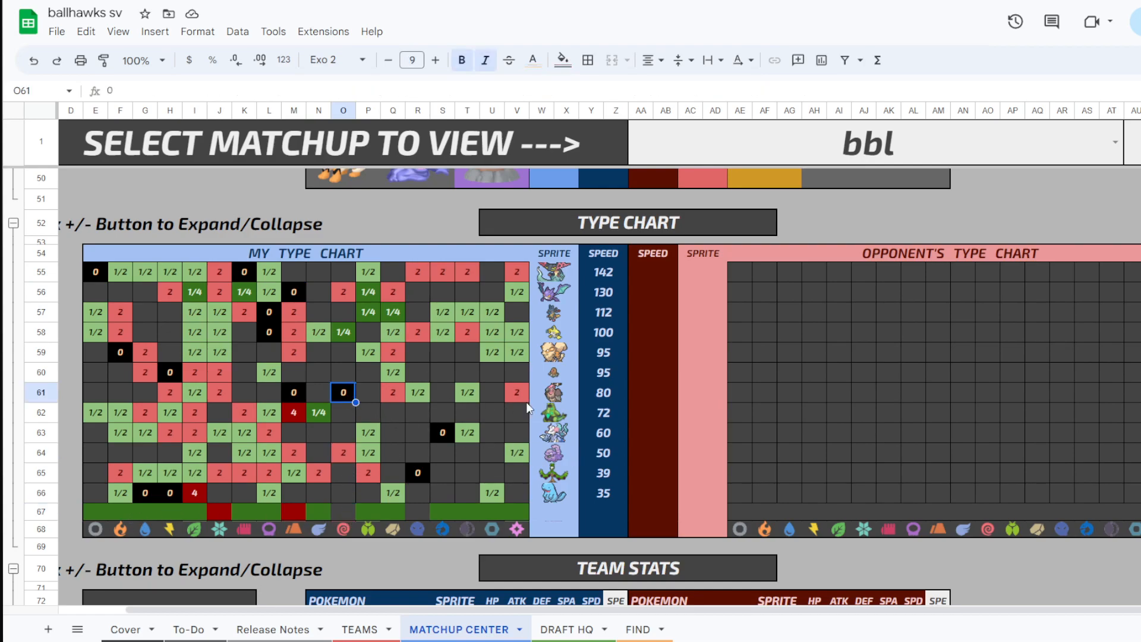
pyautogui.moveTo(352, 339)
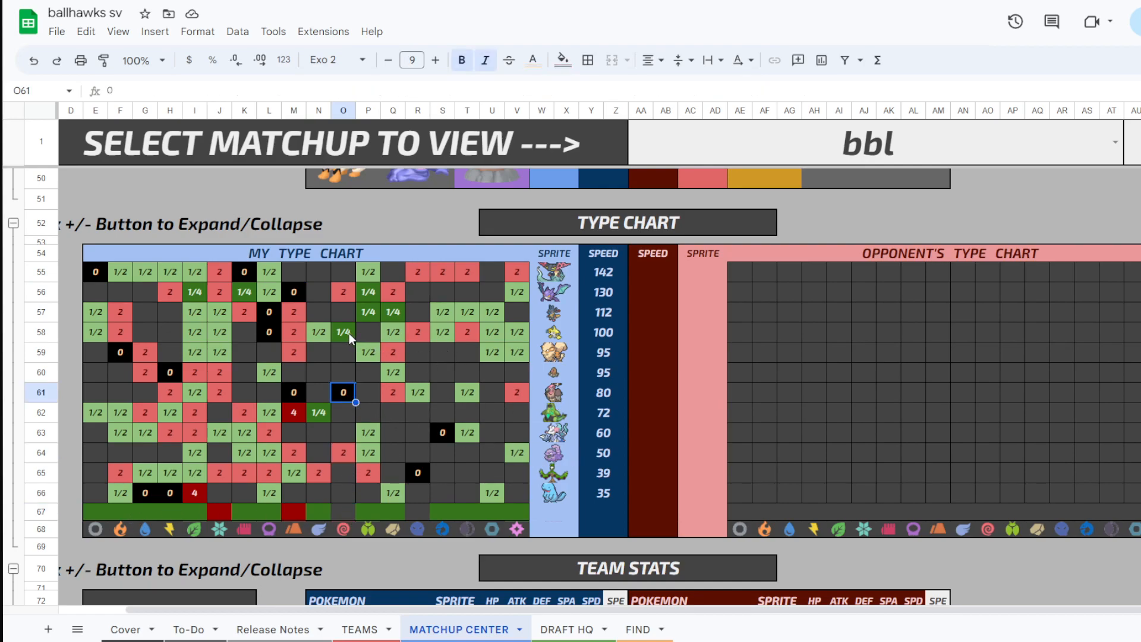
pyautogui.click(342, 332)
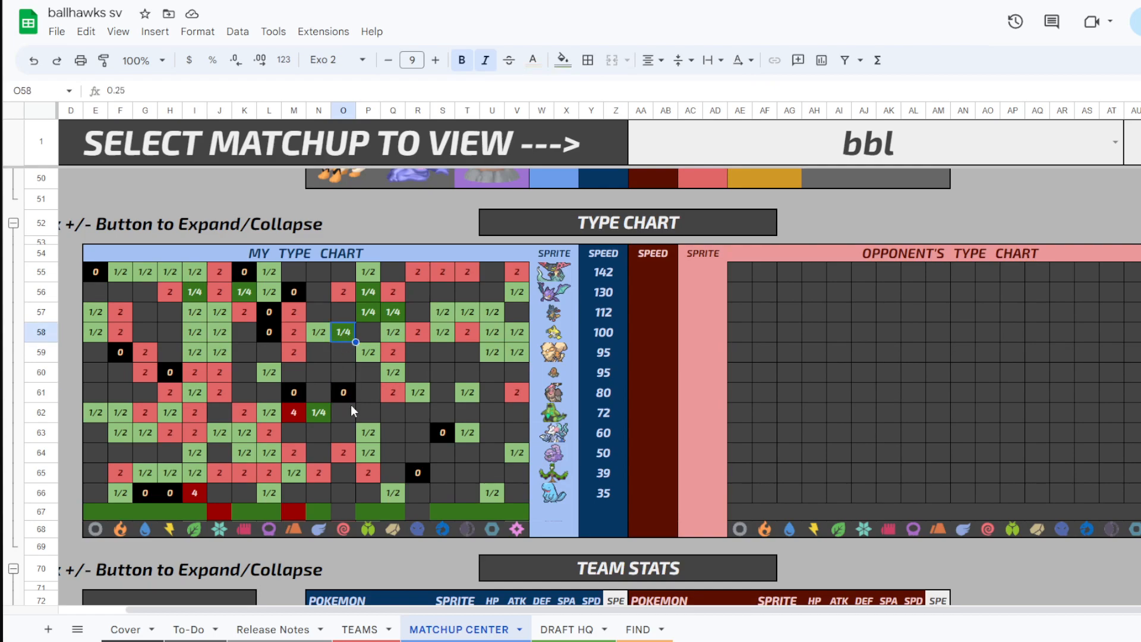
pyautogui.click(343, 392)
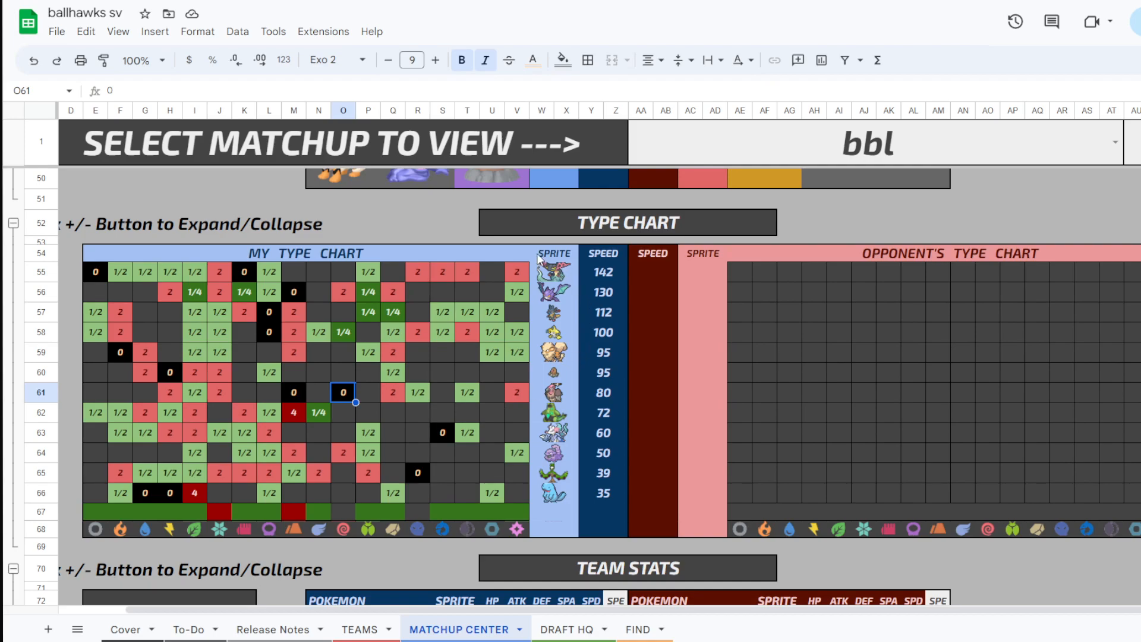
pyautogui.click(553, 271)
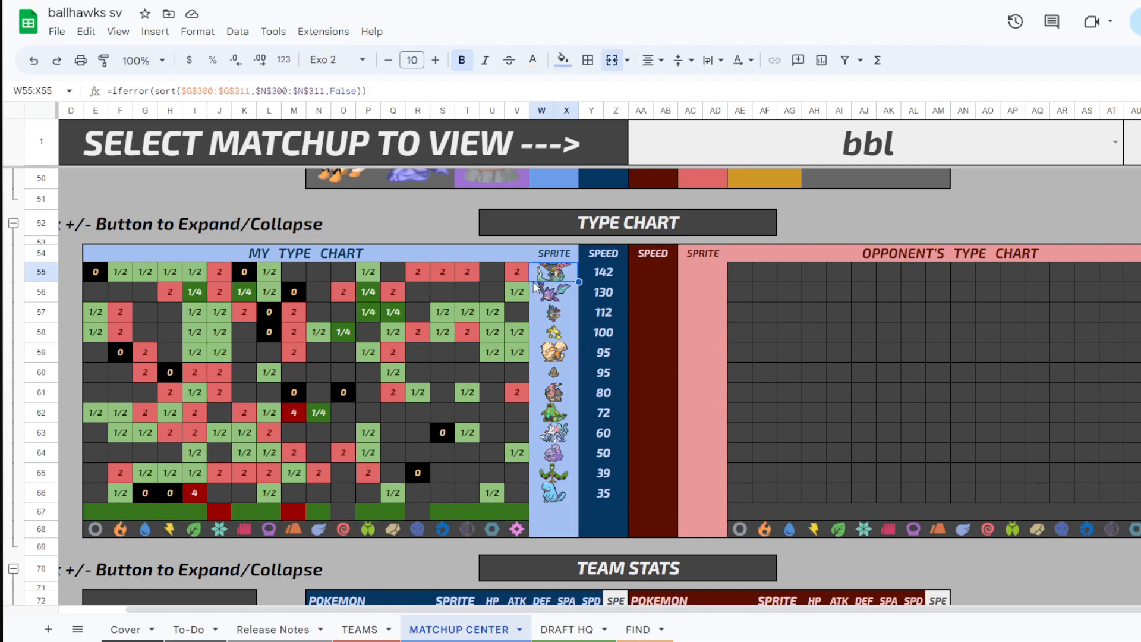
pyautogui.moveTo(573, 416)
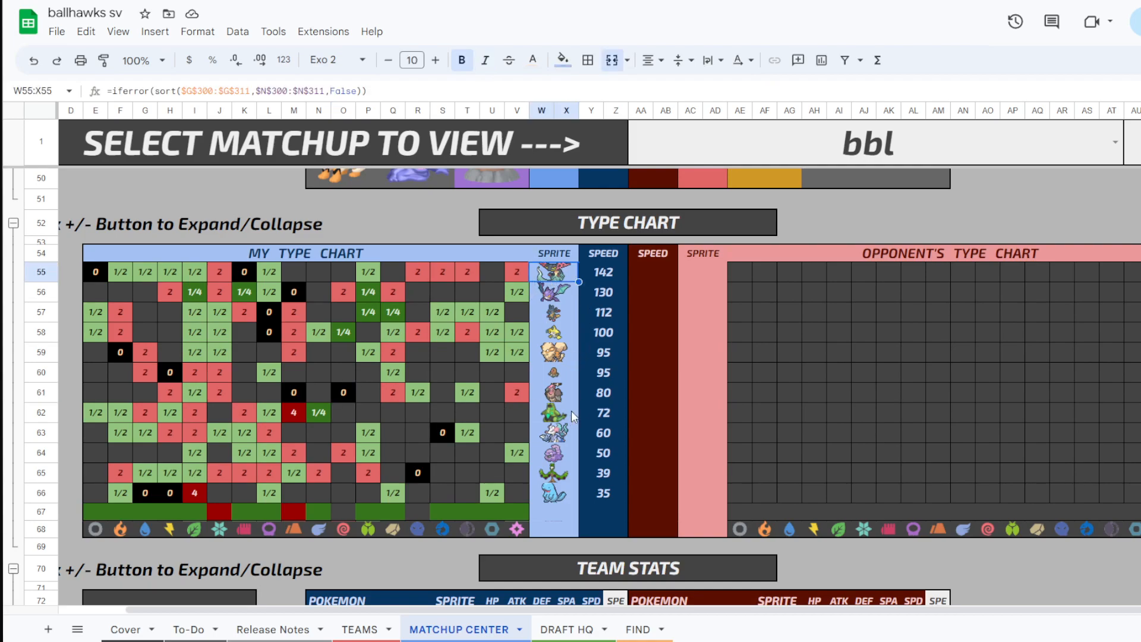
pyautogui.moveTo(364, 473)
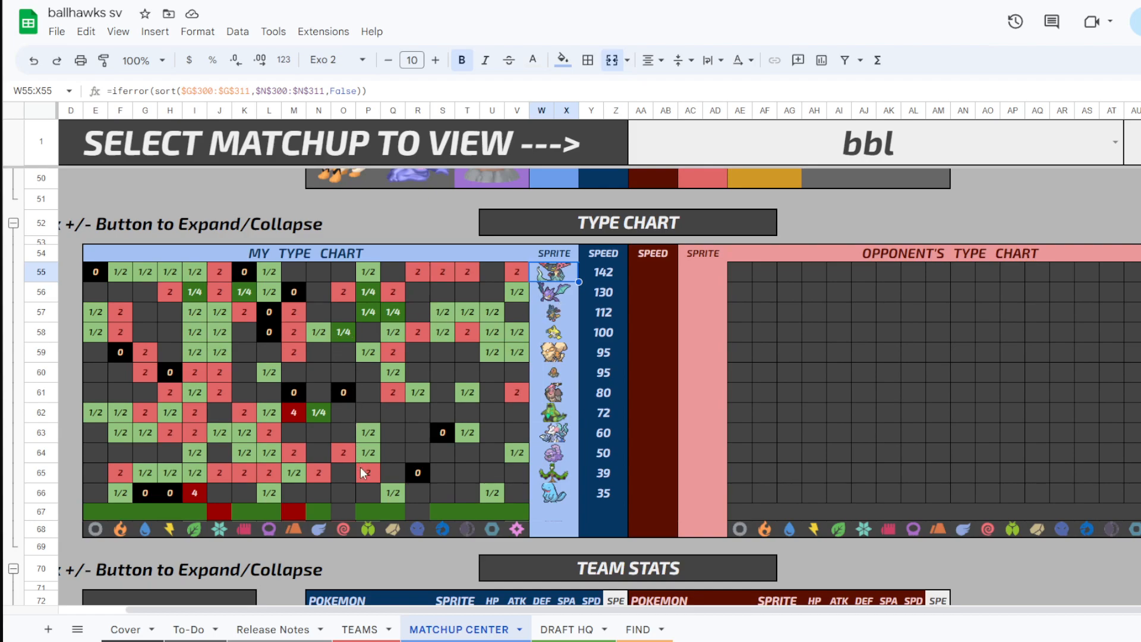
pyautogui.click(342, 511)
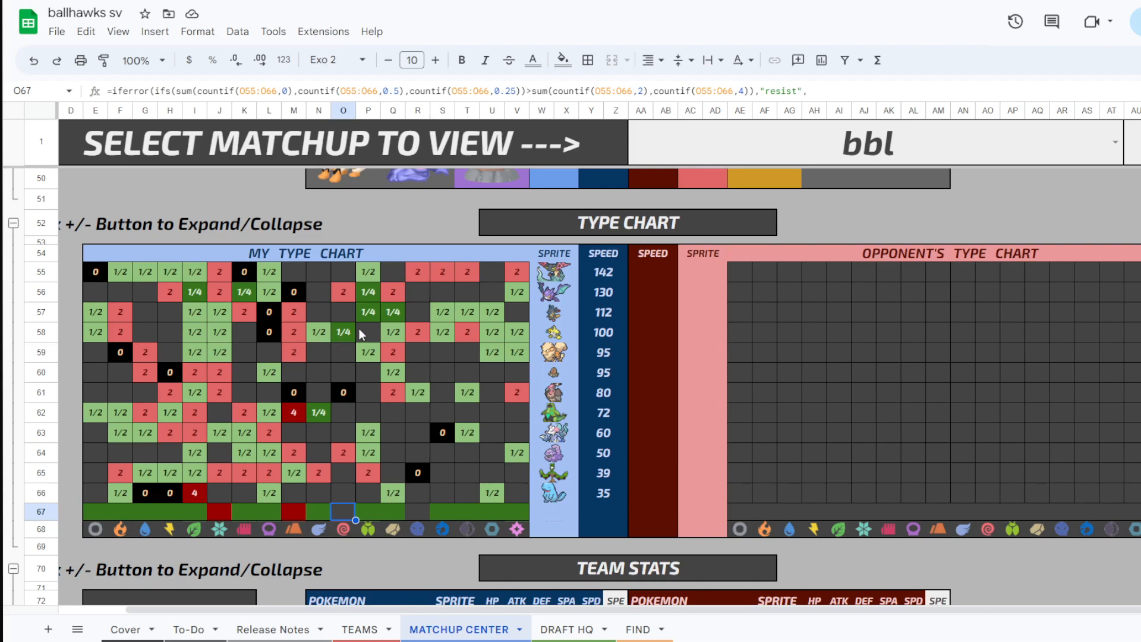
pyautogui.moveTo(356, 328)
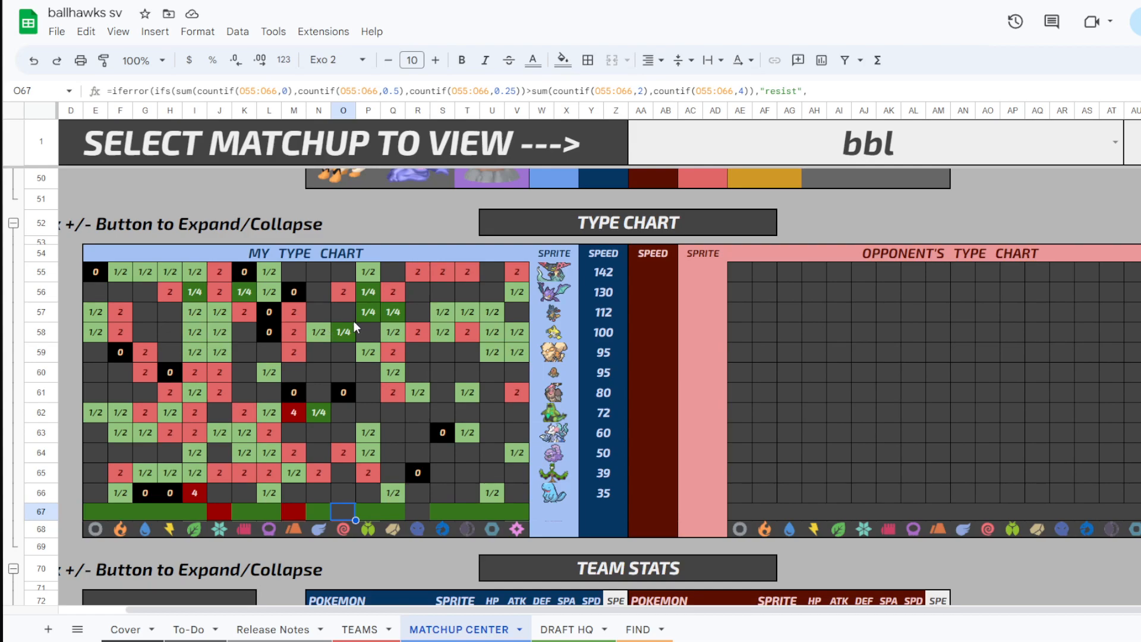
pyautogui.moveTo(352, 366)
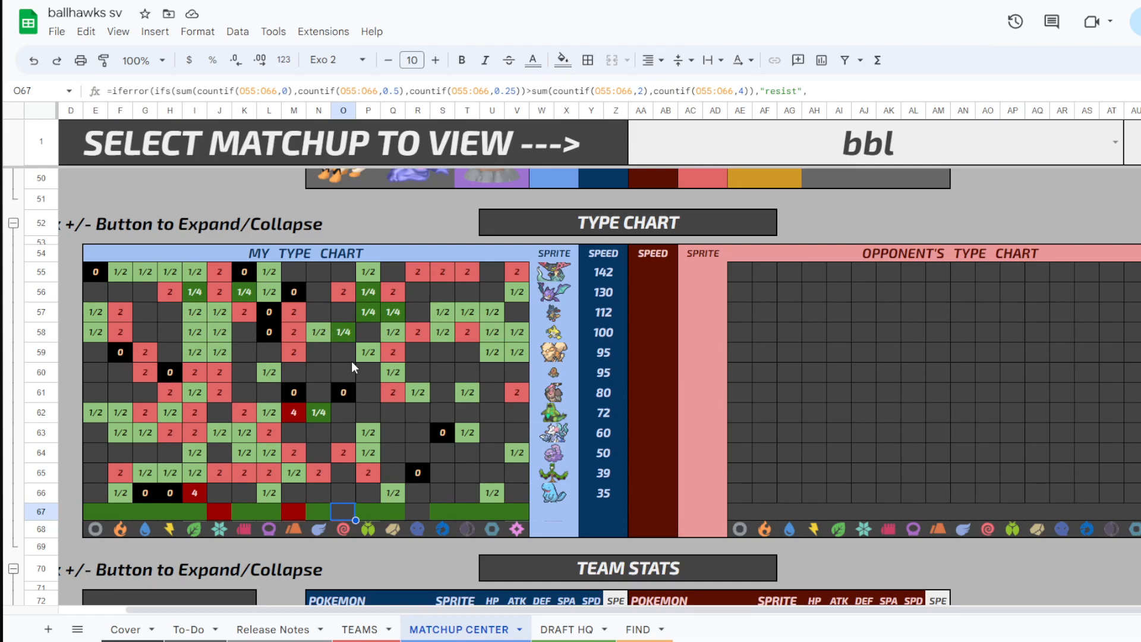
pyautogui.moveTo(357, 403)
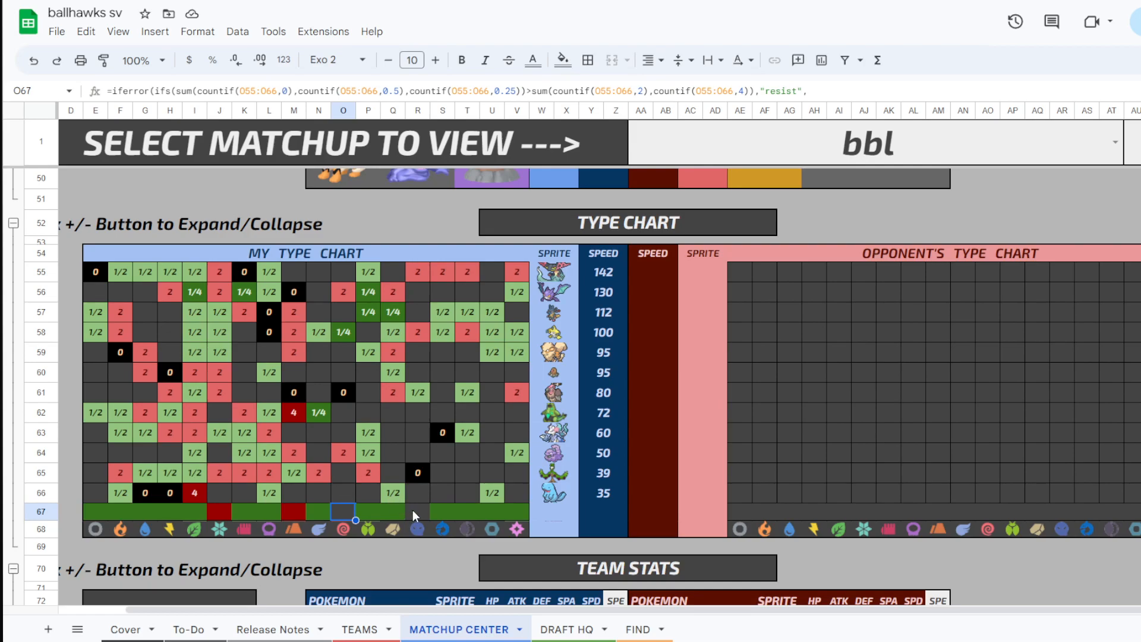
pyautogui.click(417, 511)
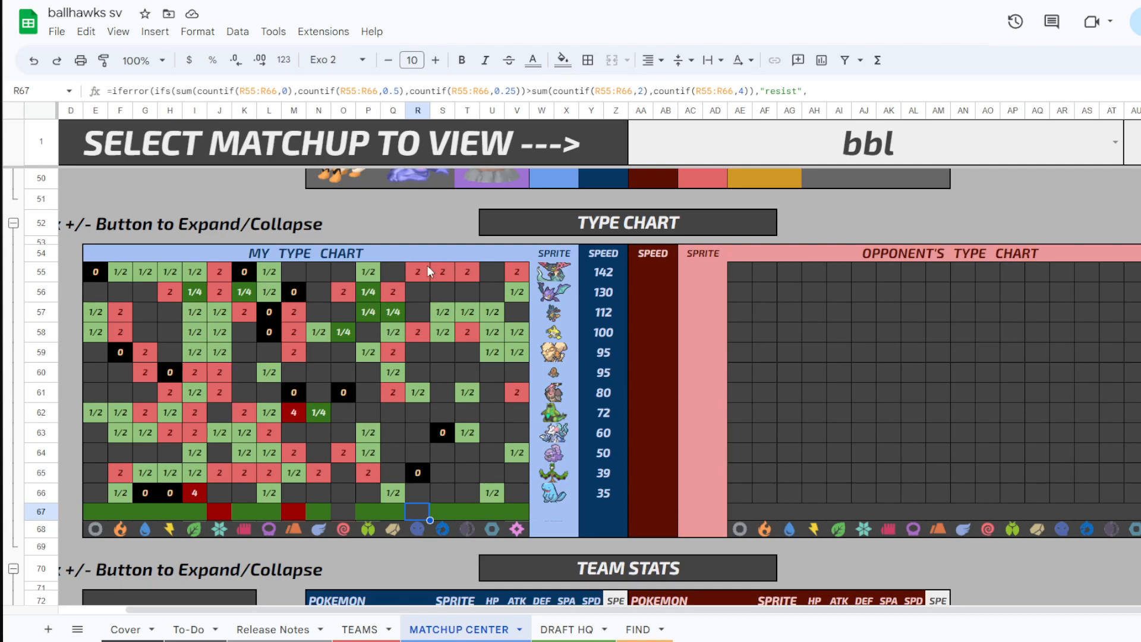
pyautogui.click(417, 271)
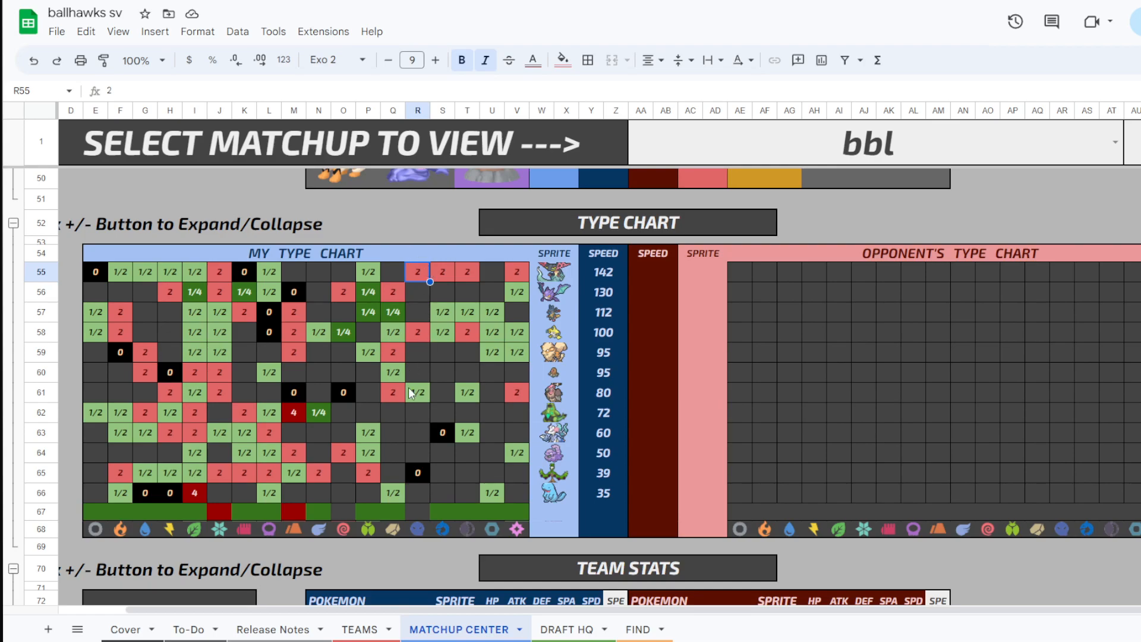
pyautogui.click(417, 472)
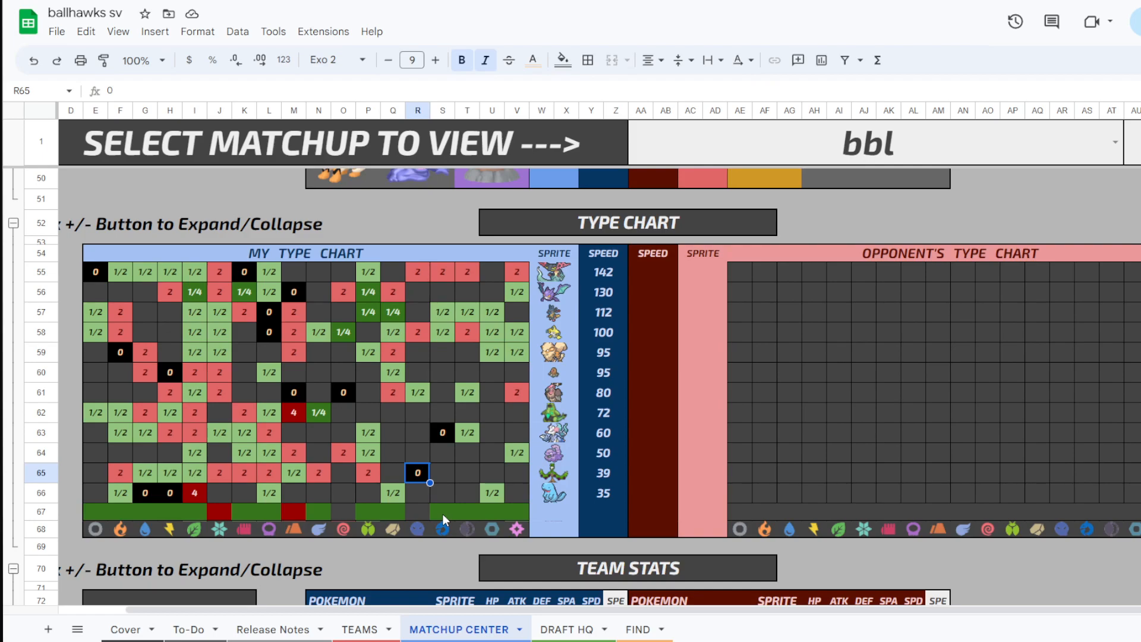
pyautogui.click(170, 492)
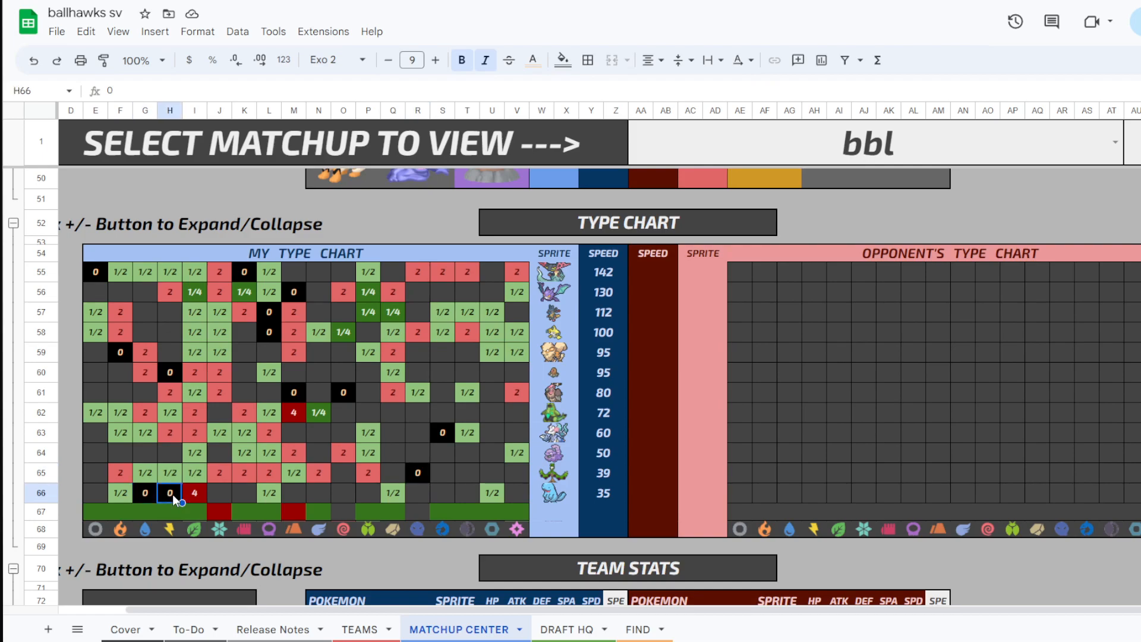
pyautogui.click(120, 351)
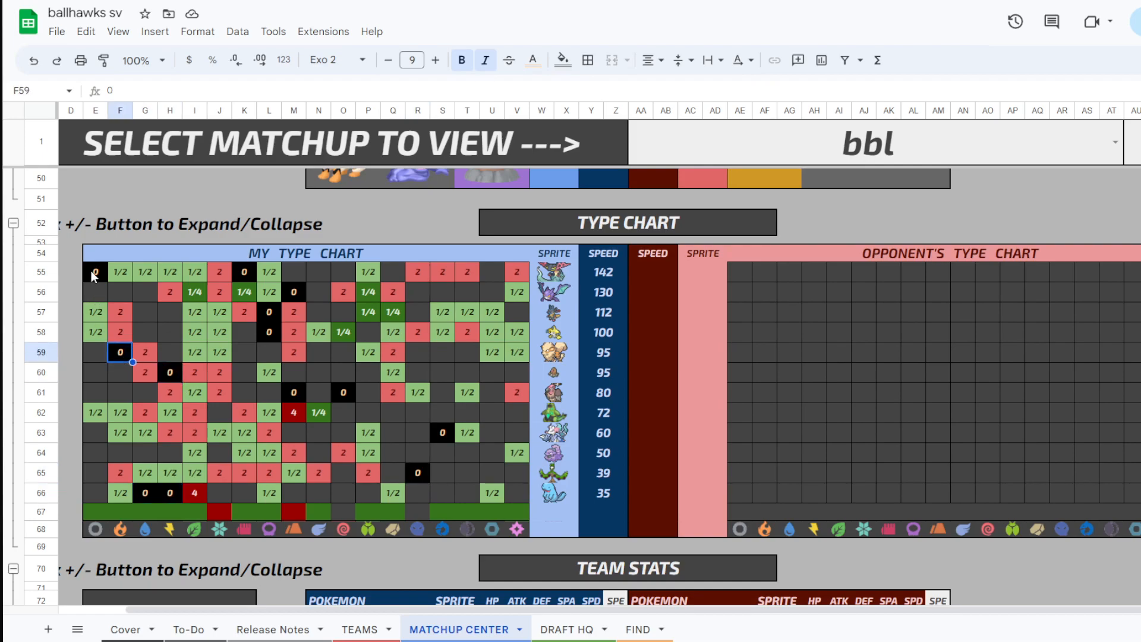
pyautogui.click(294, 293)
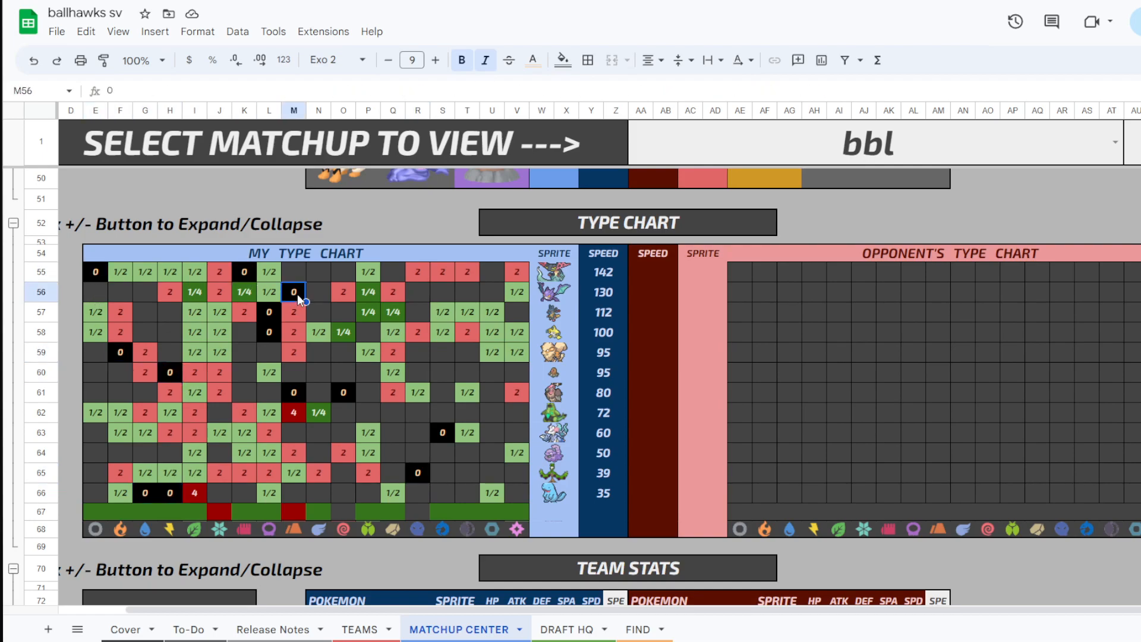
pyautogui.click(294, 393)
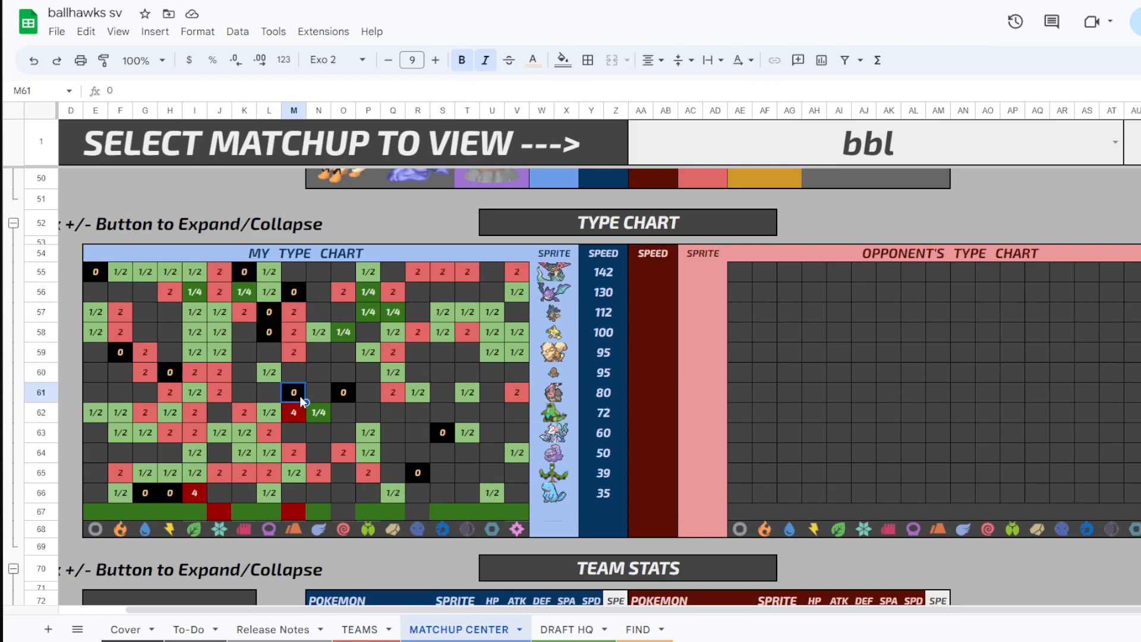
pyautogui.click(442, 433)
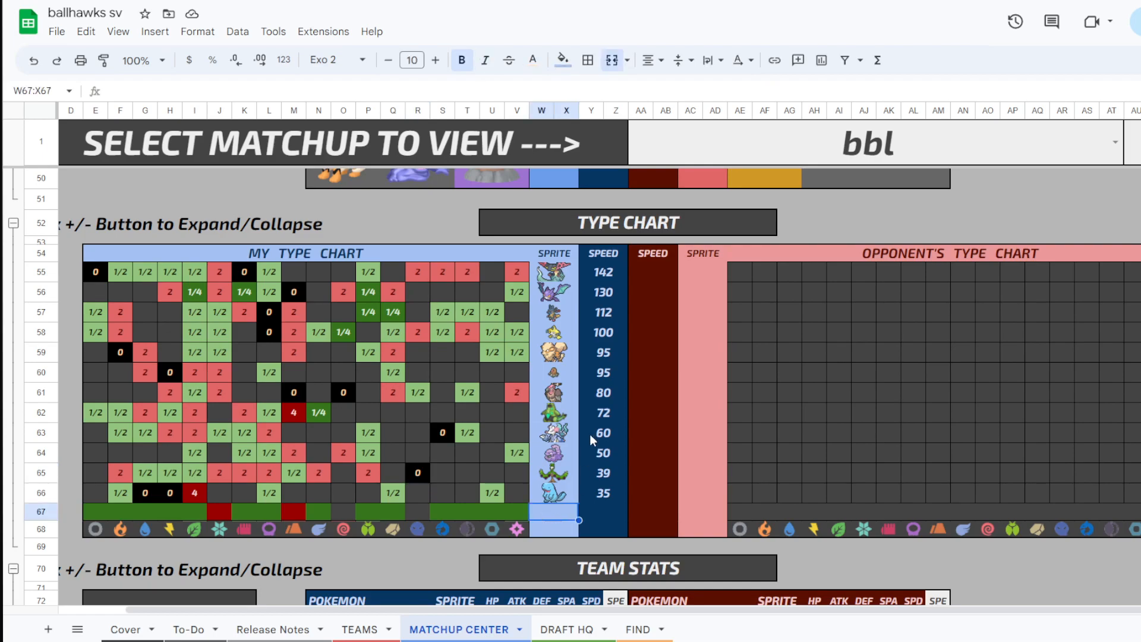
pyautogui.moveTo(386, 449)
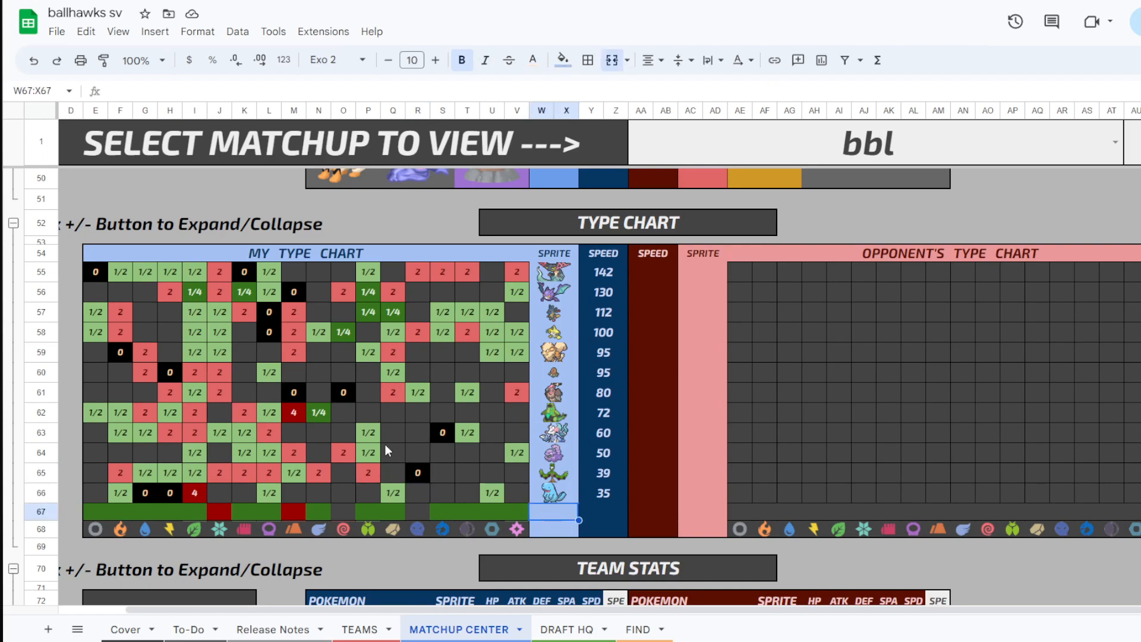
pyautogui.scroll(-3)
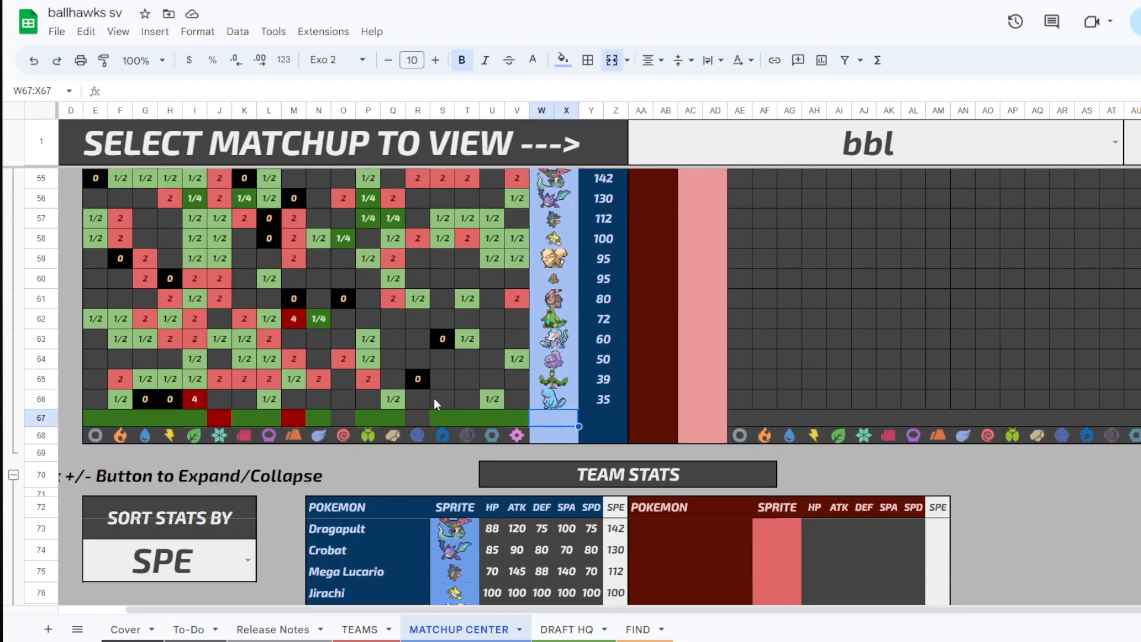
pyautogui.scroll(-3)
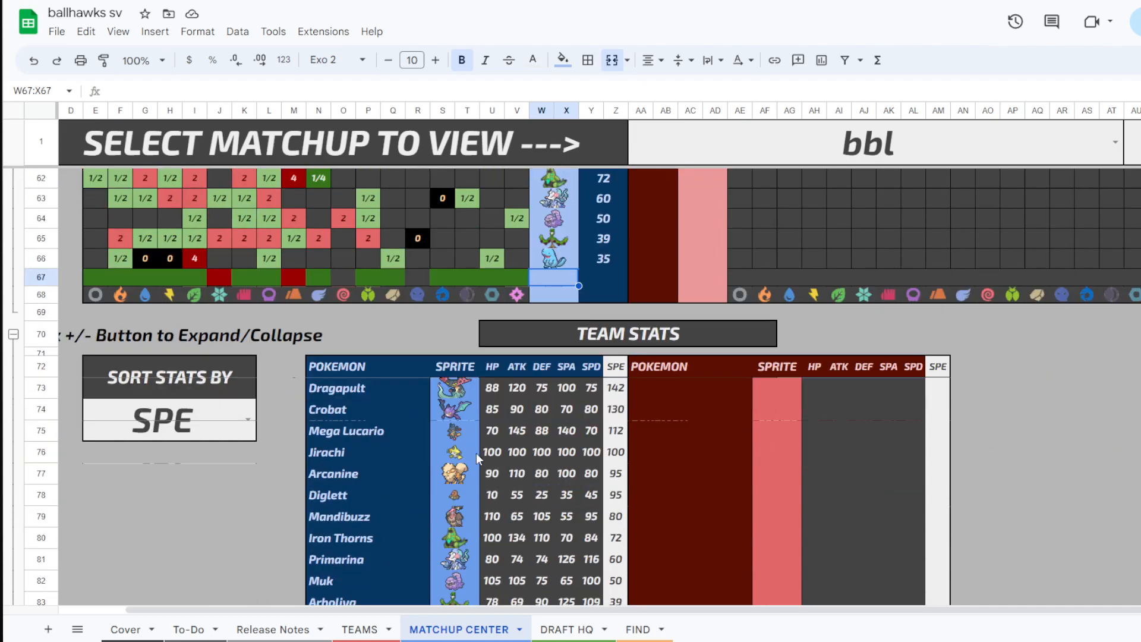
pyautogui.scroll(-3)
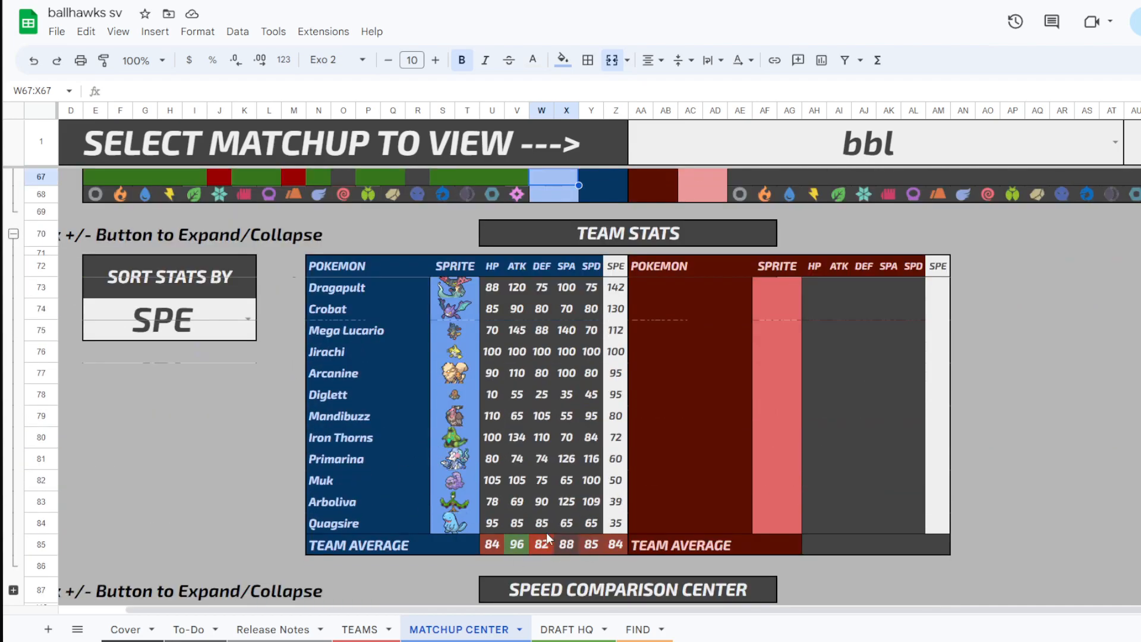
pyautogui.click(566, 545)
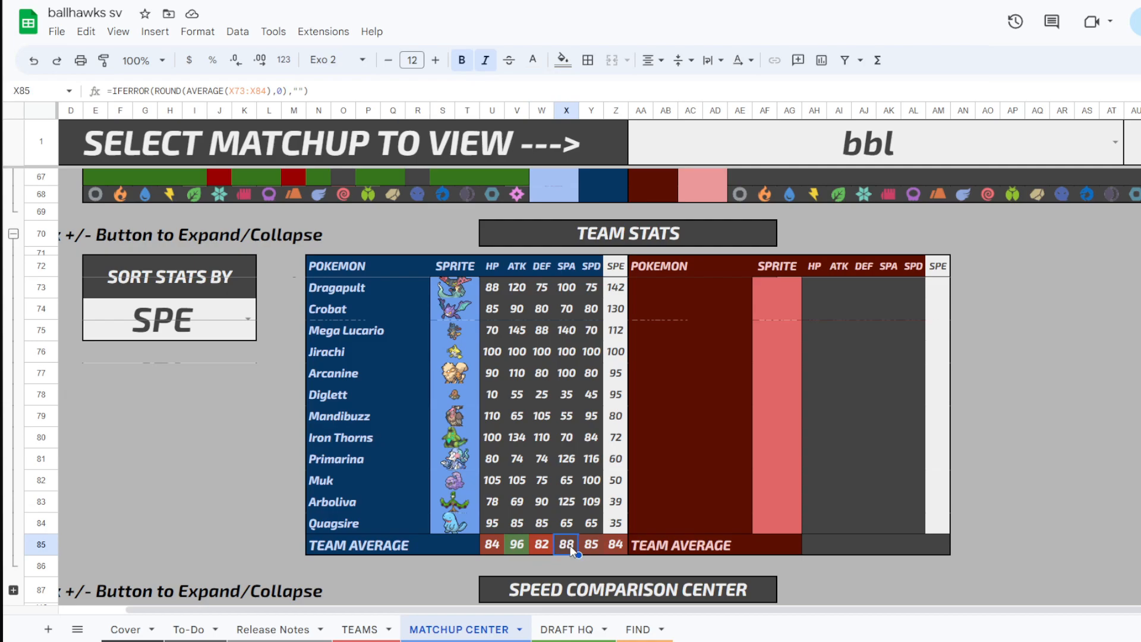
pyautogui.moveTo(521, 294)
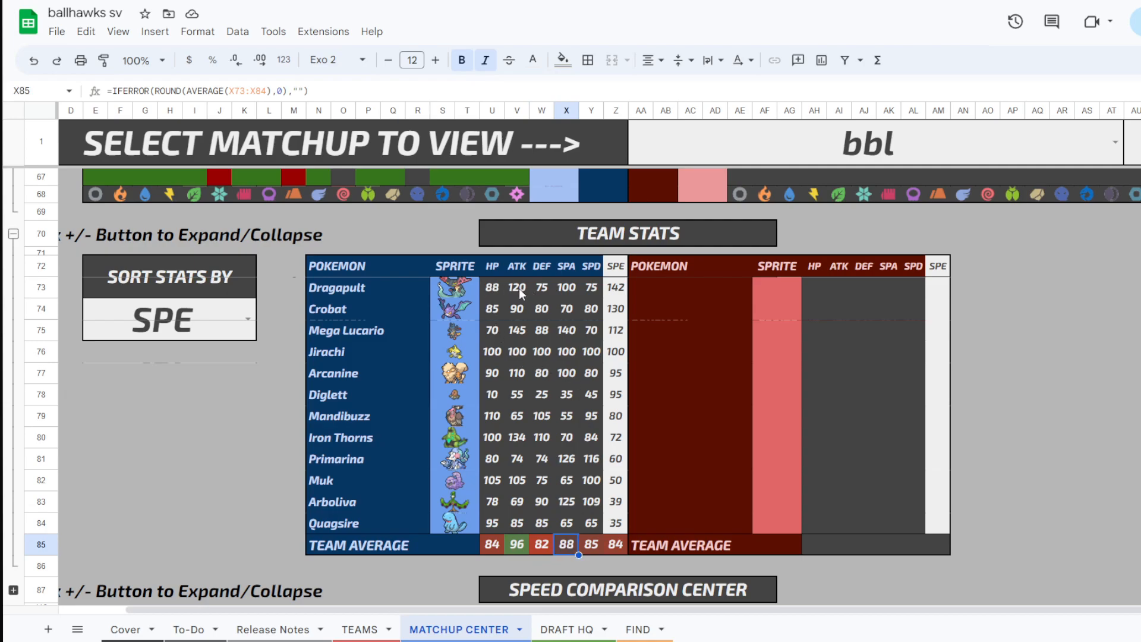
pyautogui.moveTo(552, 293)
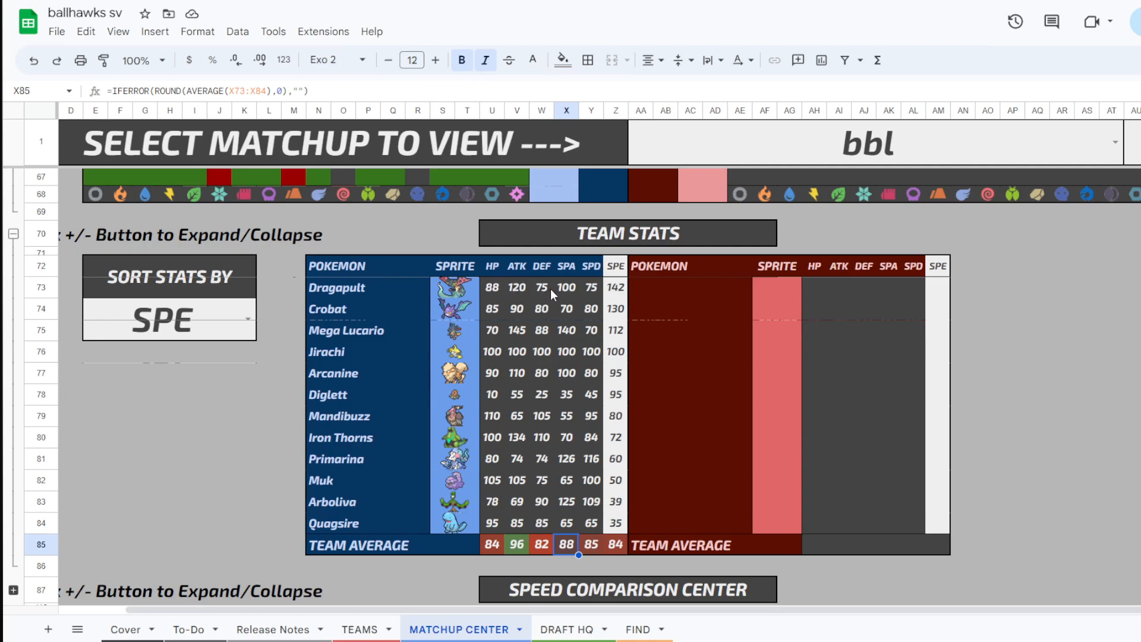
pyautogui.moveTo(562, 297)
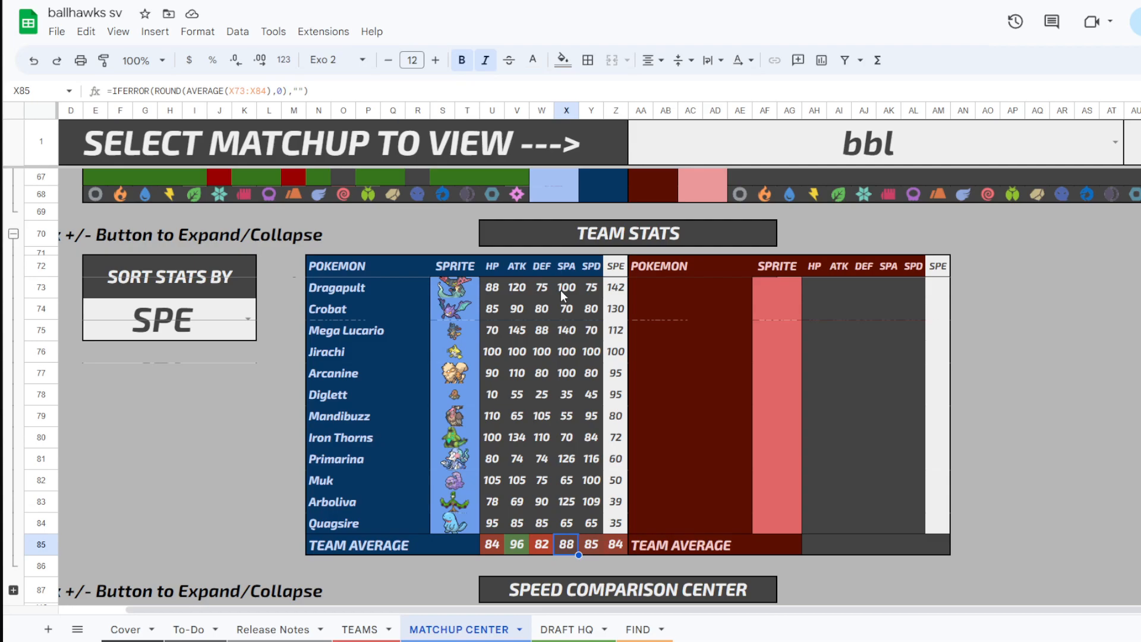
pyautogui.click(517, 308)
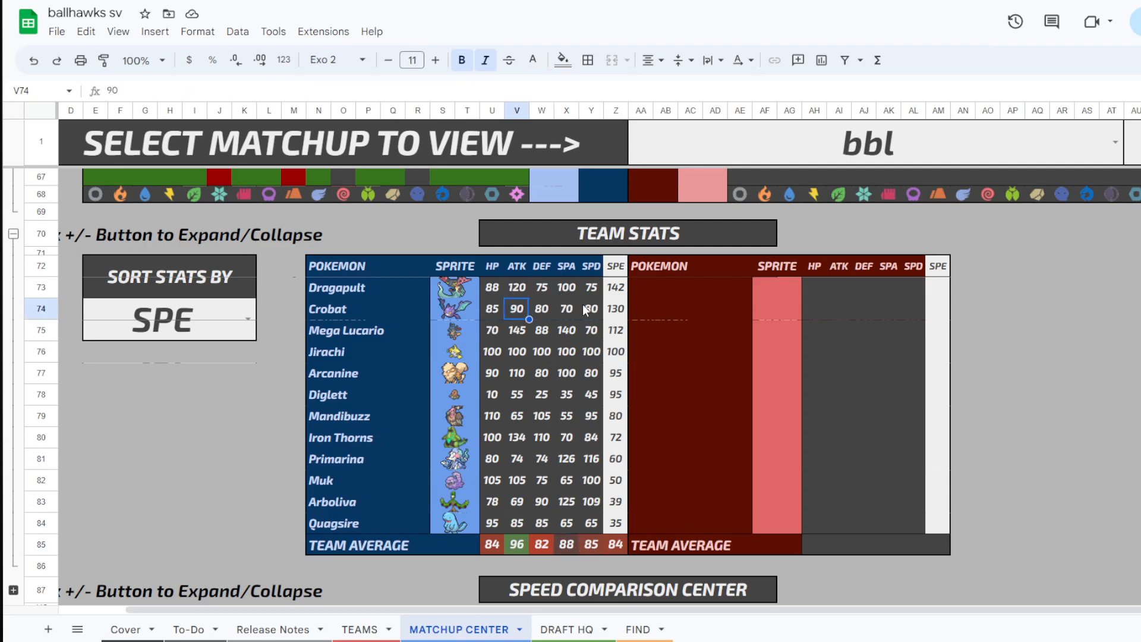
pyautogui.click(566, 372)
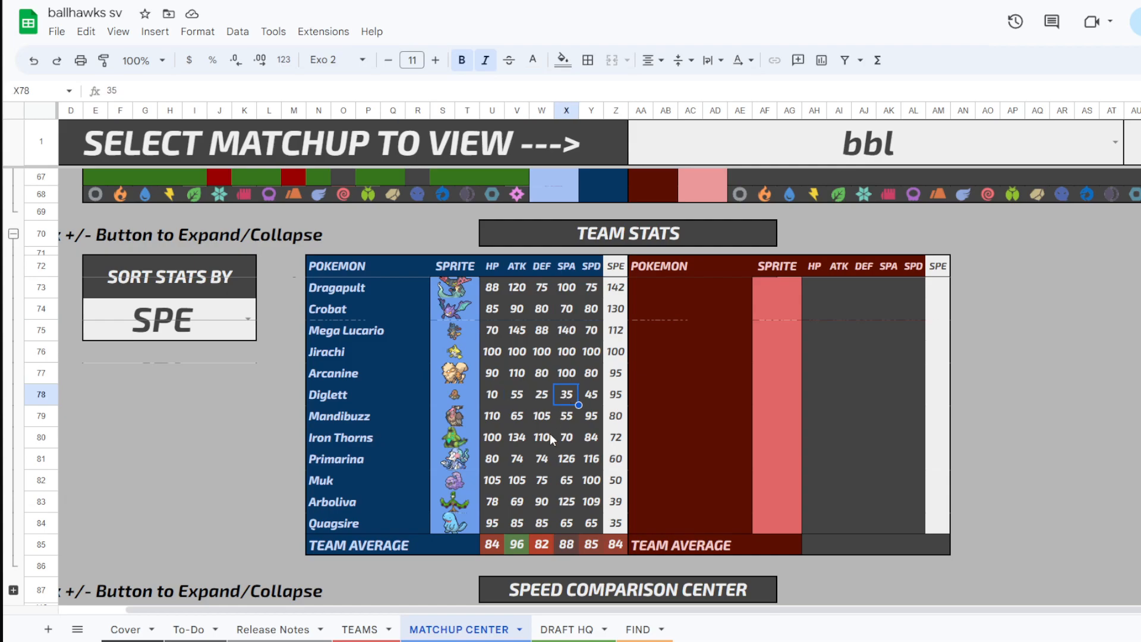
pyautogui.click(566, 416)
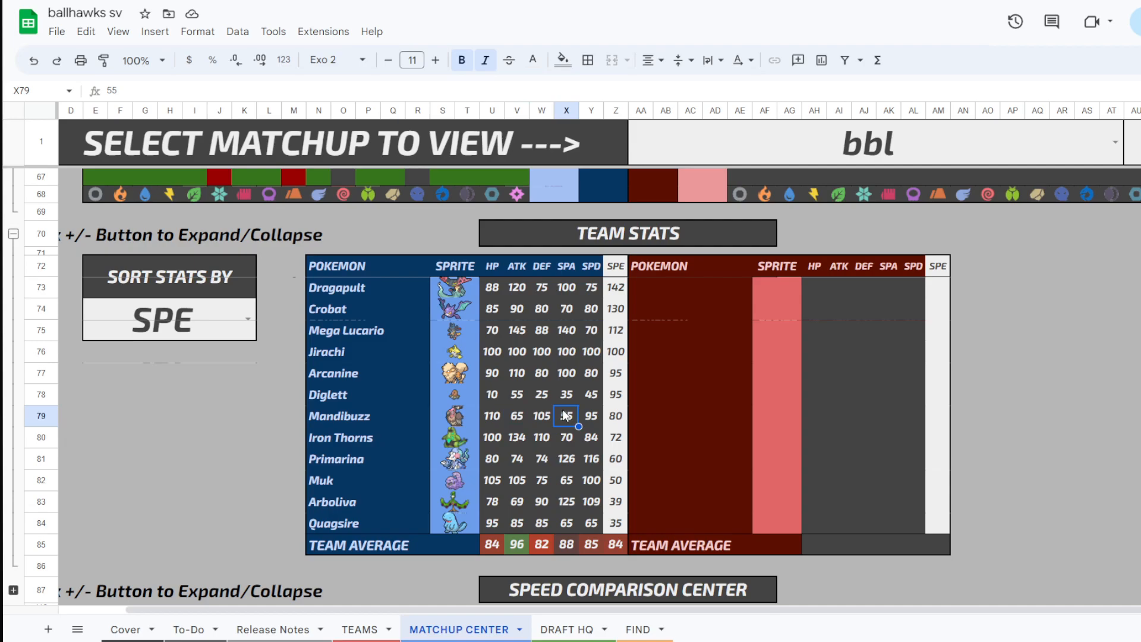
pyautogui.click(566, 479)
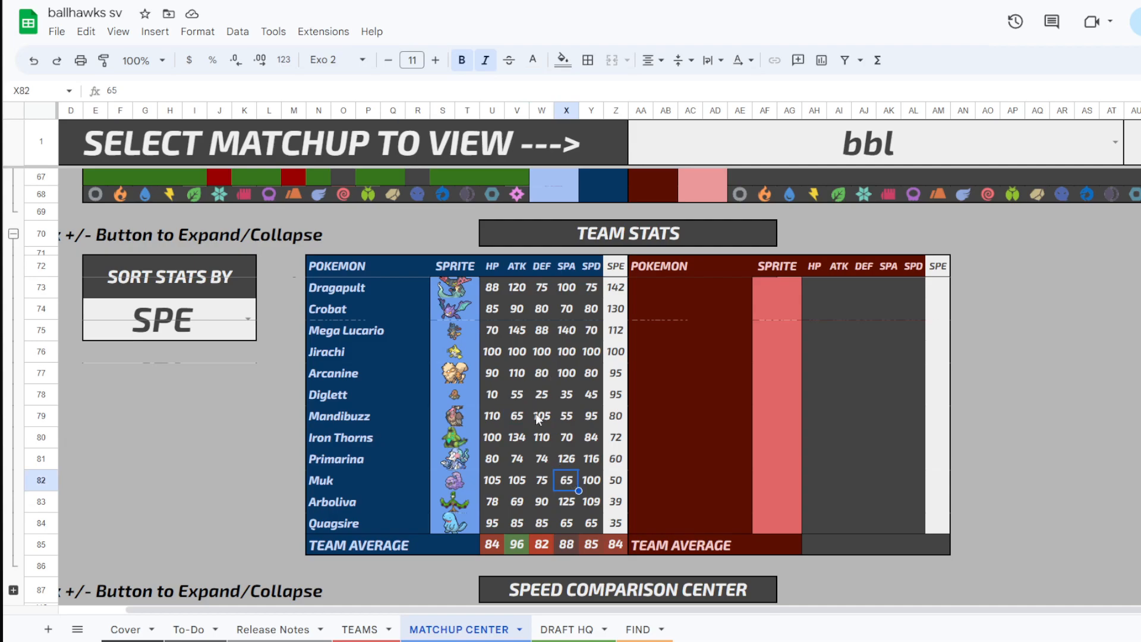
pyautogui.click(565, 329)
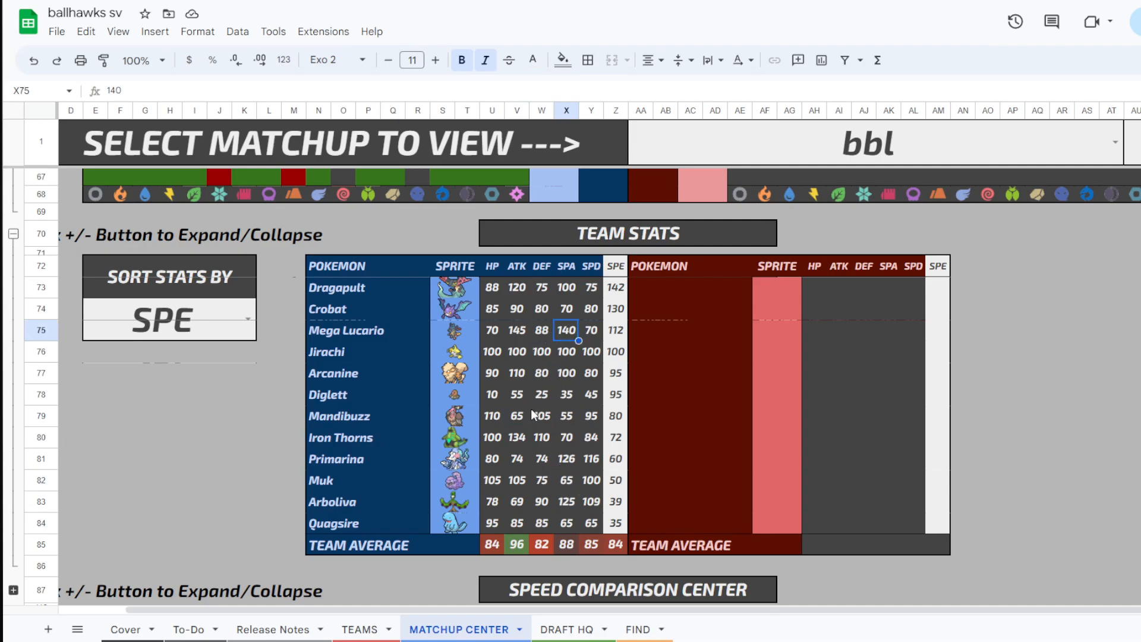
pyautogui.moveTo(579, 372)
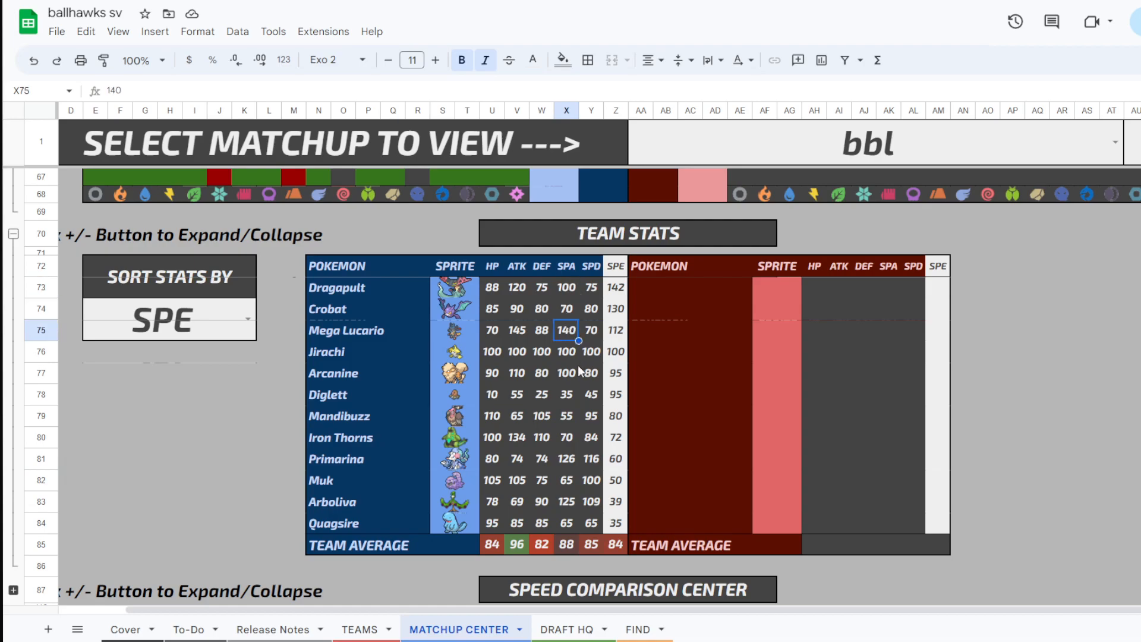
pyautogui.click(566, 372)
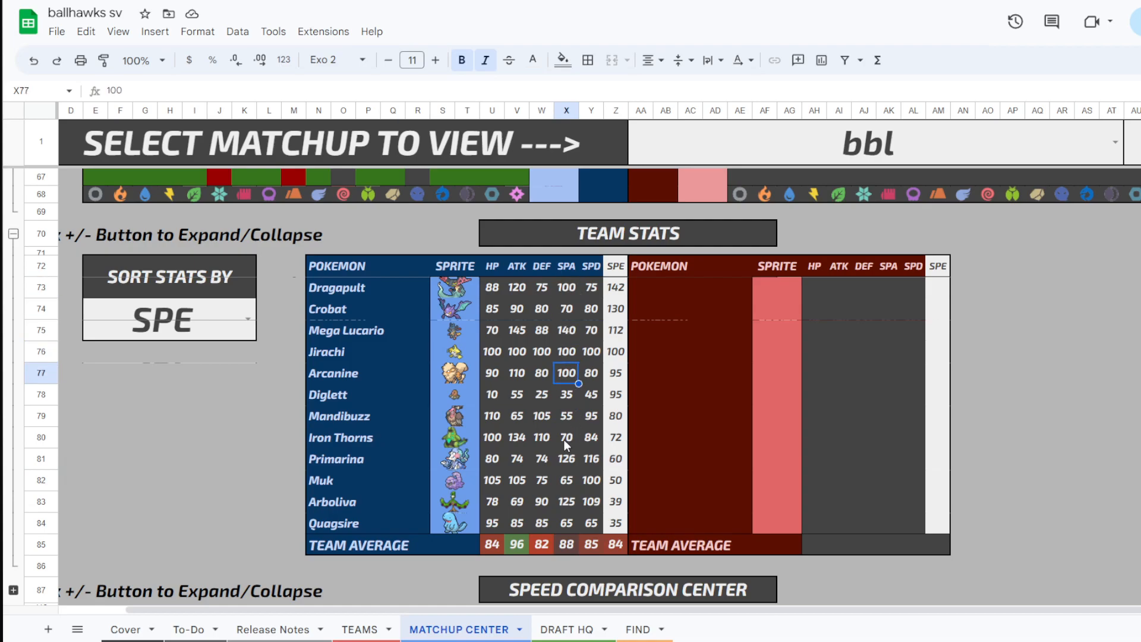
pyautogui.click(566, 459)
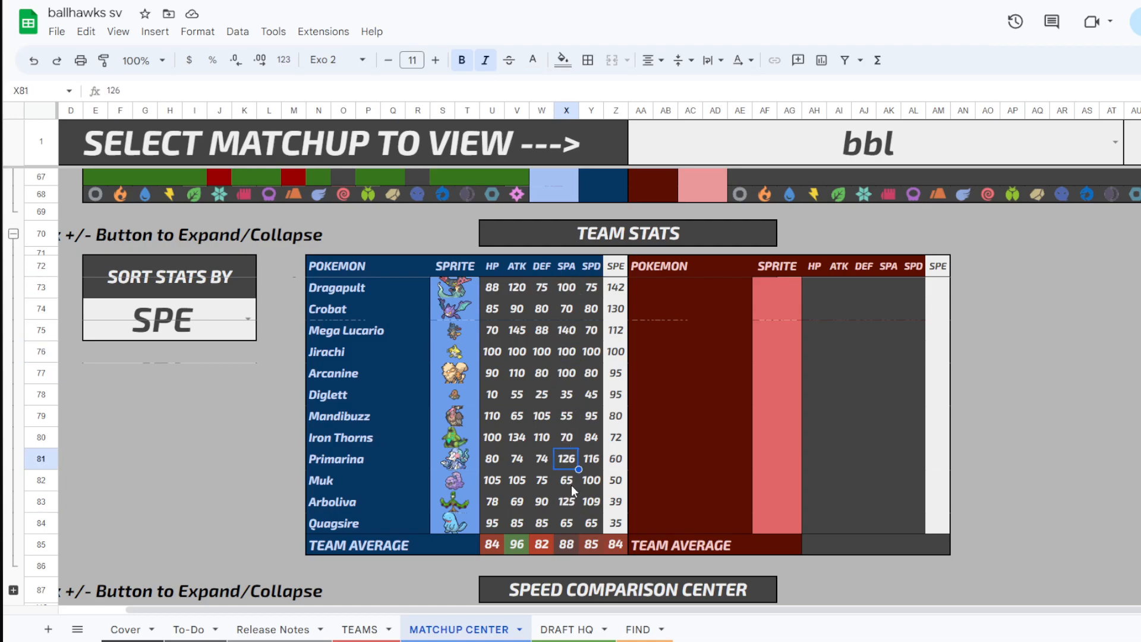
pyautogui.click(566, 501)
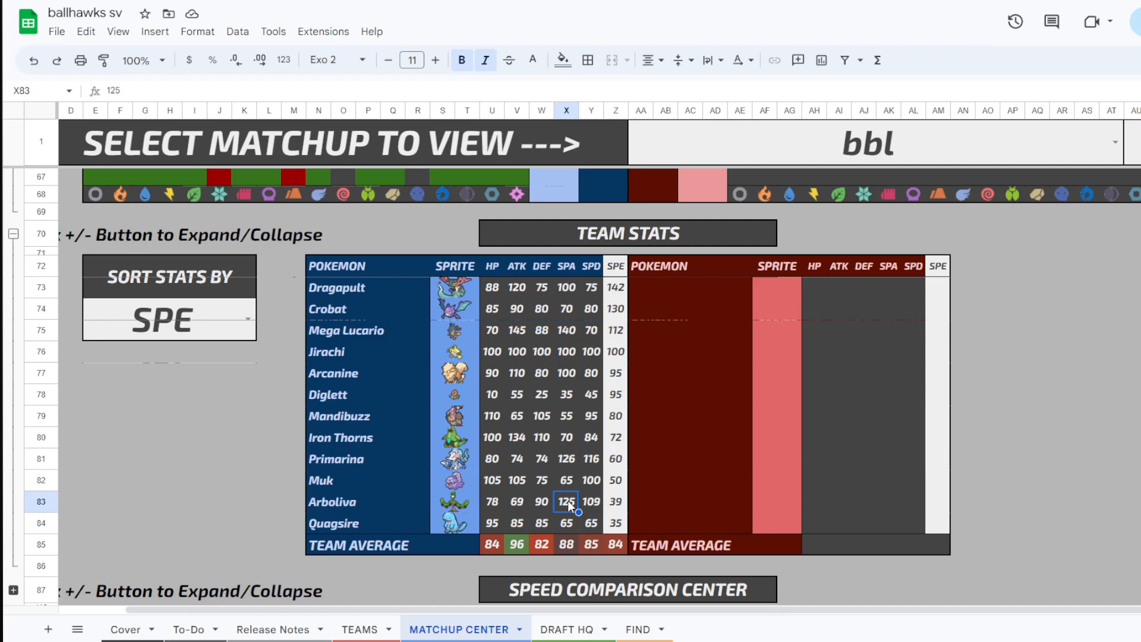
pyautogui.moveTo(459, 402)
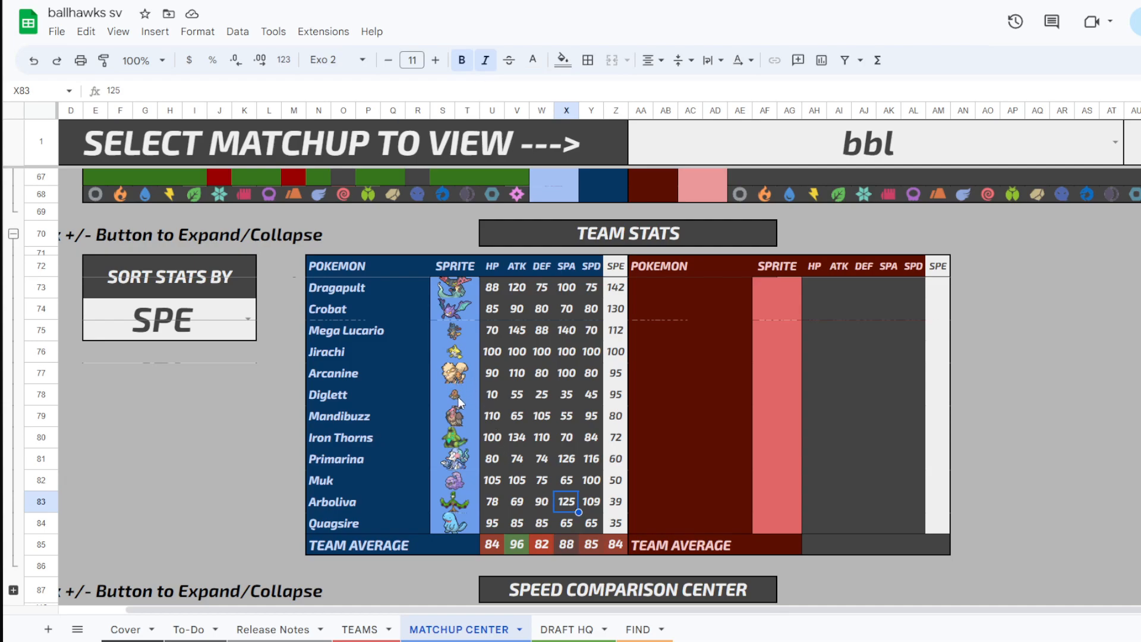
pyautogui.moveTo(521, 534)
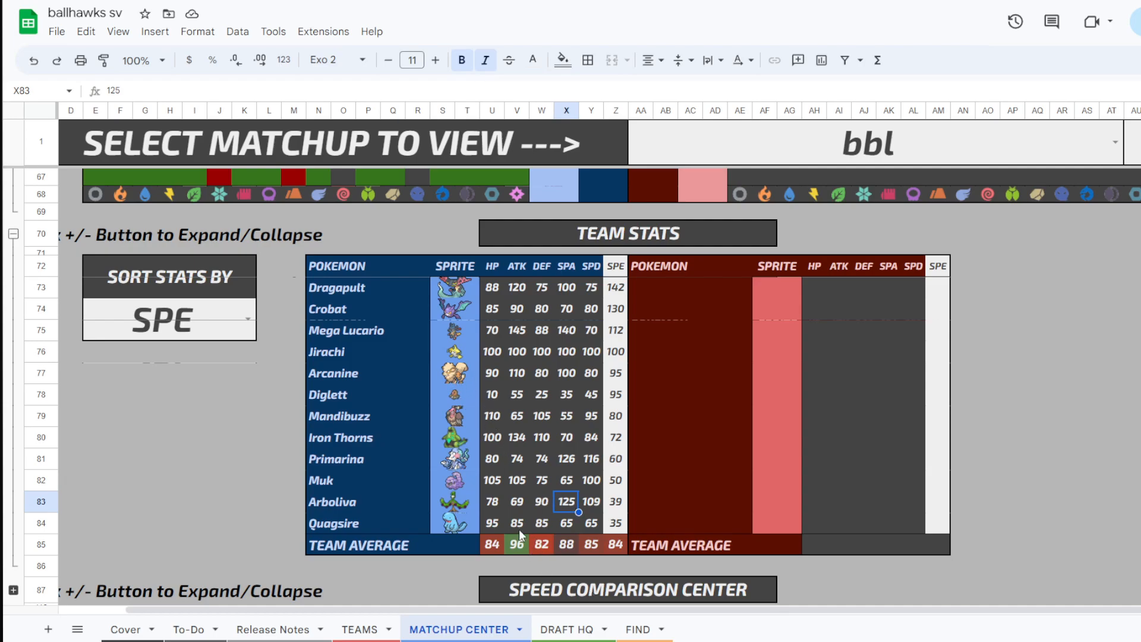
pyautogui.moveTo(697, 506)
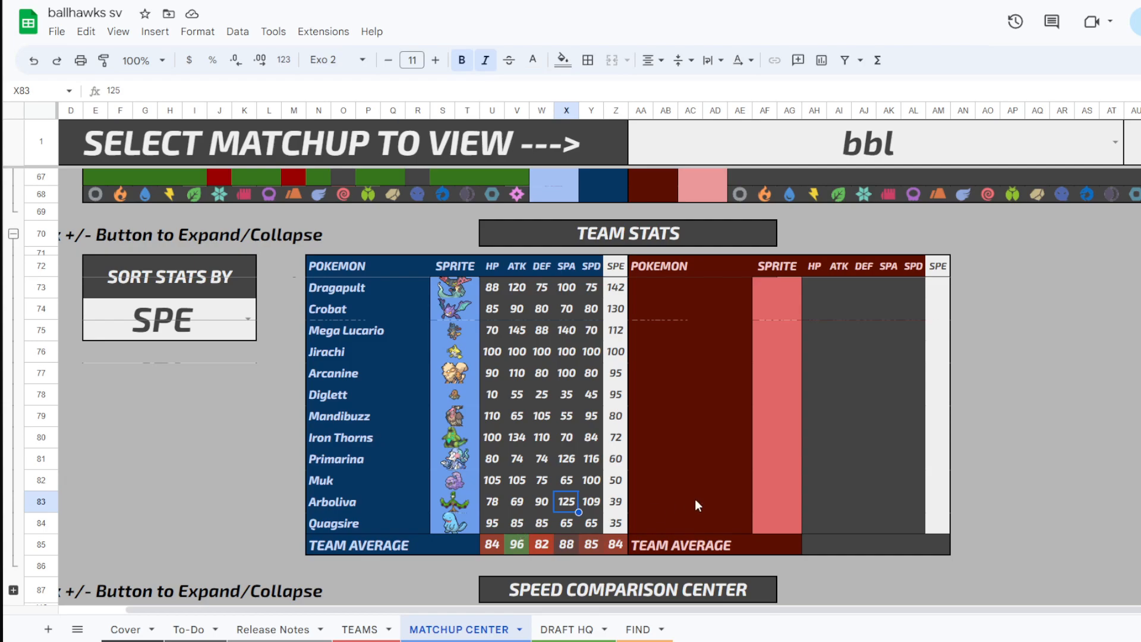
pyautogui.click(614, 544)
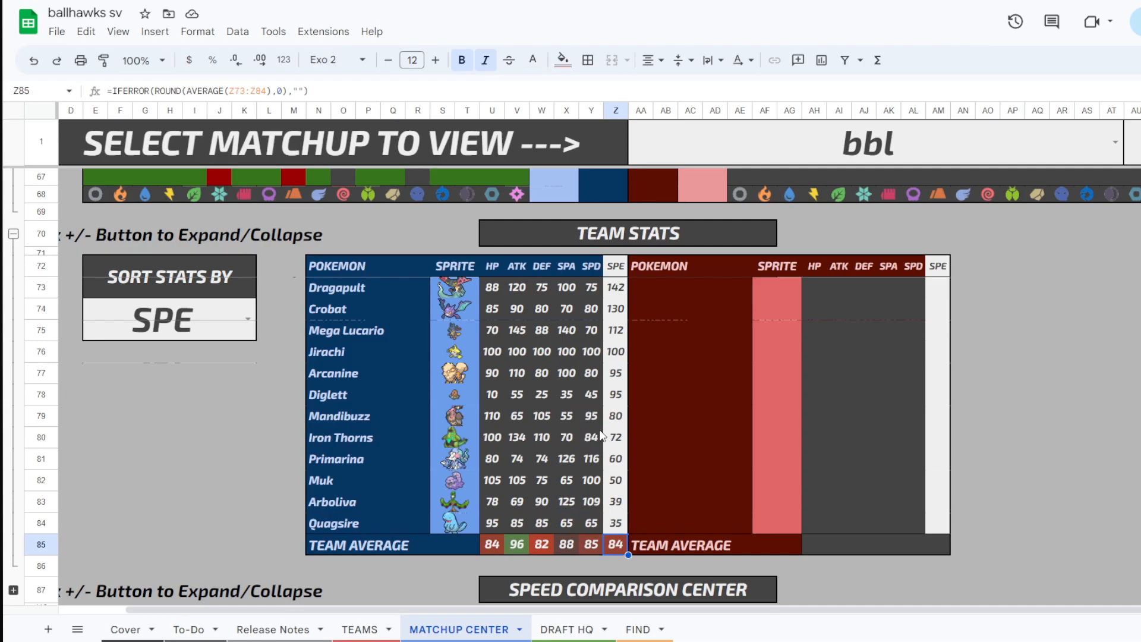
pyautogui.click(591, 286)
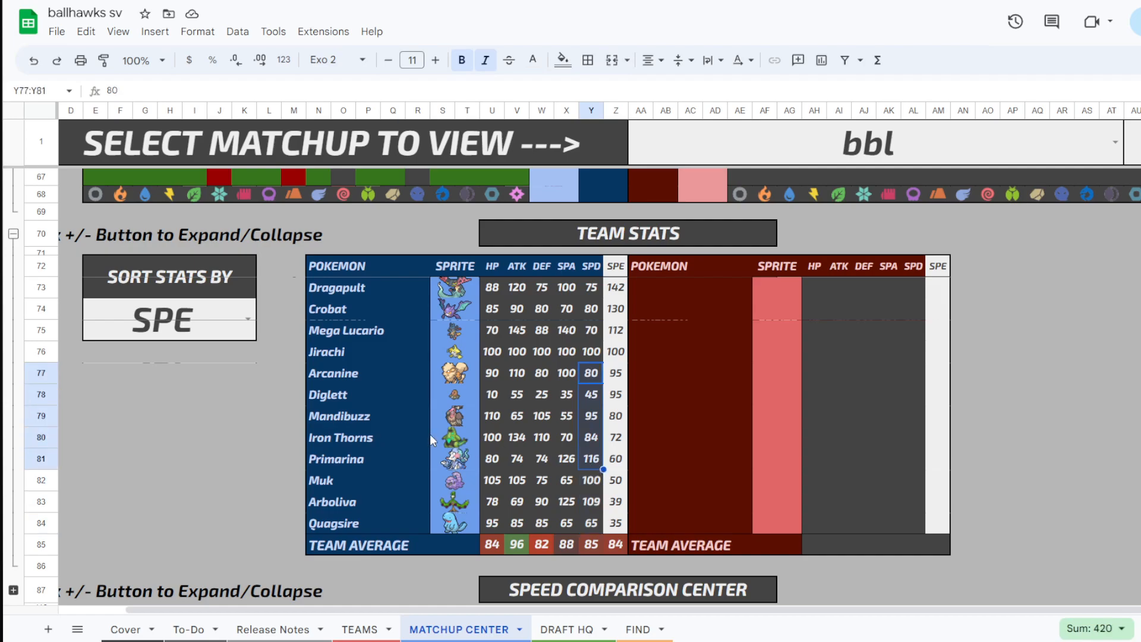
pyautogui.moveTo(428, 399)
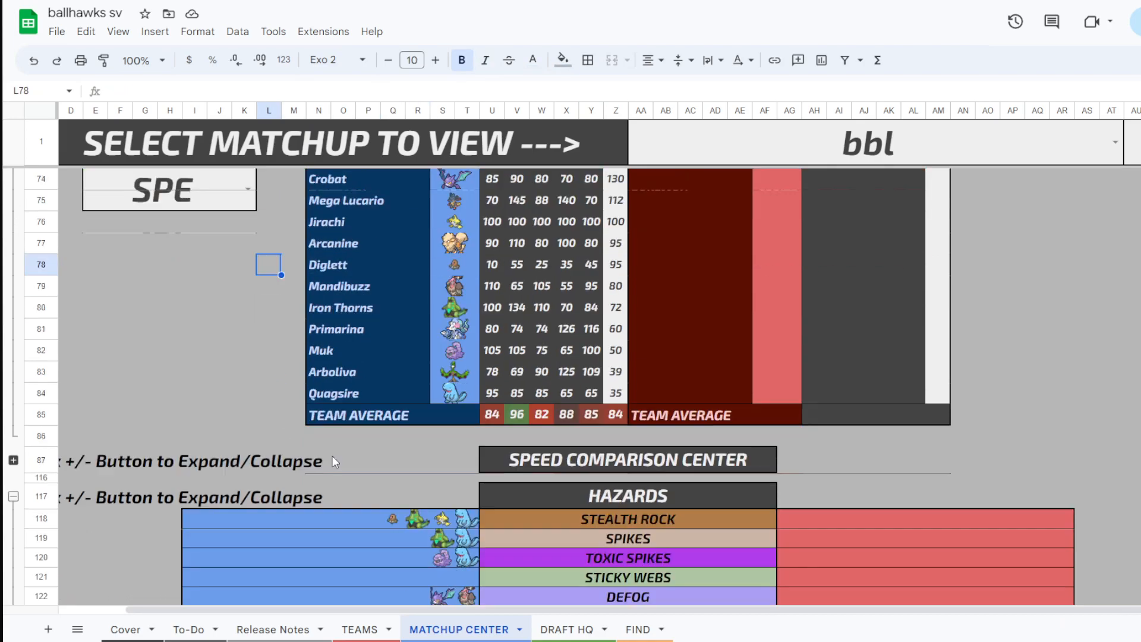
pyautogui.scroll(-3)
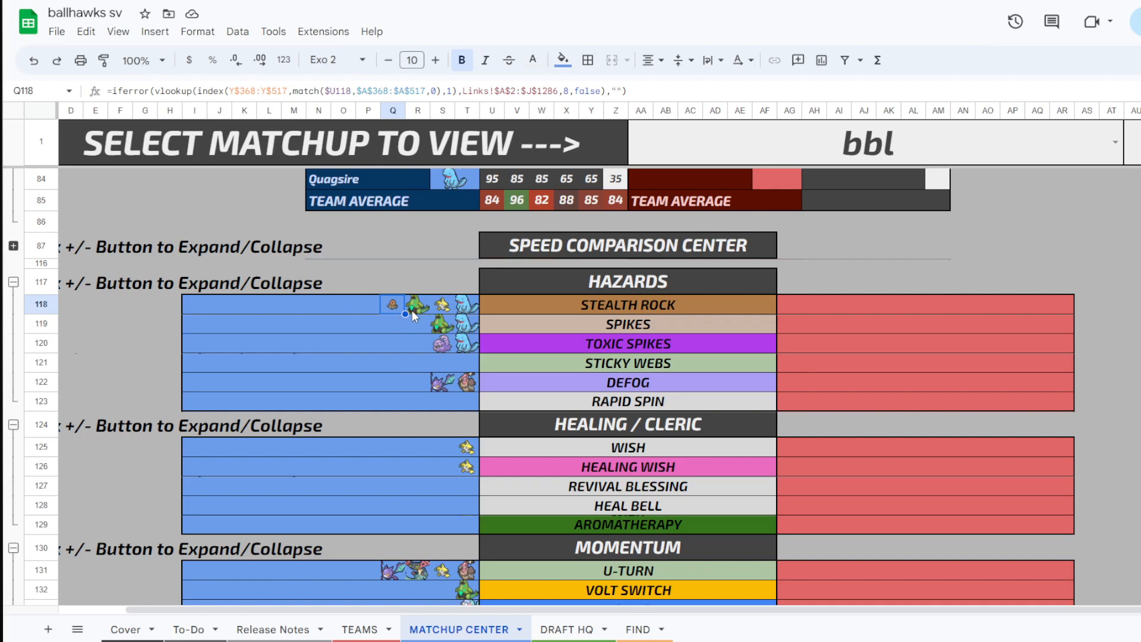
pyautogui.moveTo(380, 312)
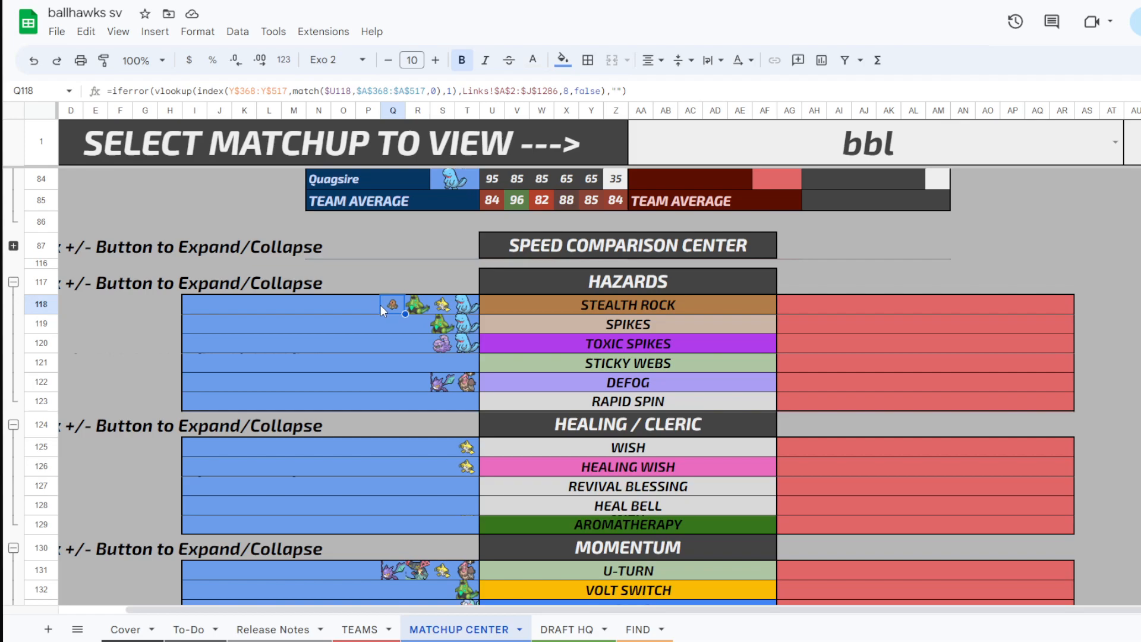
pyautogui.click(459, 304)
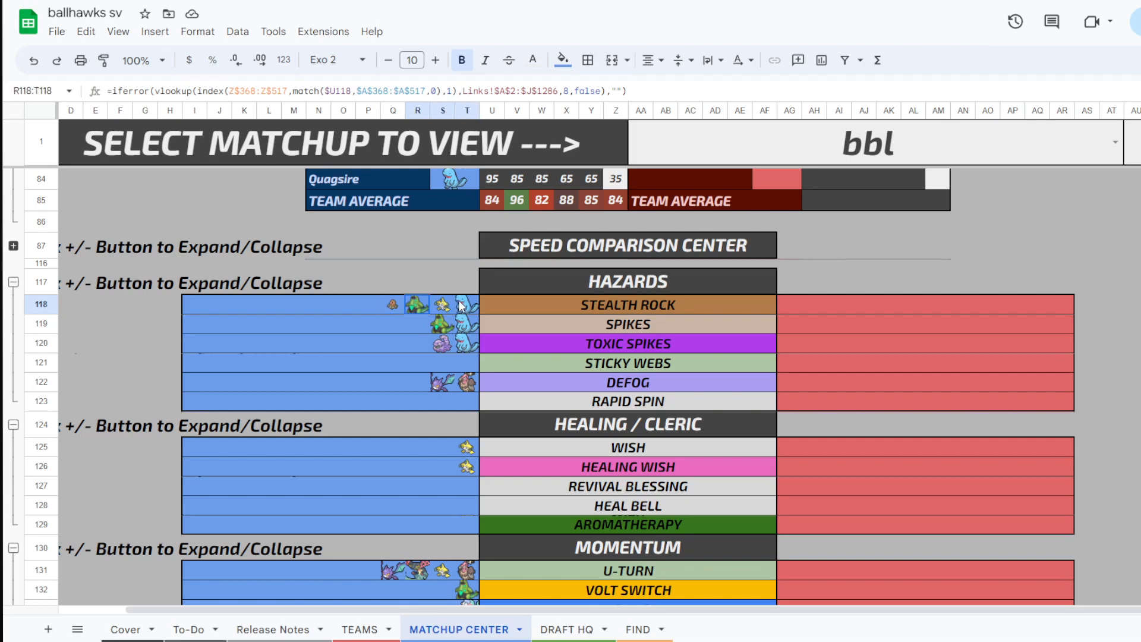
pyautogui.click(418, 342)
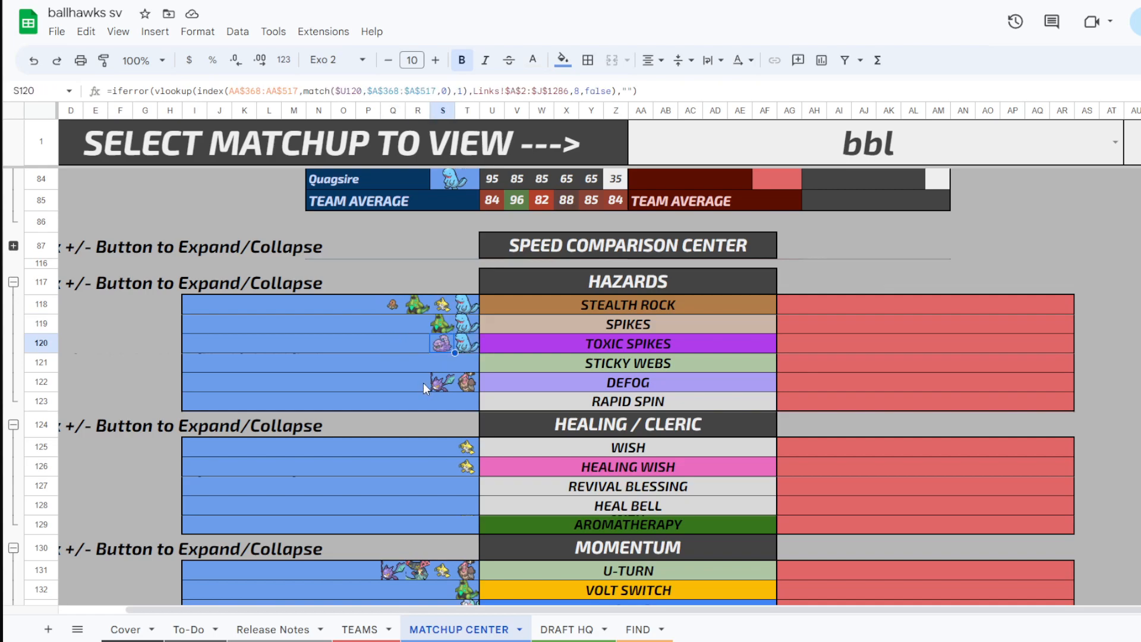
pyautogui.moveTo(472, 408)
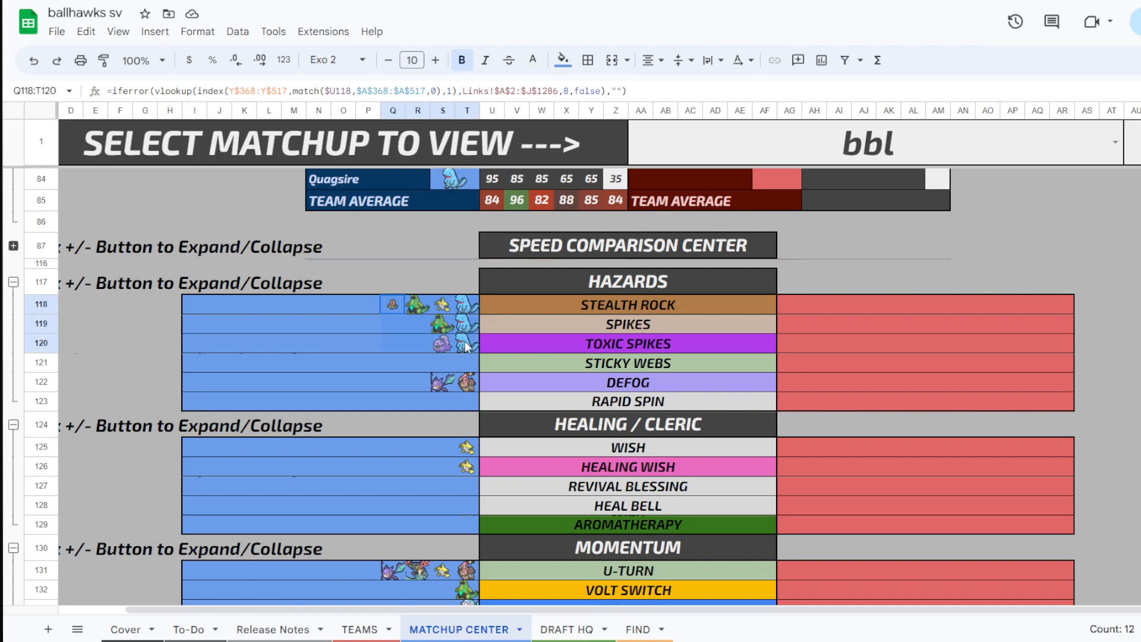
pyautogui.click(367, 342)
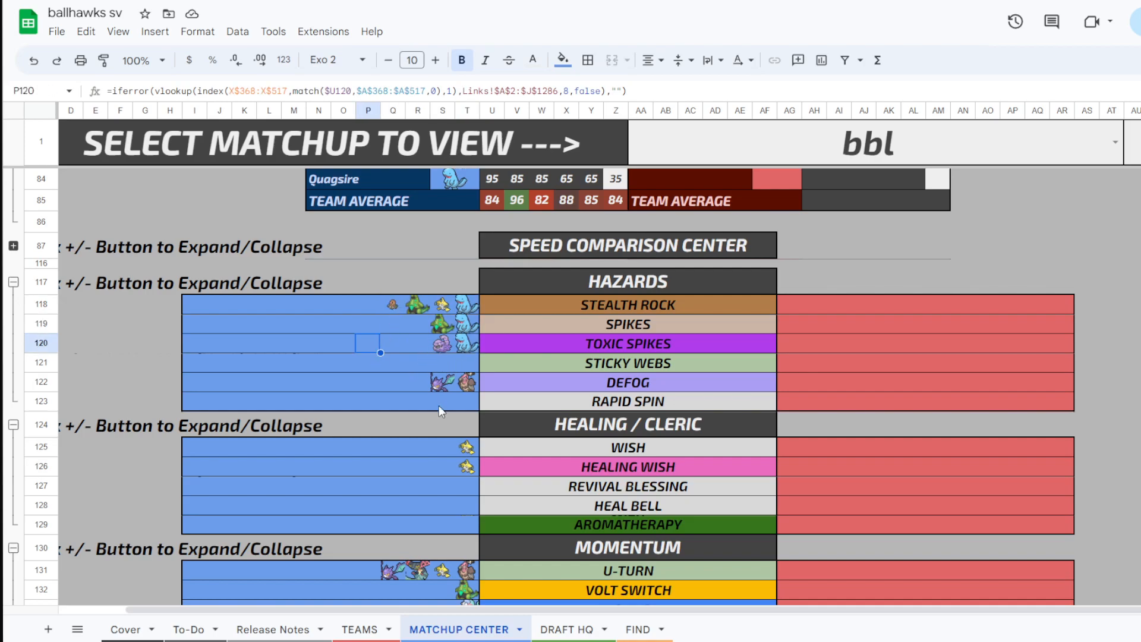
pyautogui.moveTo(455, 385)
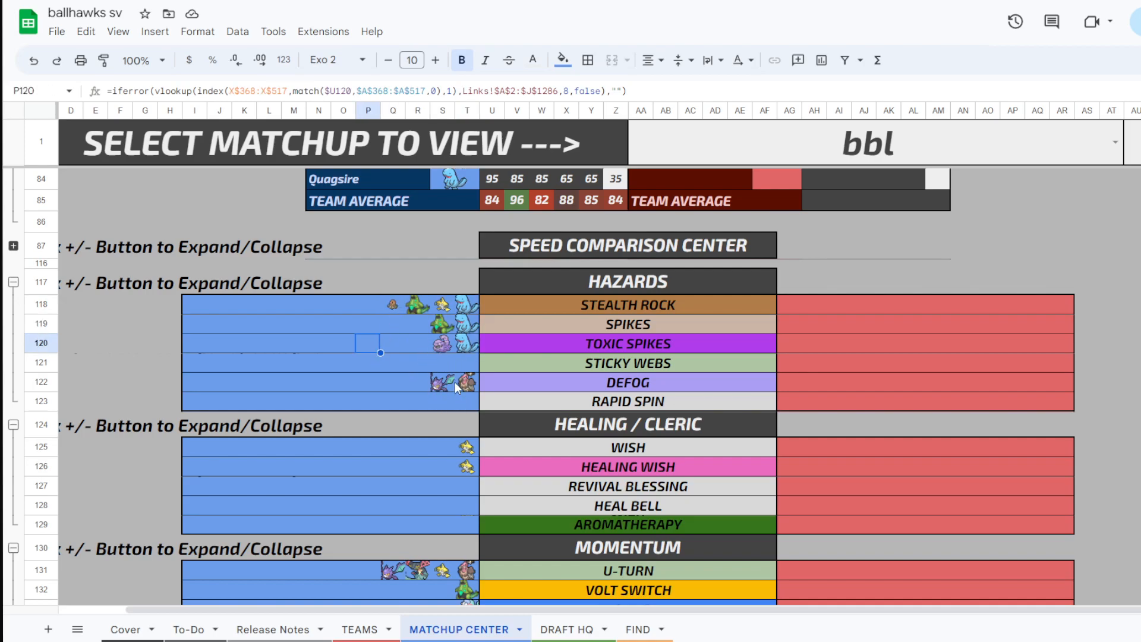
pyautogui.moveTo(438, 384)
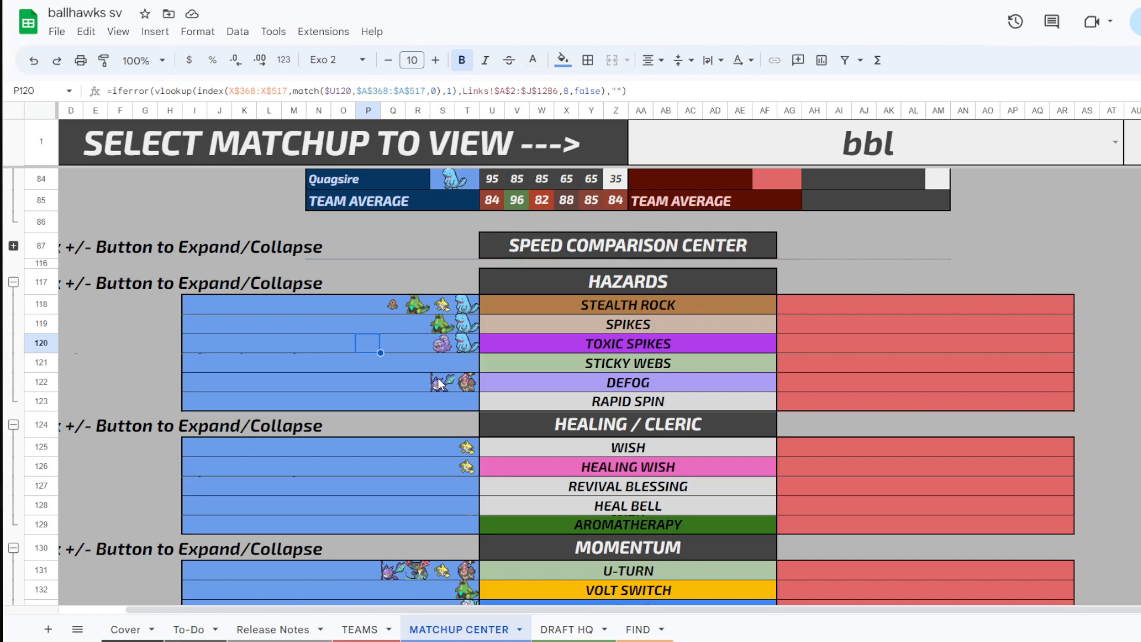
pyautogui.scroll(3)
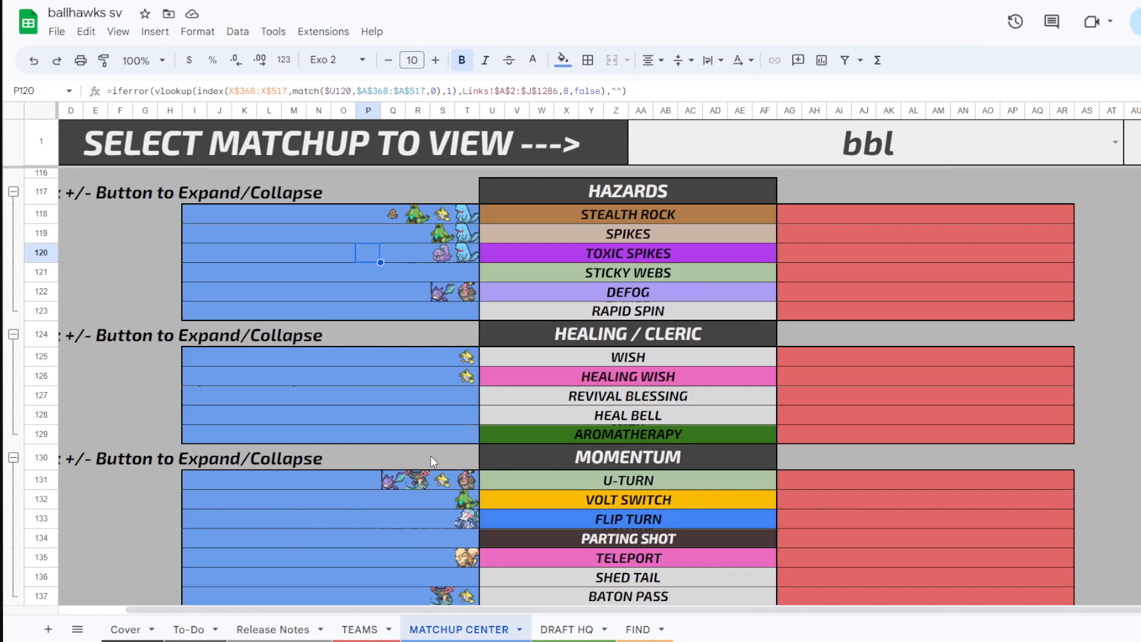
pyautogui.scroll(-3)
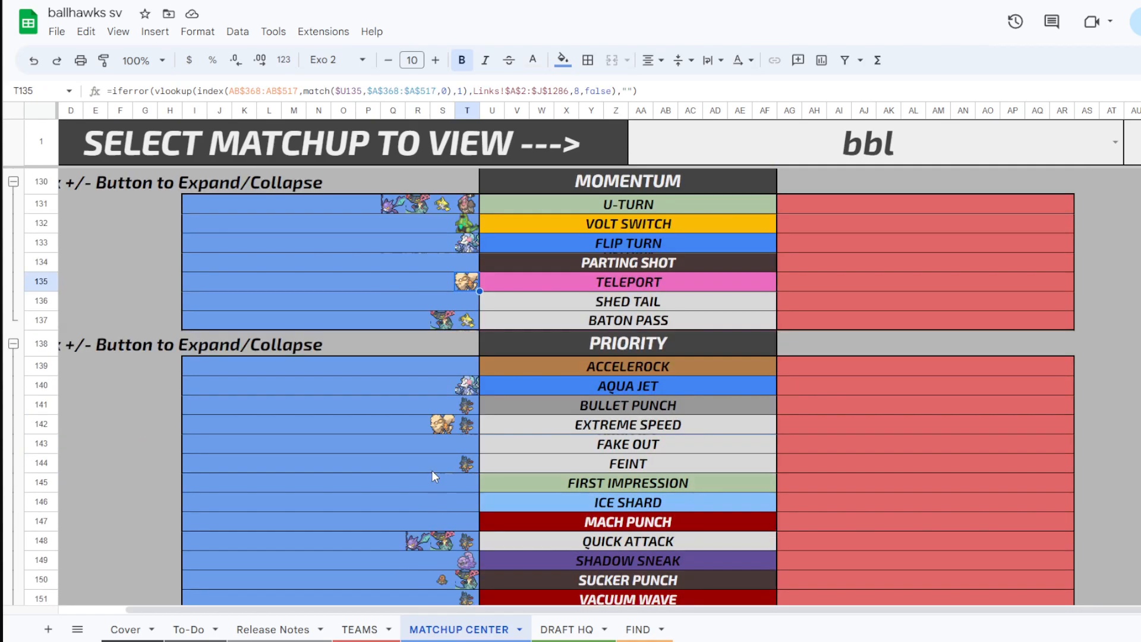
pyautogui.moveTo(455, 426)
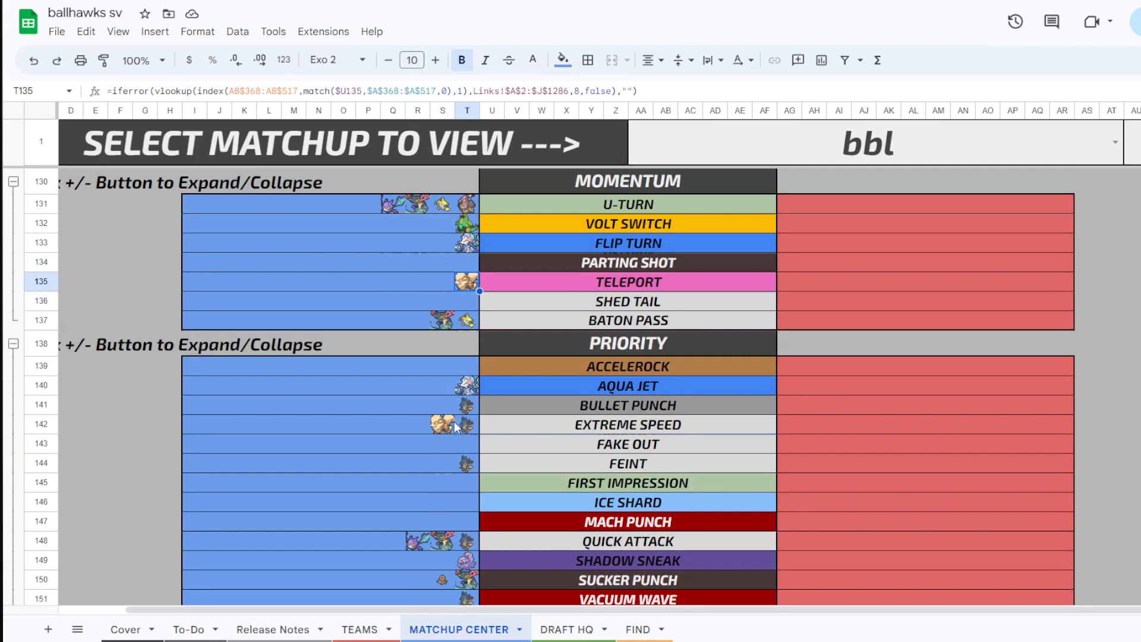
pyautogui.scroll(-3)
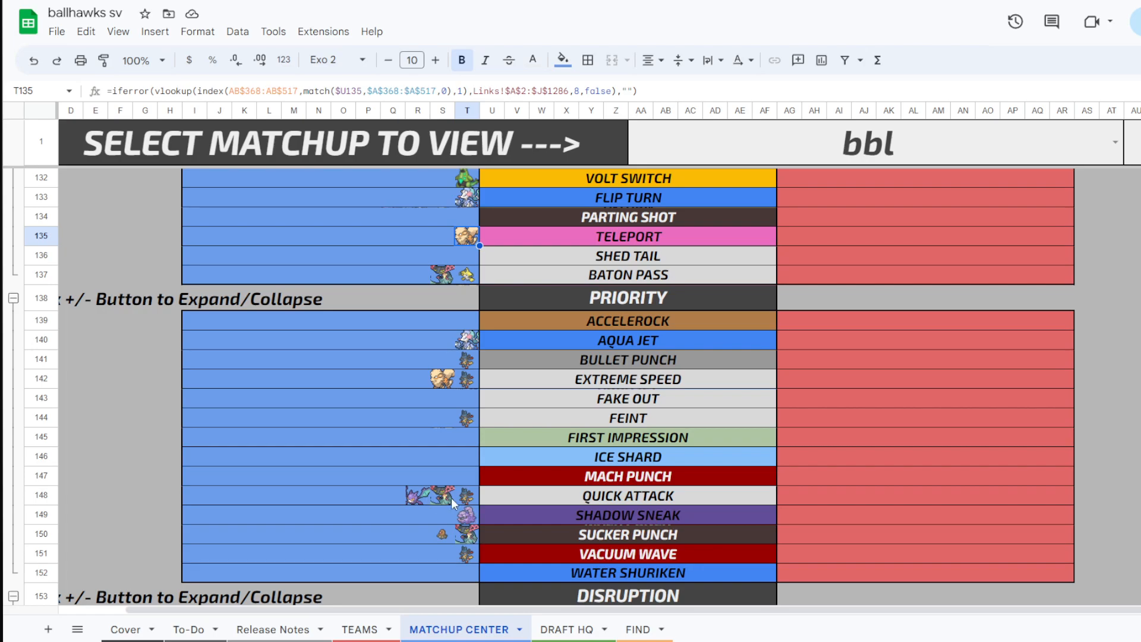
pyautogui.scroll(-3)
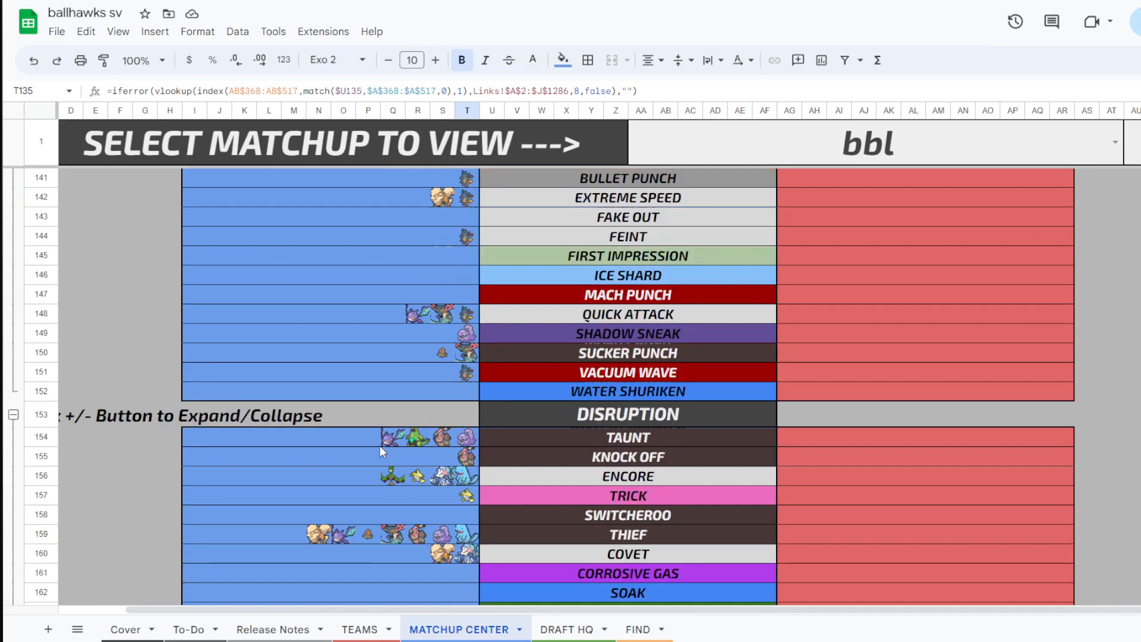
pyautogui.scroll(-3)
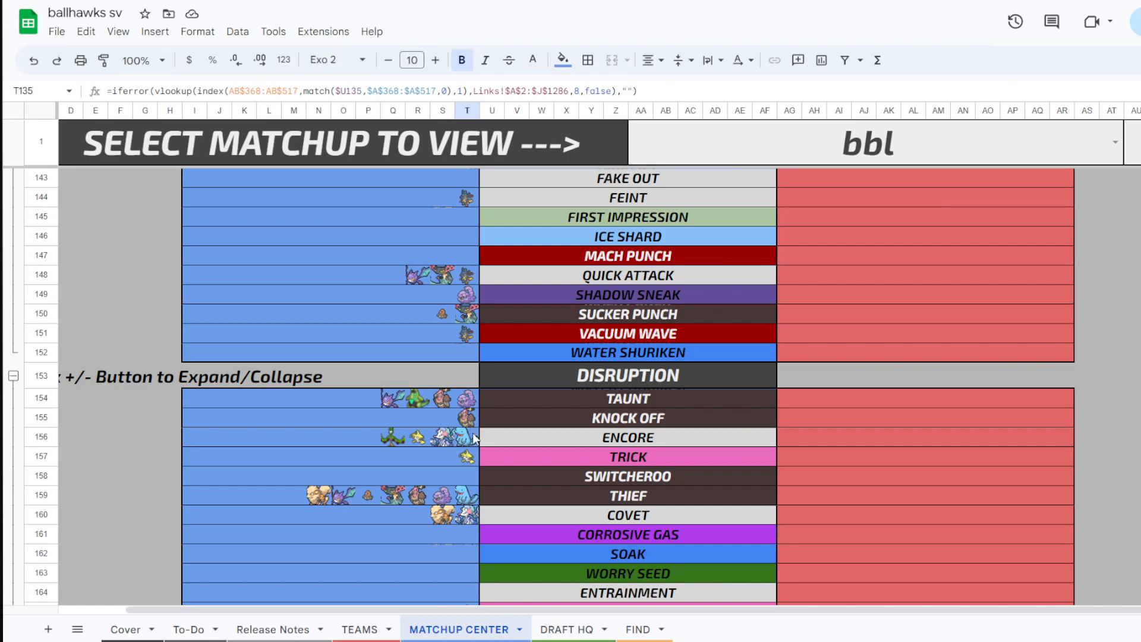
pyautogui.moveTo(474, 506)
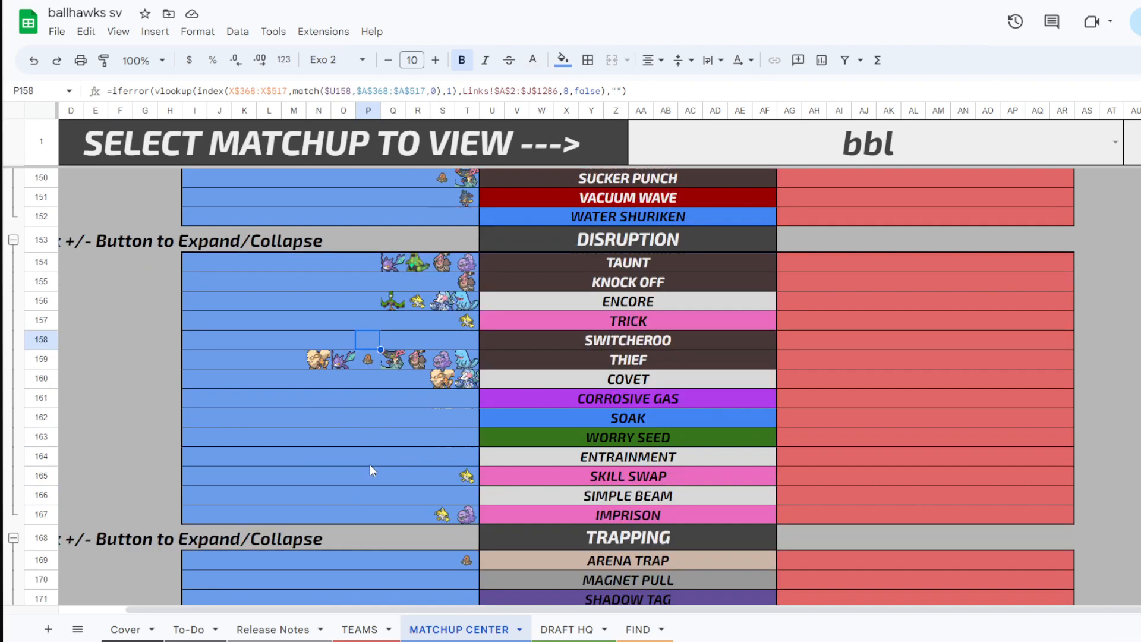
pyautogui.scroll(-3)
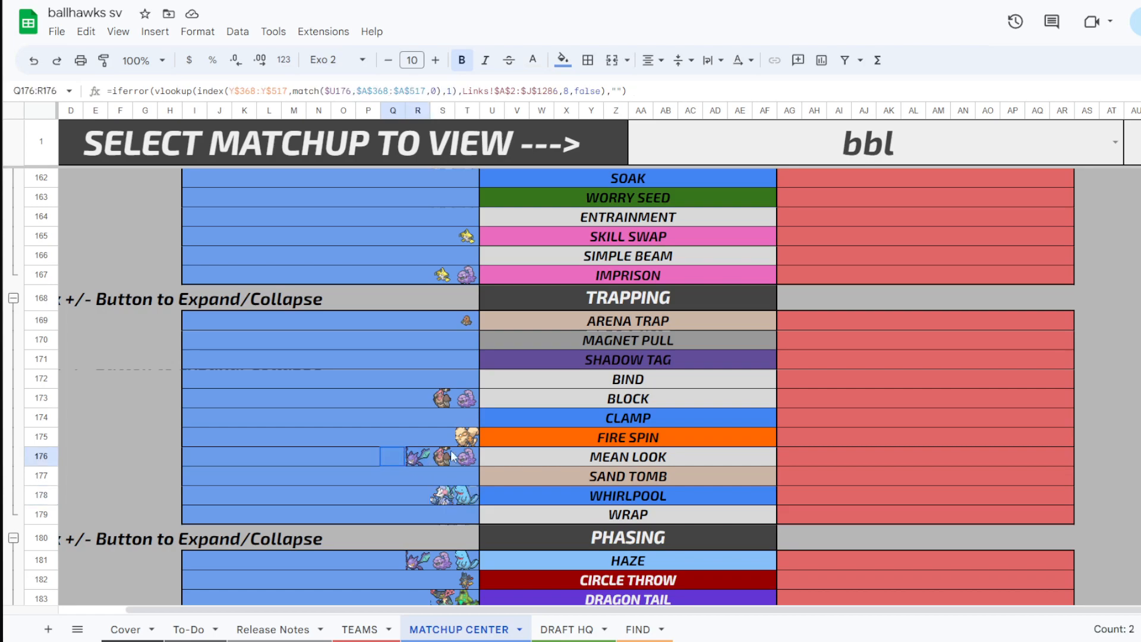
pyautogui.click(440, 398)
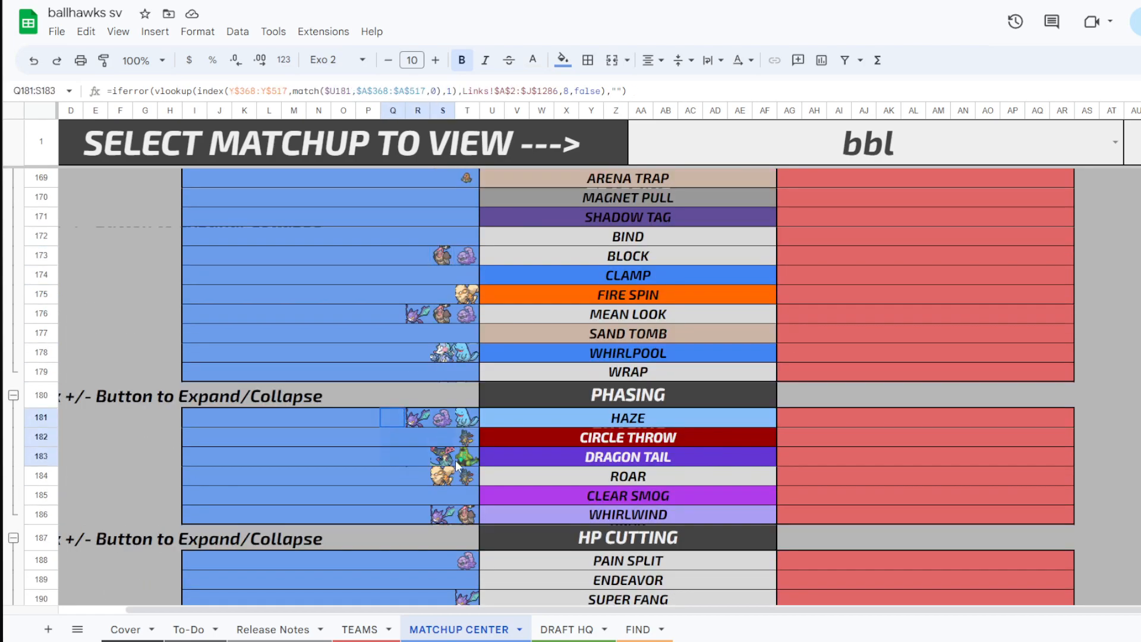
pyautogui.click(367, 456)
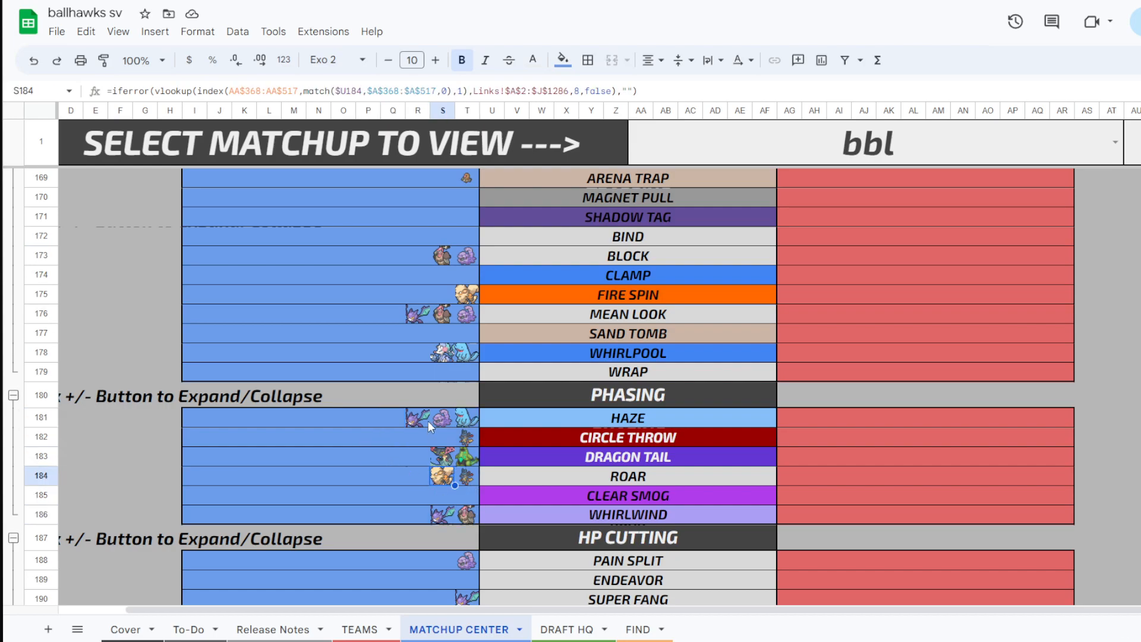
pyautogui.moveTo(466, 503)
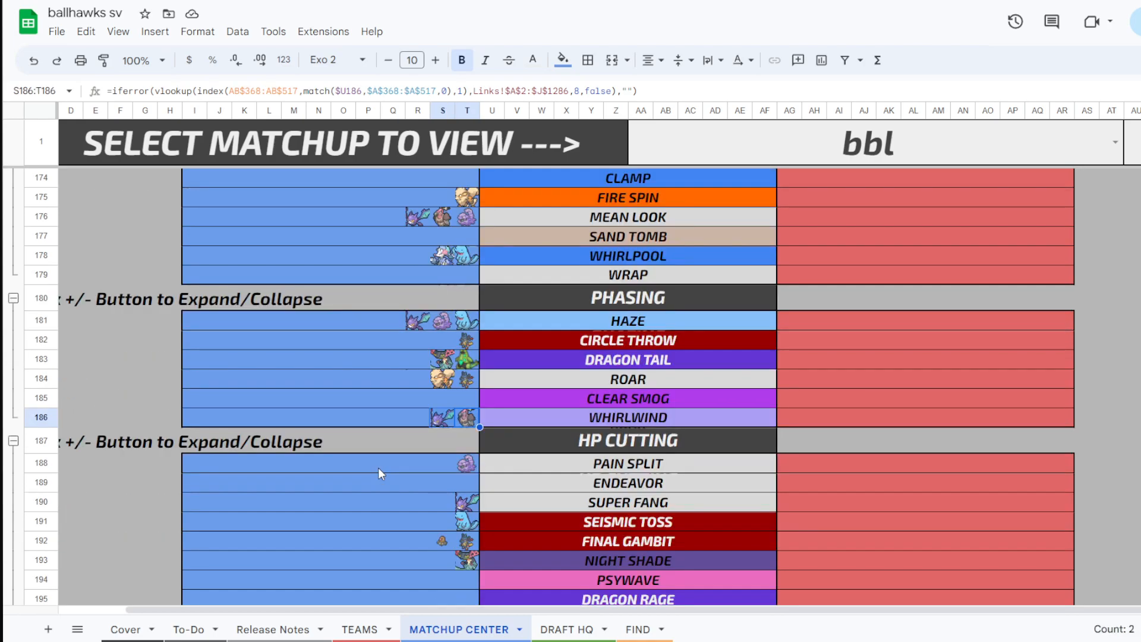
pyautogui.click(466, 502)
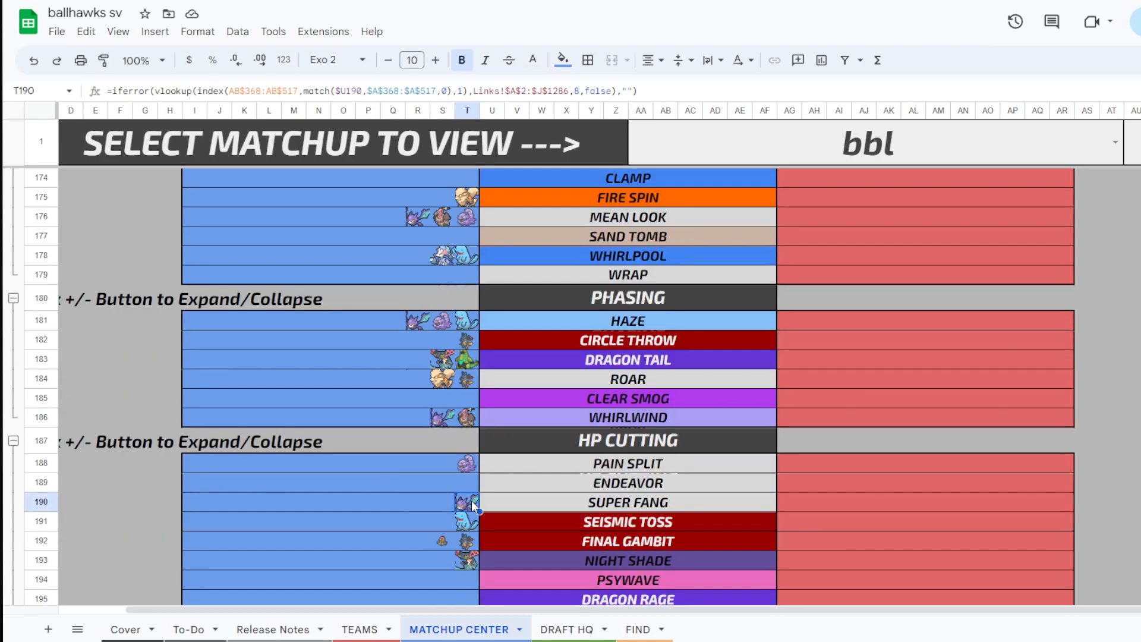
pyautogui.moveTo(409, 484)
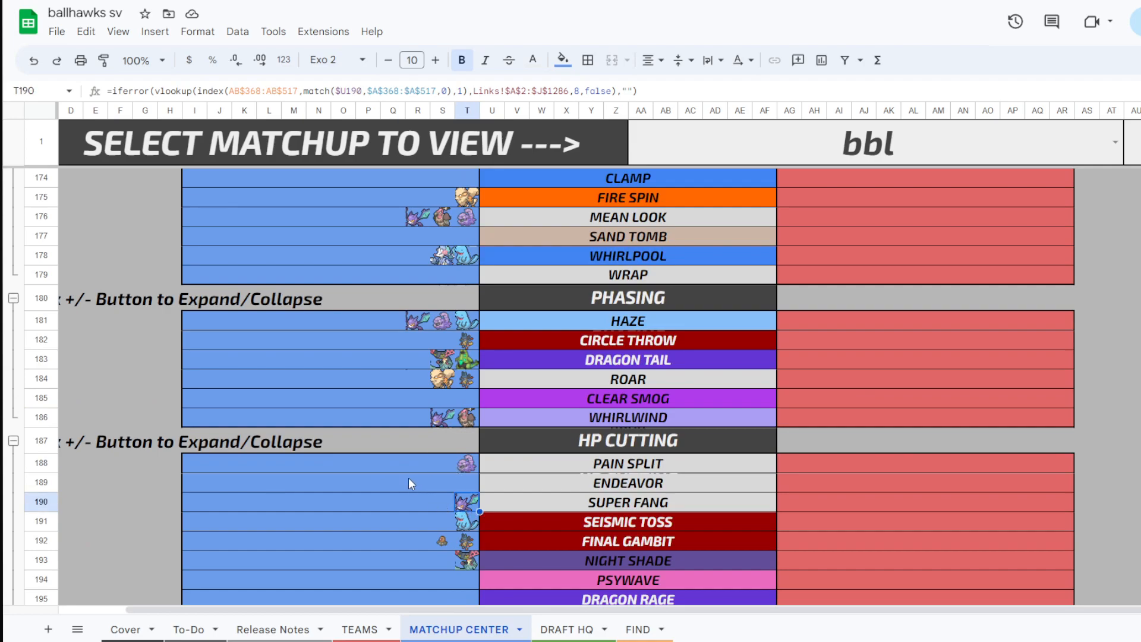
pyautogui.scroll(-3)
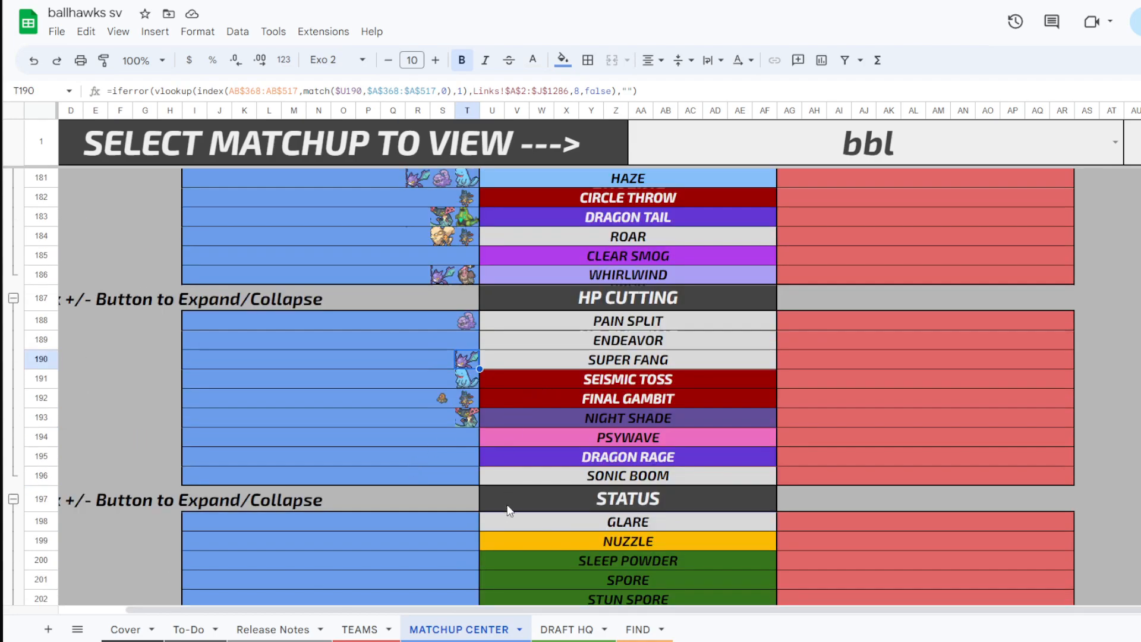
pyautogui.click(466, 399)
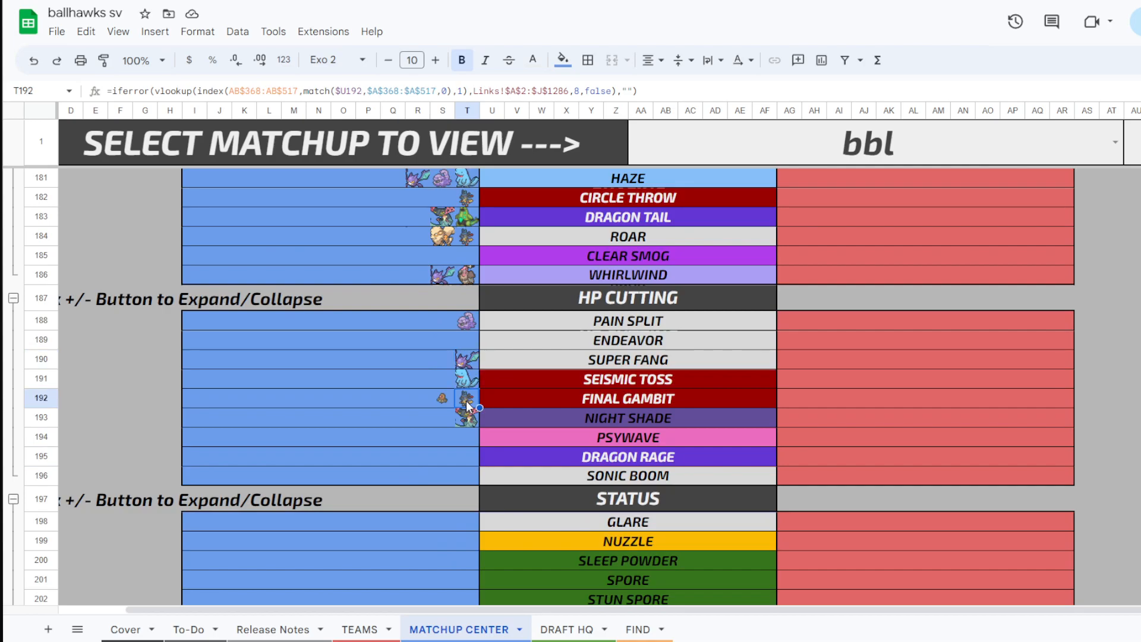
pyautogui.scroll(-3)
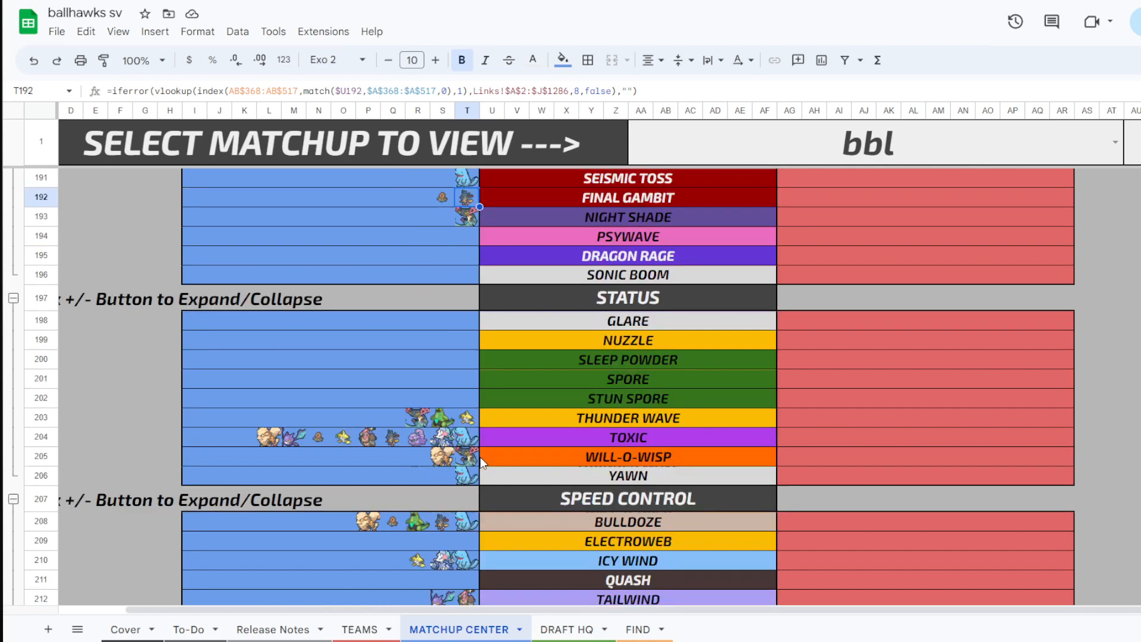
pyautogui.moveTo(246, 442)
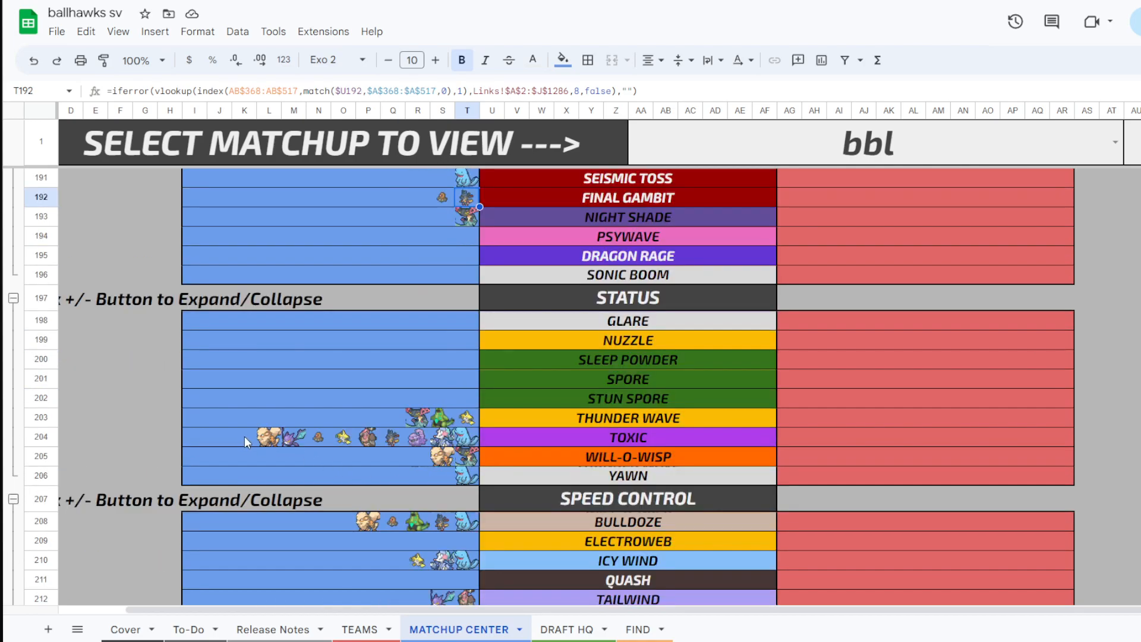
pyautogui.moveTo(402, 422)
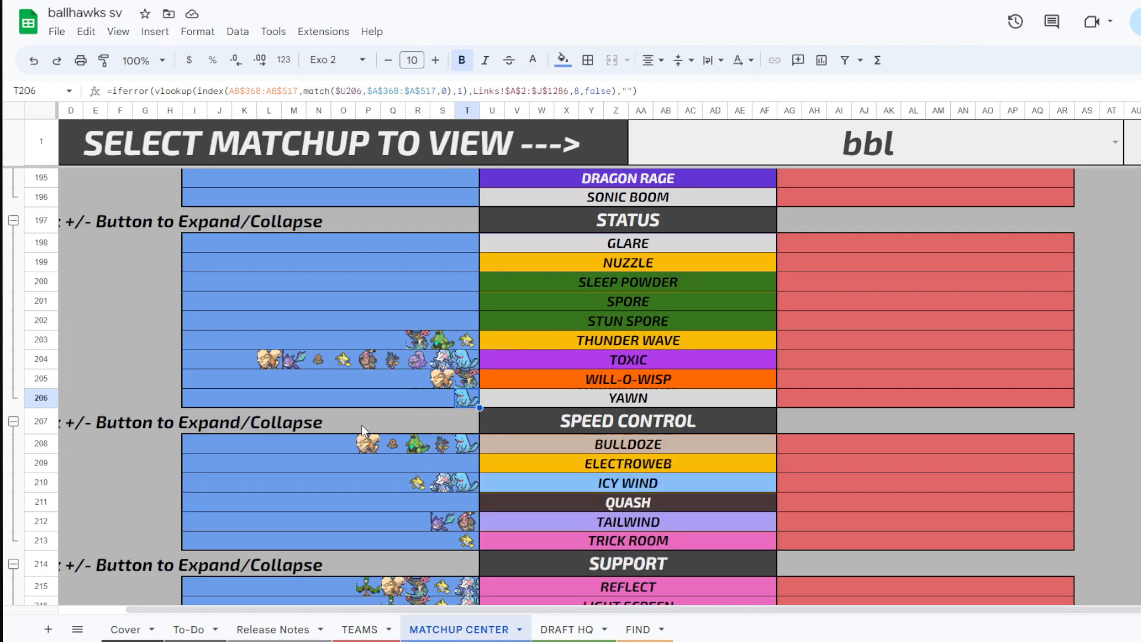
pyautogui.scroll(-3)
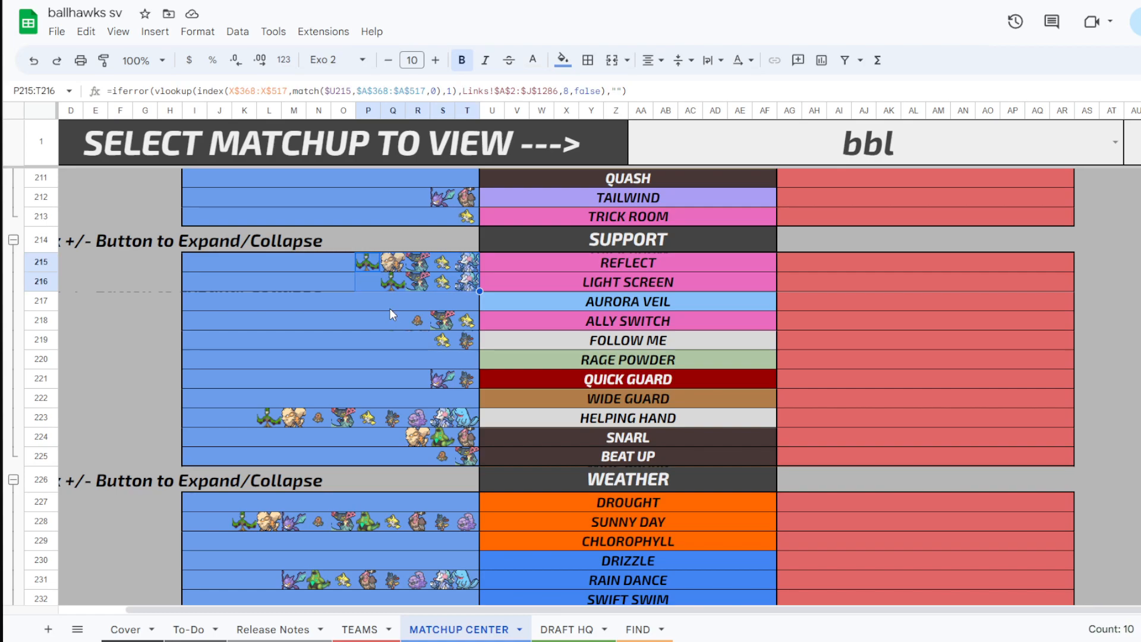
pyautogui.moveTo(277, 424)
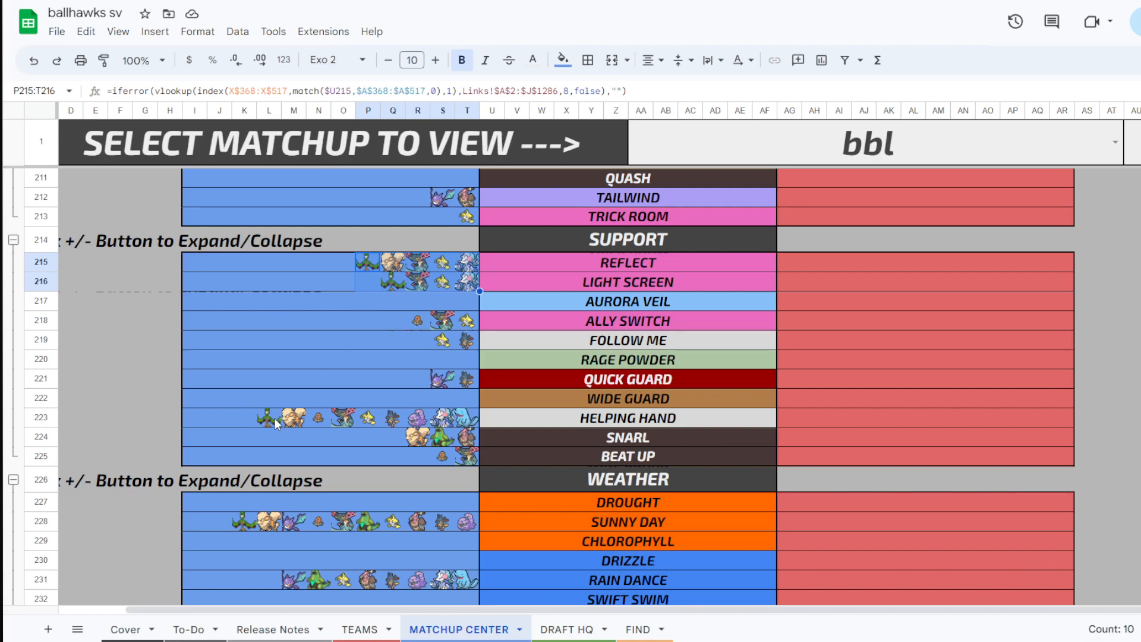
pyautogui.moveTo(470, 465)
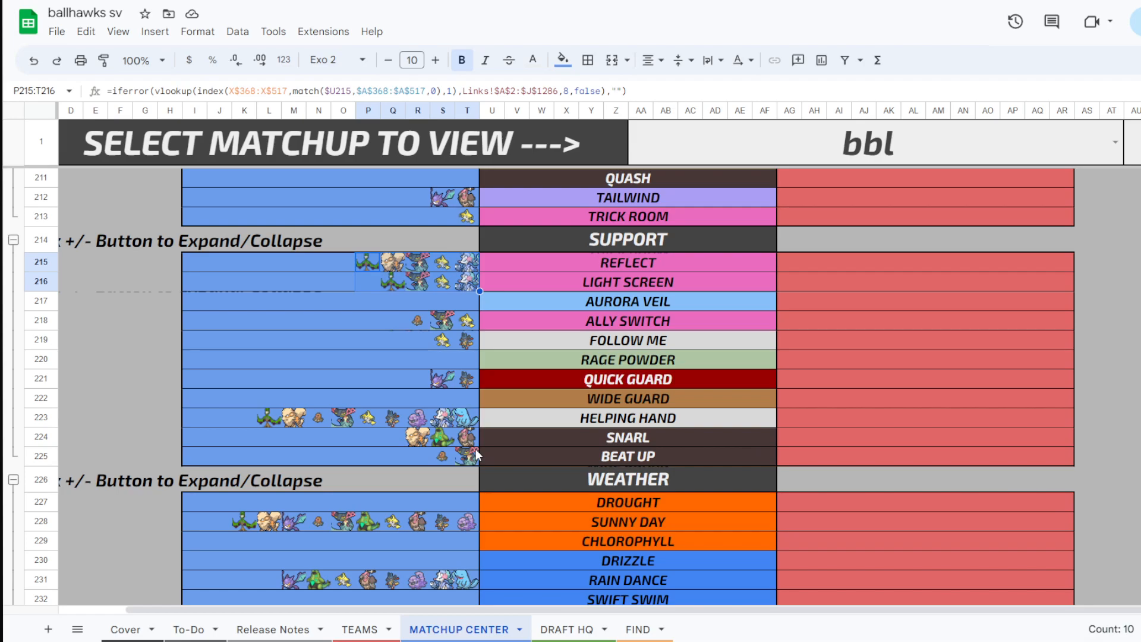
pyautogui.scroll(-3)
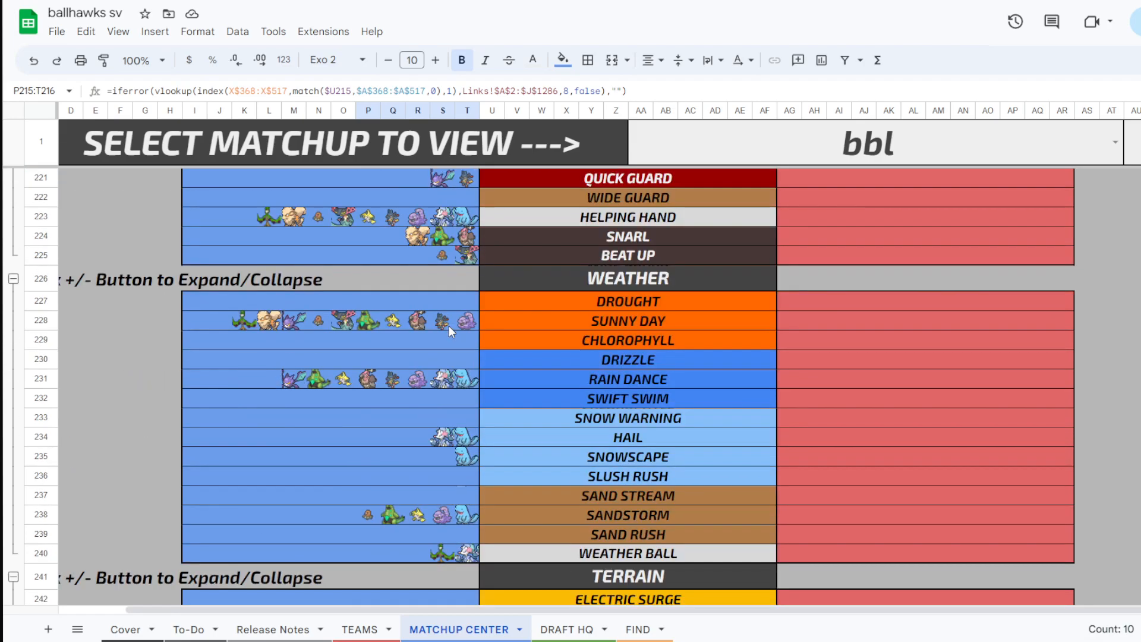
pyautogui.moveTo(267, 380)
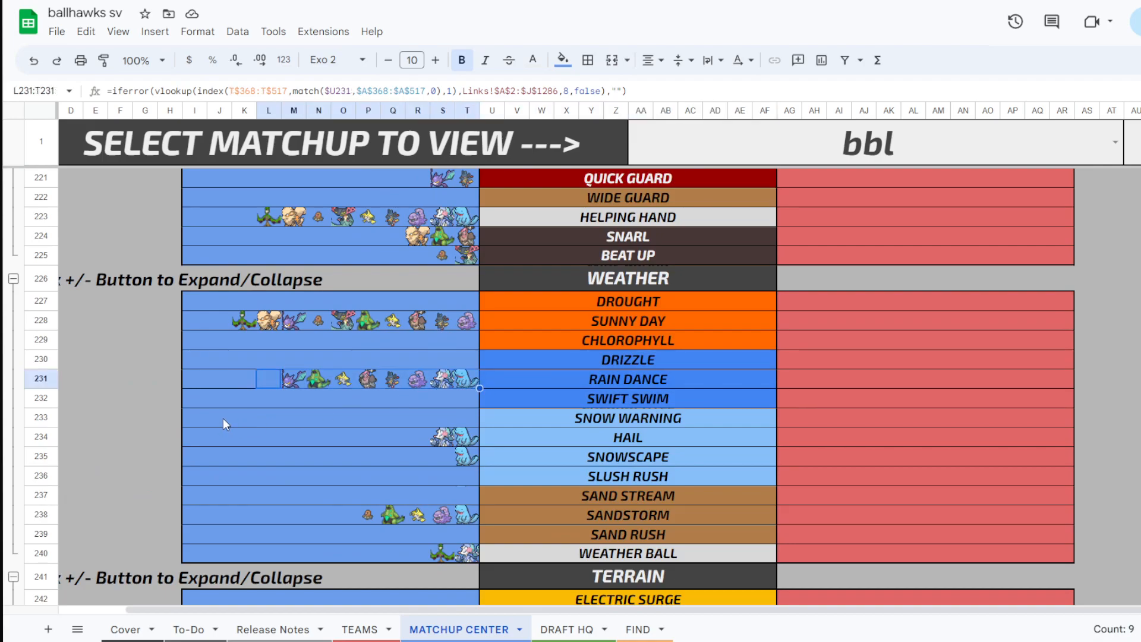
pyautogui.moveTo(286, 284)
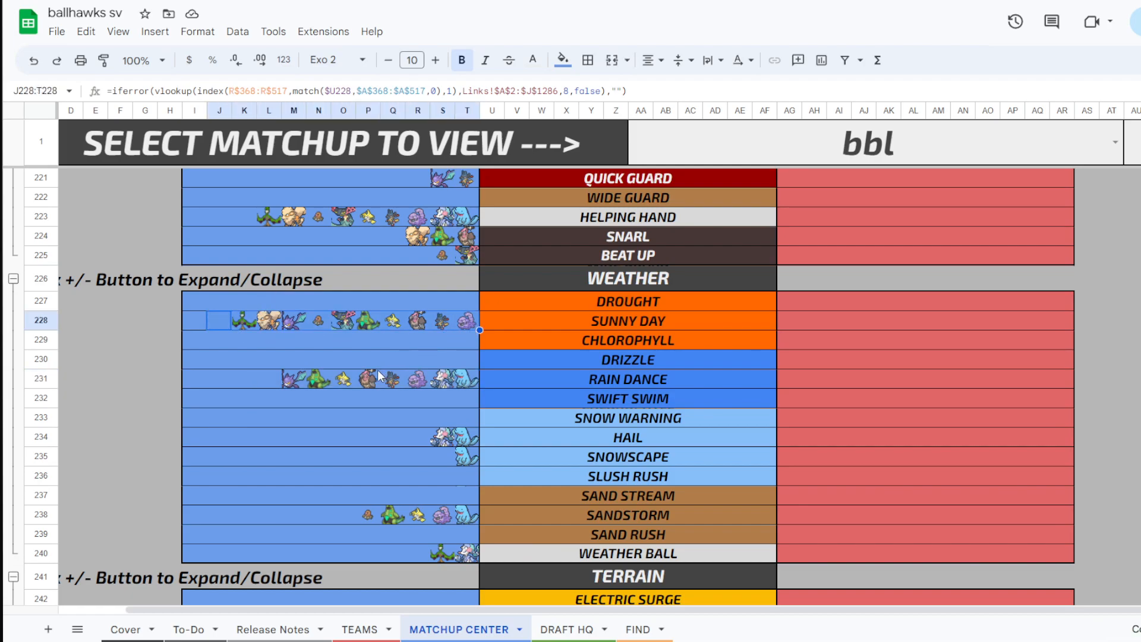
pyautogui.scroll(-3)
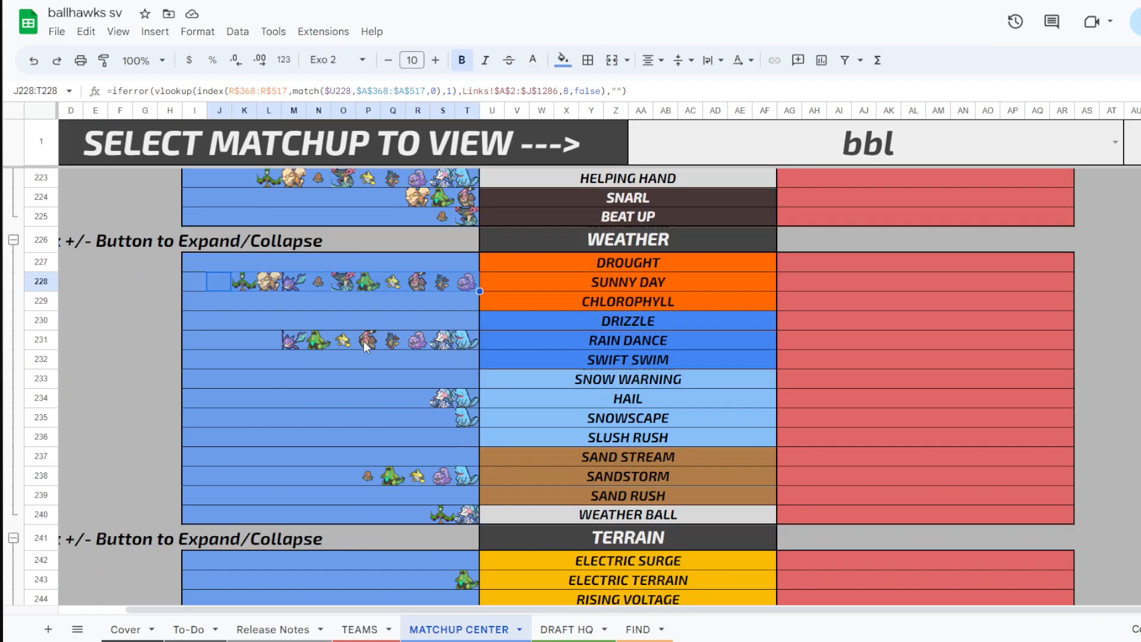
pyautogui.scroll(-3)
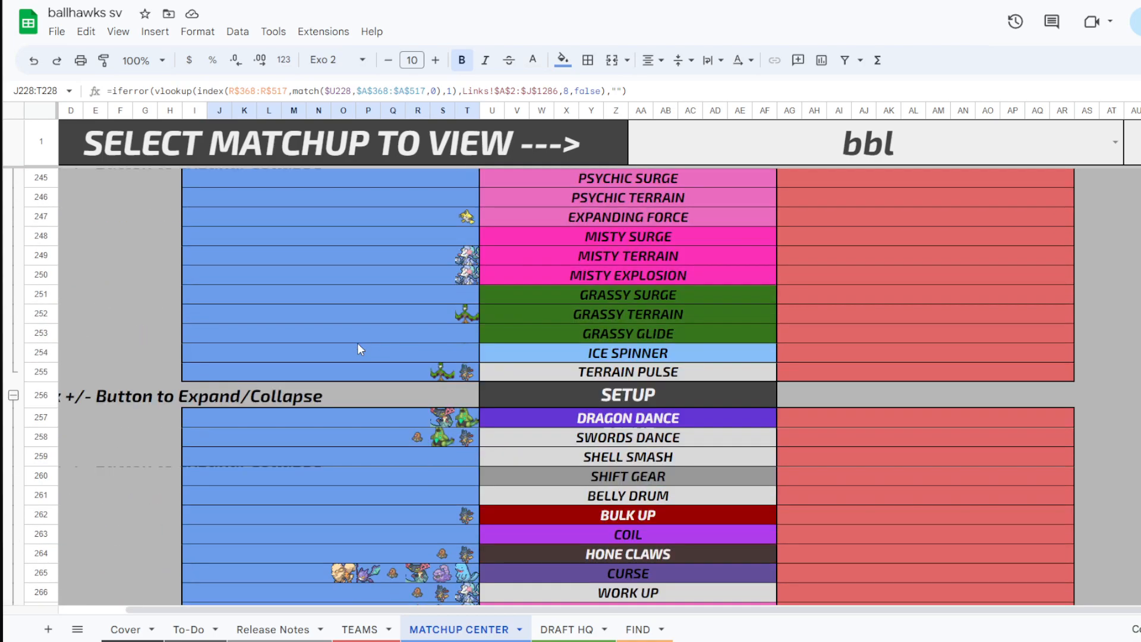
# Check which team members learn Dragon Dance, Swords Dance, Calm Mind and Cosmic Power
pyautogui.scroll(-3)
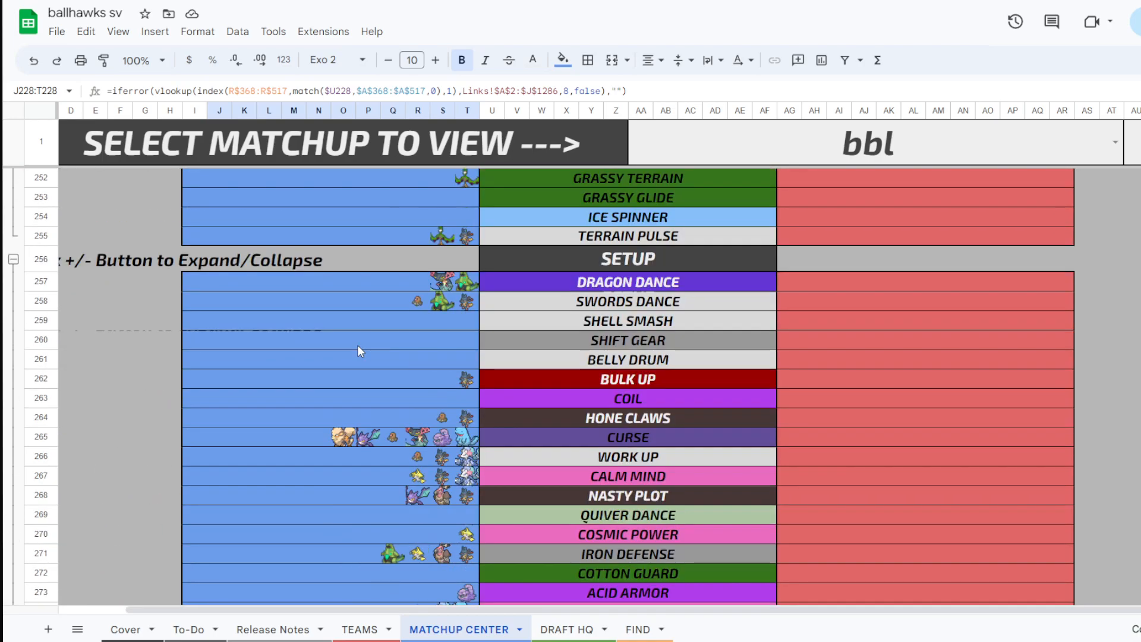
pyautogui.scroll(-3)
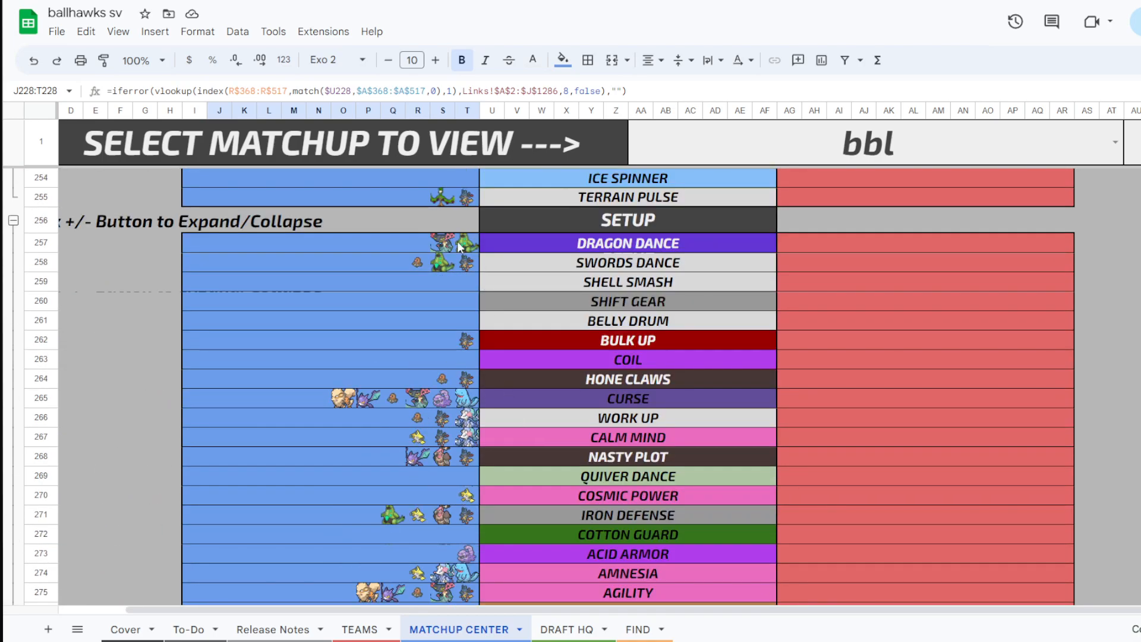
pyautogui.click(442, 242)
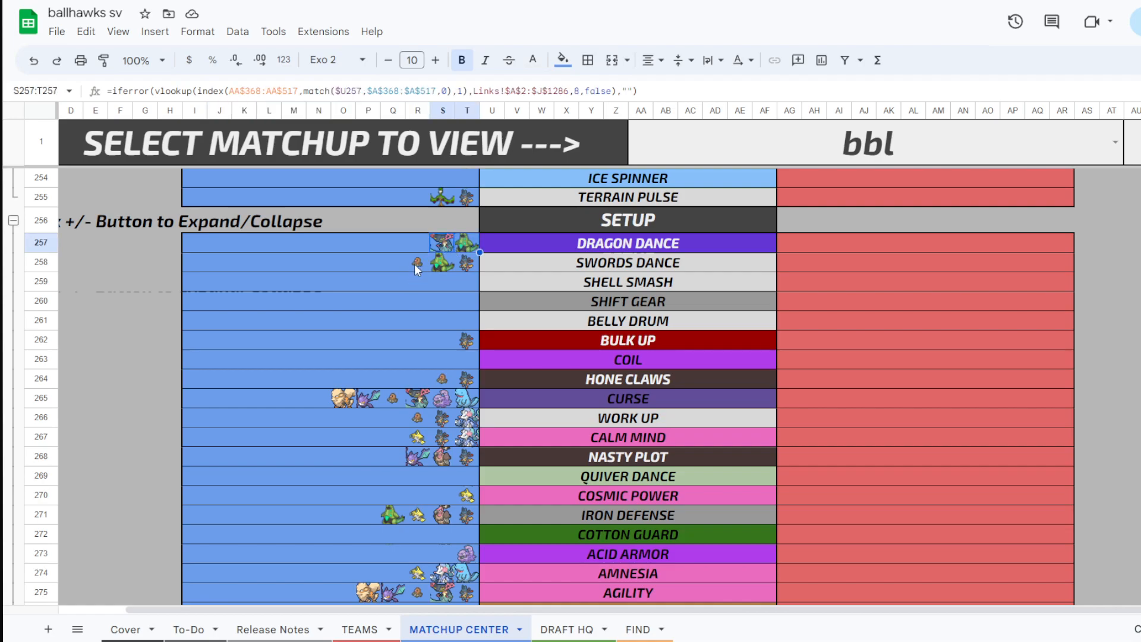
pyautogui.click(466, 262)
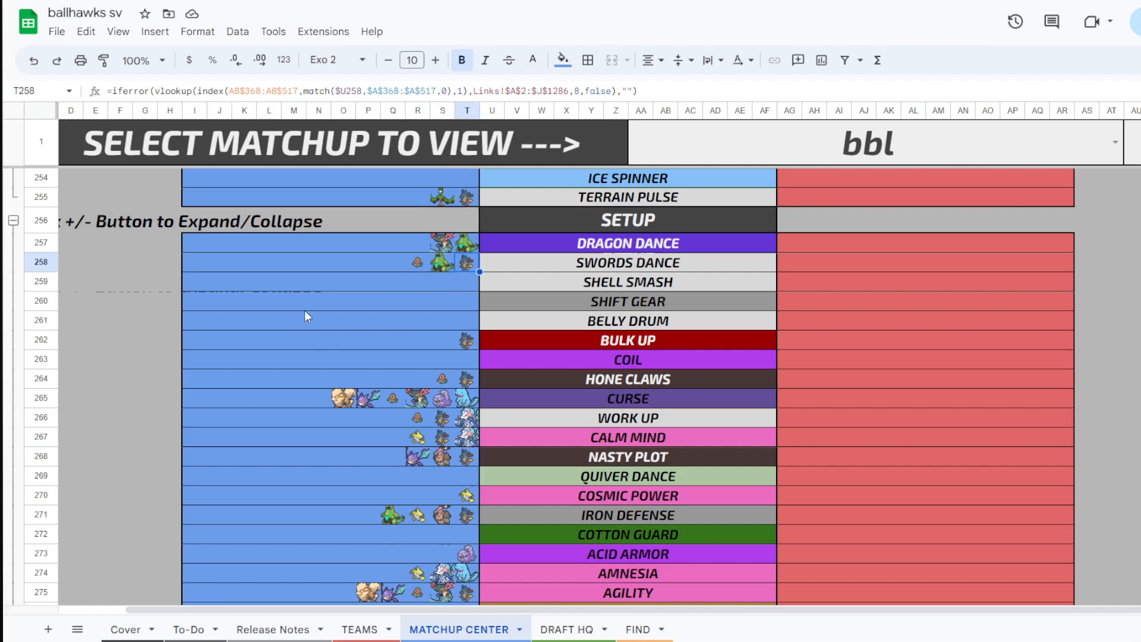
pyautogui.scroll(-3)
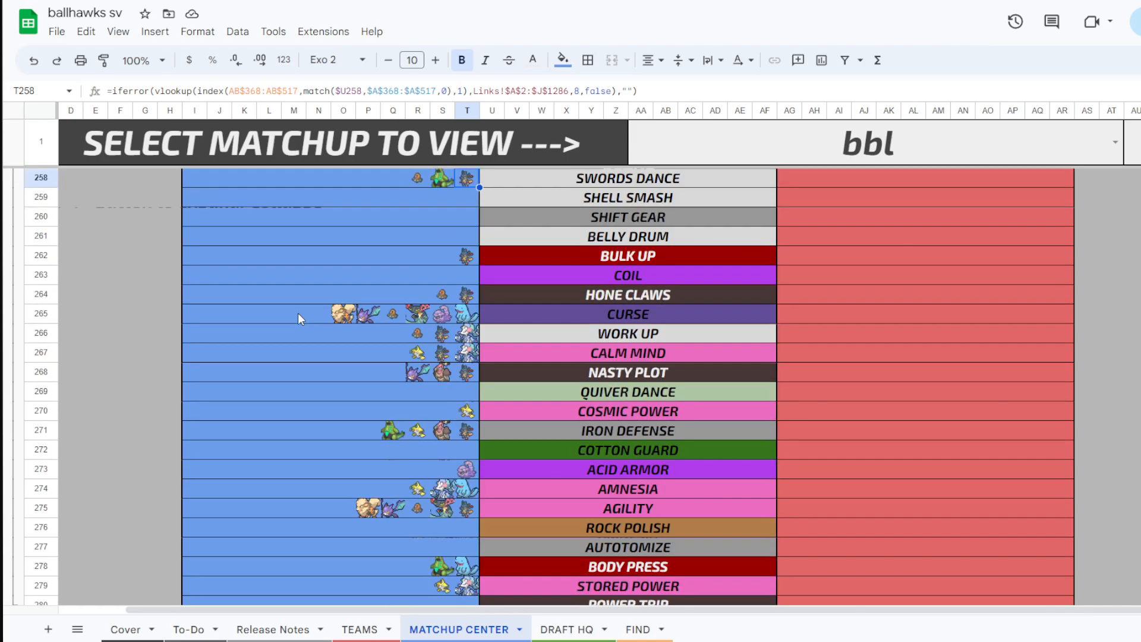
pyautogui.moveTo(417, 297)
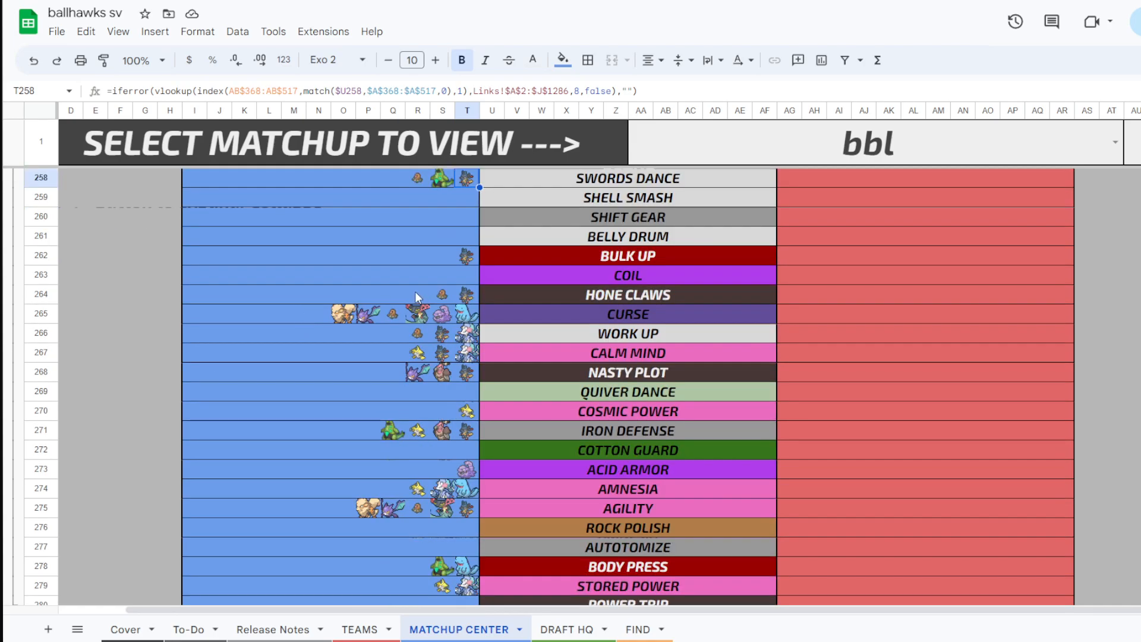
pyautogui.moveTo(463, 333)
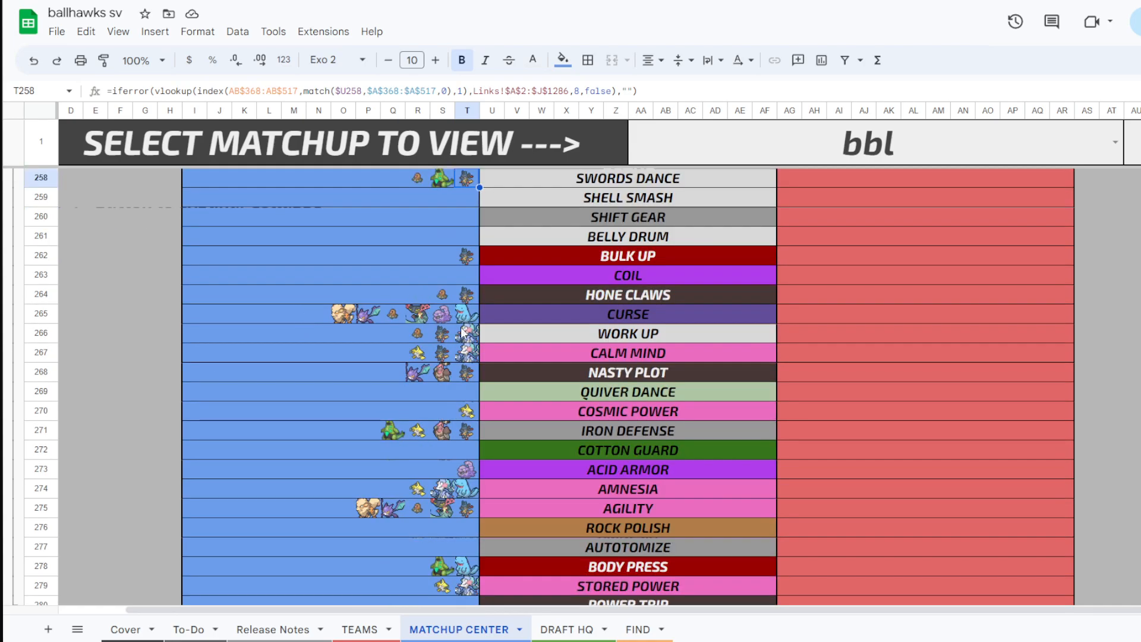
pyautogui.click(416, 352)
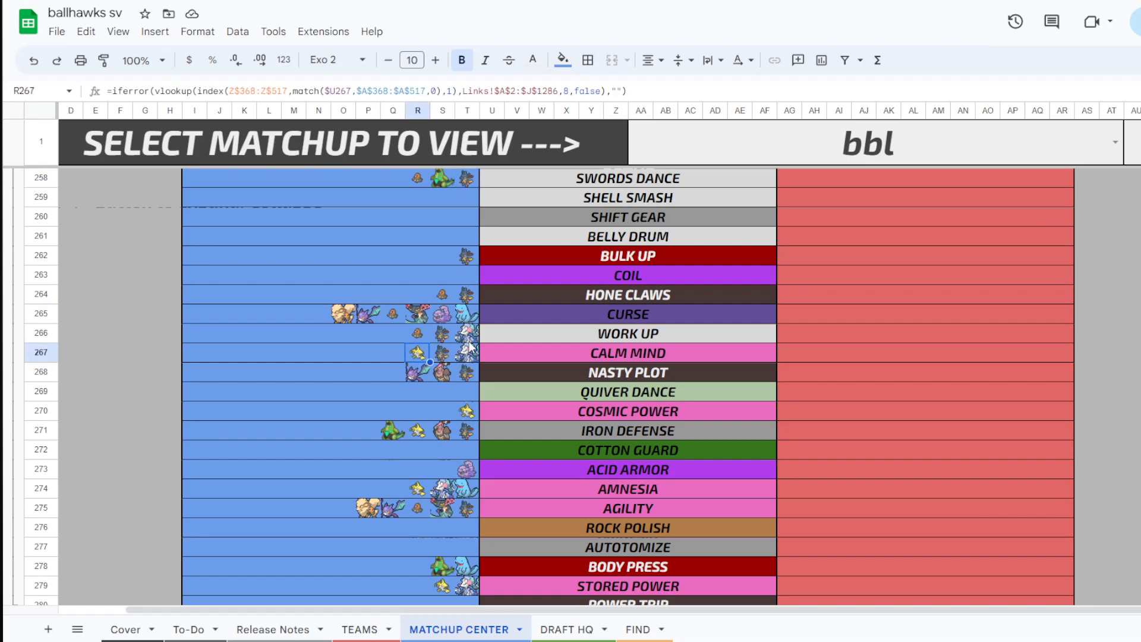
pyautogui.moveTo(415, 374)
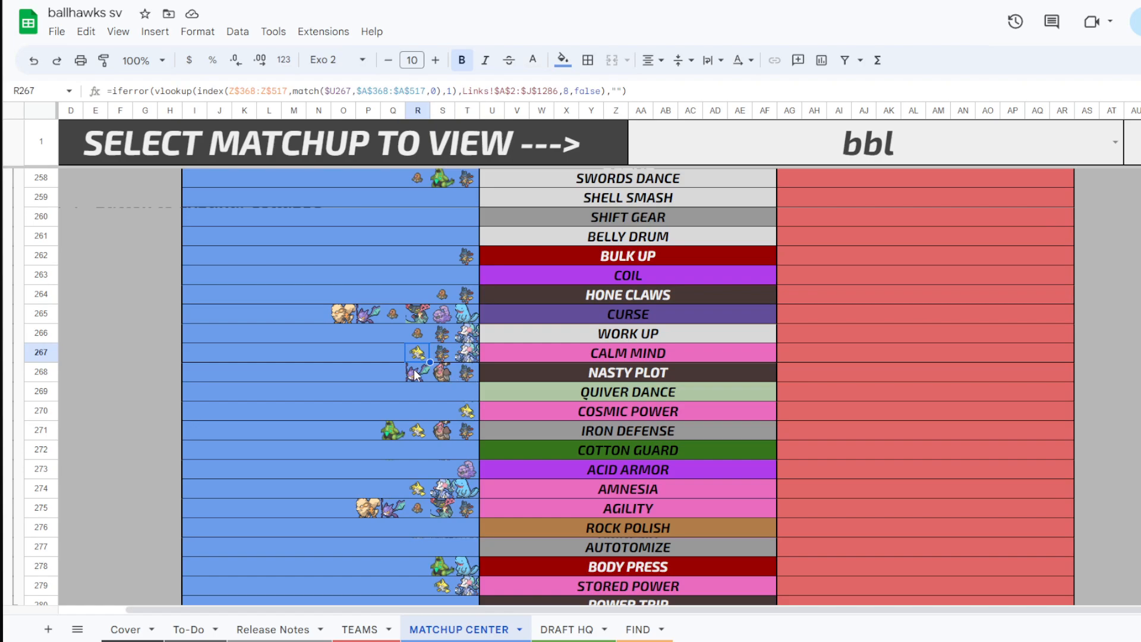
pyautogui.click(464, 372)
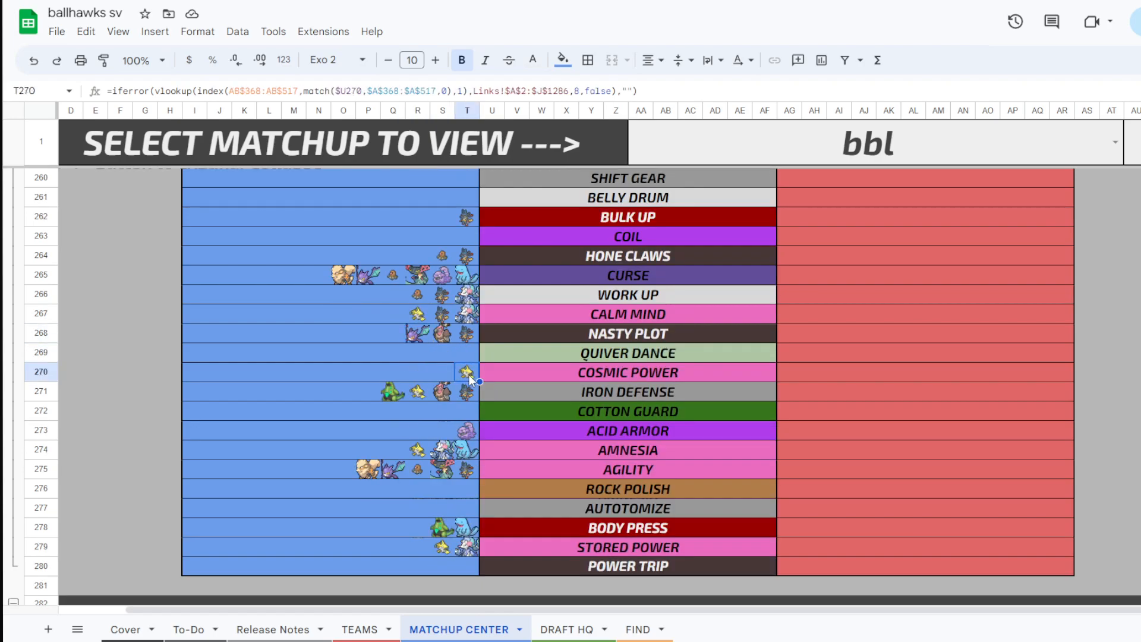
pyautogui.moveTo(464, 397)
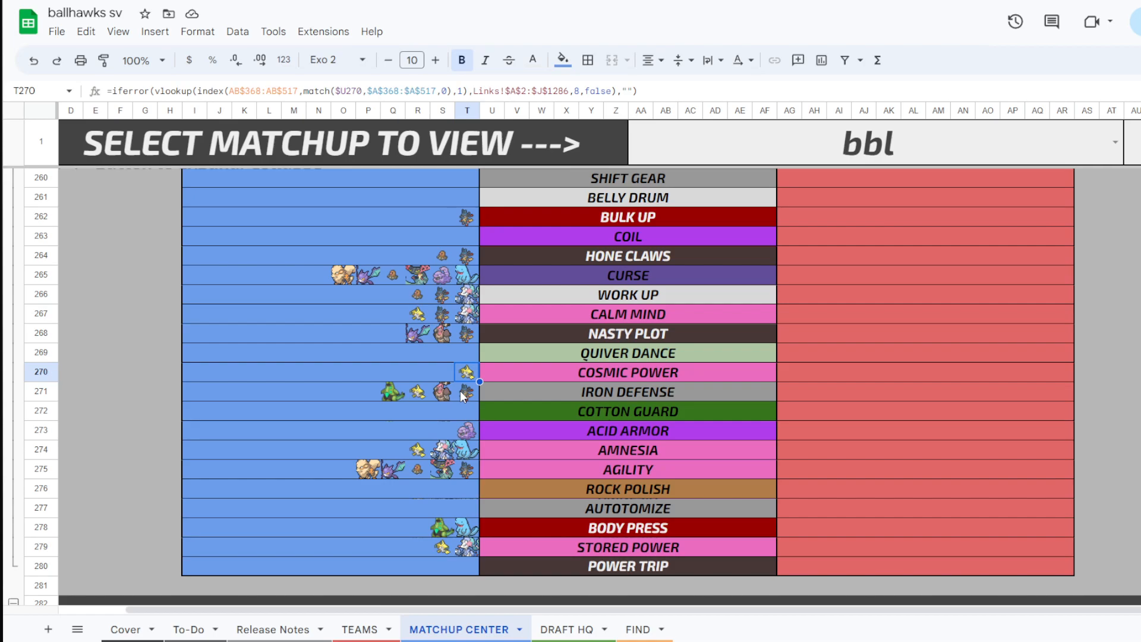
pyautogui.moveTo(397, 400)
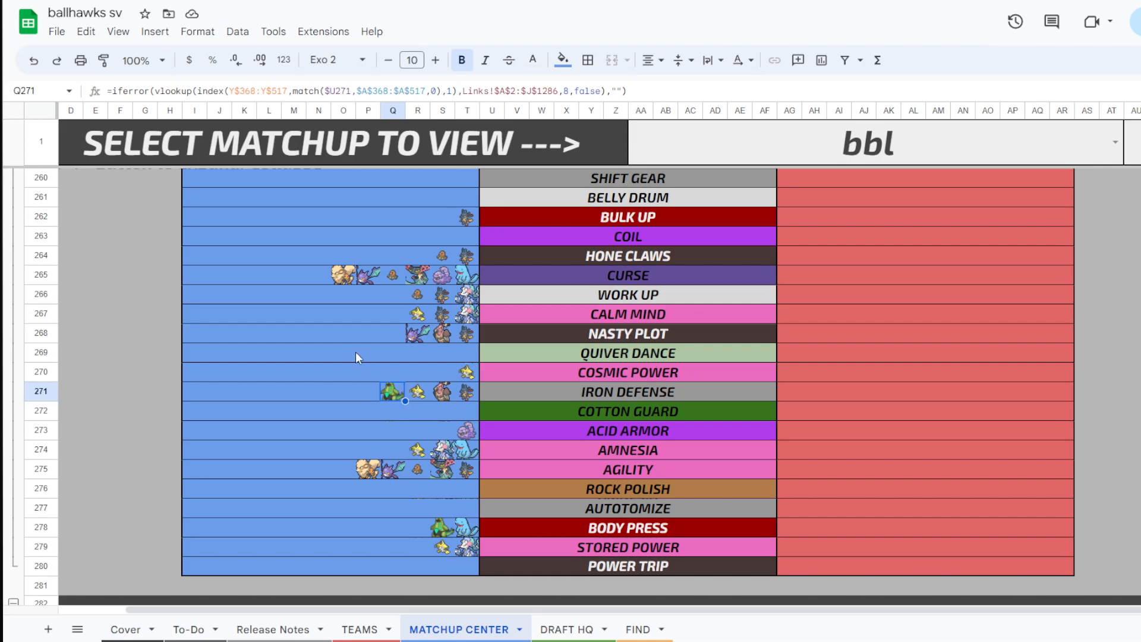
# Scroll through the rest of the setup-move coverage rows
pyautogui.scroll(-3)
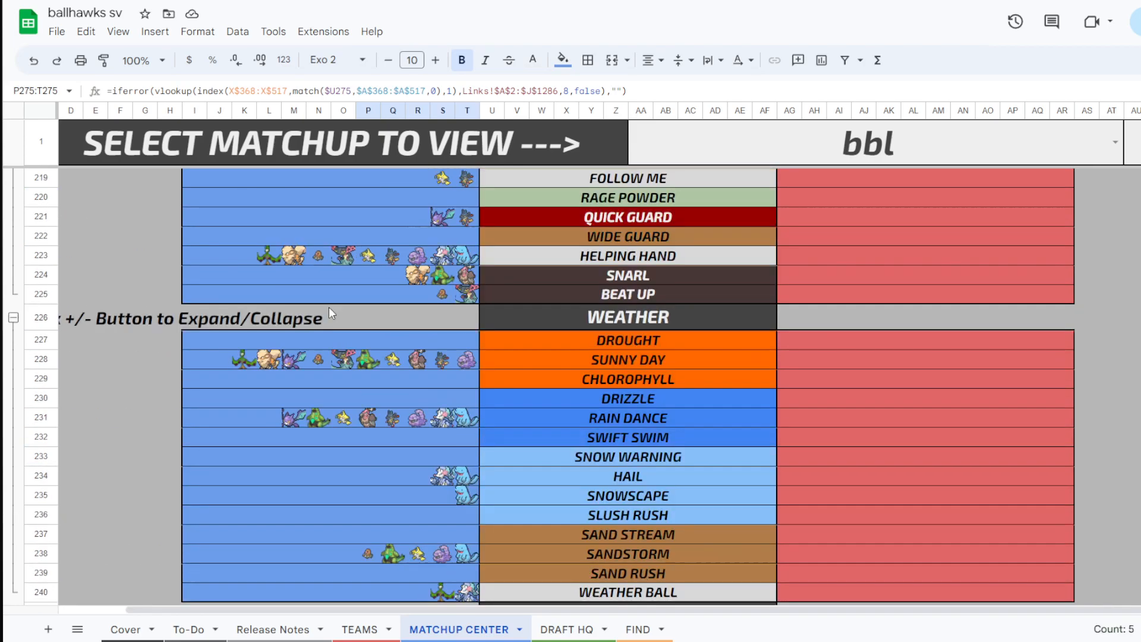
pyautogui.scroll(3)
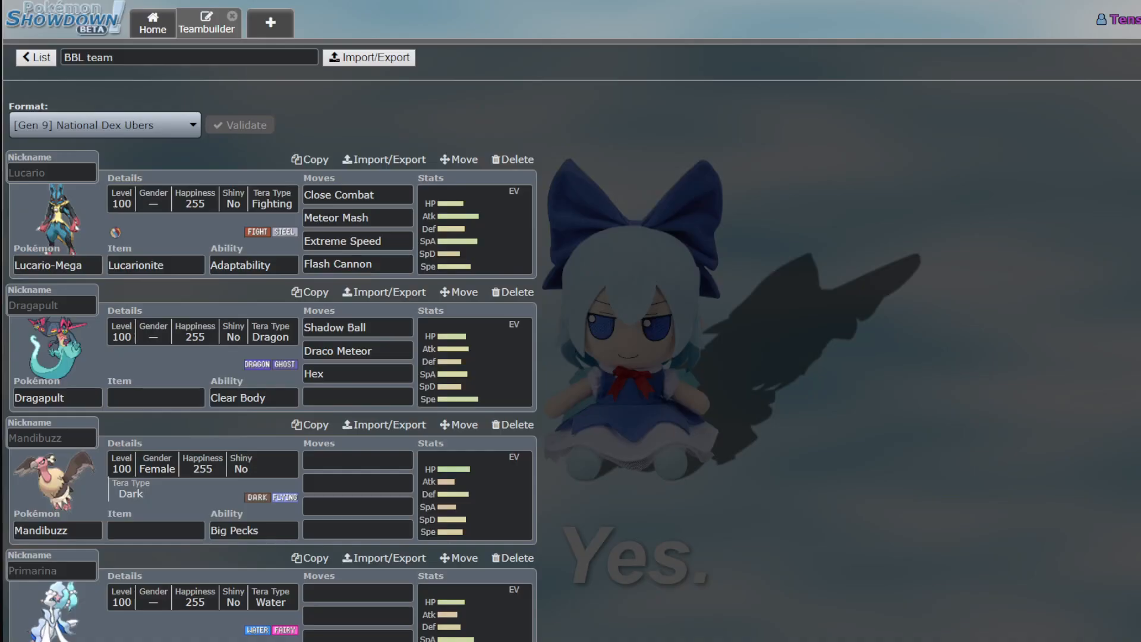
pyautogui.scroll(-3)
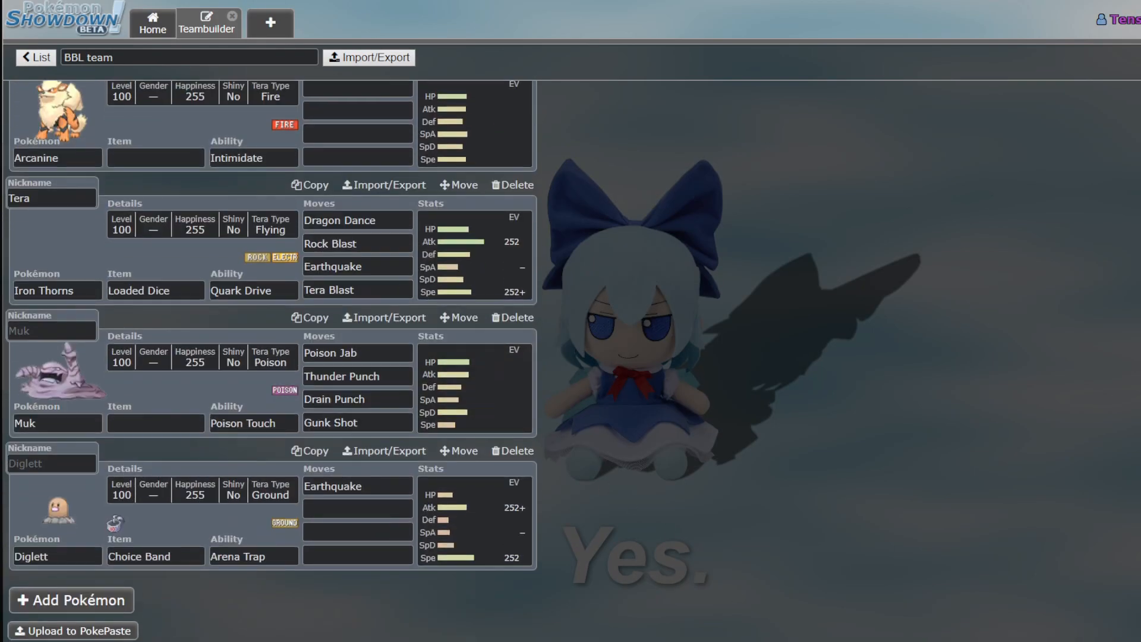